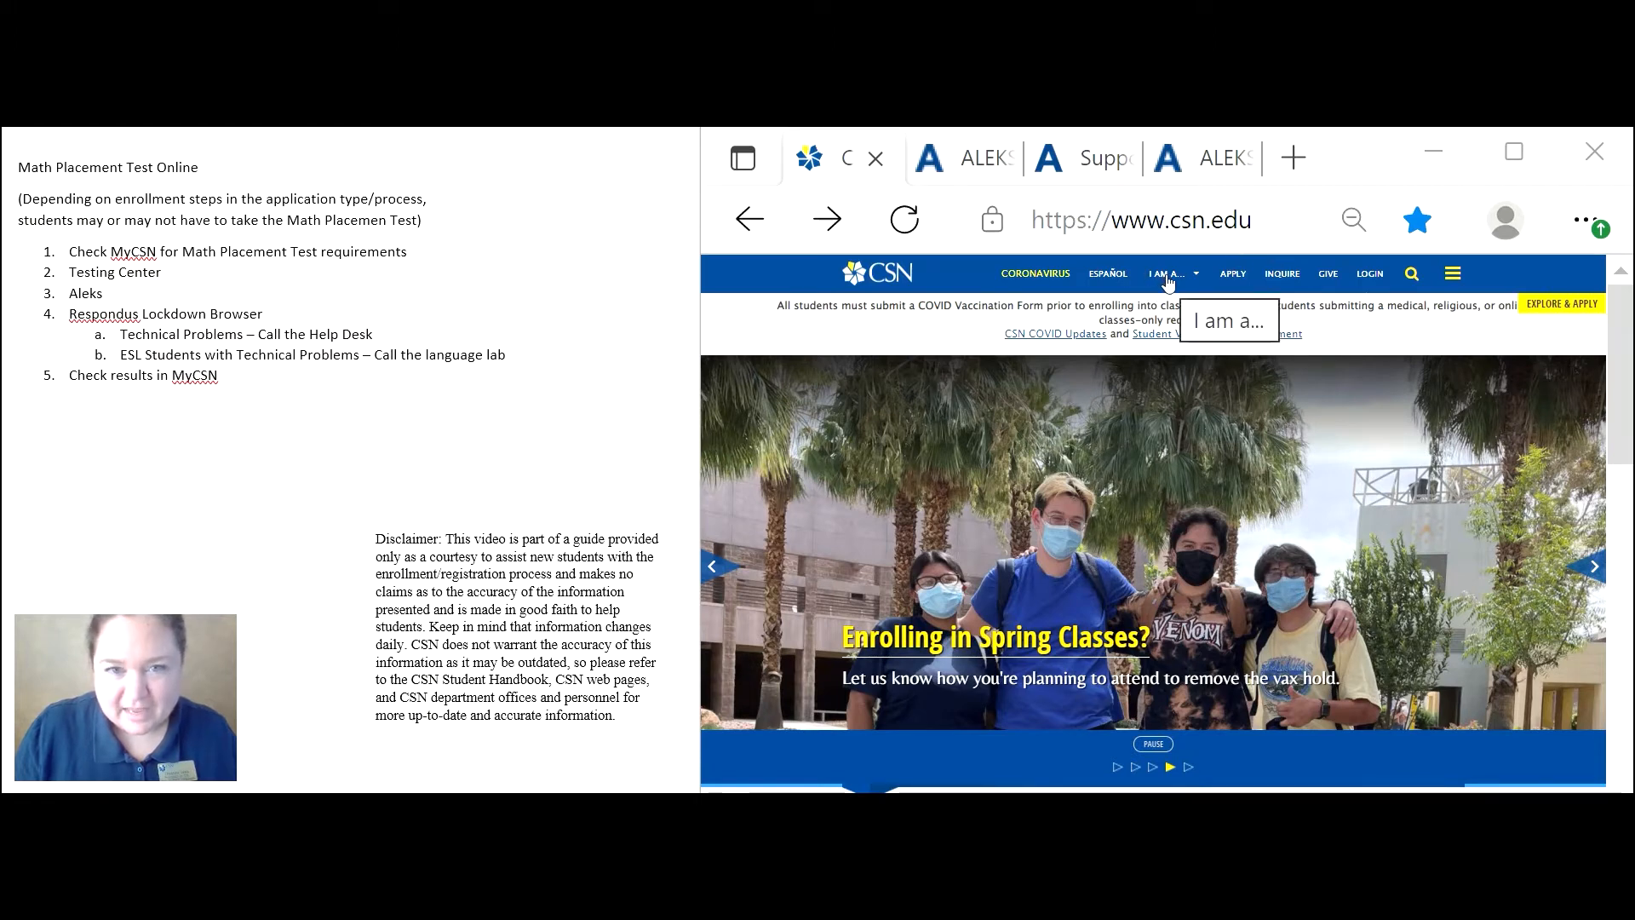
Choose First-Time College Student from the 'I am a...' student-type menu.
click(1170, 273)
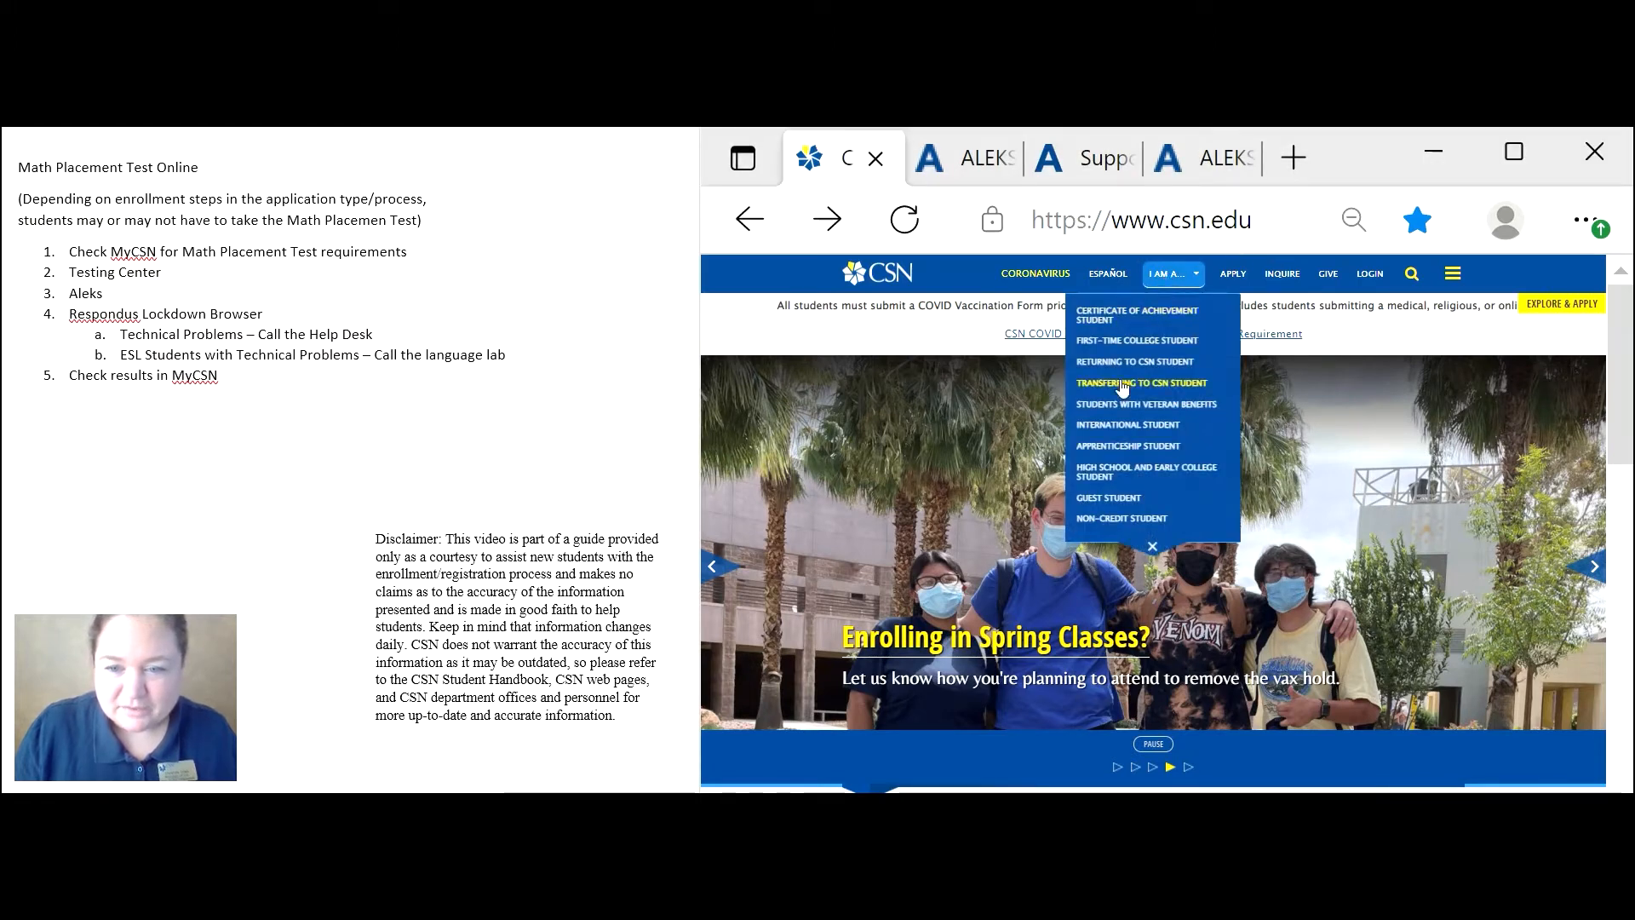
mouse_move(1136, 340)
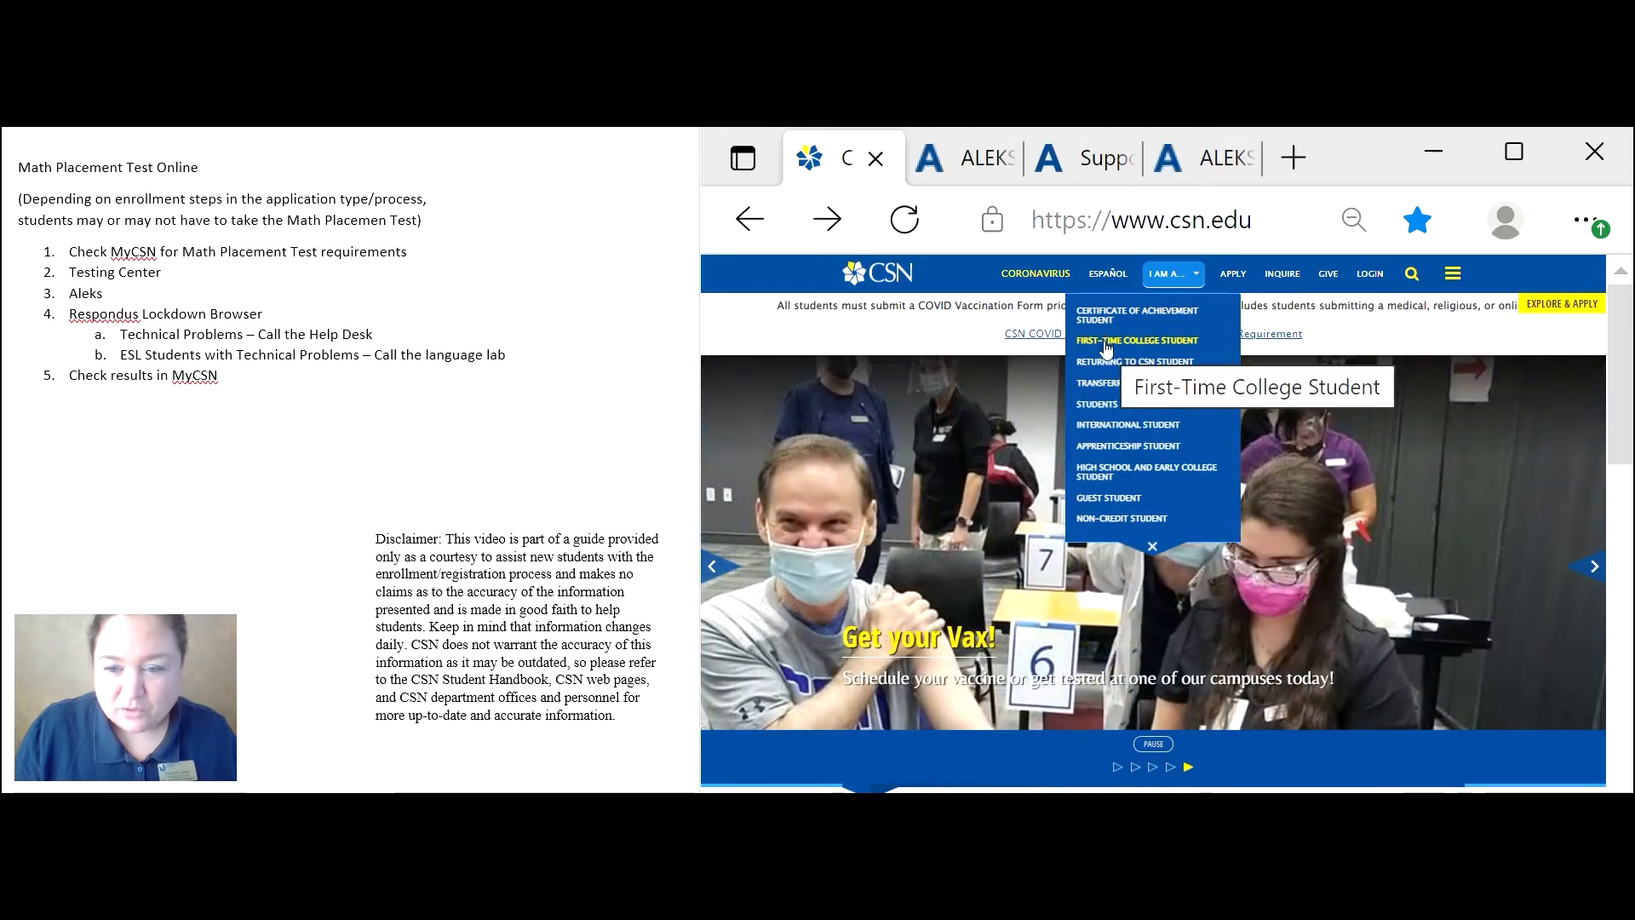
mouse_move(1141, 382)
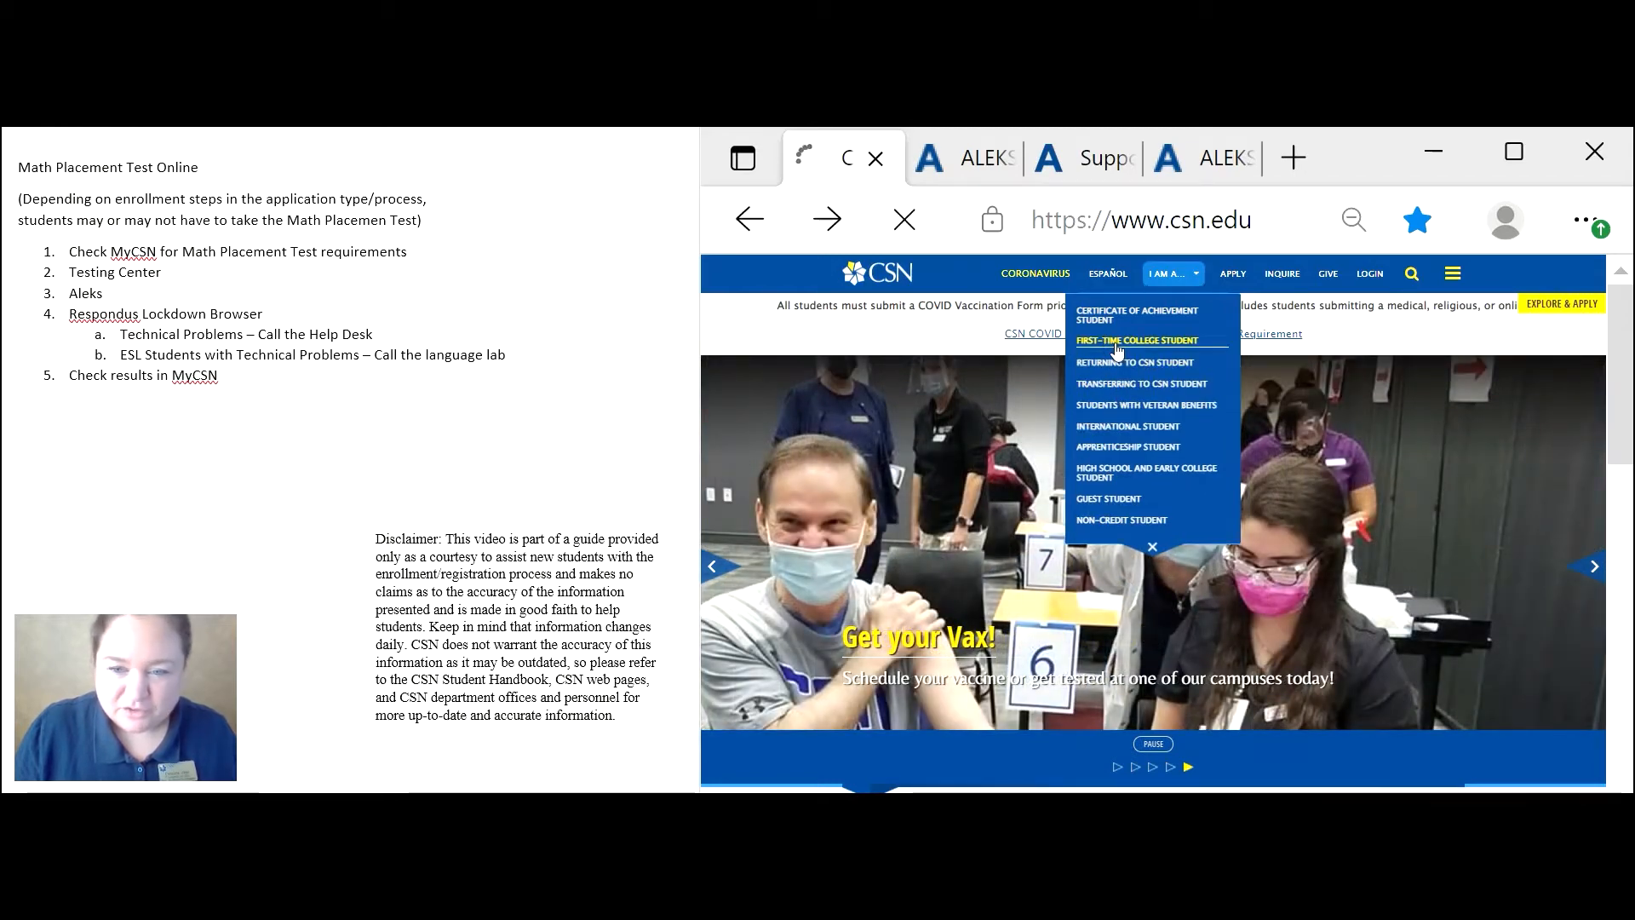
click(1138, 340)
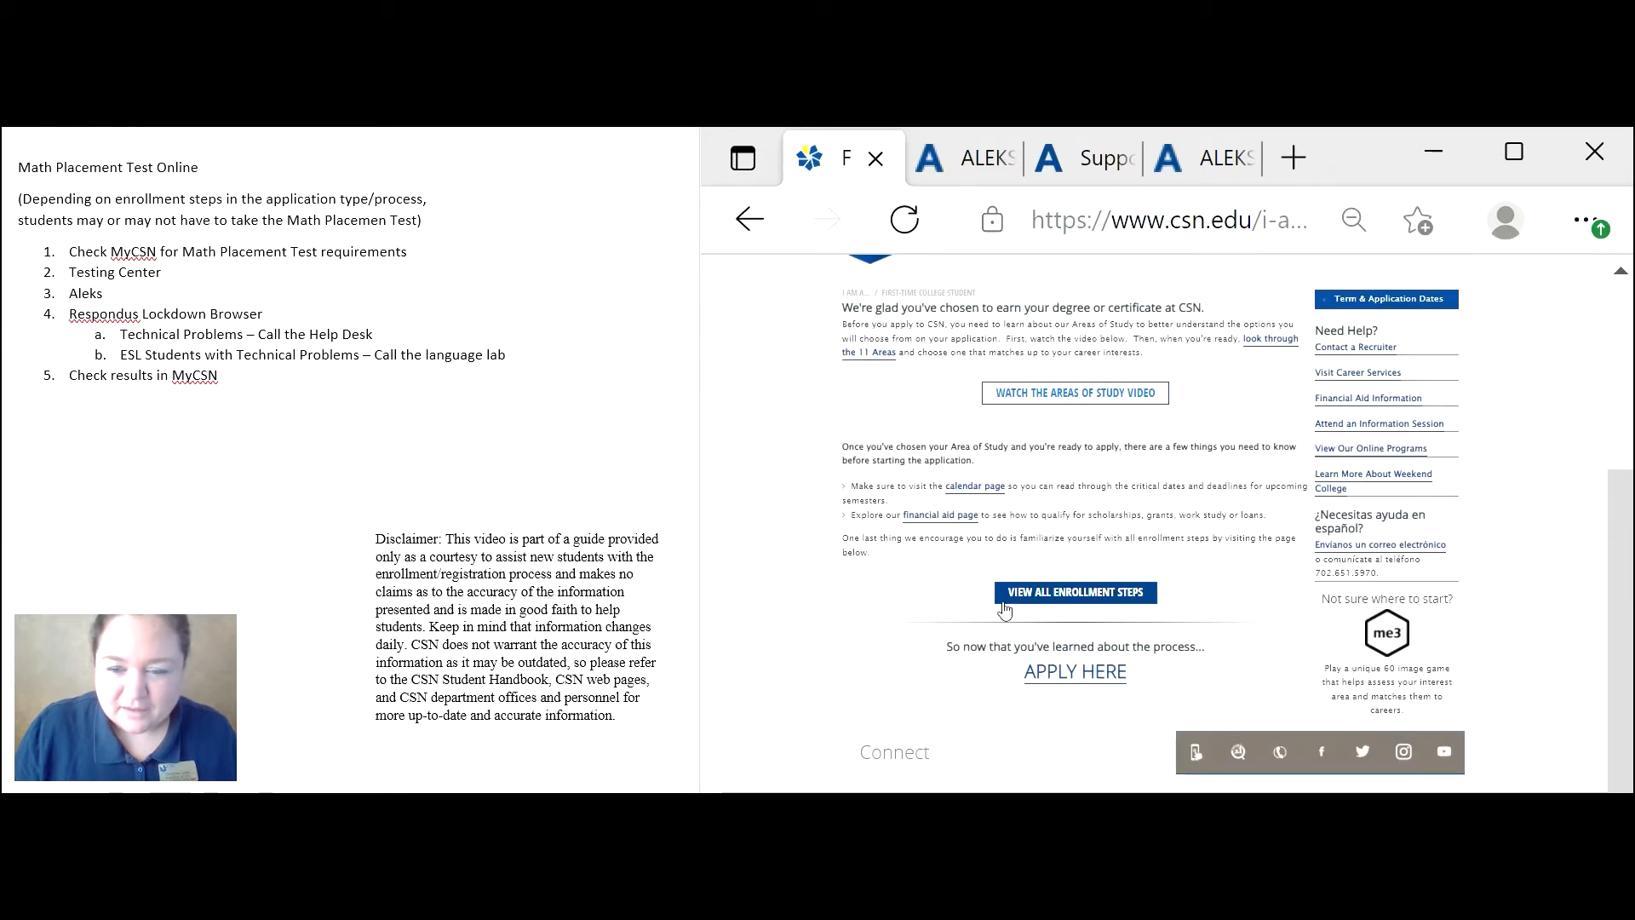
View all enrollment steps and expand Step 4 – First Steps to see placement testing requirements.
click(1074, 591)
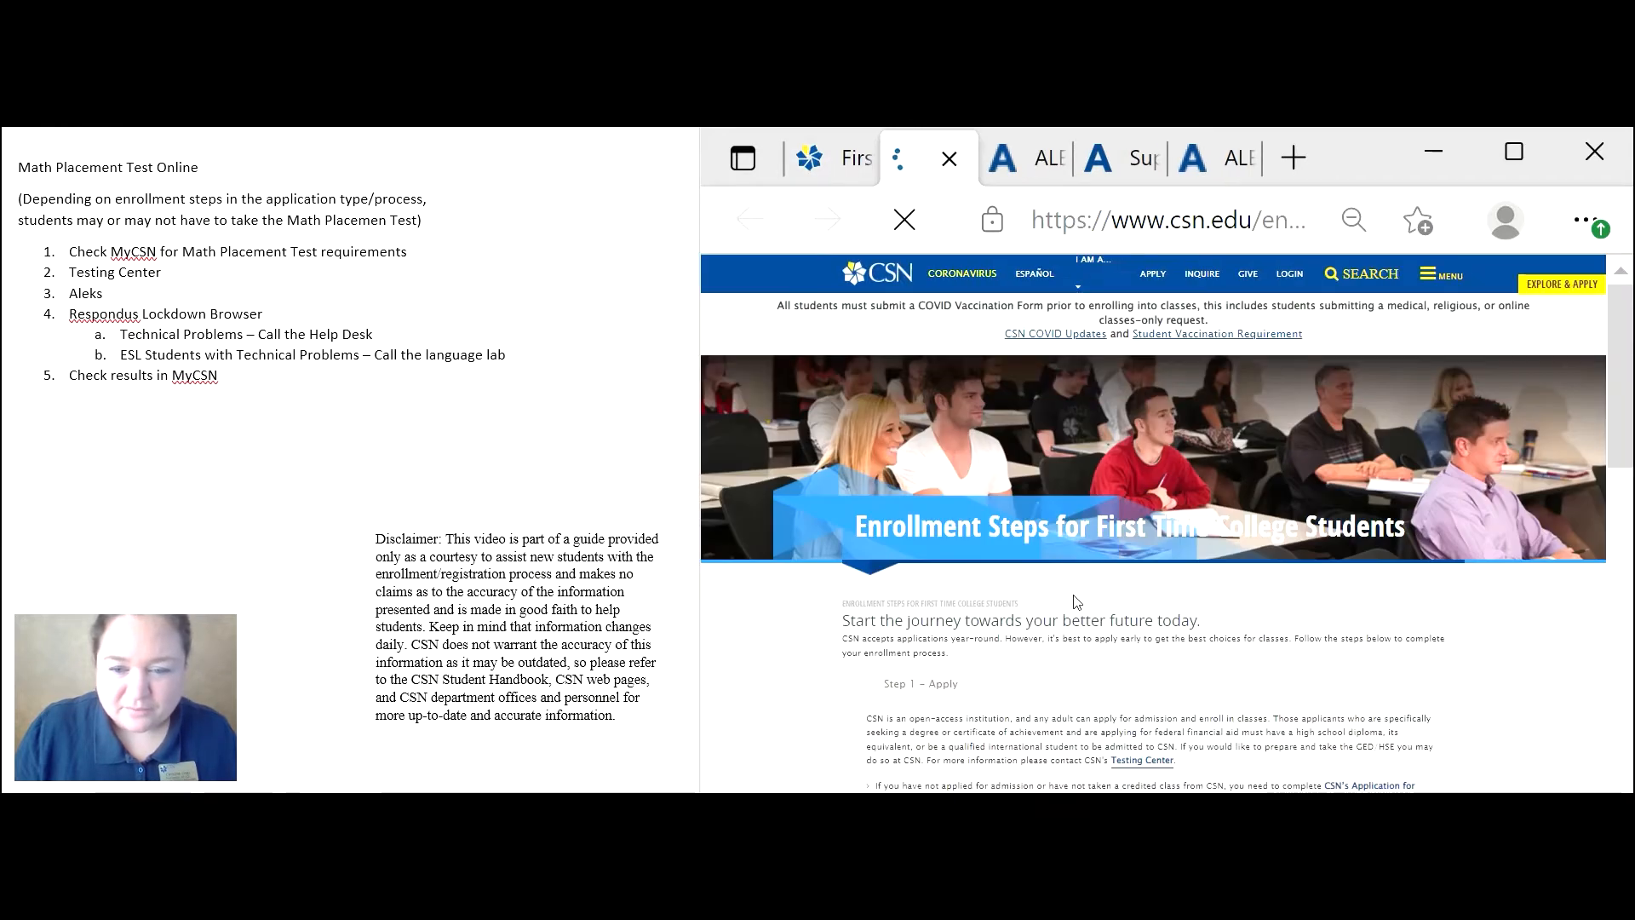
scroll(down, 3)
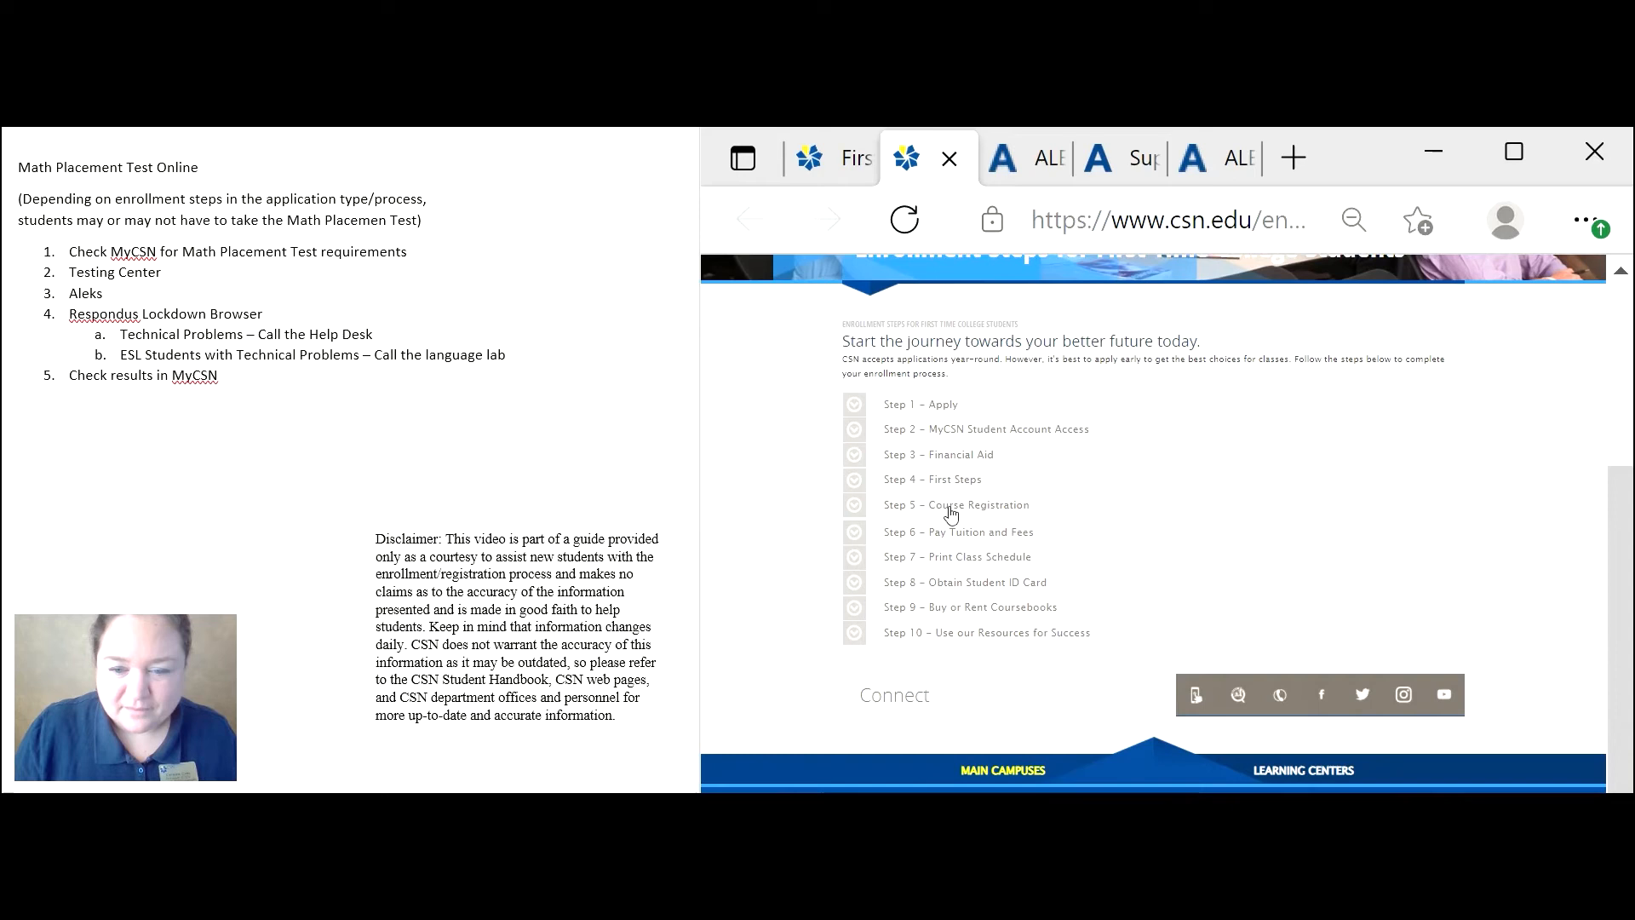
mouse_move(856, 490)
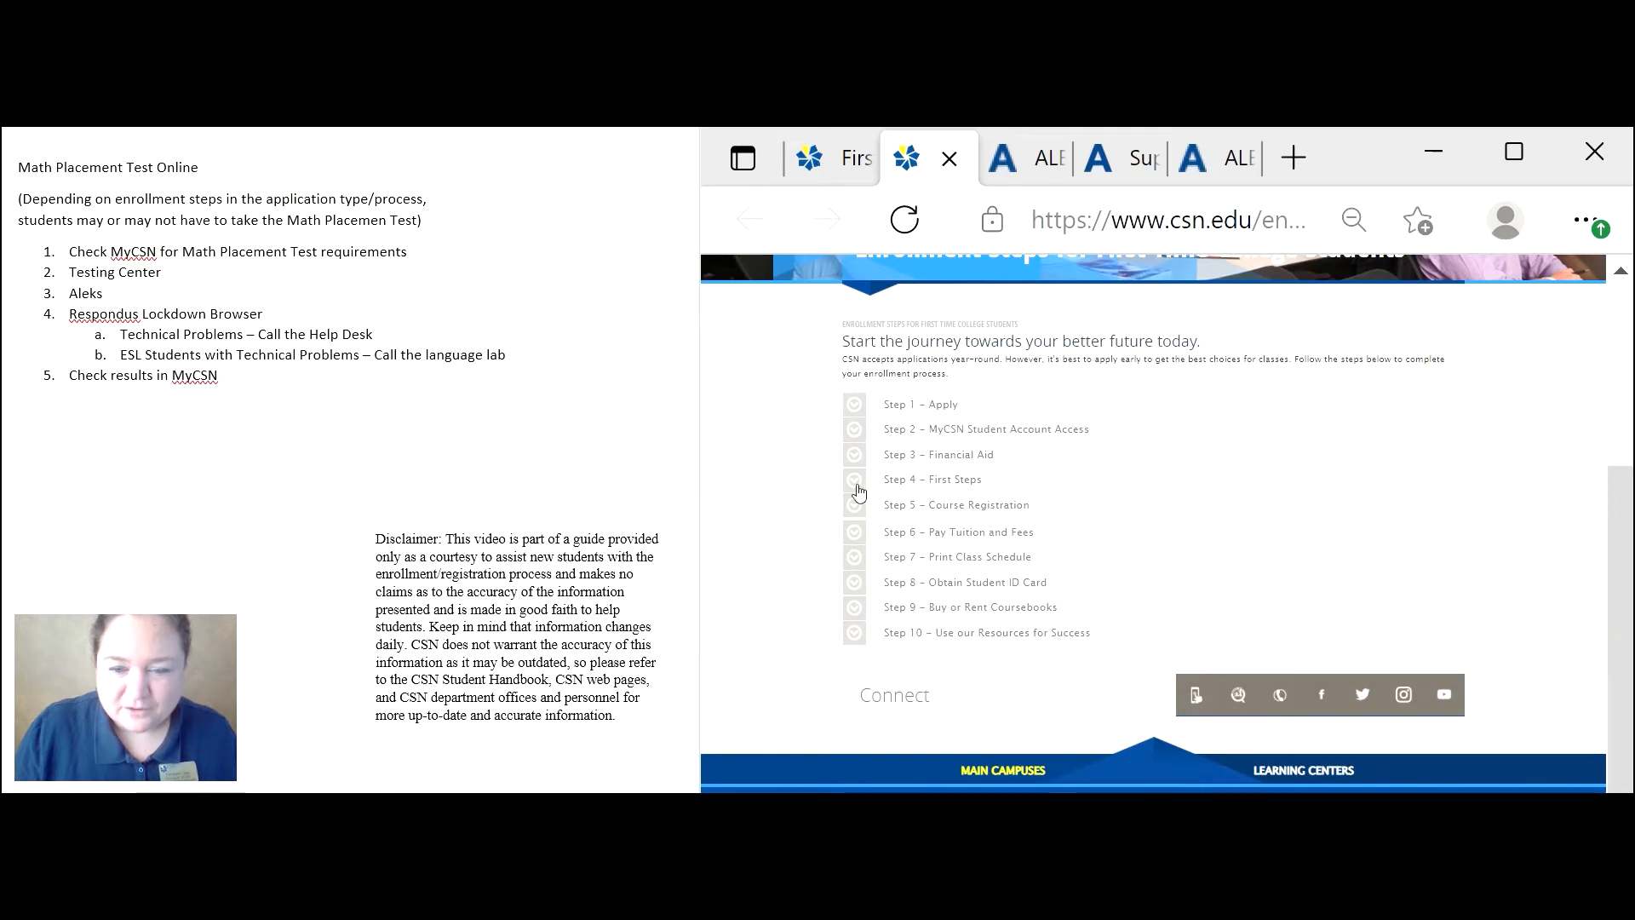
click(932, 479)
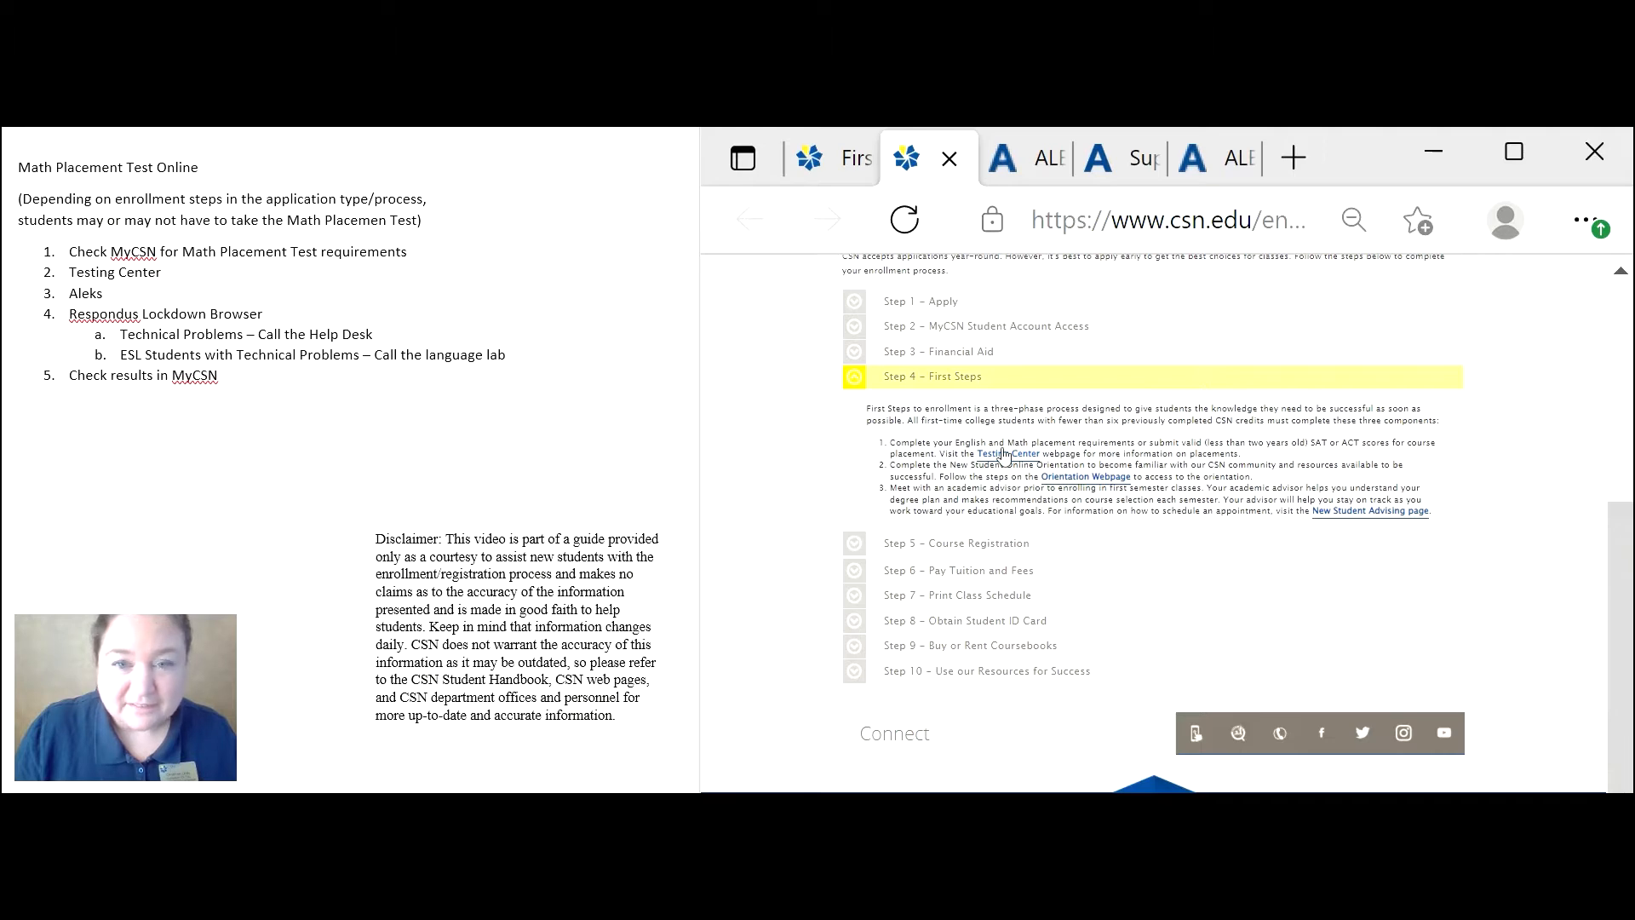
mouse_move(1010, 453)
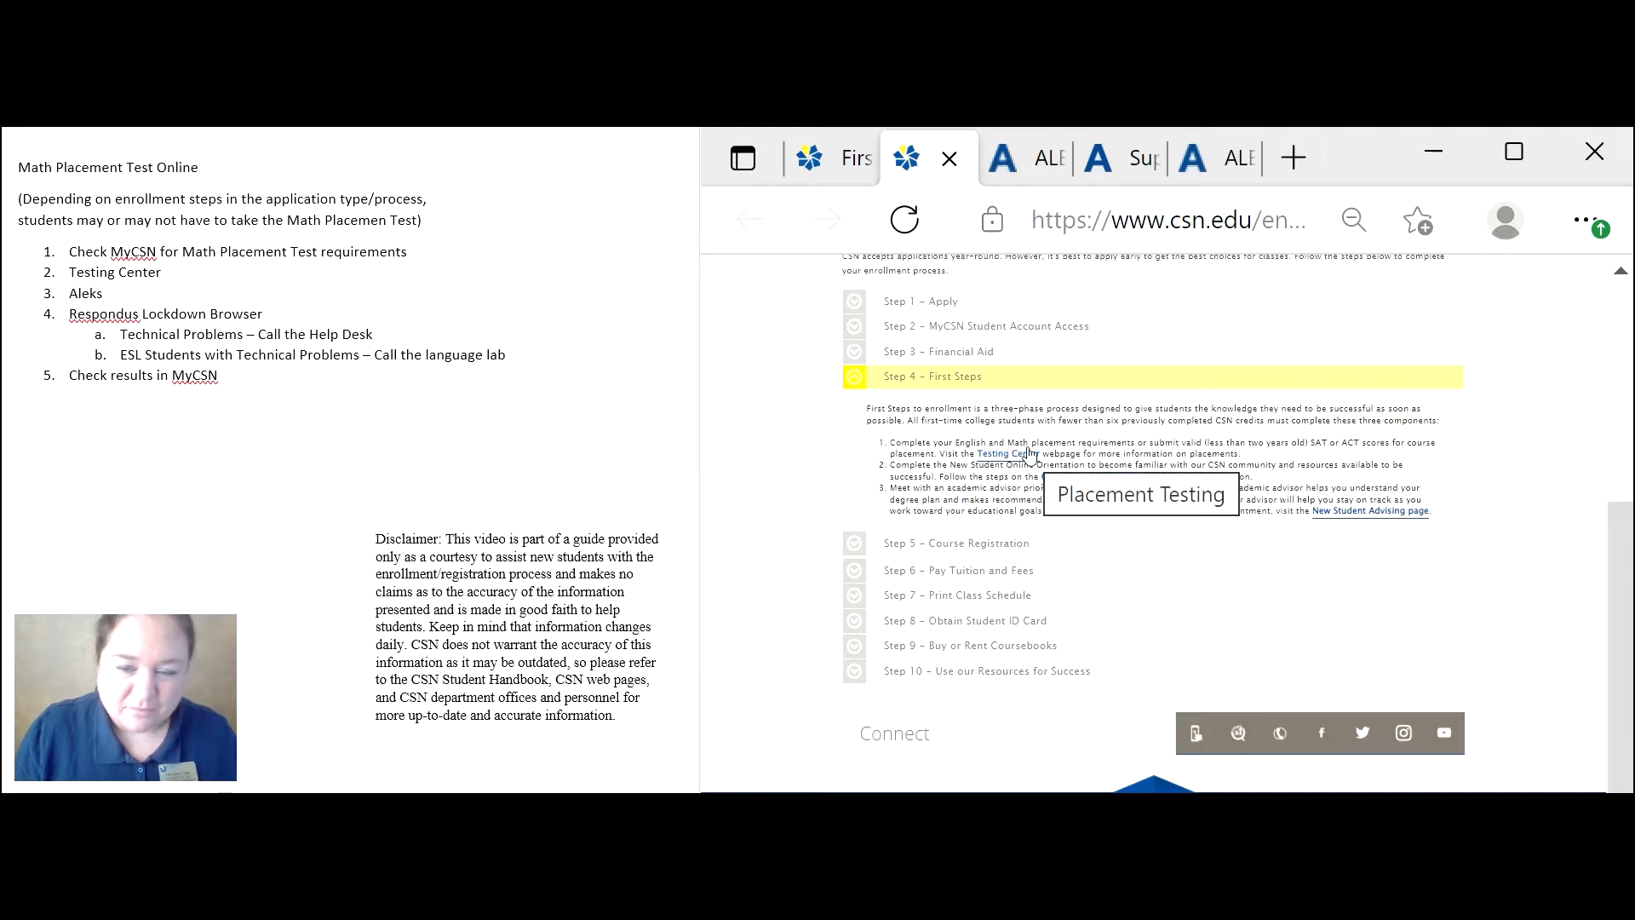
scroll(up, 3)
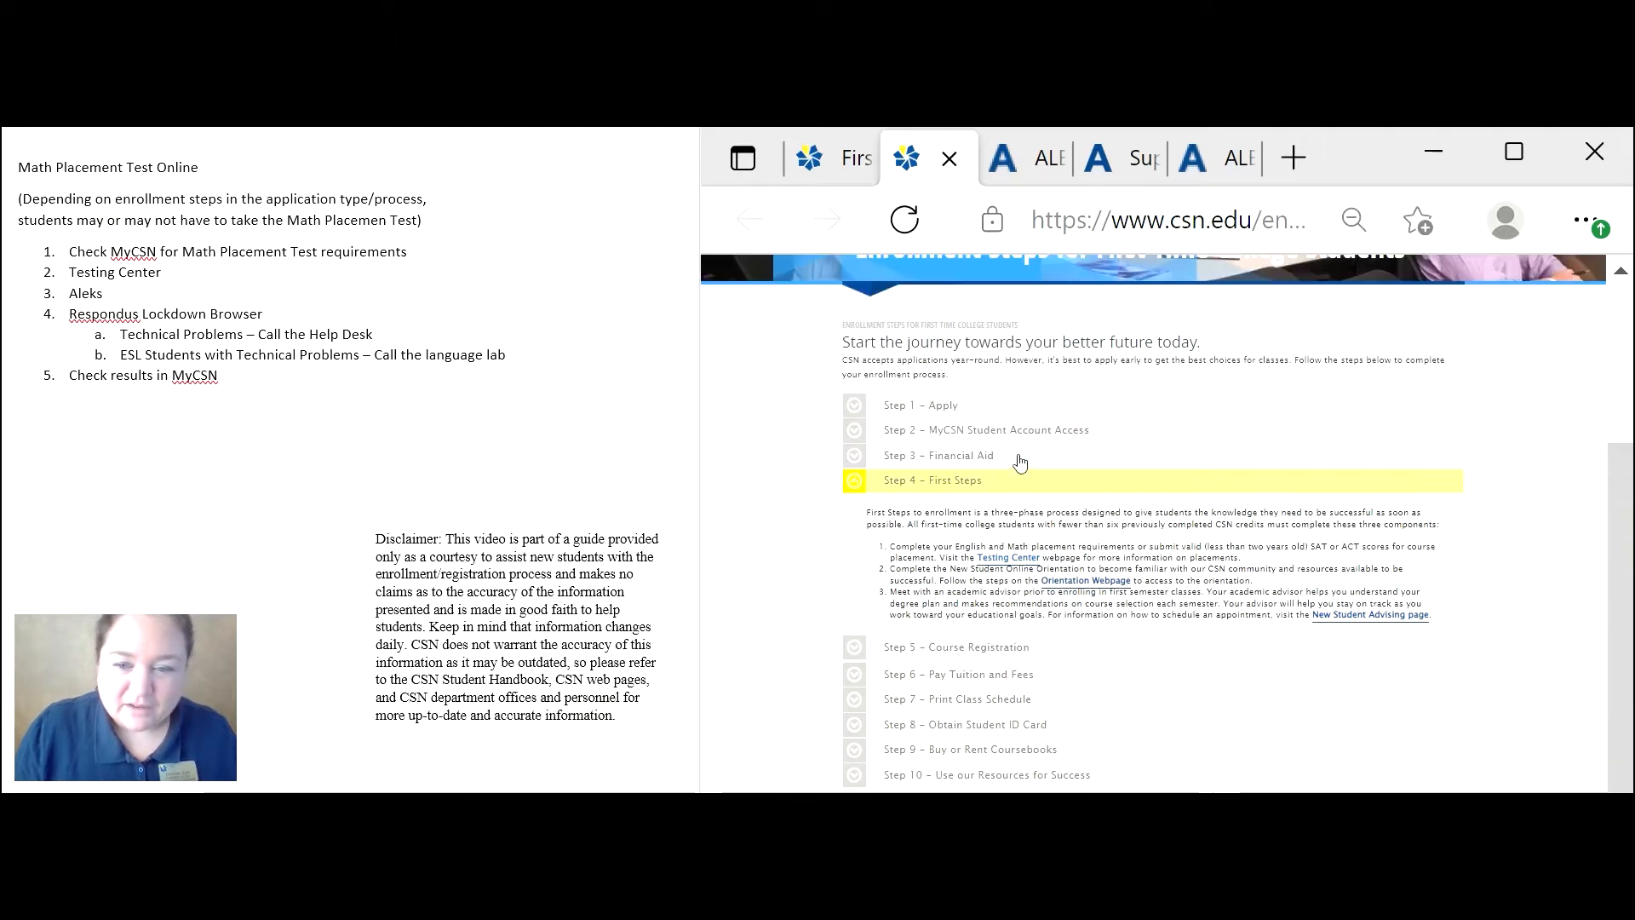
scroll(up, 3)
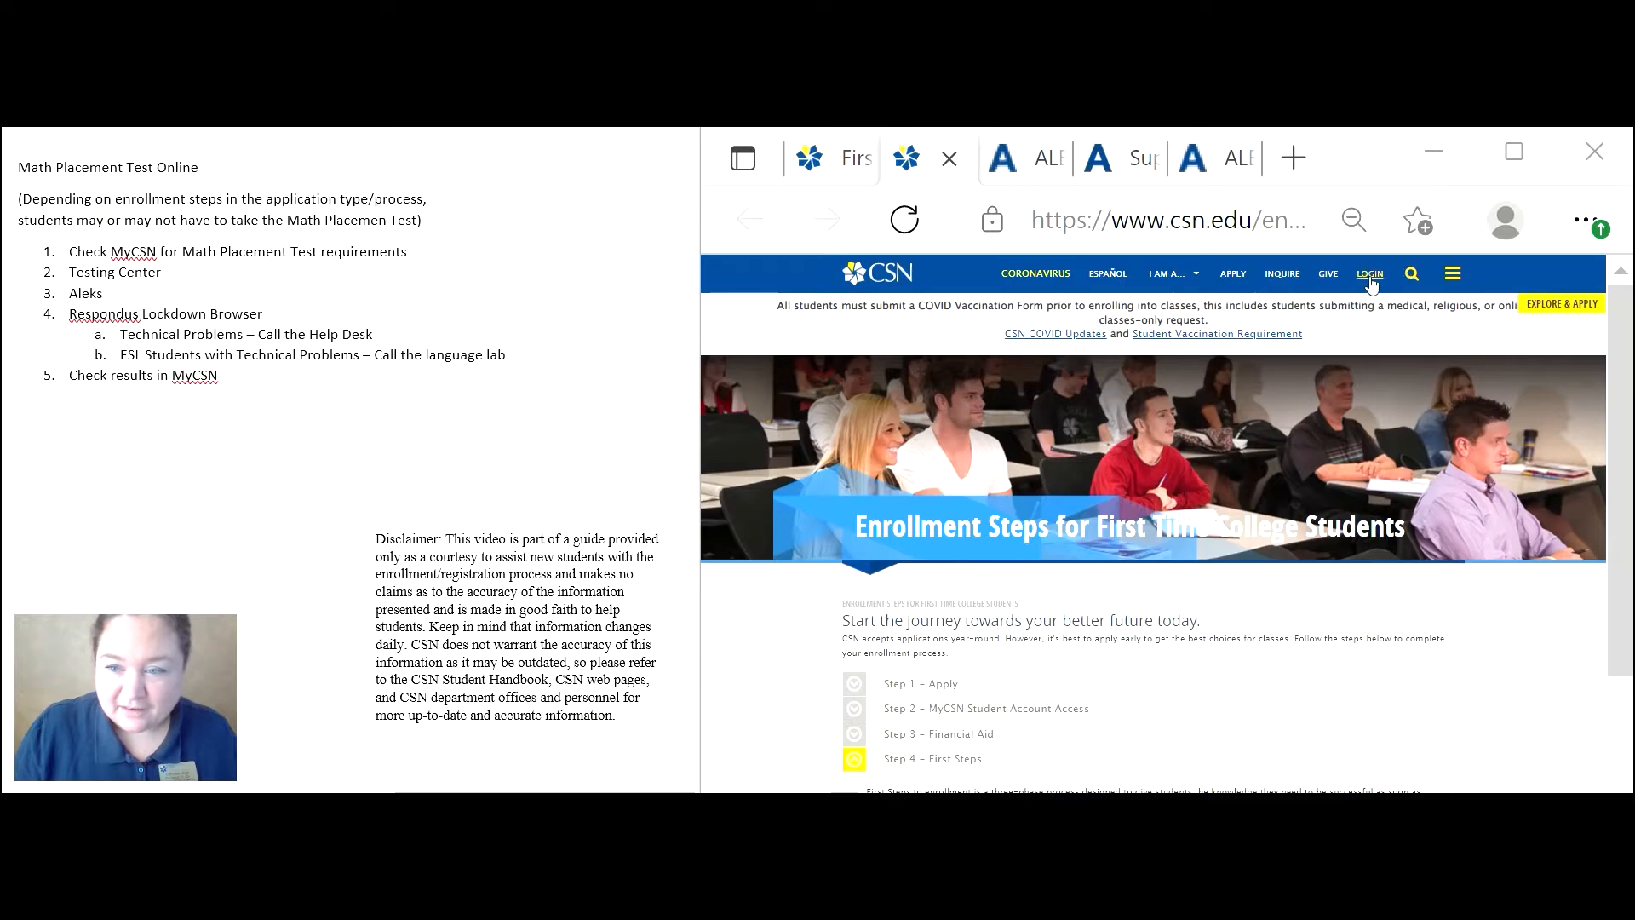
Log in through GoCSN and sign in to MyCSN to reach the Student Homepage.
click(1368, 272)
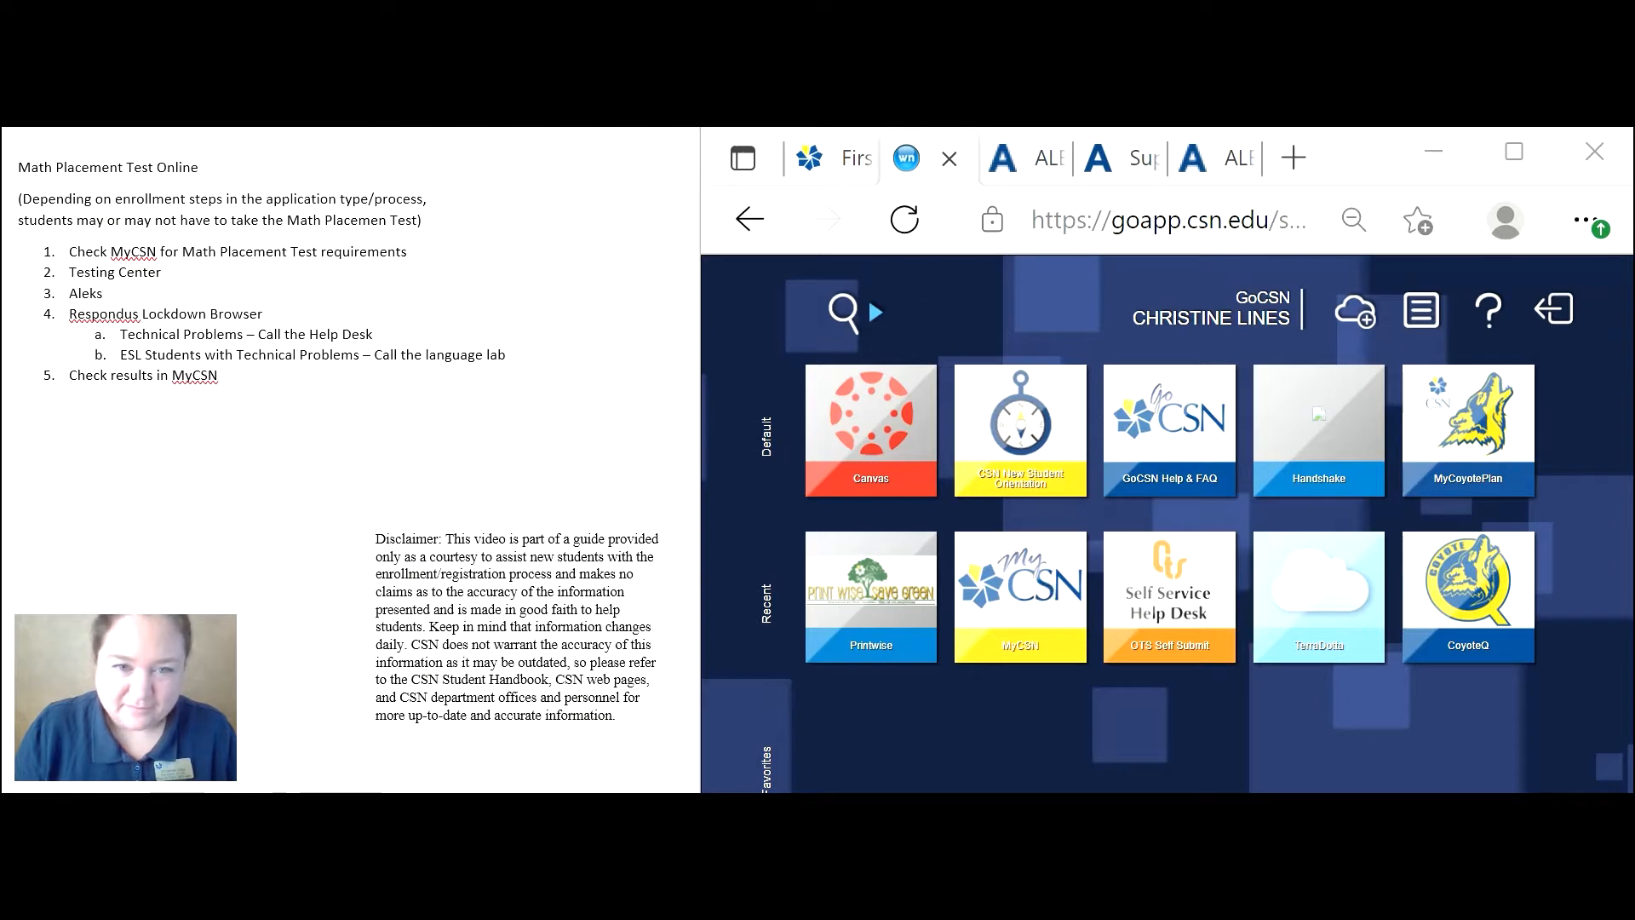
click(1018, 596)
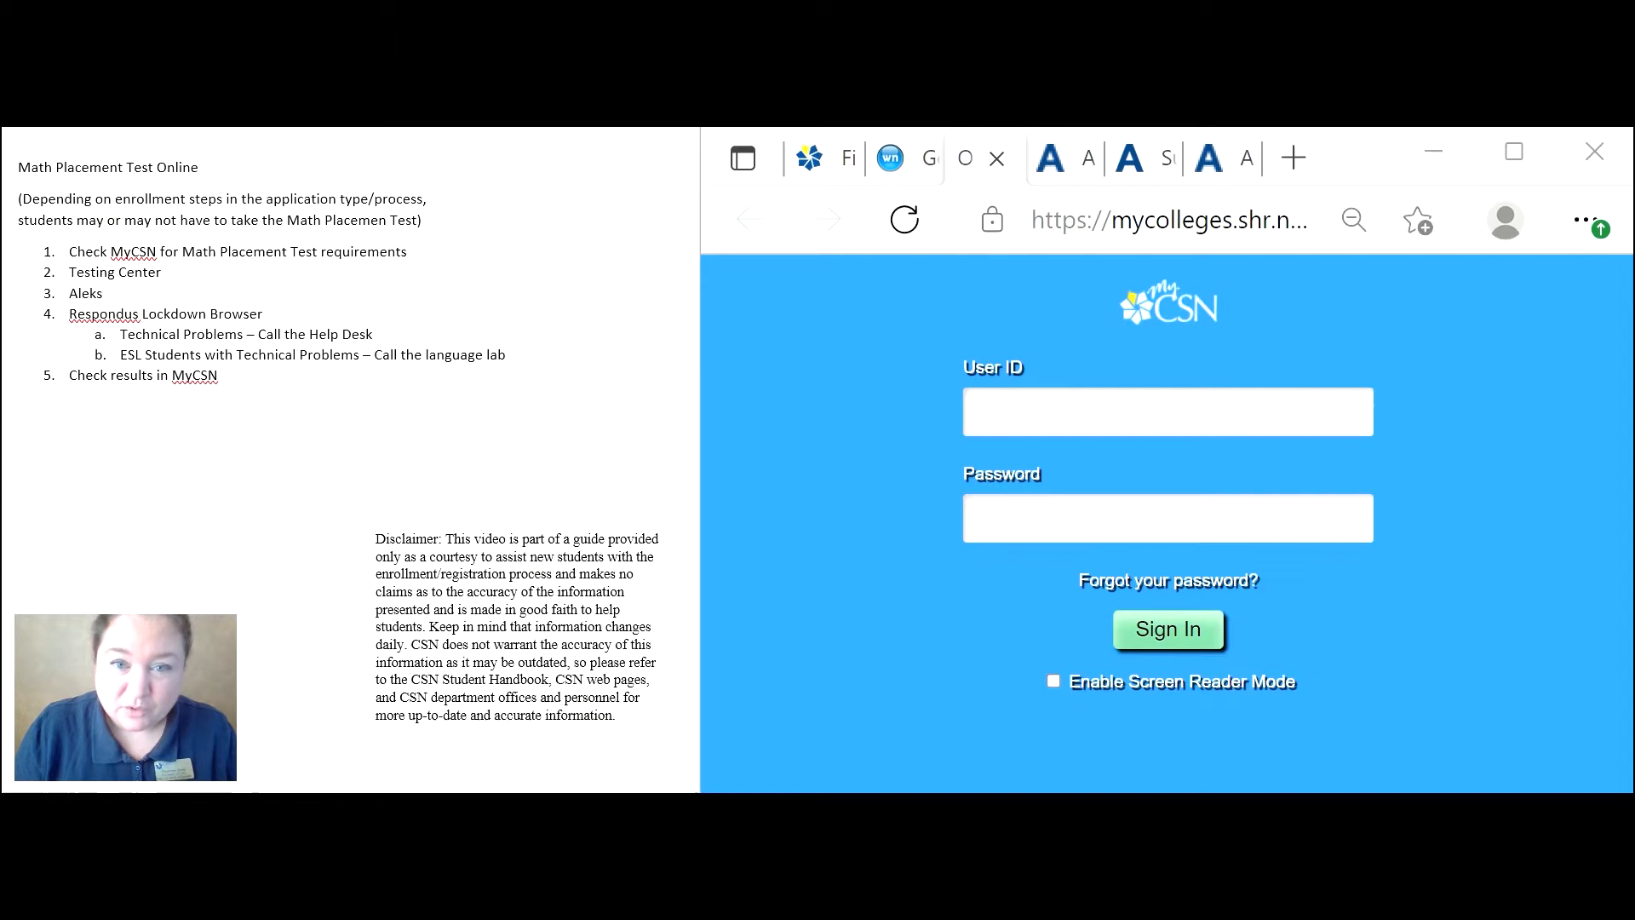
click(1166, 628)
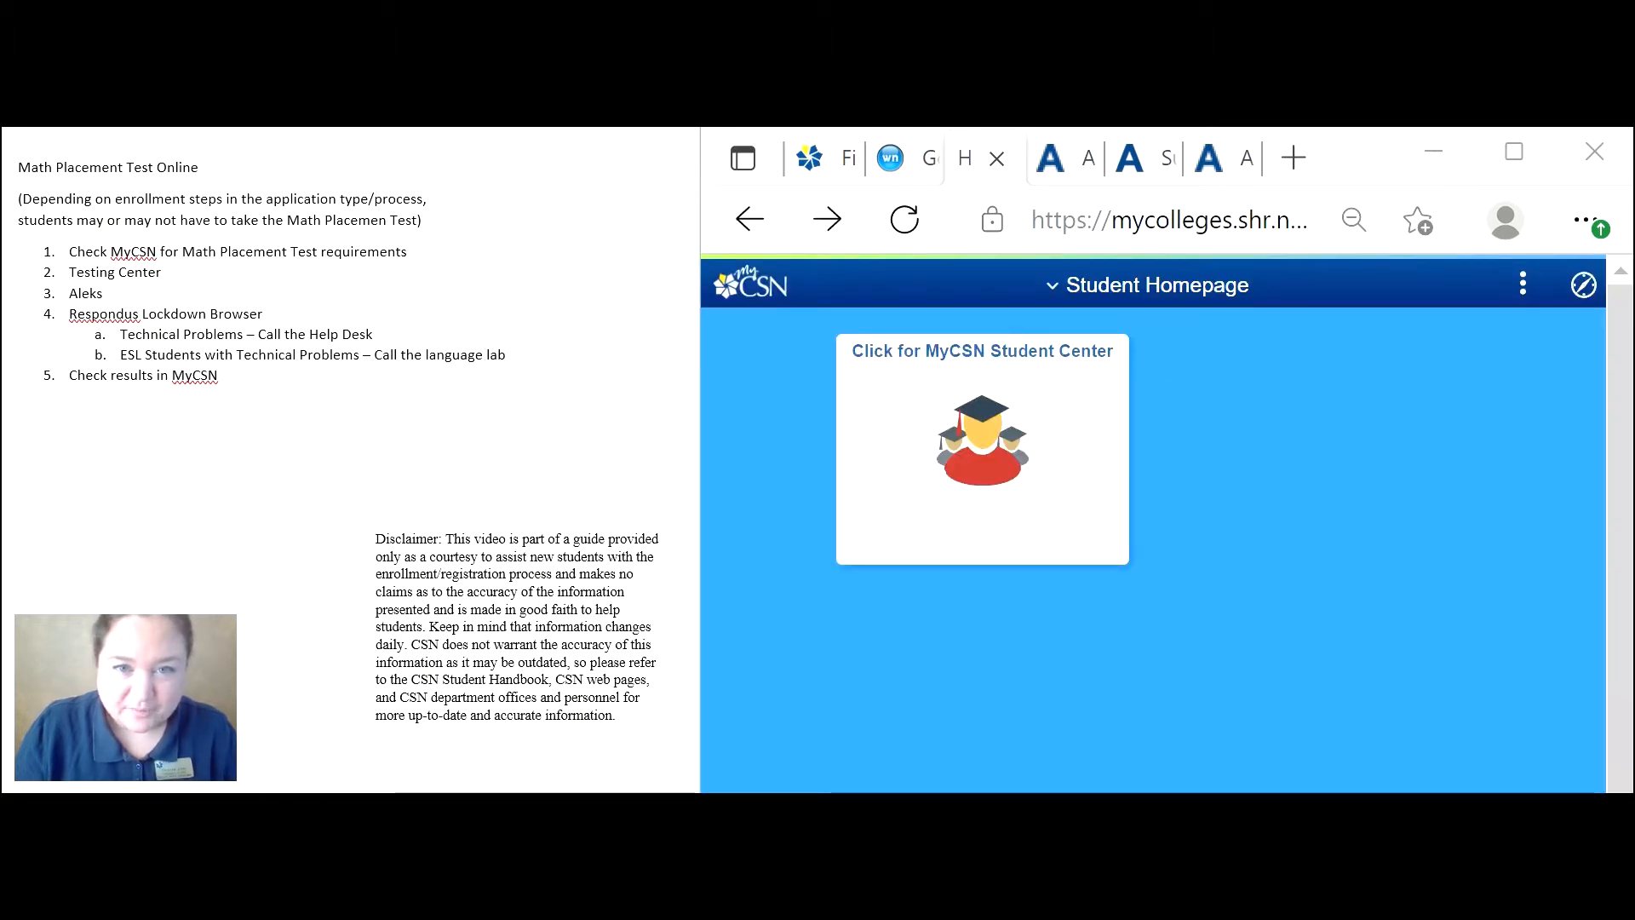
Go to the MyCSN Student Center showing the Spring 2022 schedule with ENG 100, ENG 110 and ESL 72.
click(981, 450)
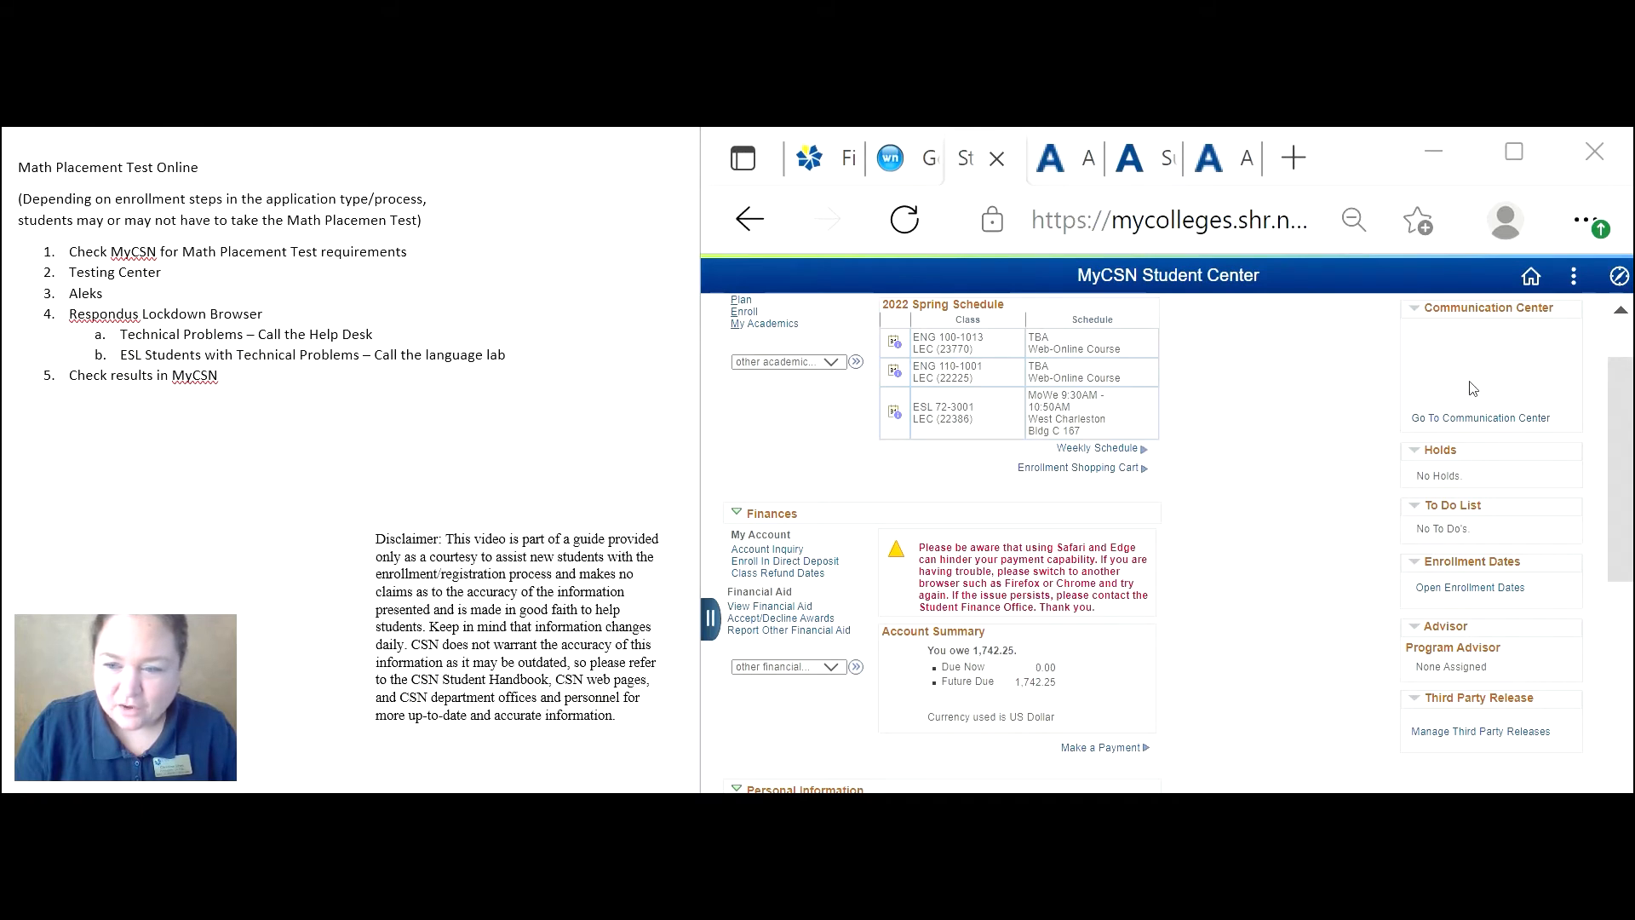
mouse_move(1478, 417)
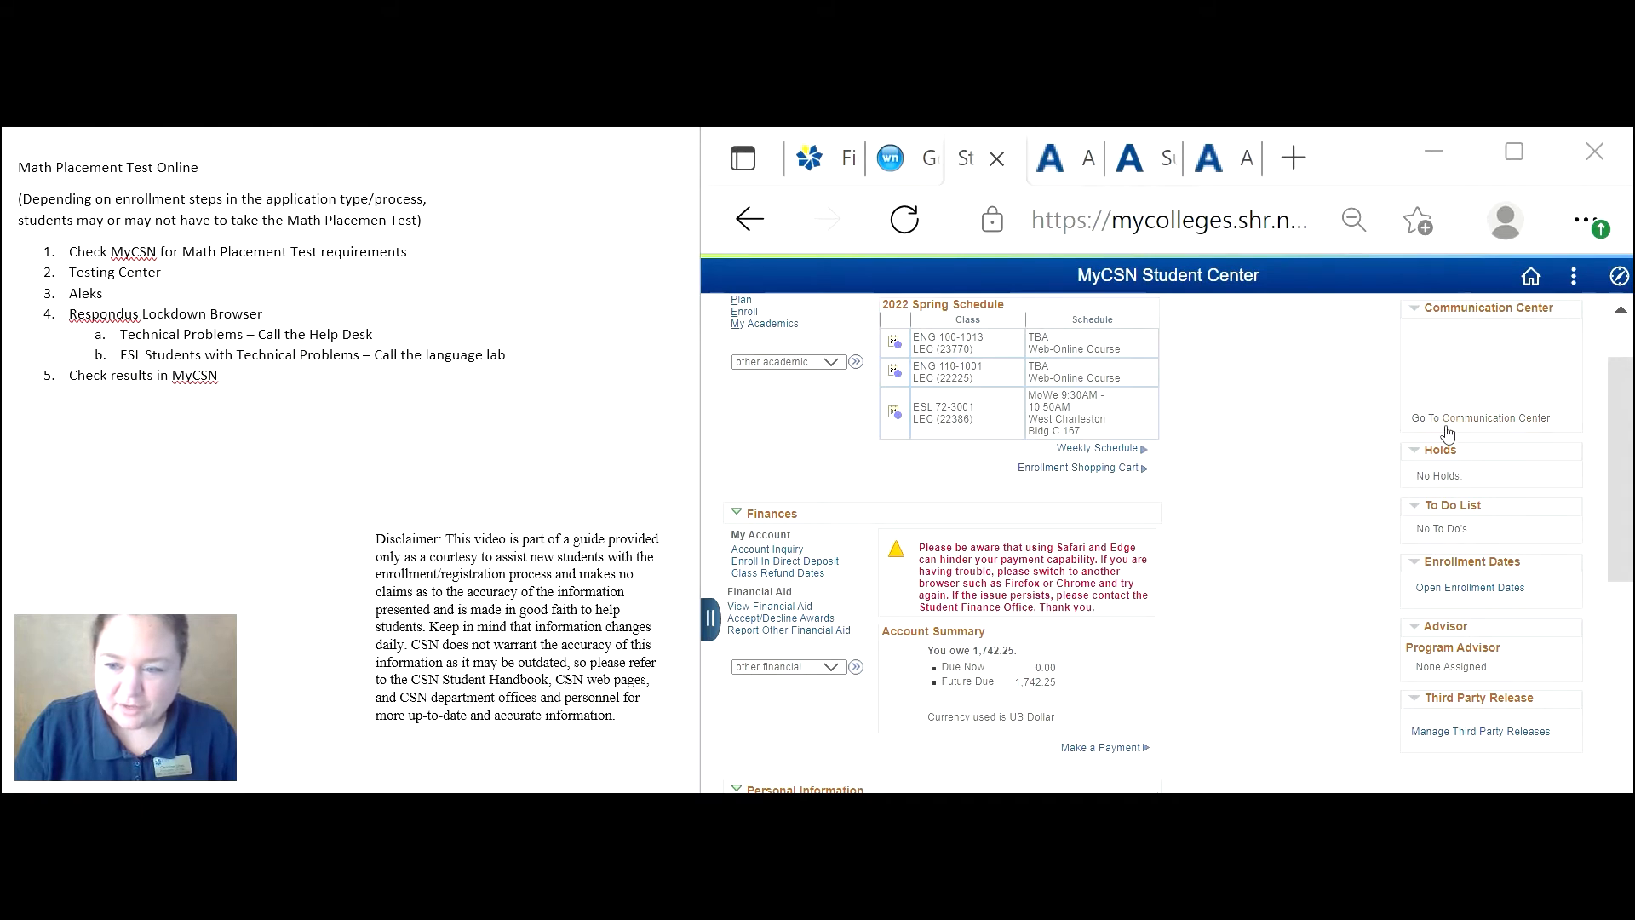
mouse_move(1460, 623)
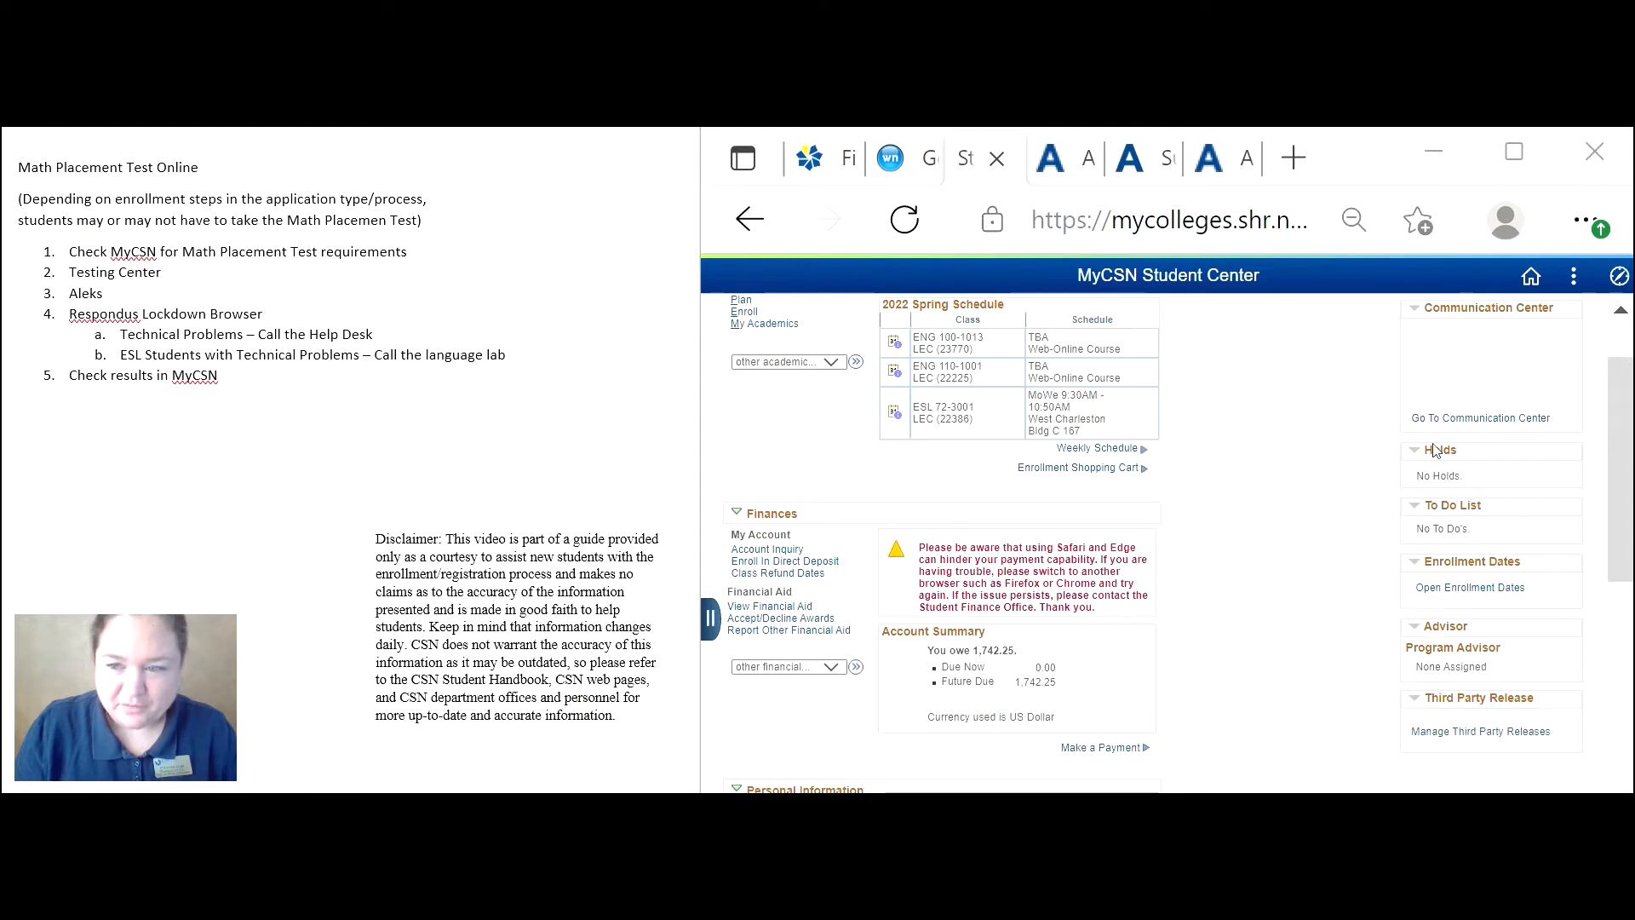
mouse_move(1561, 554)
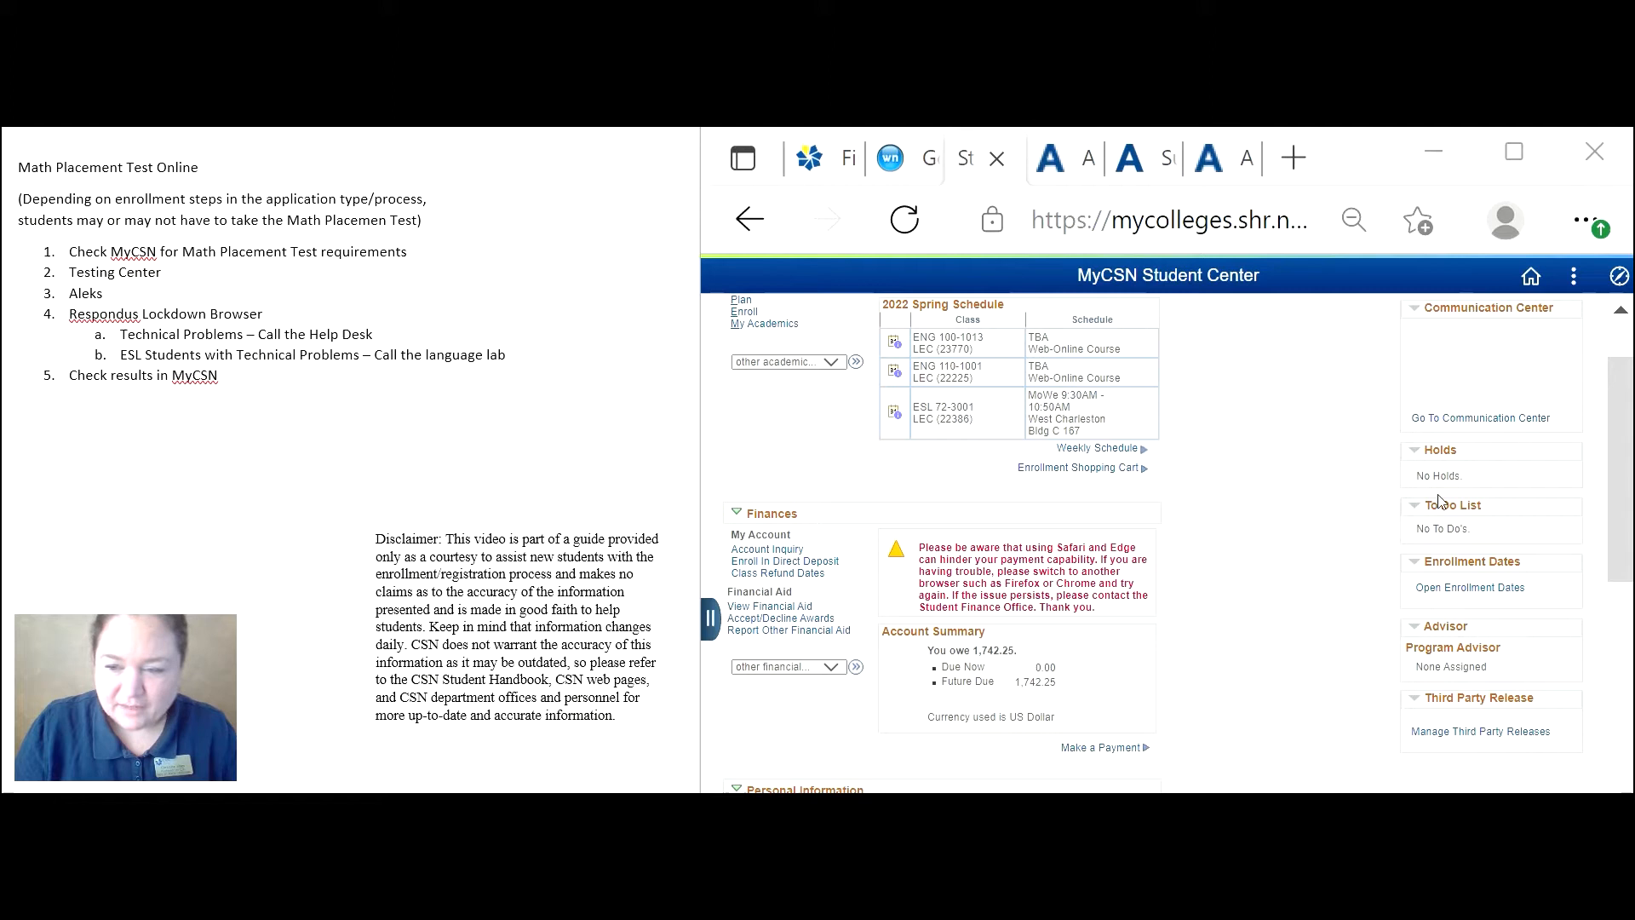
mouse_move(1434, 480)
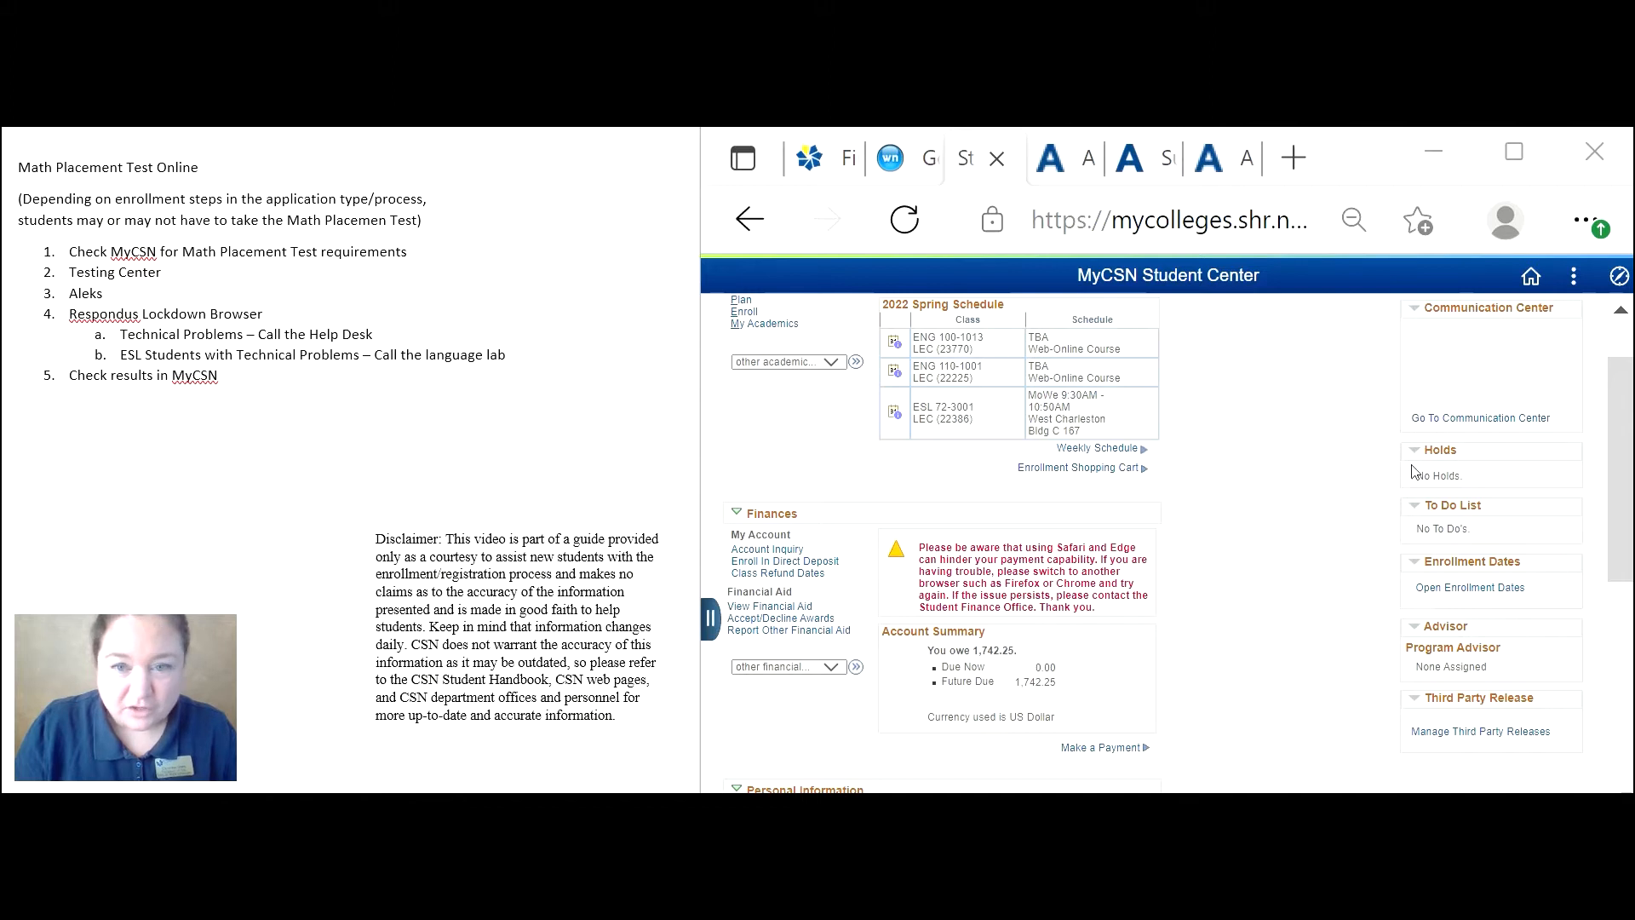
mouse_move(1402, 528)
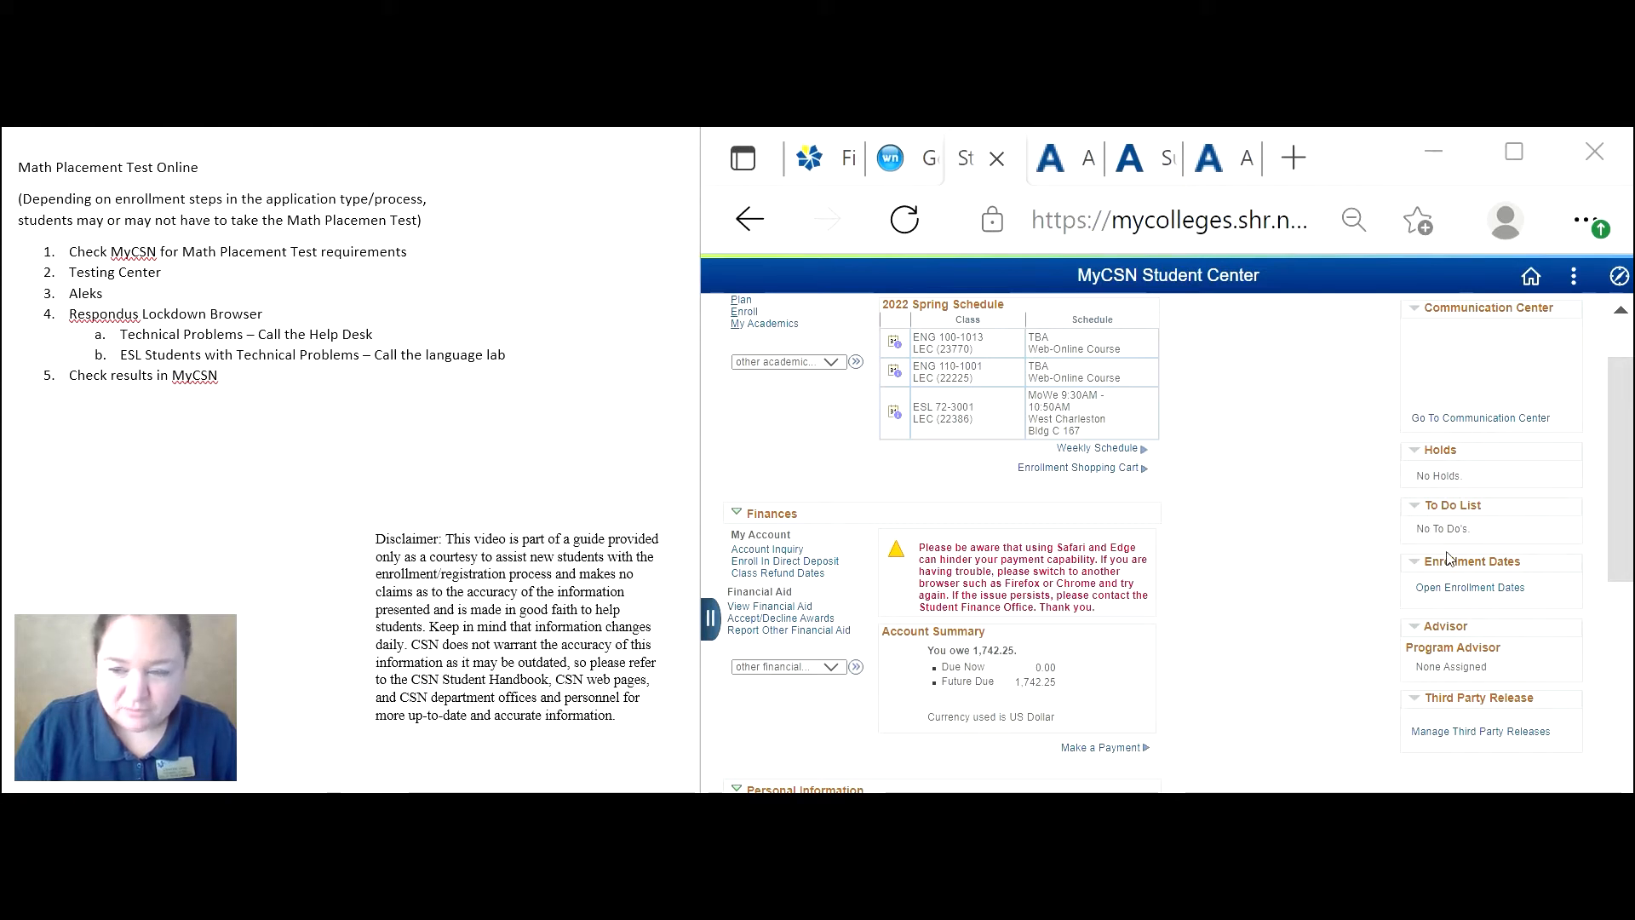
mouse_move(1415, 482)
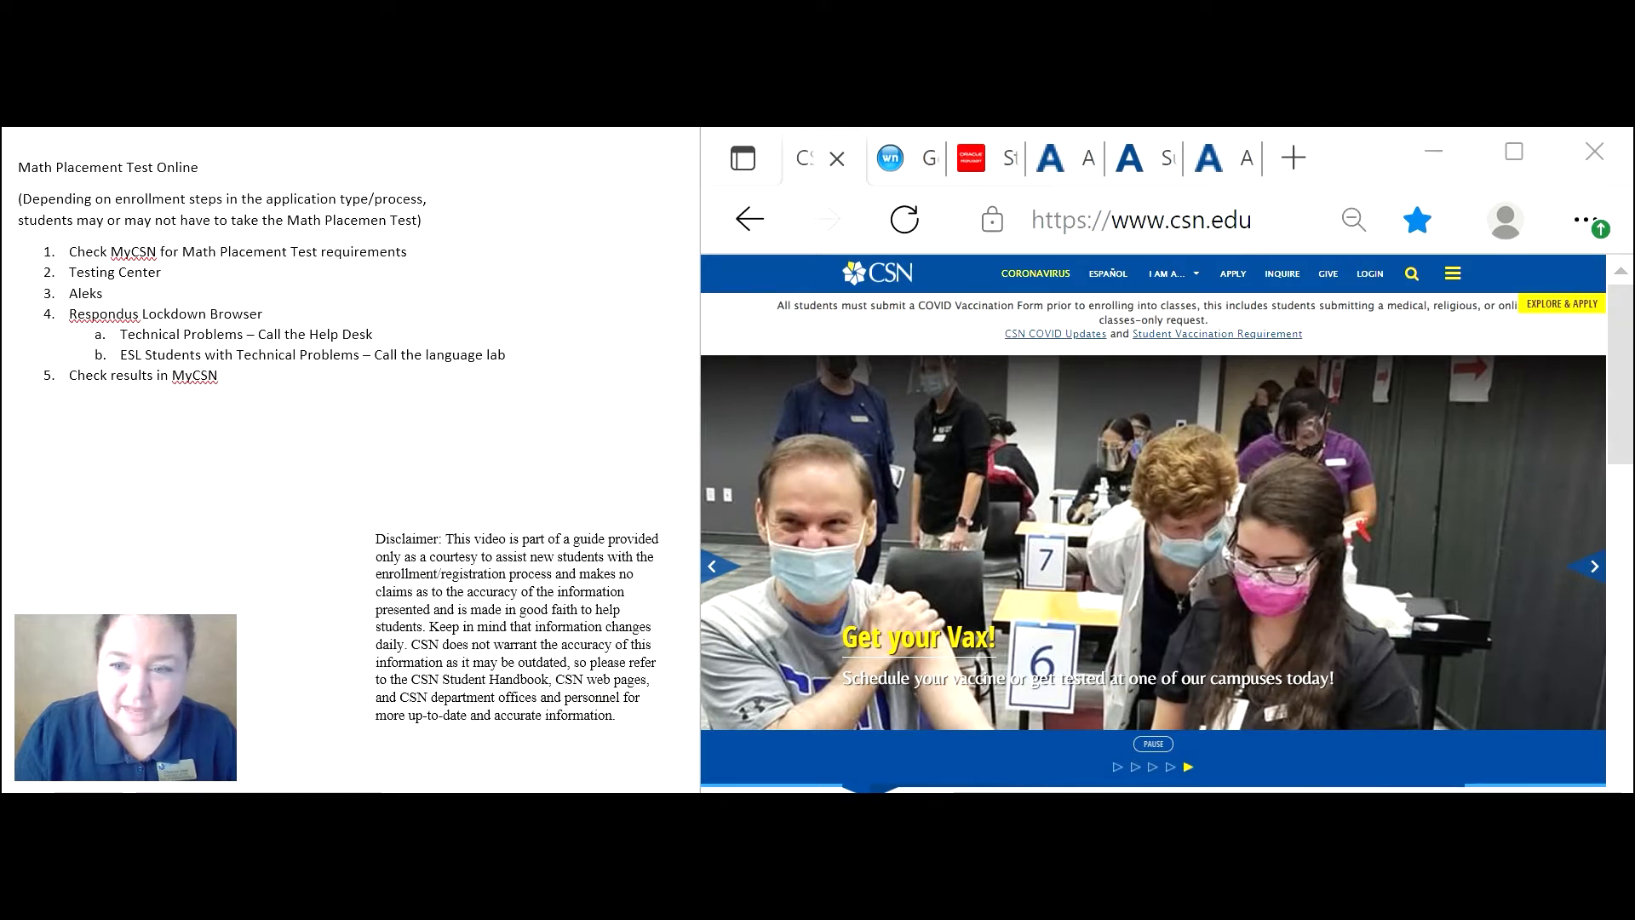
mouse_move(900, 286)
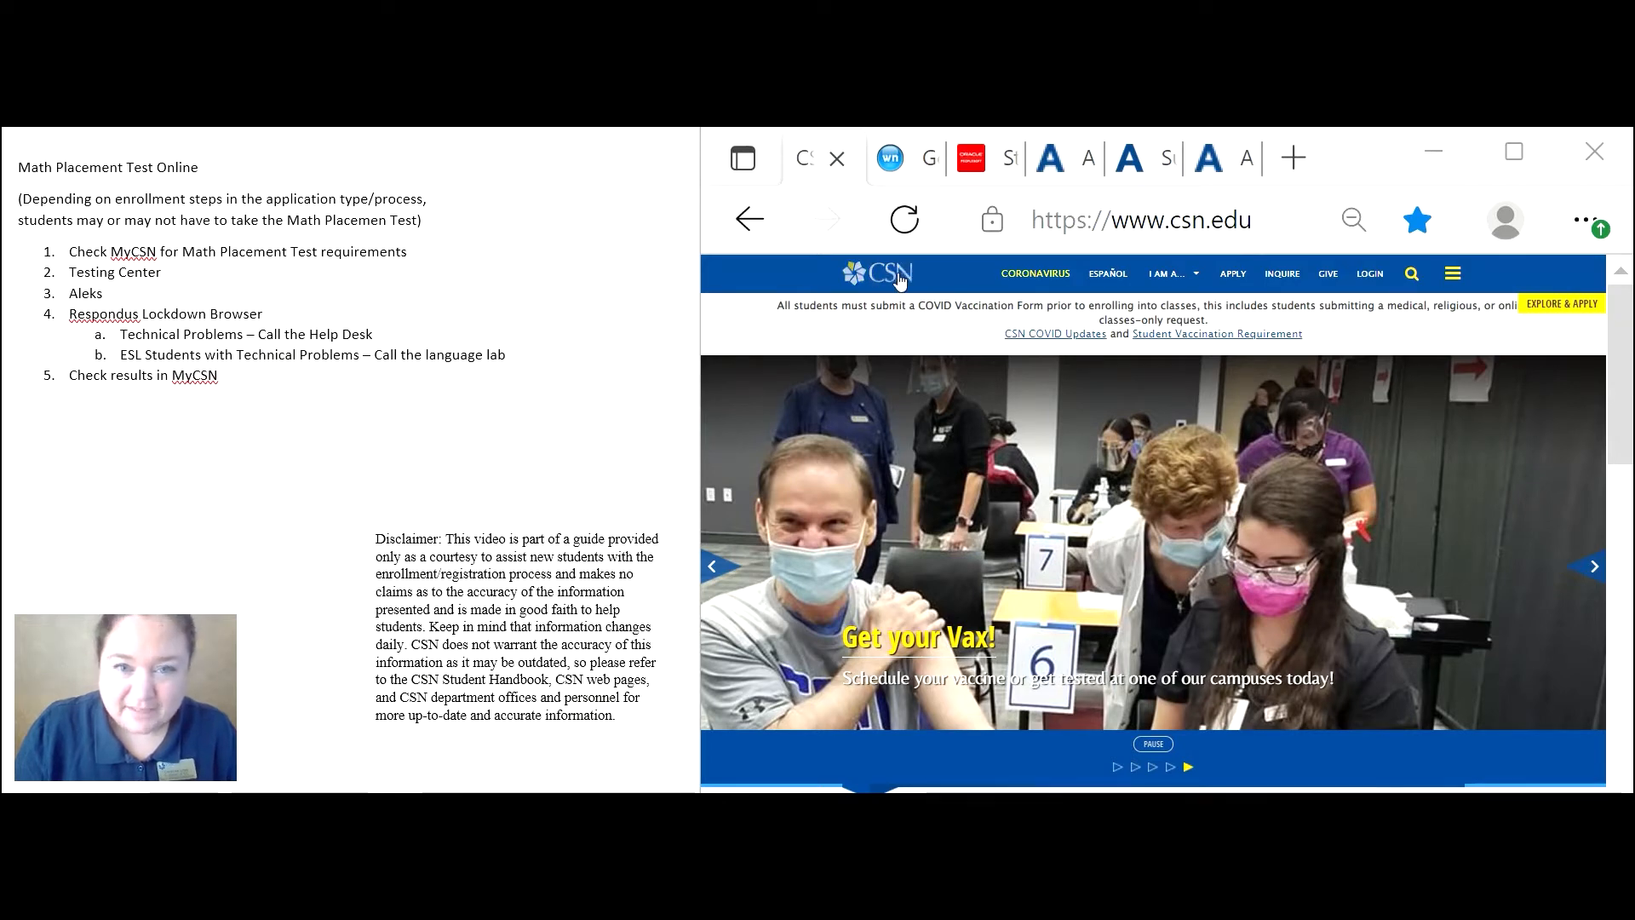
Navigate to Placement Testing via the site menu and go to Math Placement Information.
click(1450, 272)
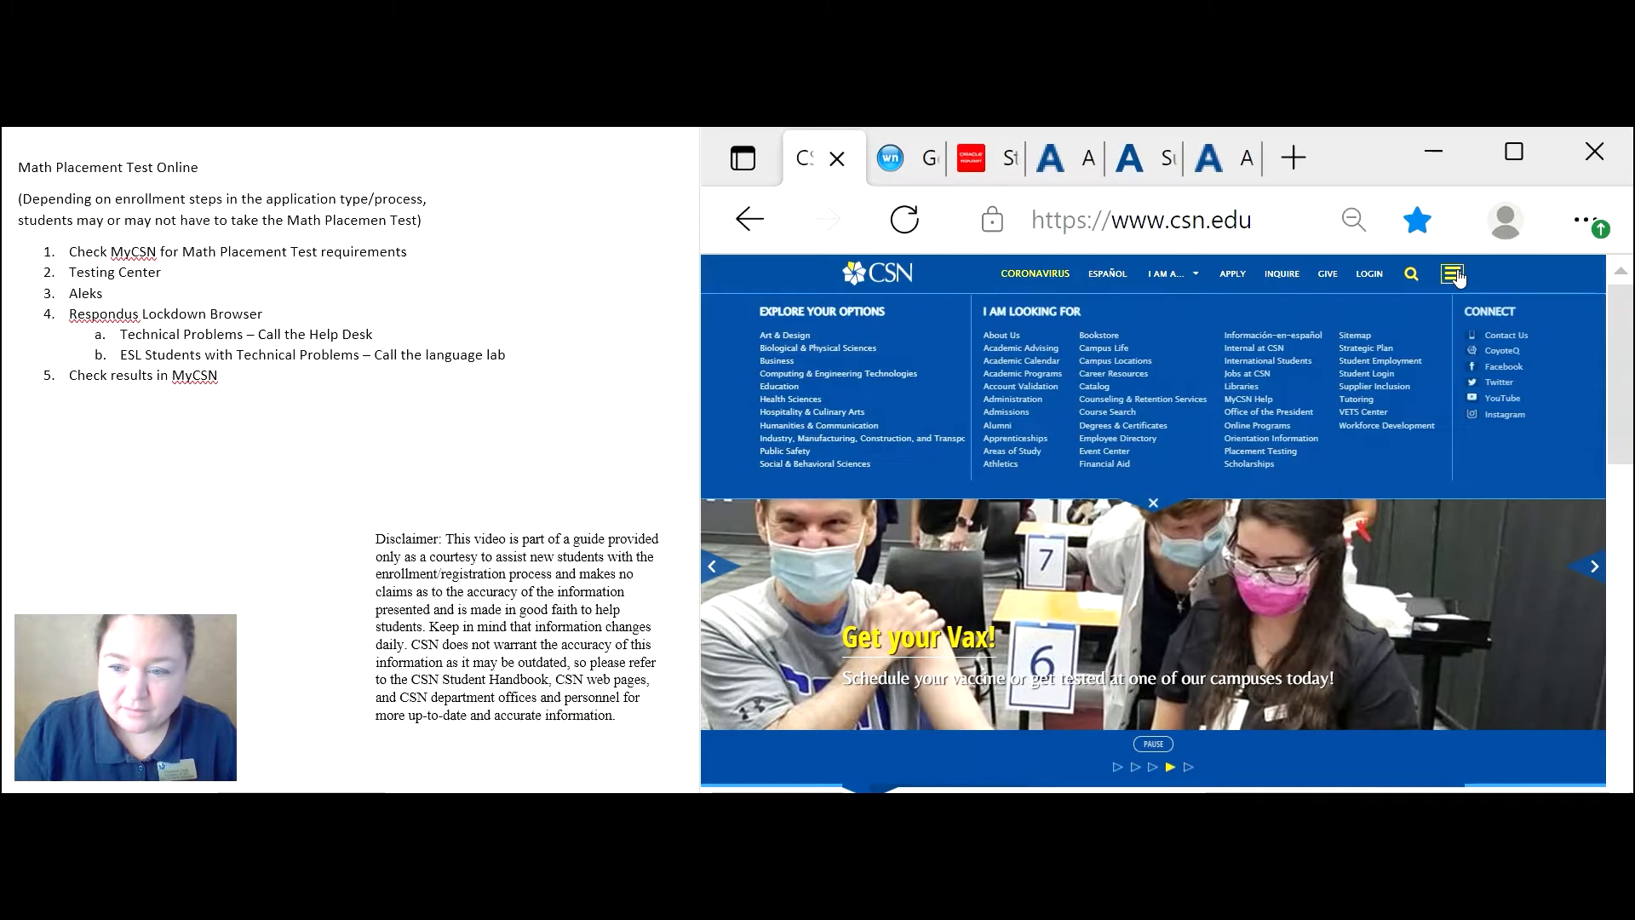
mouse_move(1260, 450)
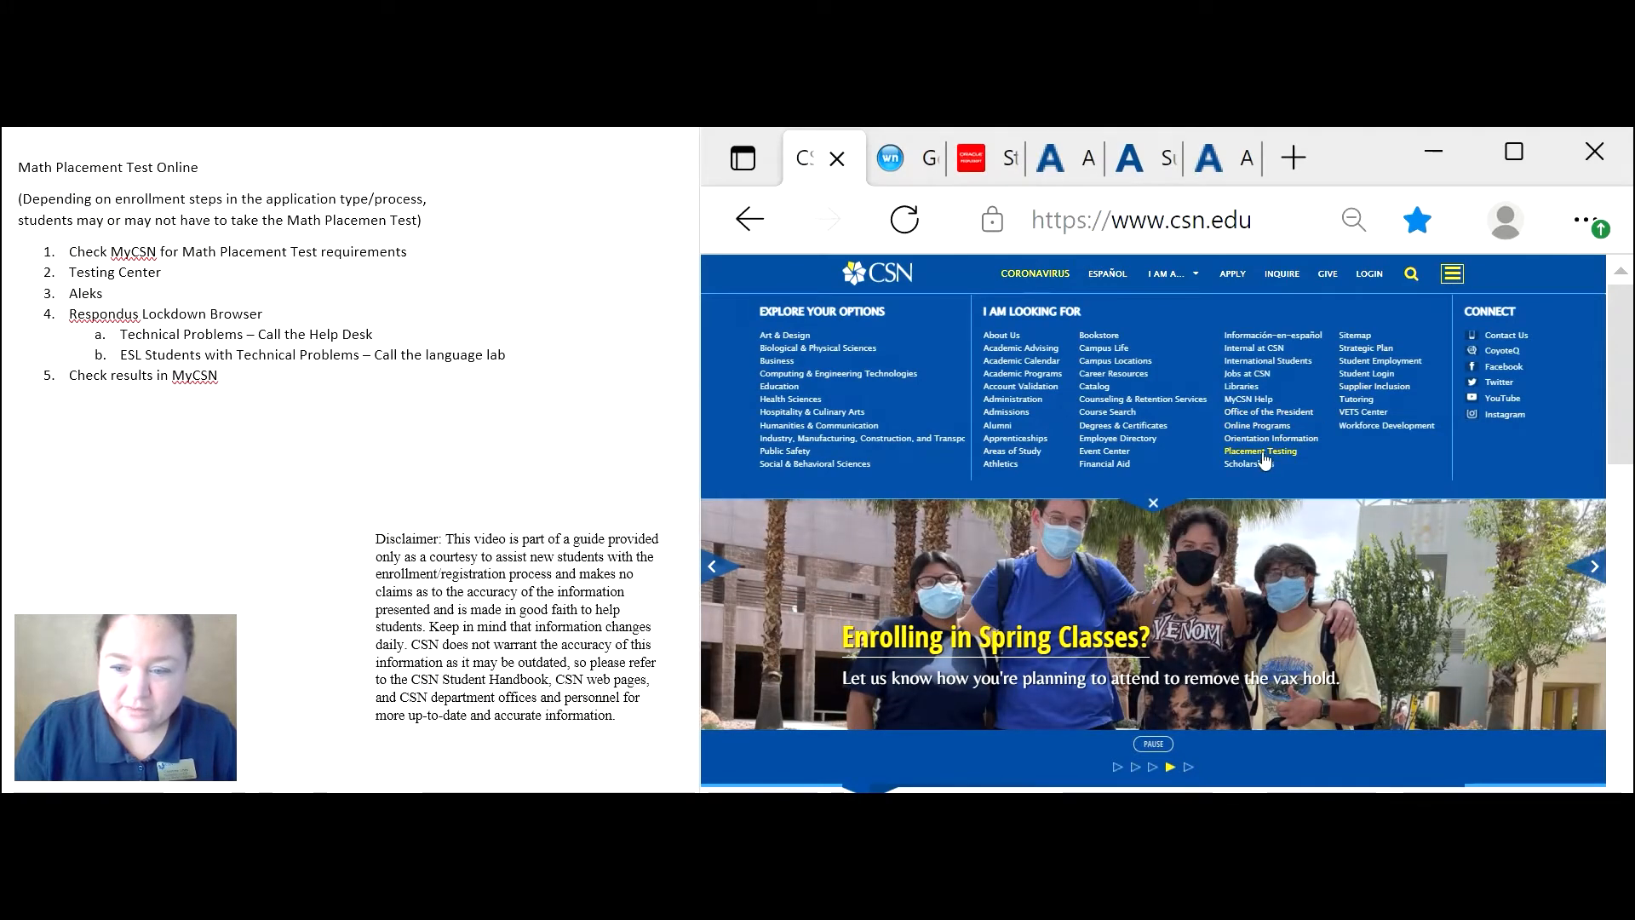
click(1260, 450)
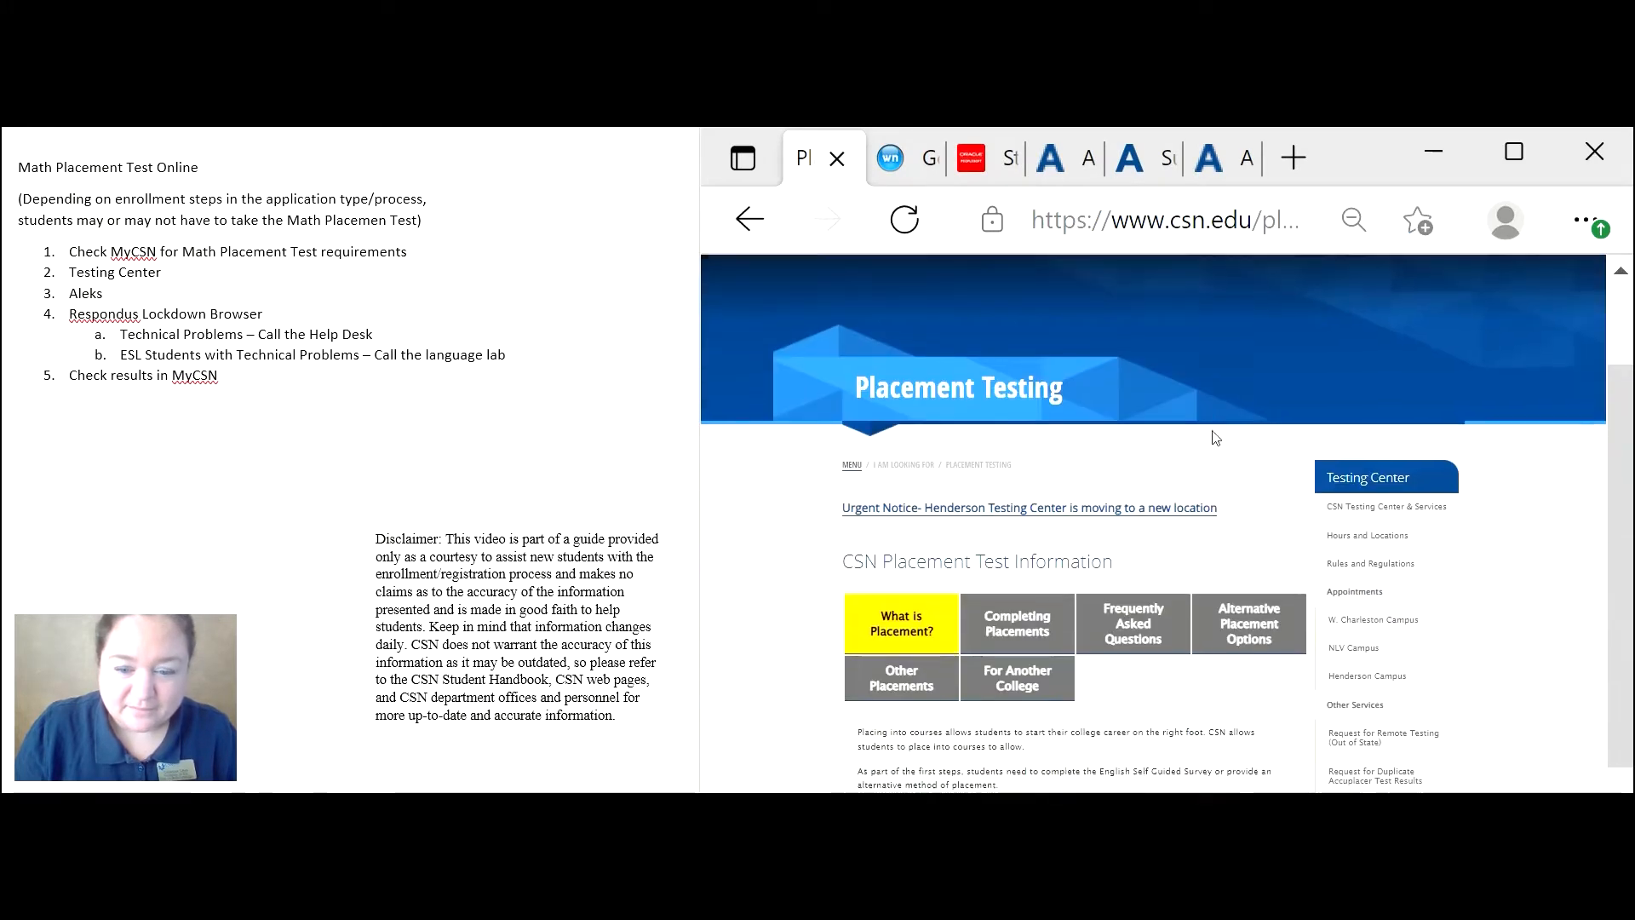
scroll(down, 3)
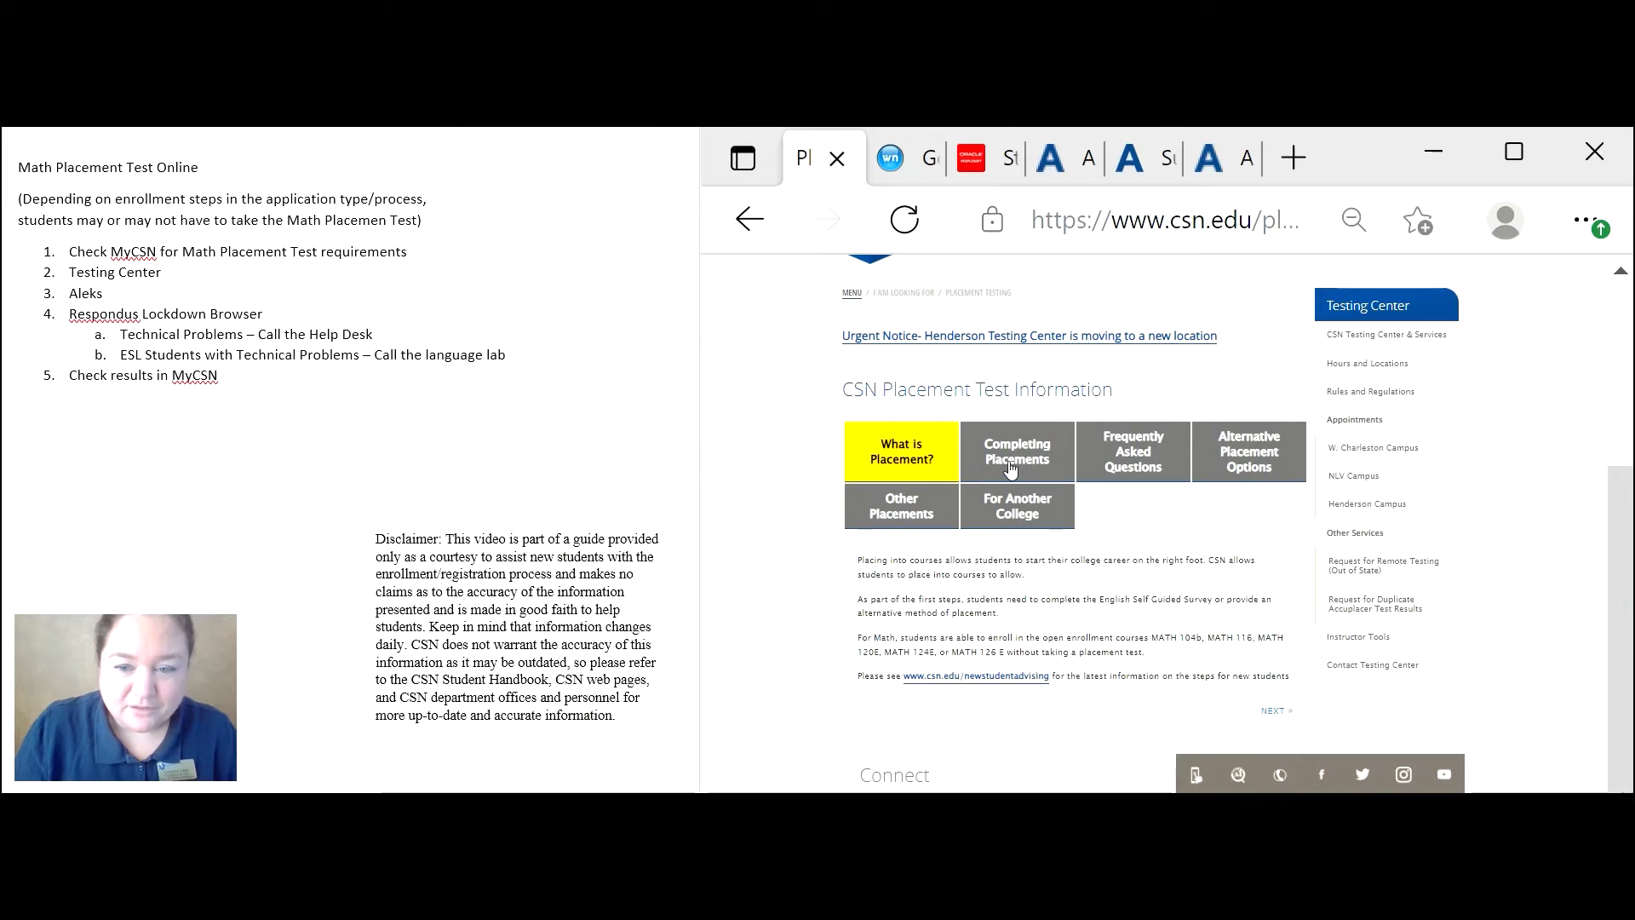
scroll(down, 3)
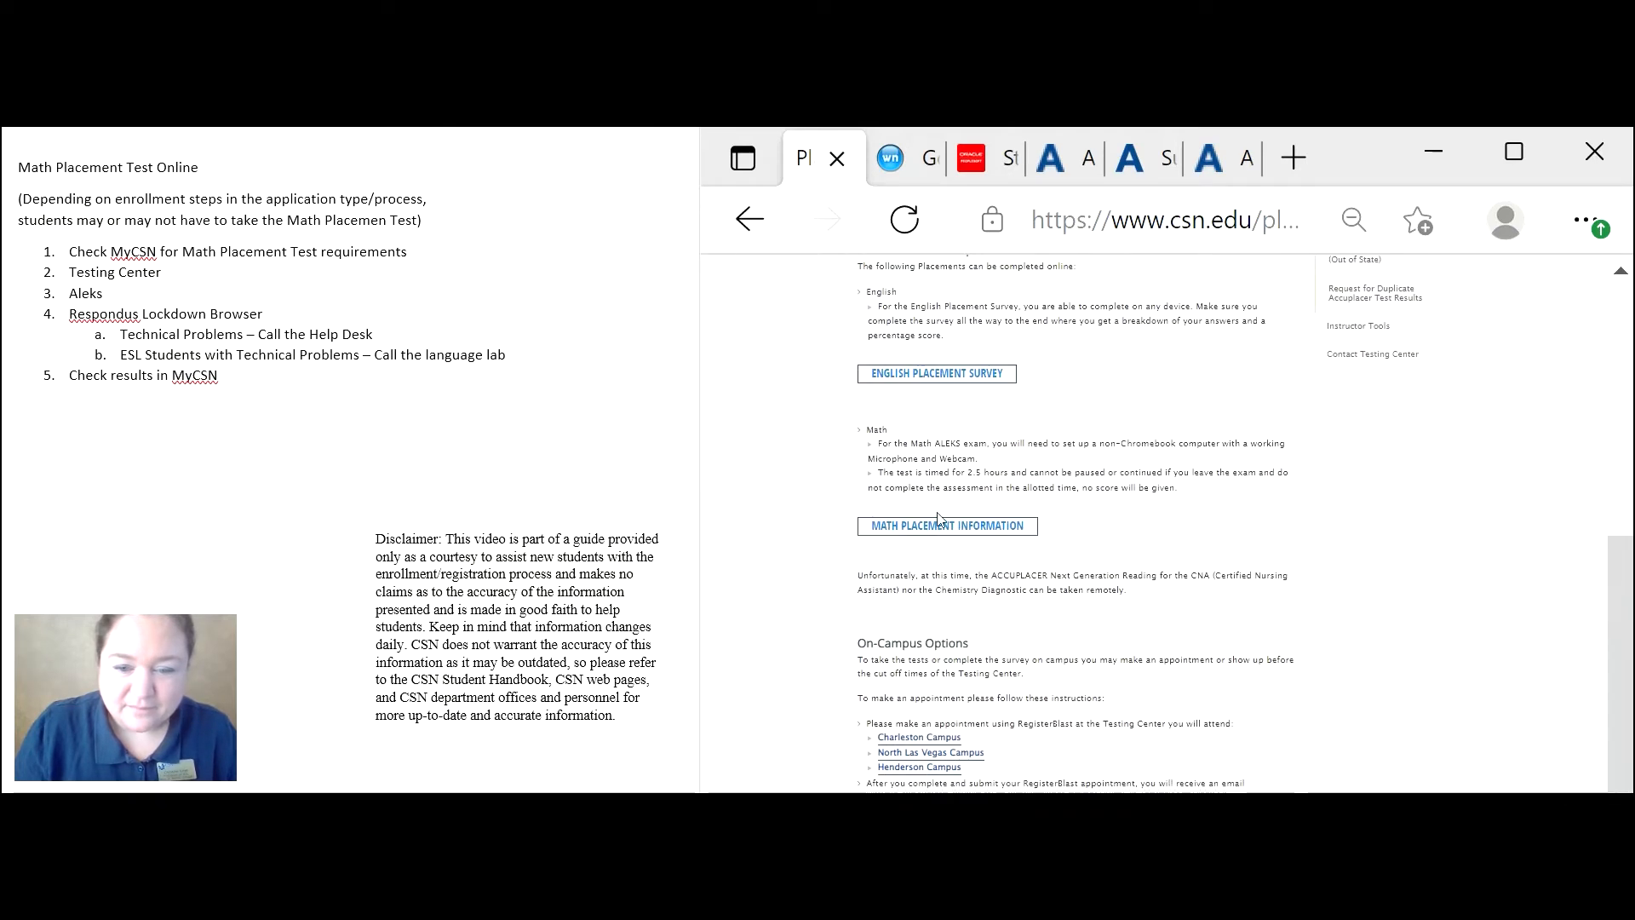
click(945, 524)
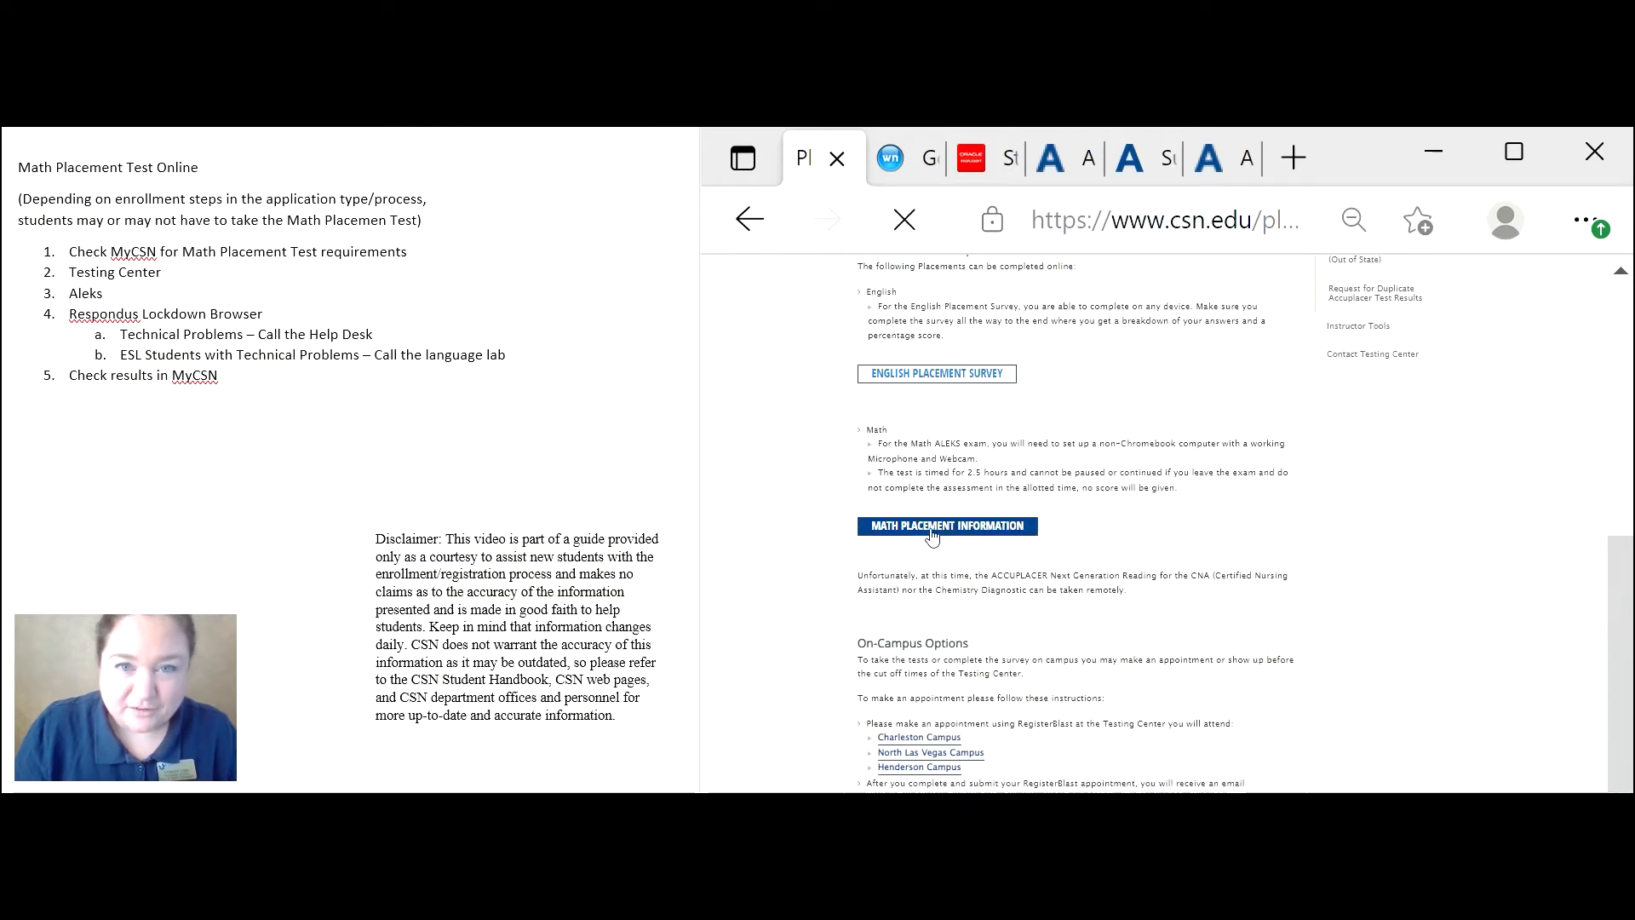
click(945, 526)
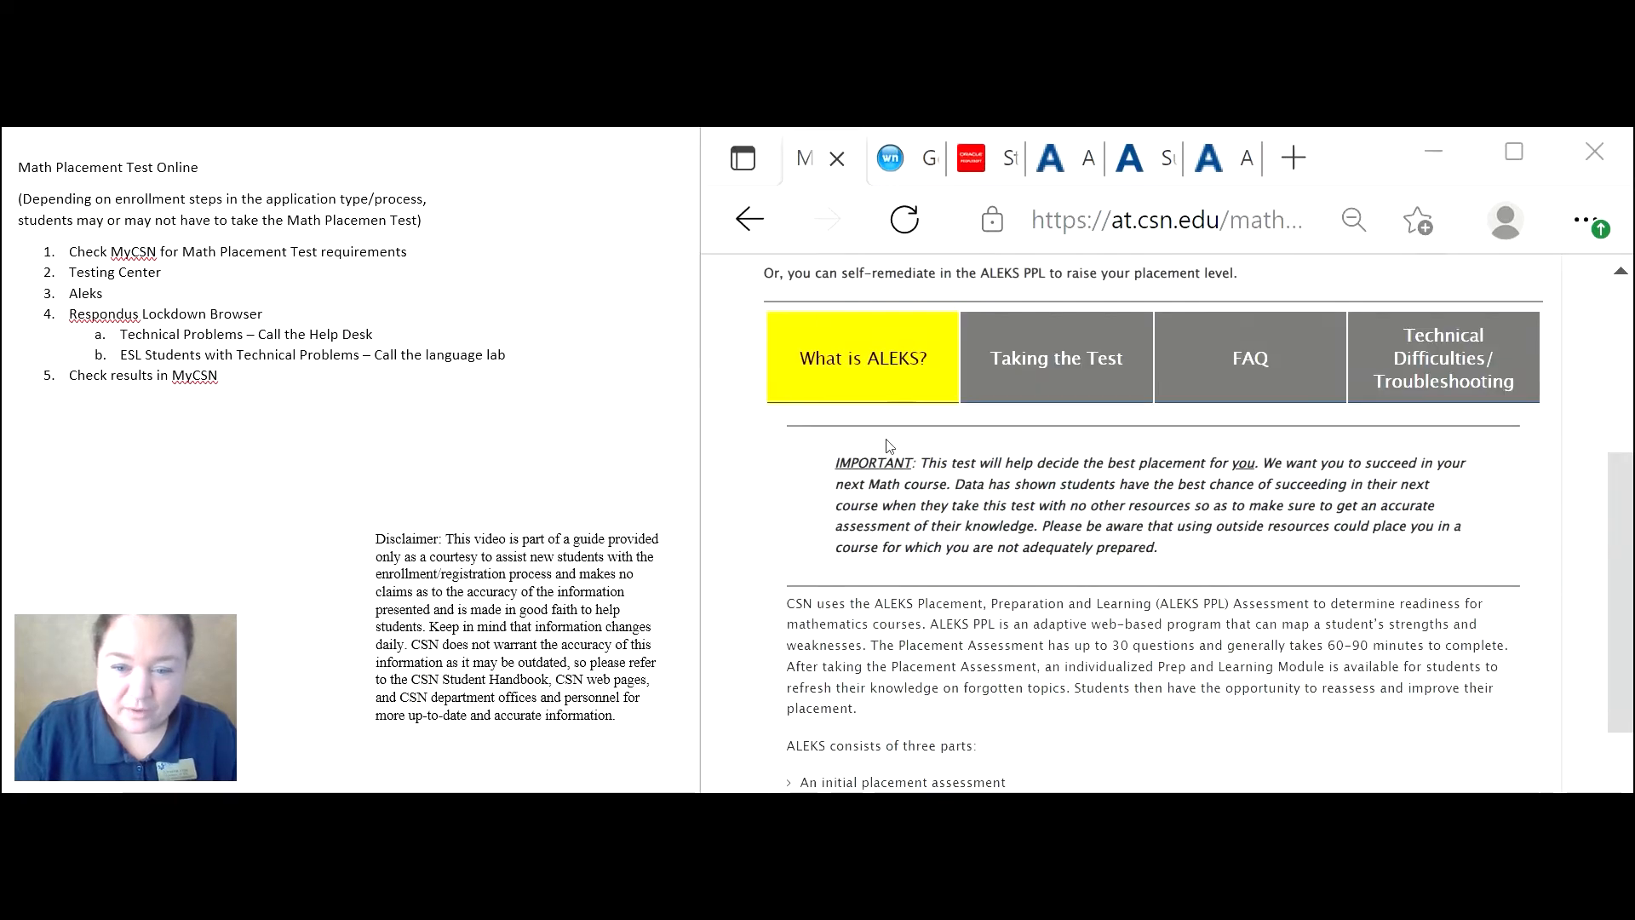
mouse_move(1121, 526)
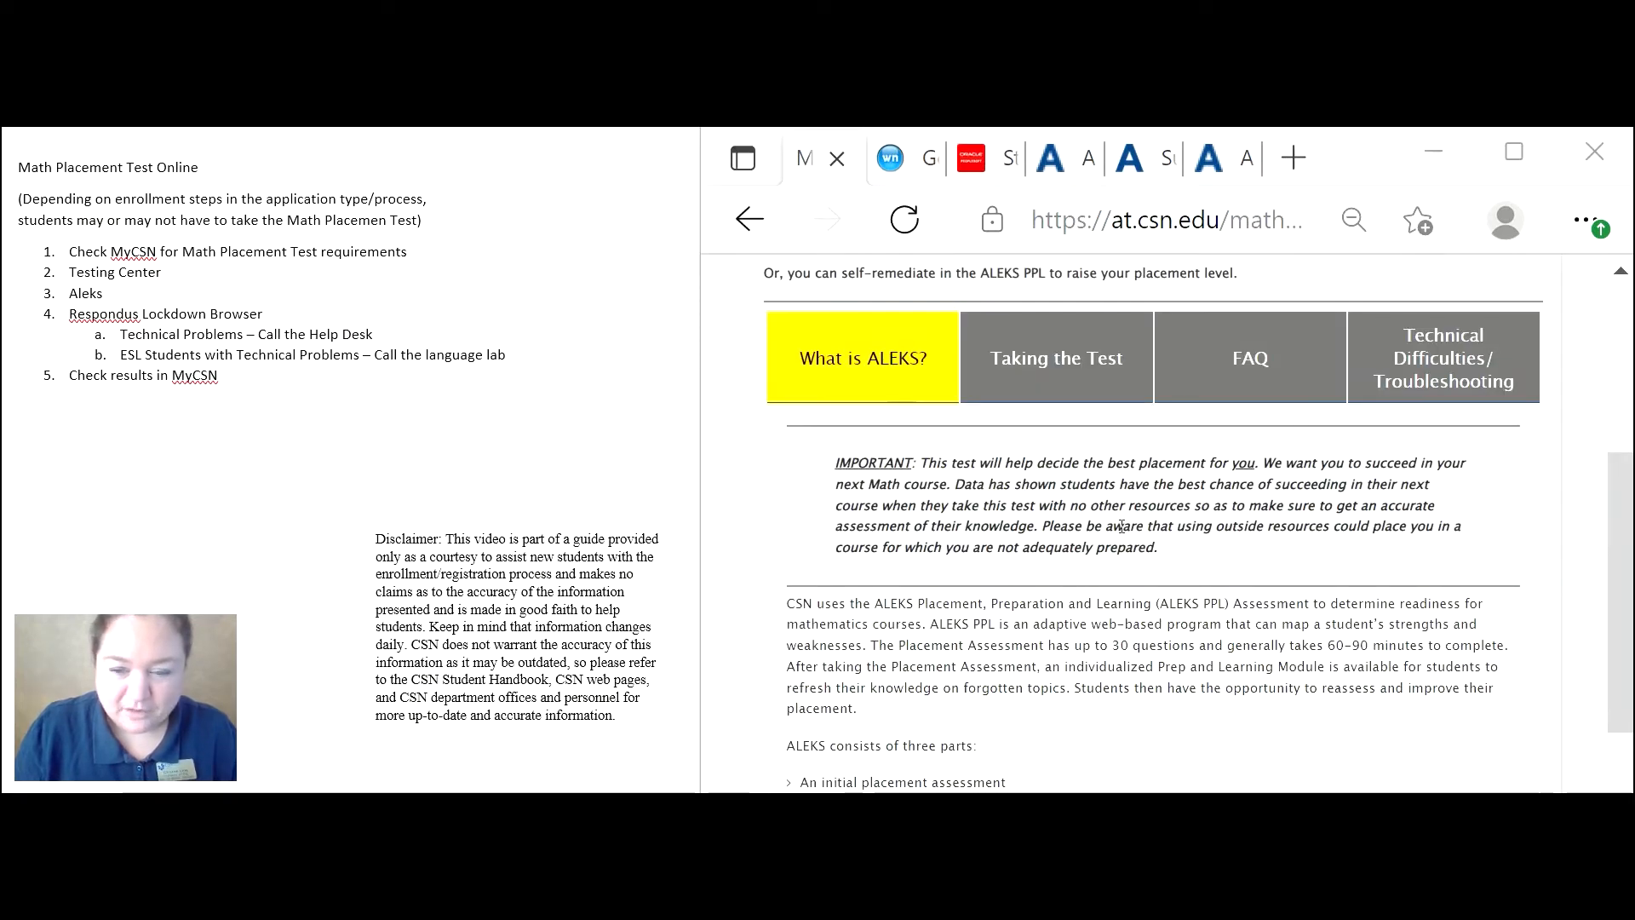
mouse_move(1206, 565)
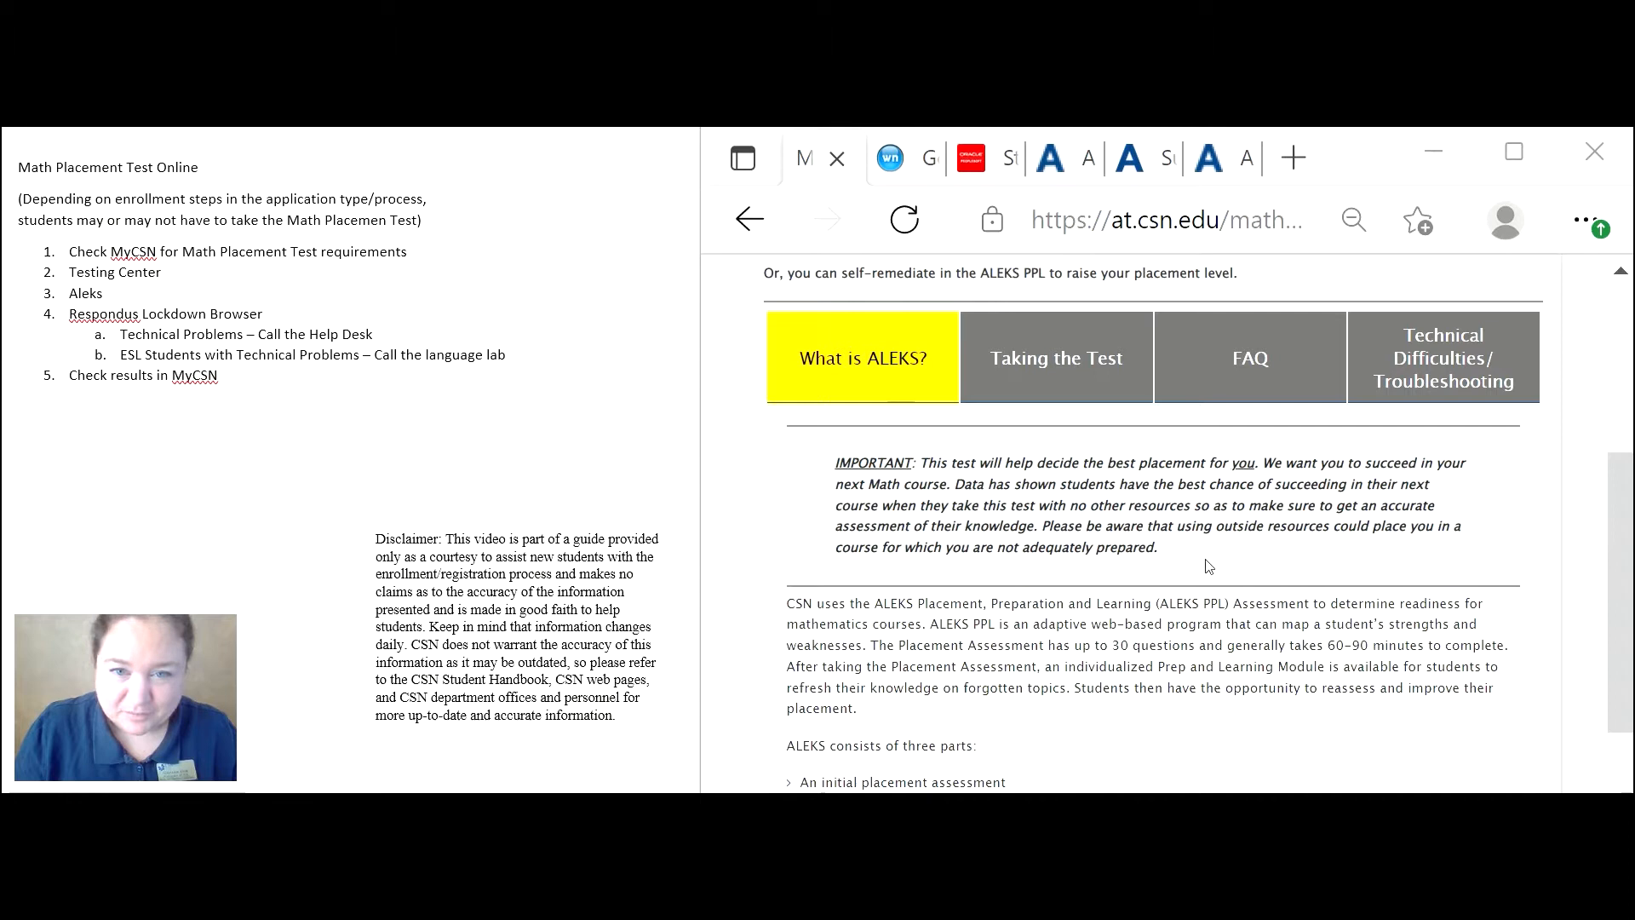
mouse_move(916, 513)
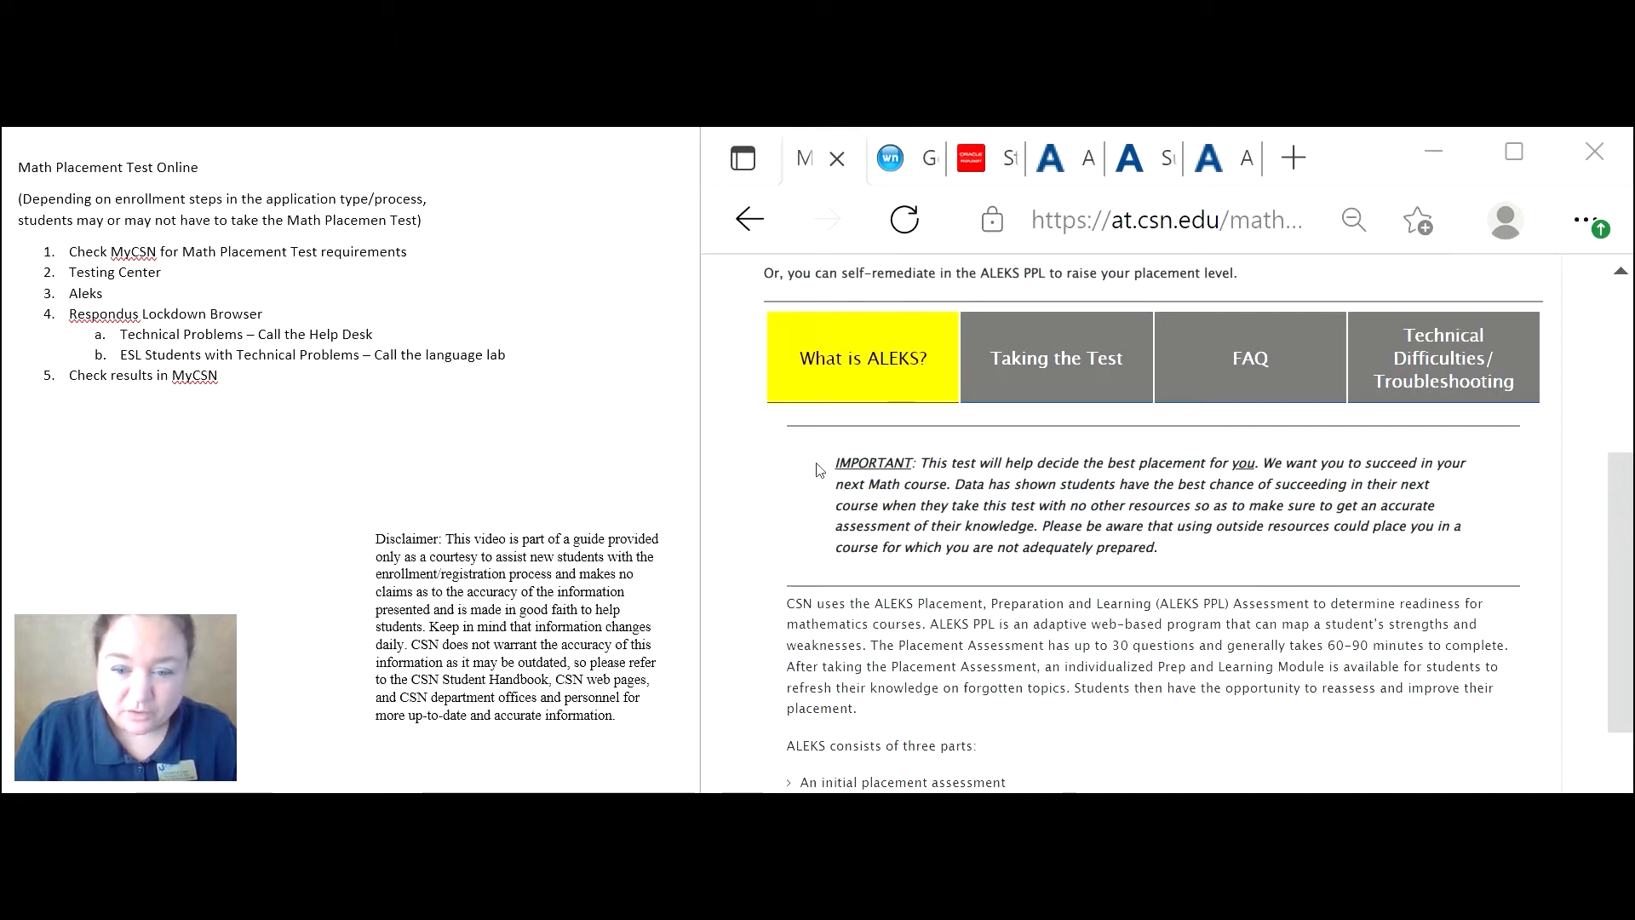
mouse_move(935, 480)
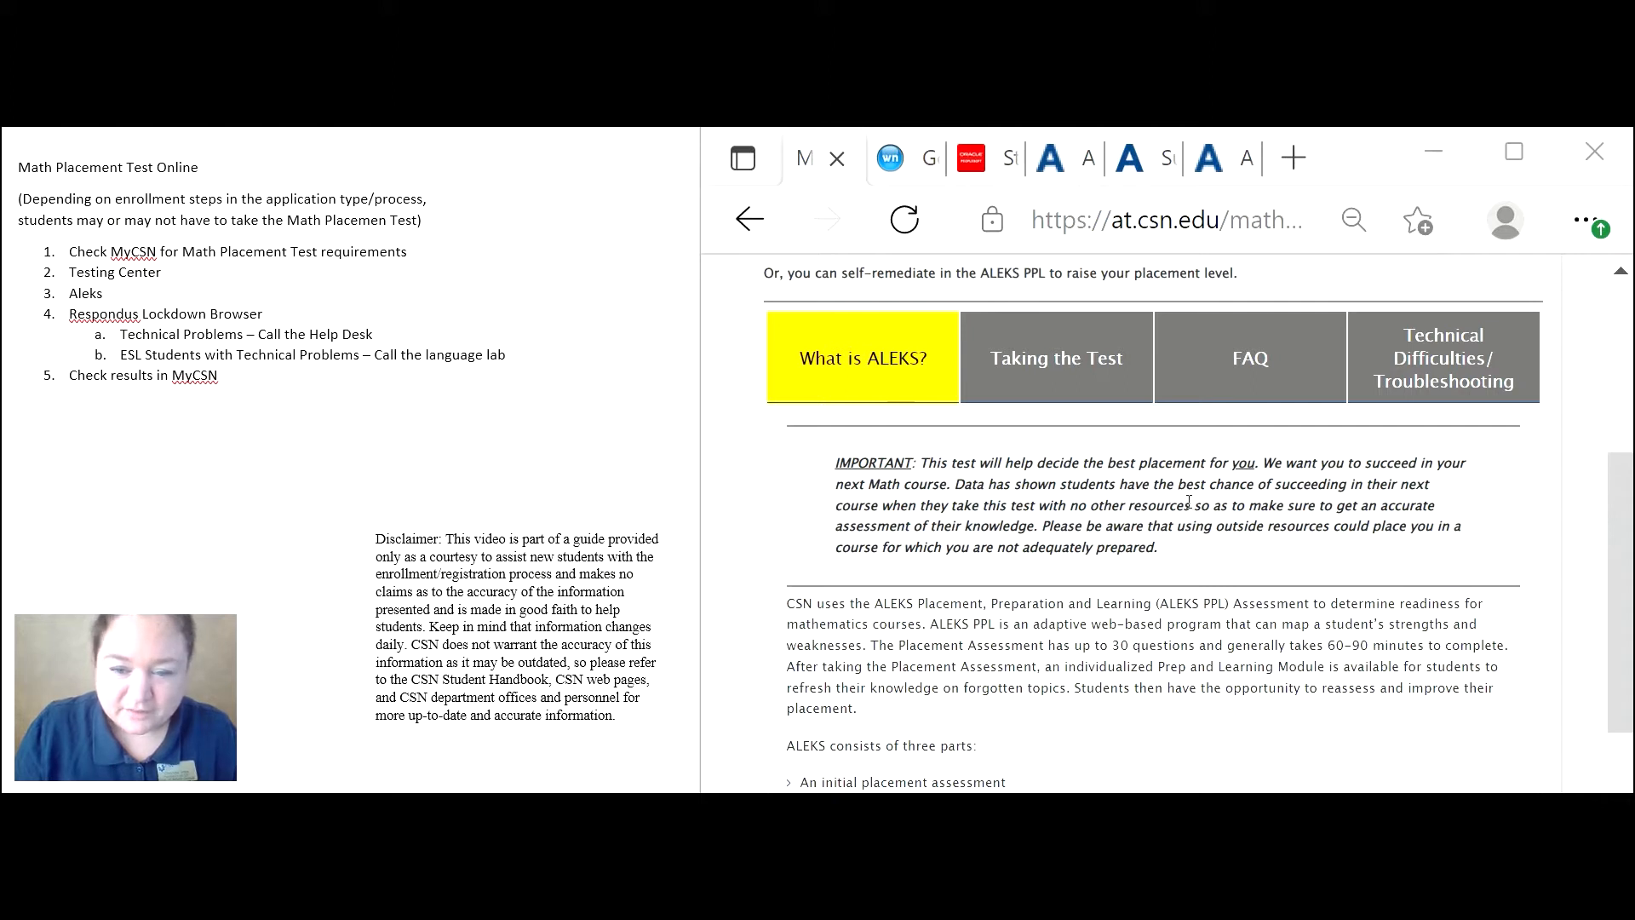
mouse_move(1012, 521)
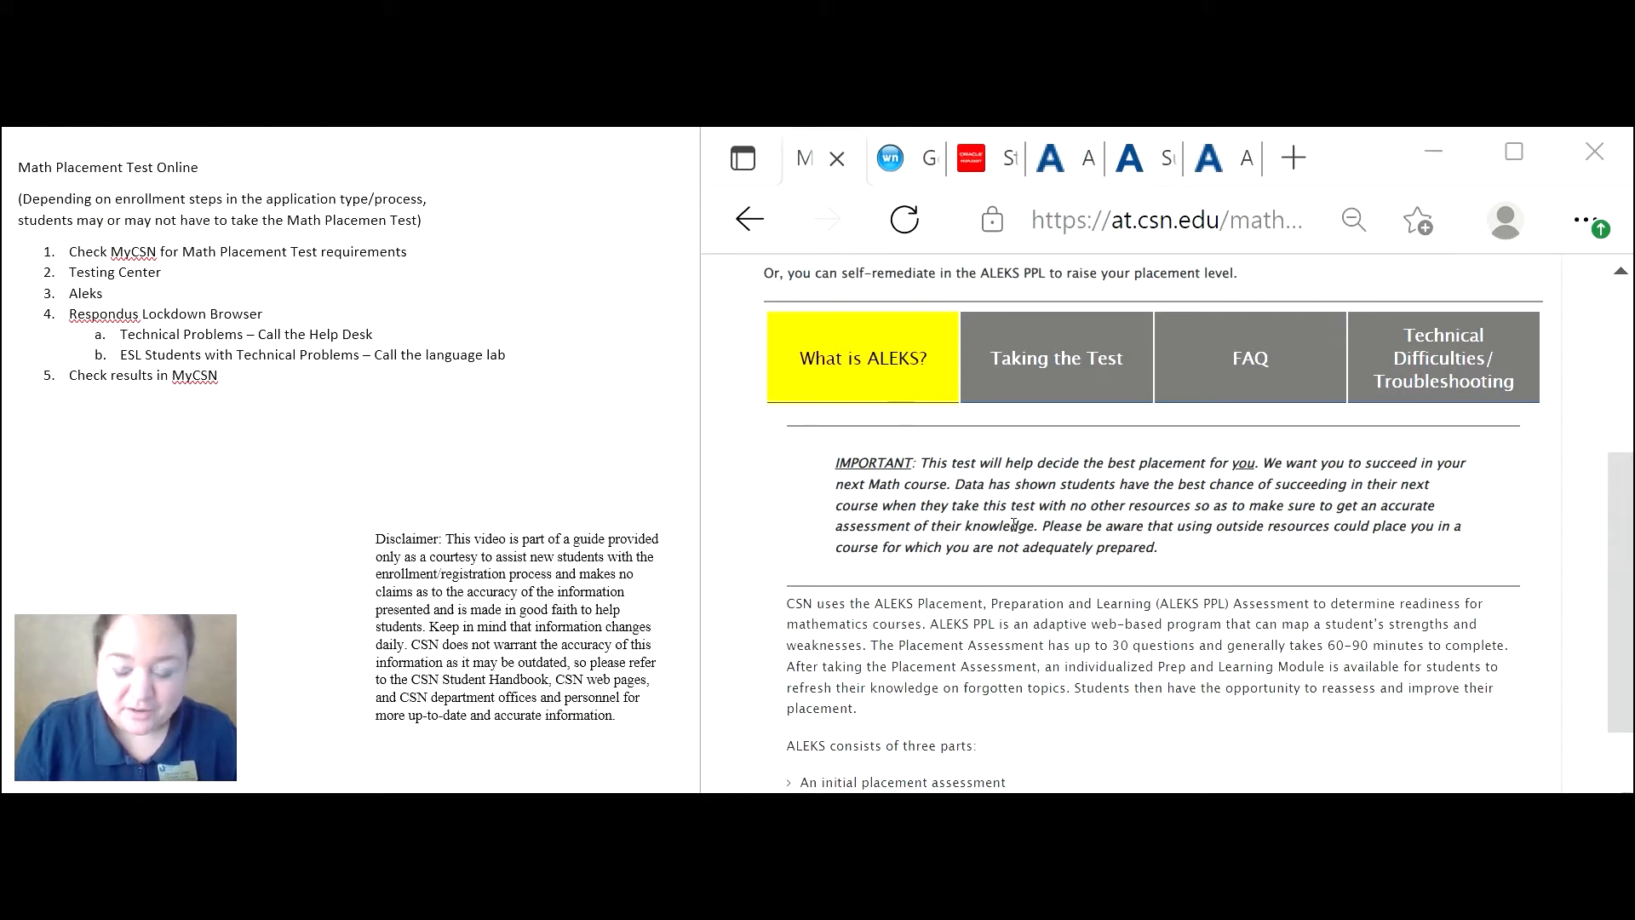
mouse_move(1213, 547)
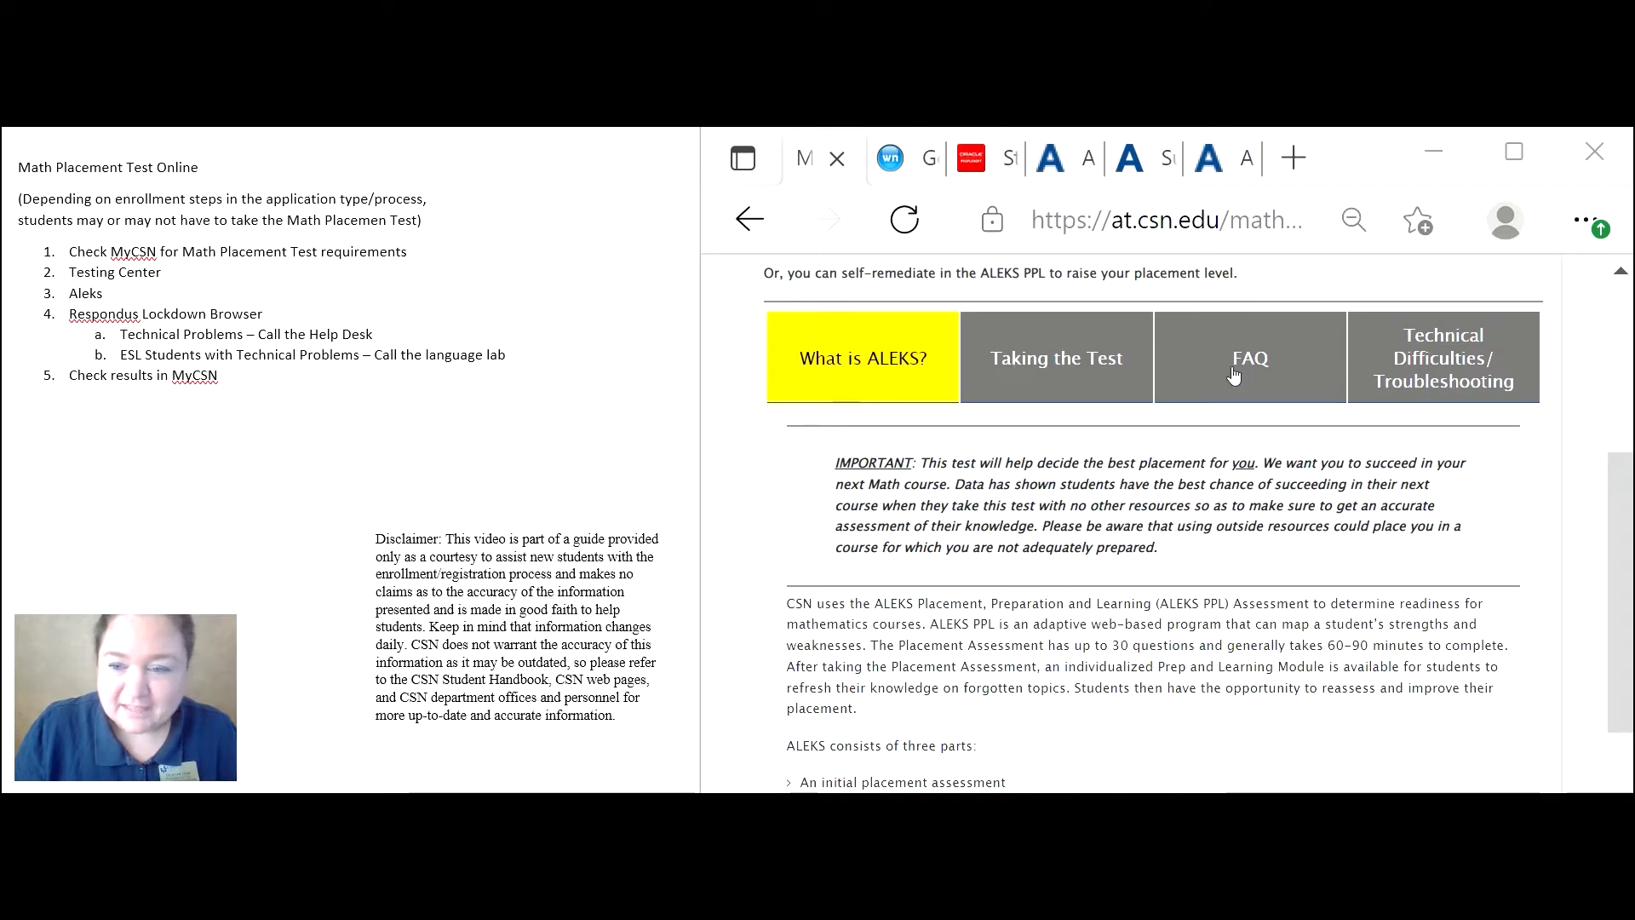
mouse_move(1437, 383)
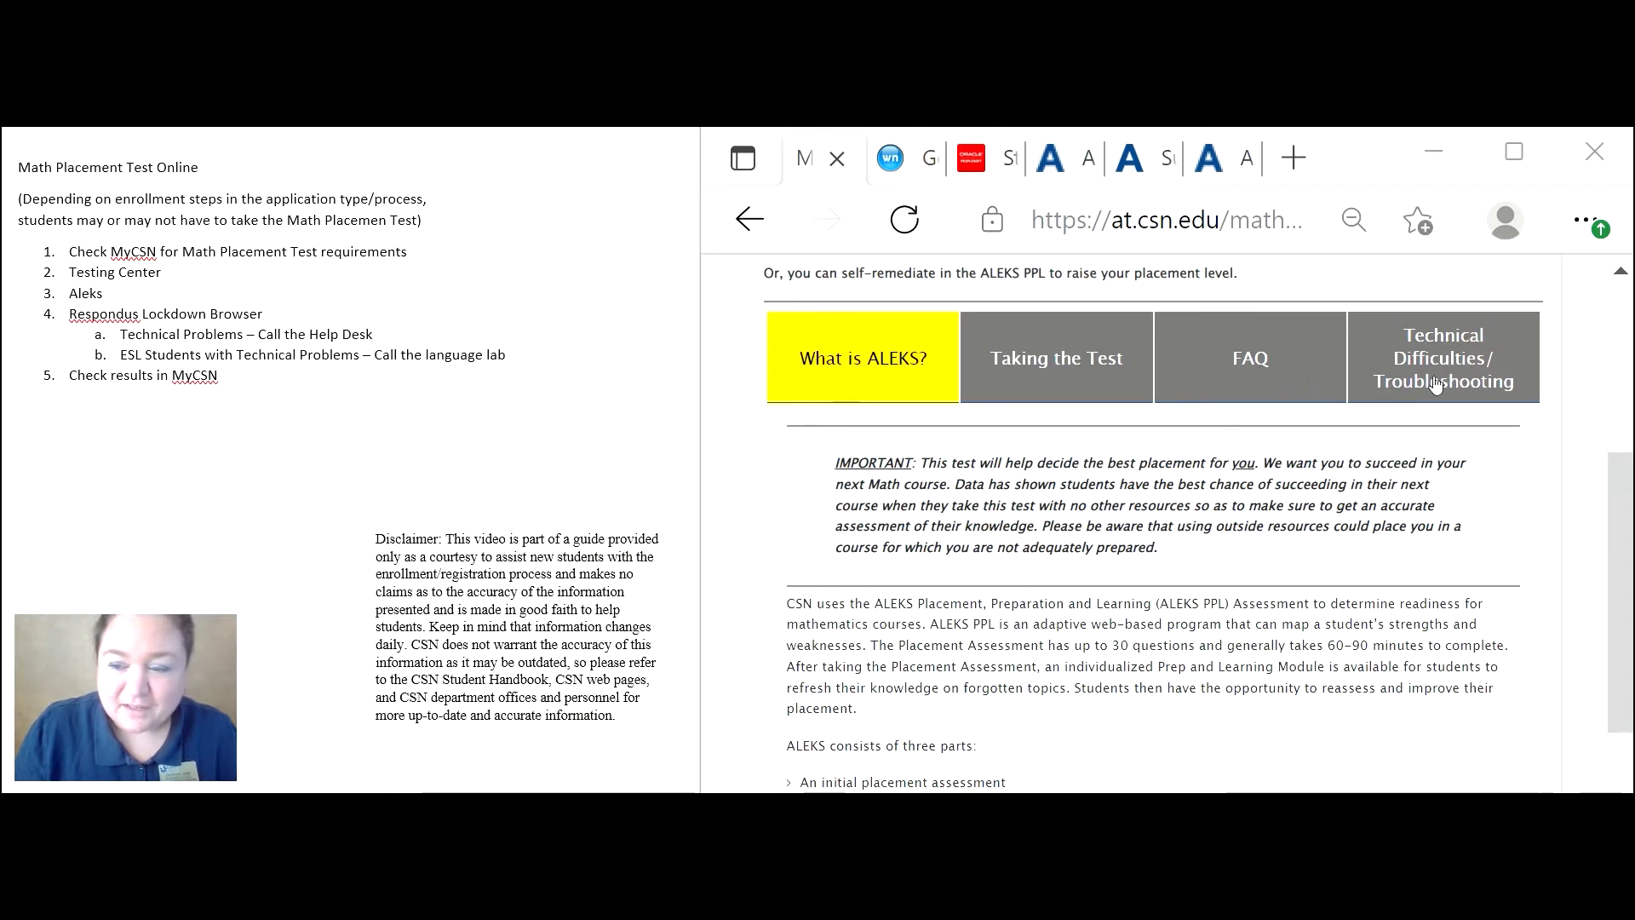
mouse_move(1415, 407)
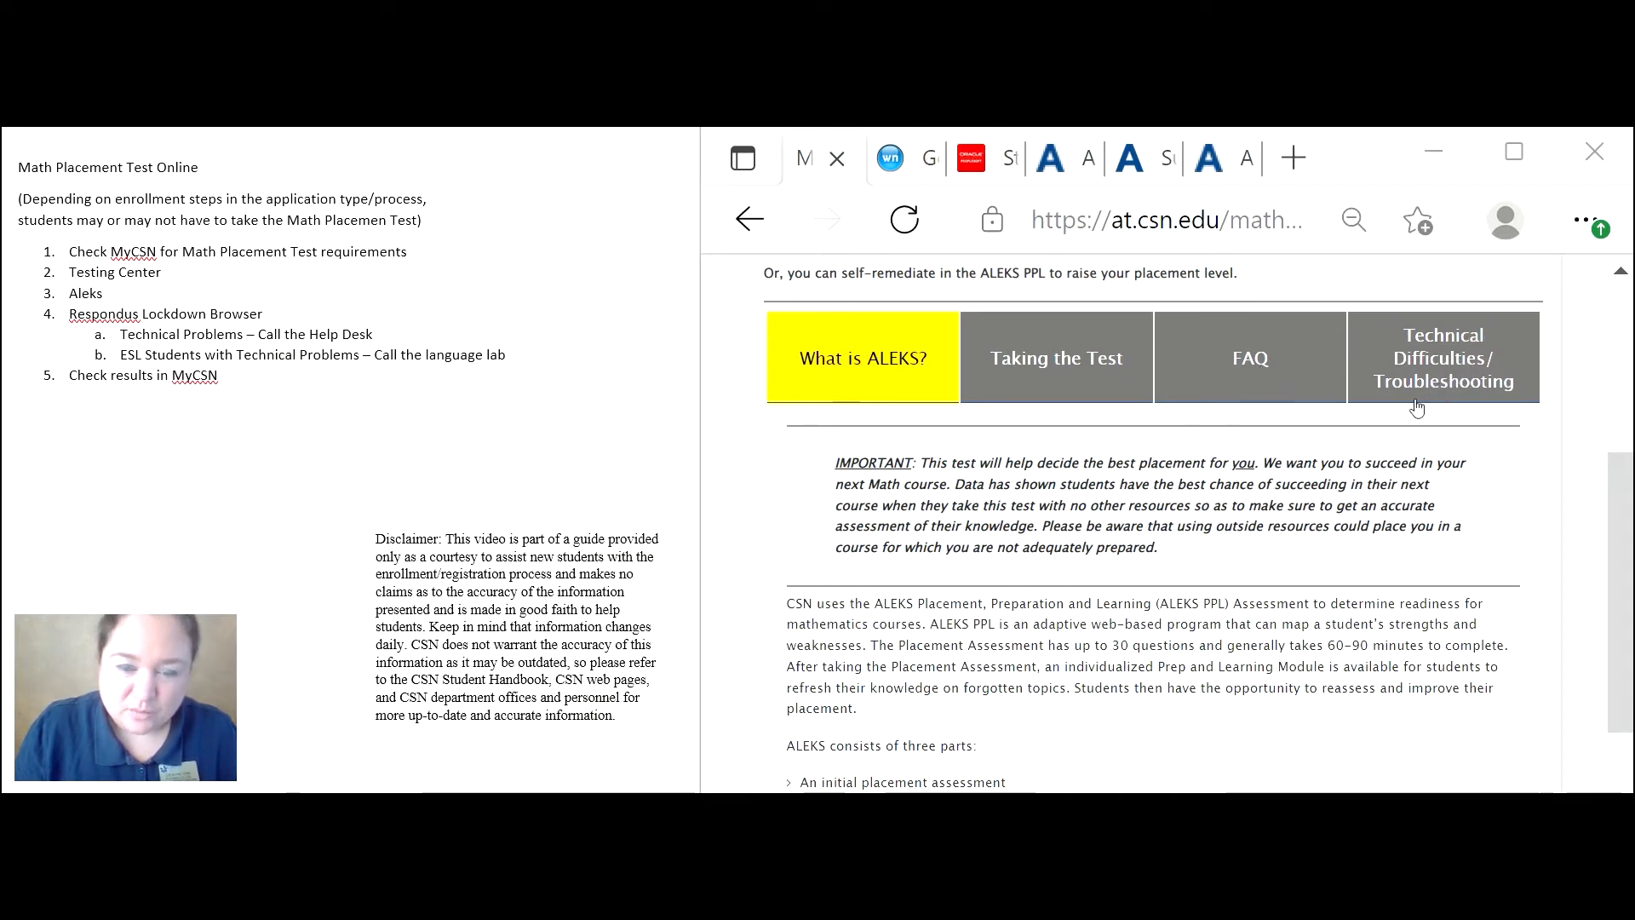
mouse_move(915, 357)
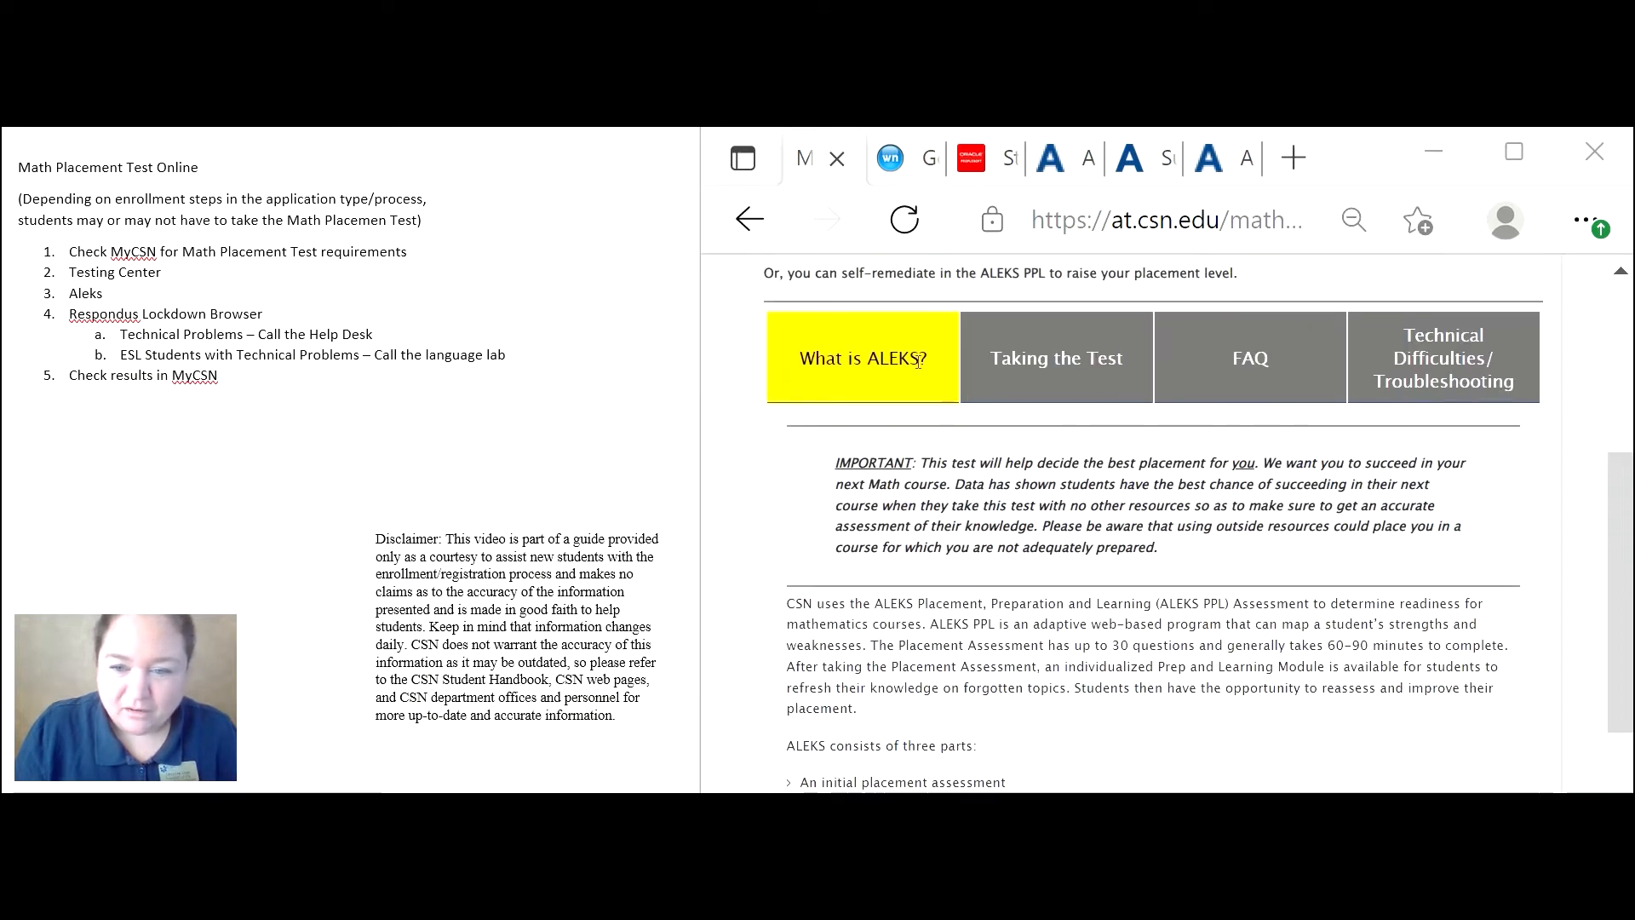
scroll(down, 3)
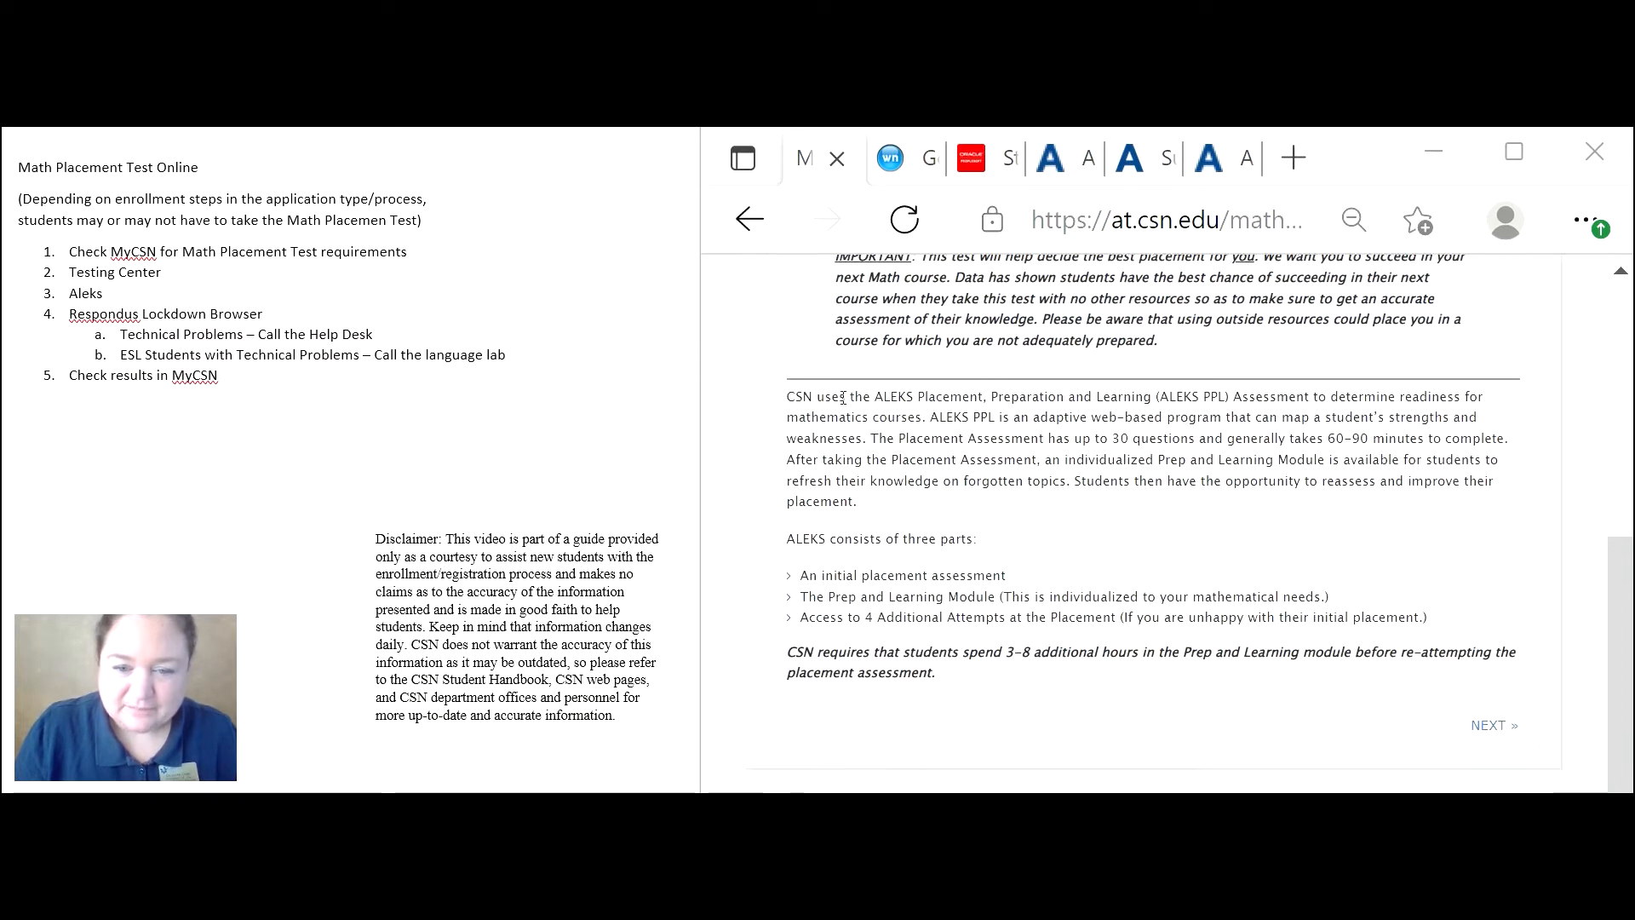
scroll(down, 3)
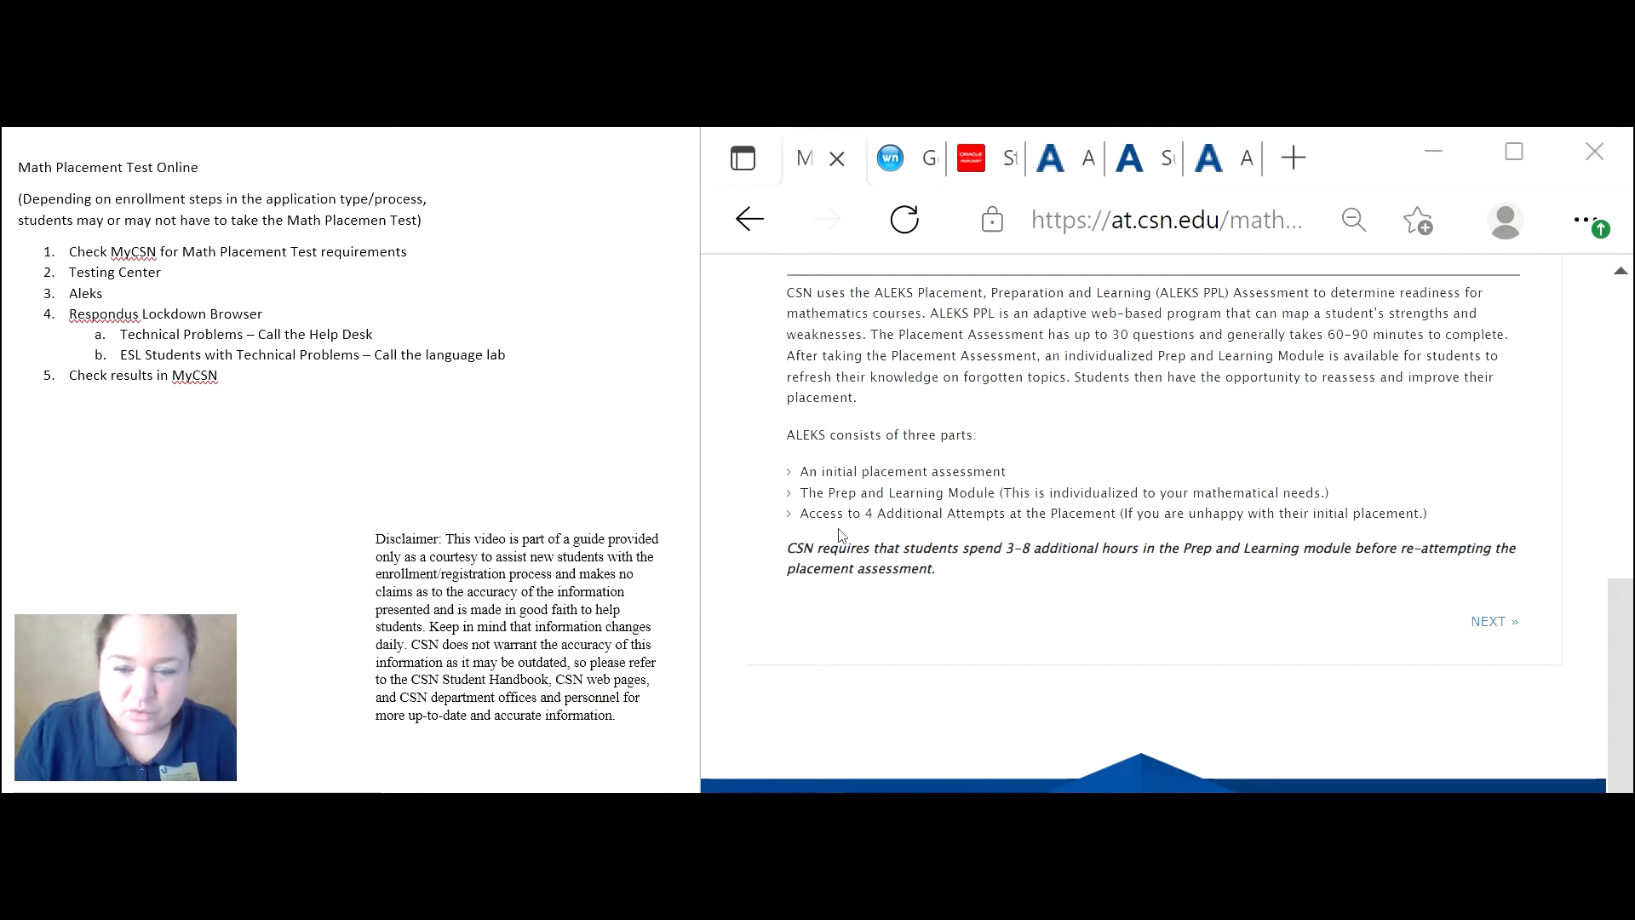
mouse_move(1001, 518)
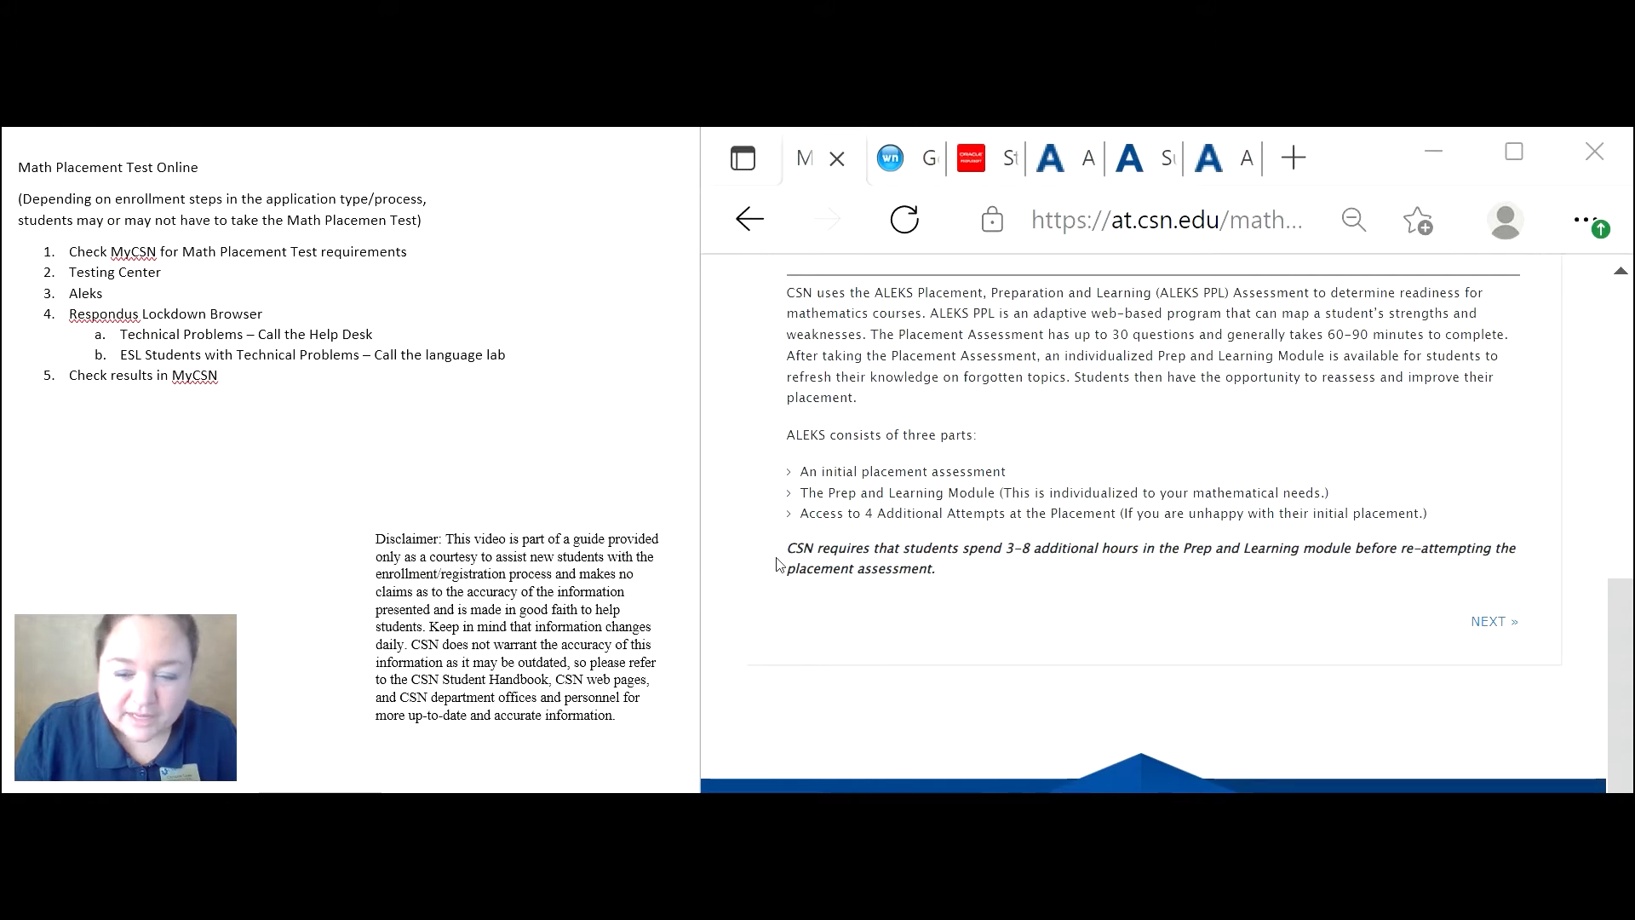
scroll(up, 3)
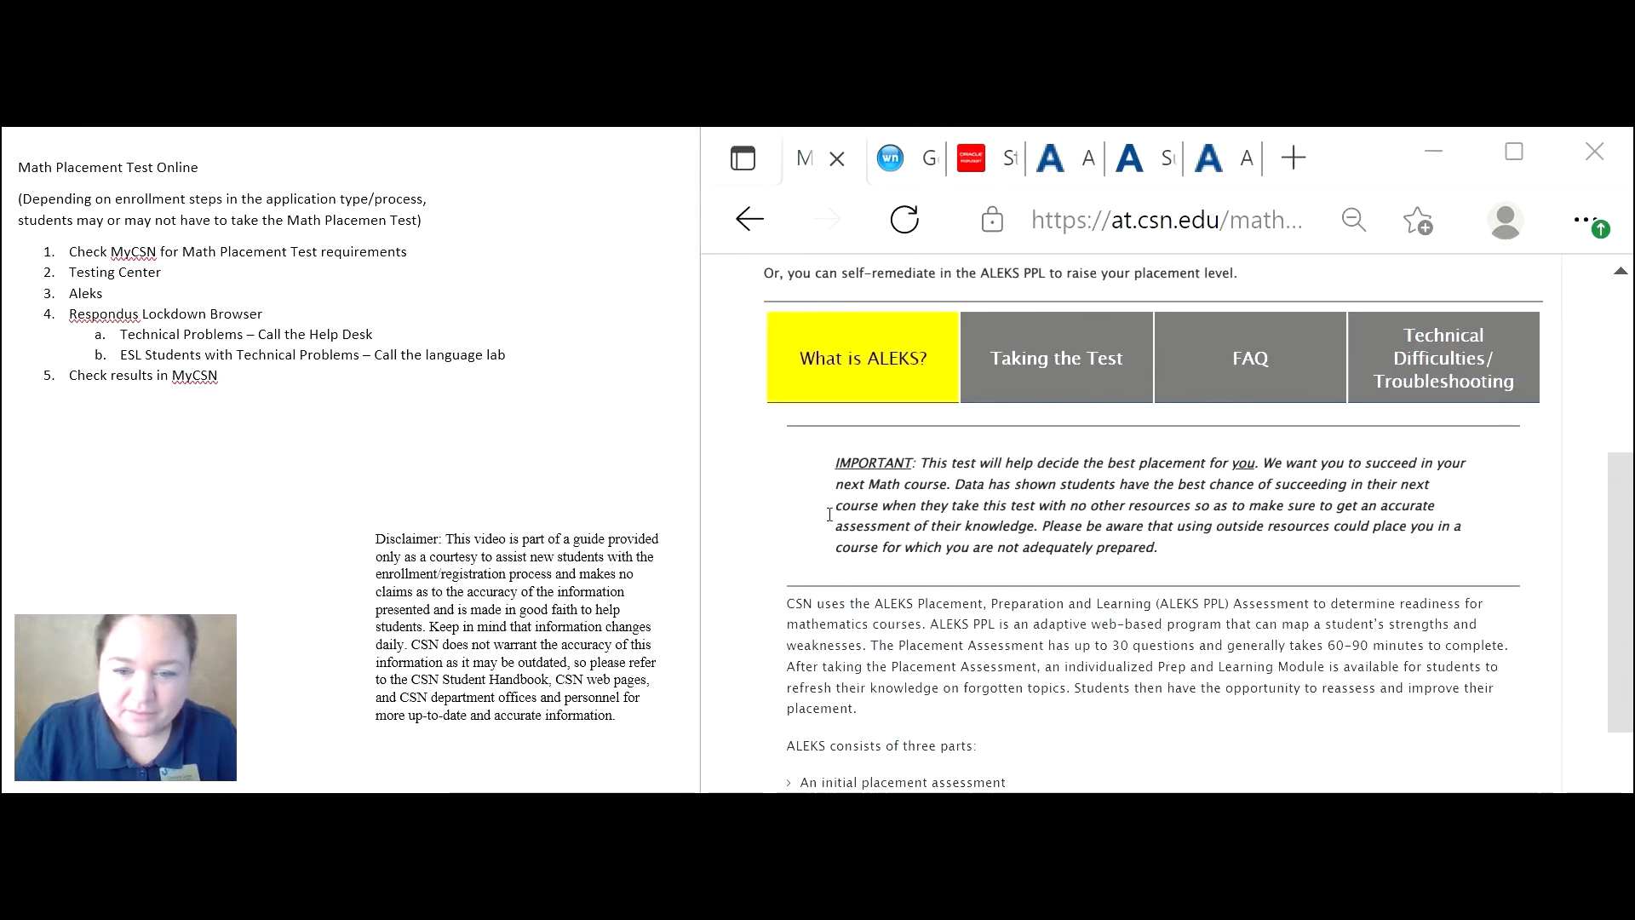
mouse_move(1054, 331)
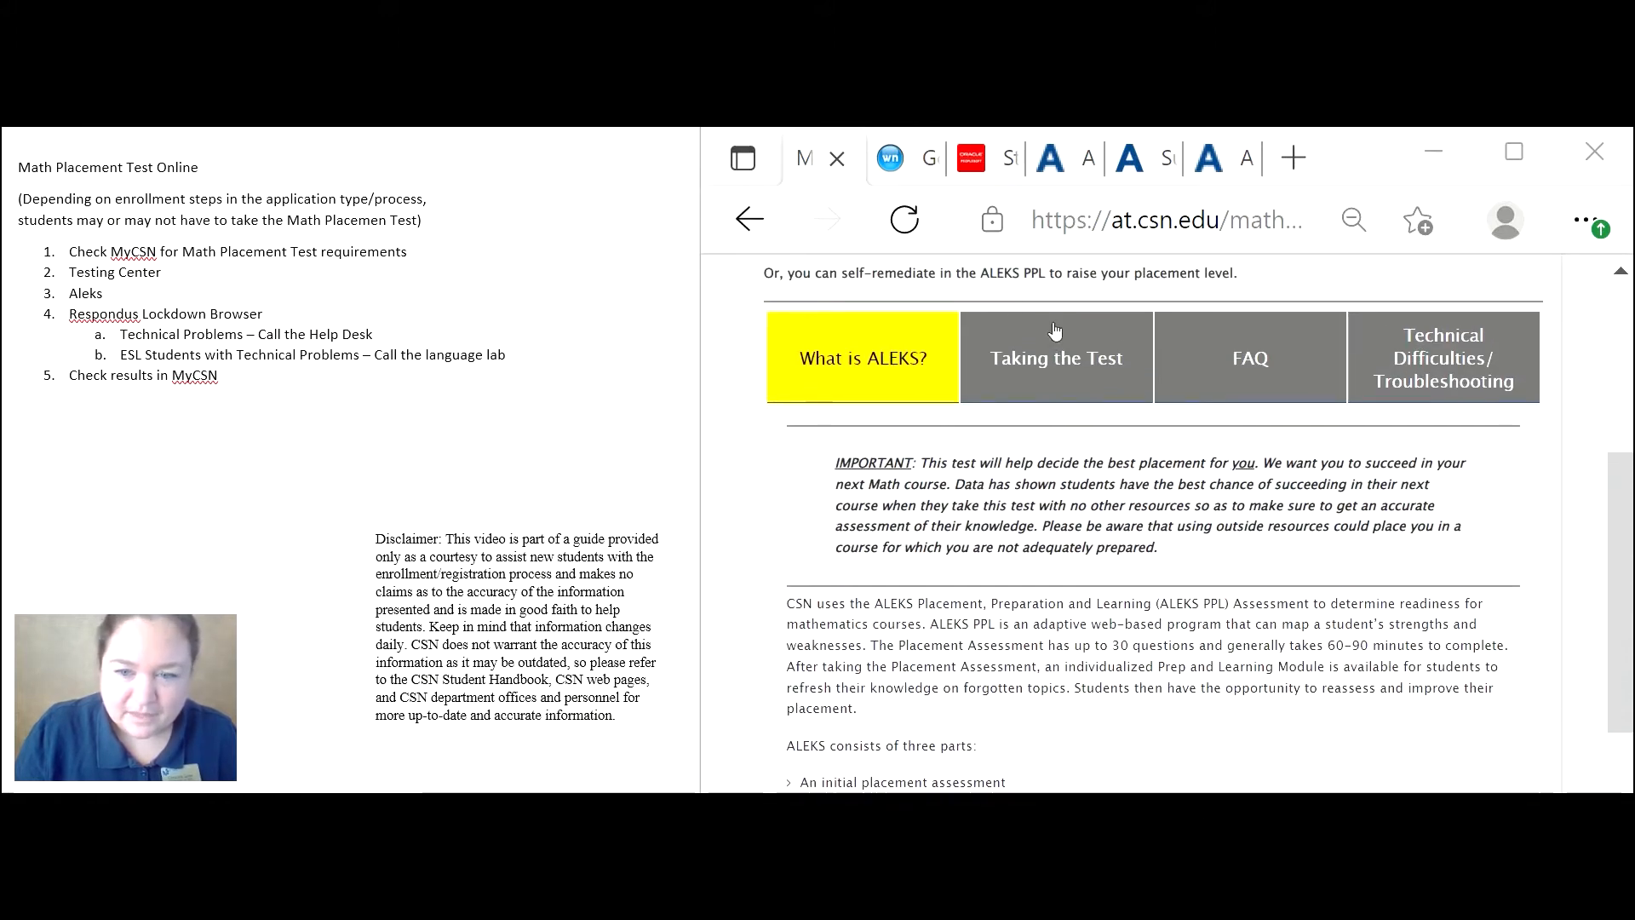
Review the Taking the Test section's required materials and seven test-taking steps.
click(1054, 356)
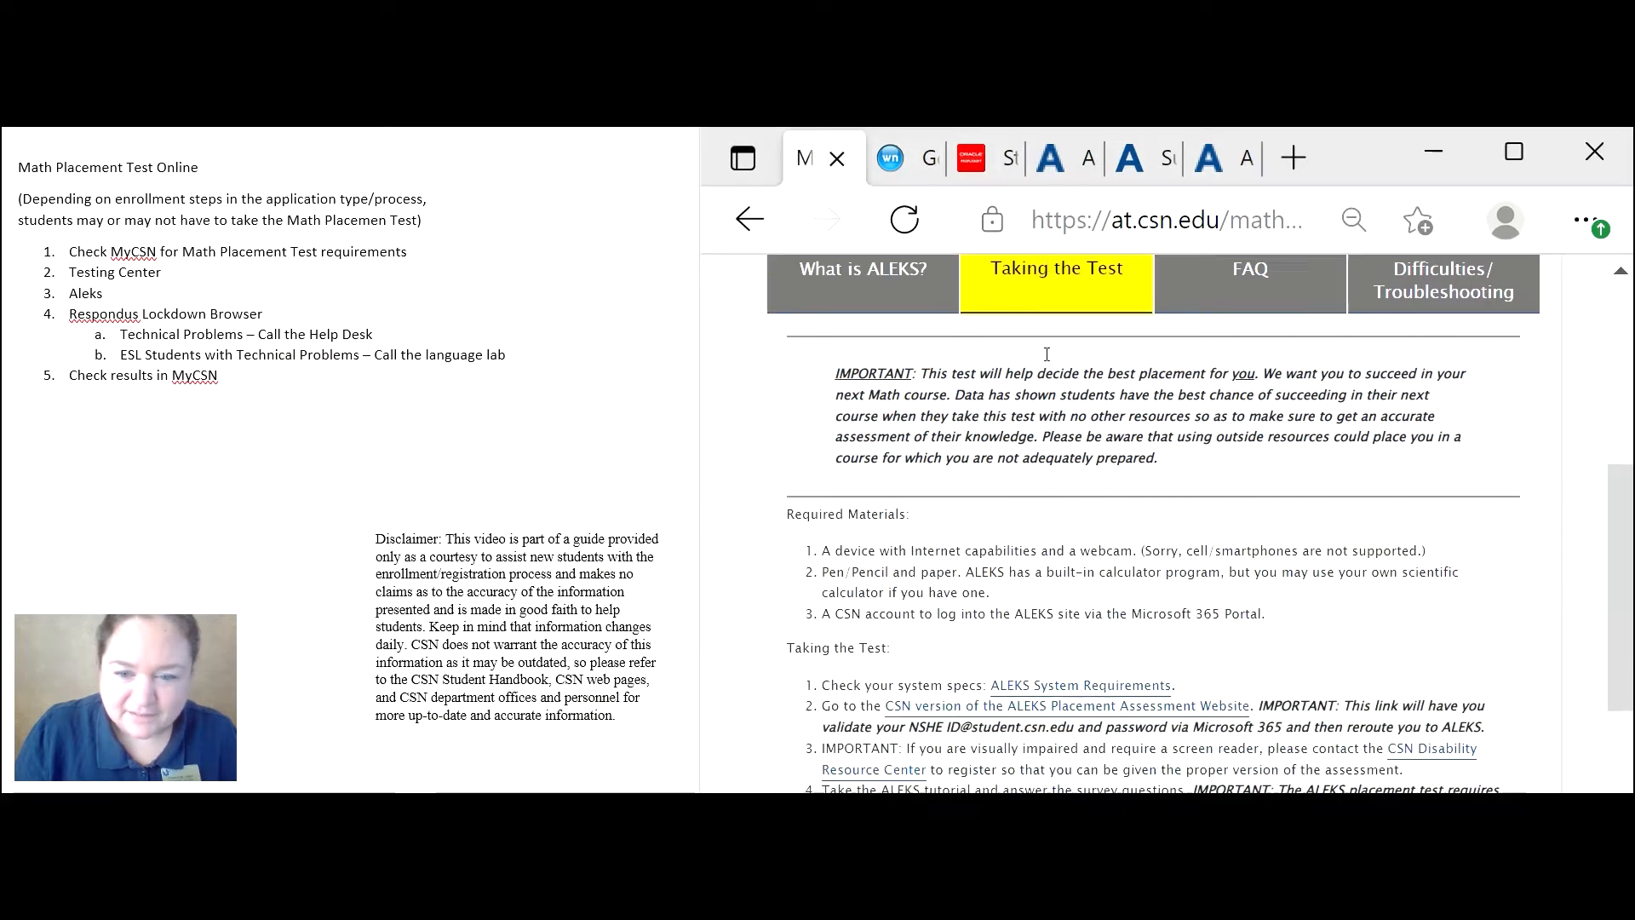
scroll(down, 3)
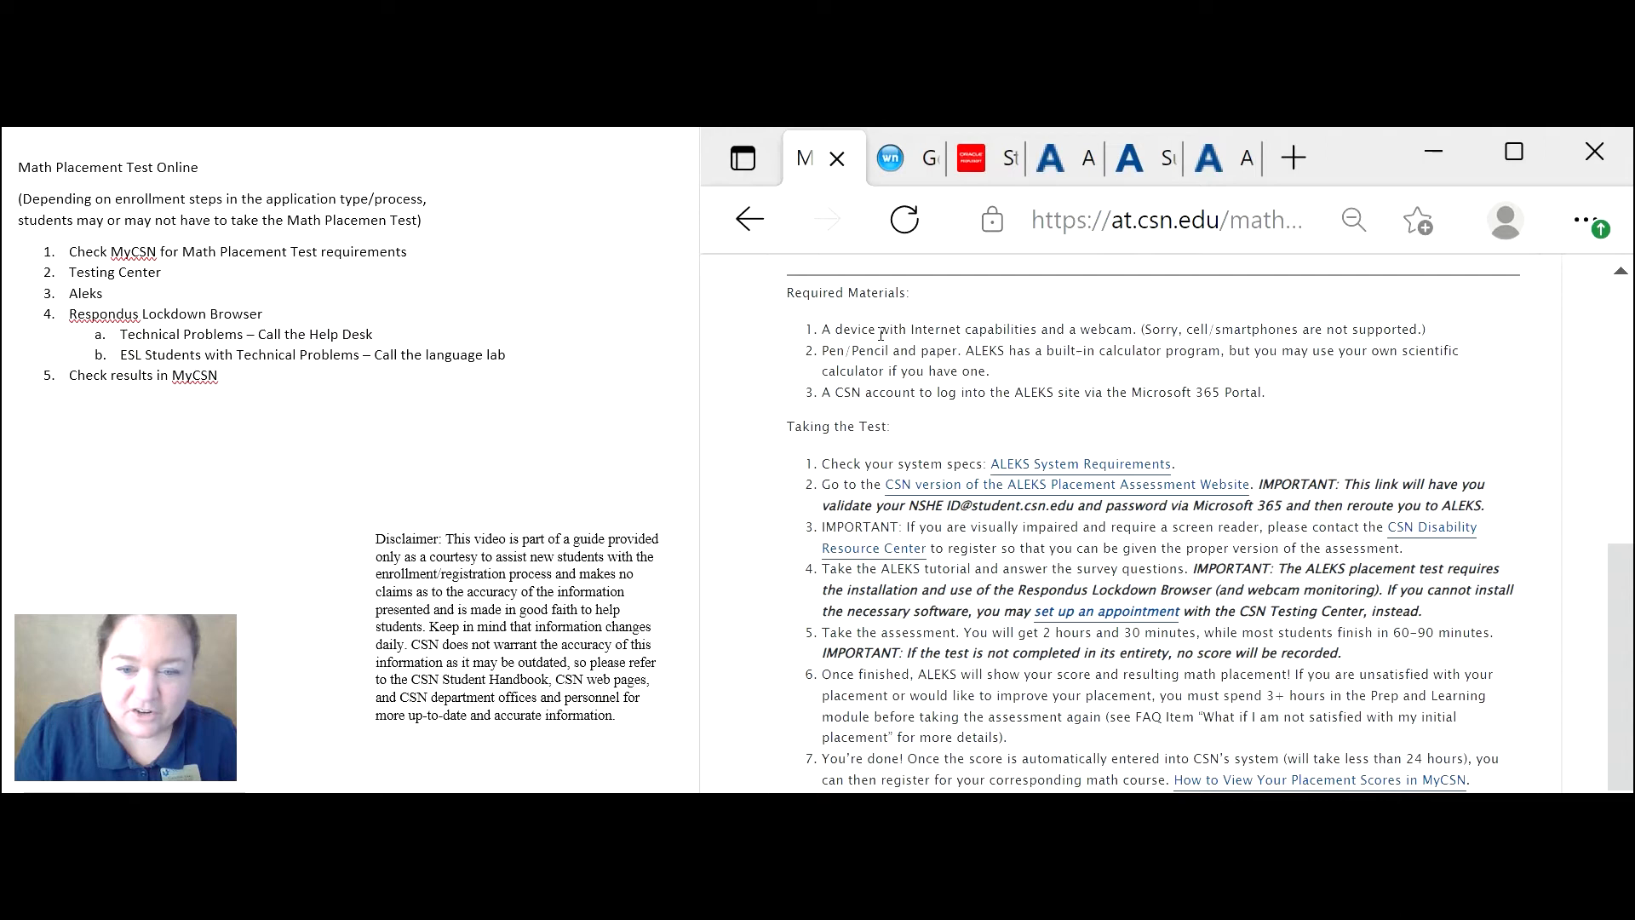
mouse_move(996, 332)
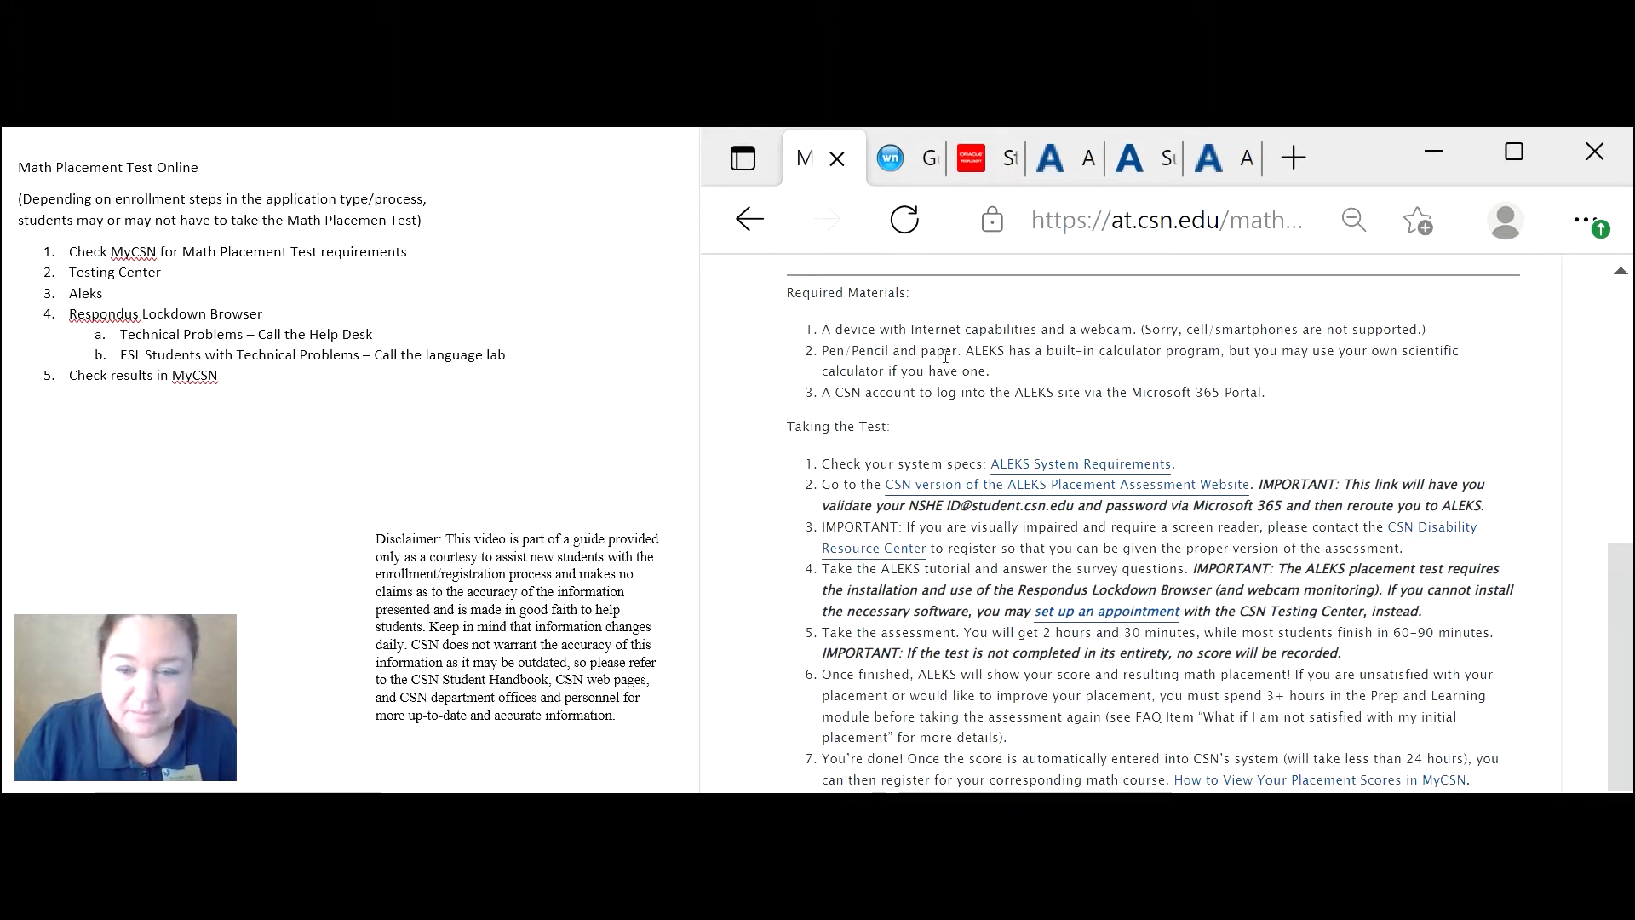
mouse_move(1015, 361)
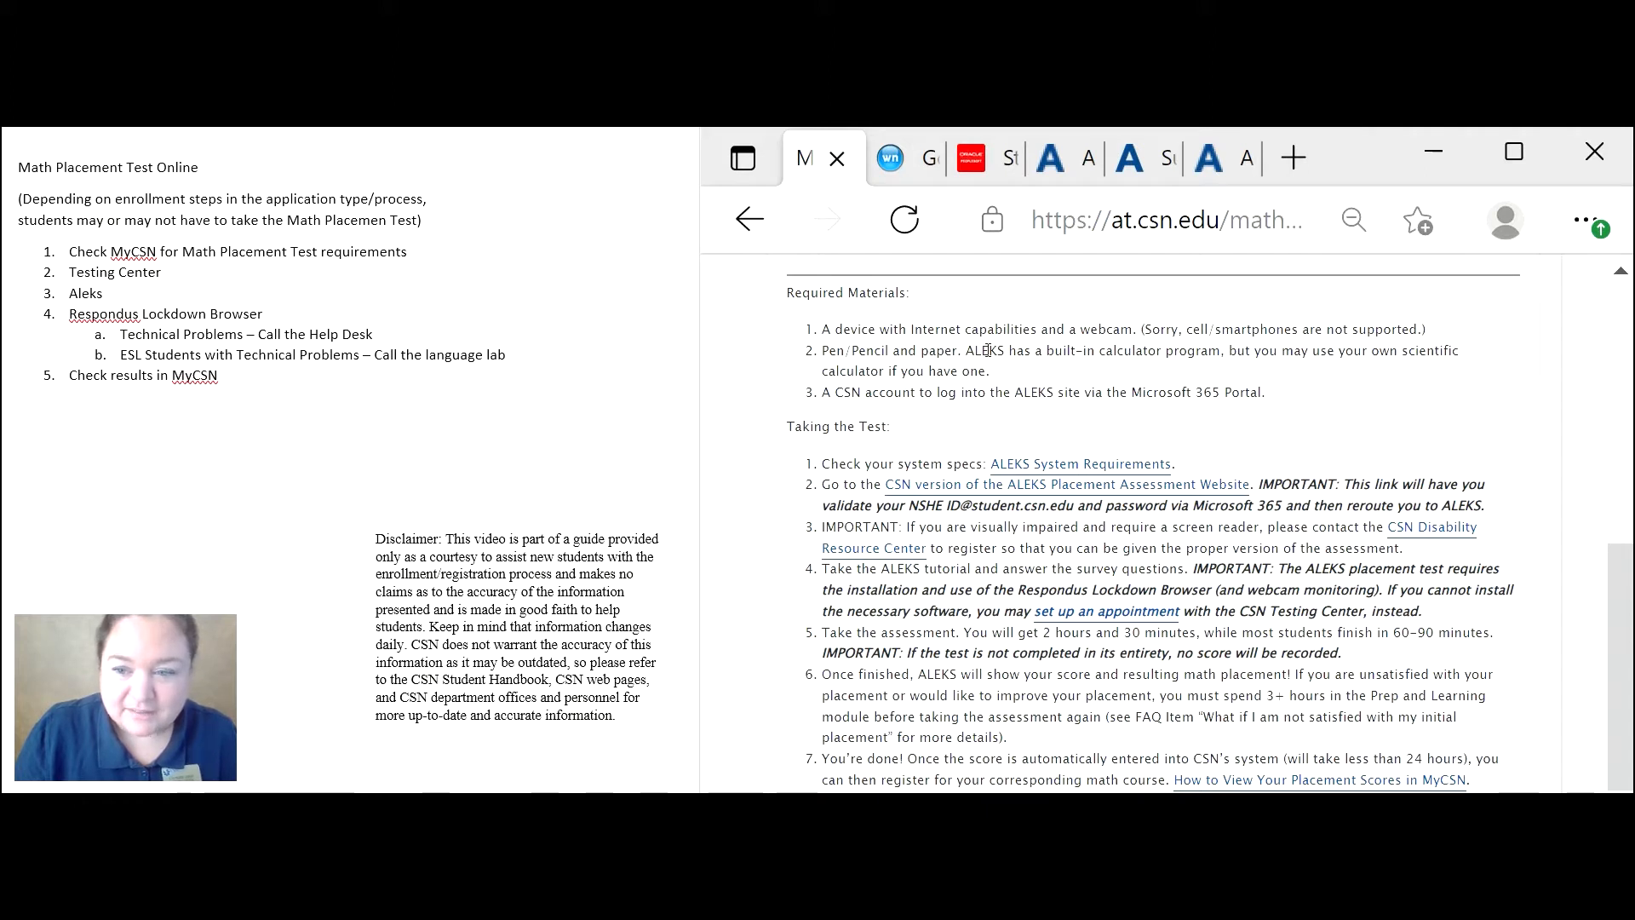
scroll(down, 3)
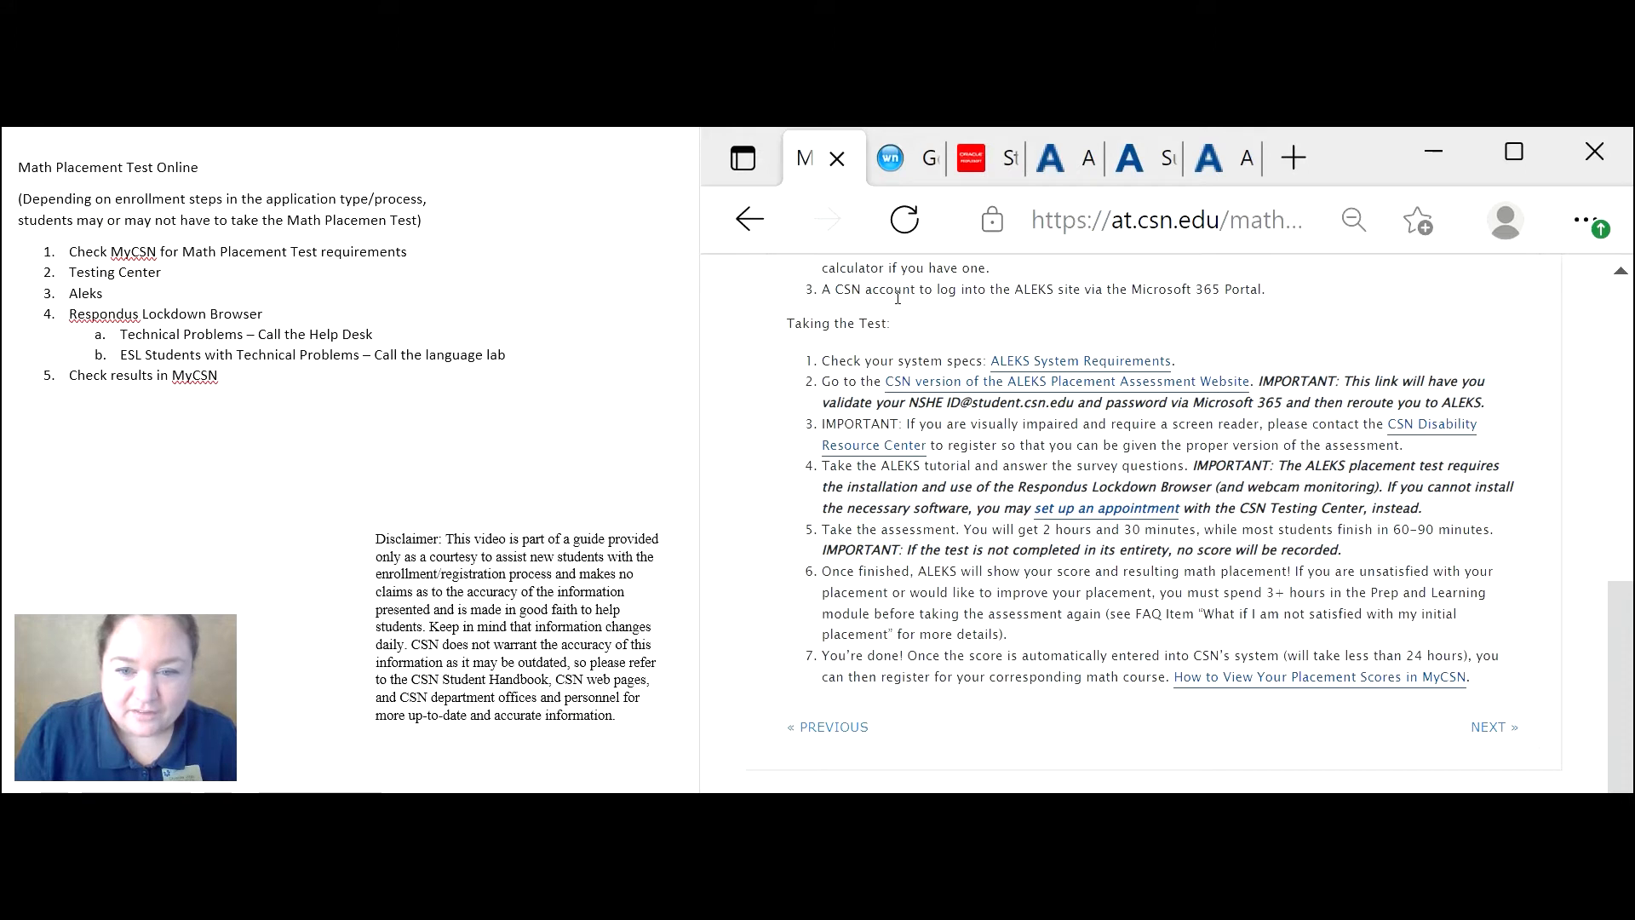
mouse_move(1100, 313)
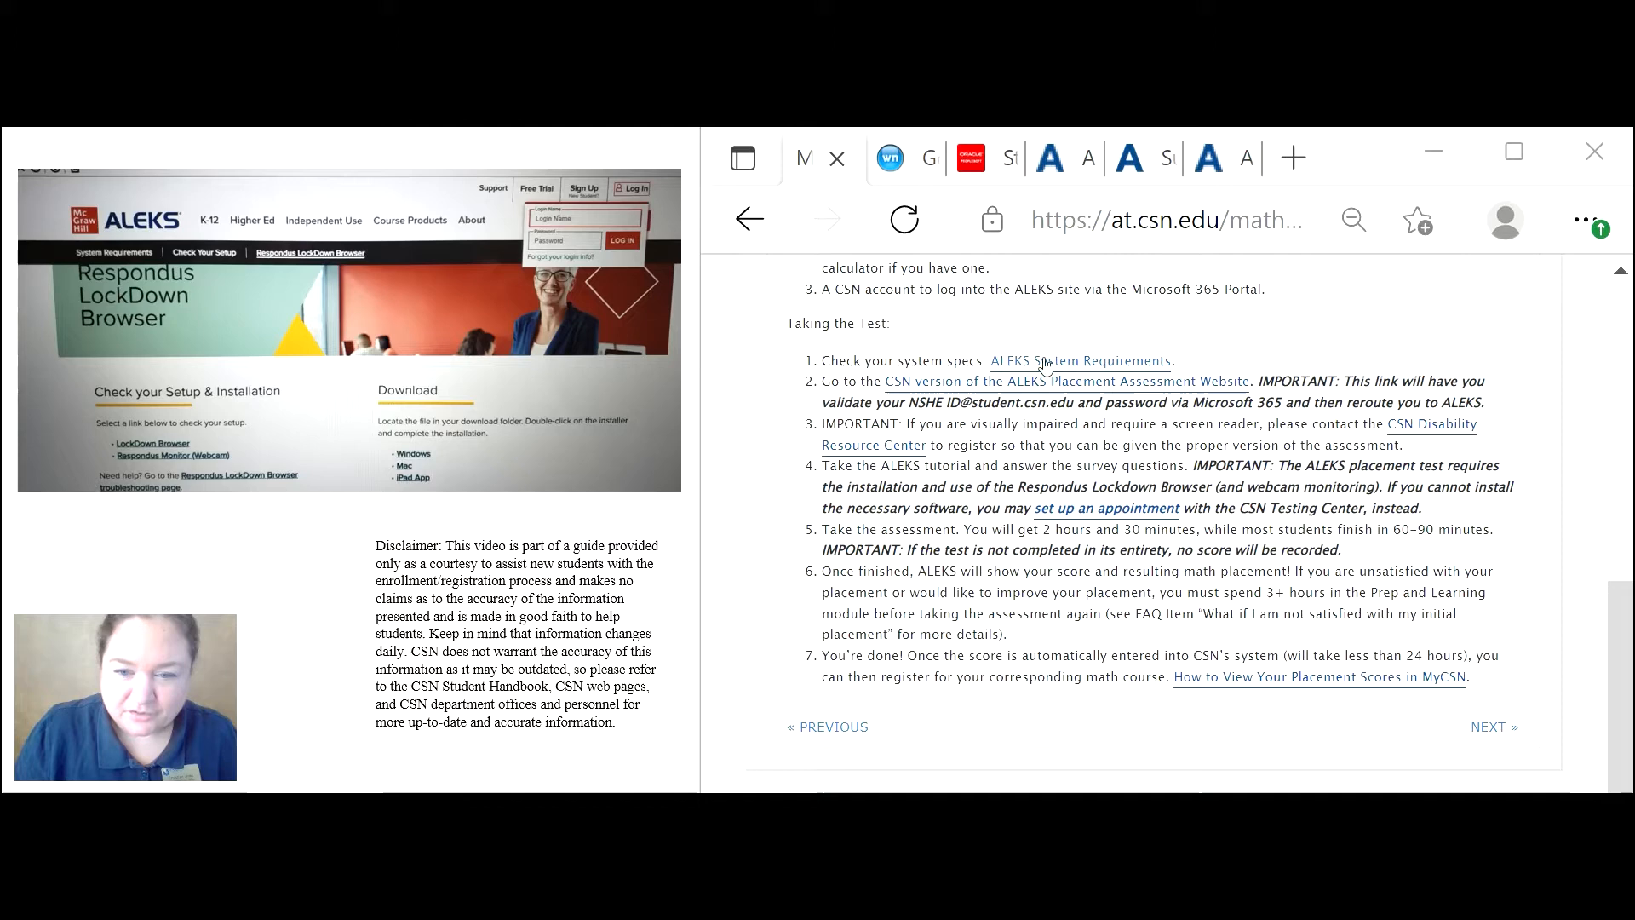
Review the ALEKS system requirements table and go to Check Your Setup.
click(1053, 380)
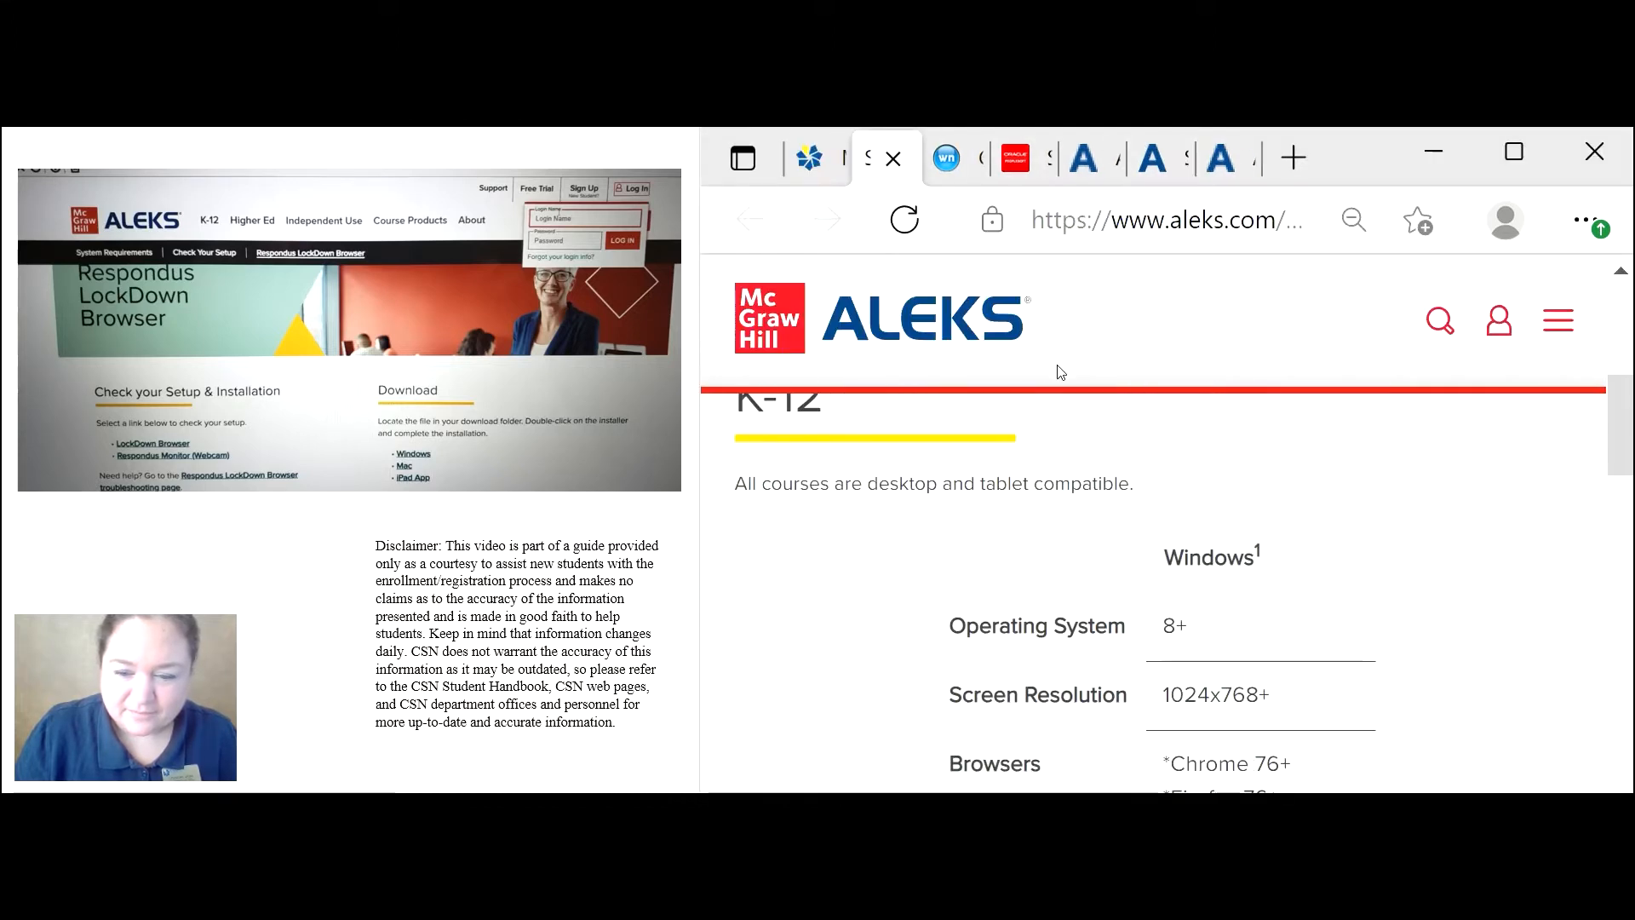
scroll(down, 3)
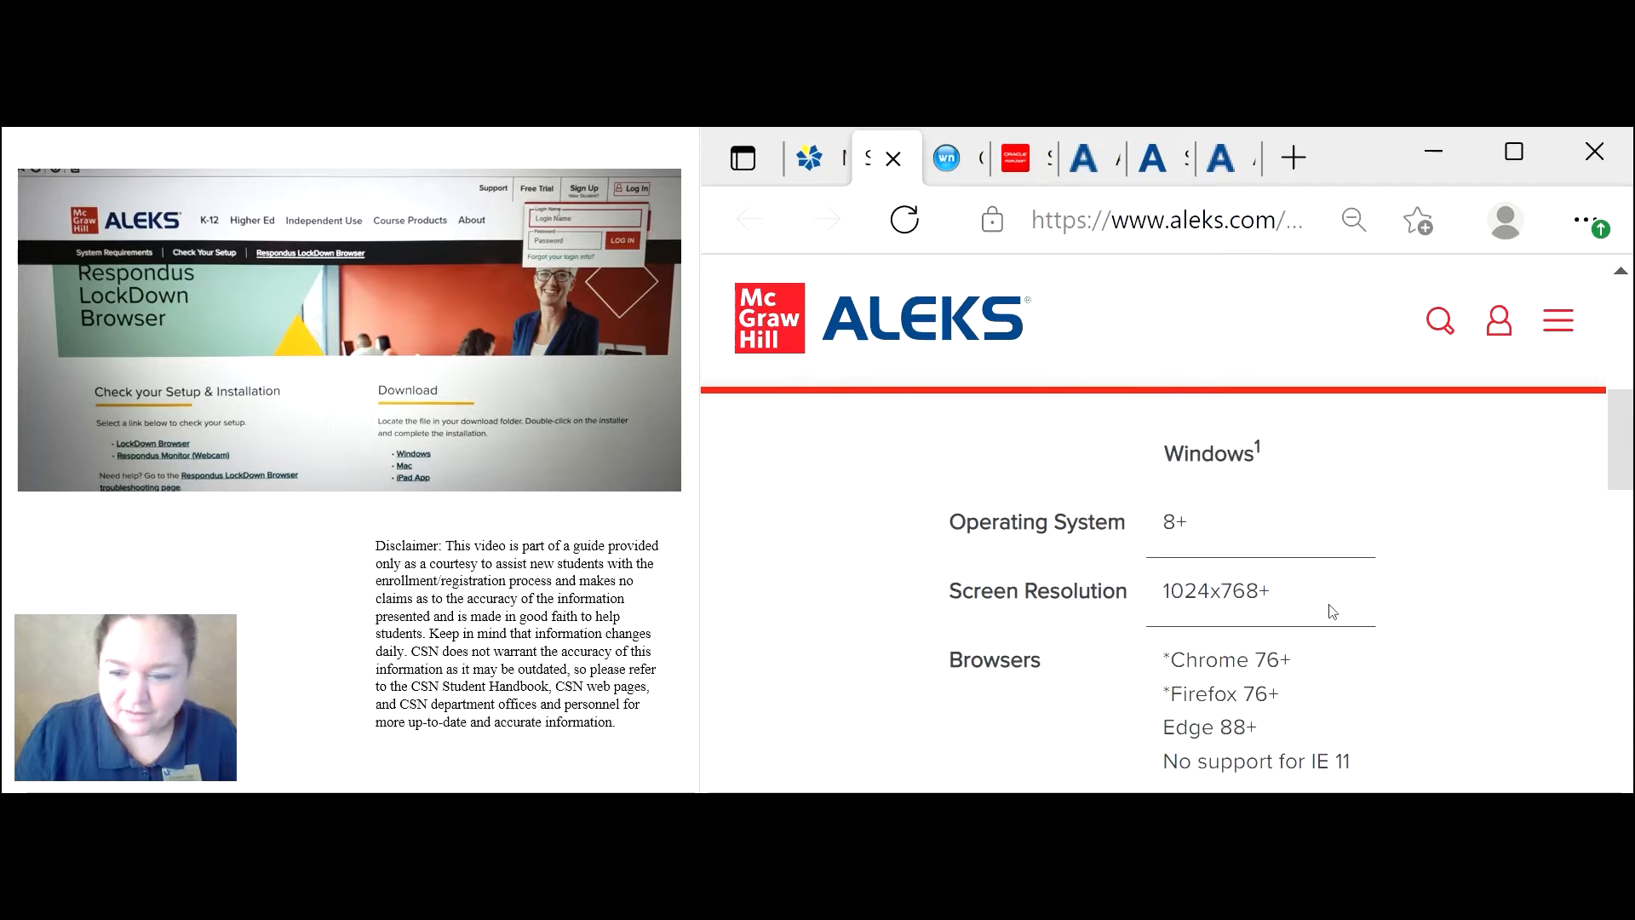
scroll(down, 3)
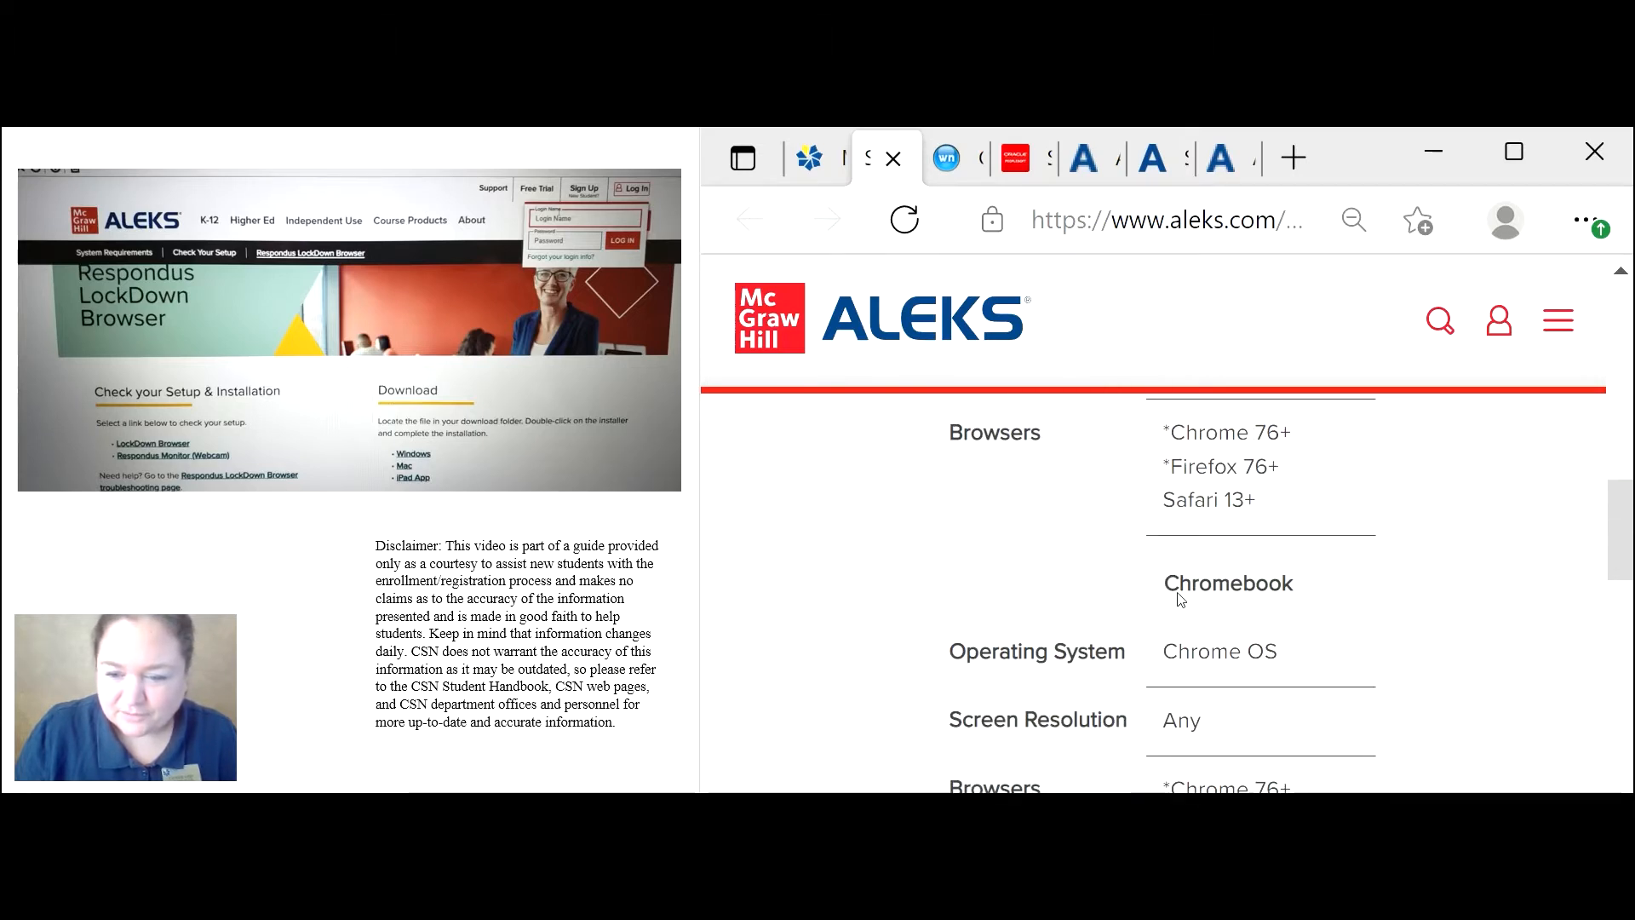
scroll(up, 3)
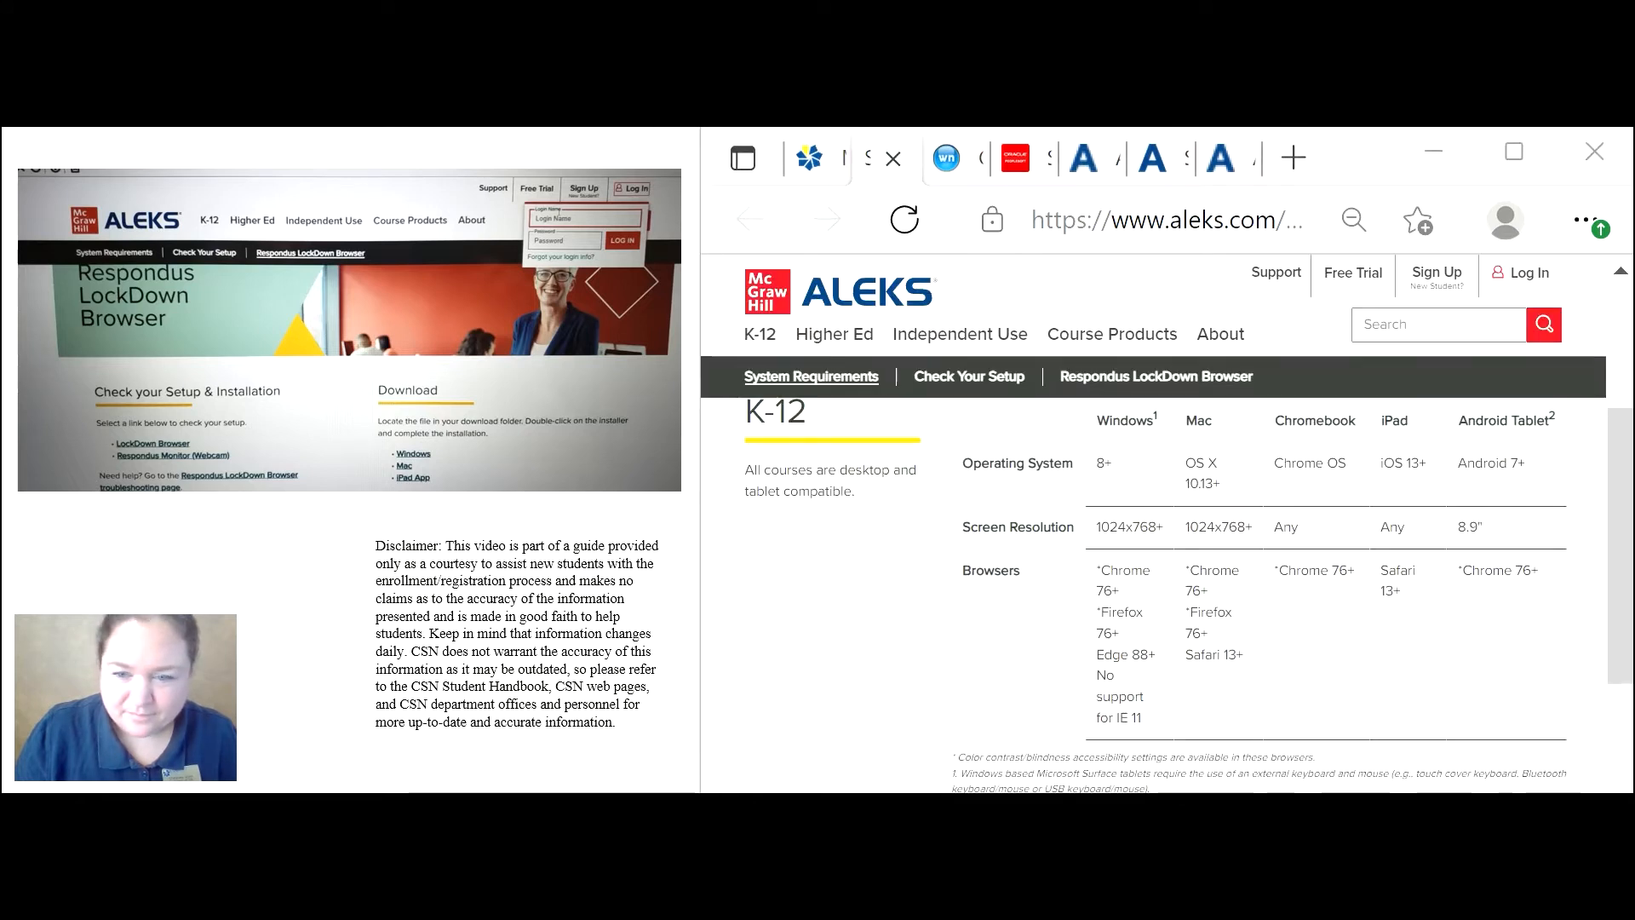
mouse_move(1199, 416)
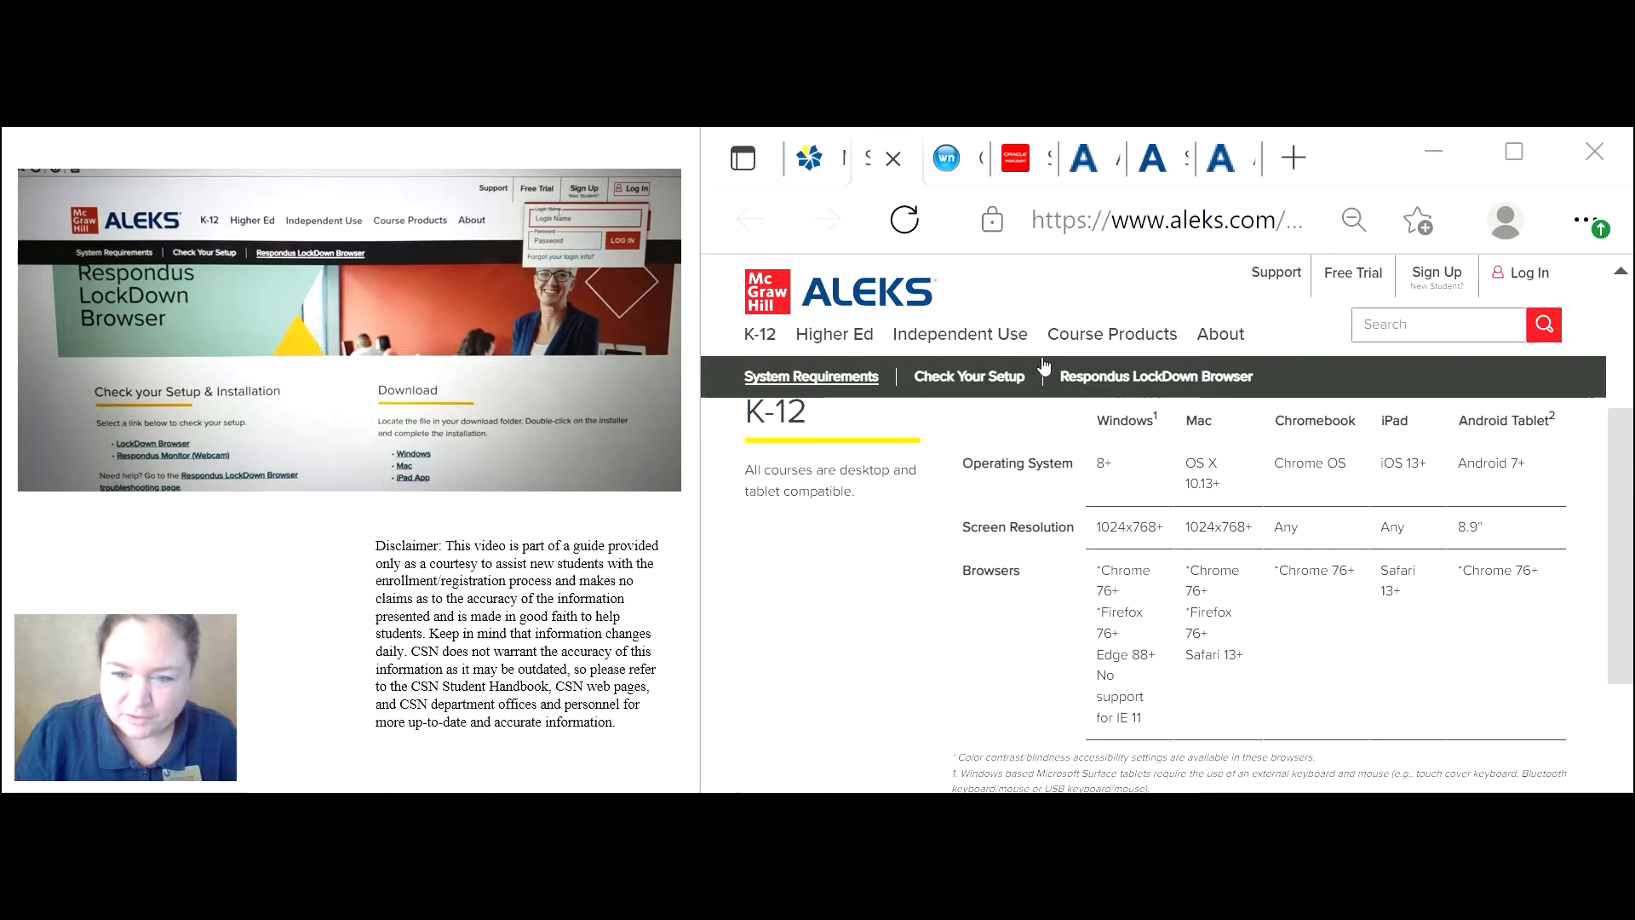
click(967, 377)
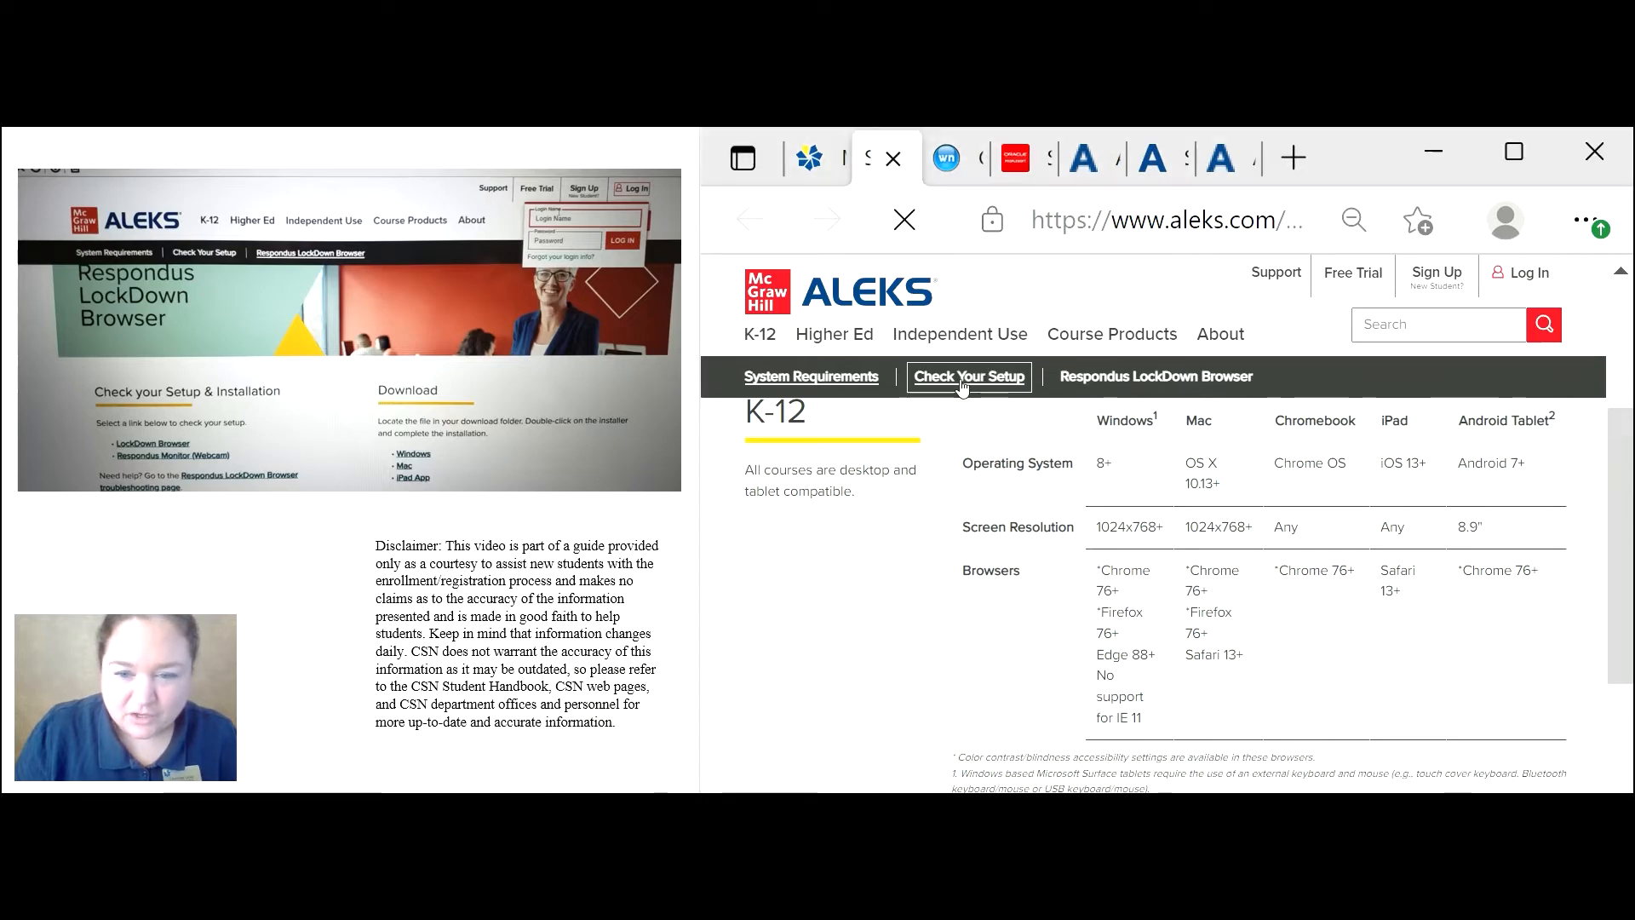
Run the ALEKS setup check and test pop-ups, which report as blocked.
click(967, 377)
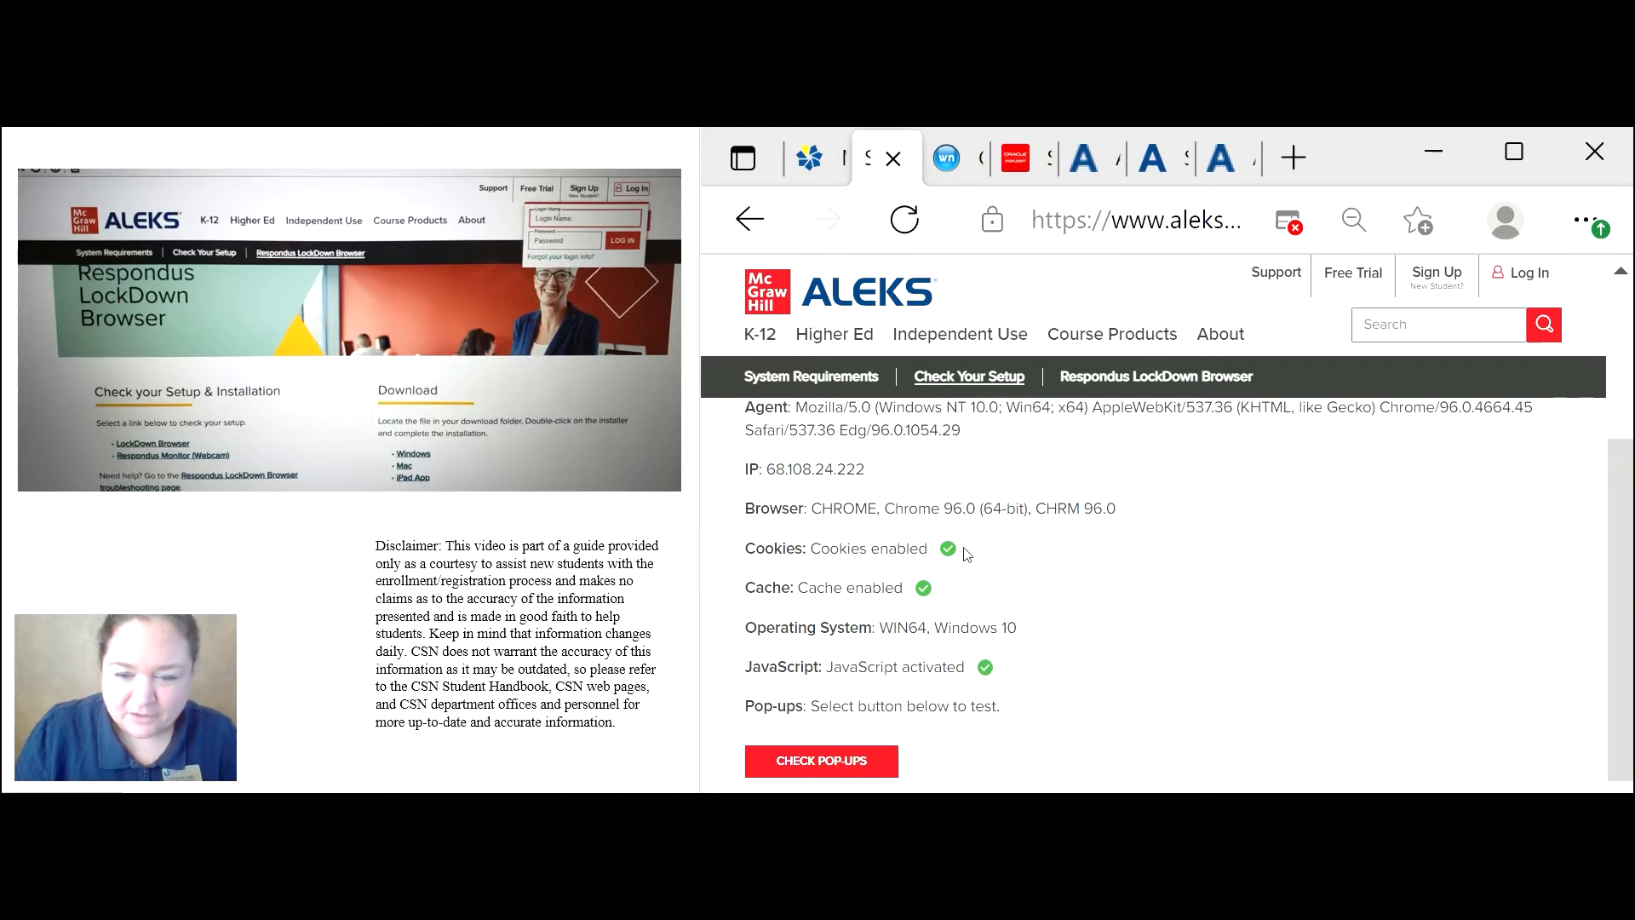
mouse_move(959, 661)
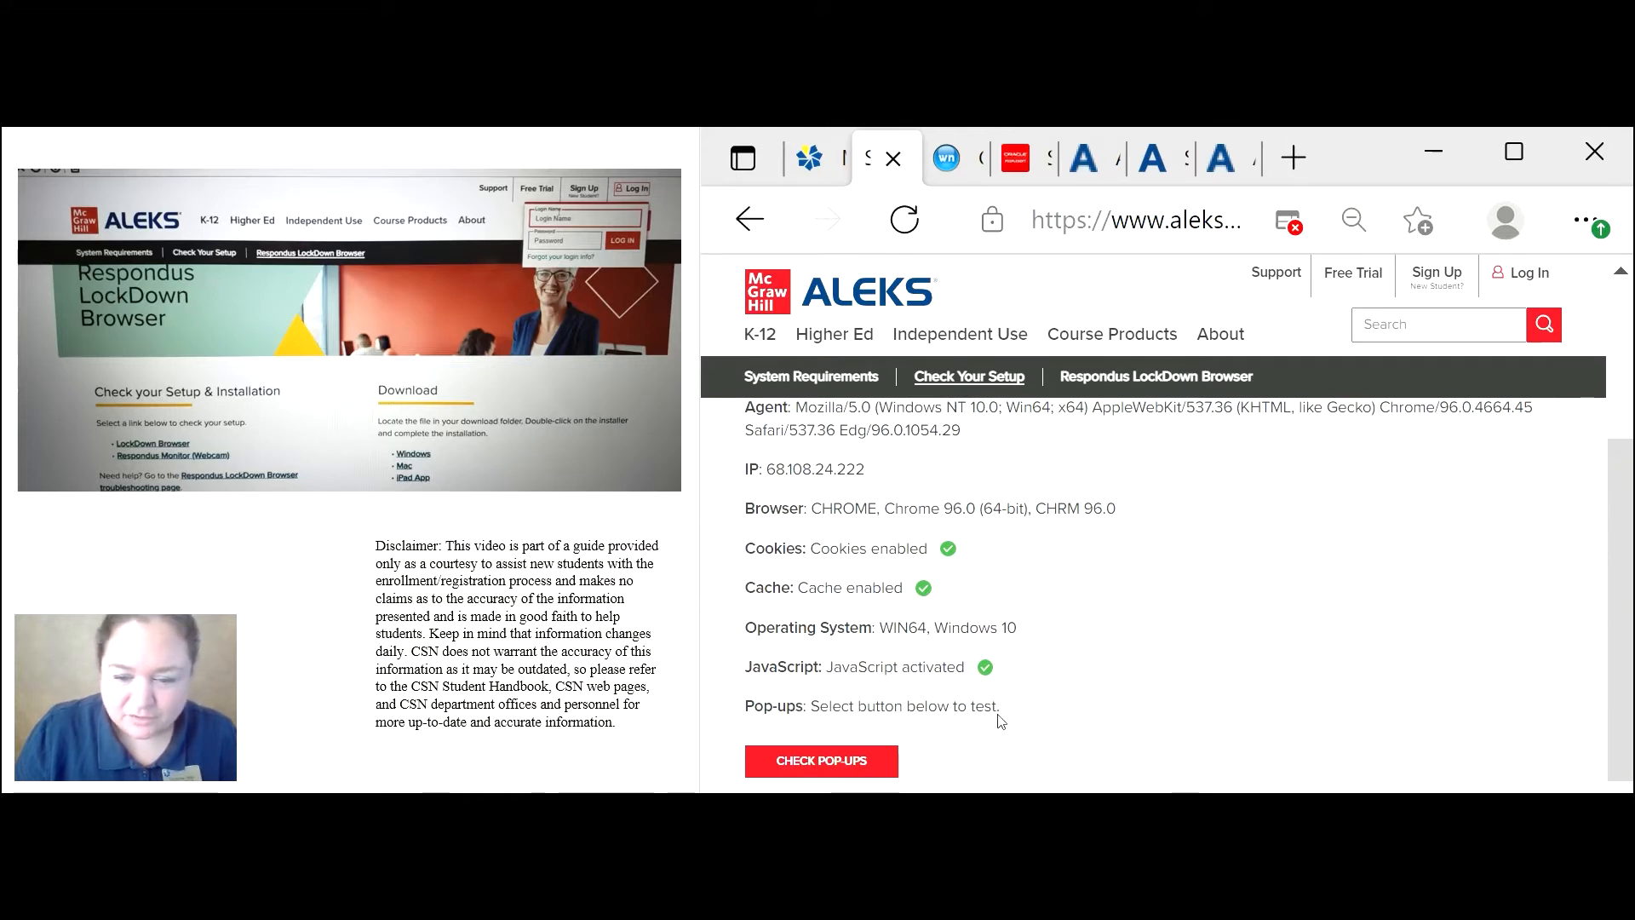
scroll(down, 3)
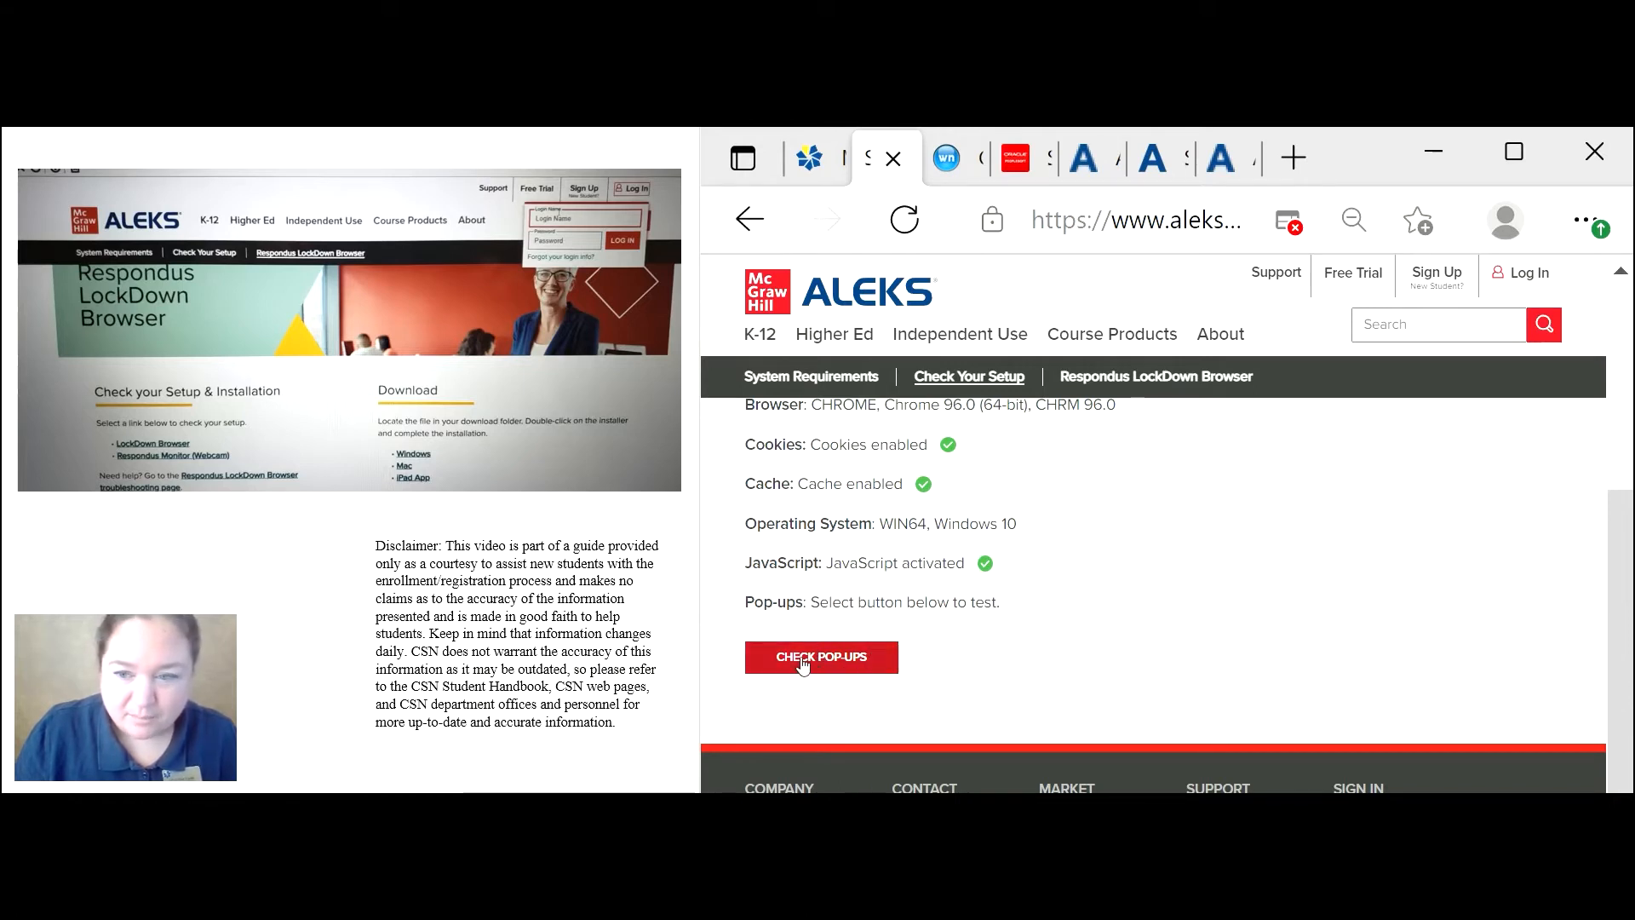
click(821, 658)
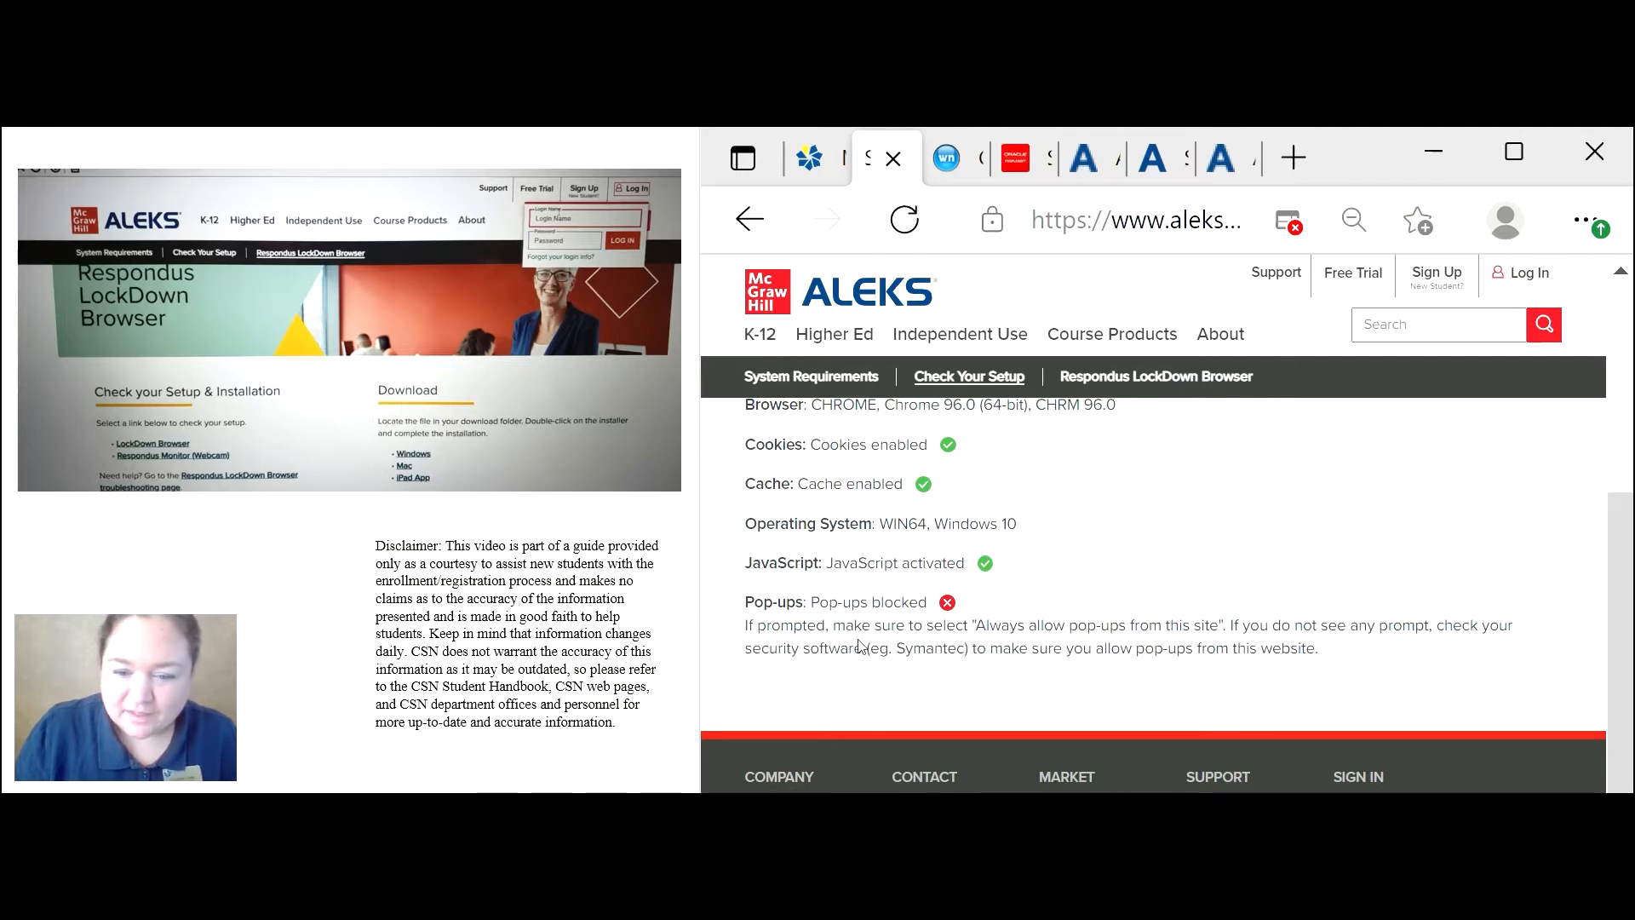
mouse_move(1322, 323)
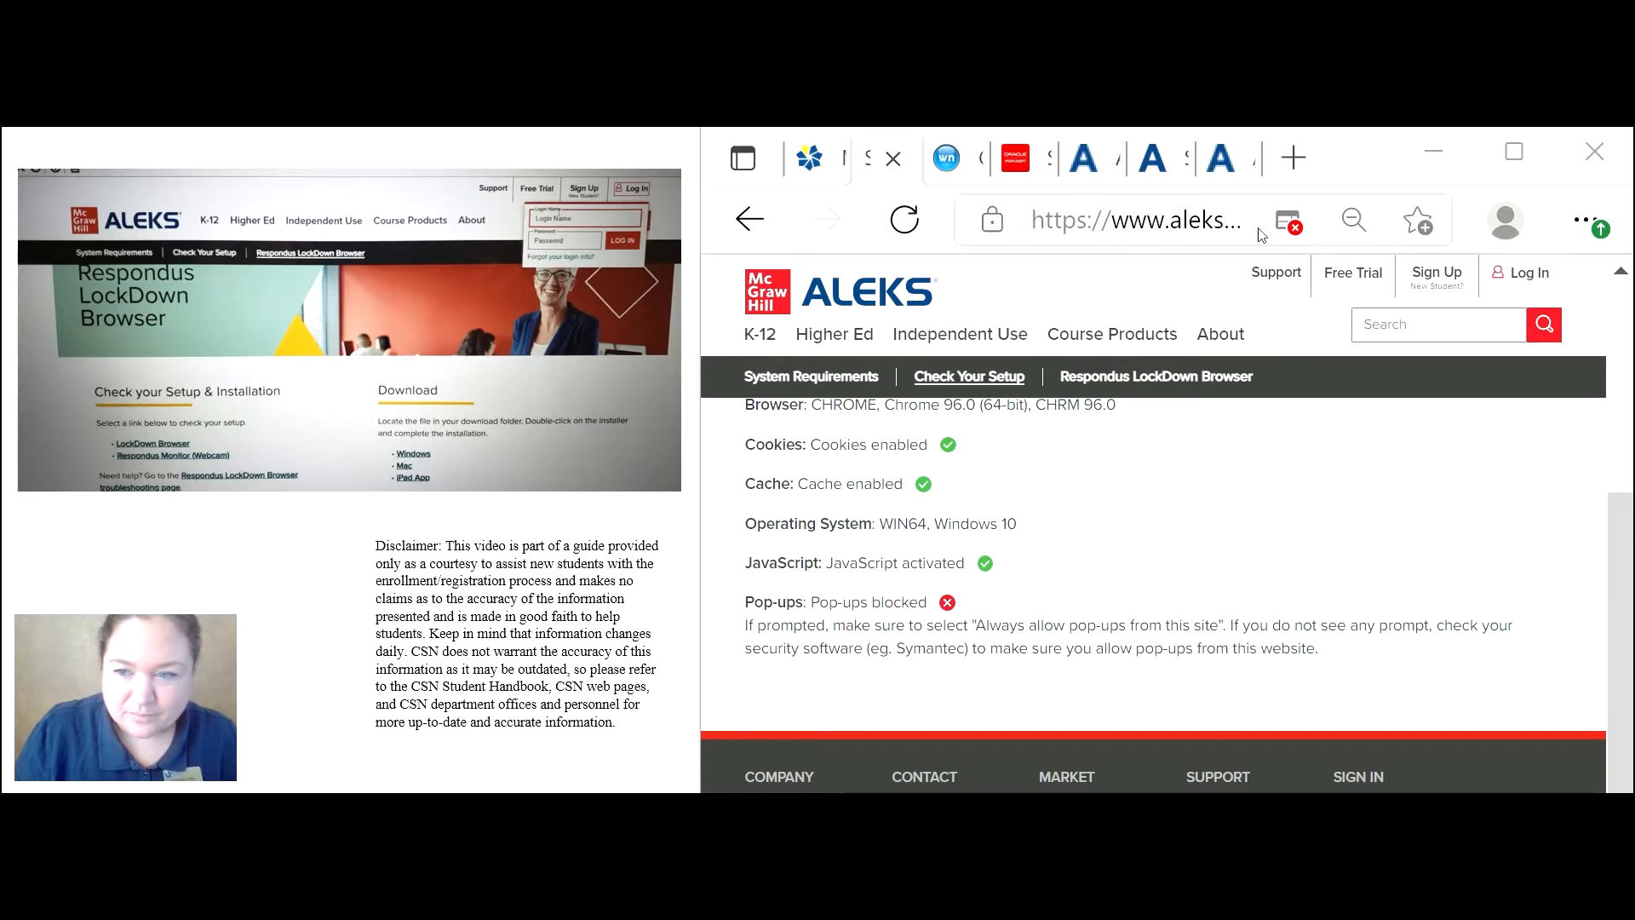
Always allow pop-ups and redirects from aleks.com in Edge and rerun the setup check.
click(1287, 220)
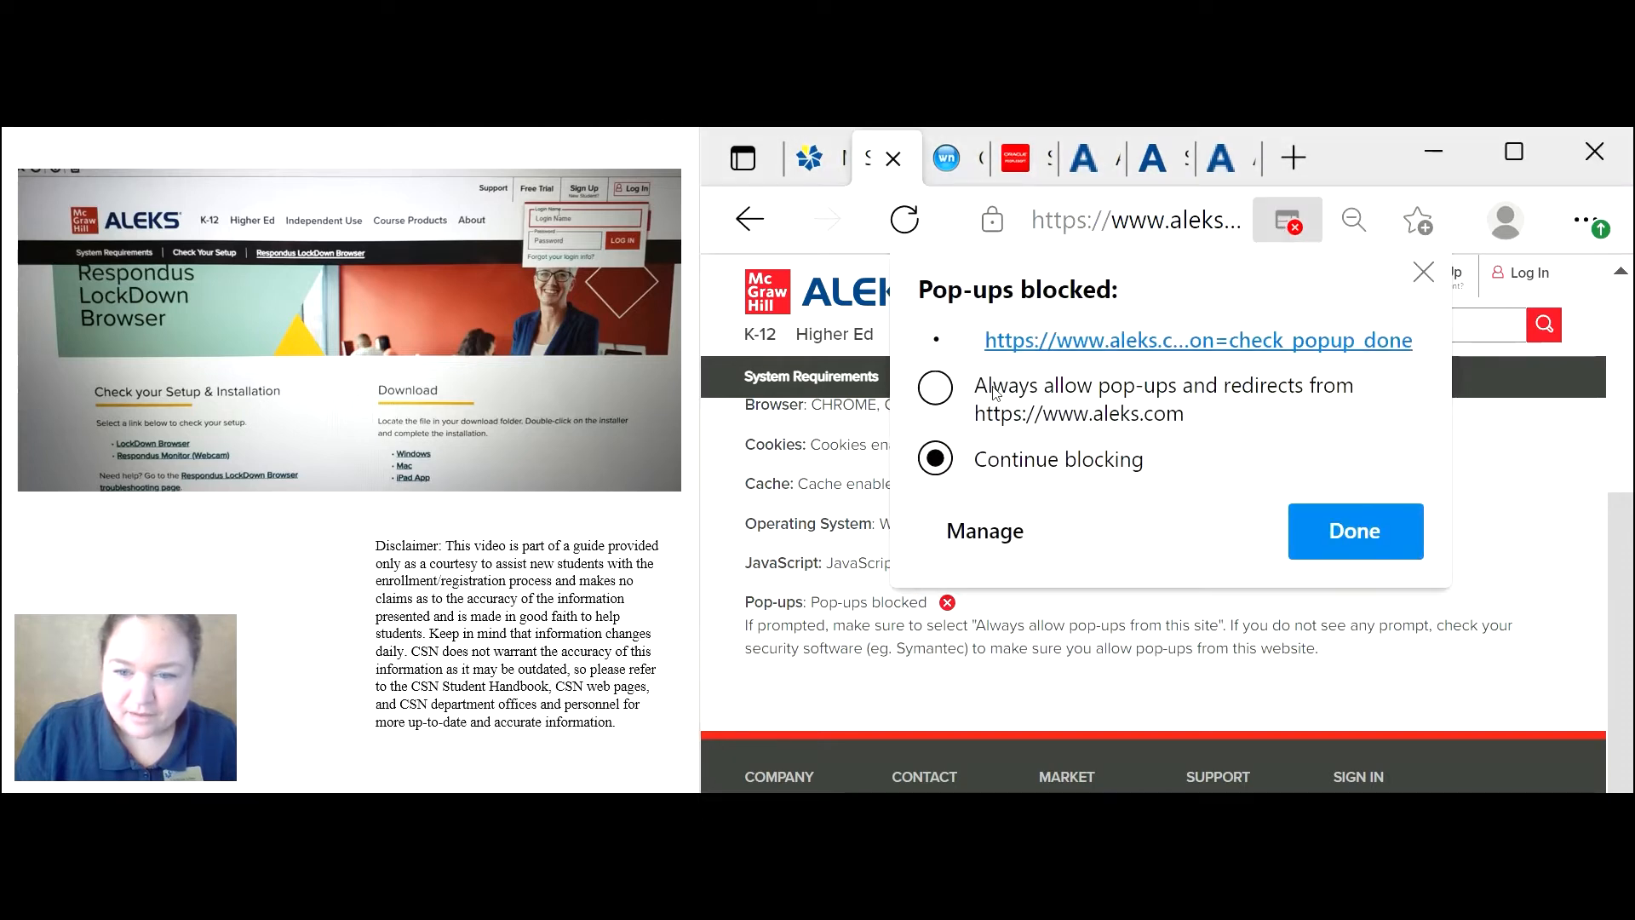
mouse_move(1155, 424)
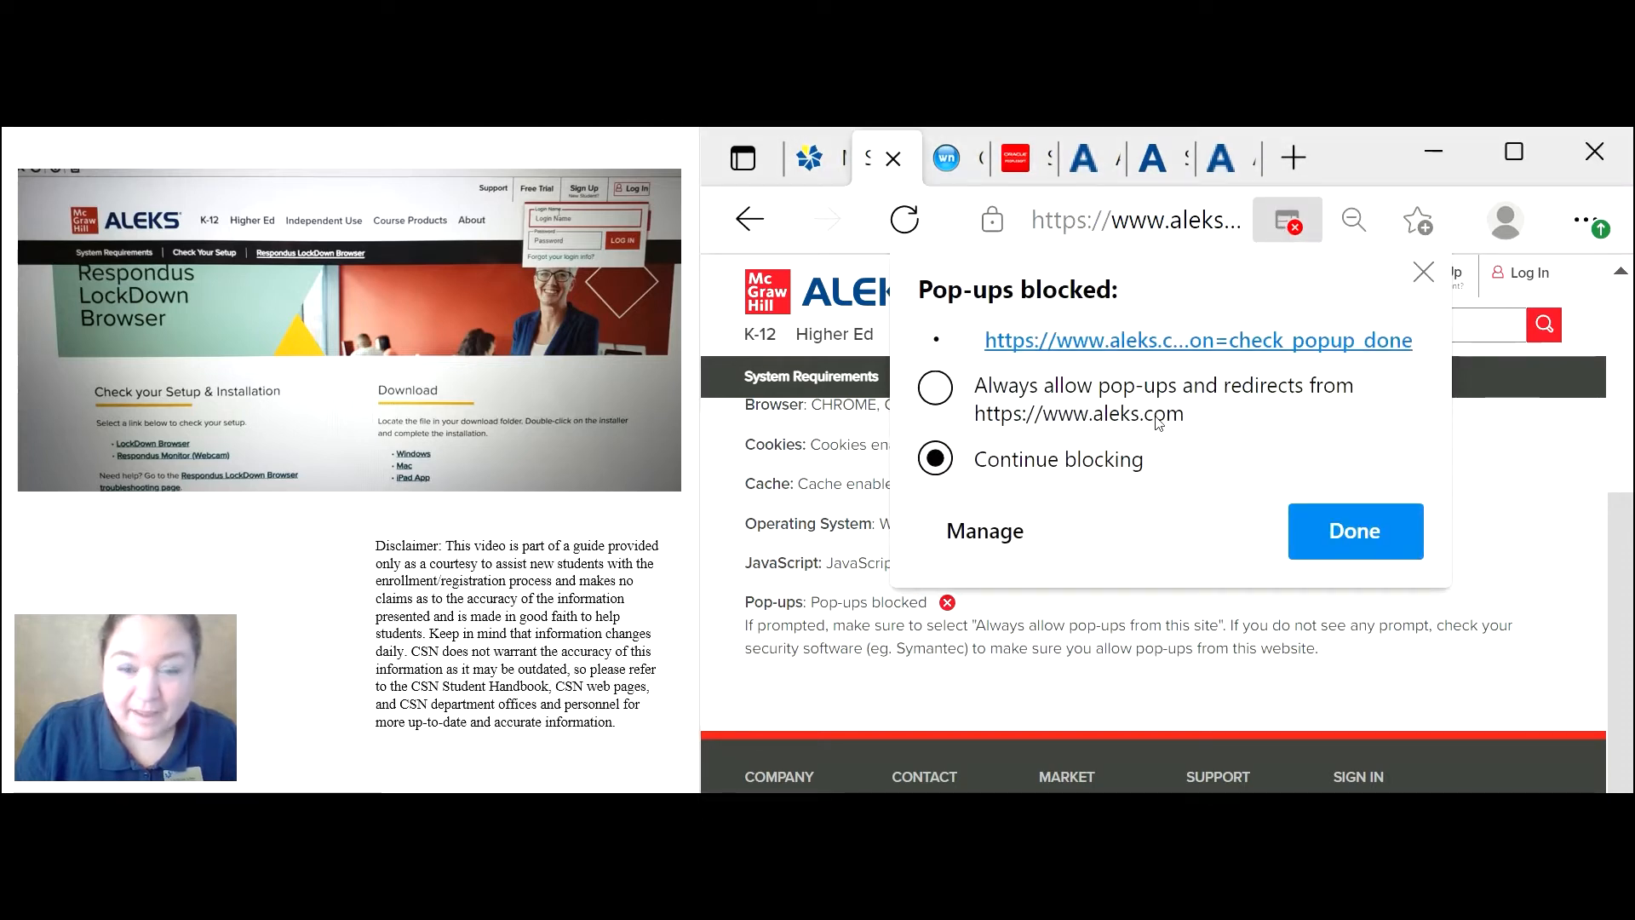
click(935, 387)
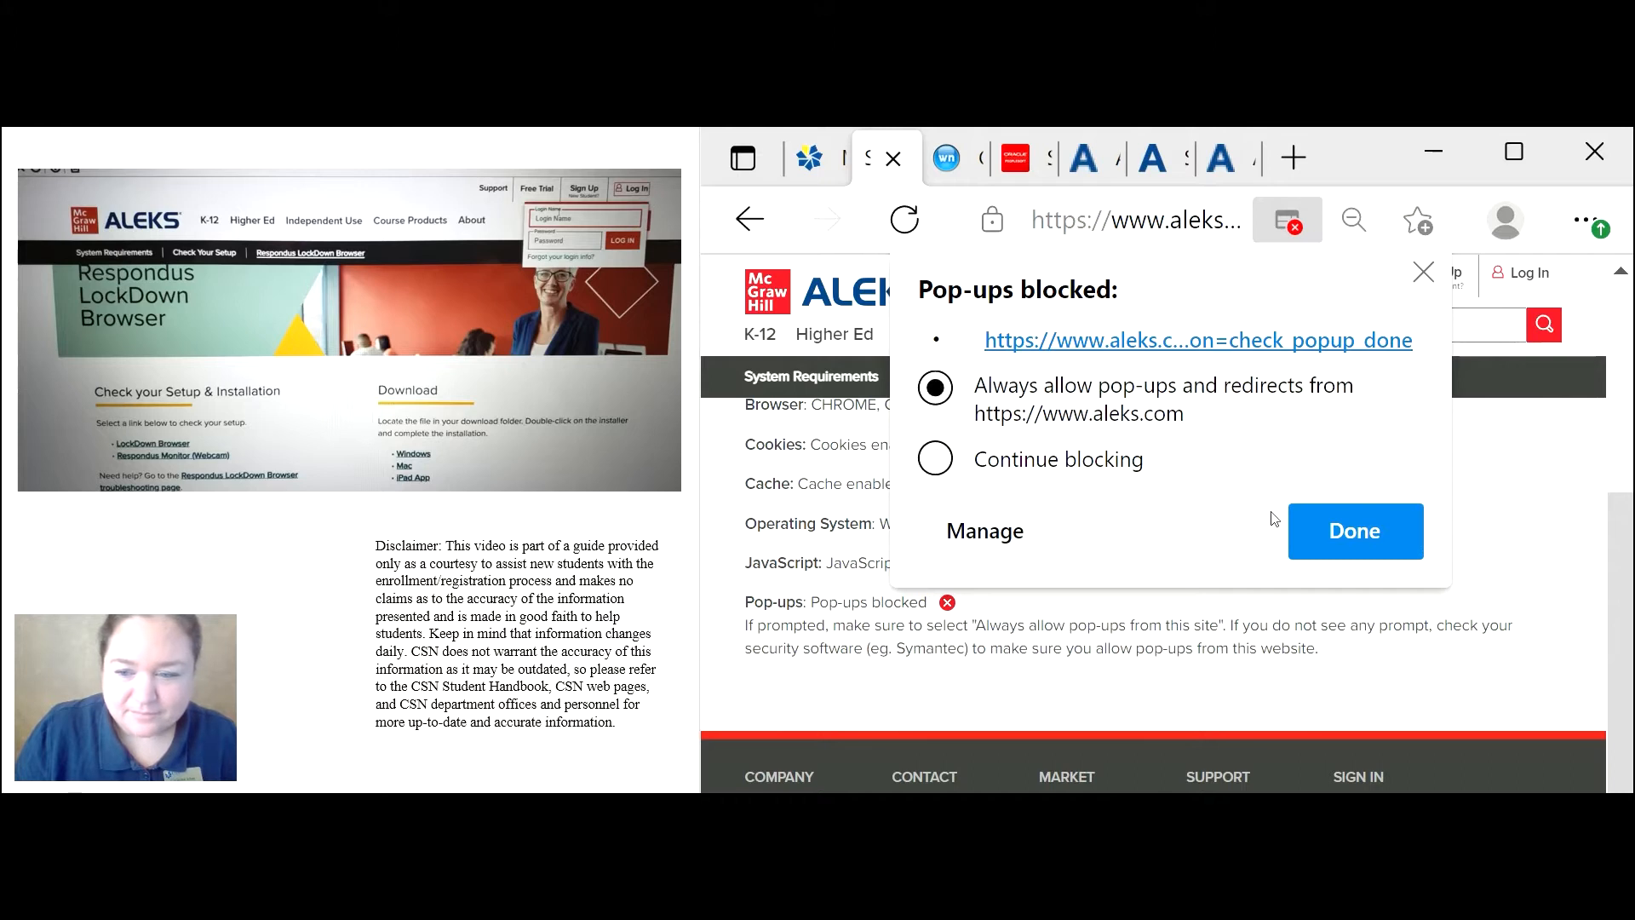
click(1353, 531)
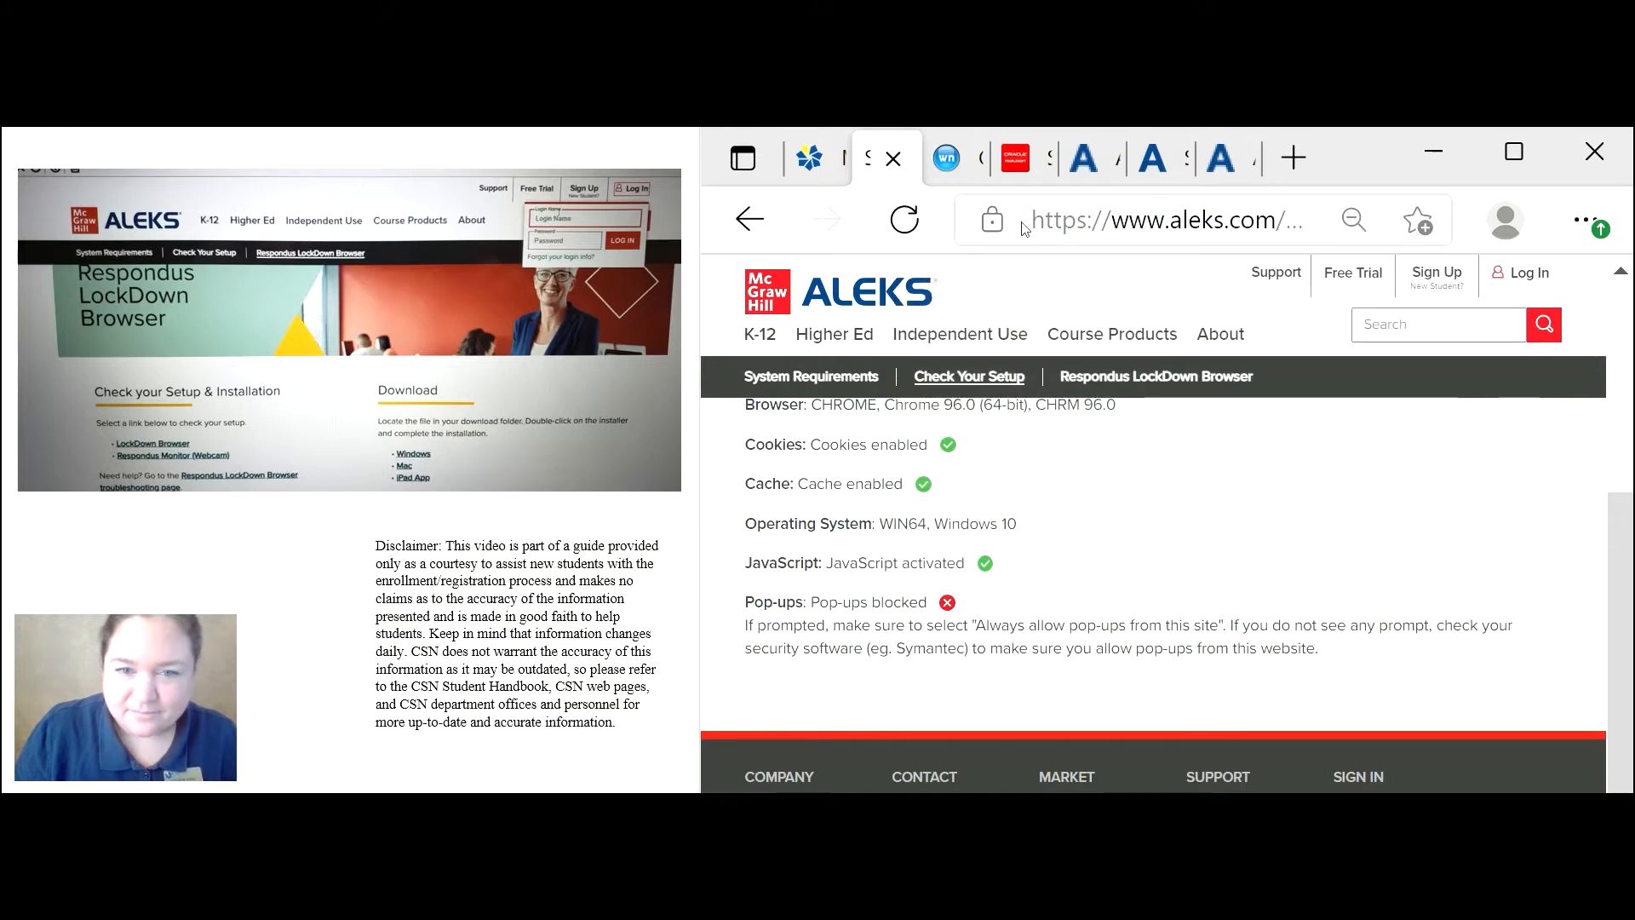
click(903, 219)
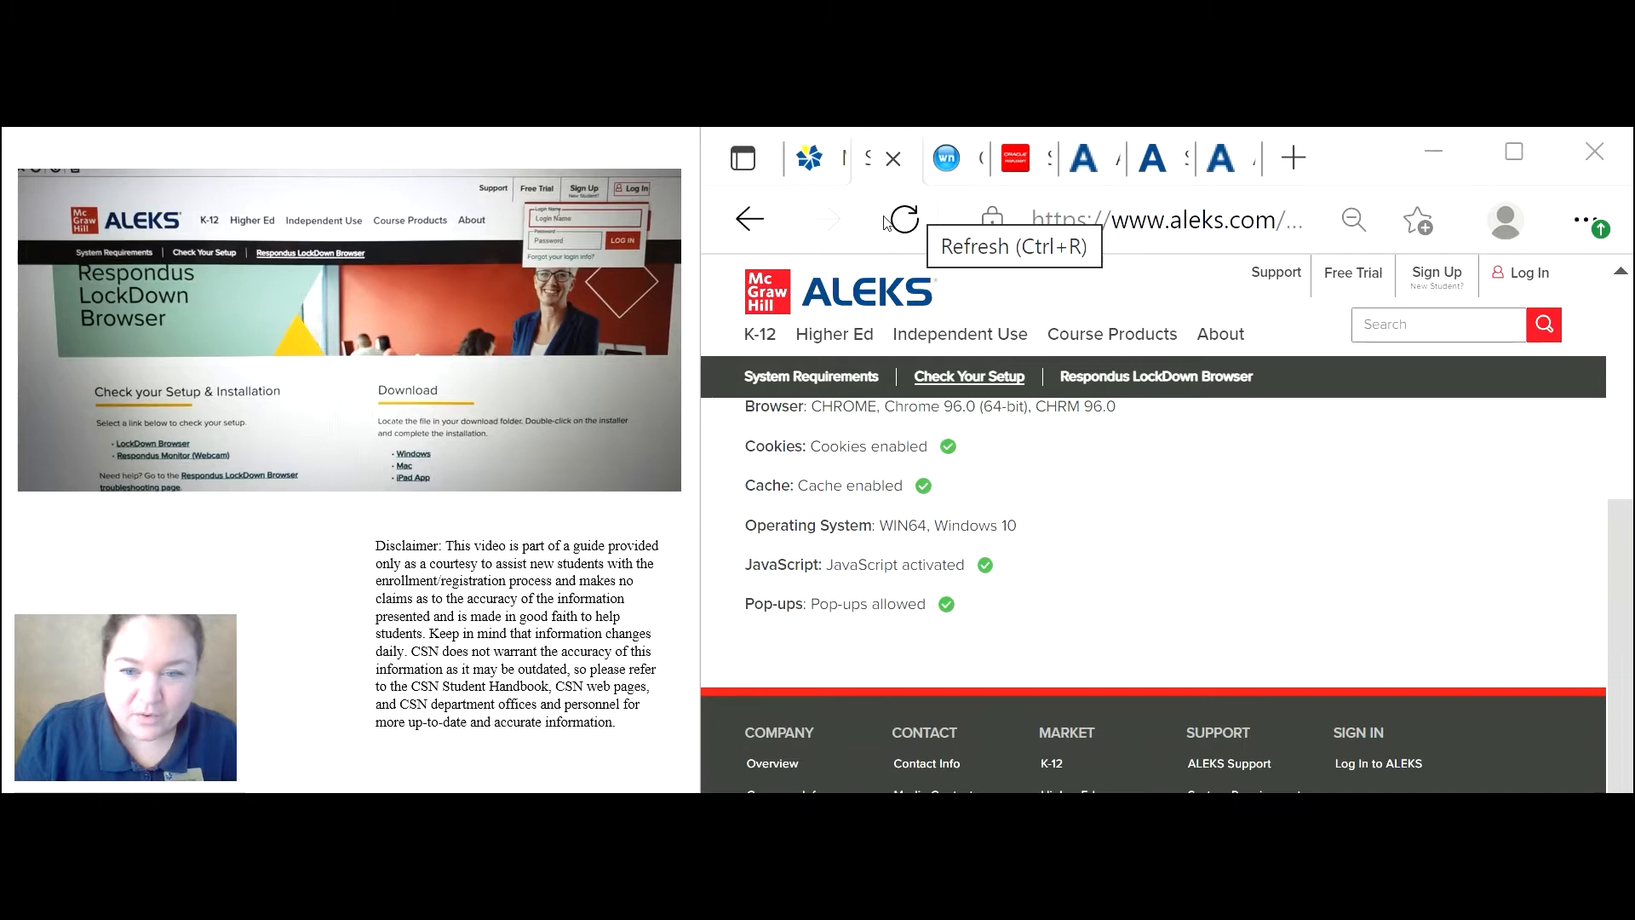
mouse_move(834, 574)
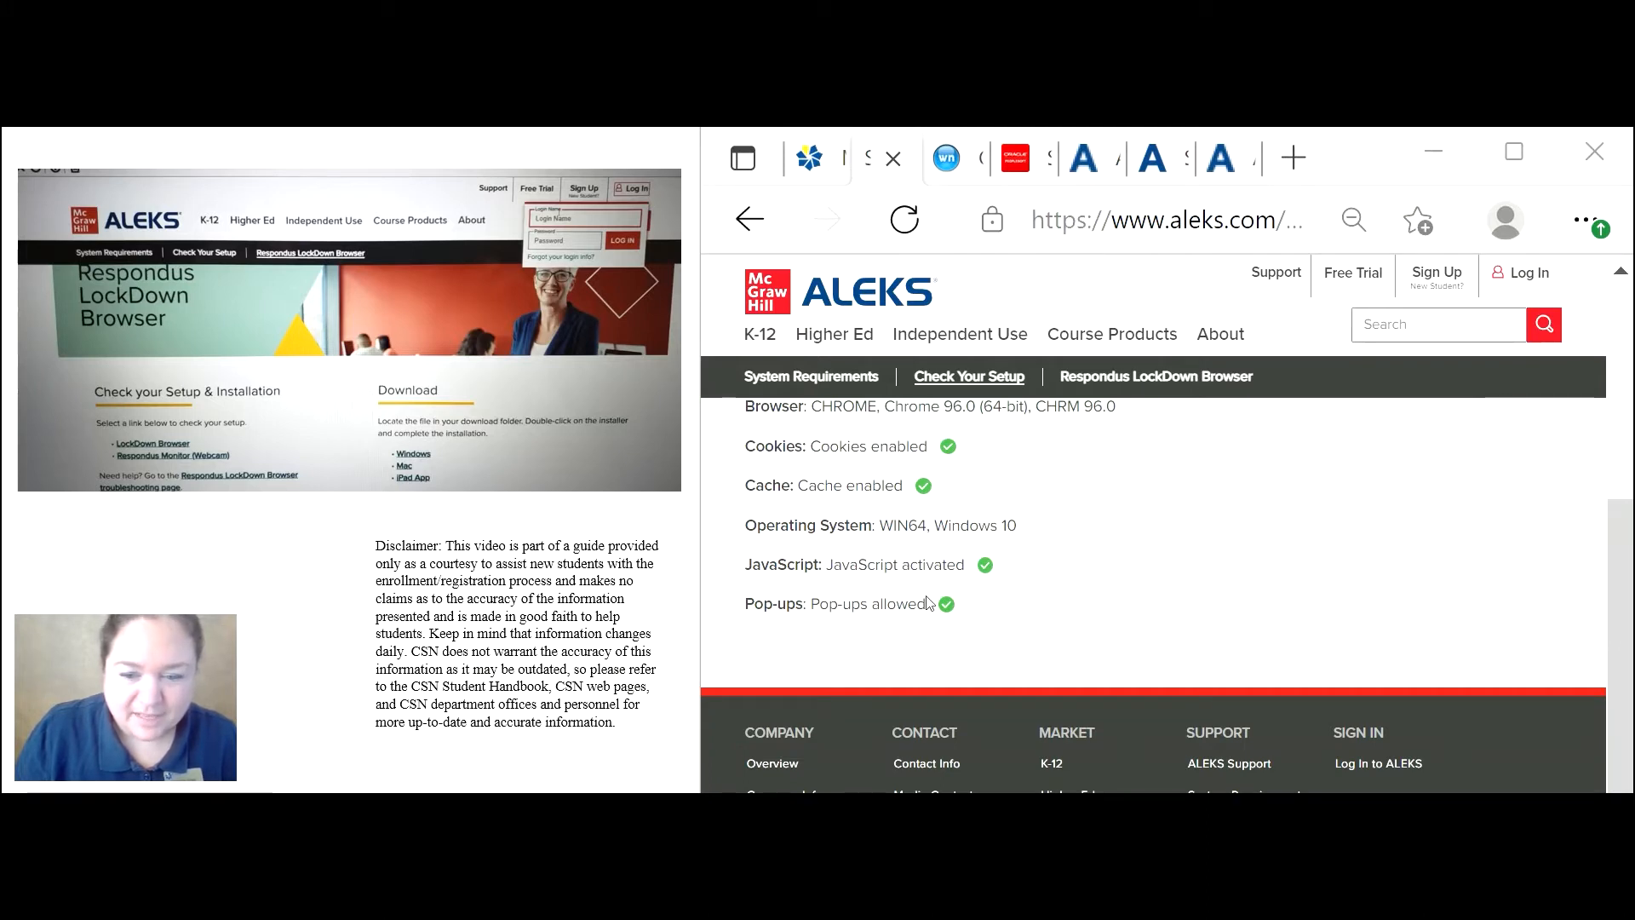
mouse_move(998, 593)
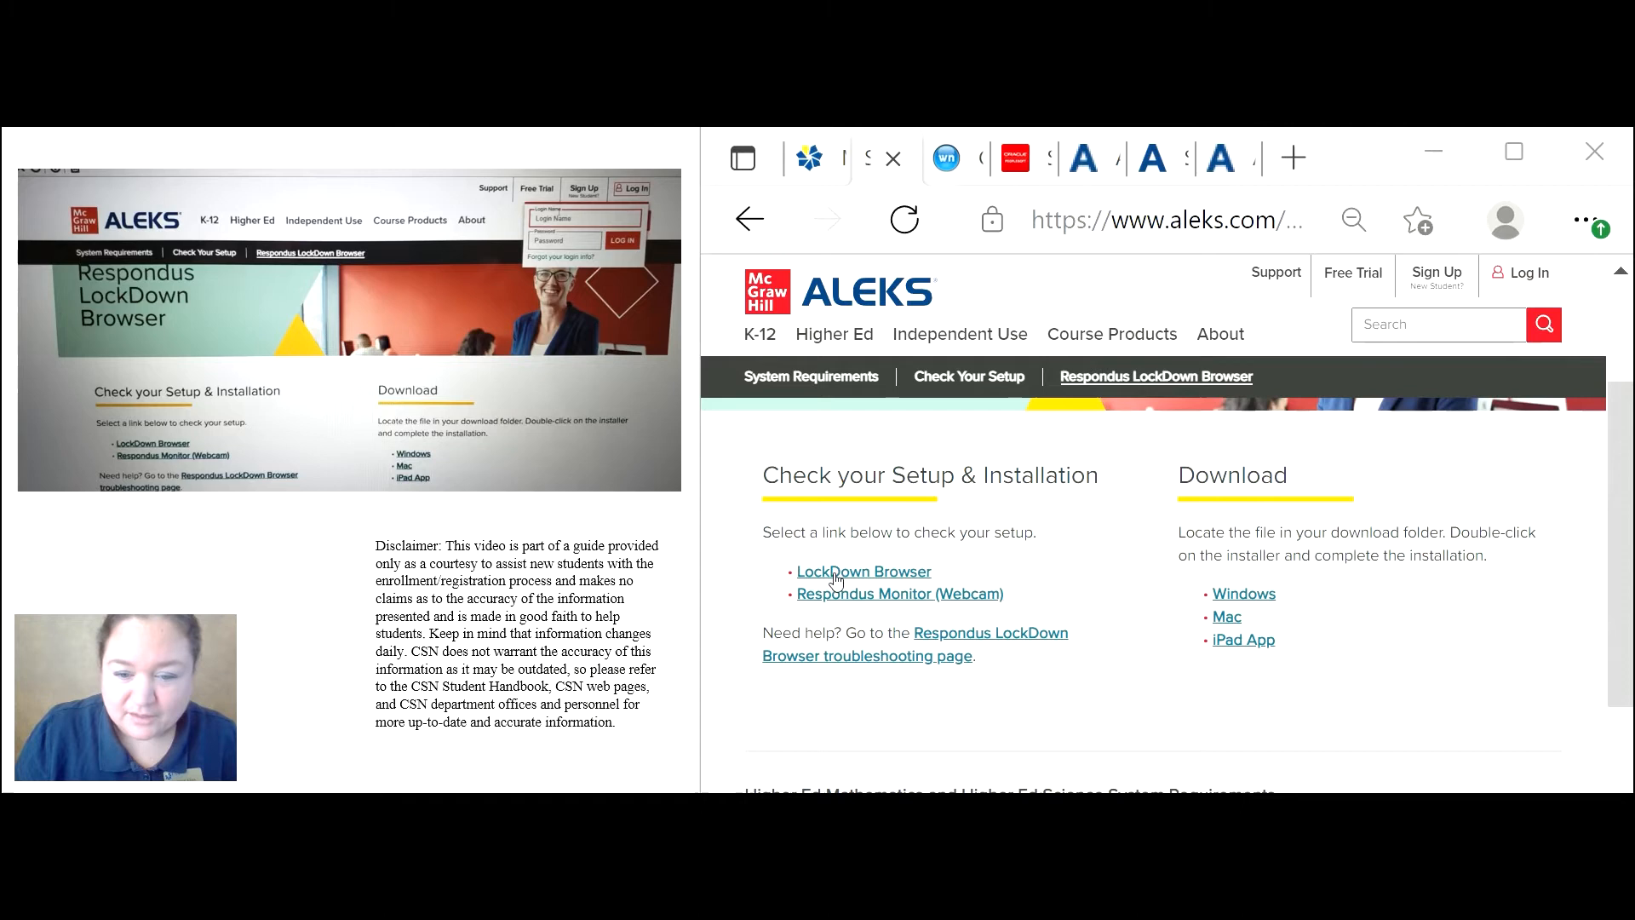
mouse_move(902, 578)
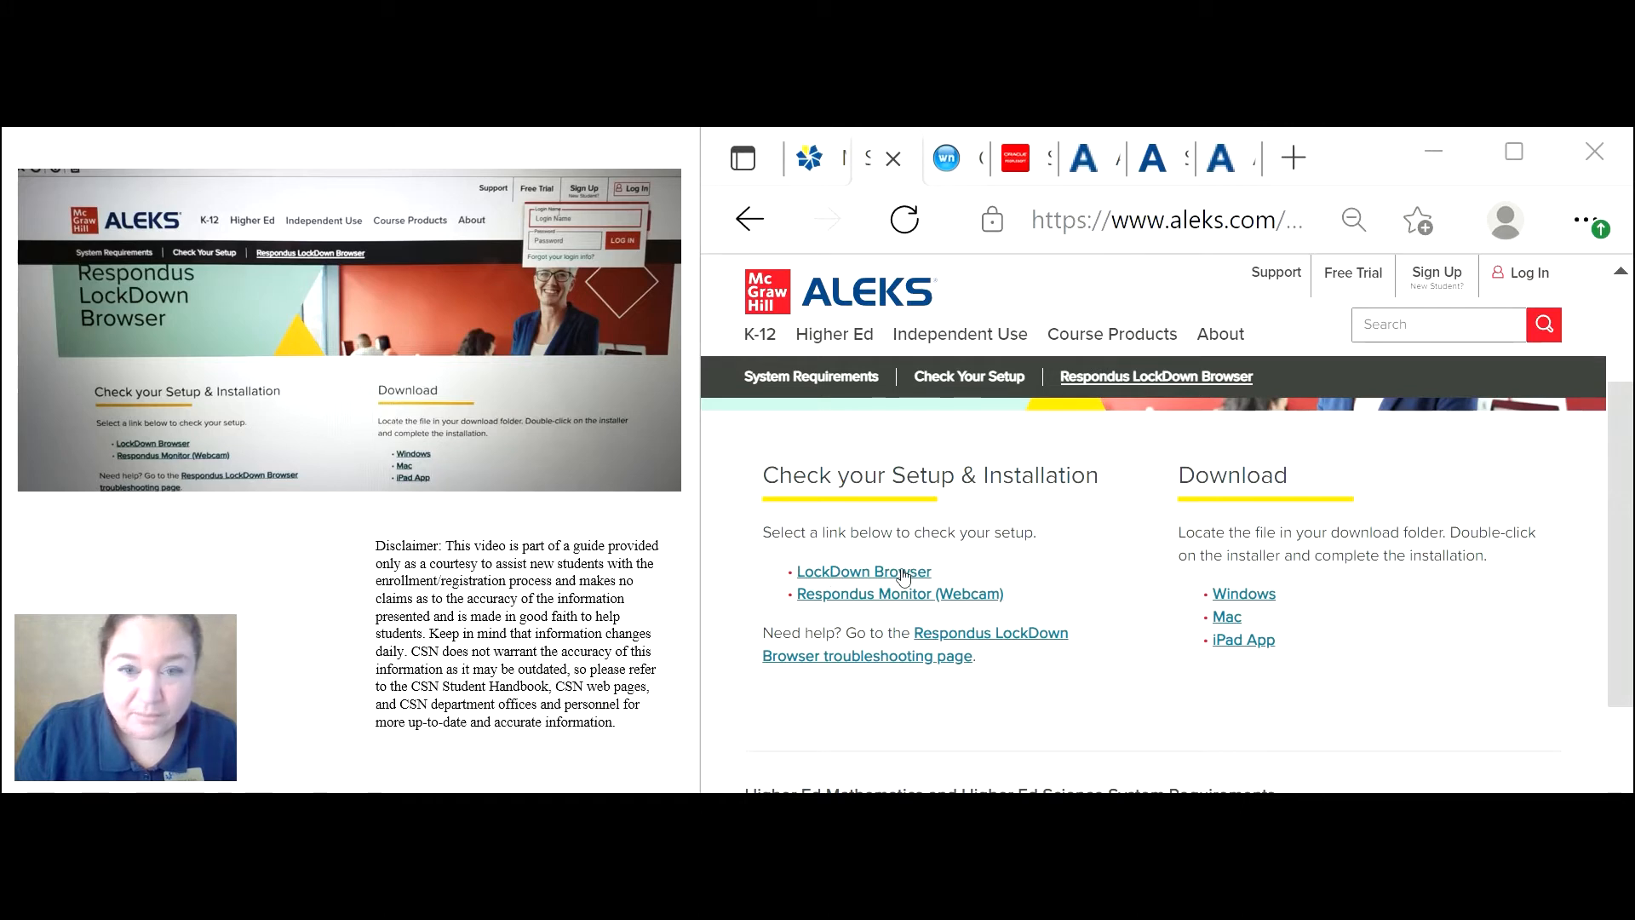
mouse_move(907, 606)
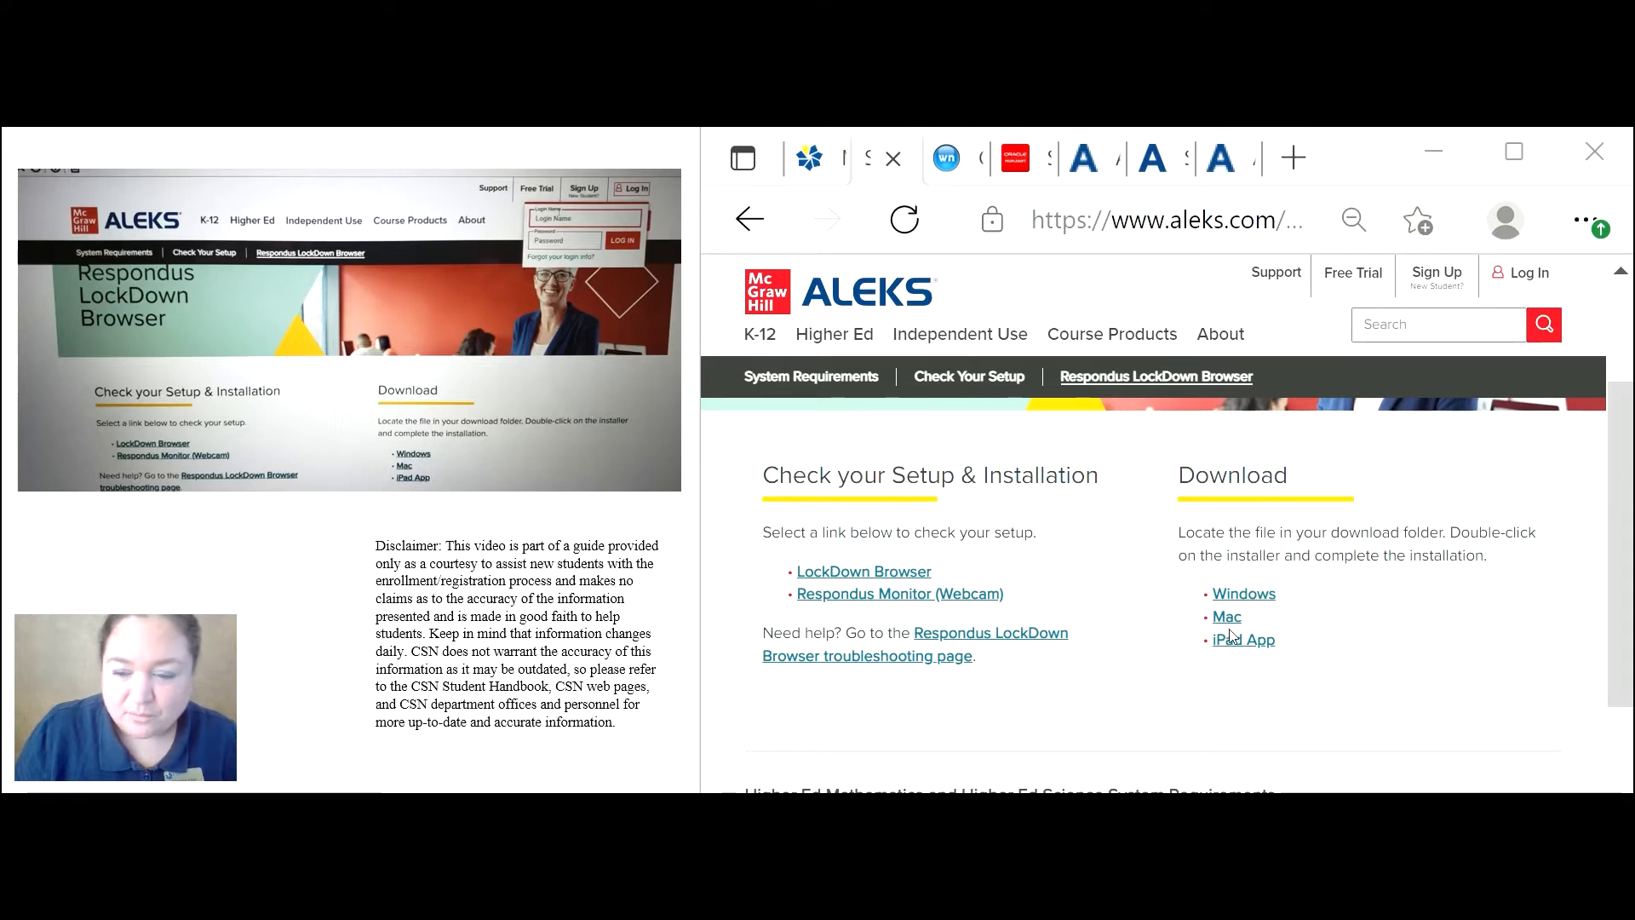
mouse_move(1255, 662)
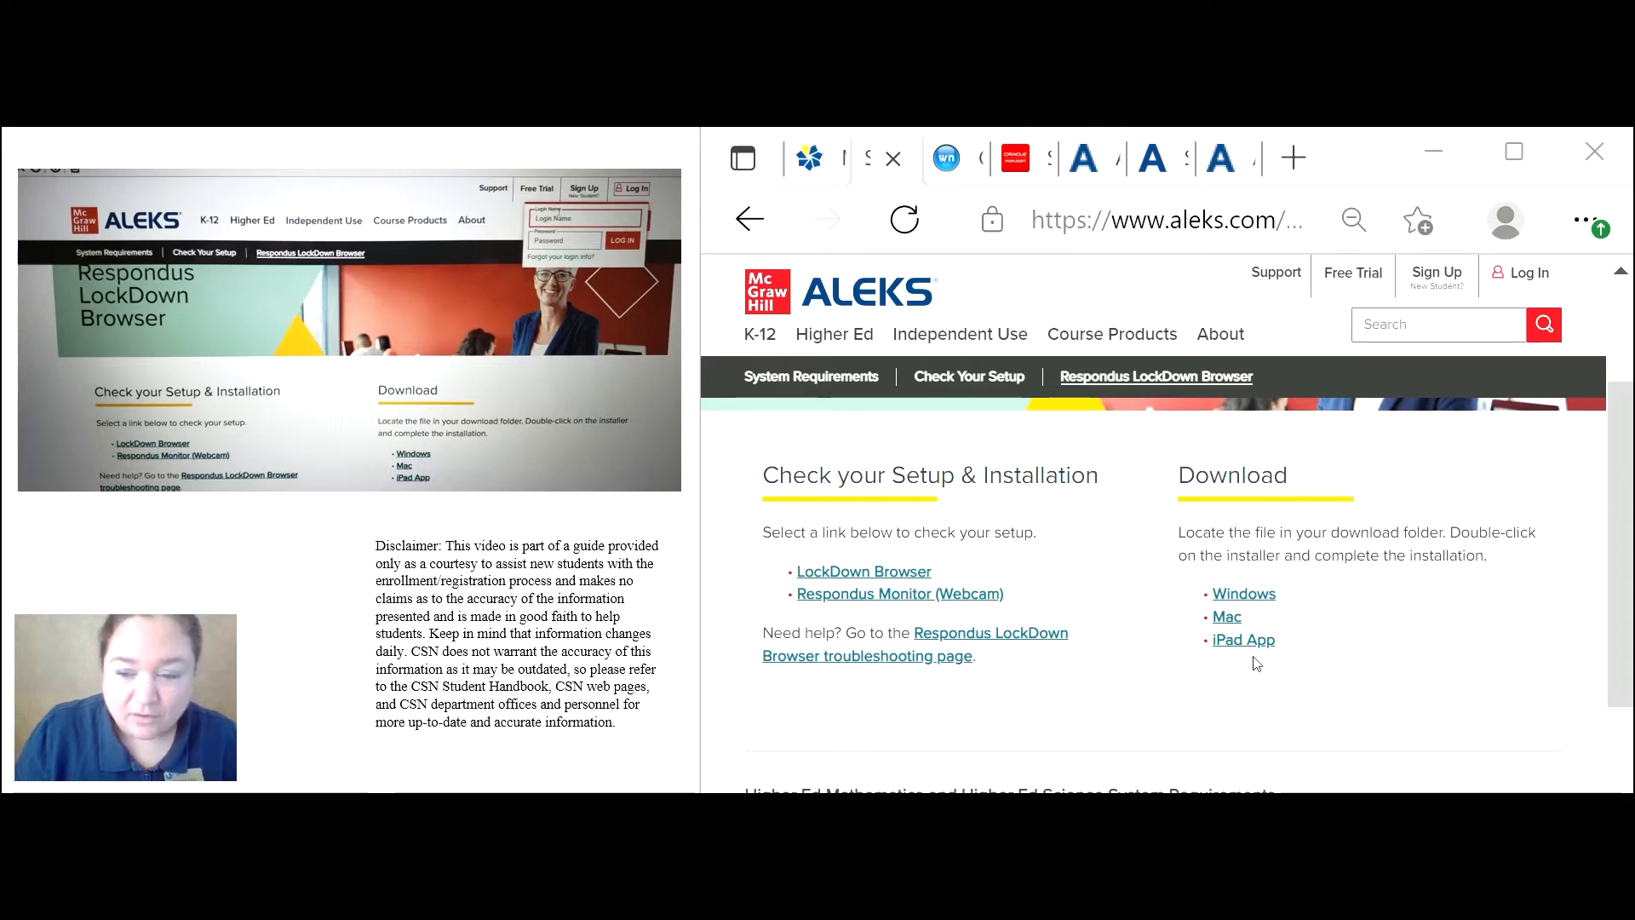
mouse_move(1243, 599)
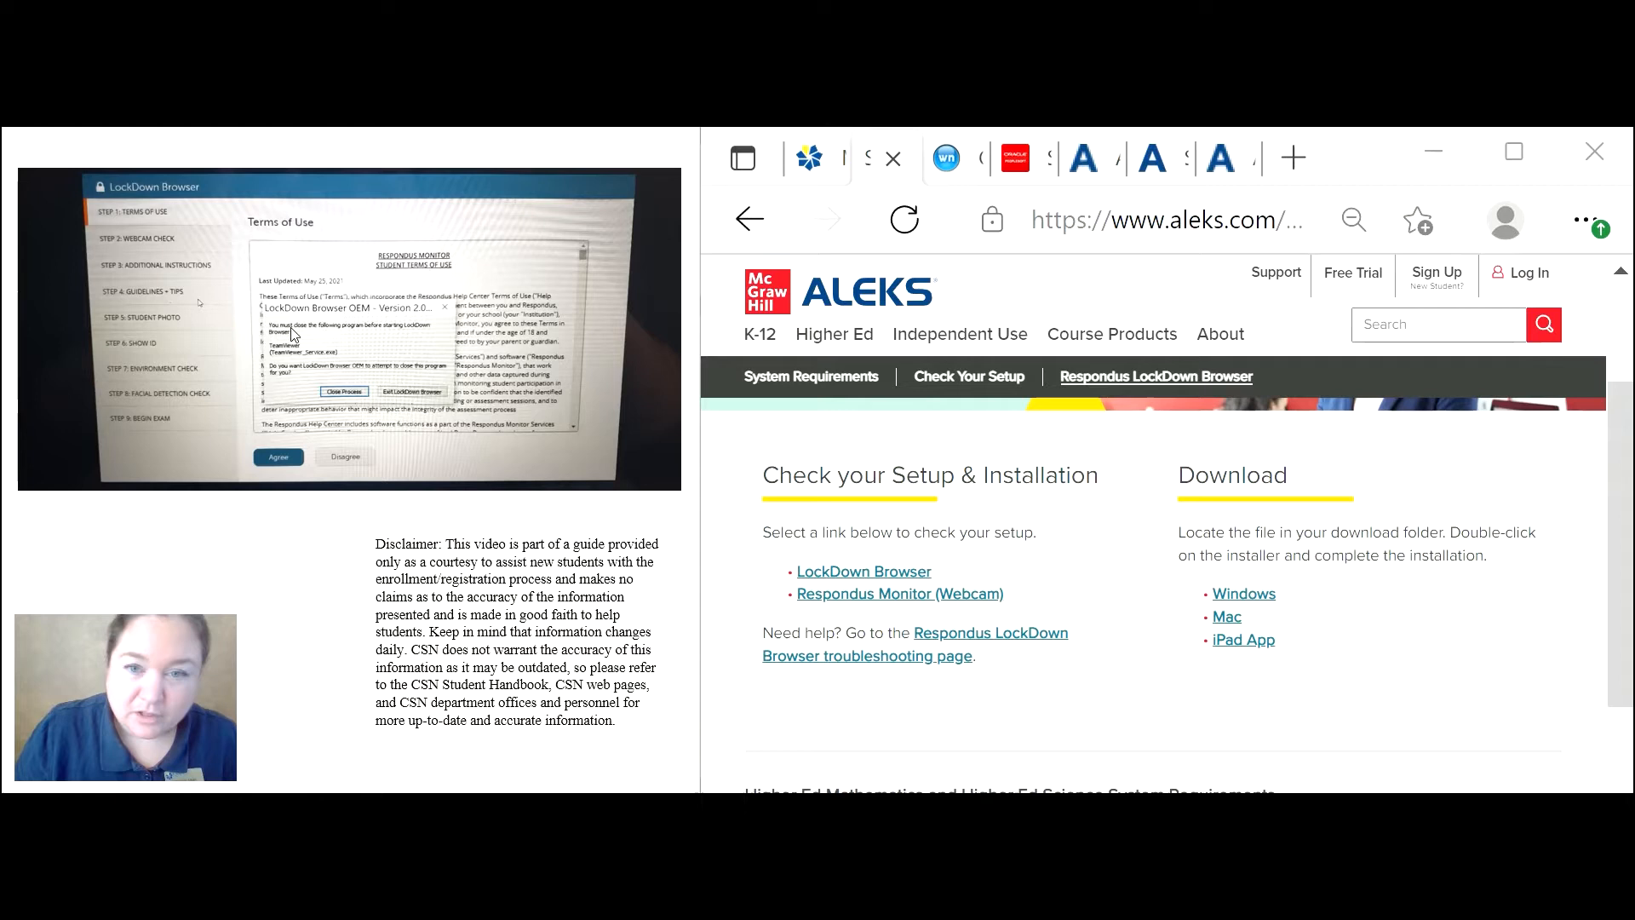
mouse_move(327, 436)
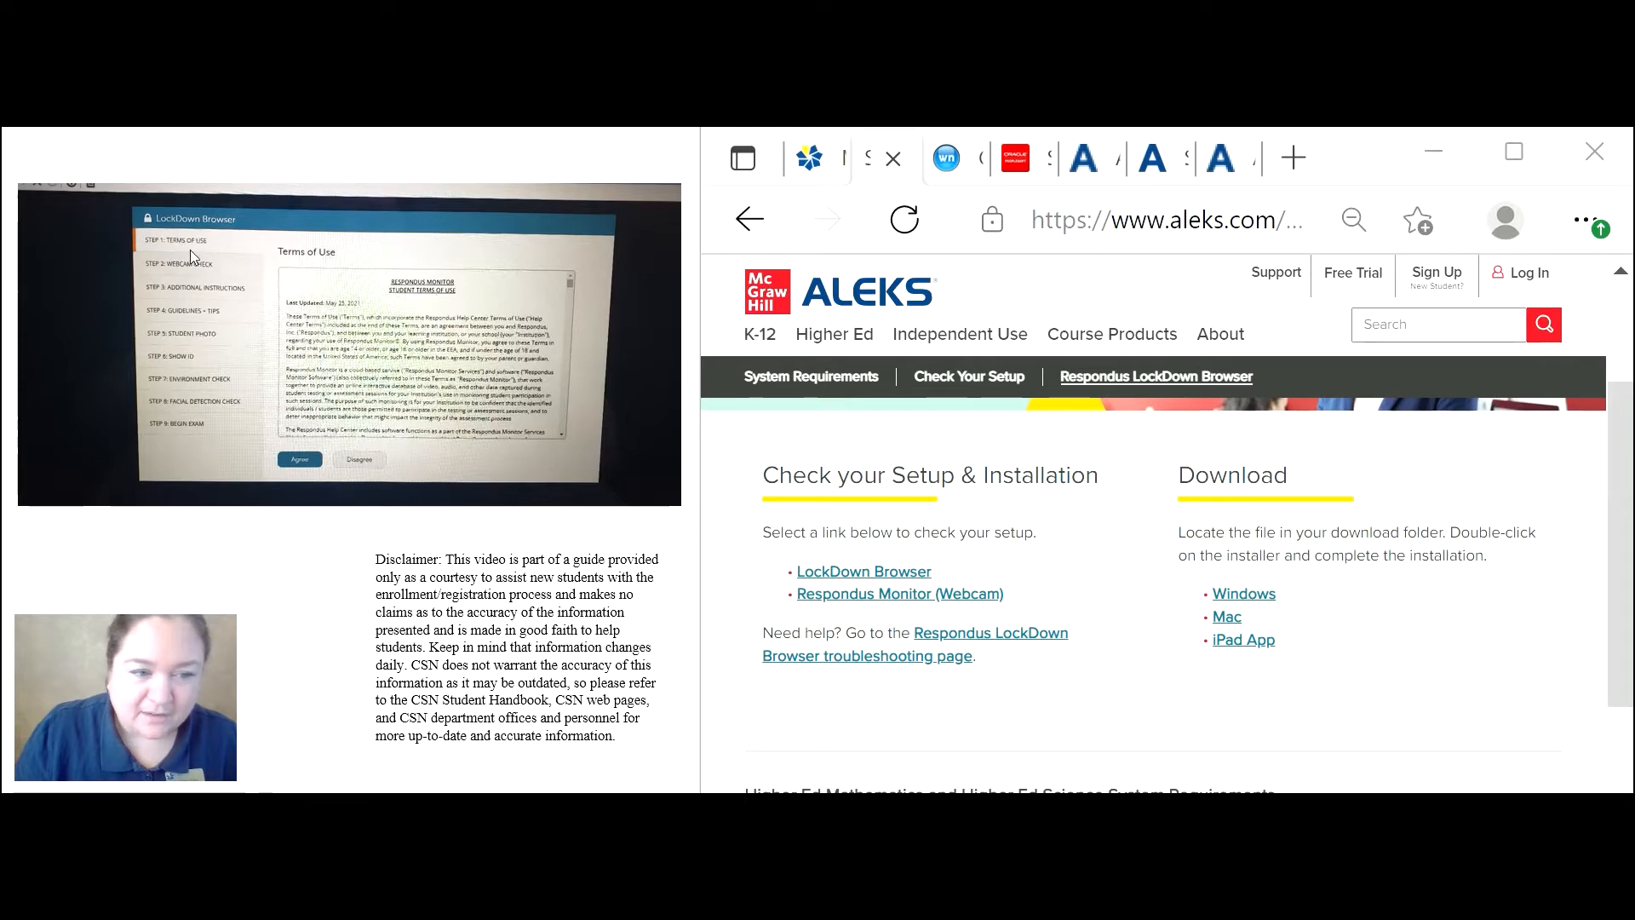
mouse_move(157, 337)
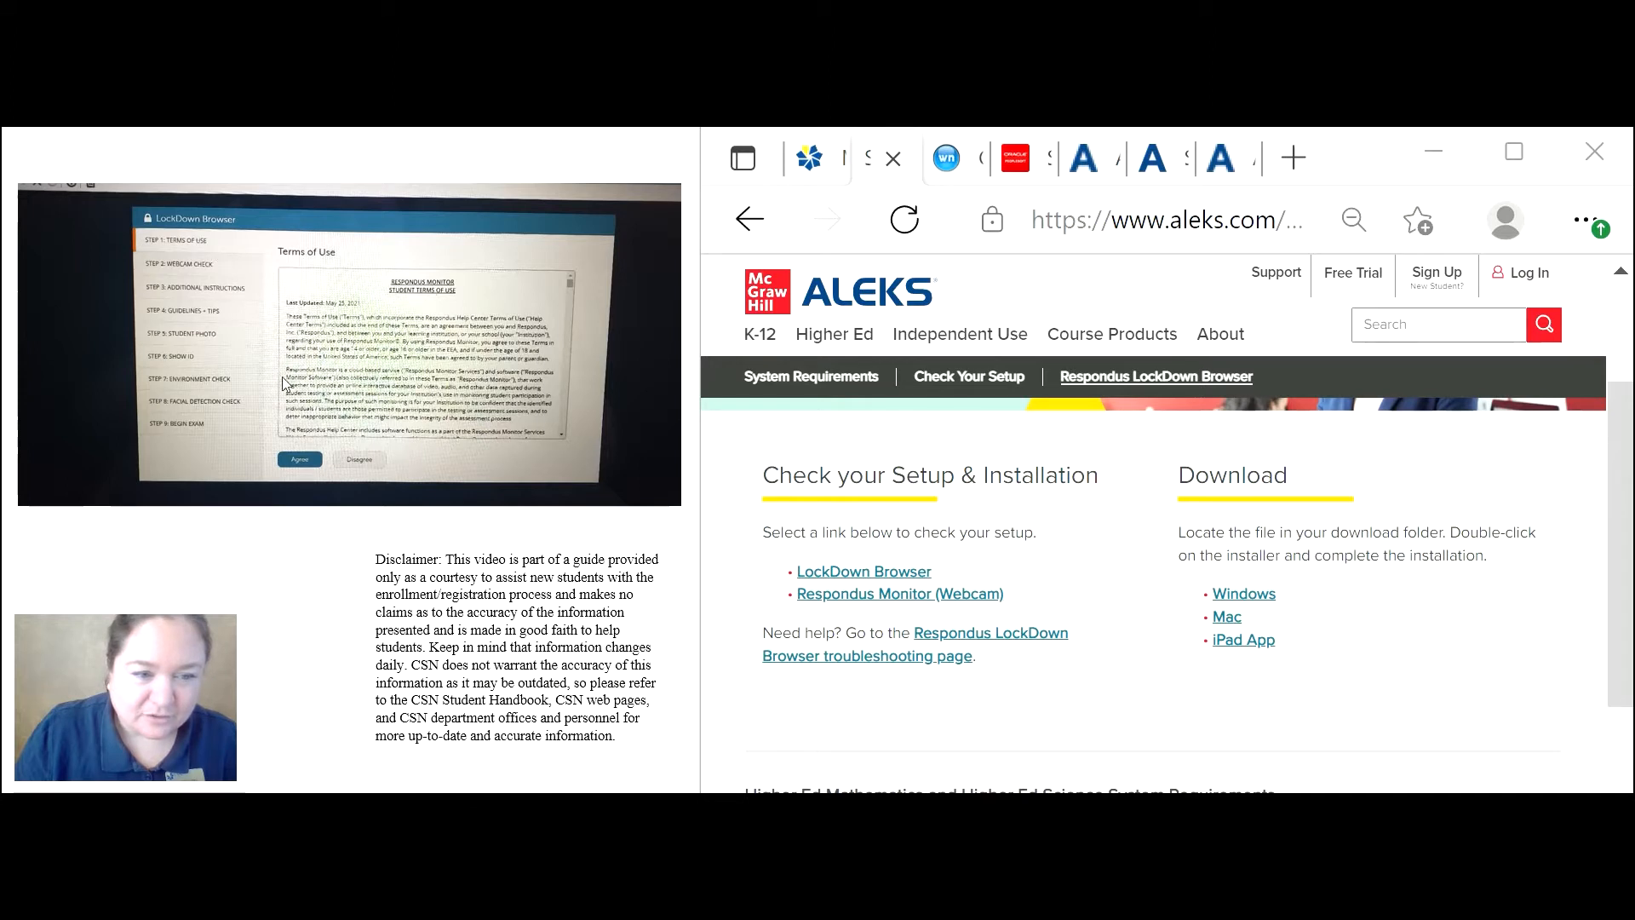
mouse_move(439, 303)
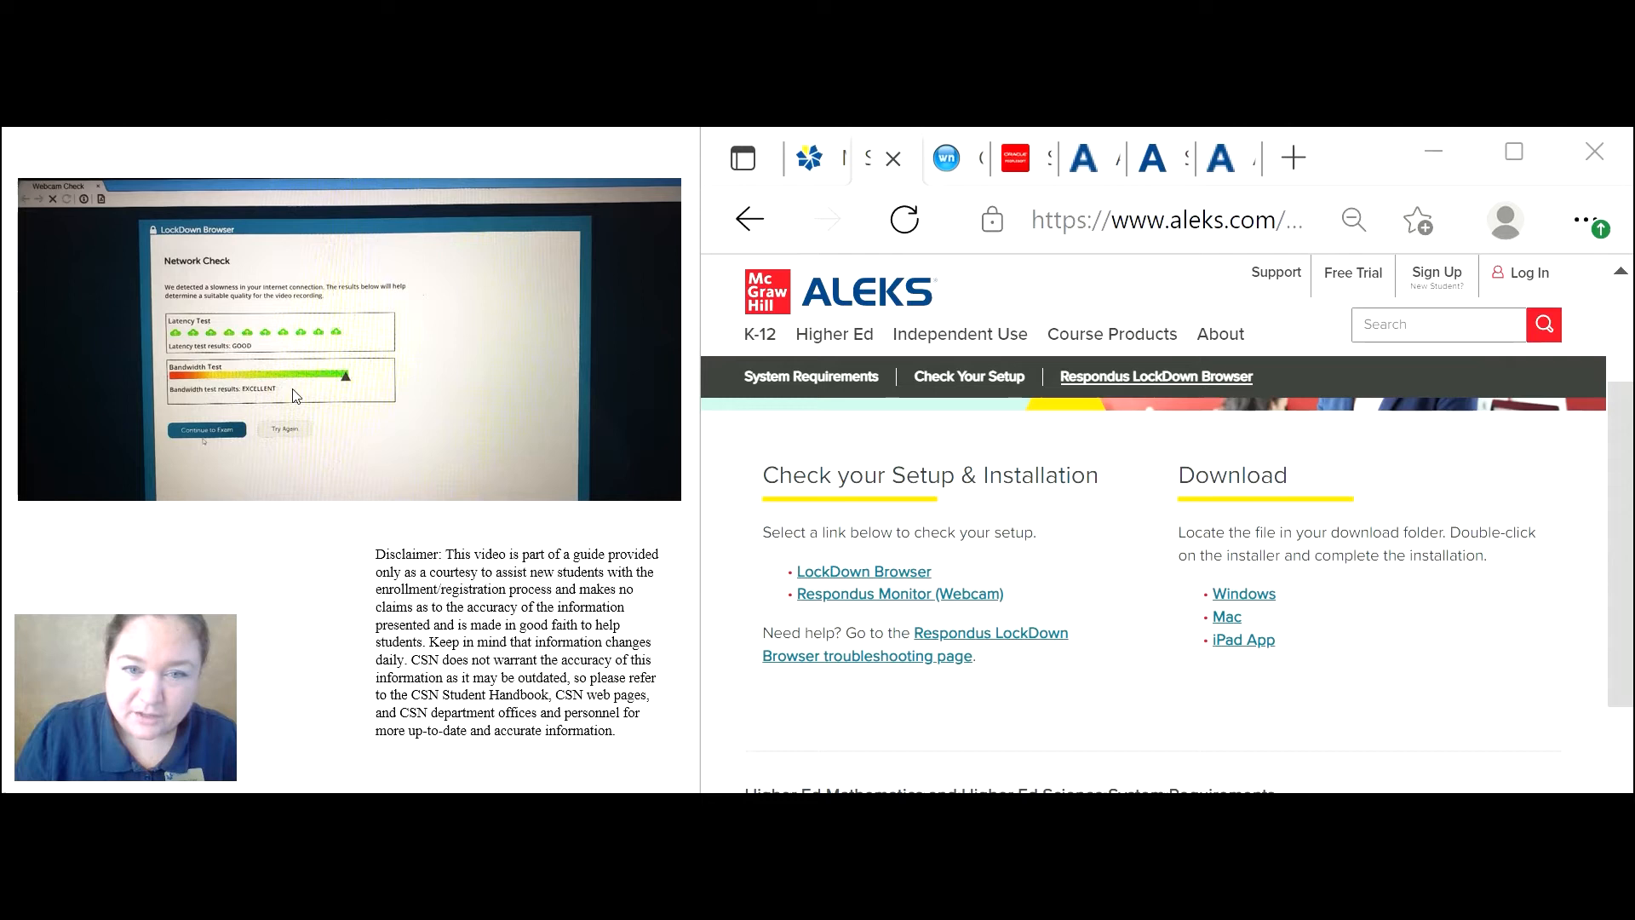
mouse_move(659, 136)
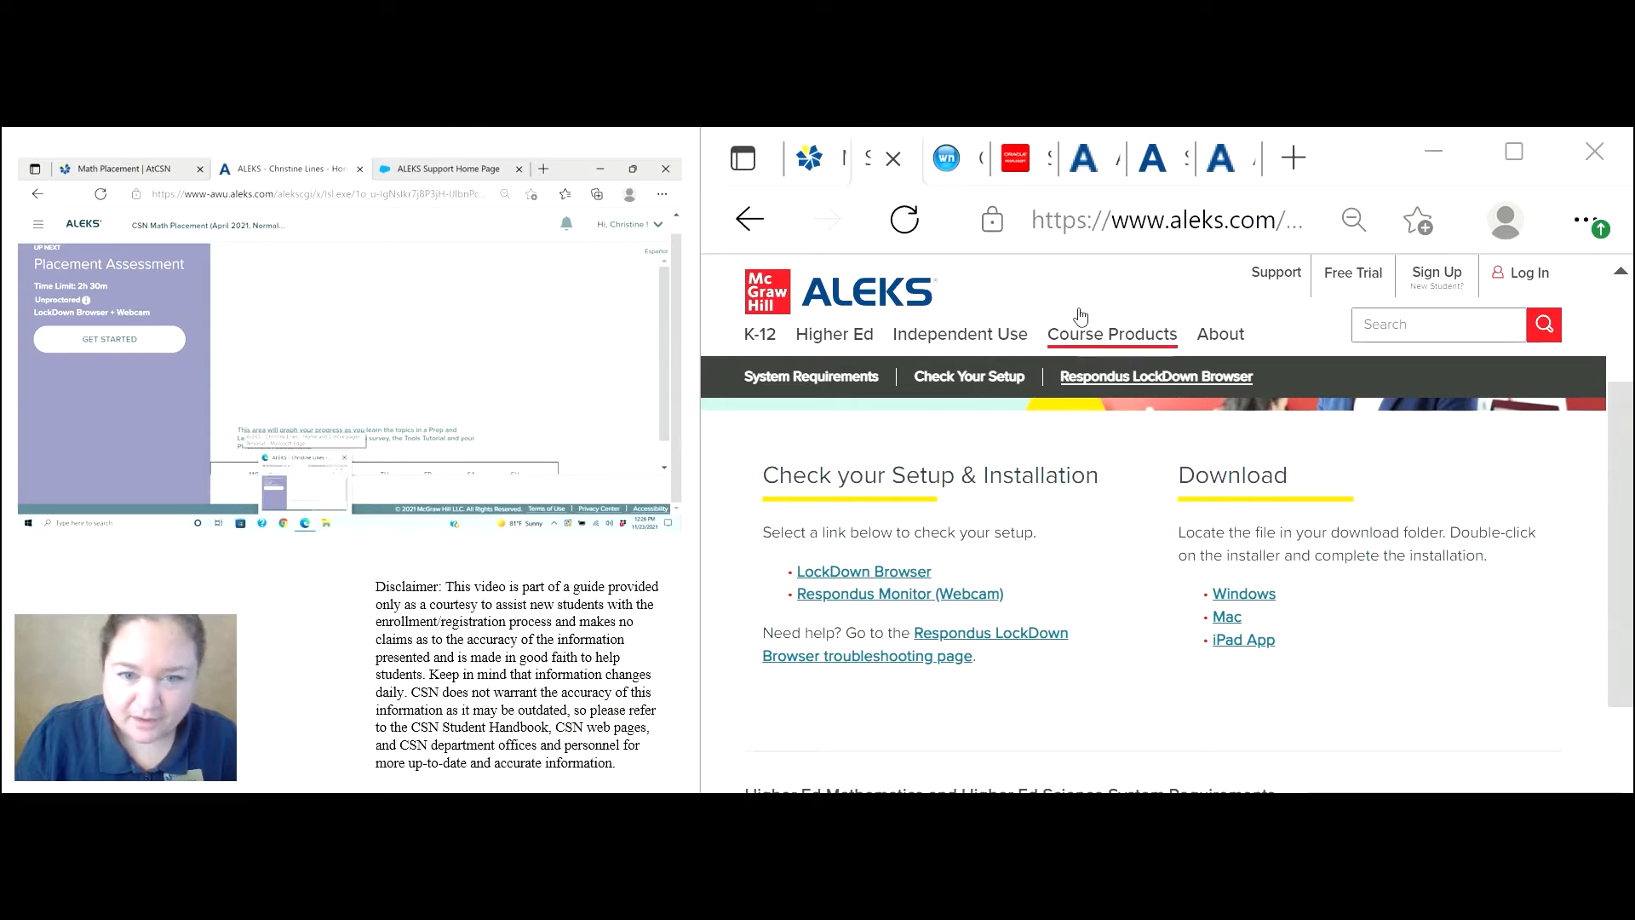
mouse_move(1082, 317)
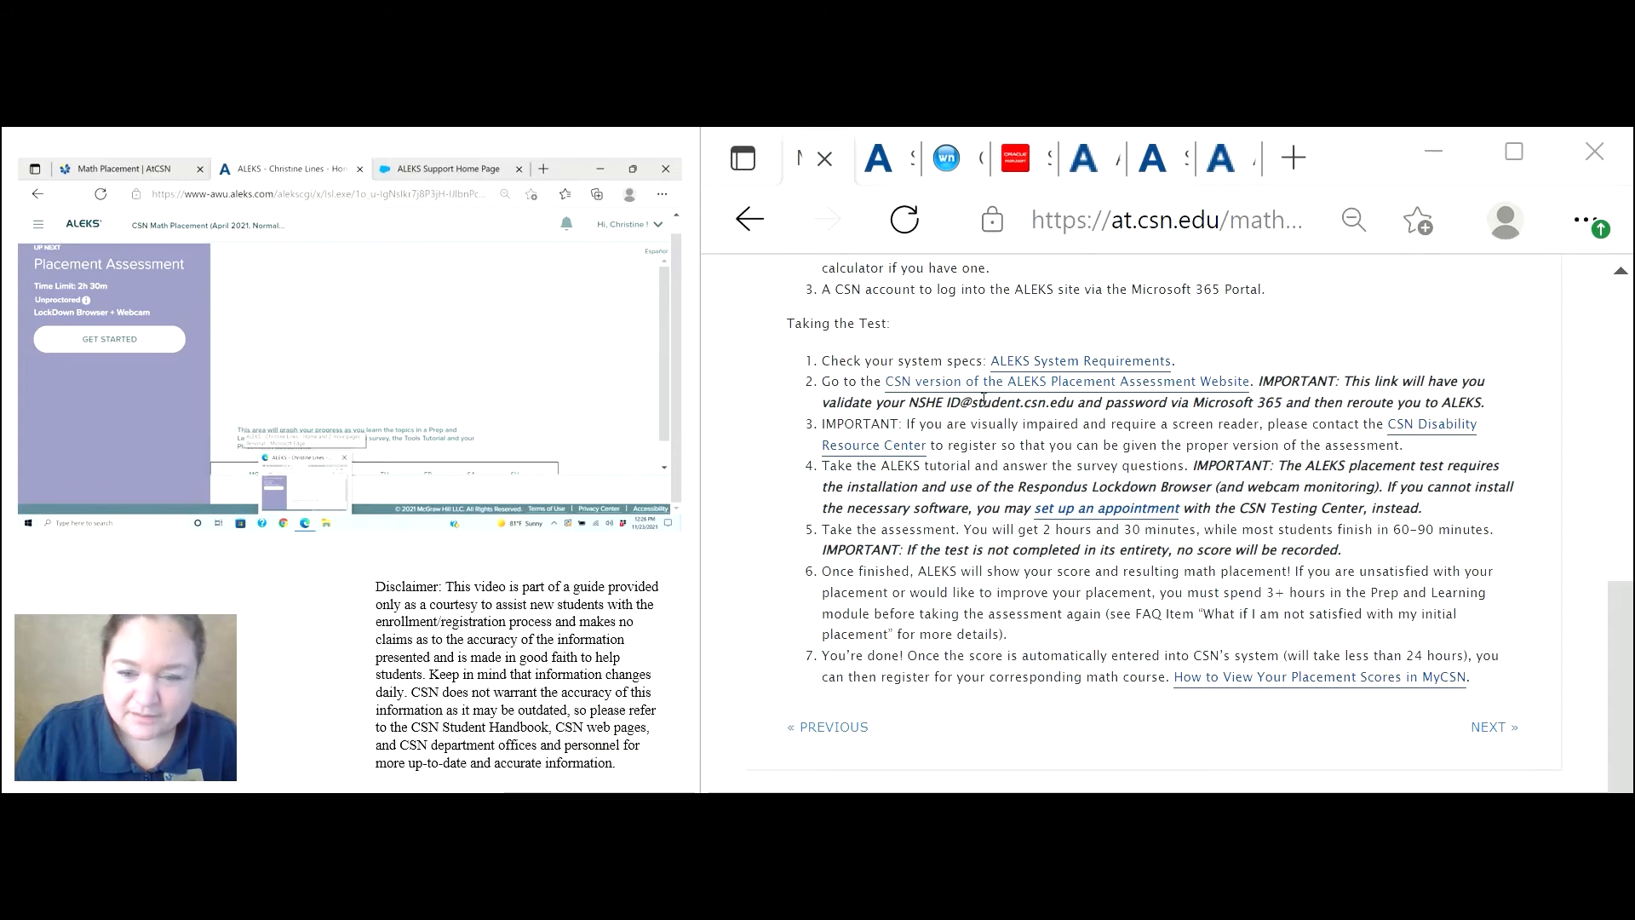
mouse_move(1042, 382)
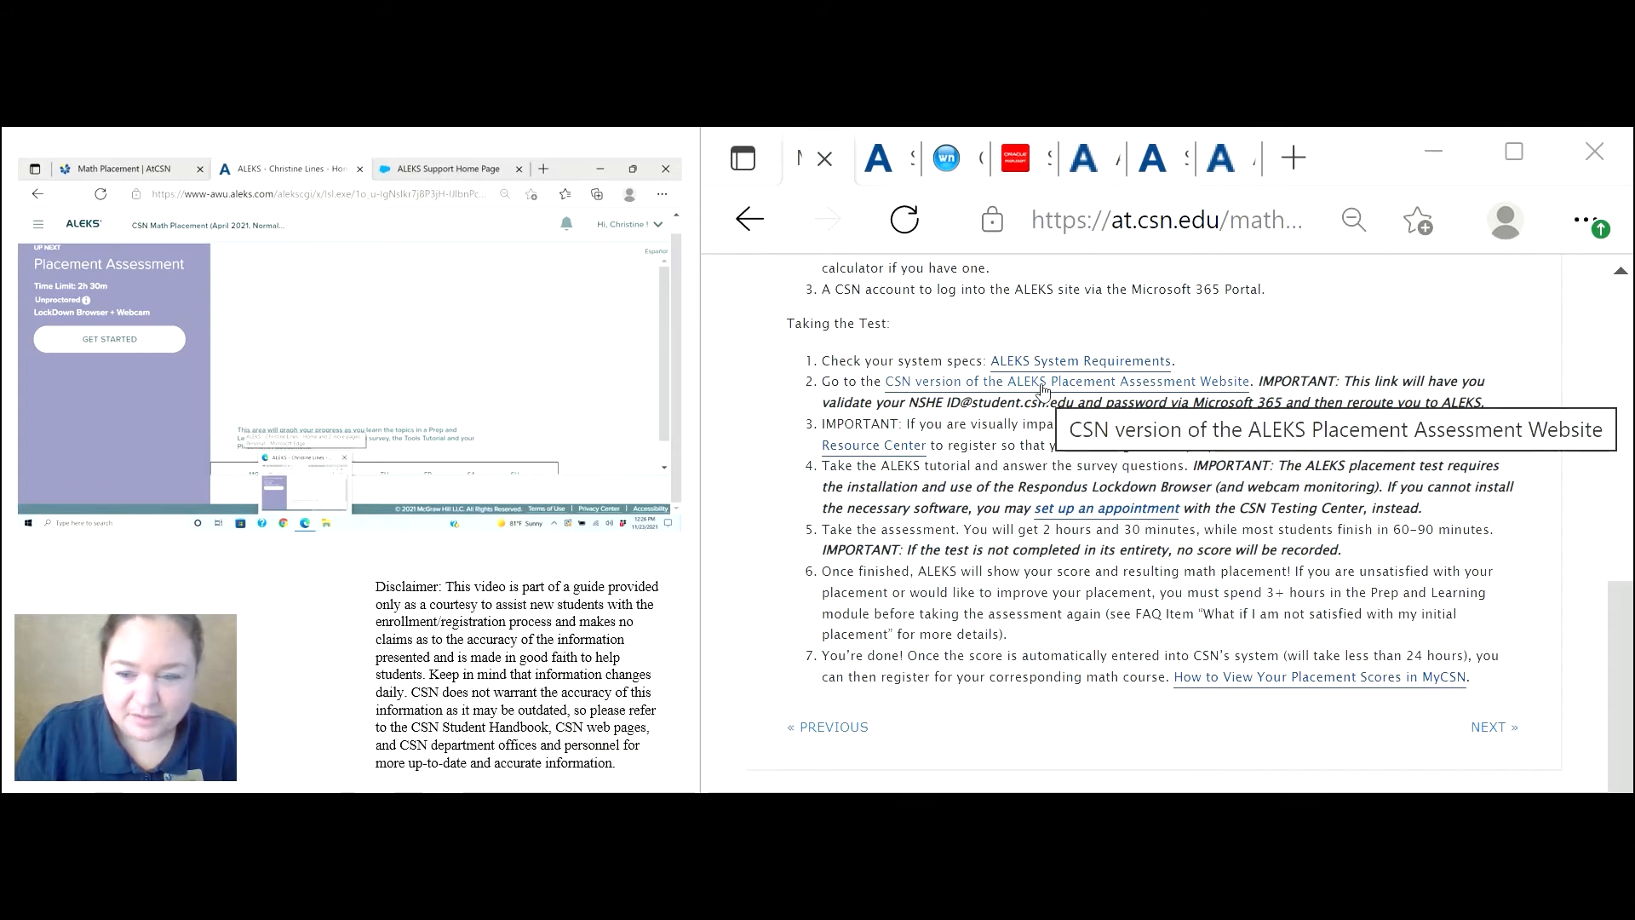
Follow the CSN version of the ALEKS Placement Assessment link to the CSN Math Placement class.
click(1052, 380)
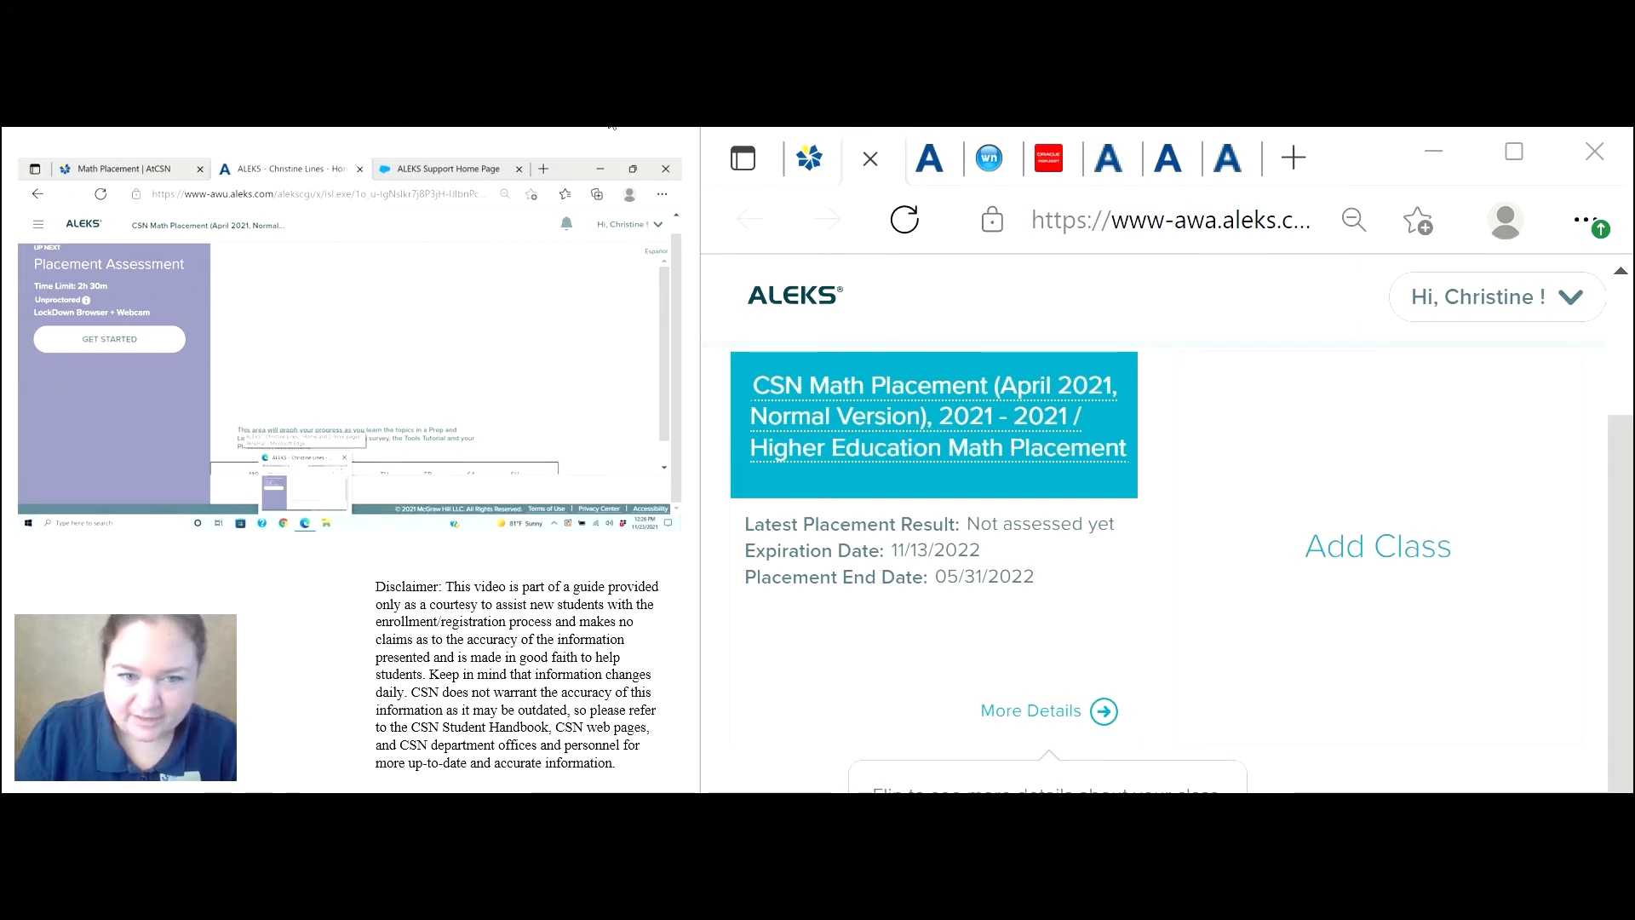
Enter the CSN Math Placement class from the ALEKS home page.
click(109, 339)
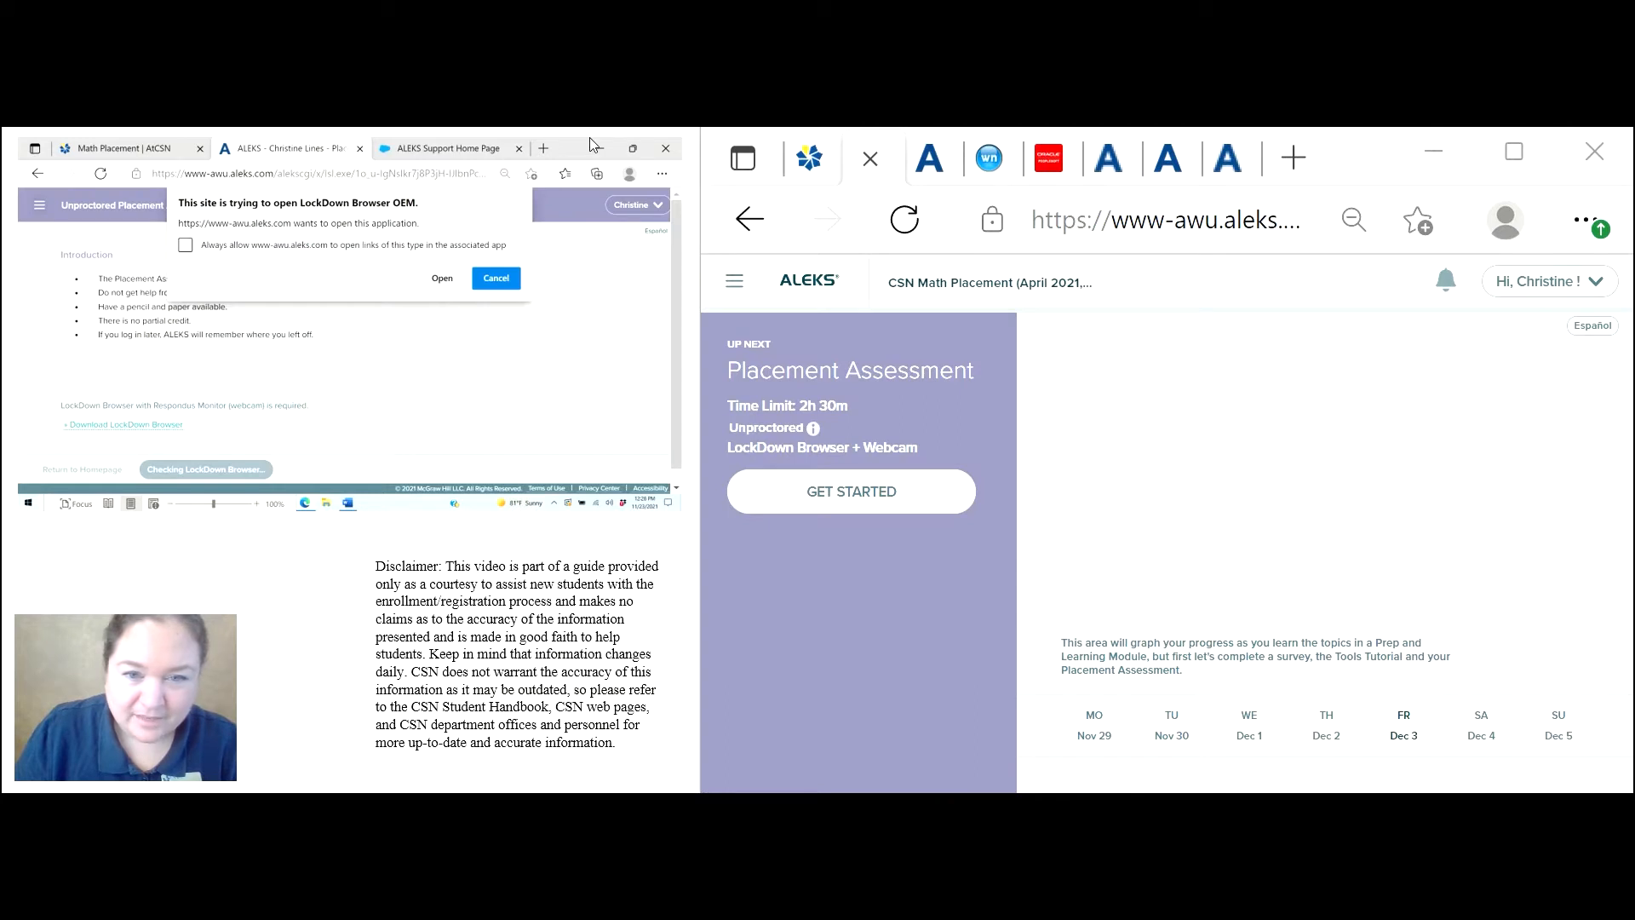
mouse_move(177, 242)
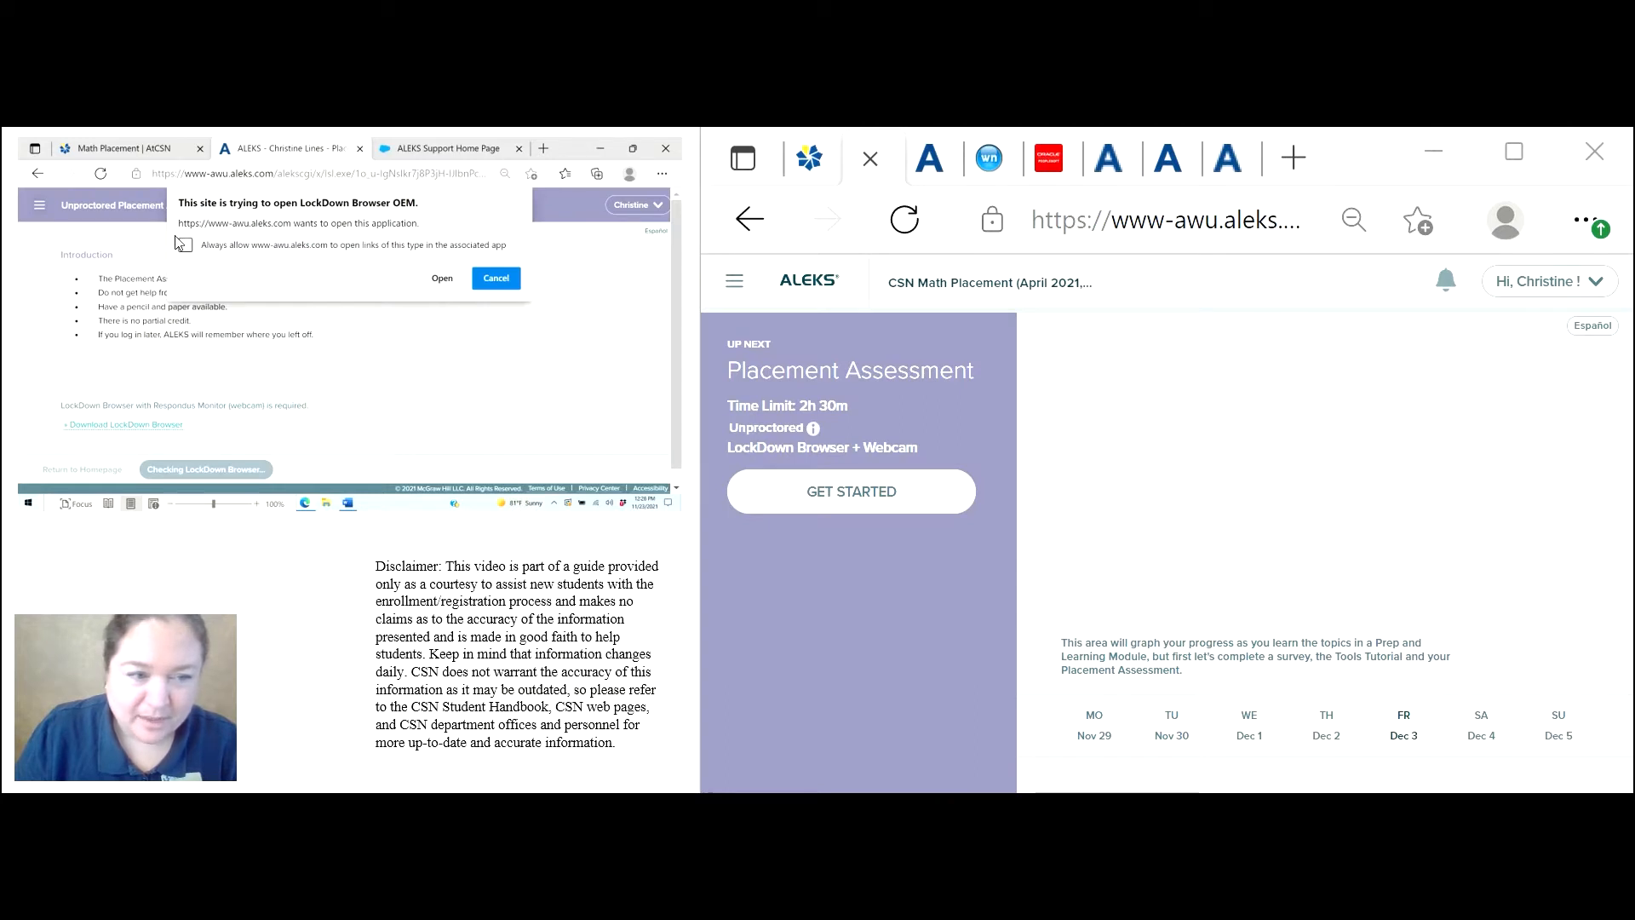
mouse_move(428, 305)
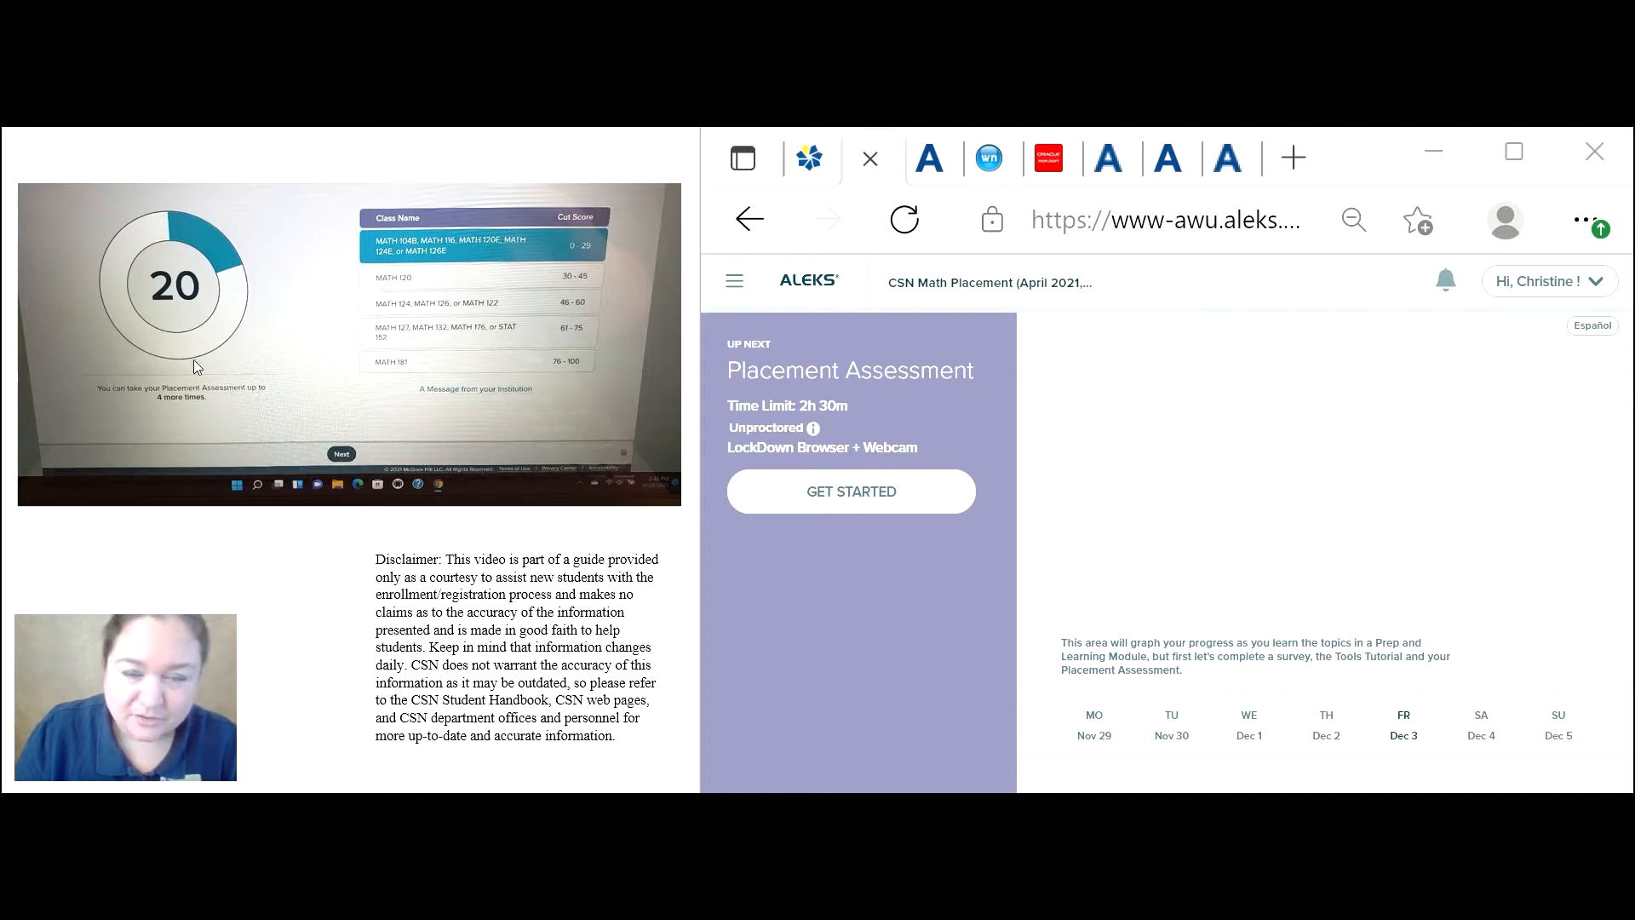
mouse_move(422, 214)
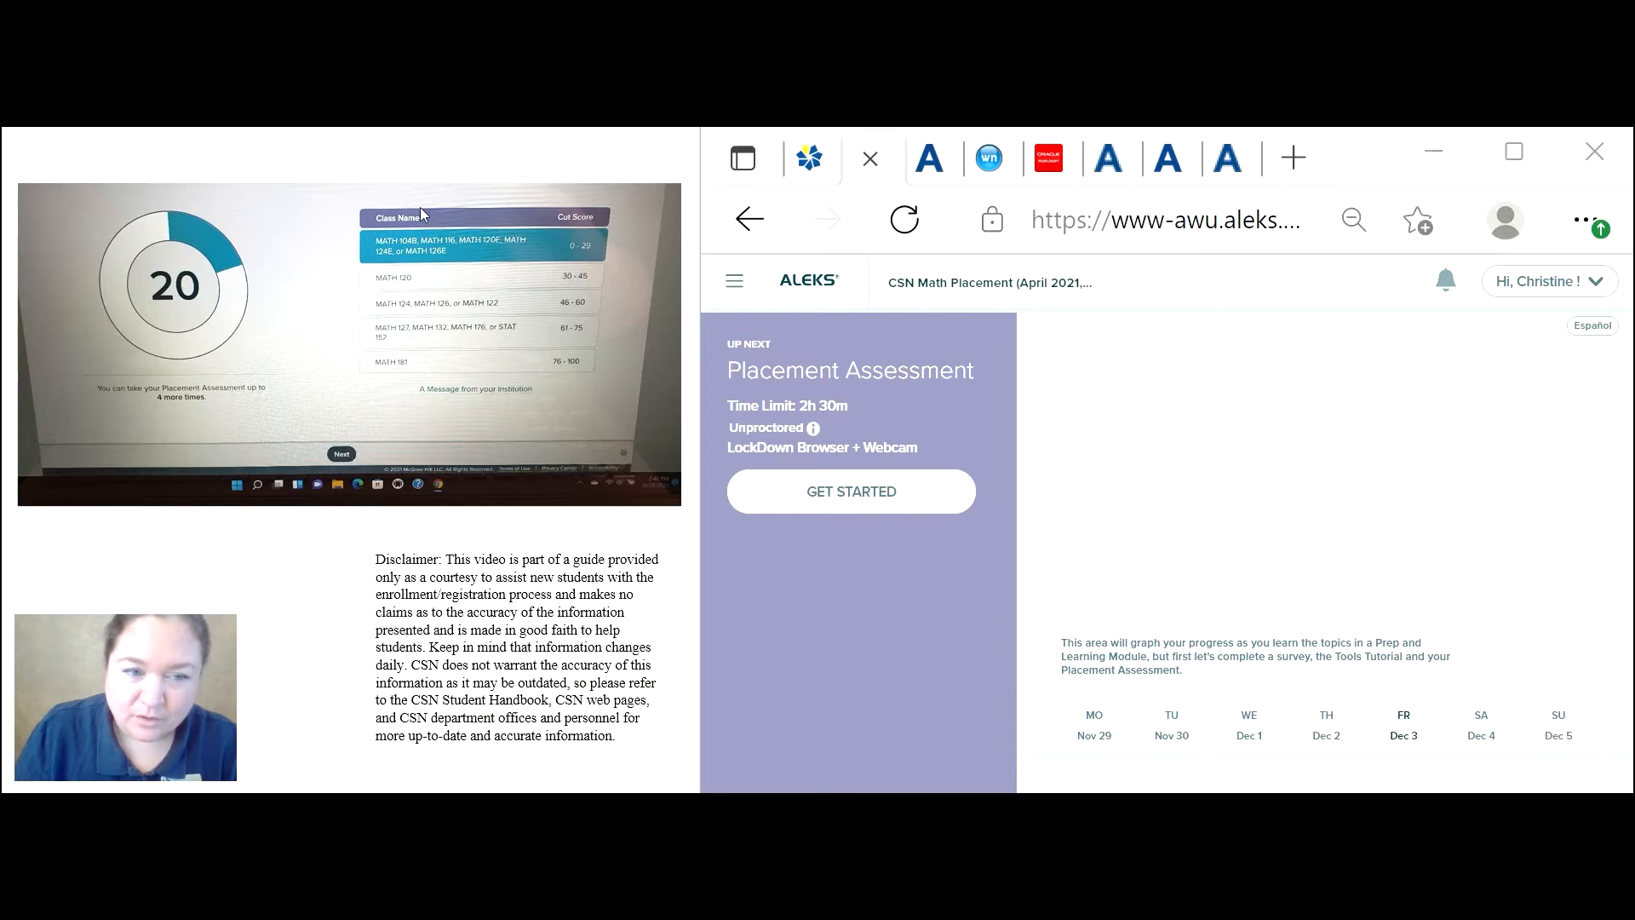
mouse_move(398, 278)
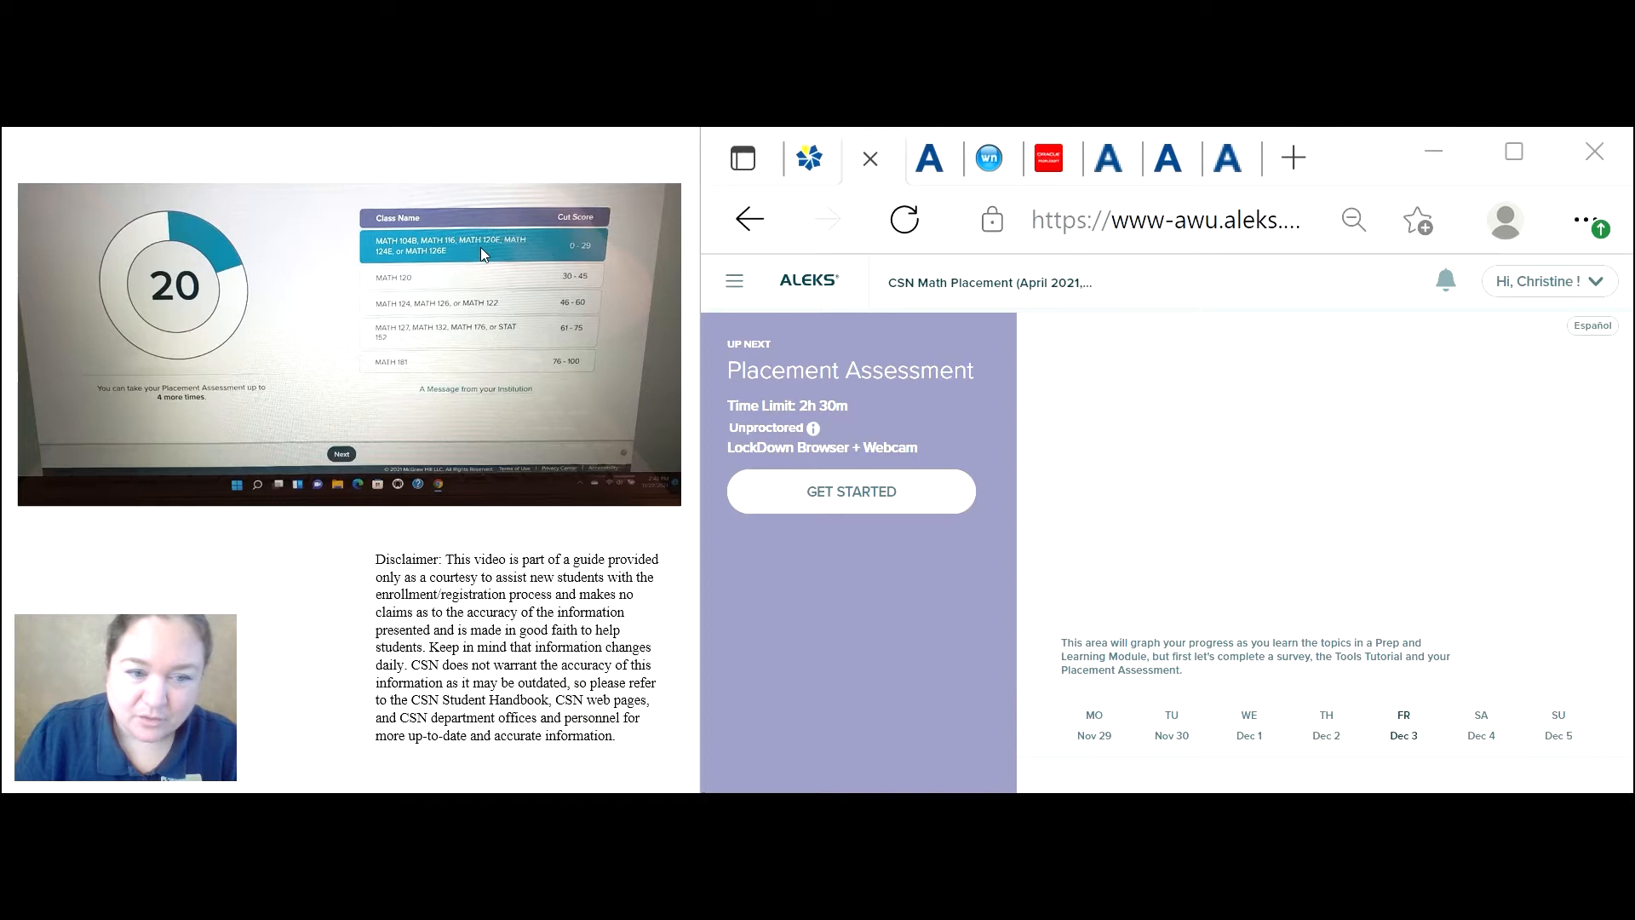
mouse_move(582, 257)
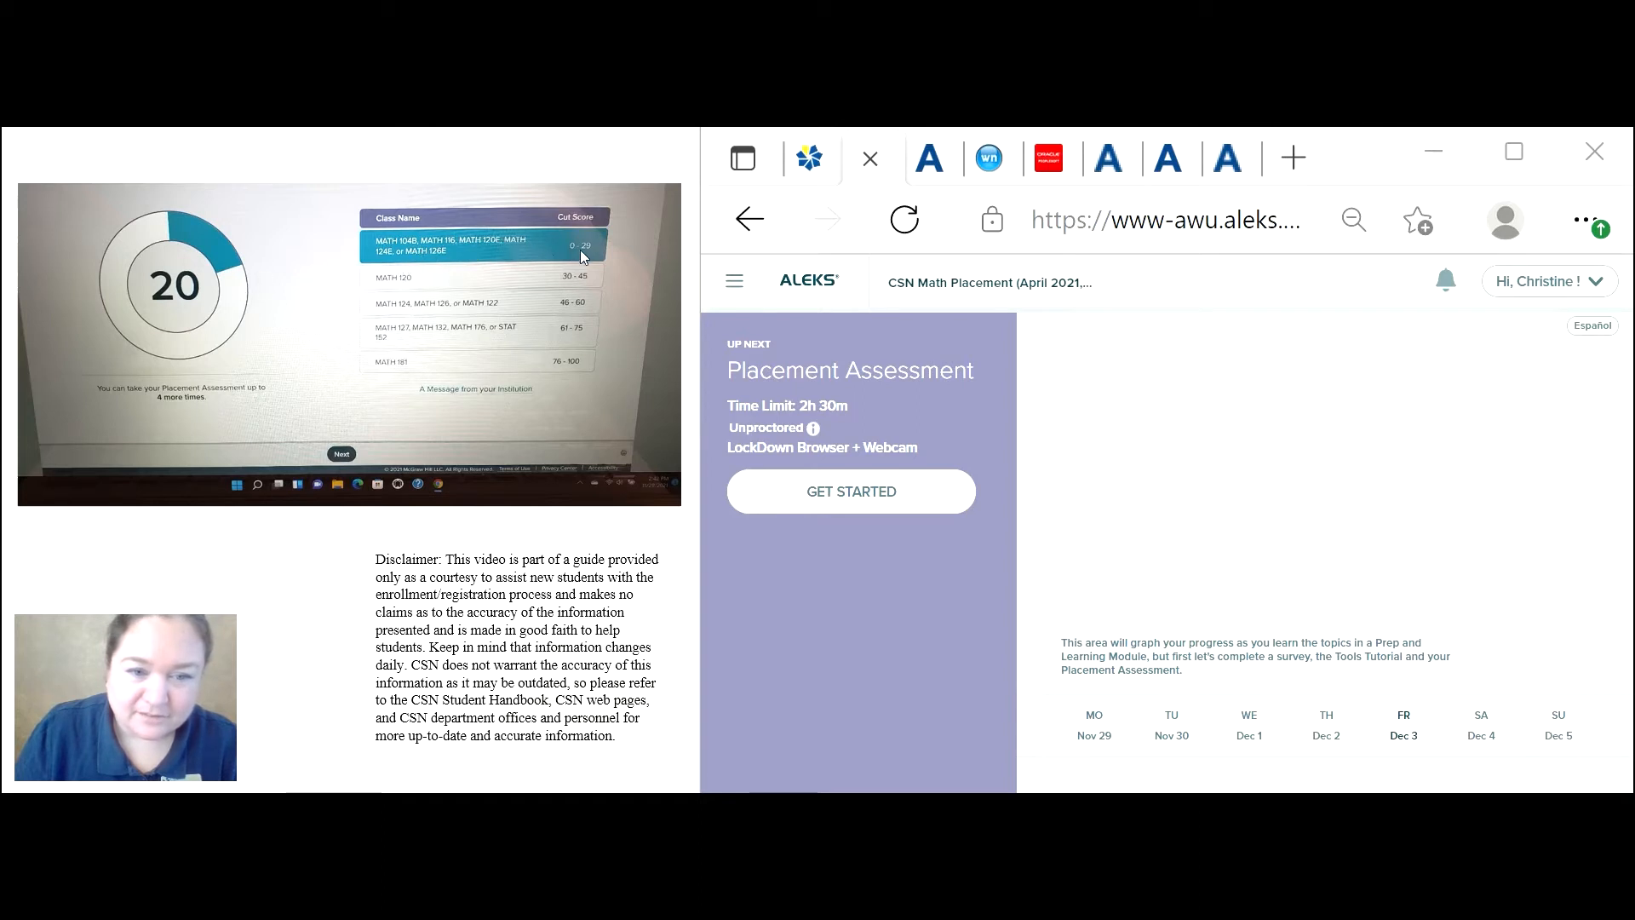
mouse_move(216, 315)
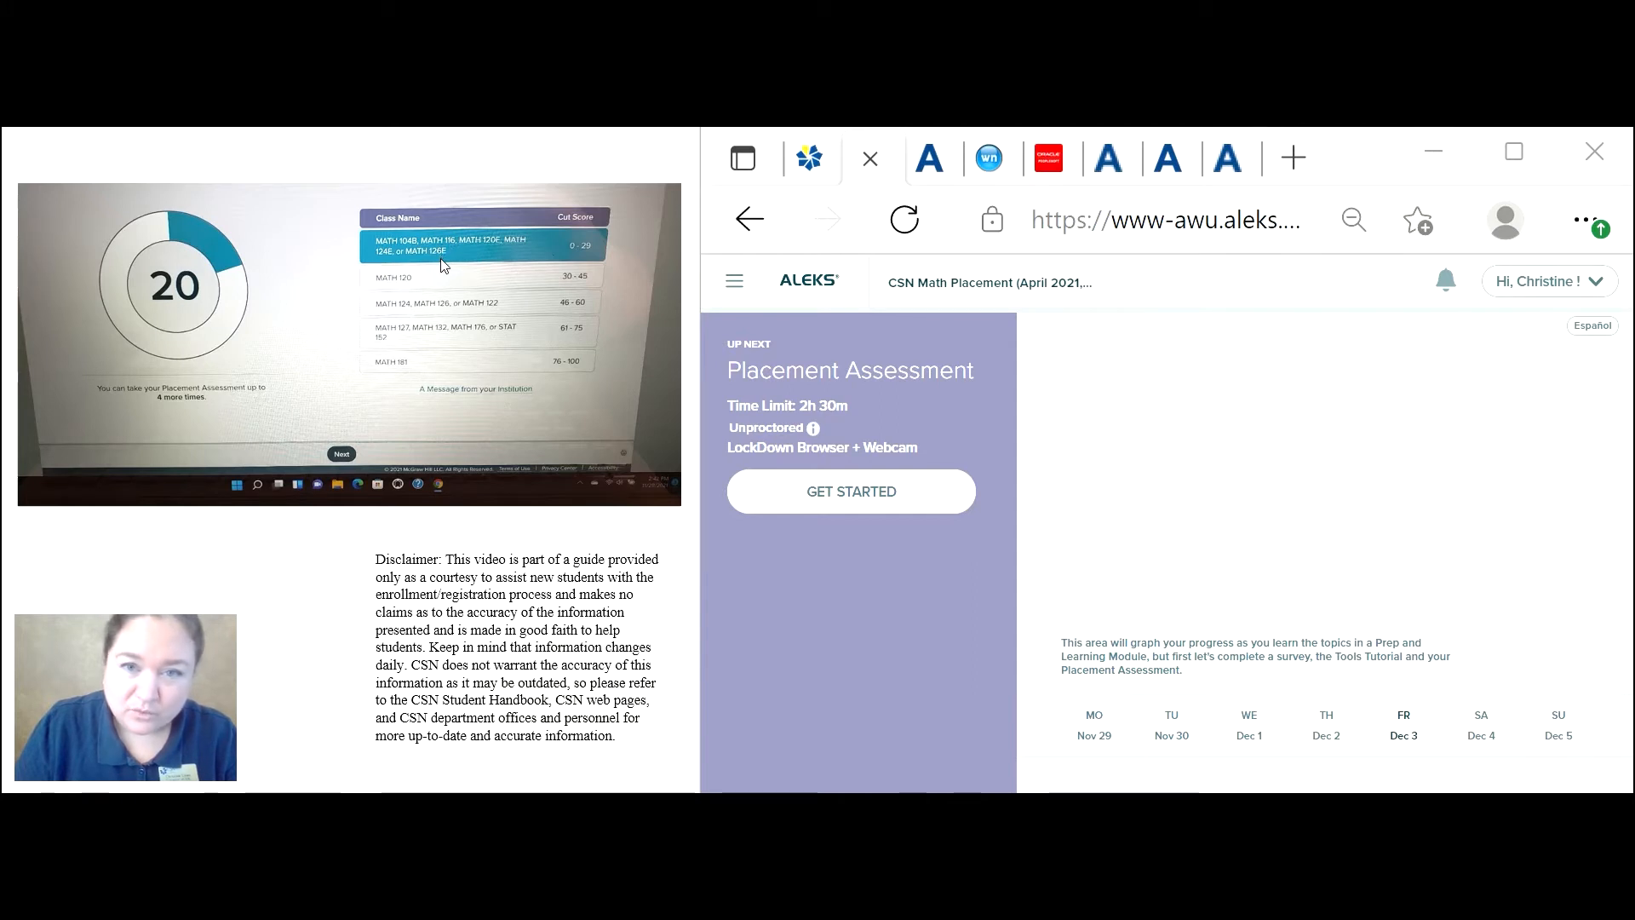
mouse_move(442, 260)
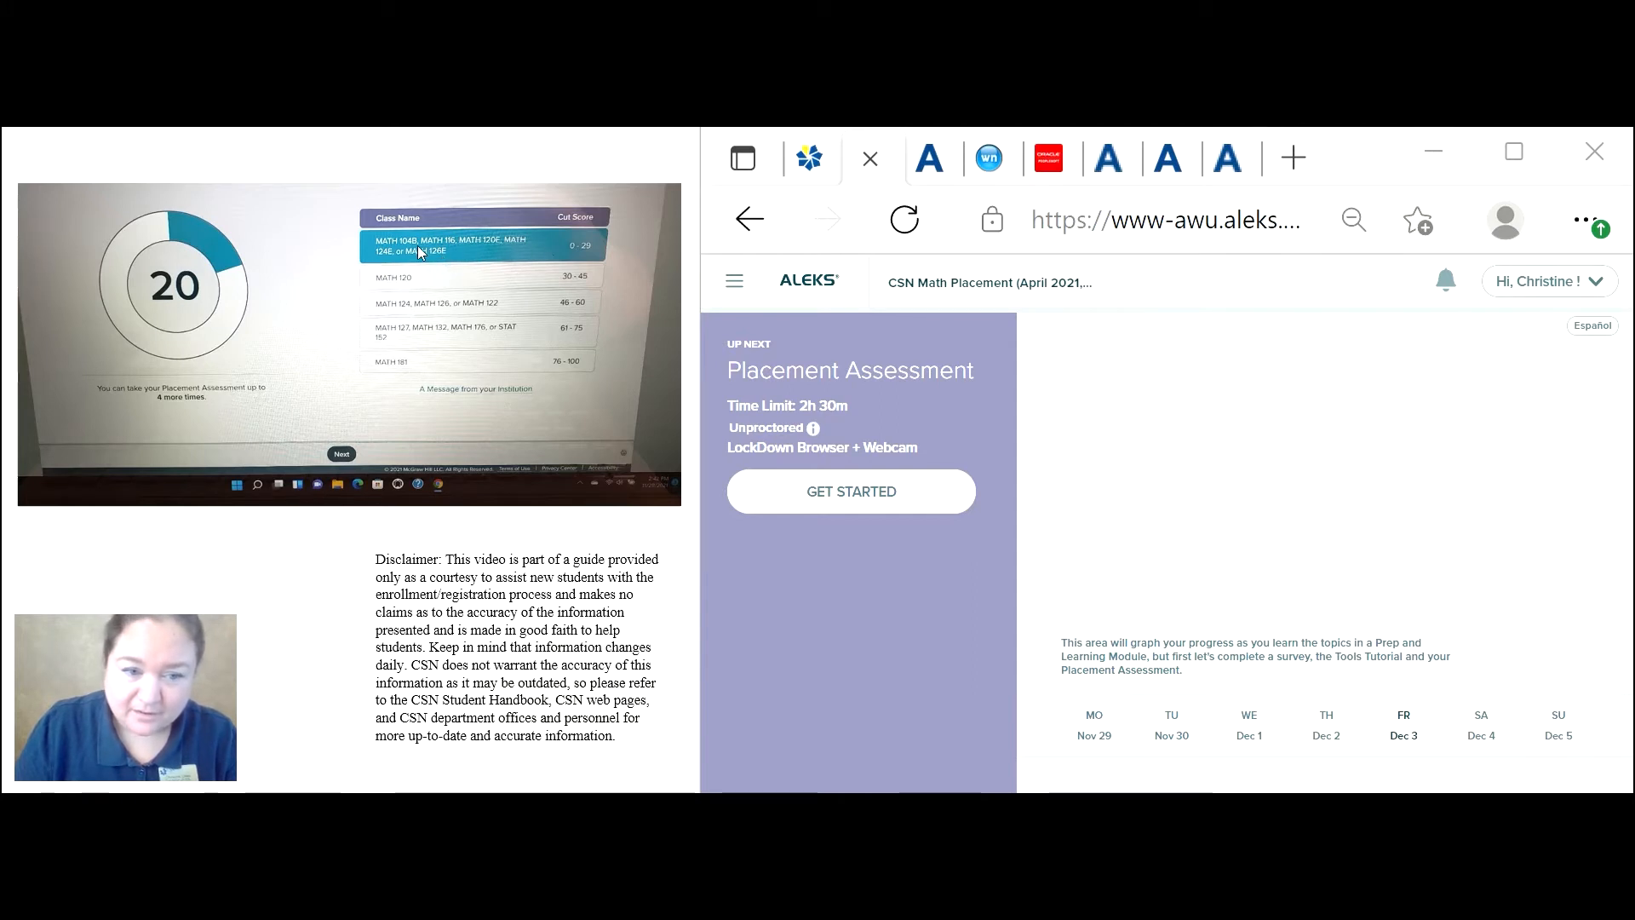
mouse_move(404, 336)
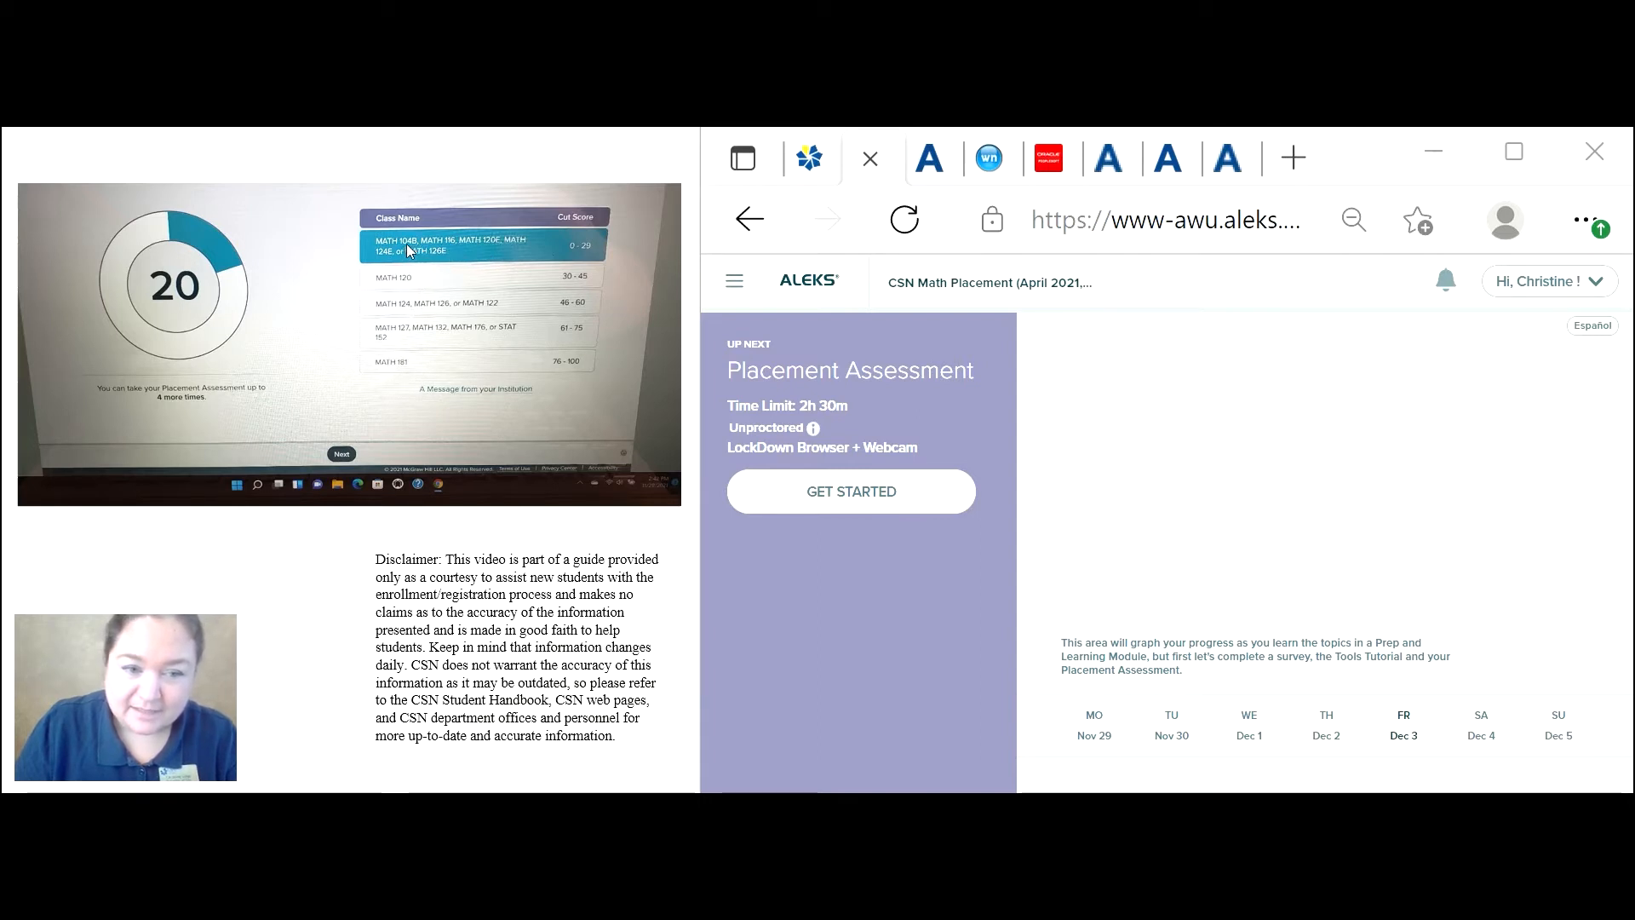
mouse_move(450, 252)
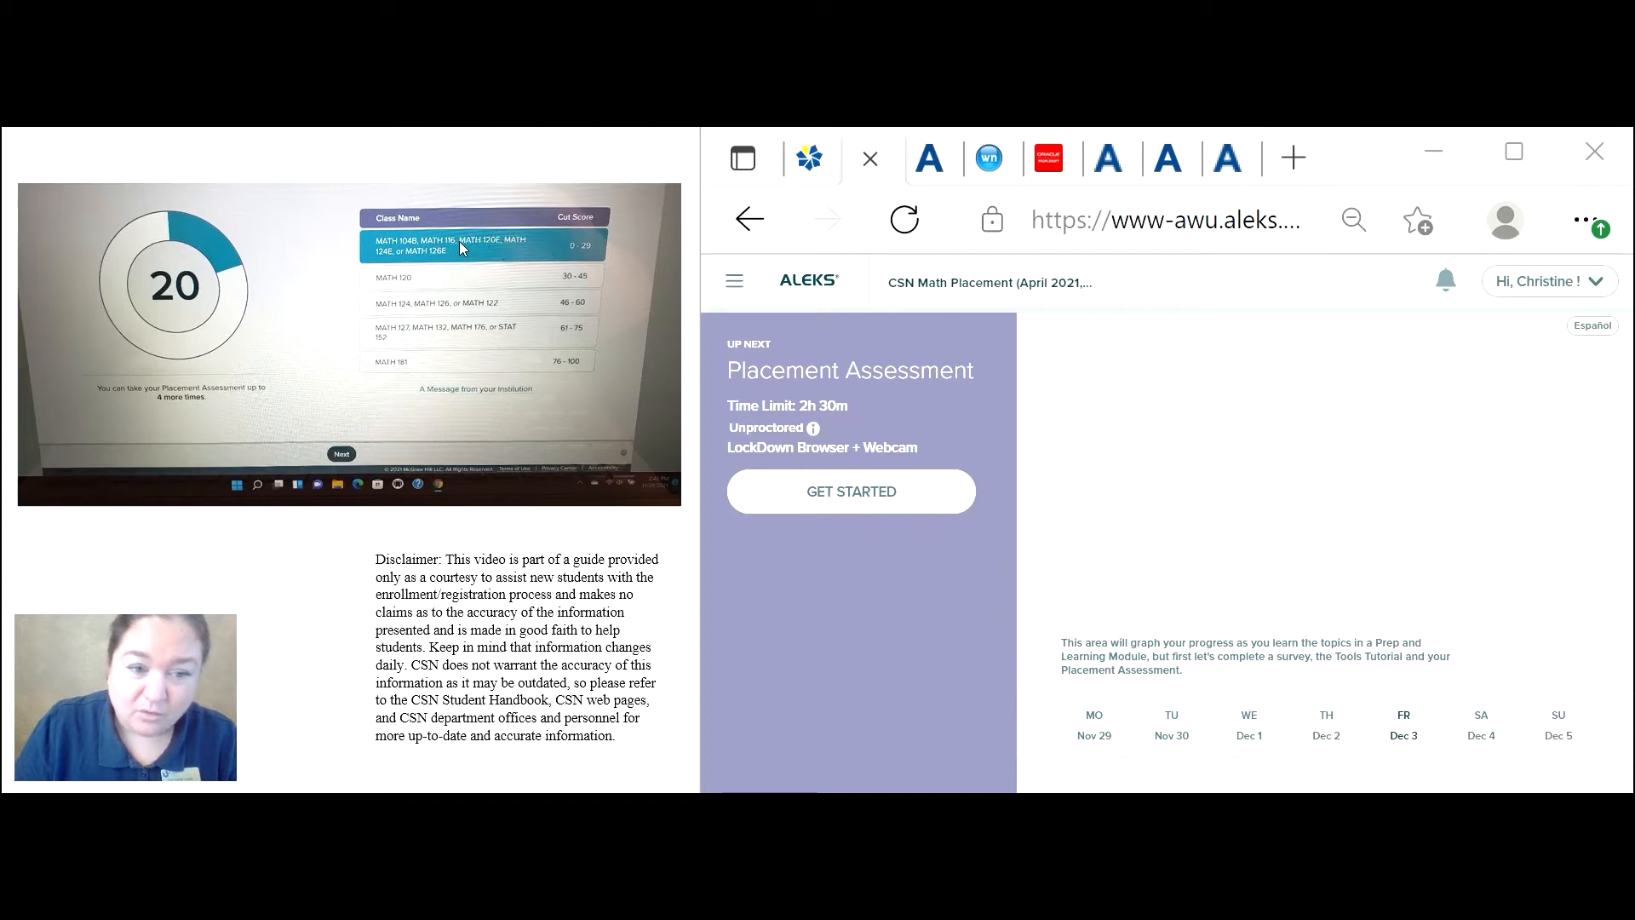
mouse_move(437, 286)
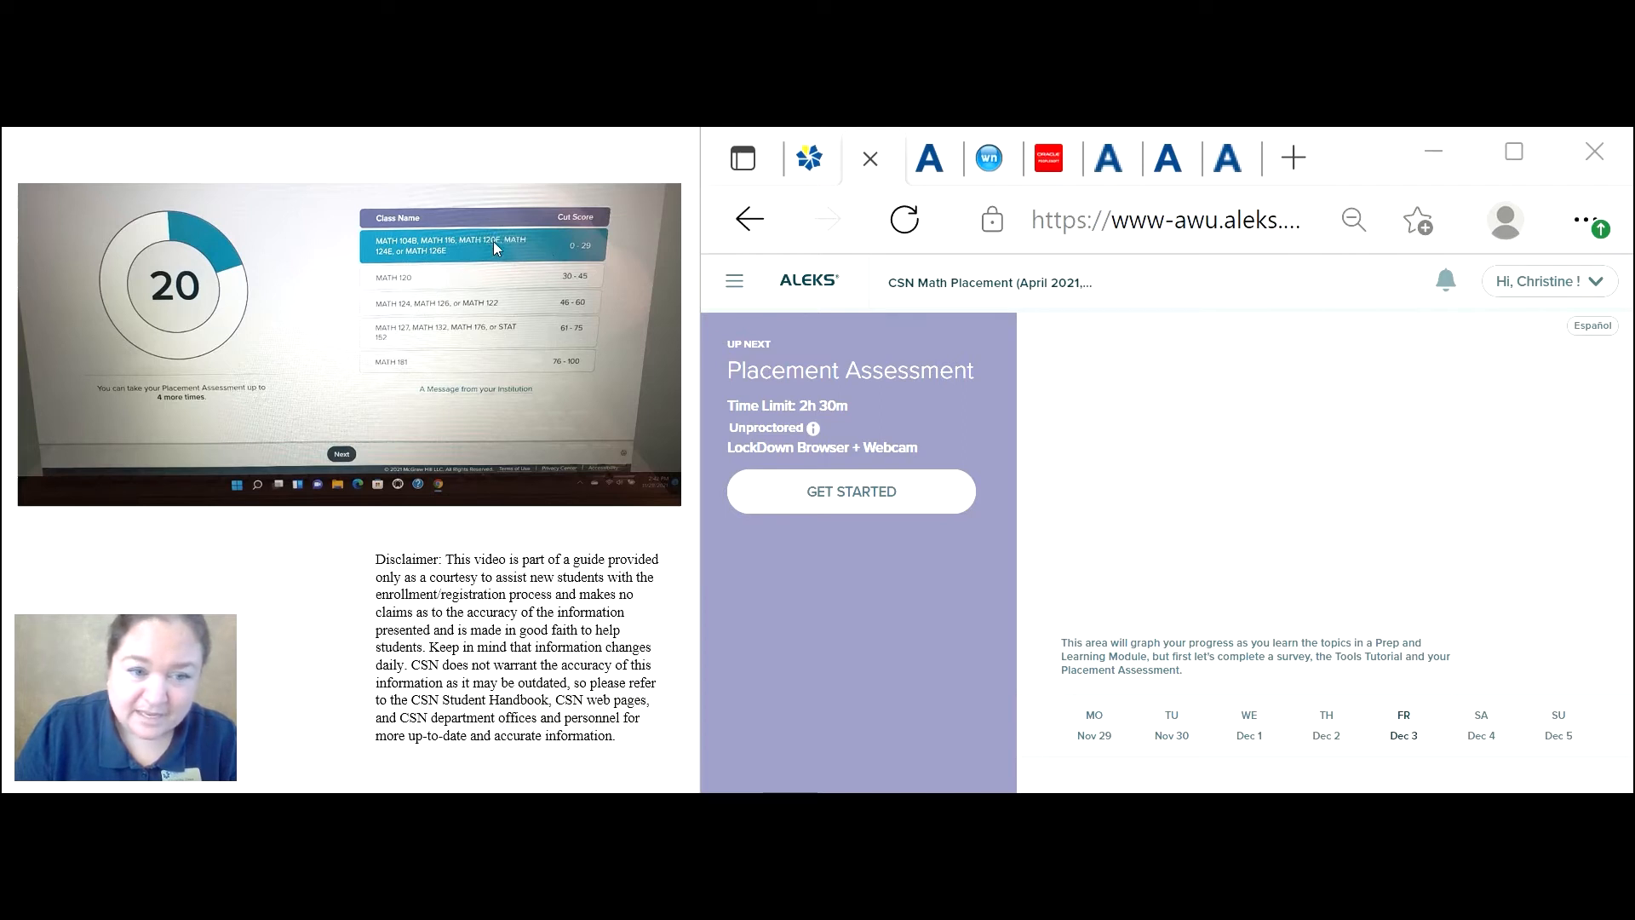
mouse_move(501, 254)
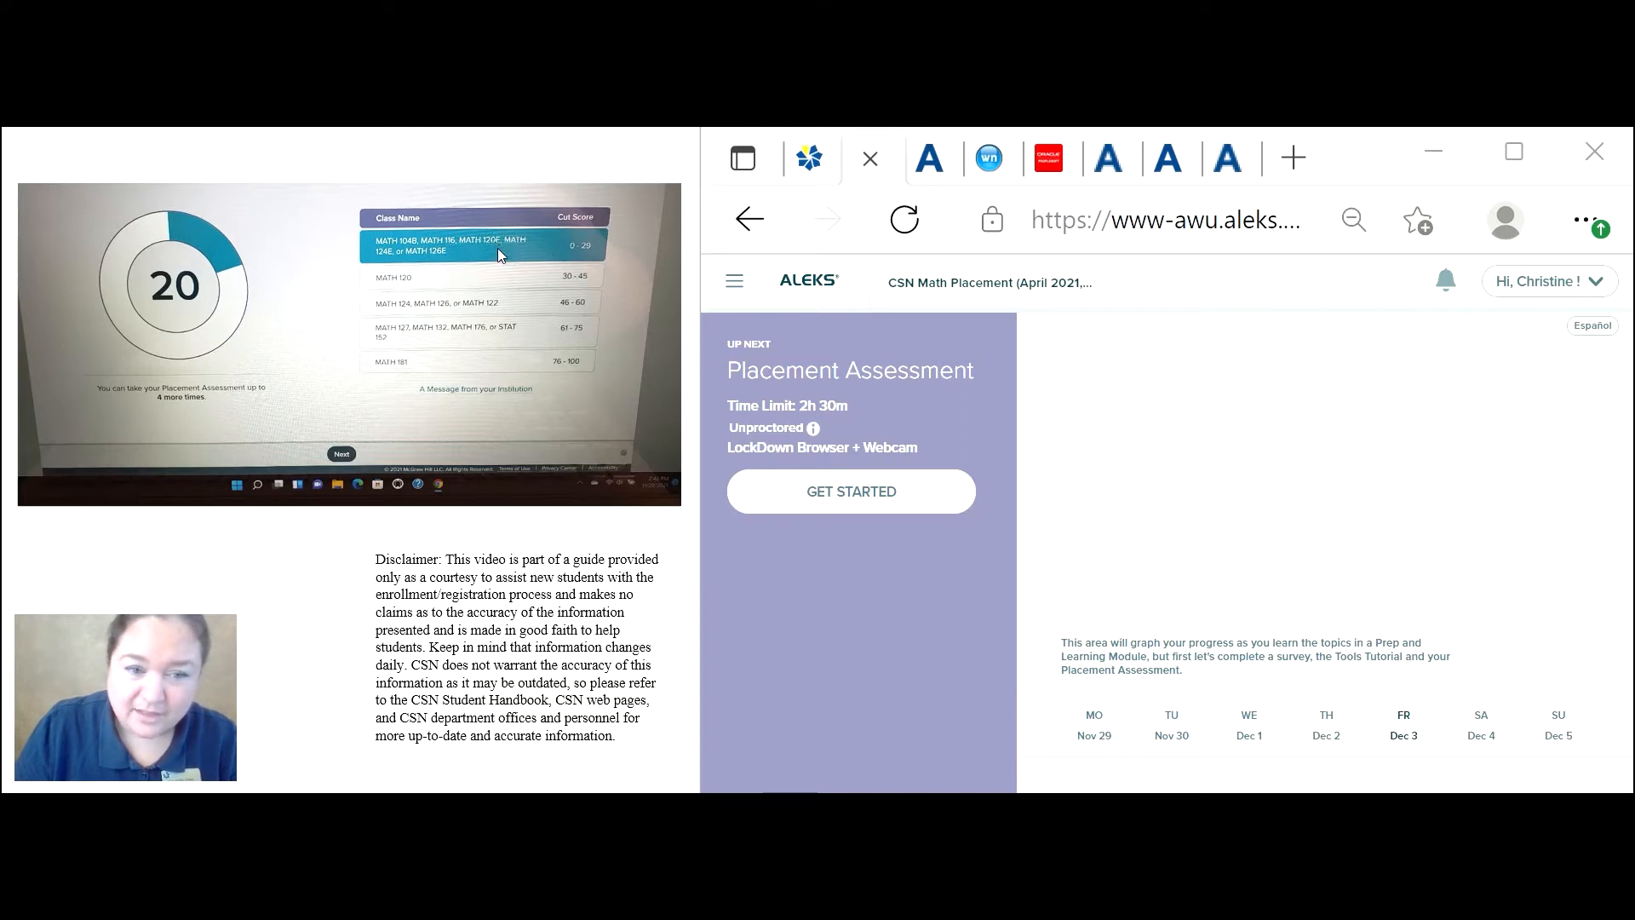
mouse_move(461, 259)
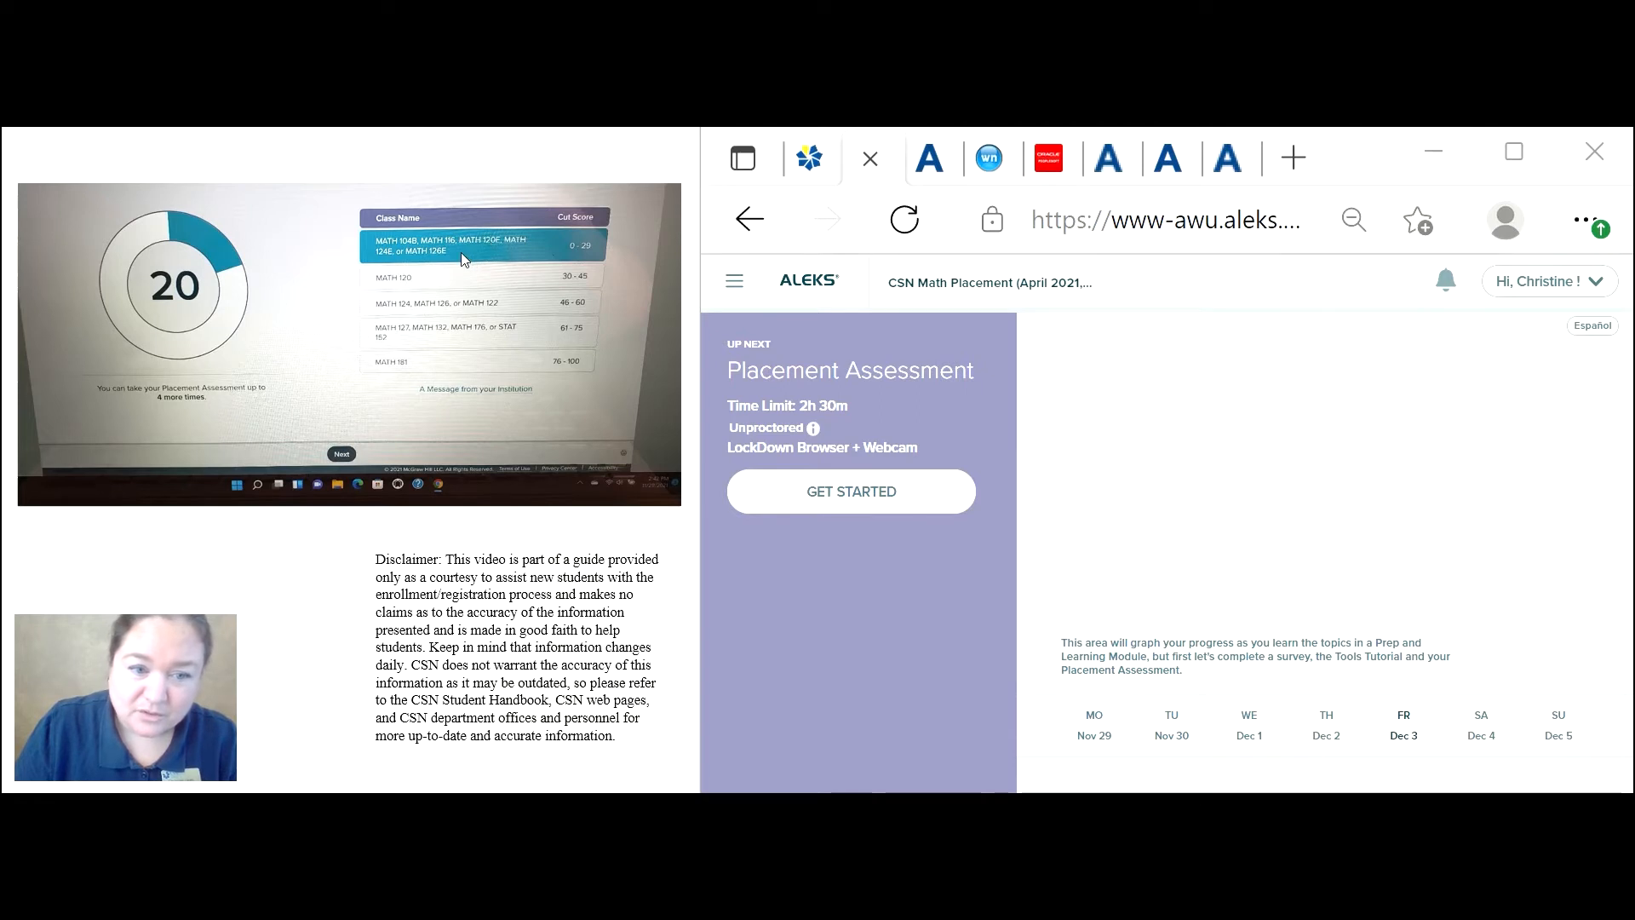
mouse_move(482, 242)
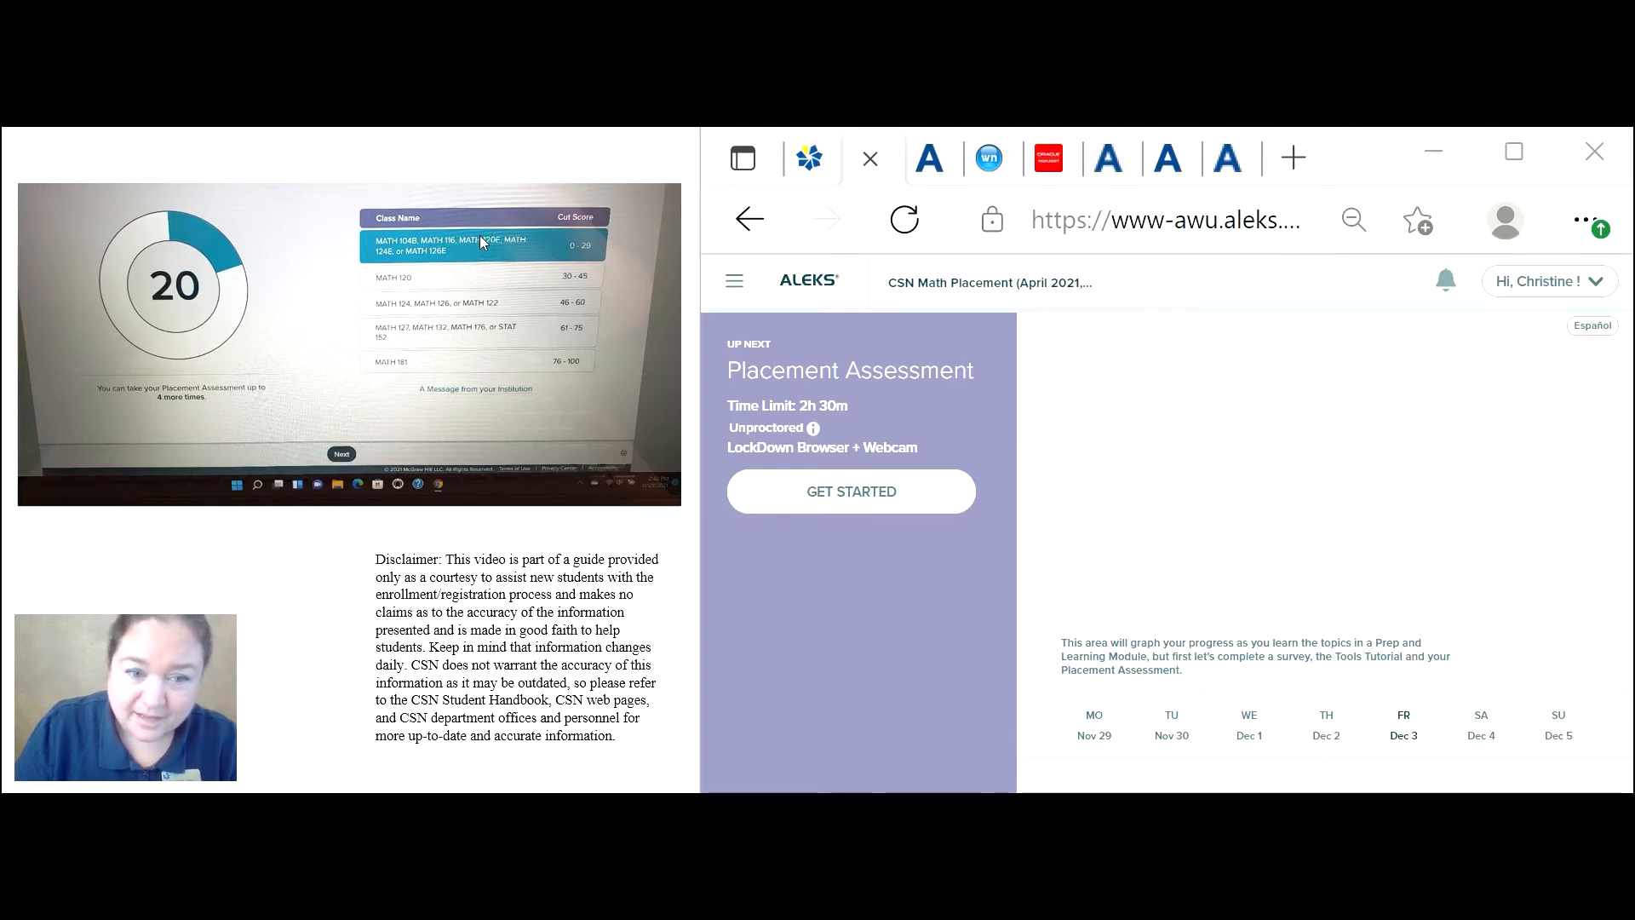
mouse_move(521, 233)
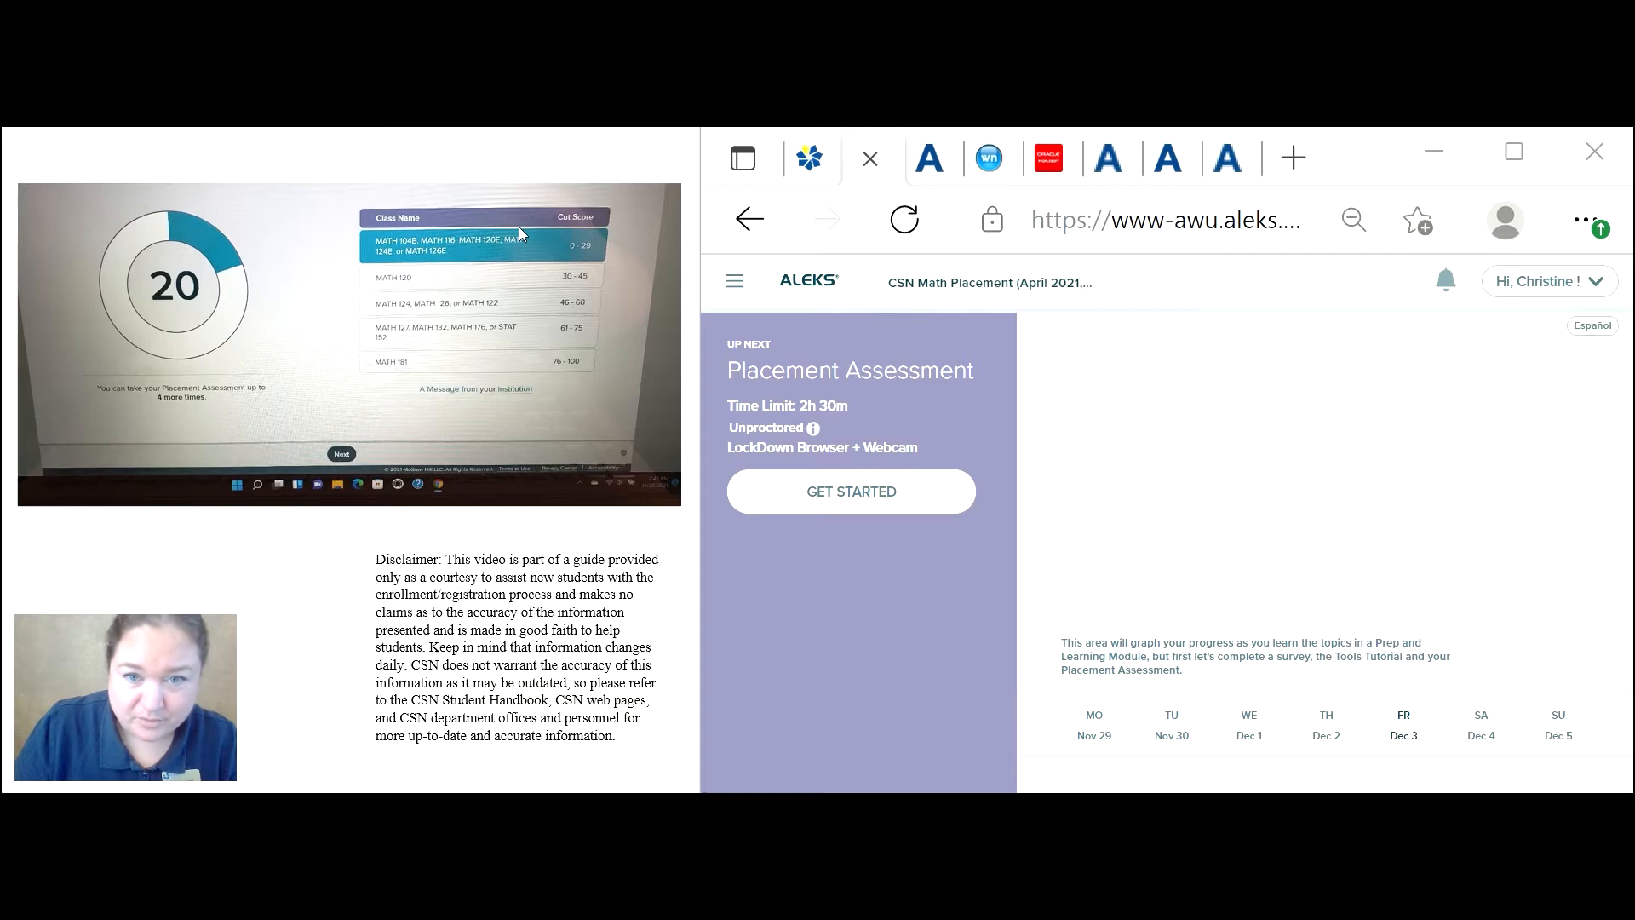
mouse_move(462, 184)
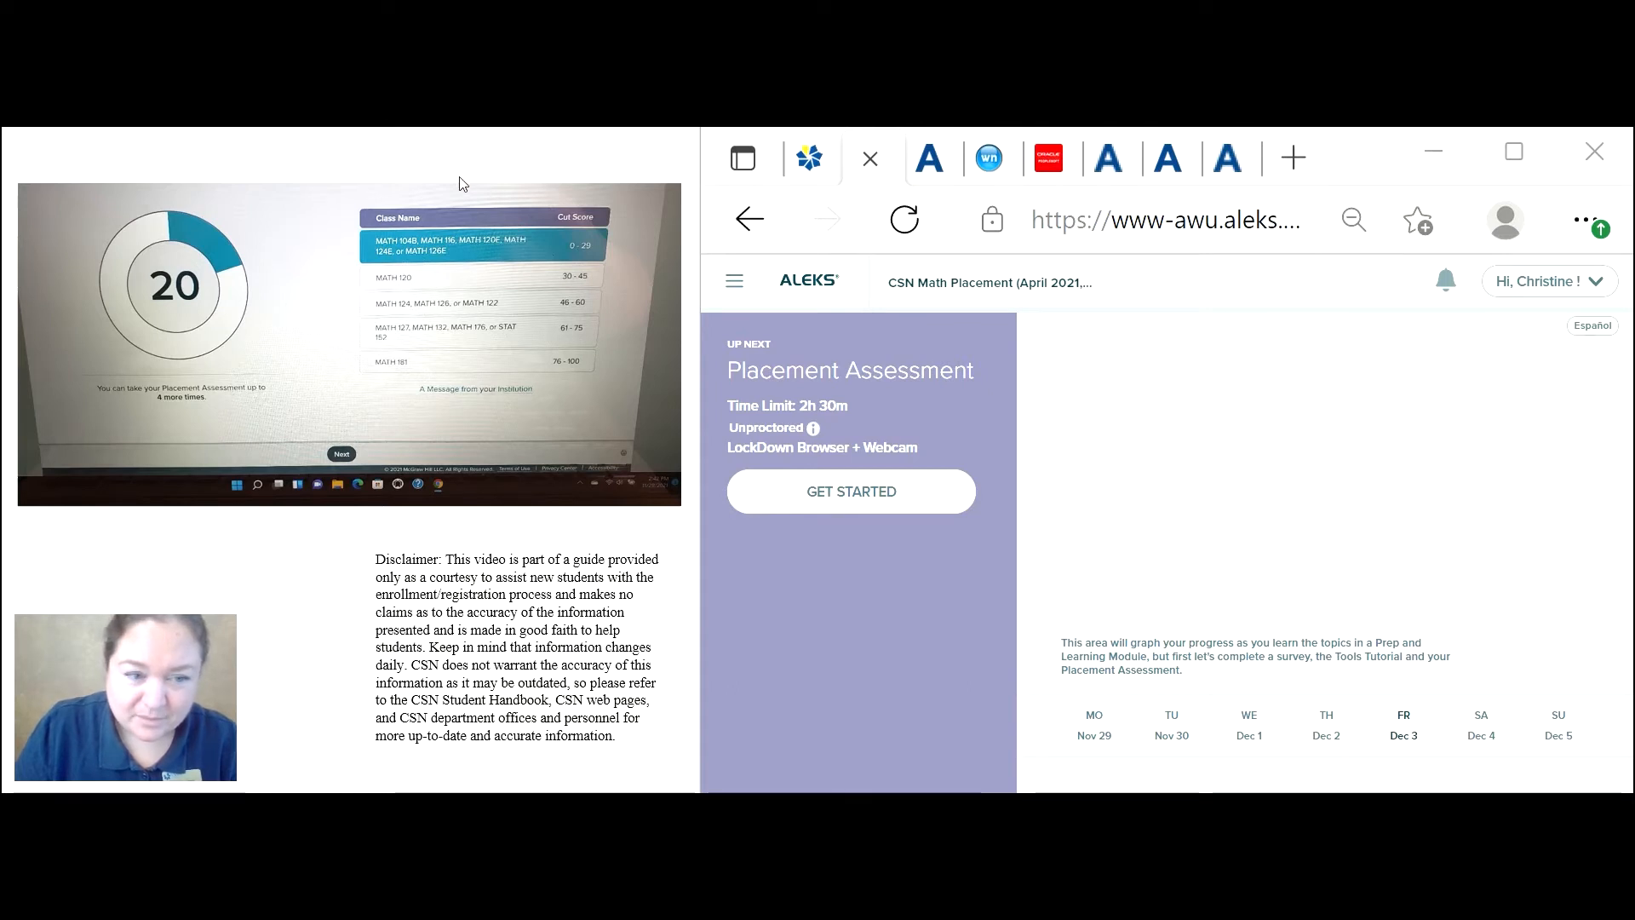
mouse_move(433, 282)
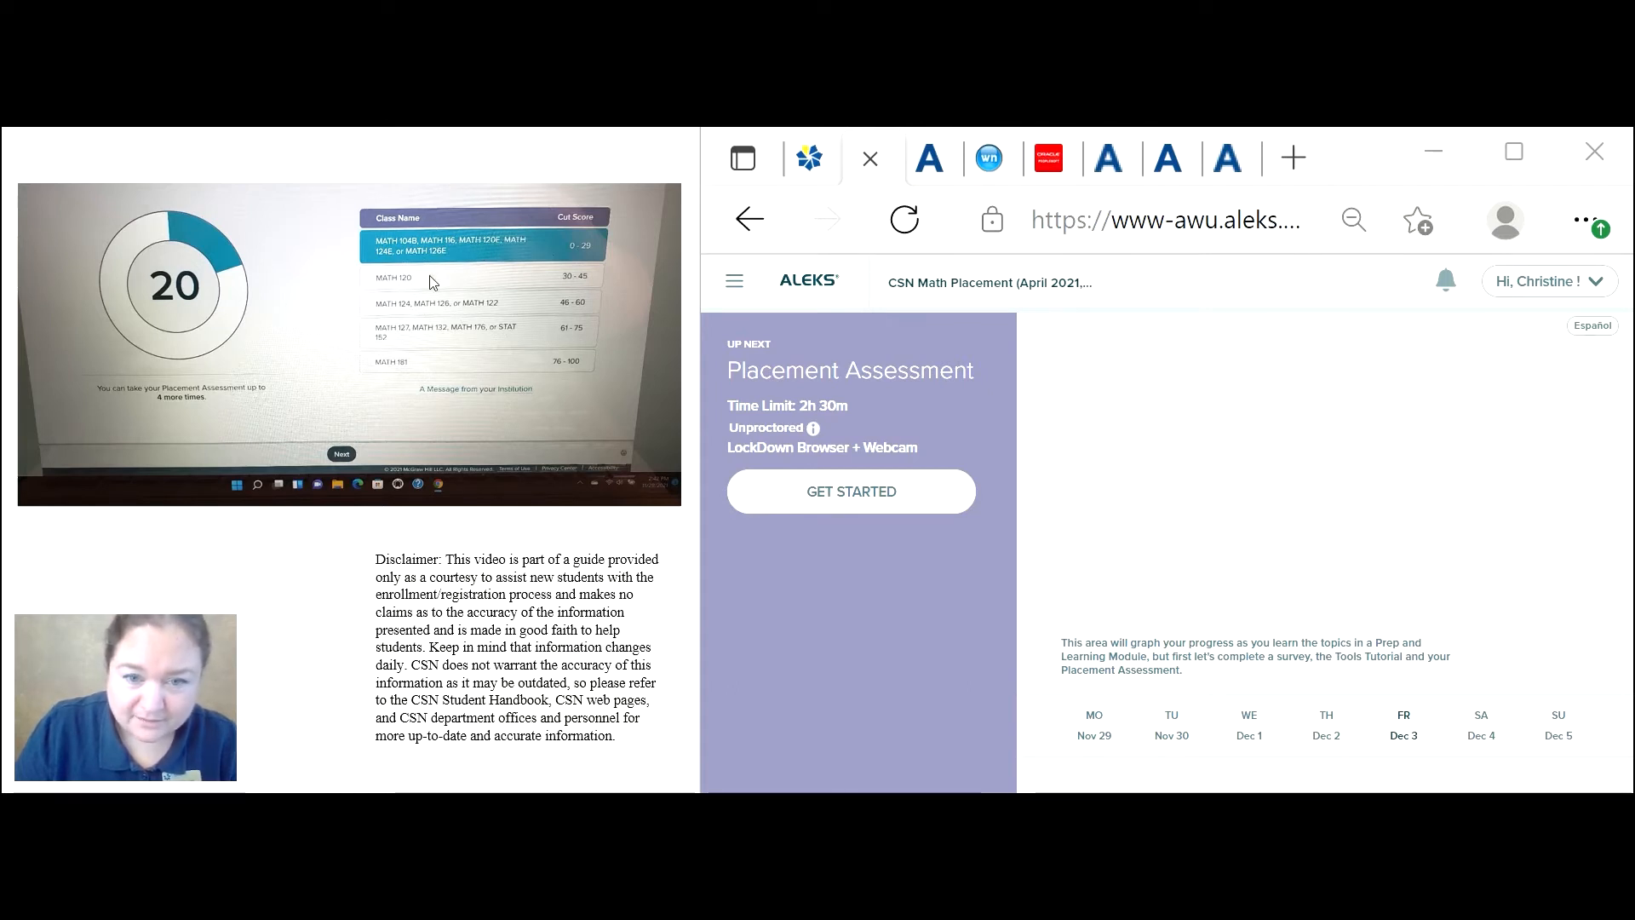
mouse_move(472, 234)
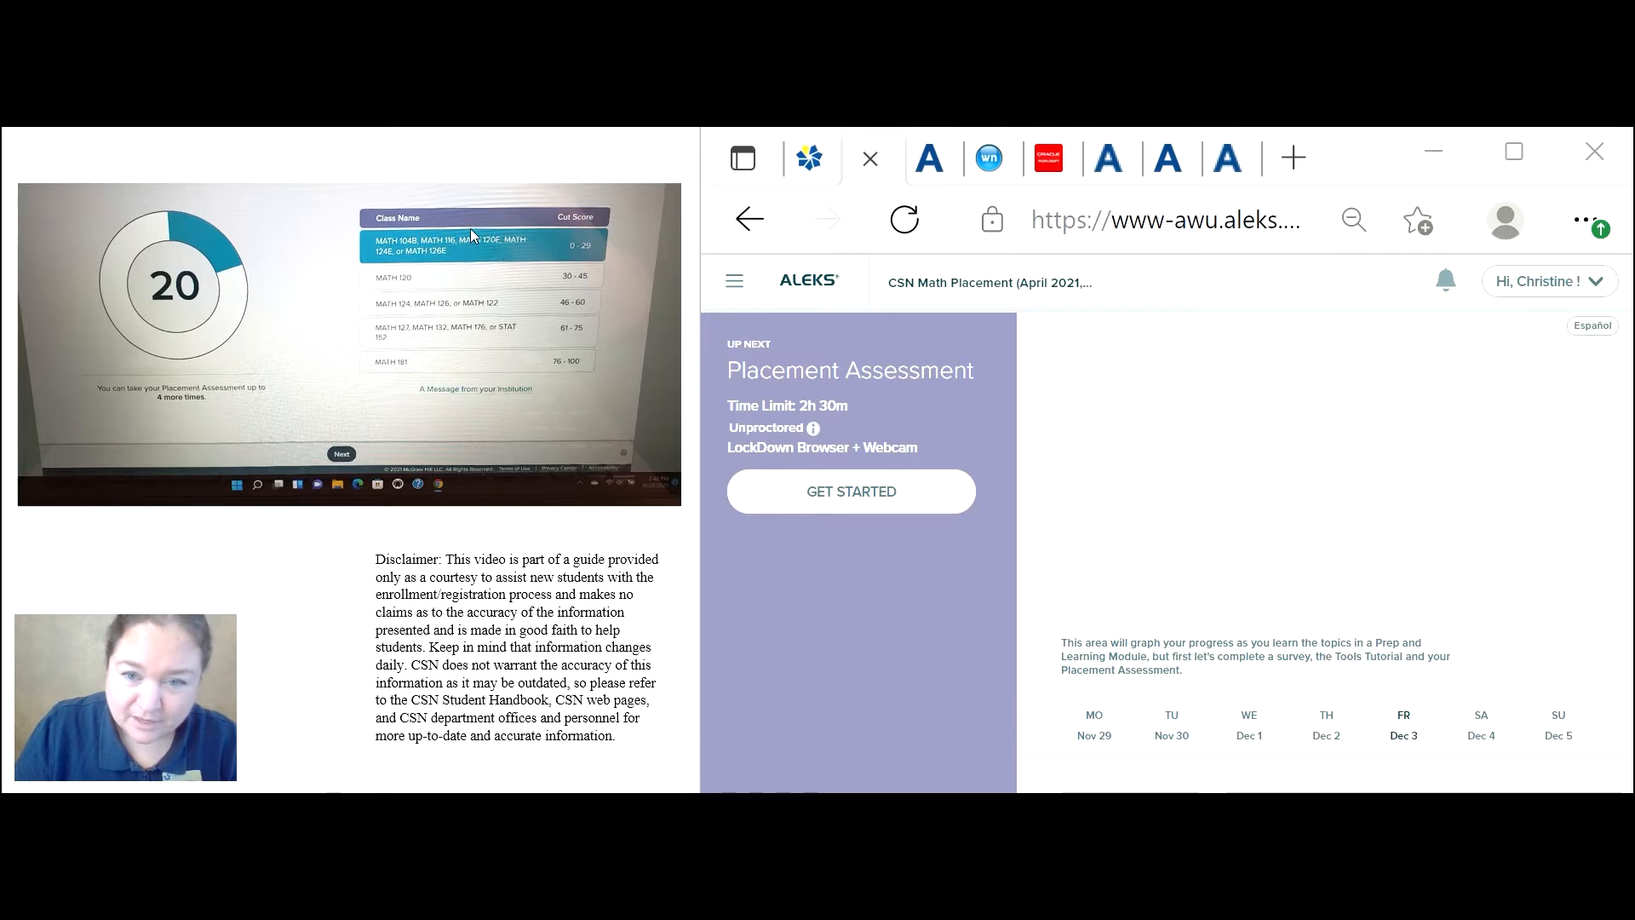
mouse_move(475, 235)
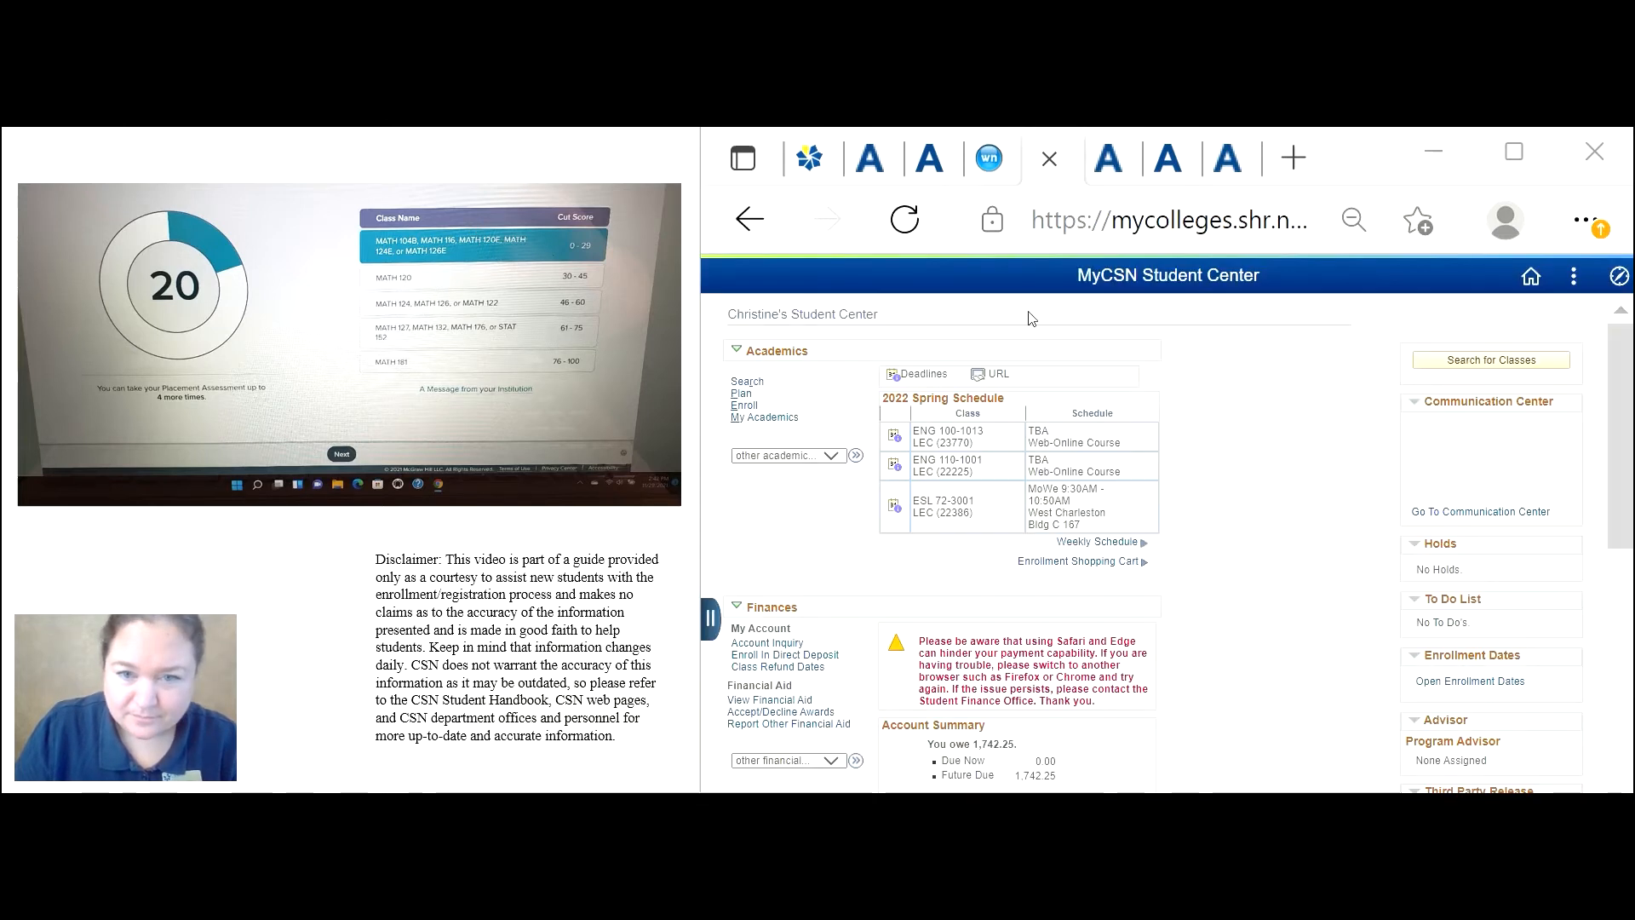
mouse_move(908, 332)
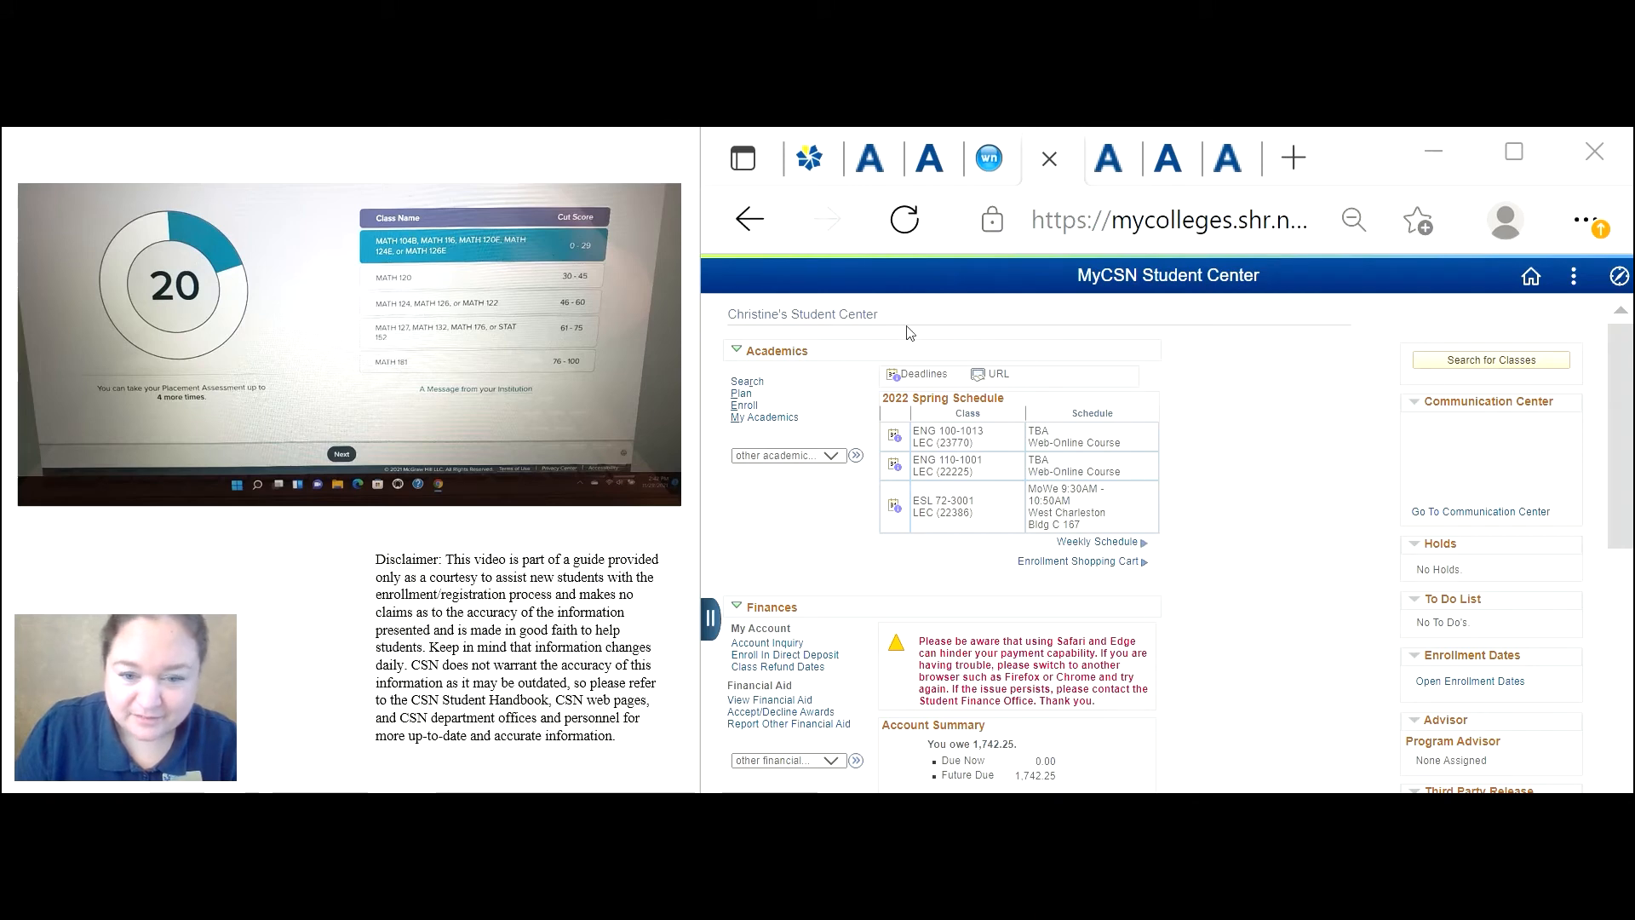
mouse_move(765, 354)
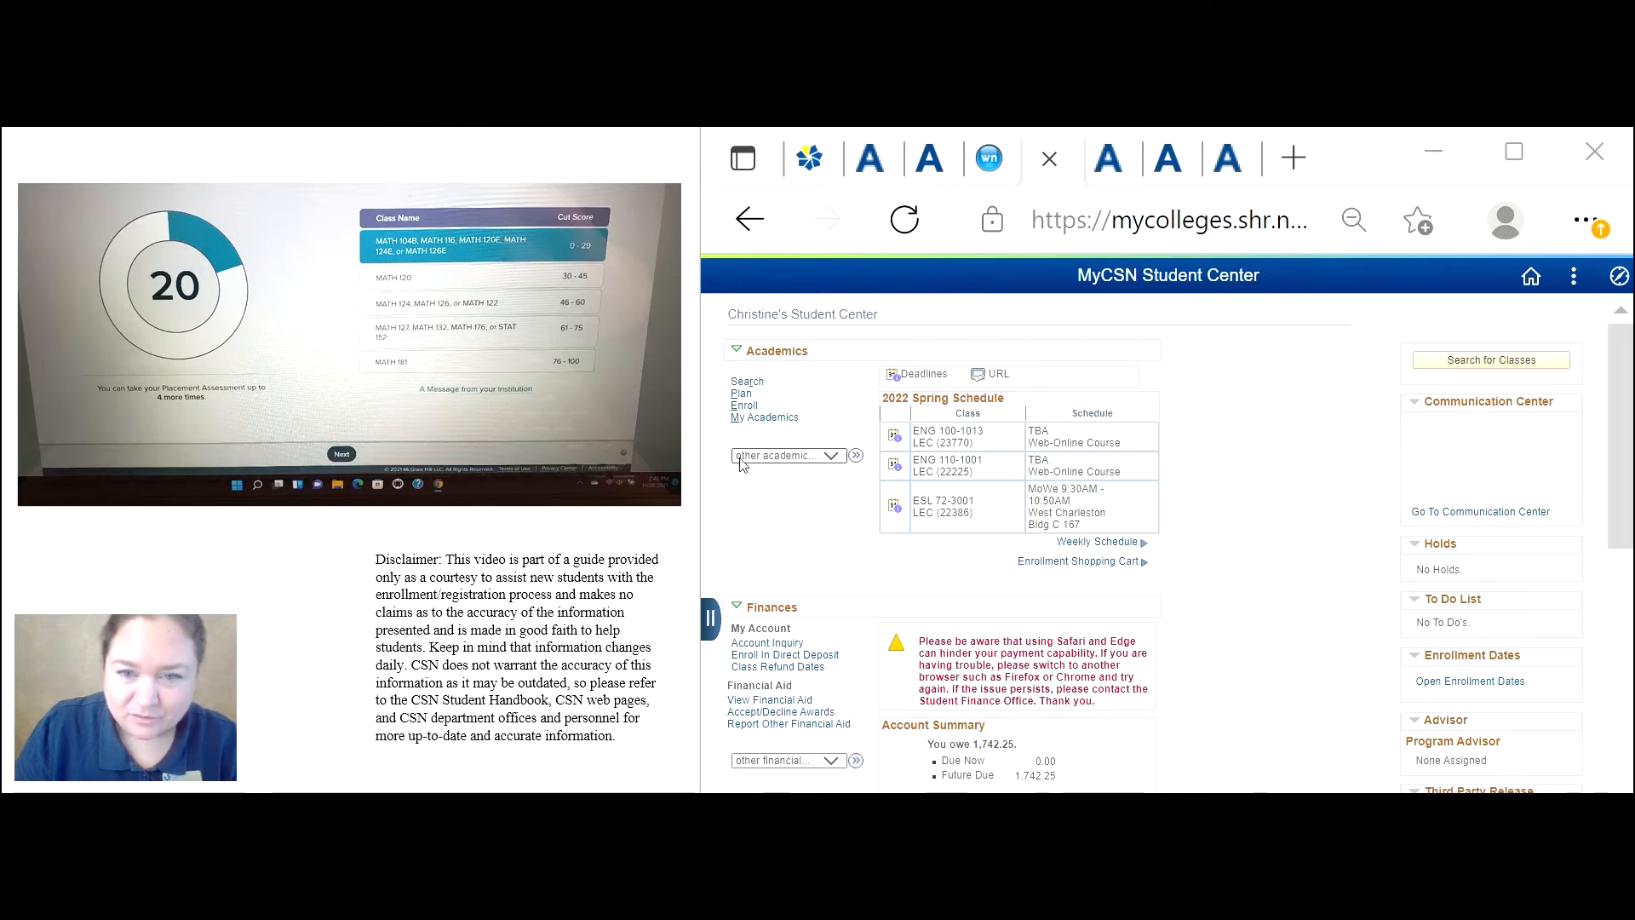
mouse_move(831, 461)
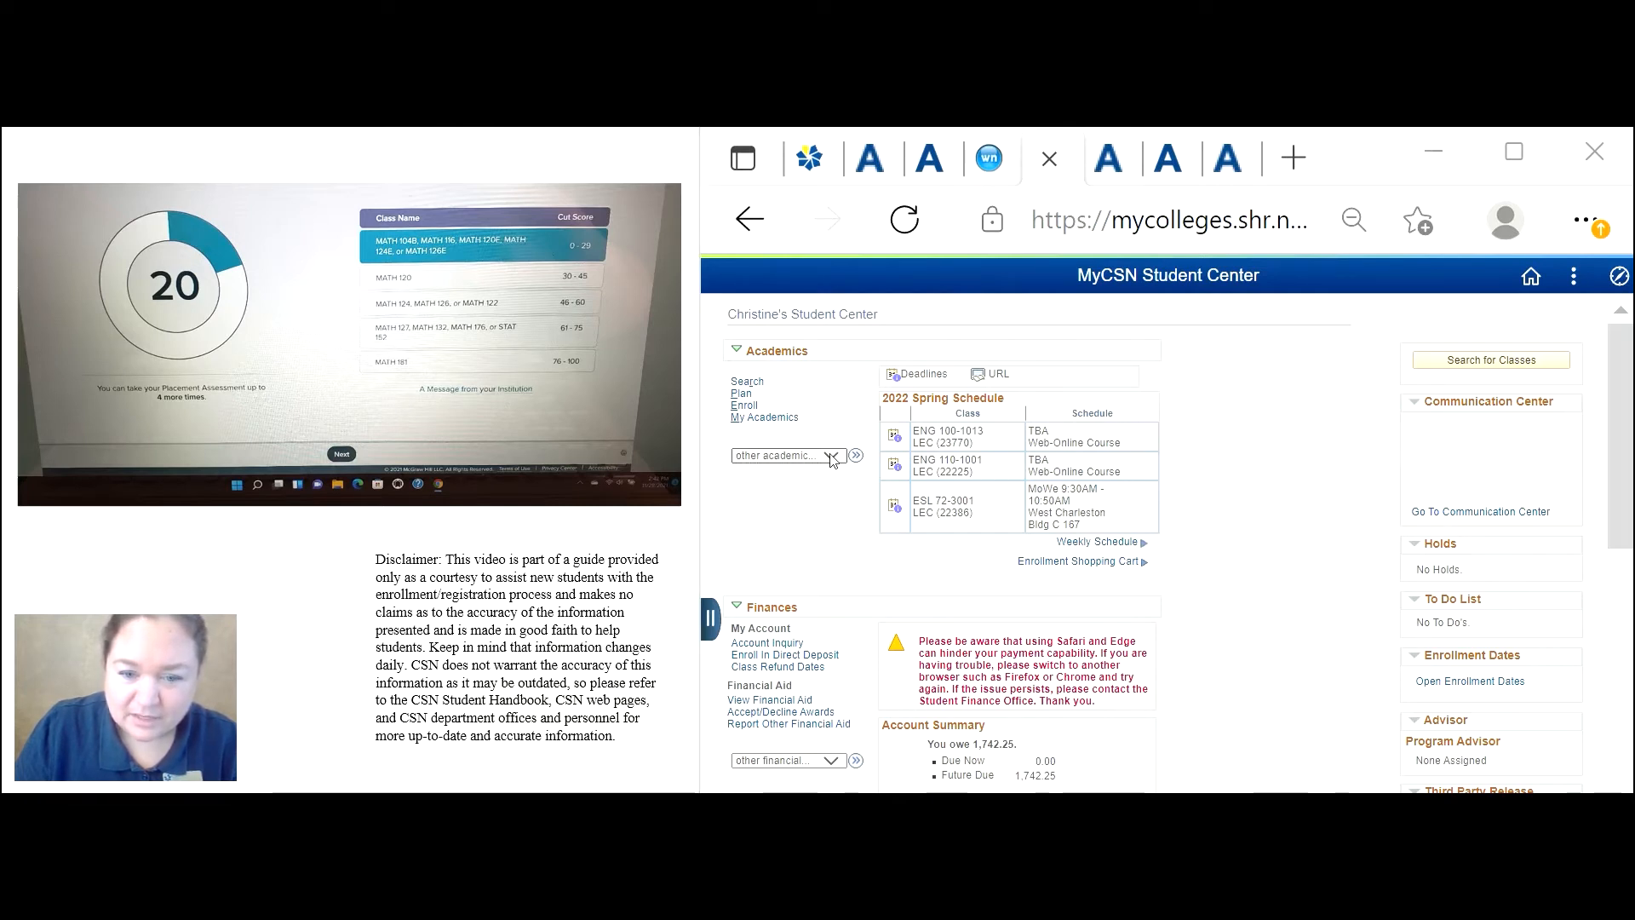
Choose Test Scores from the other academic pages list and go to it.
click(788, 456)
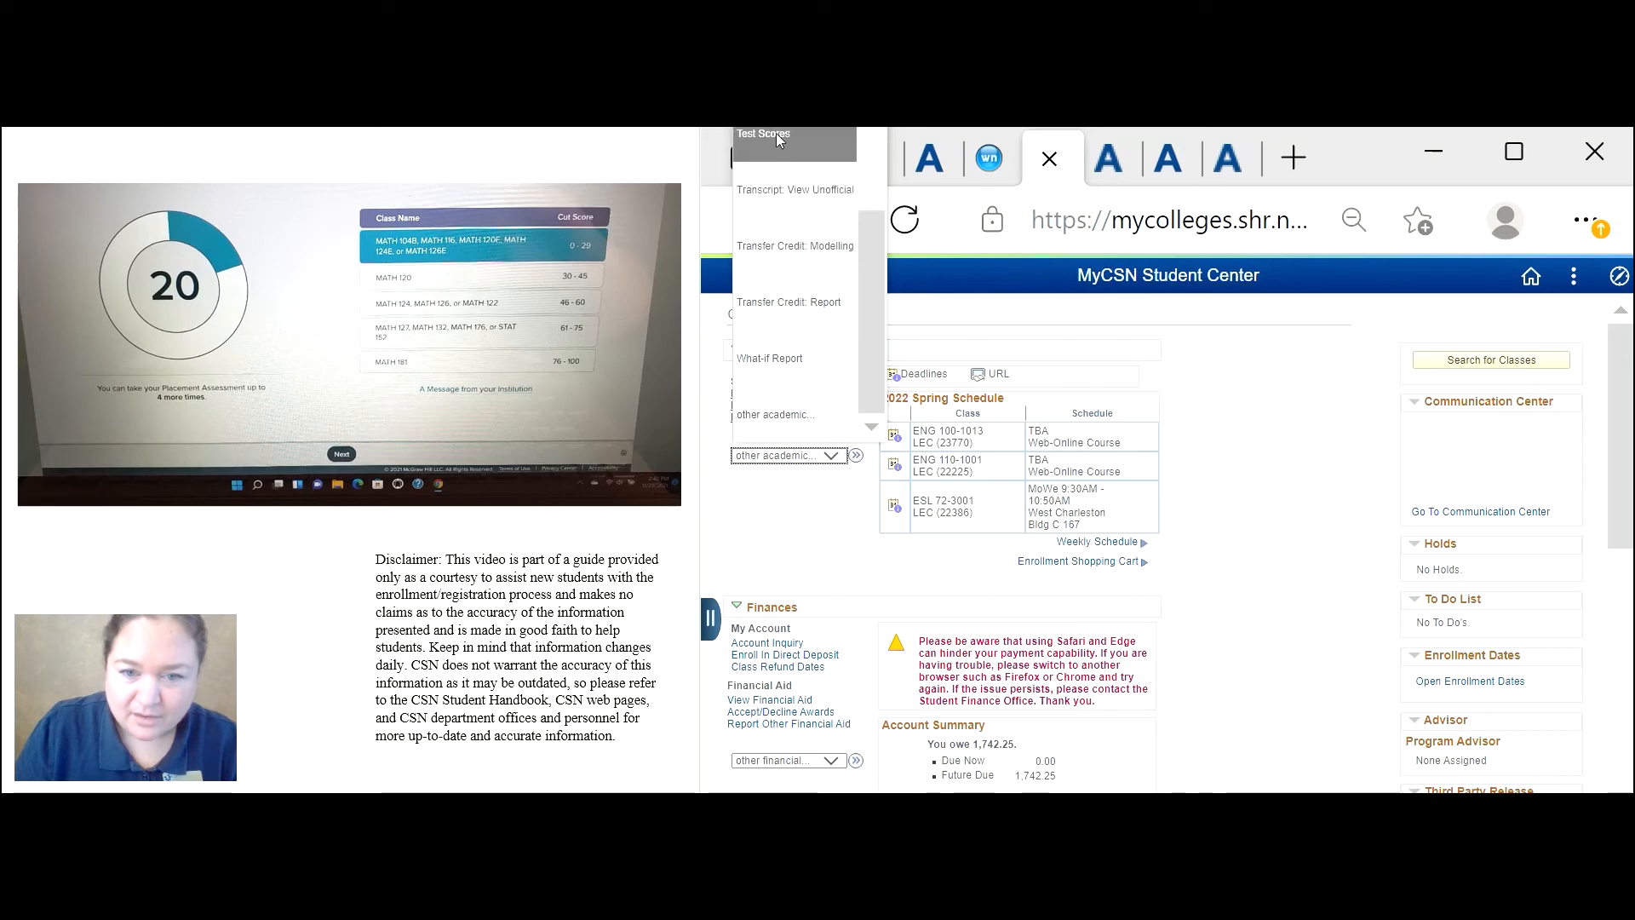
click(762, 133)
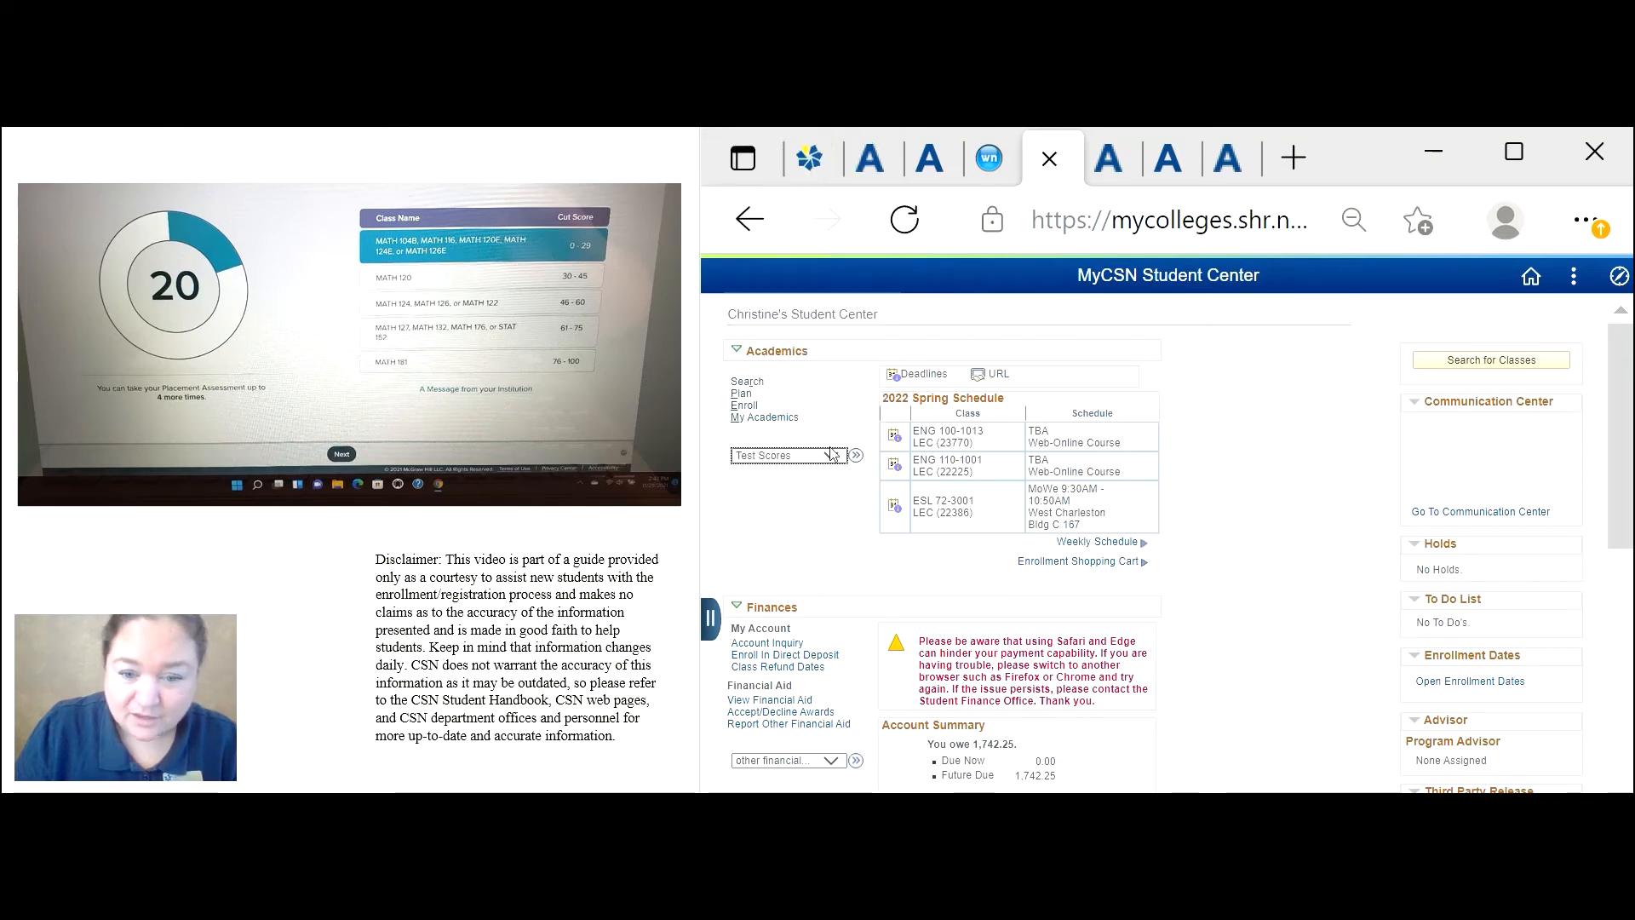
click(855, 456)
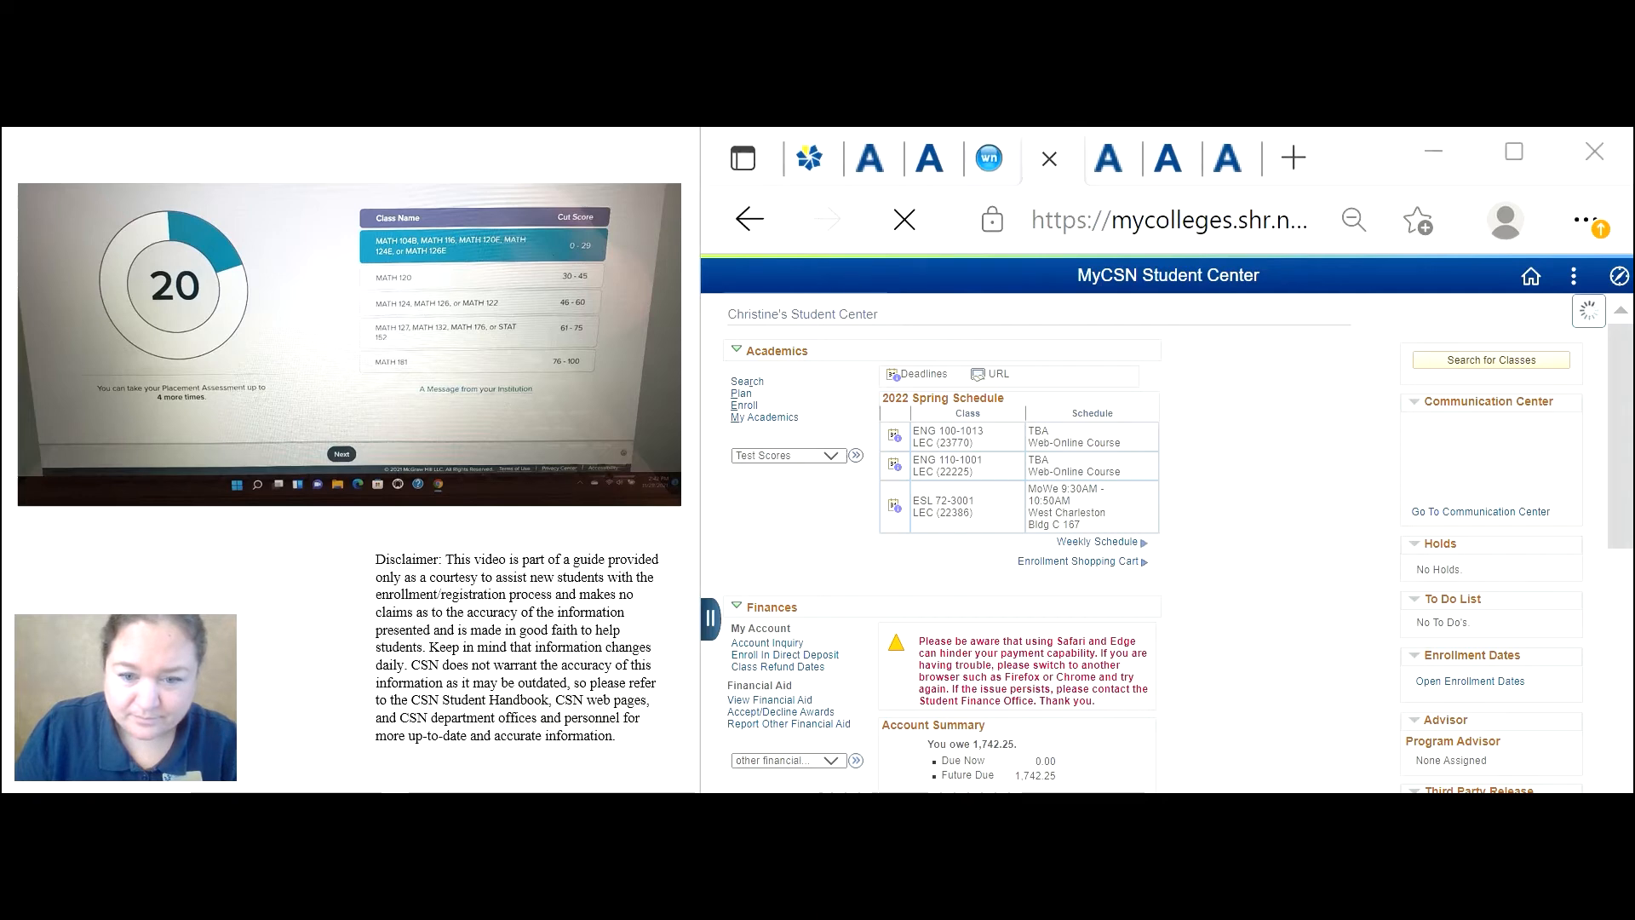
View all eight test results, including ALEKS math and ESL 72 placement, then return home.
click(857, 457)
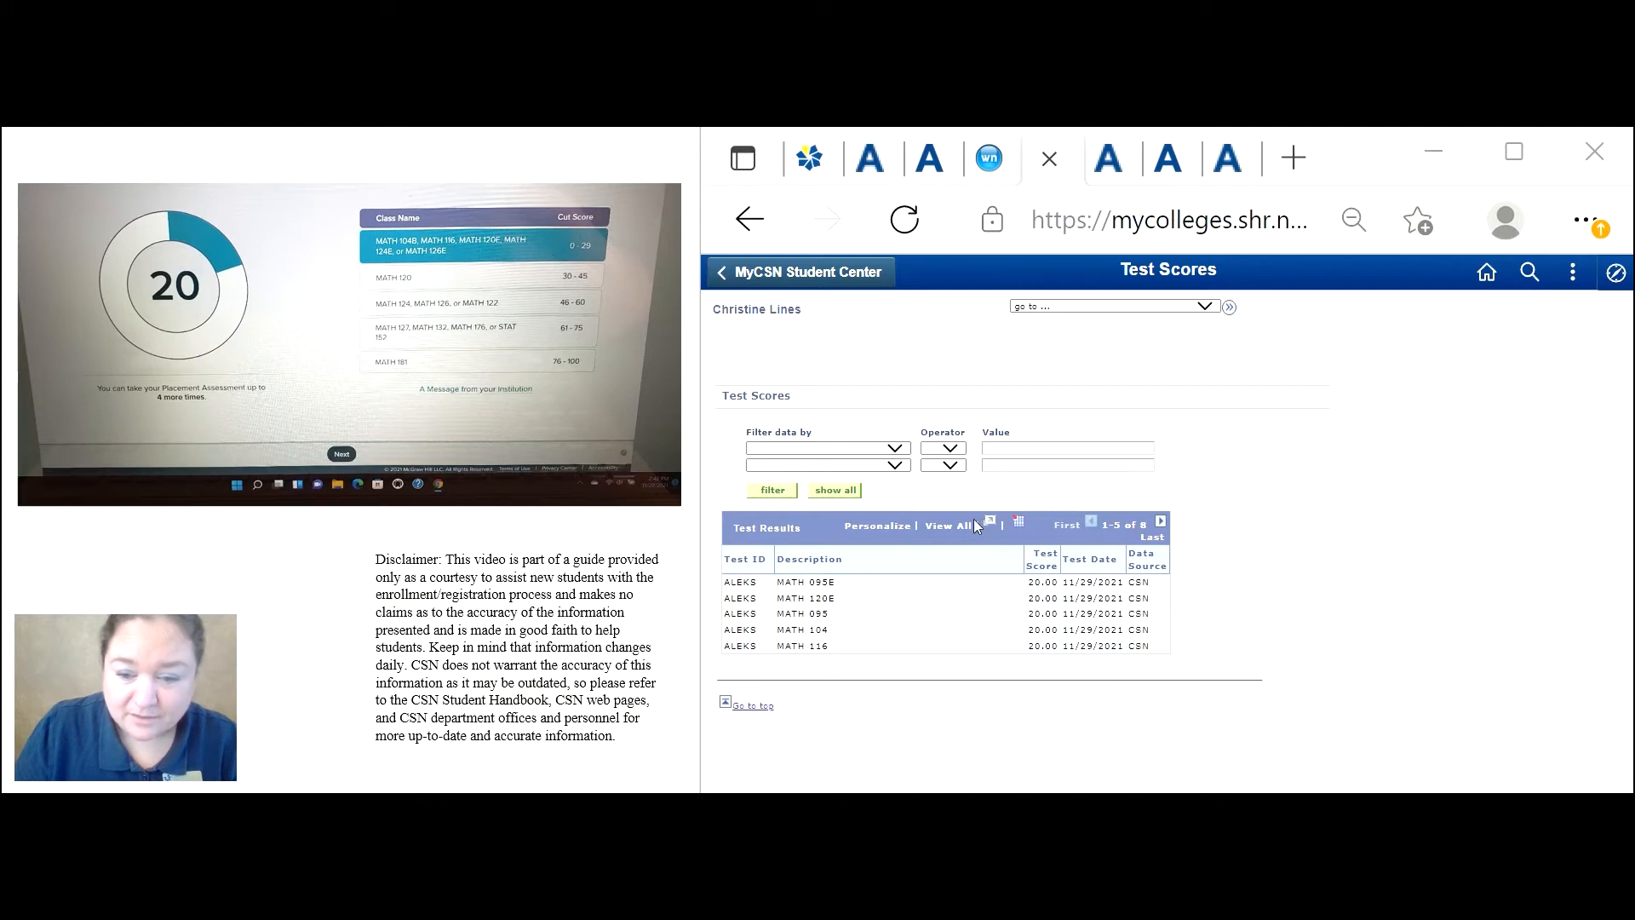
click(947, 527)
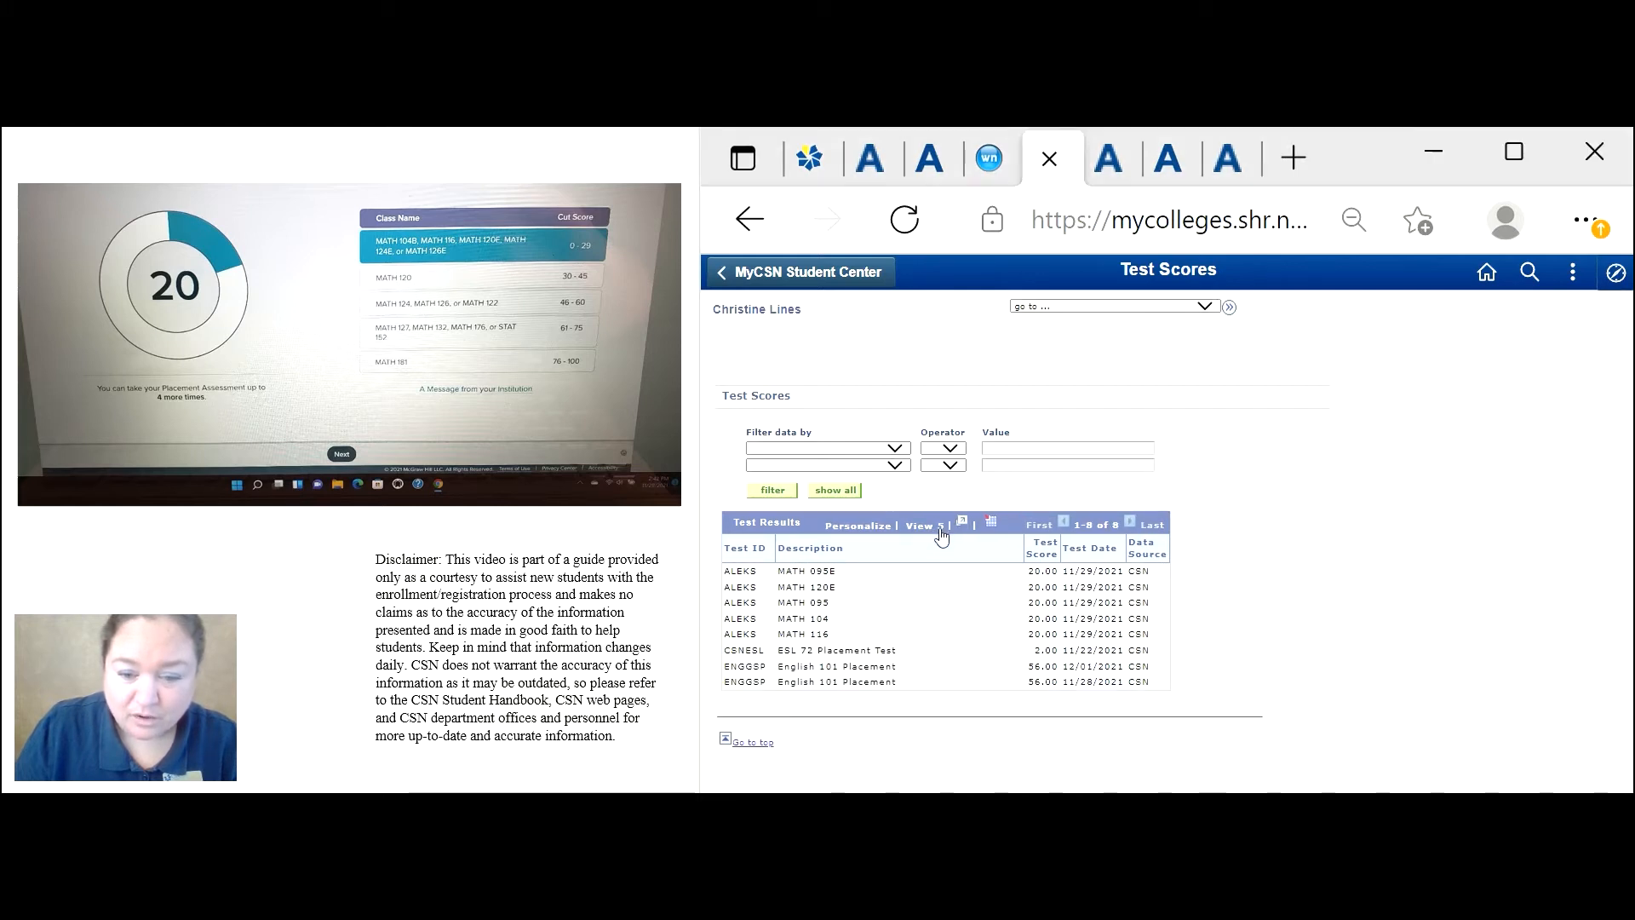
click(807, 585)
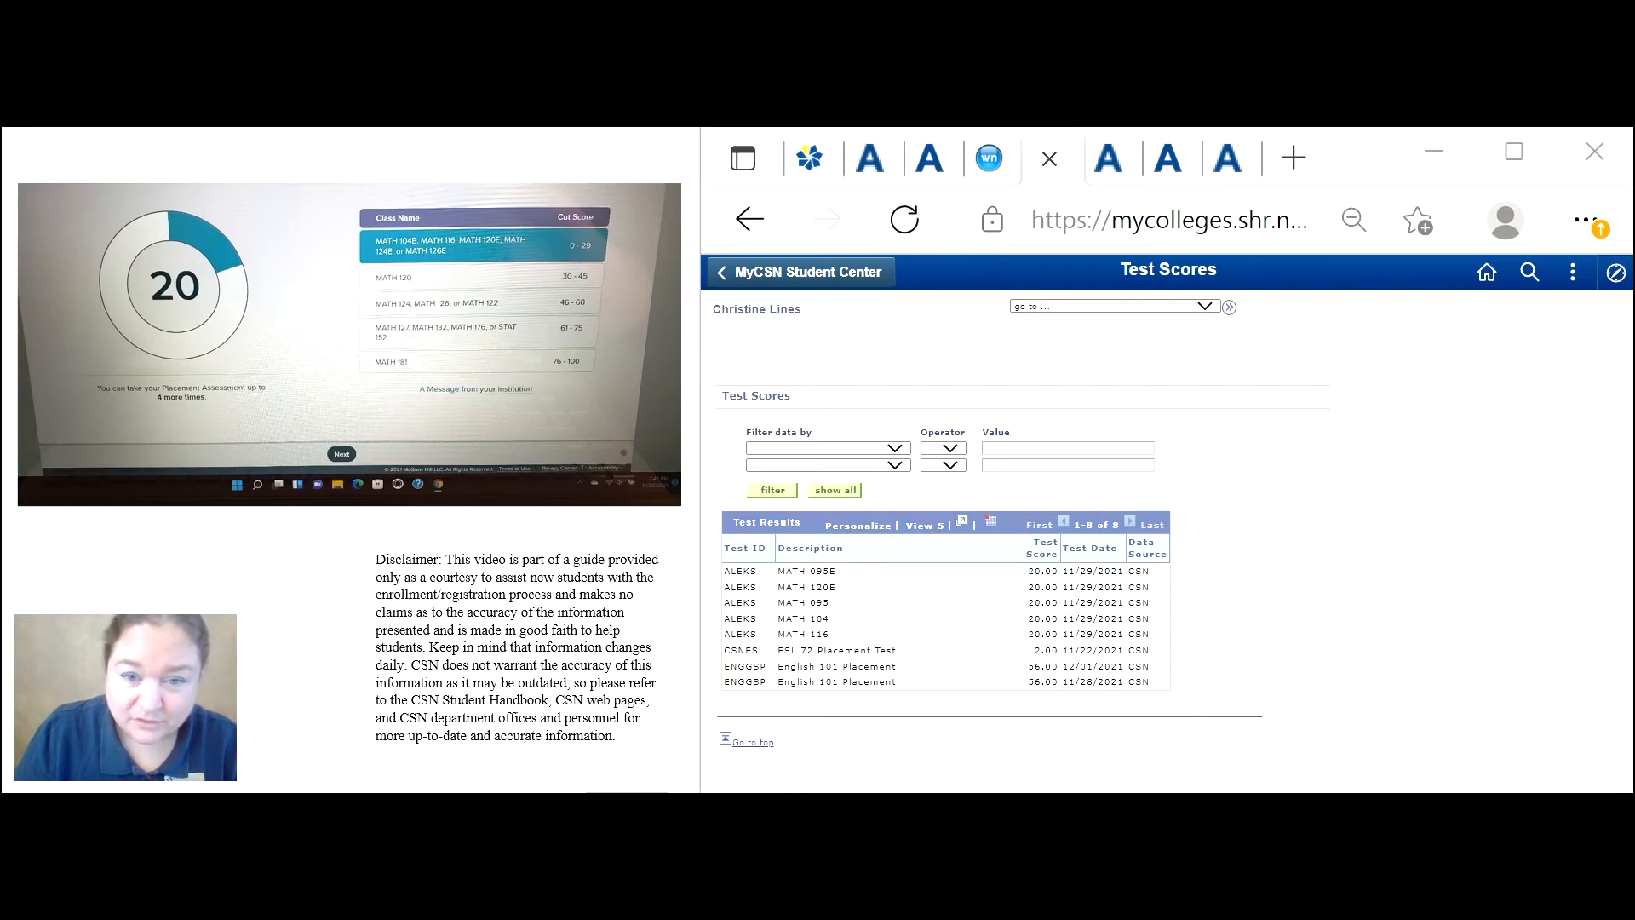
click(903, 219)
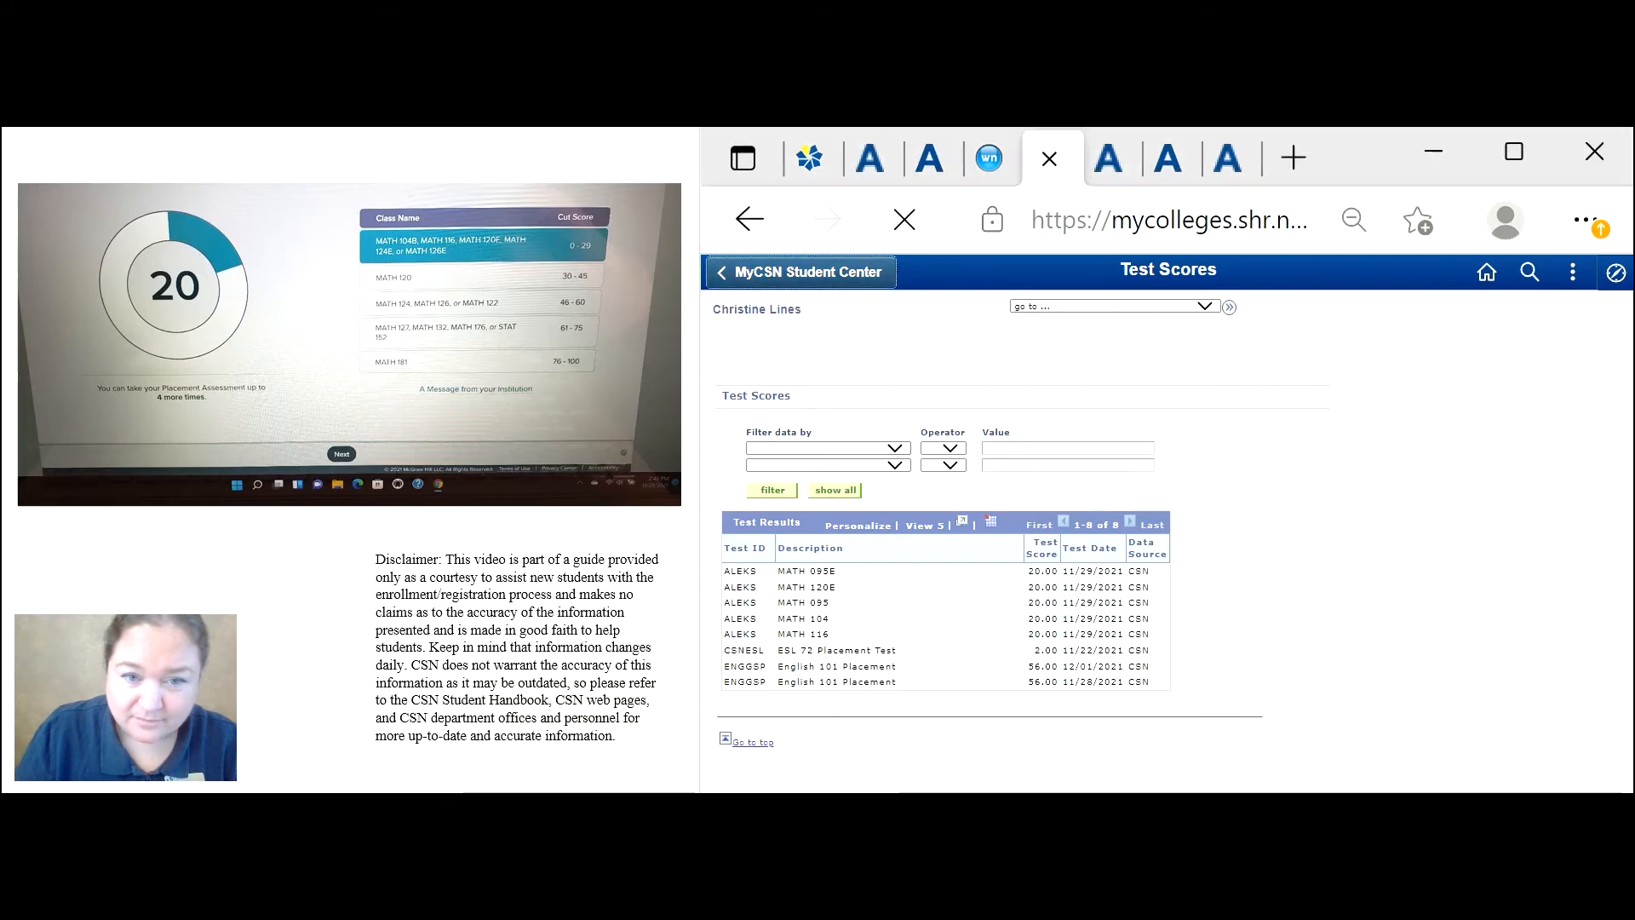
Go into the course planner and plan courses by degree requirements.
click(798, 272)
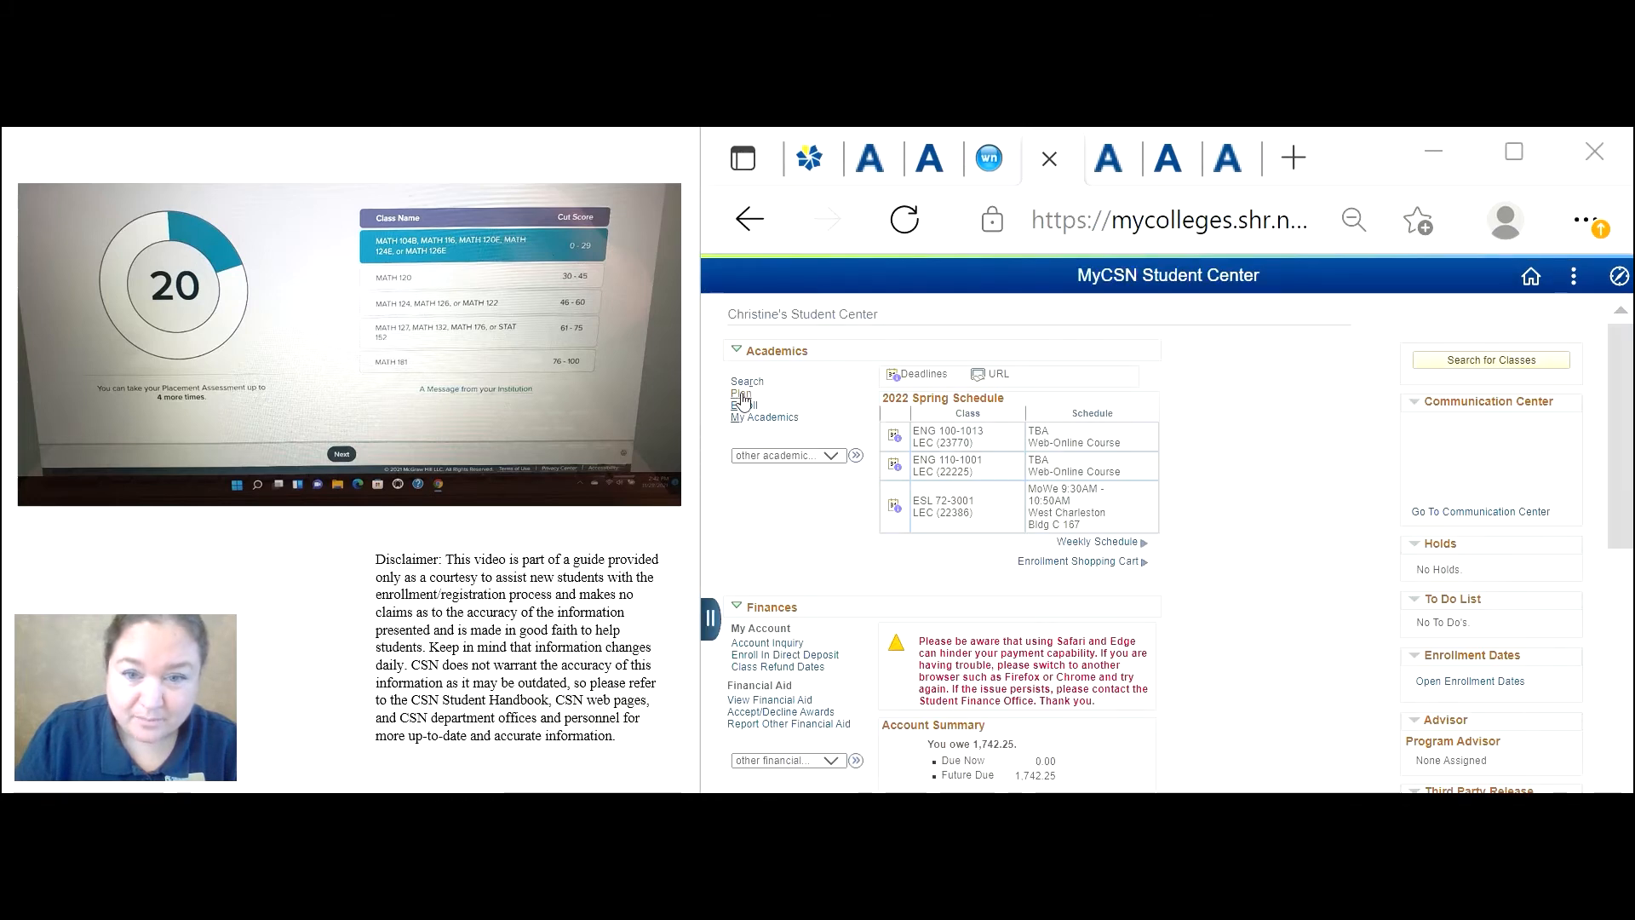
click(901, 220)
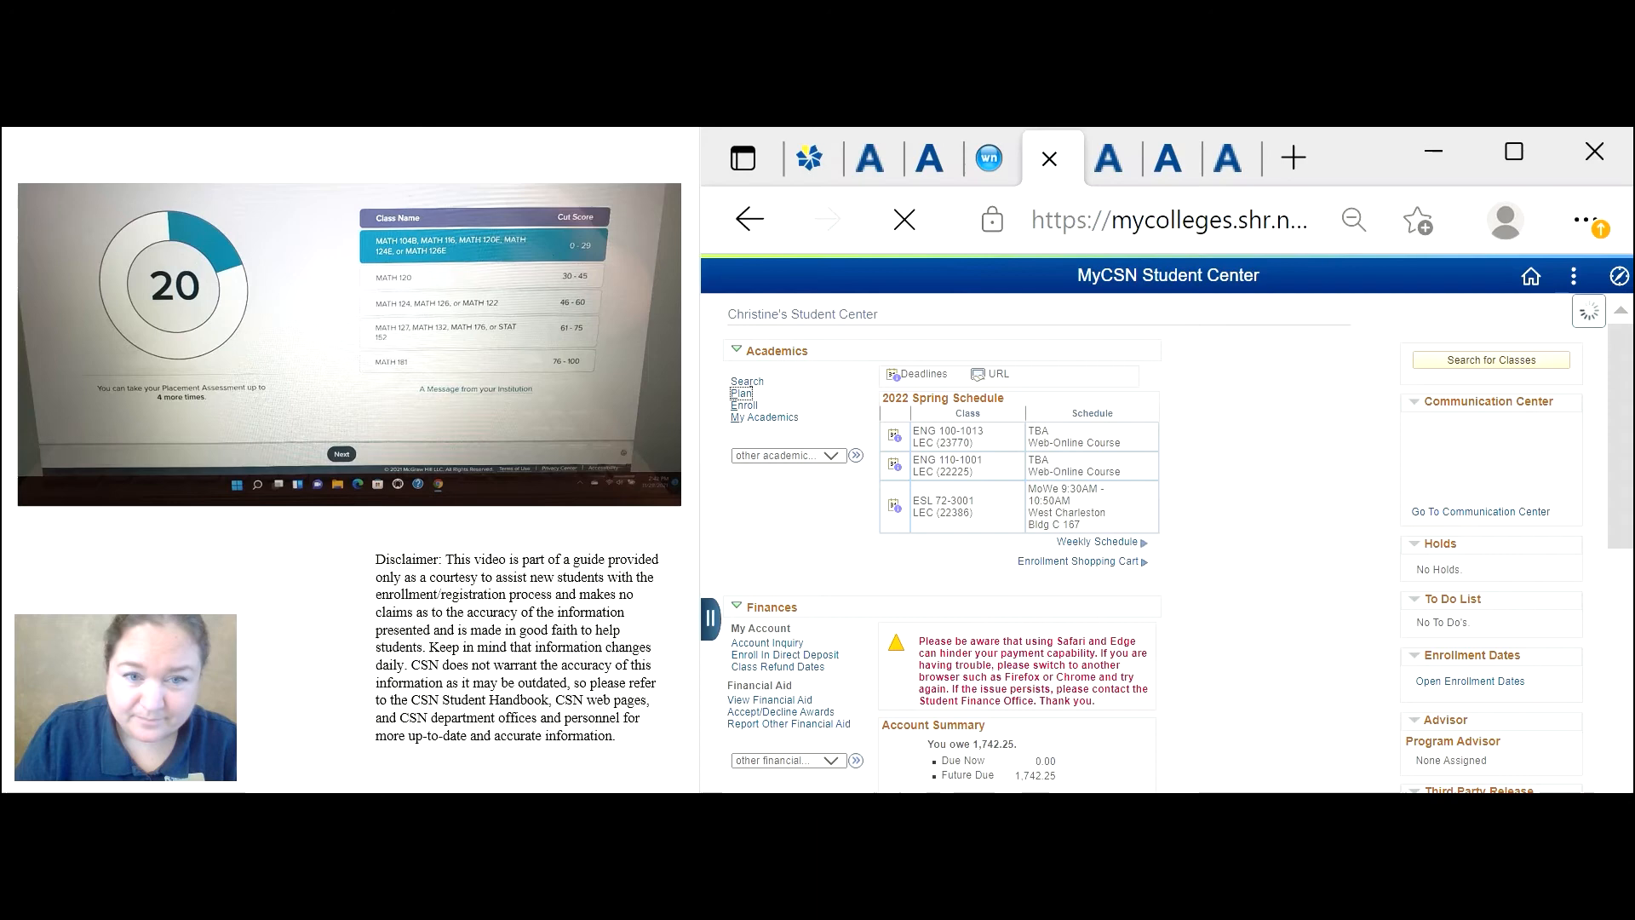
click(743, 393)
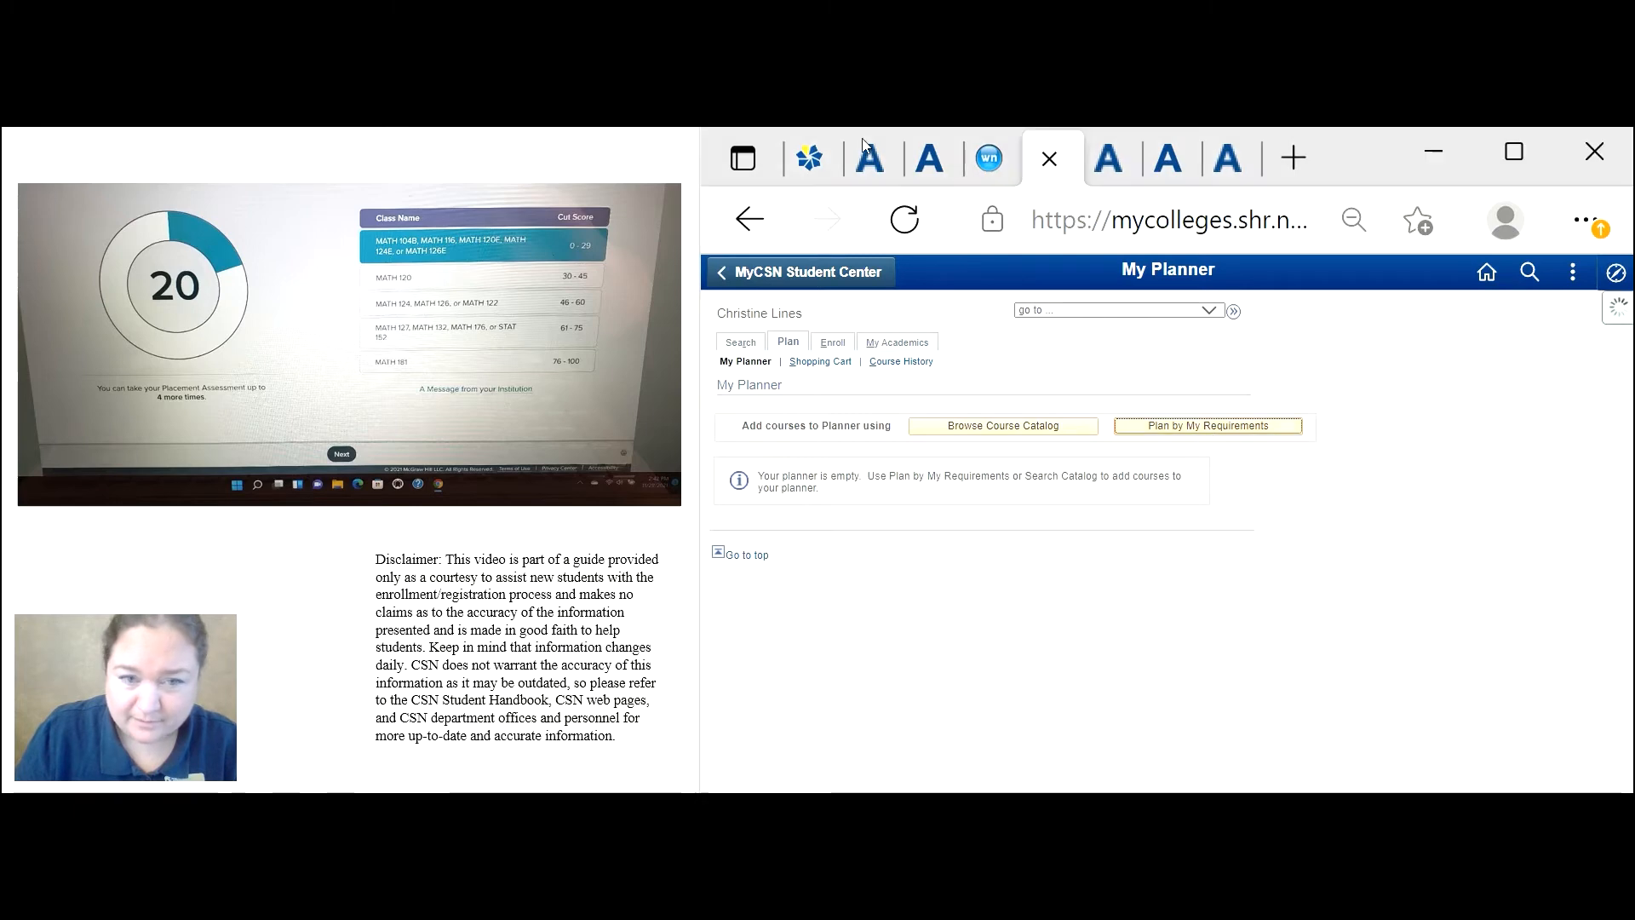
click(1207, 426)
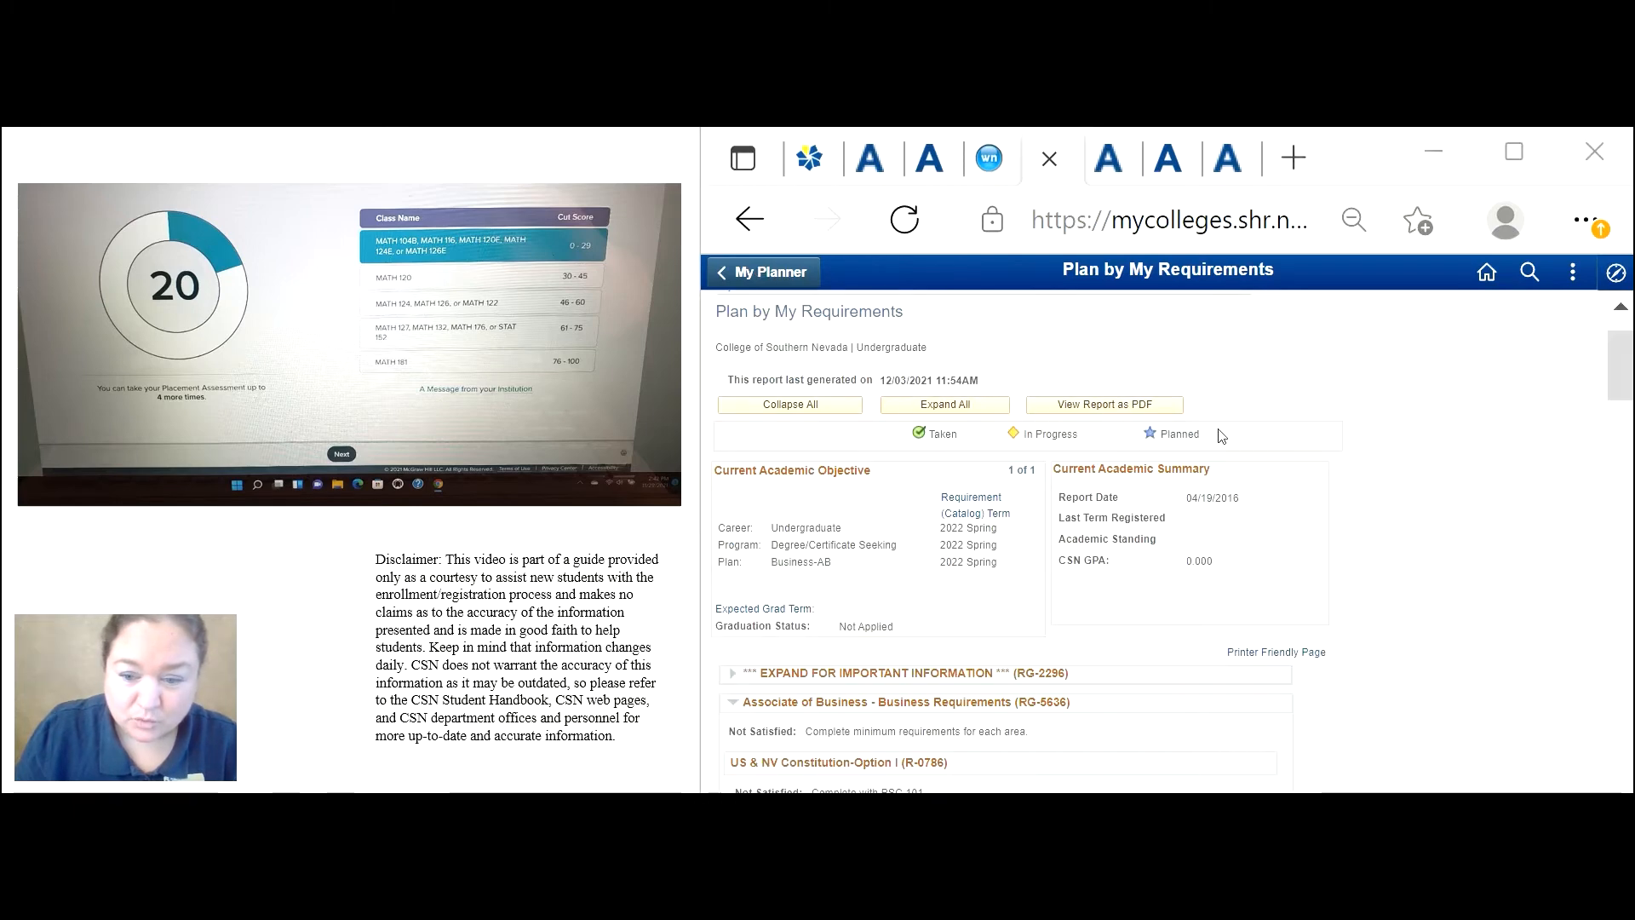
Find the Mathematics requirement and list the courses that satisfy it (MATH 124).
scroll(down, 3)
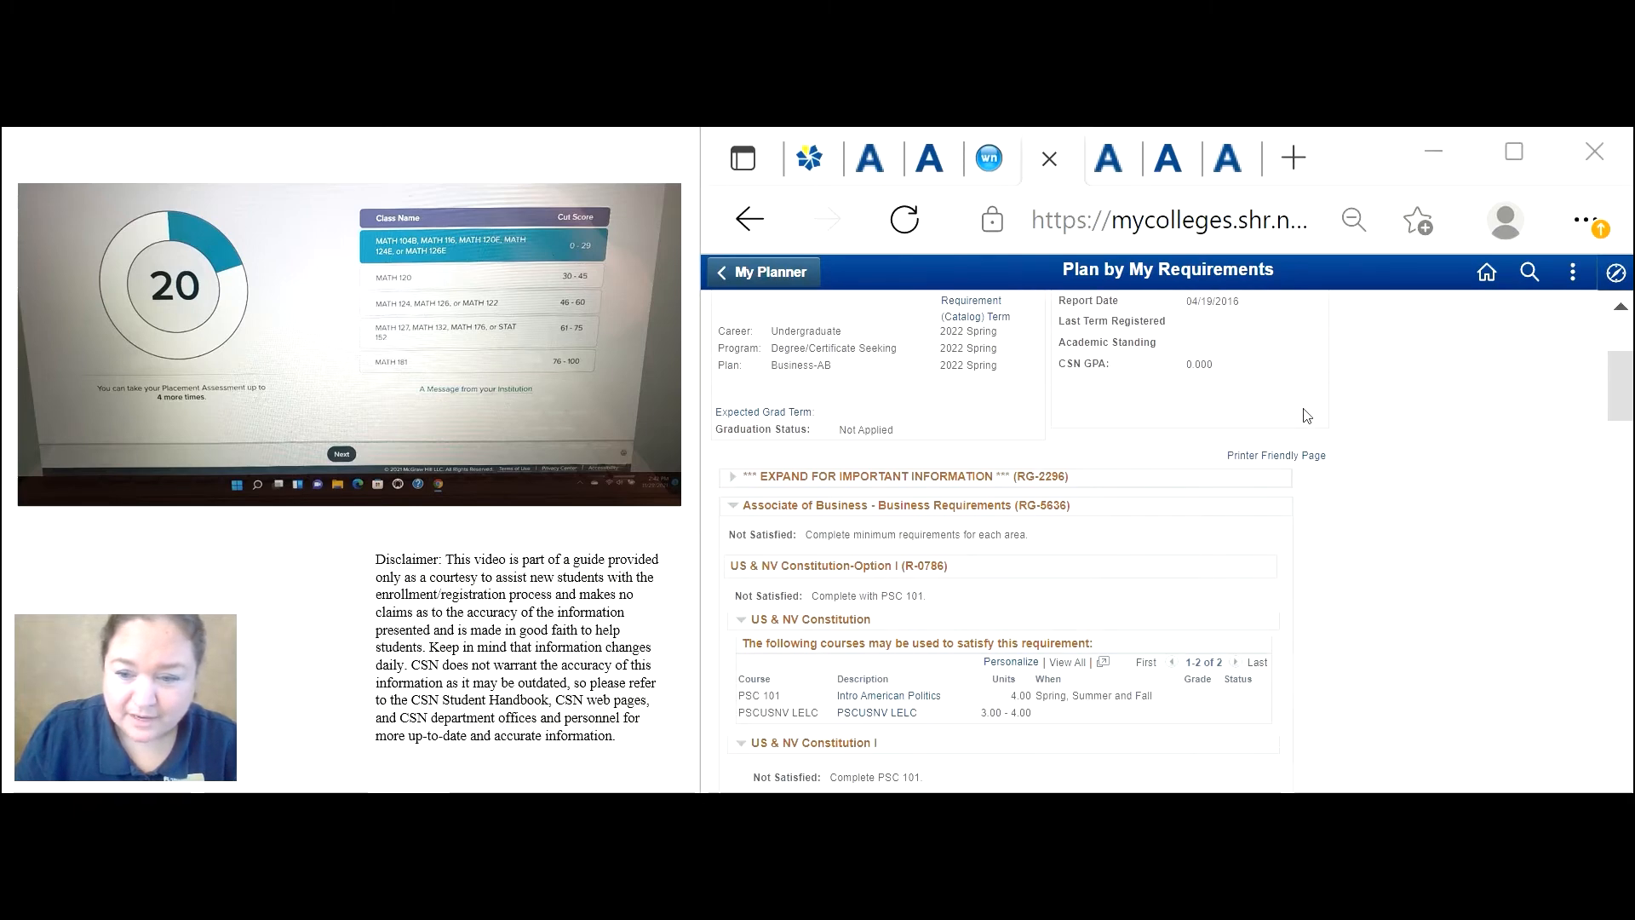
scroll(down, 3)
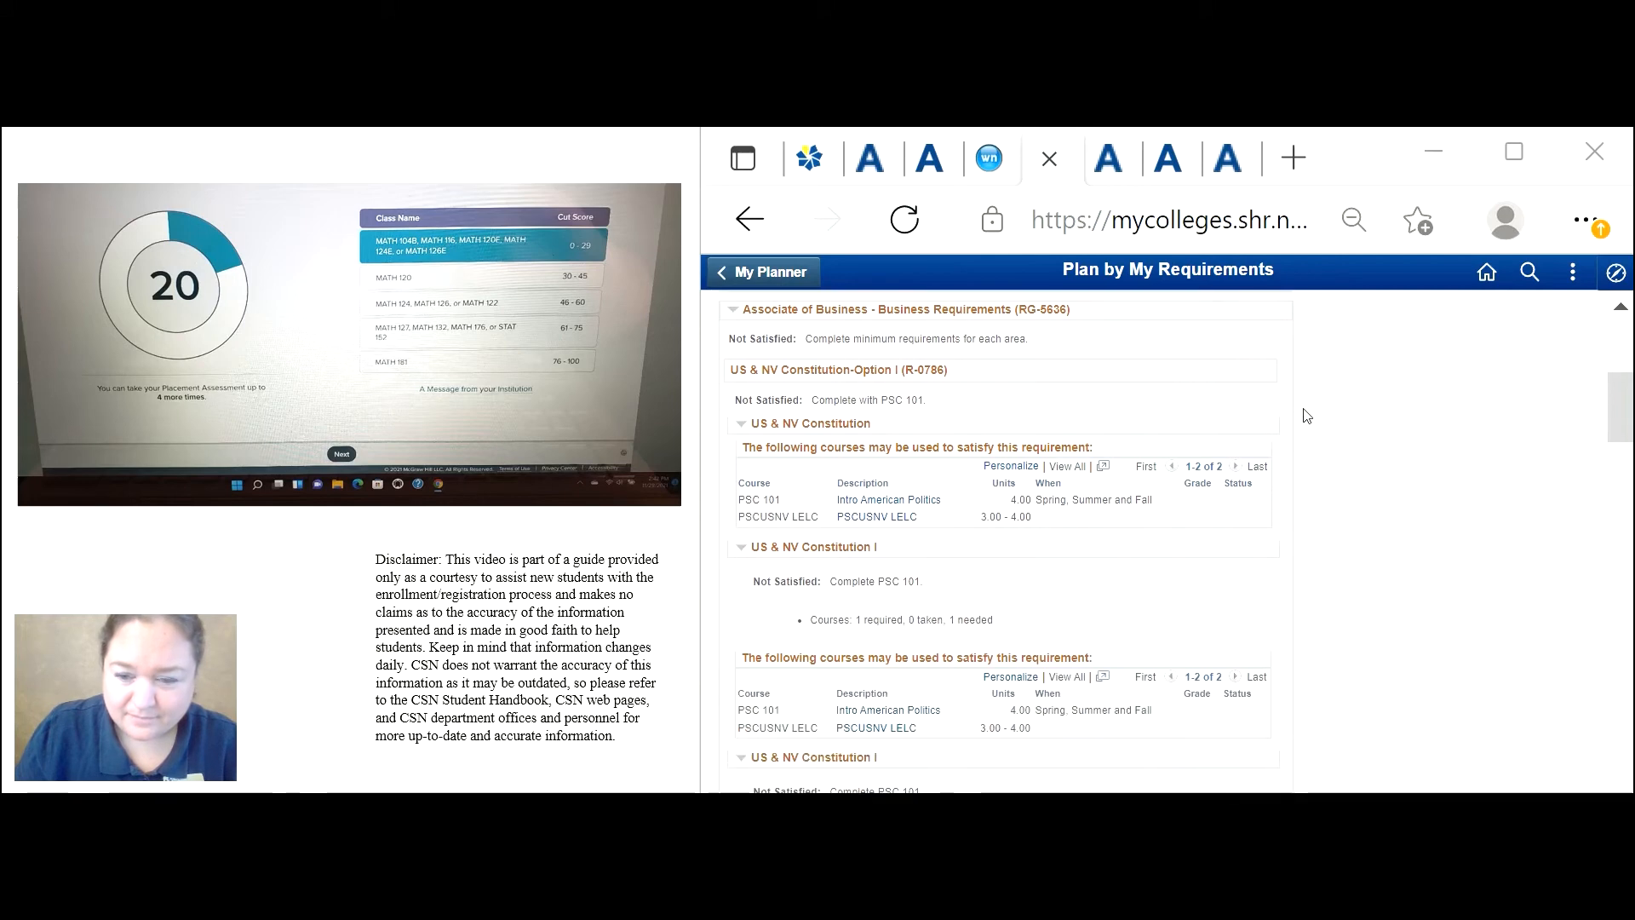
scroll(down, 3)
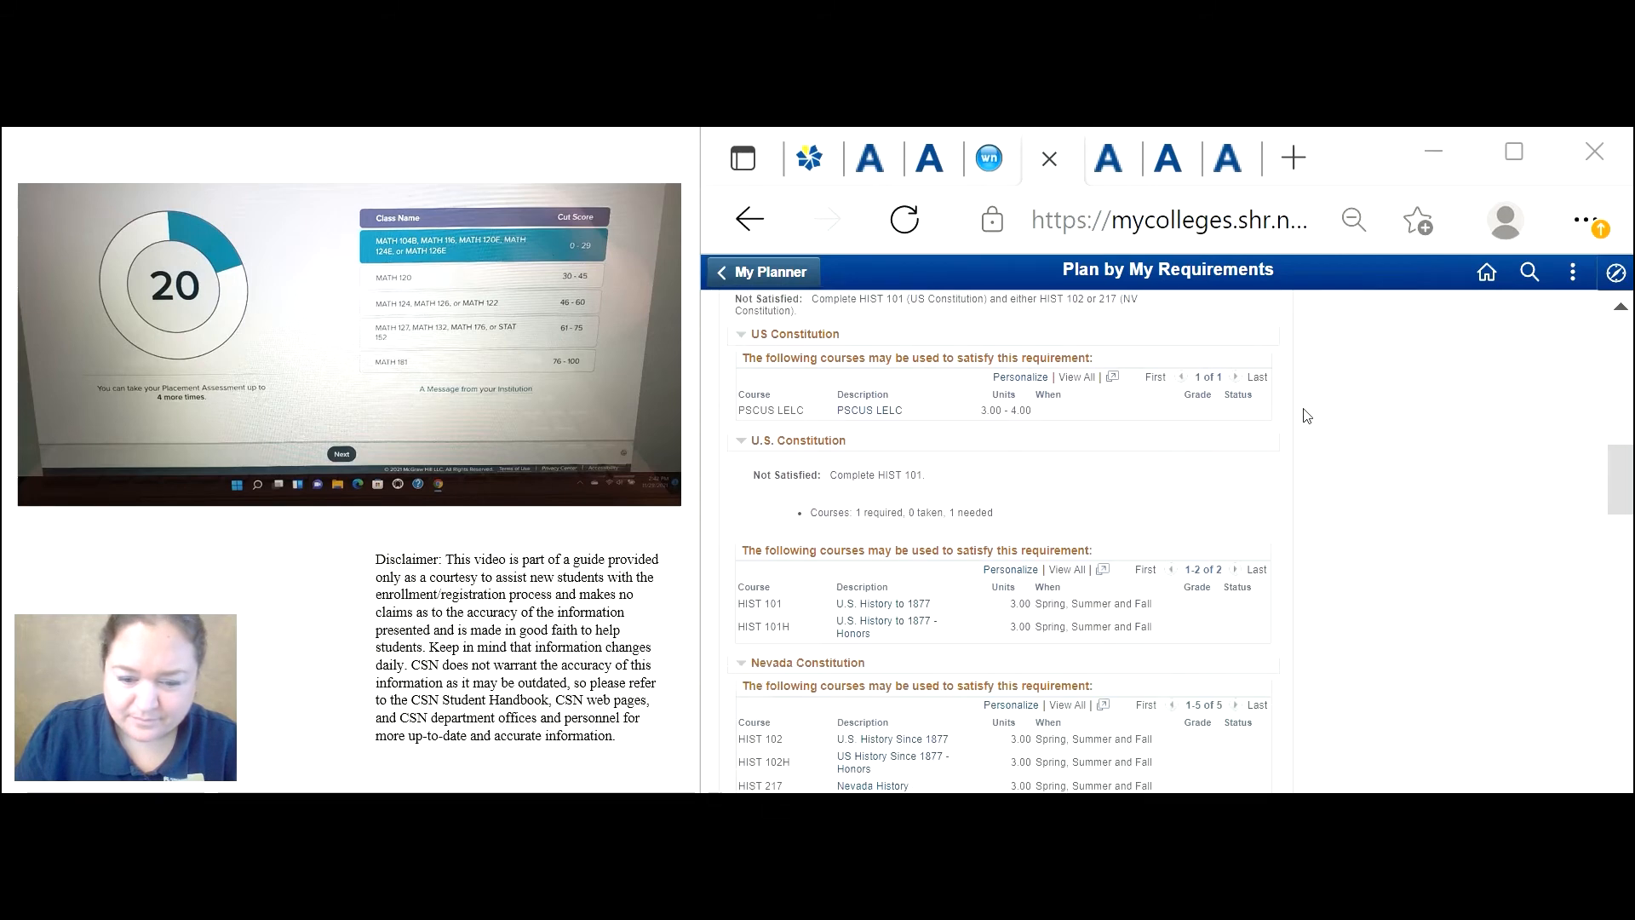
scroll(down, 3)
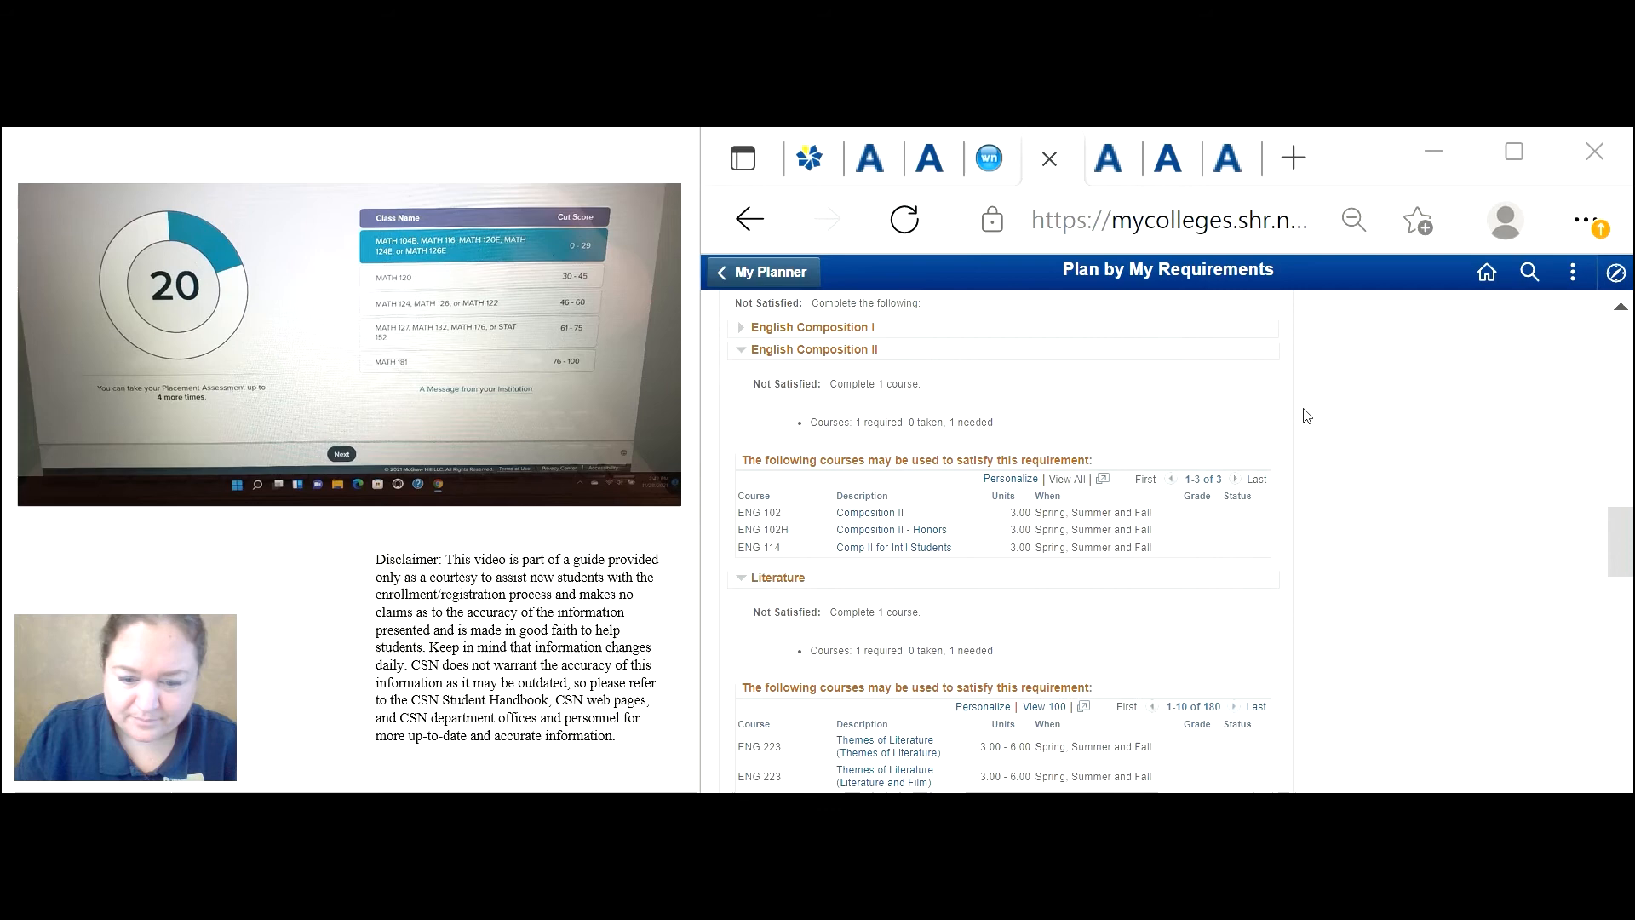
scroll(down, 3)
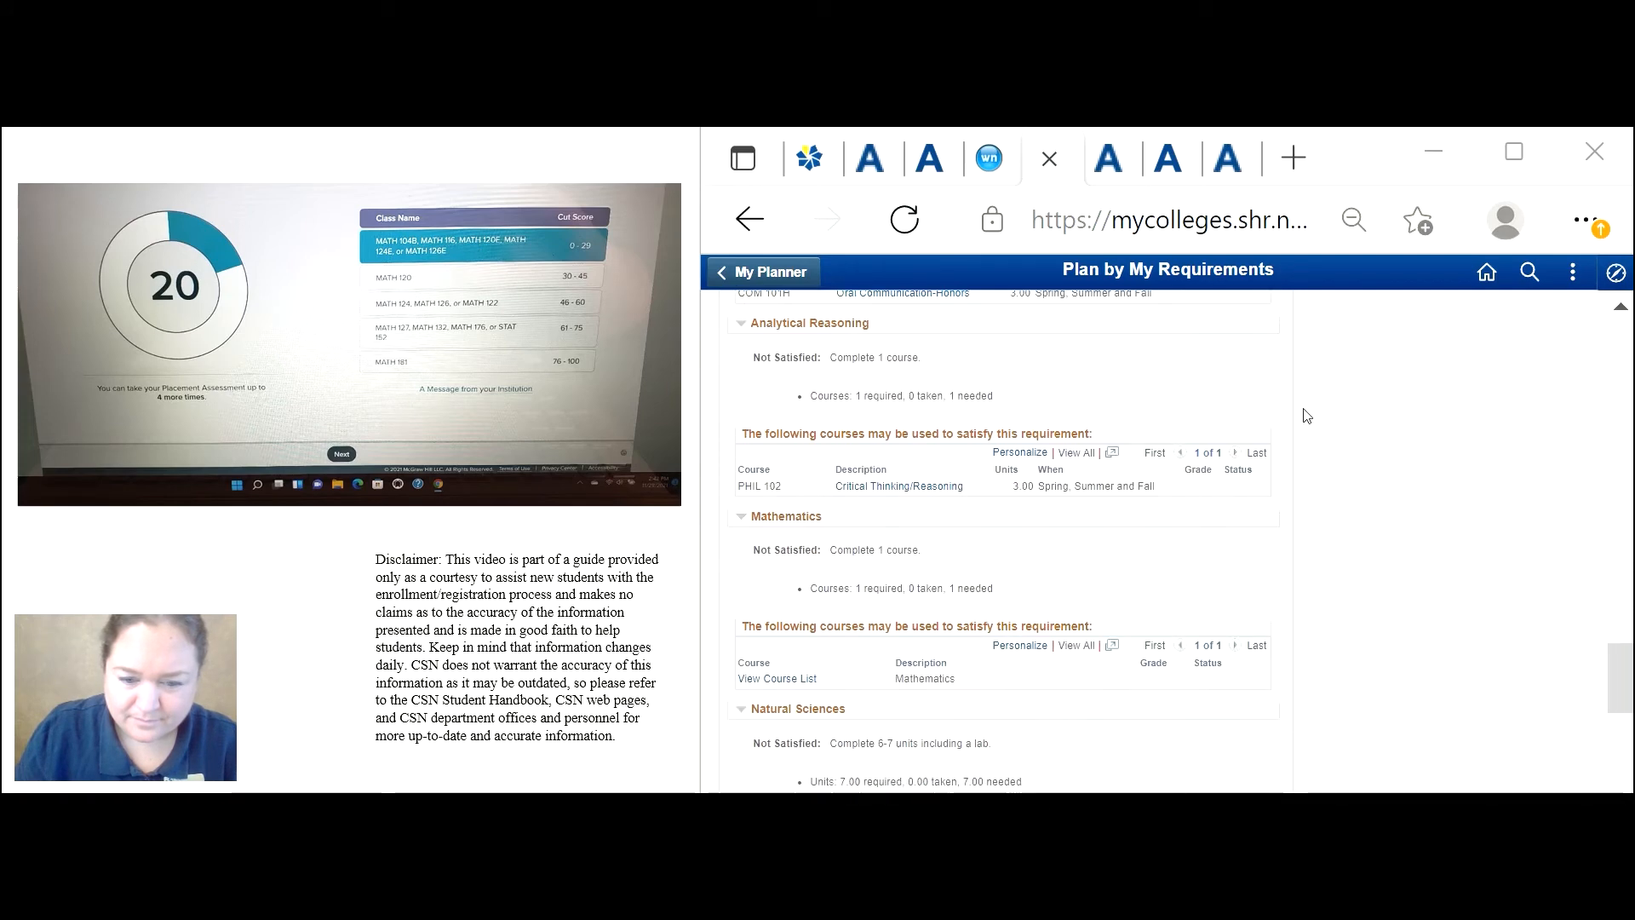
scroll(down, 3)
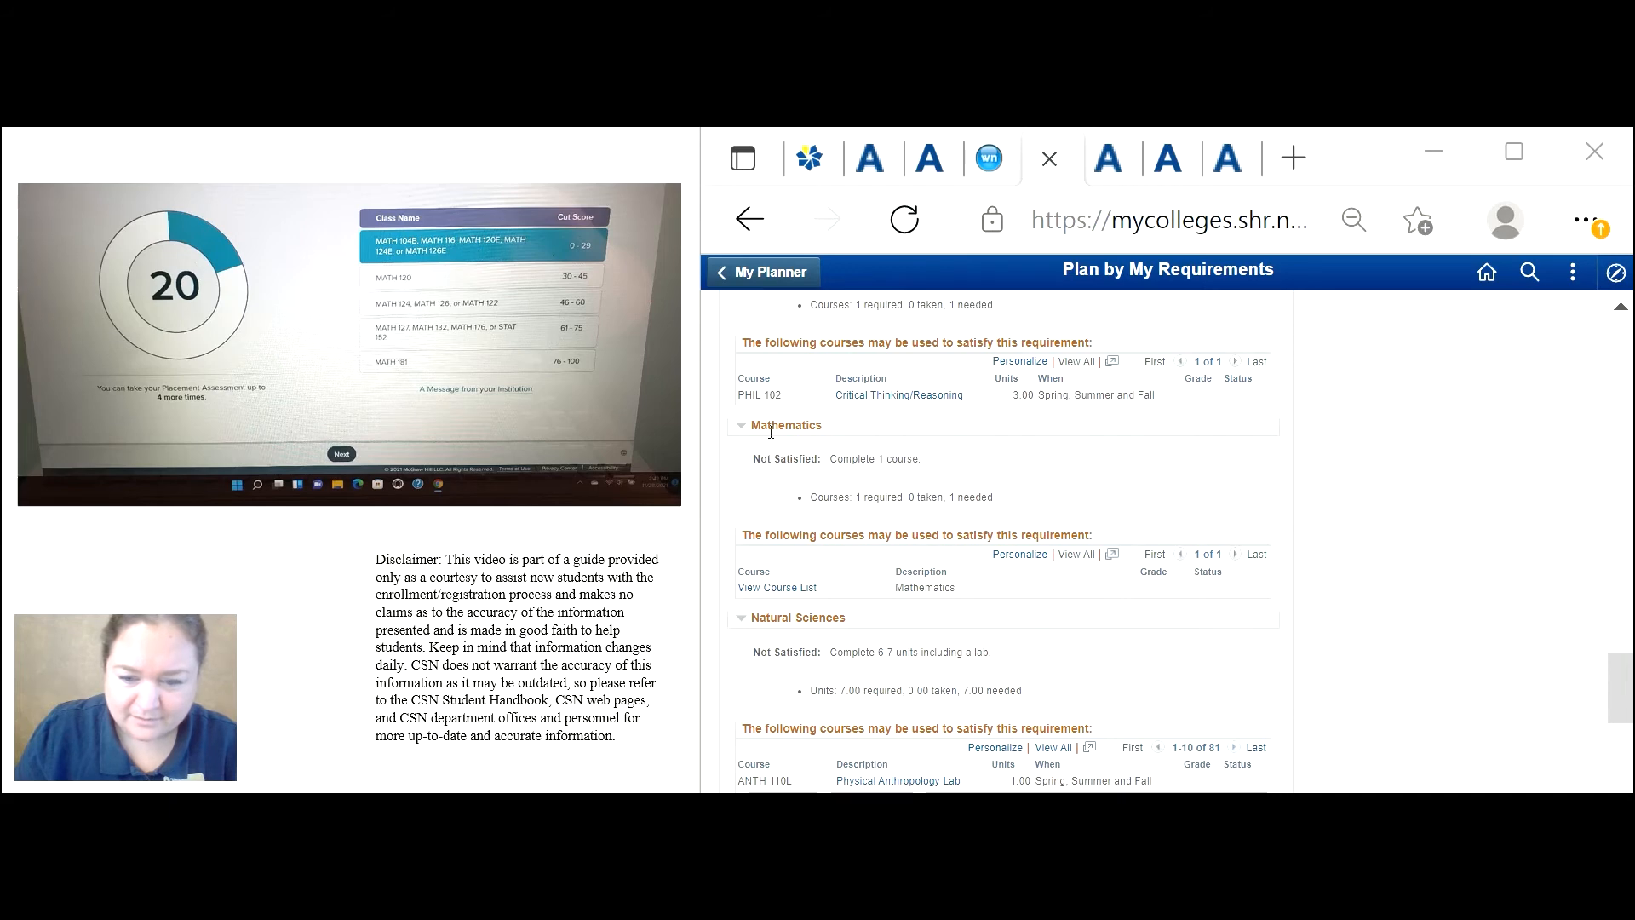
mouse_move(770, 453)
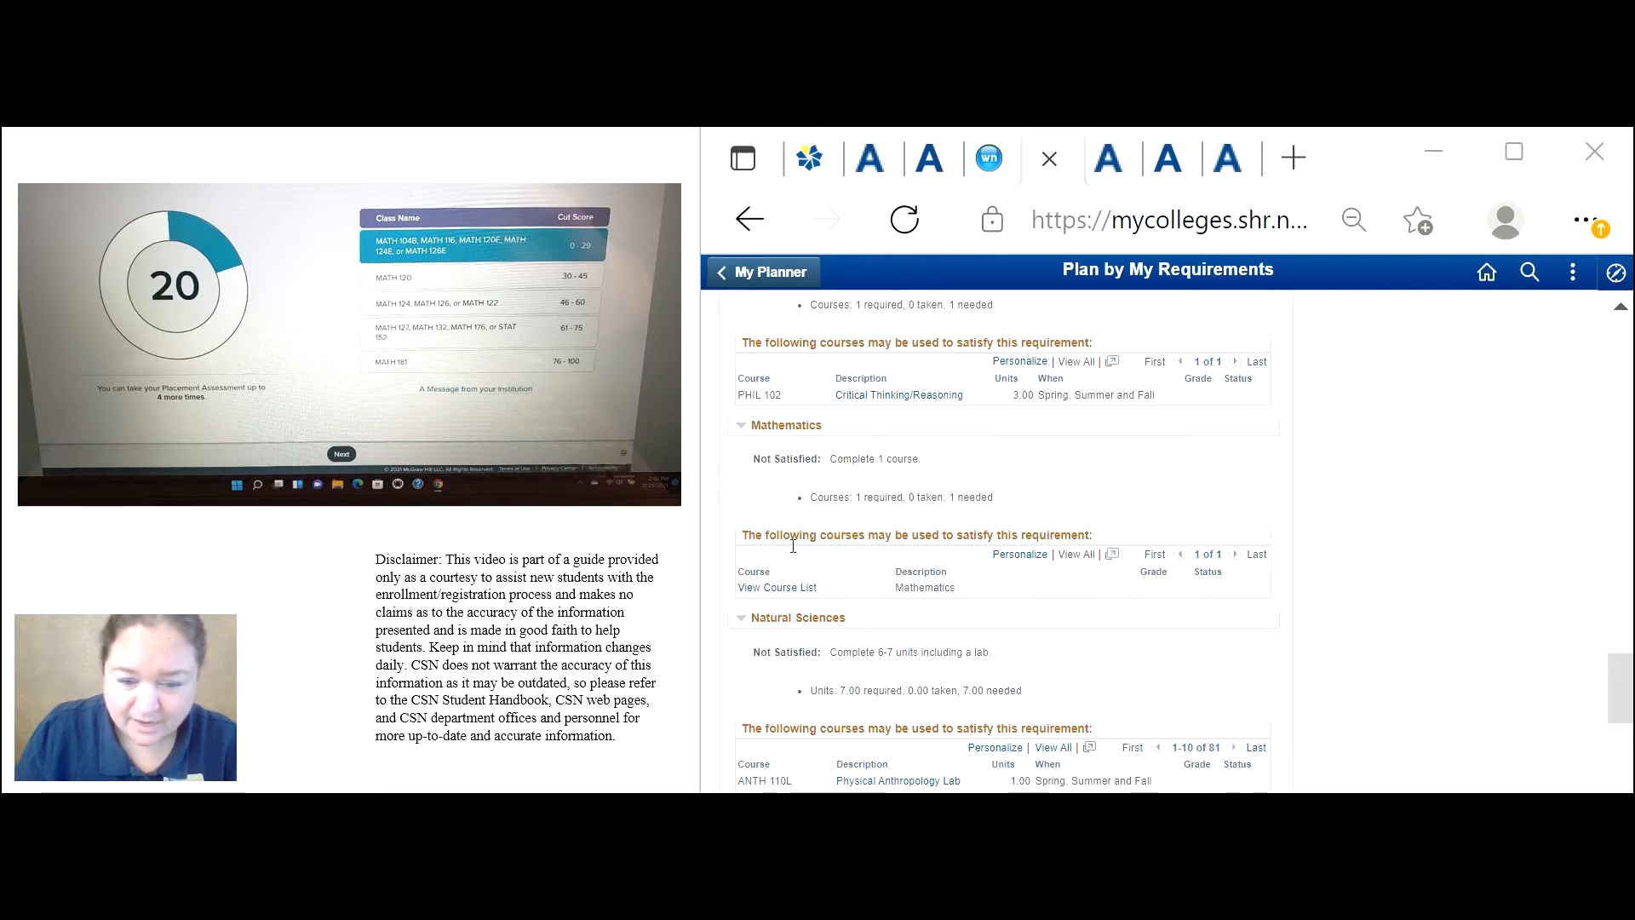
mouse_move(776, 588)
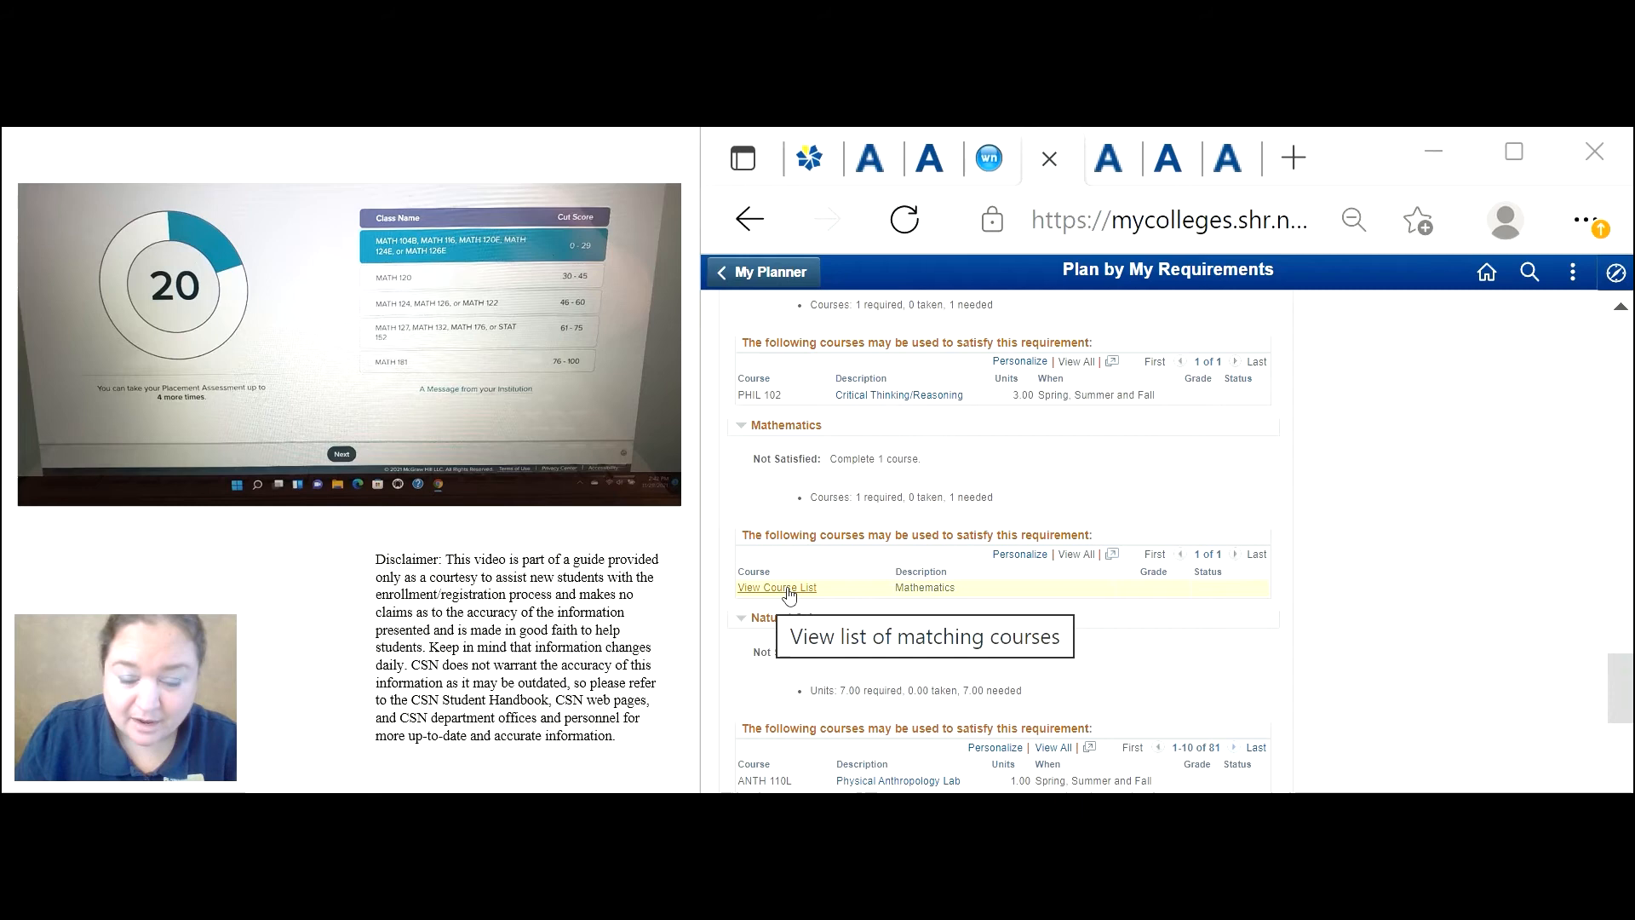
click(776, 587)
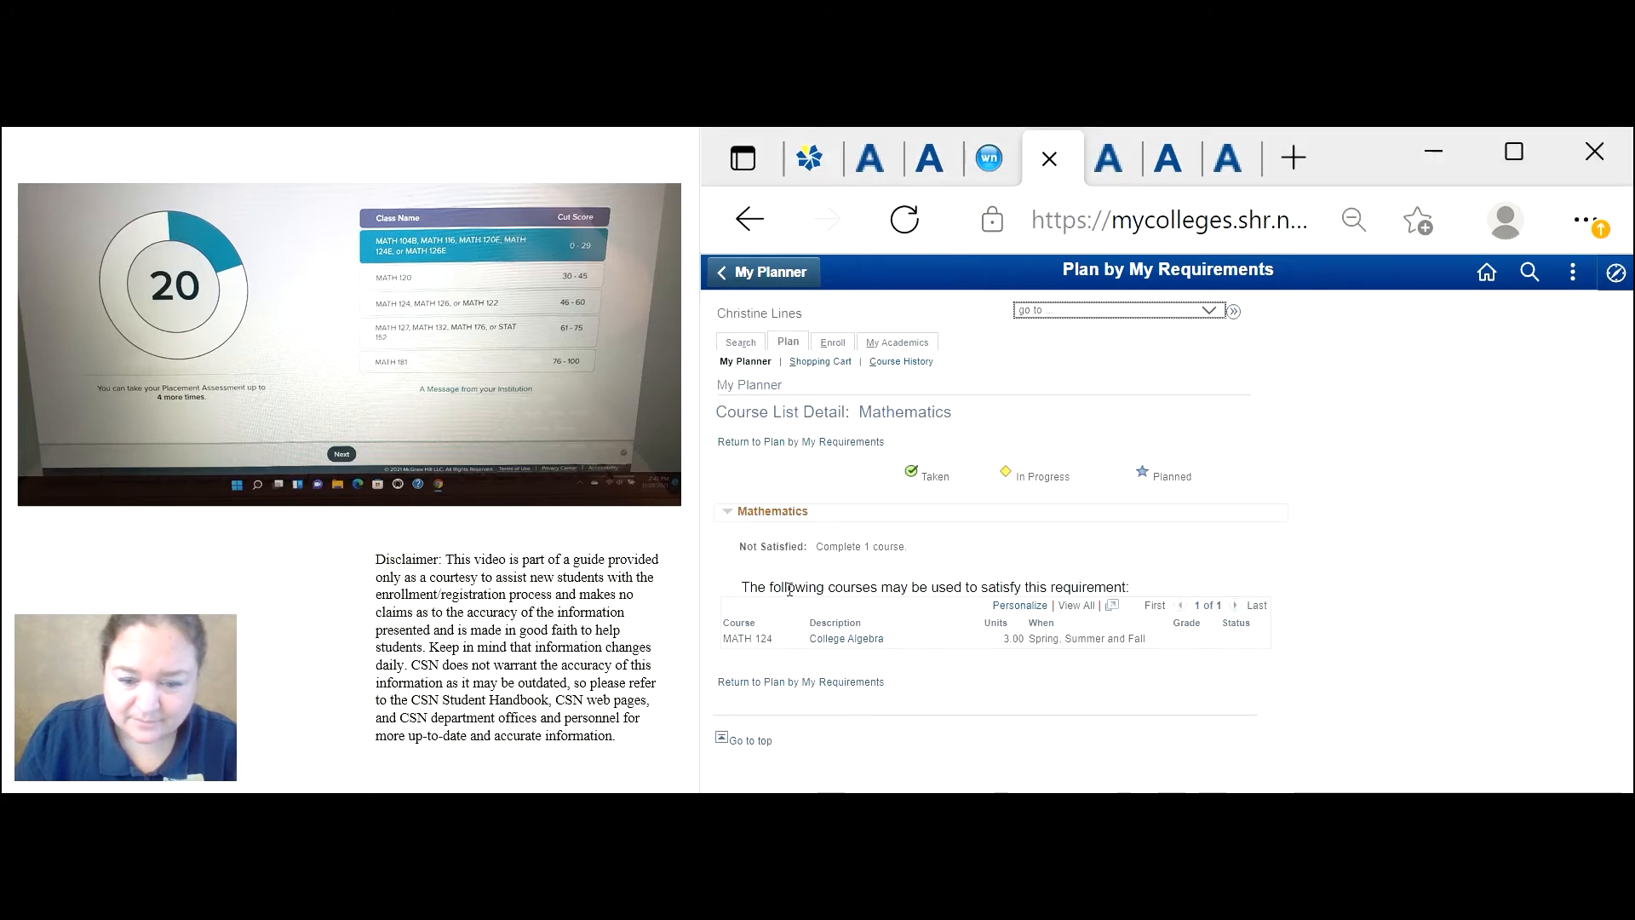
Review MATH 124 College Algebra's course detail and return to the full requirements report.
click(746, 637)
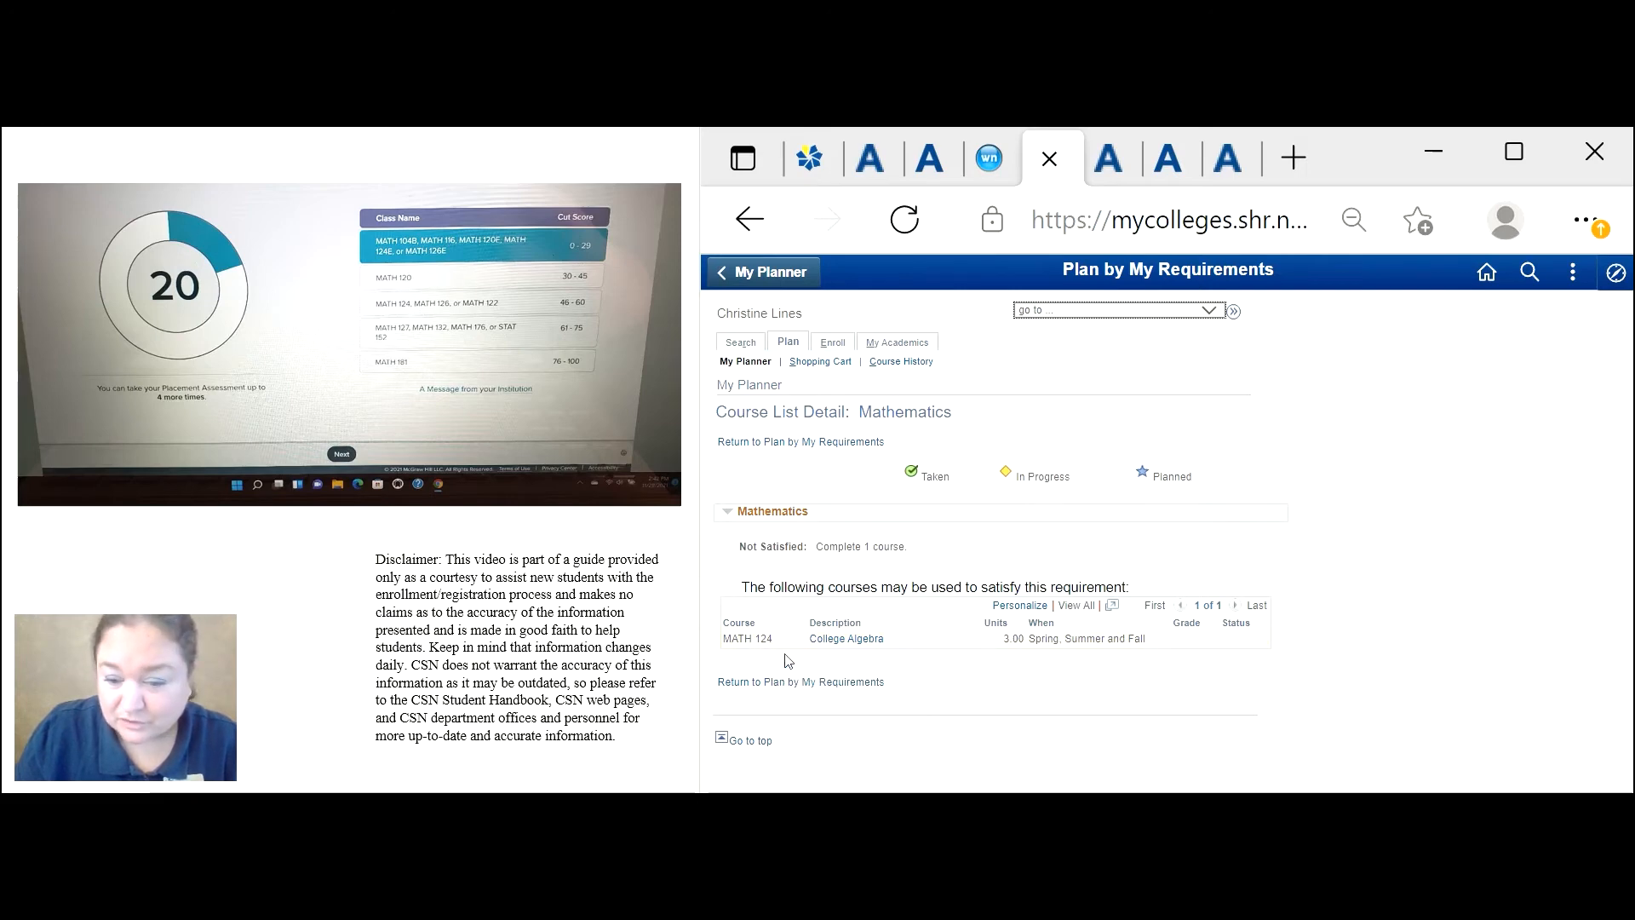
click(776, 637)
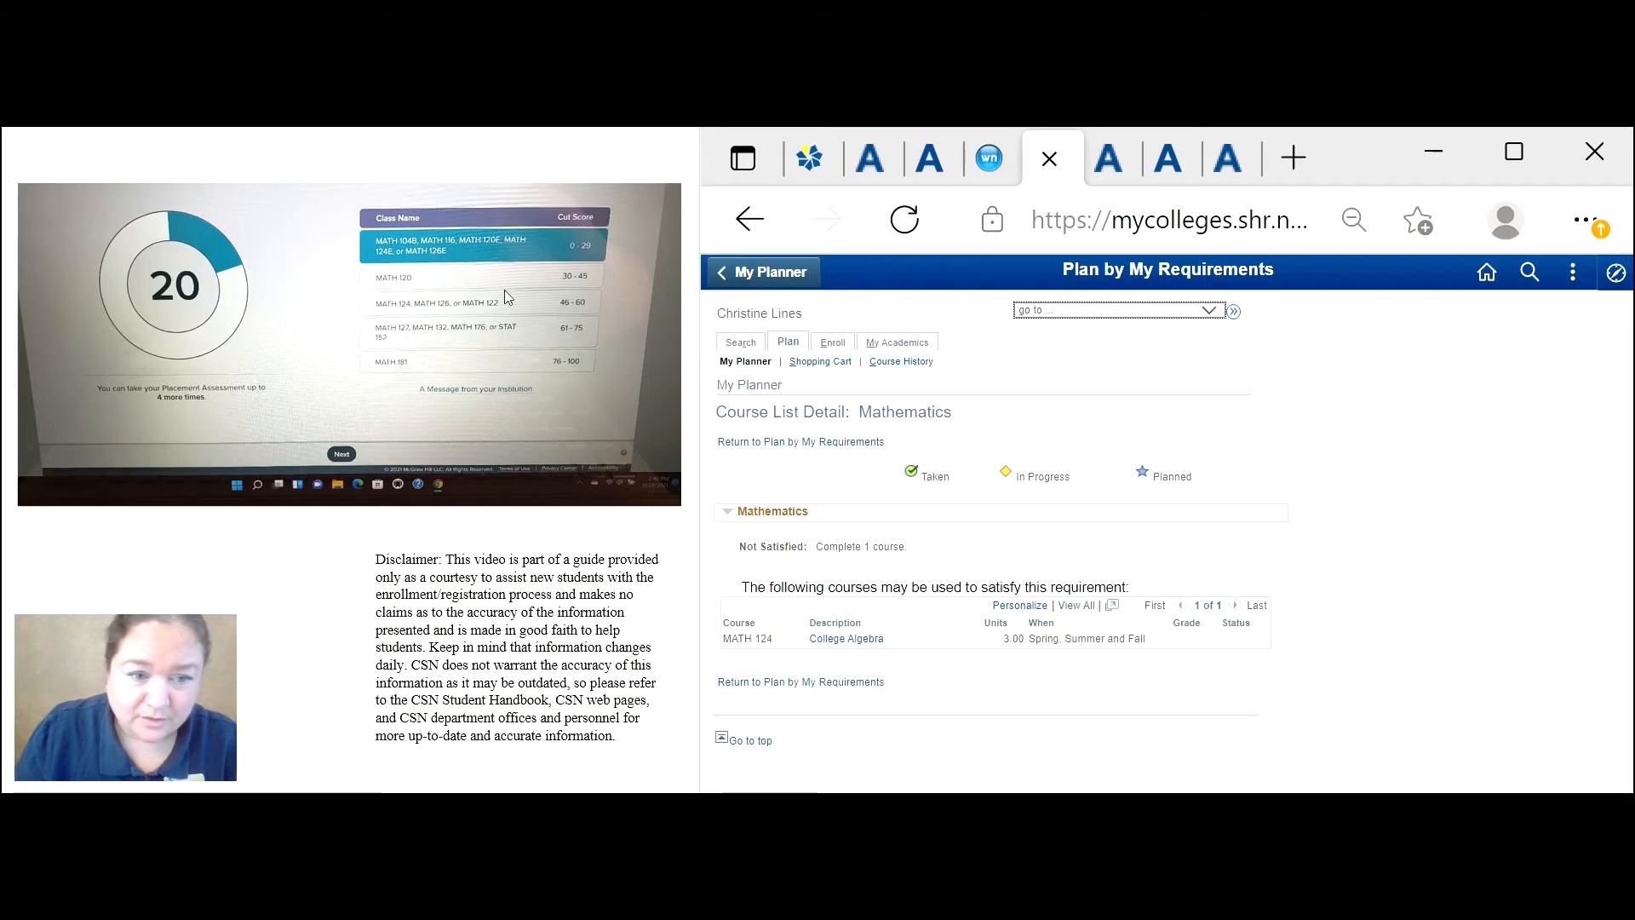
mouse_move(464, 250)
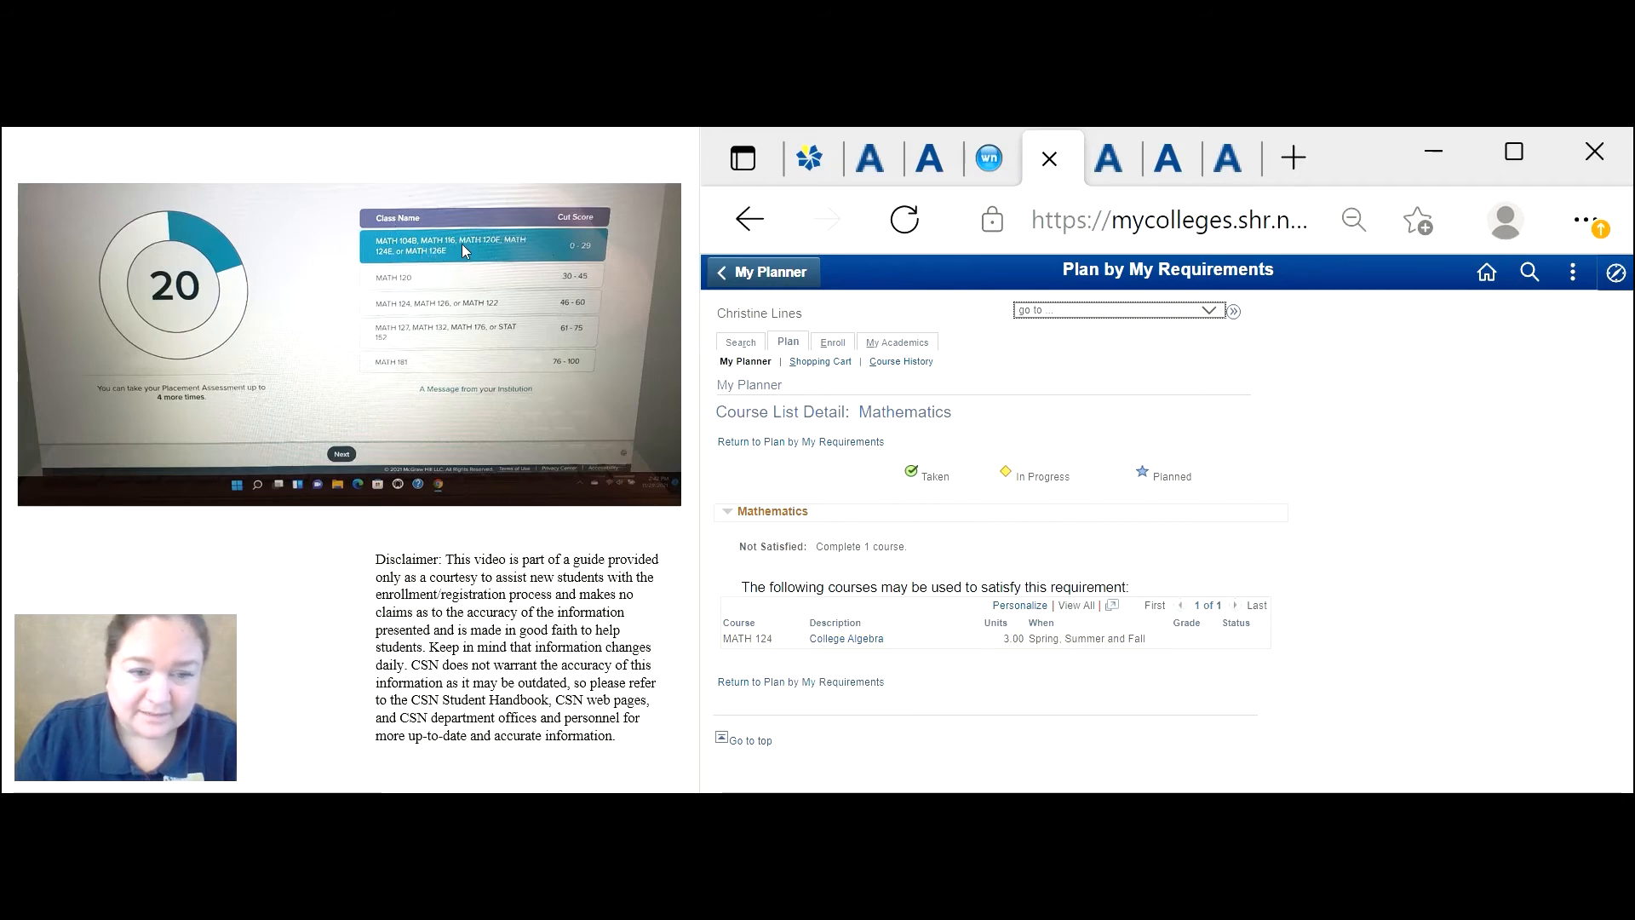
mouse_move(417, 248)
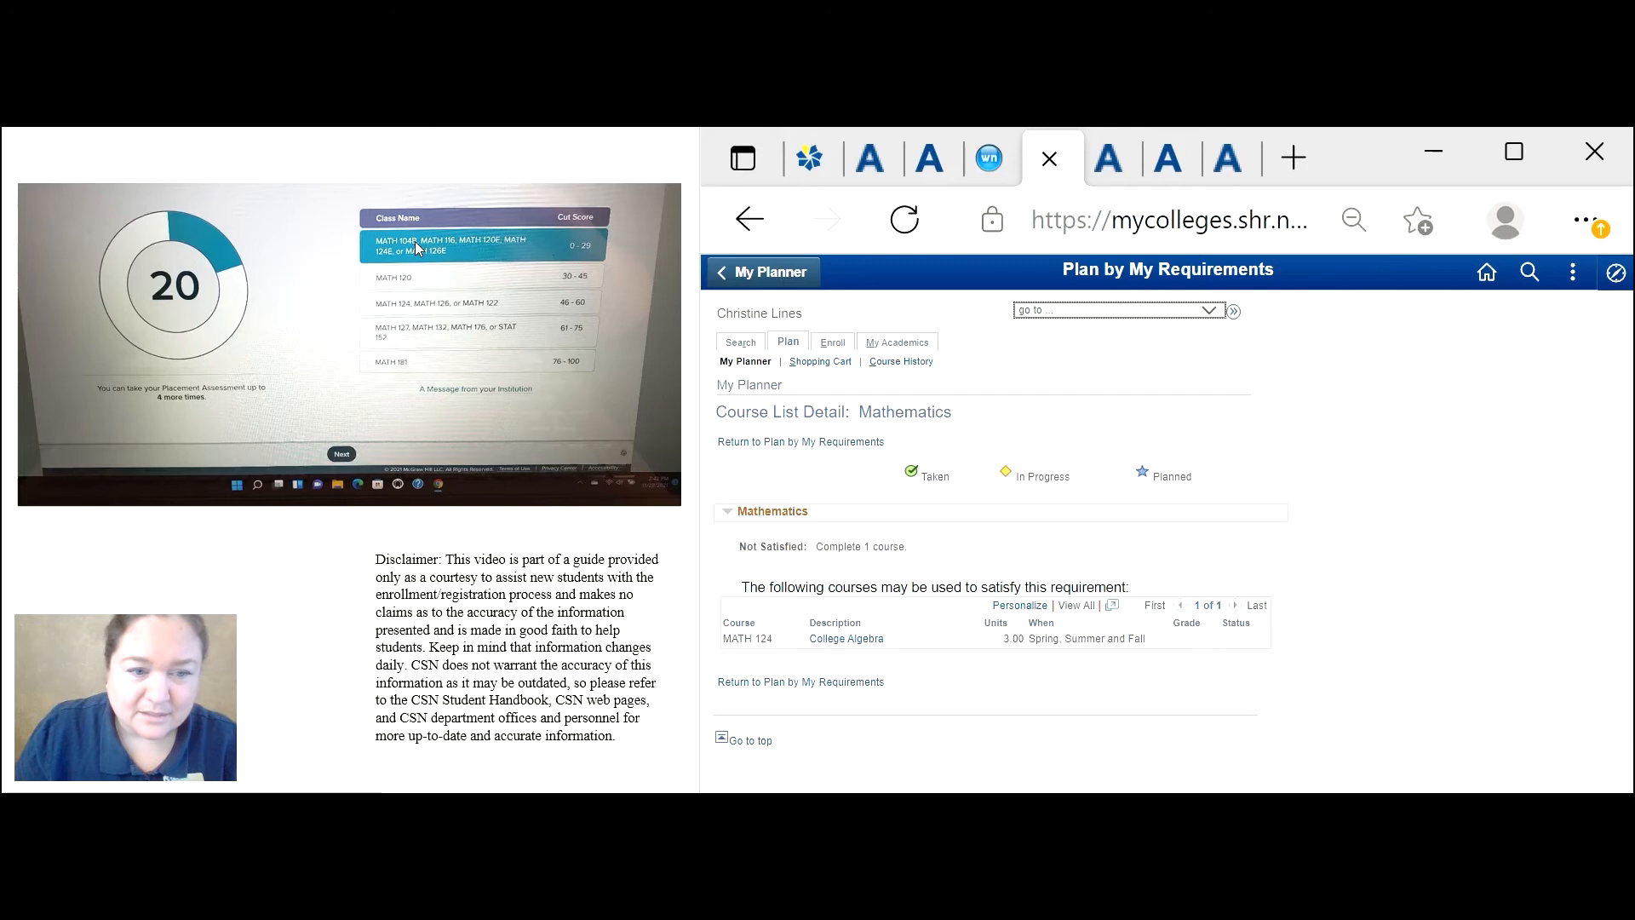
mouse_move(516, 251)
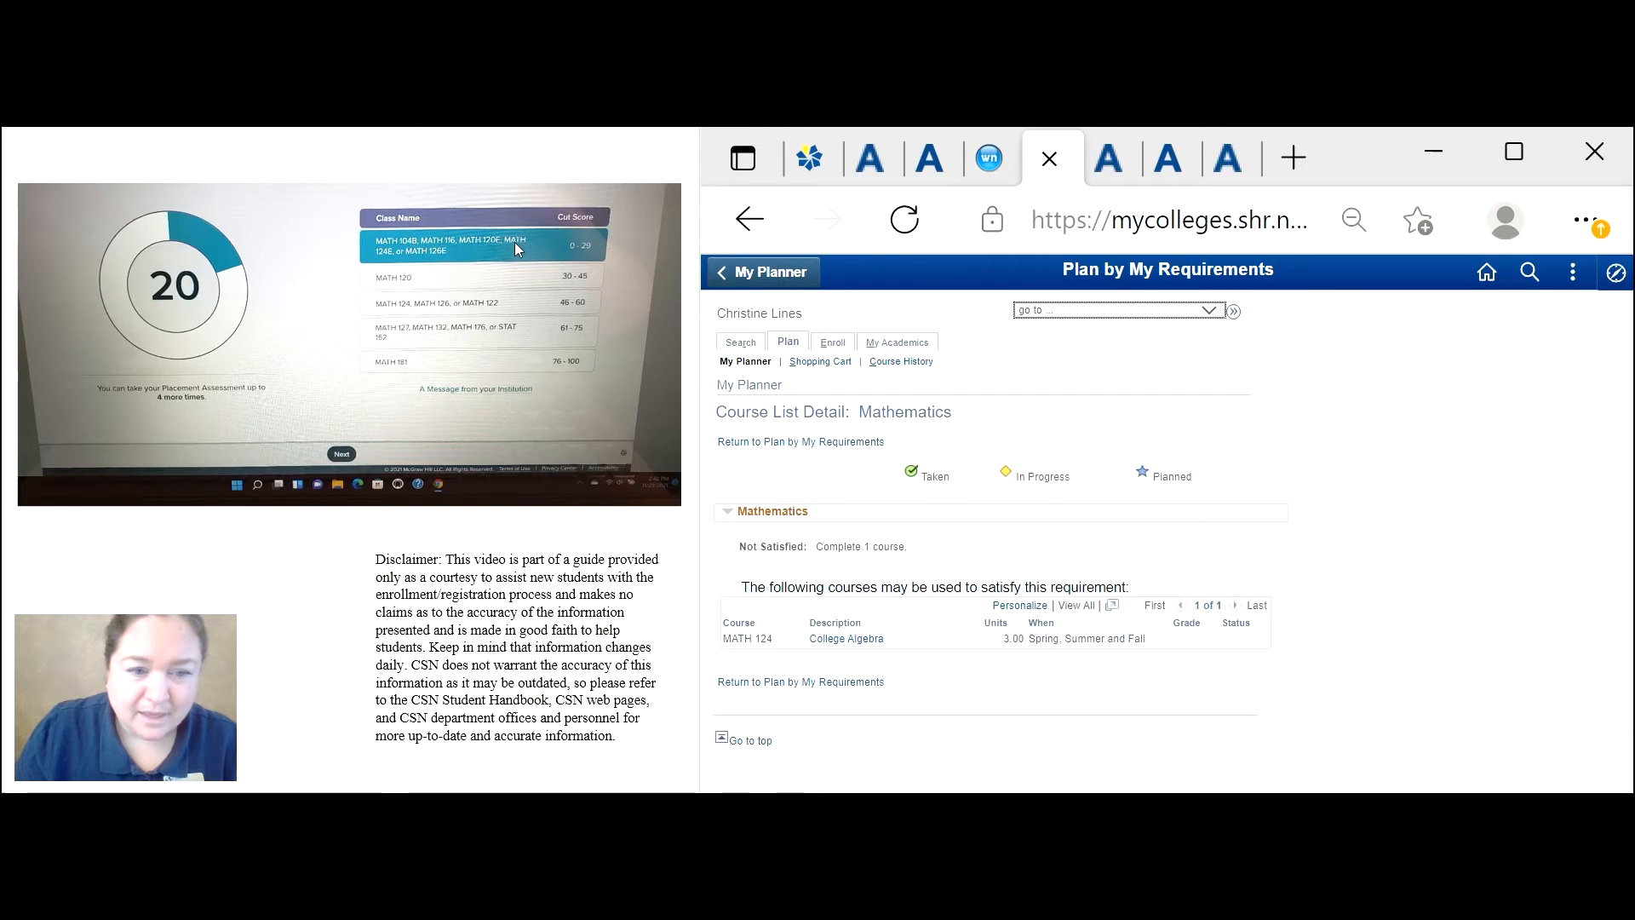
mouse_move(383, 312)
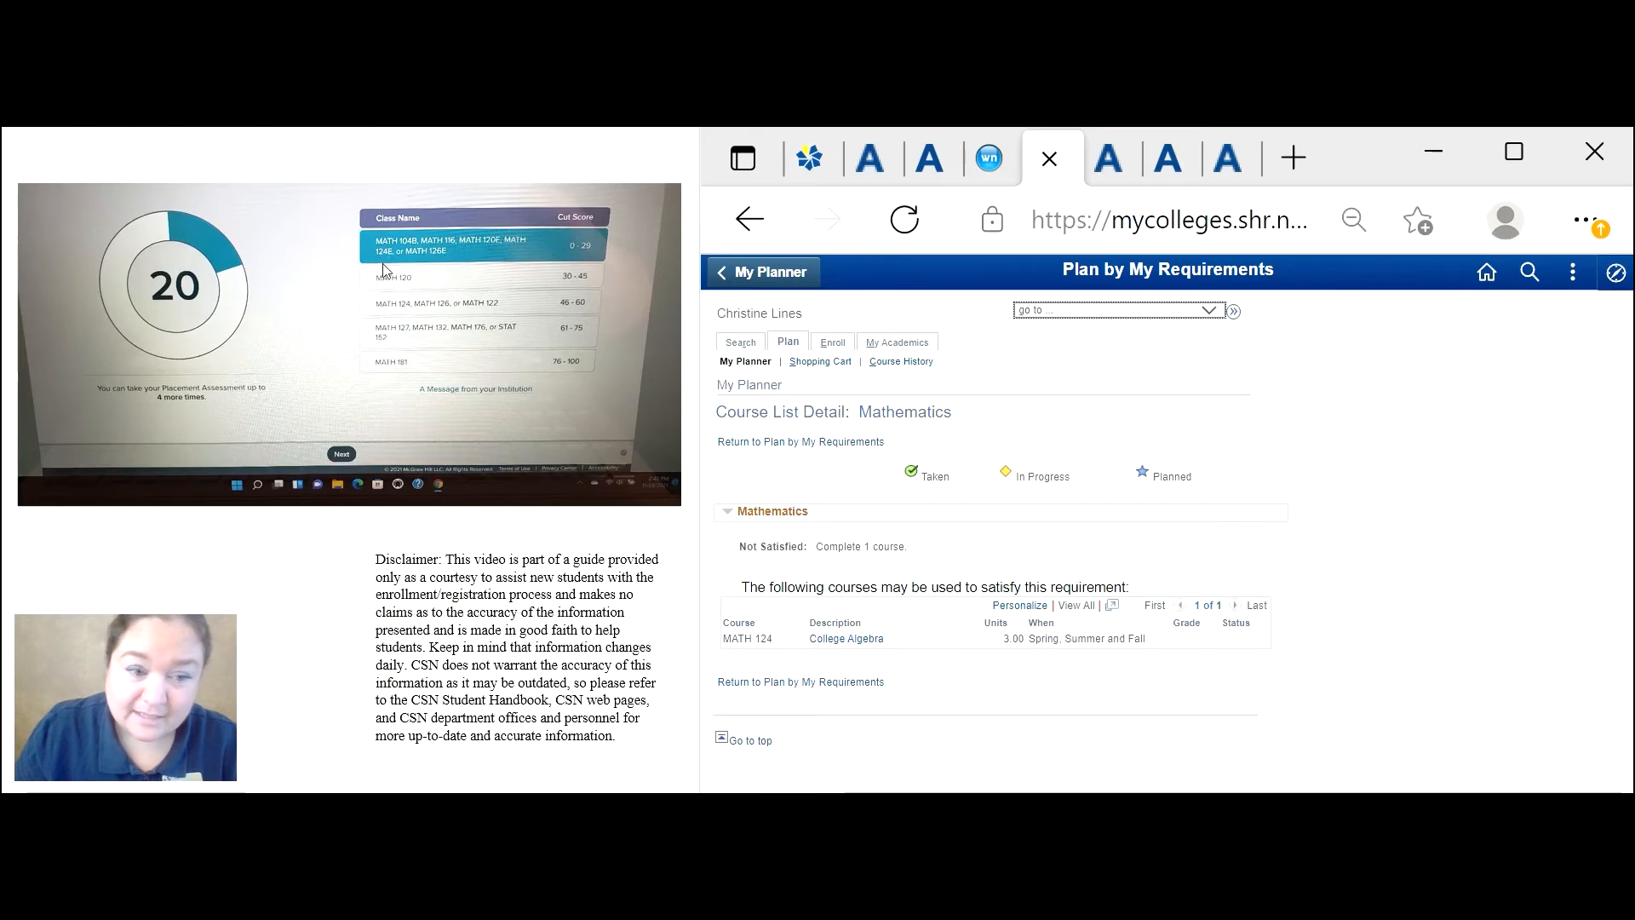
mouse_move(966, 668)
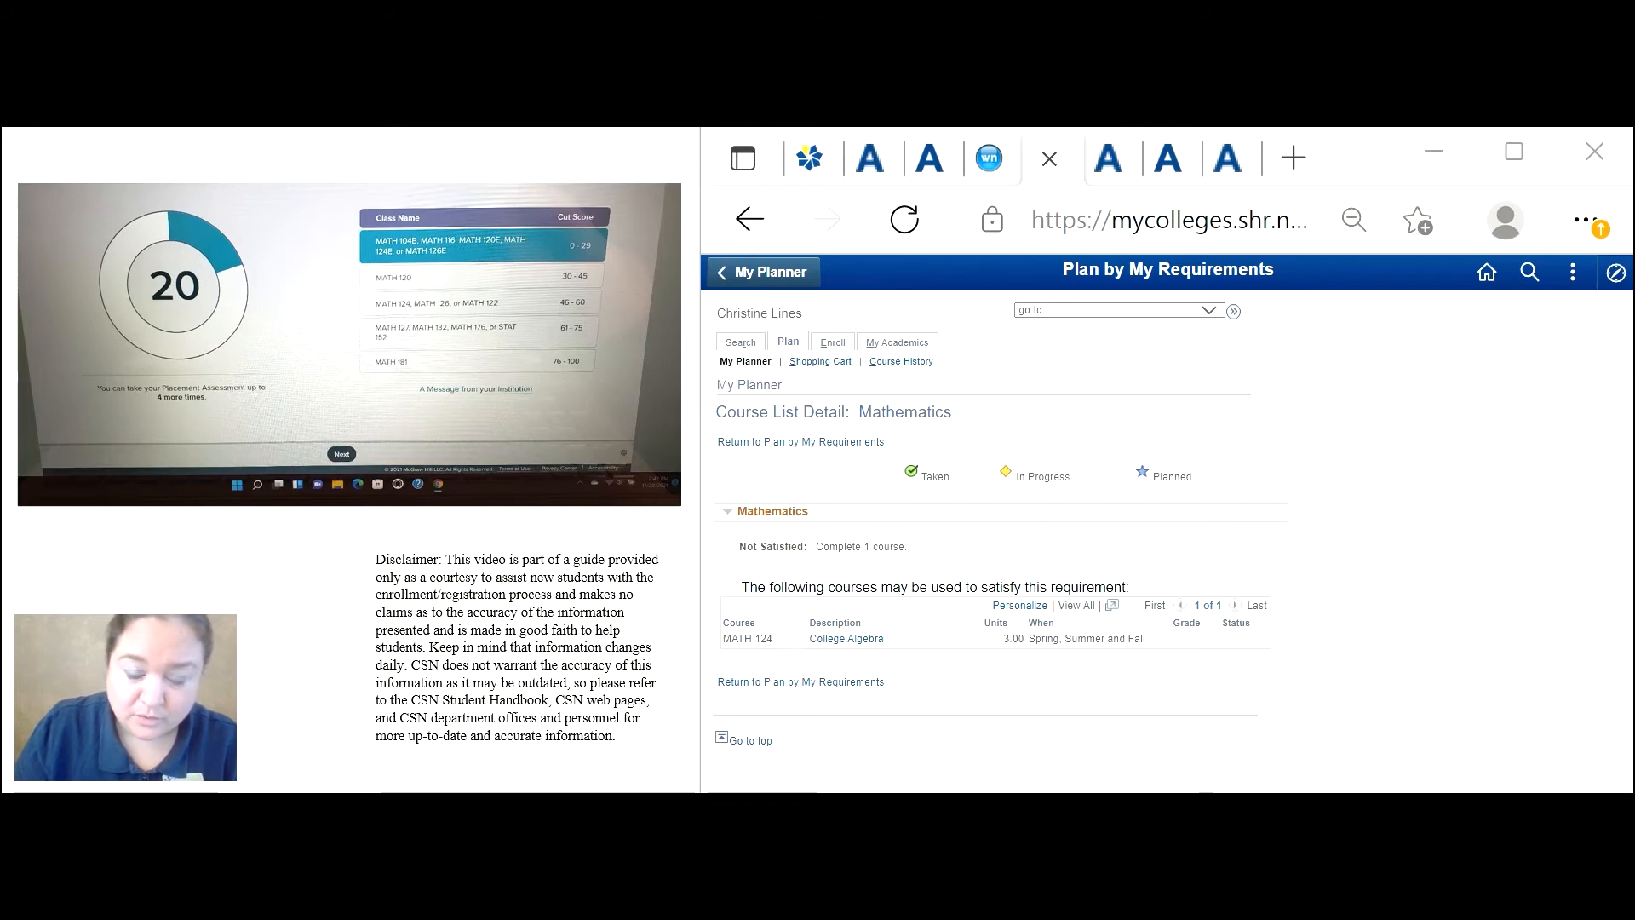
click(800, 441)
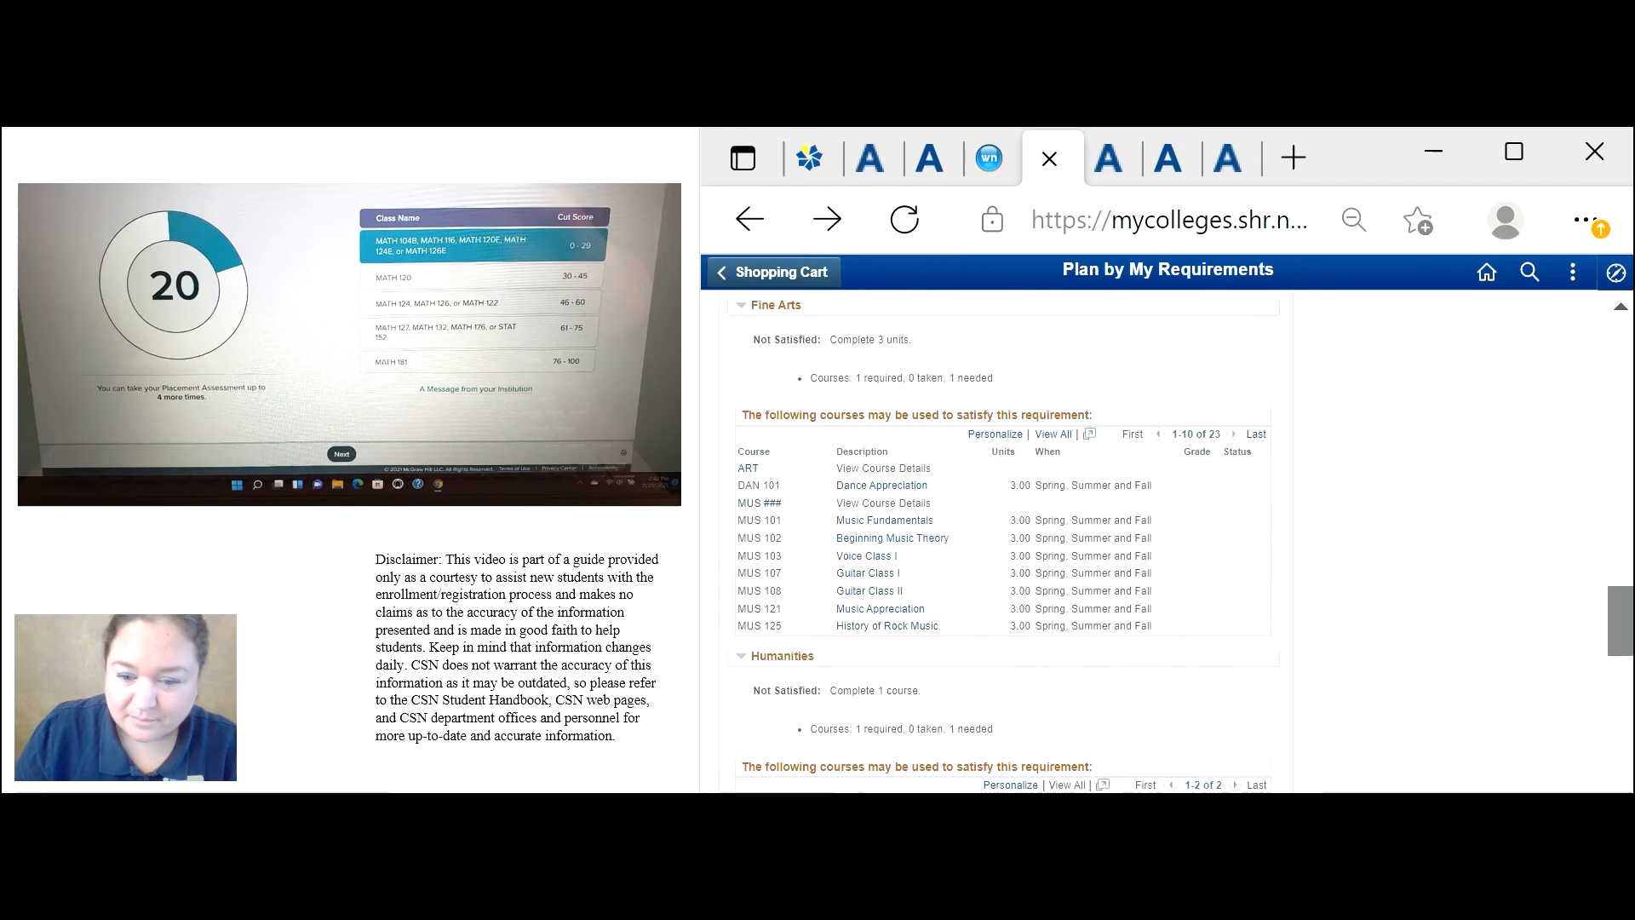
Leave the requirements report for the empty Spring 2022 enrollment shopping cart.
scroll(down, 3)
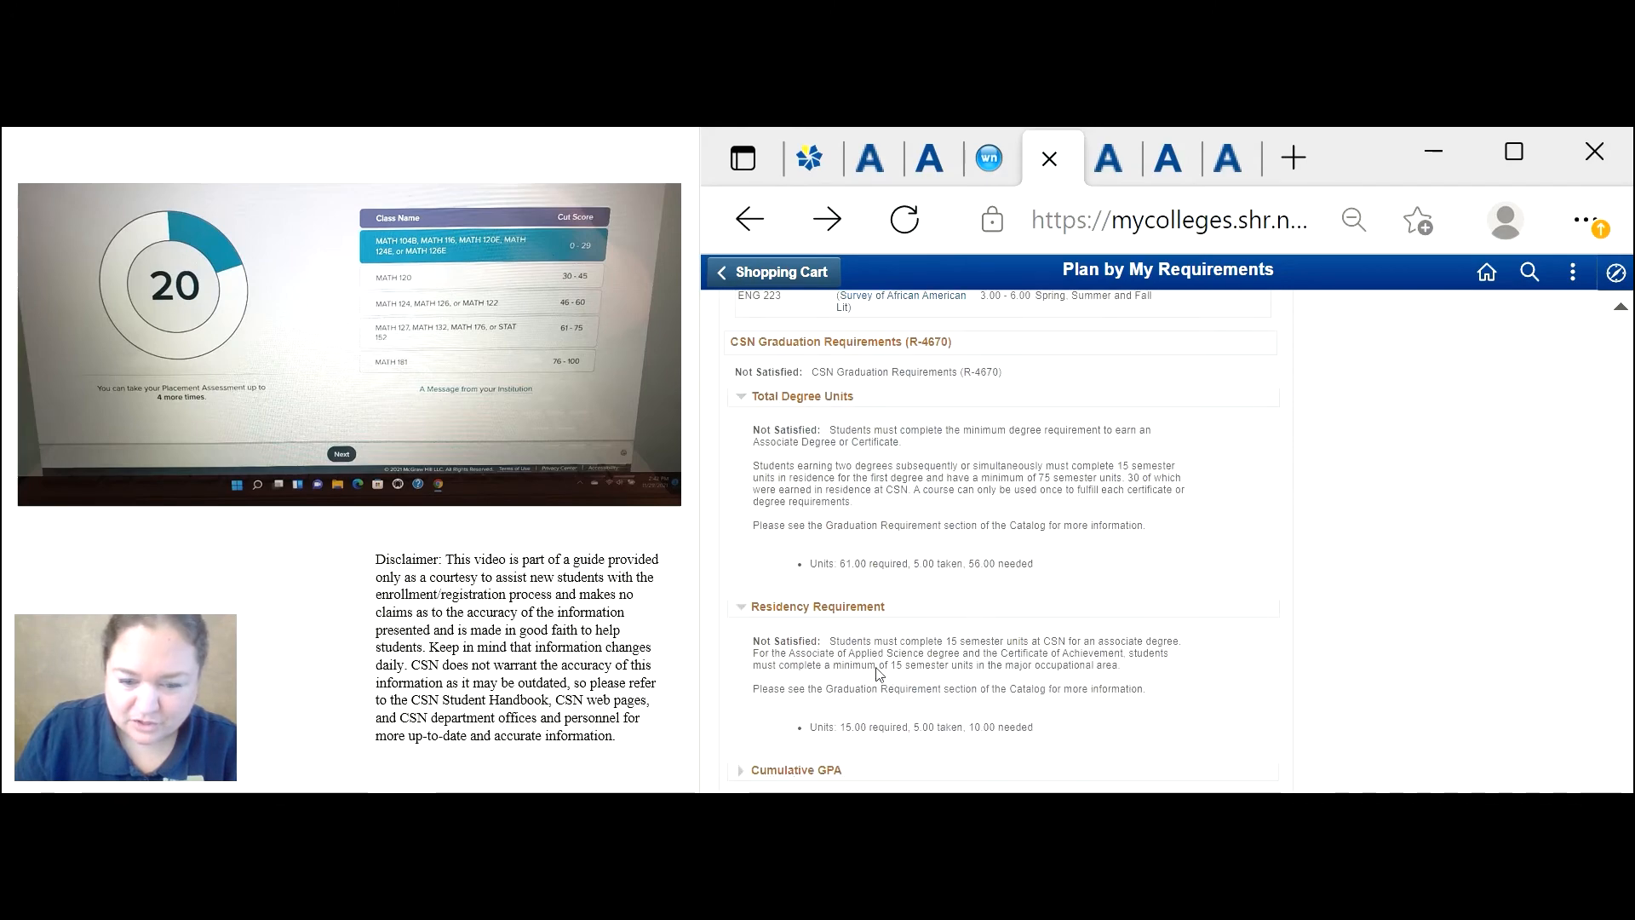
scroll(down, 3)
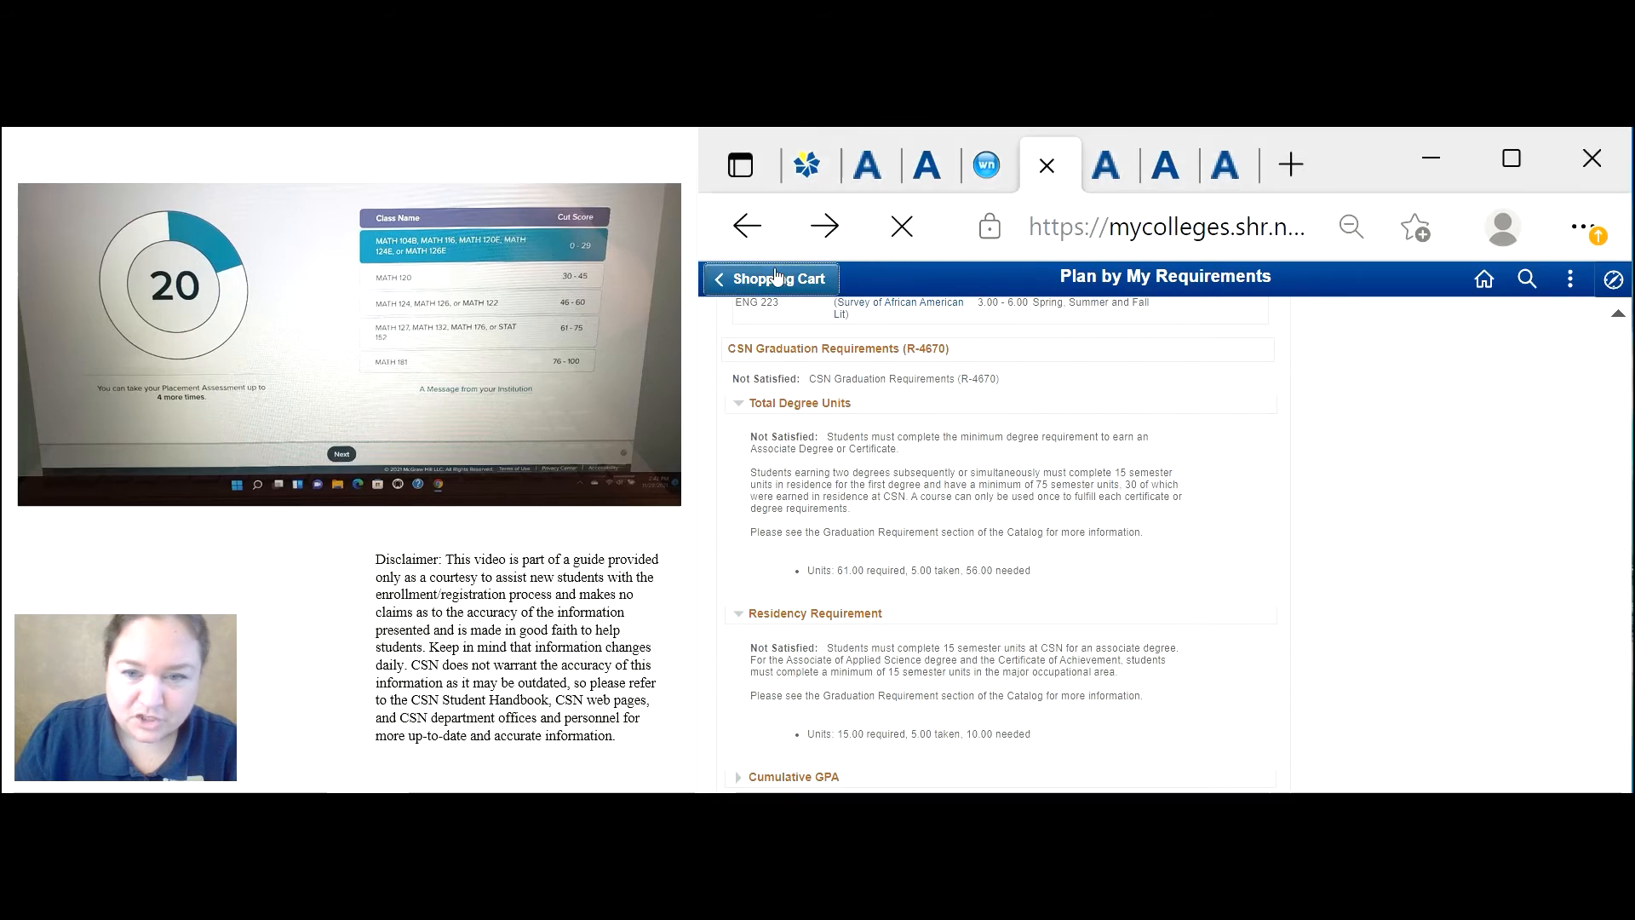
click(776, 277)
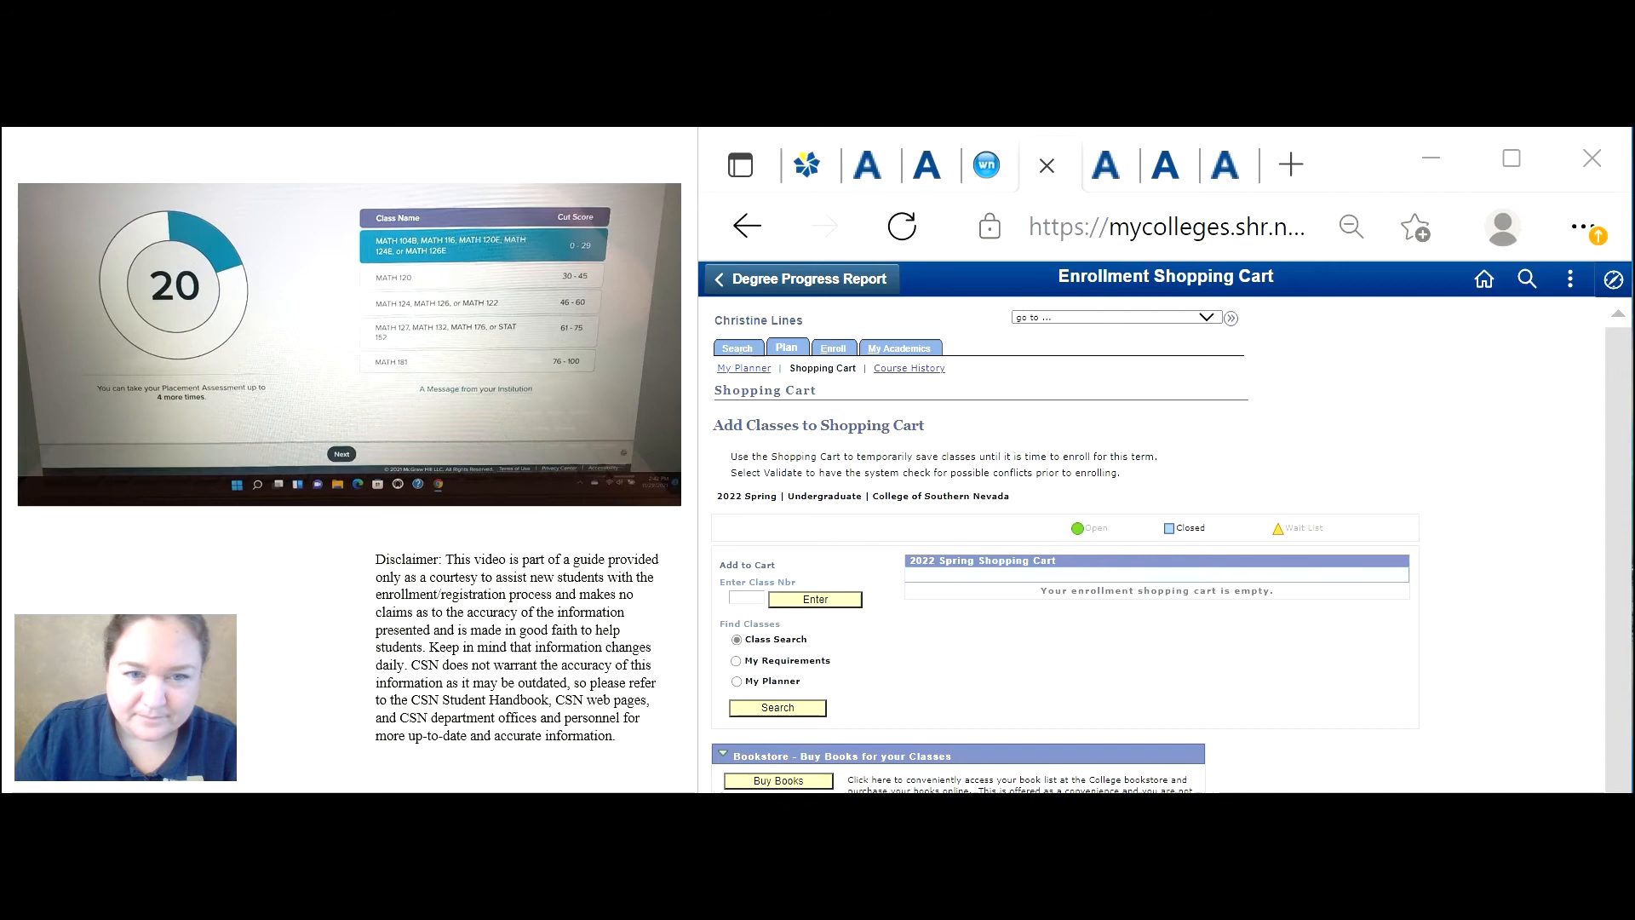
Search Spring 2022 classes for MATH 124E, listing its 17 sections.
click(777, 707)
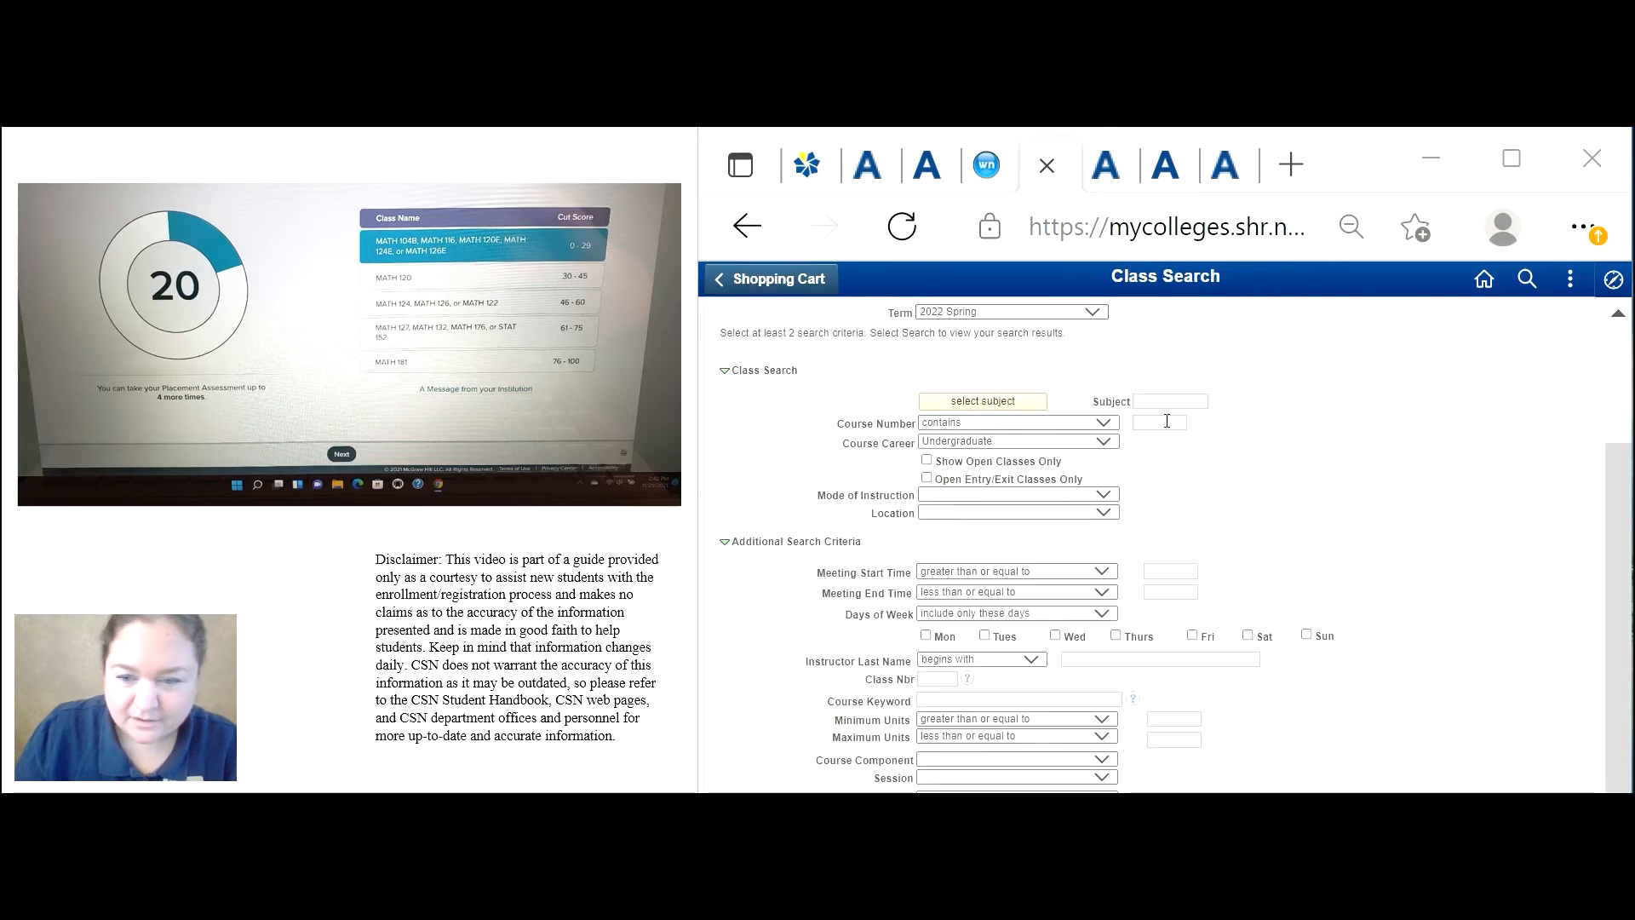
click(1157, 402)
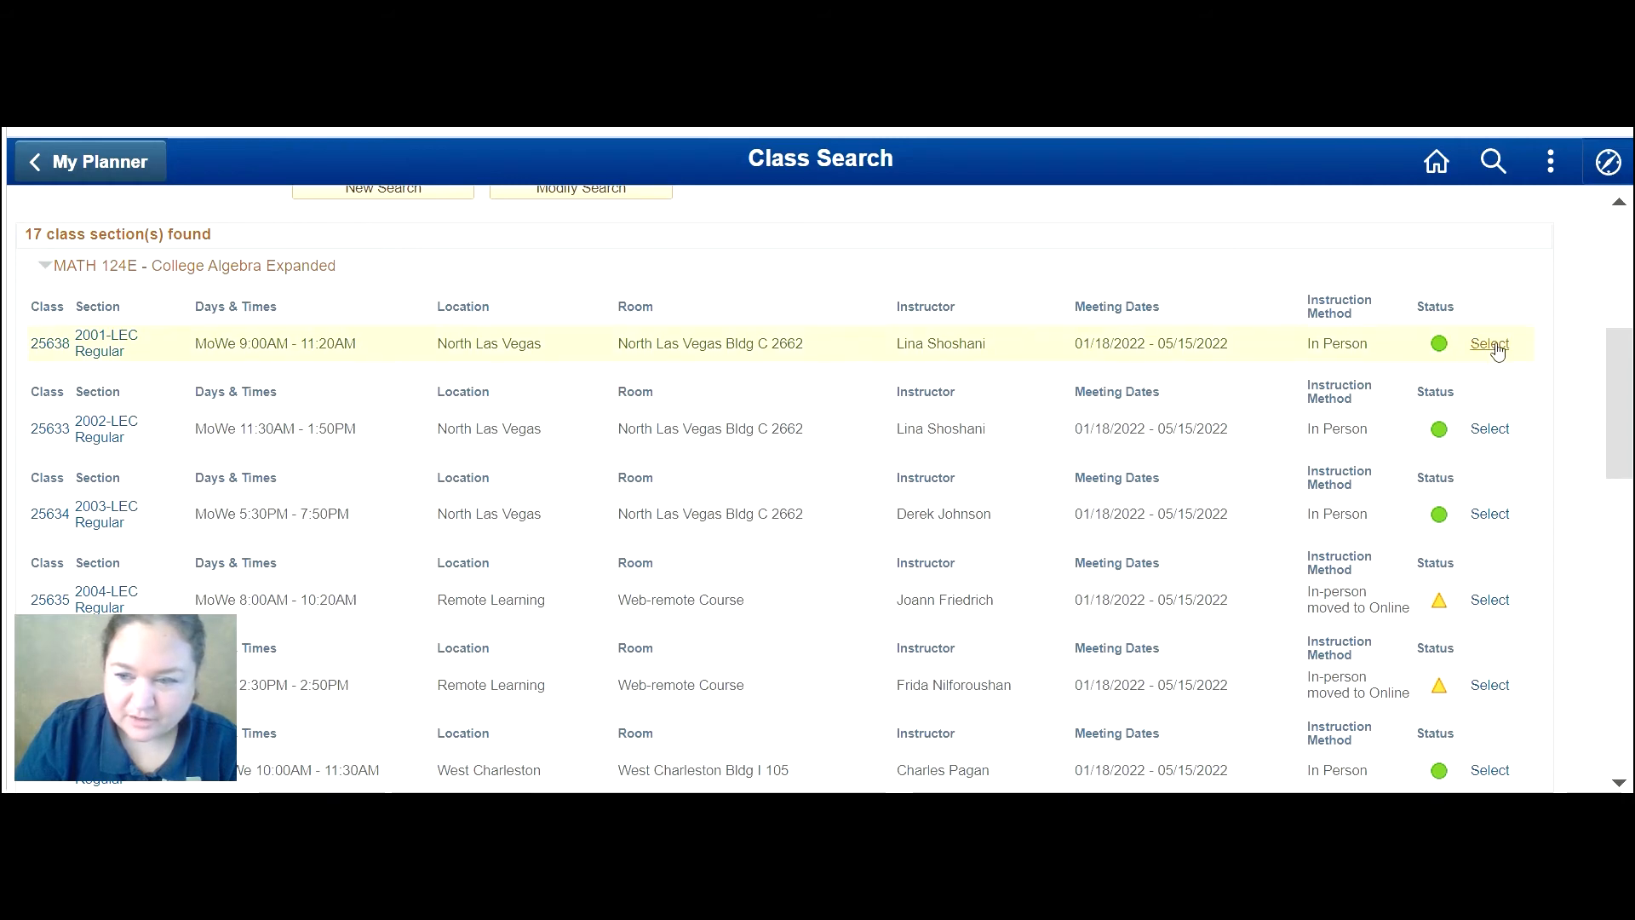
Add MATH 124E section 2001 (MoWe 9:00–11:20 AM) to the cart after reading its co-requisite note.
click(1489, 342)
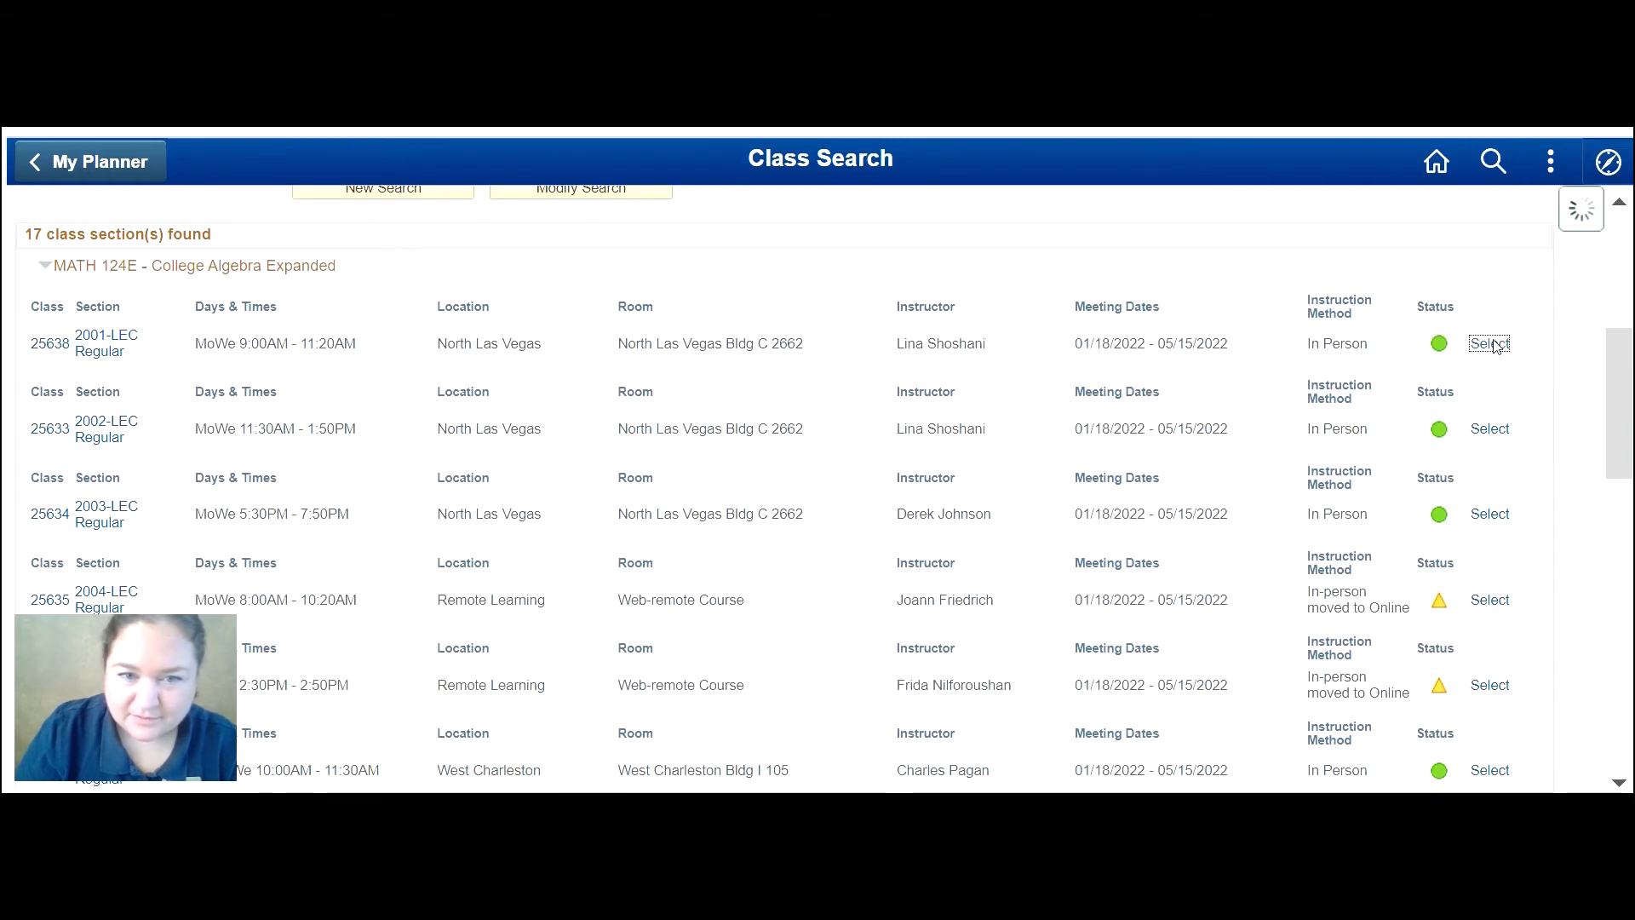
click(1488, 342)
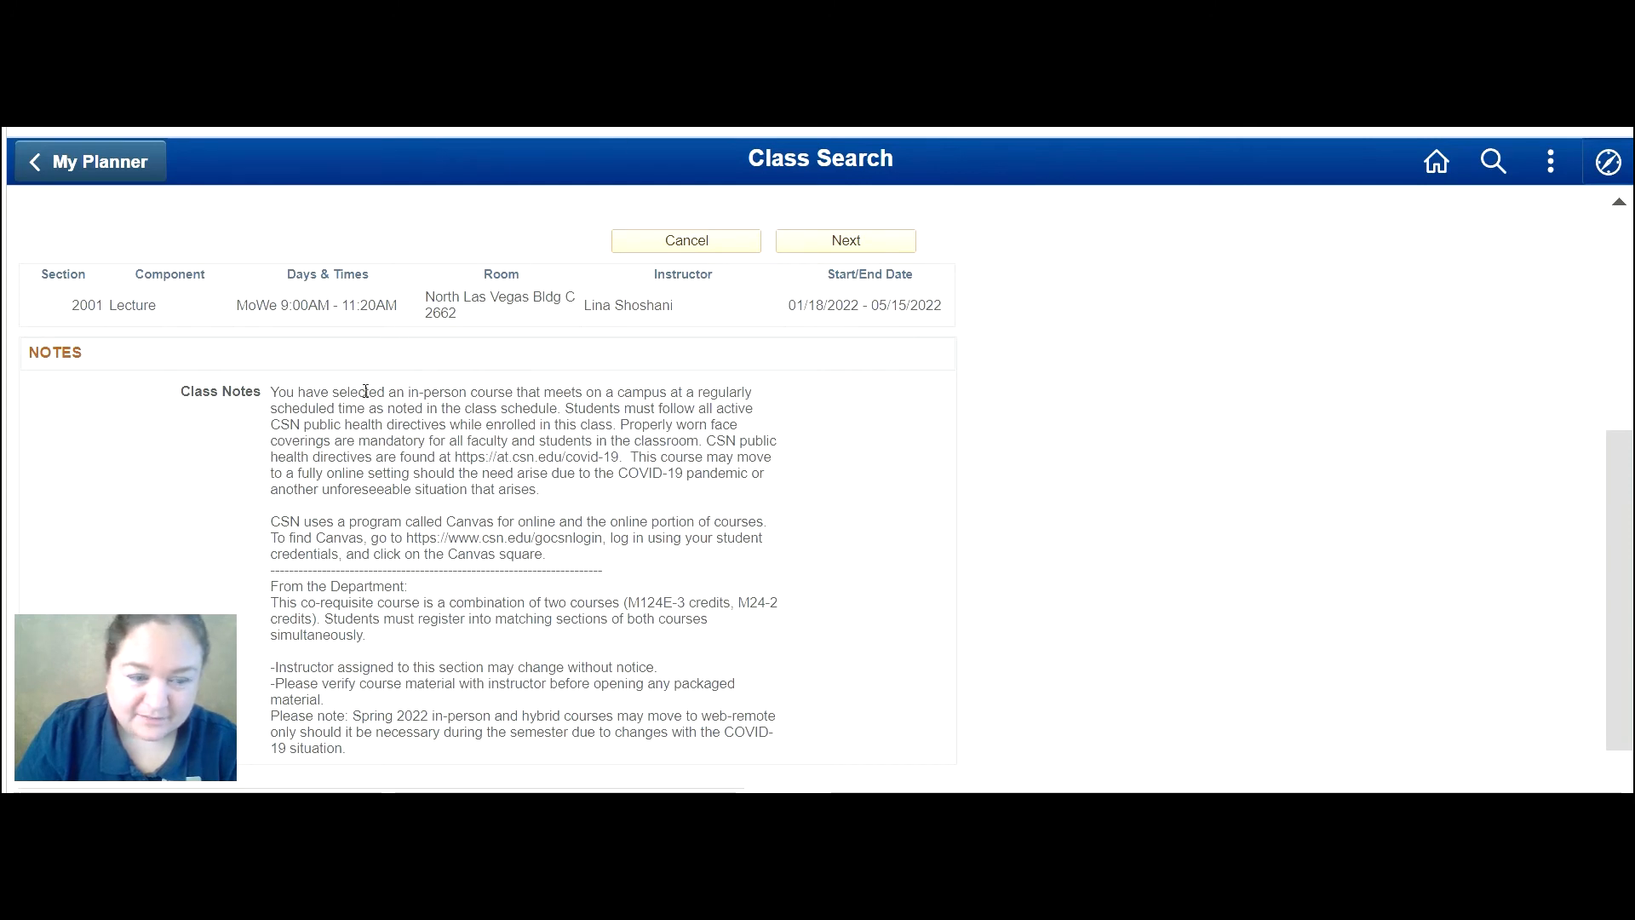
mouse_move(668, 450)
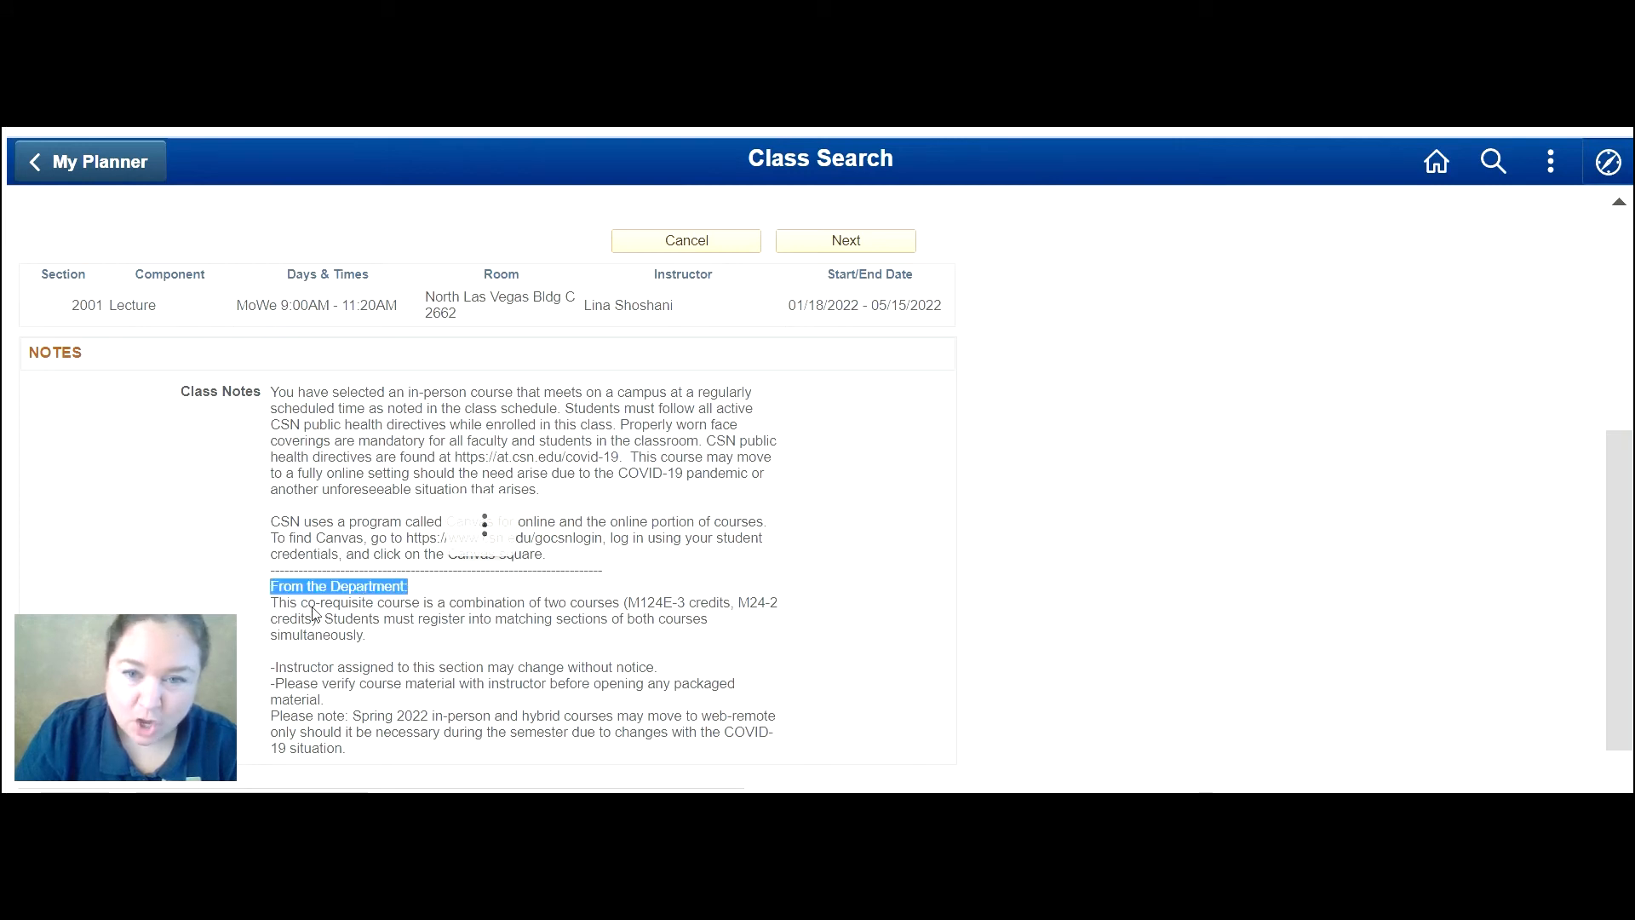
mouse_move(472, 611)
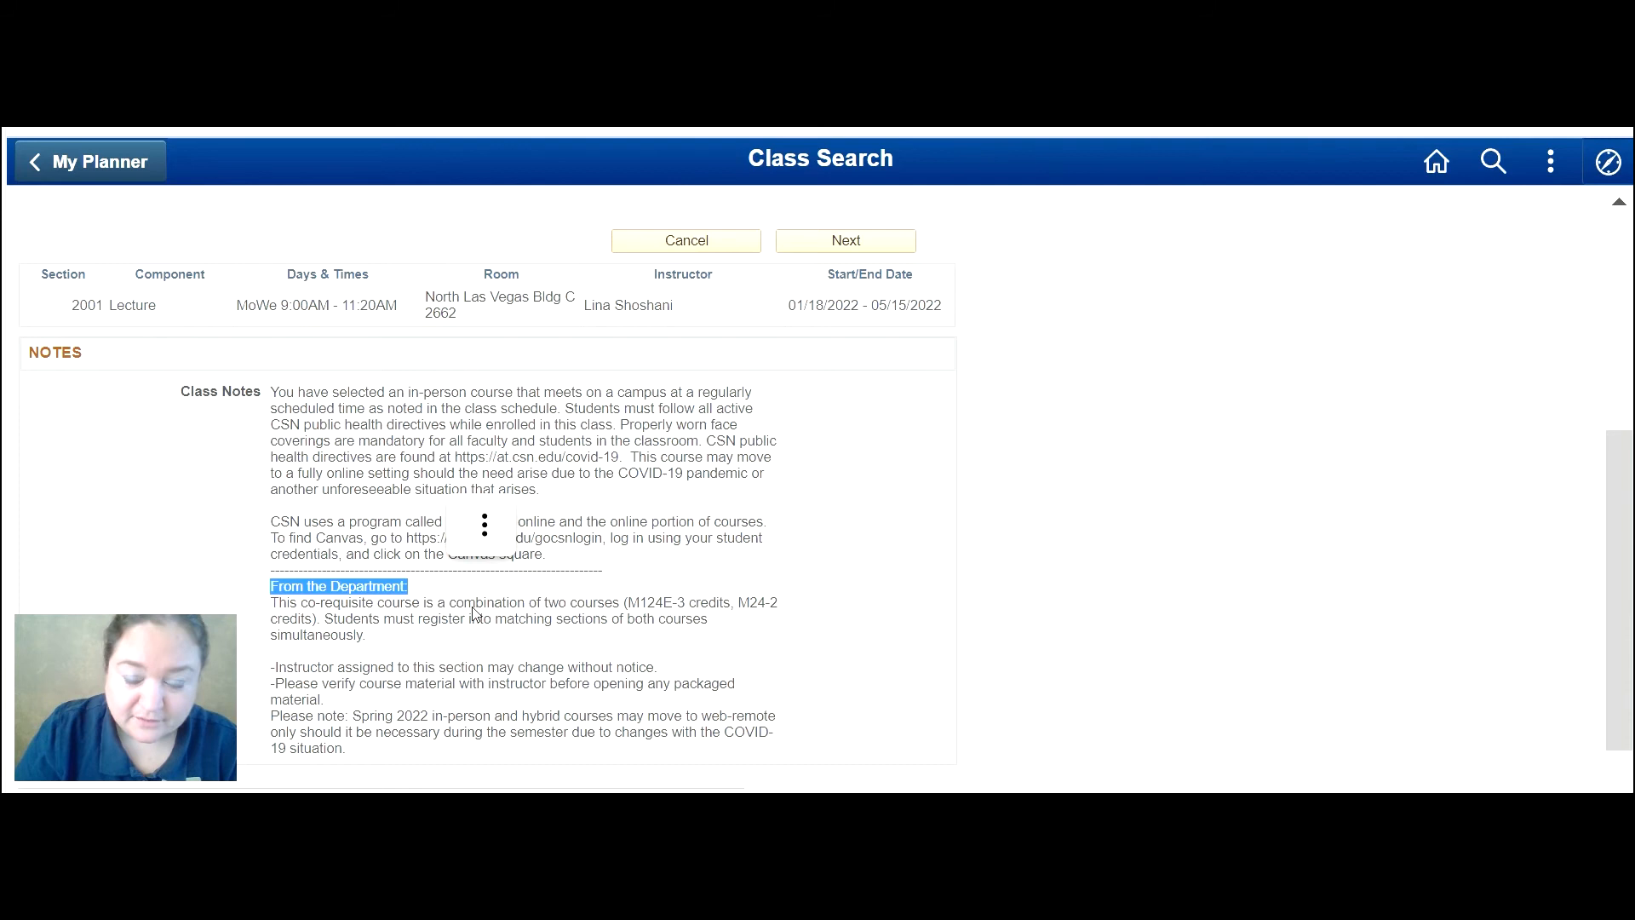
mouse_move(572, 616)
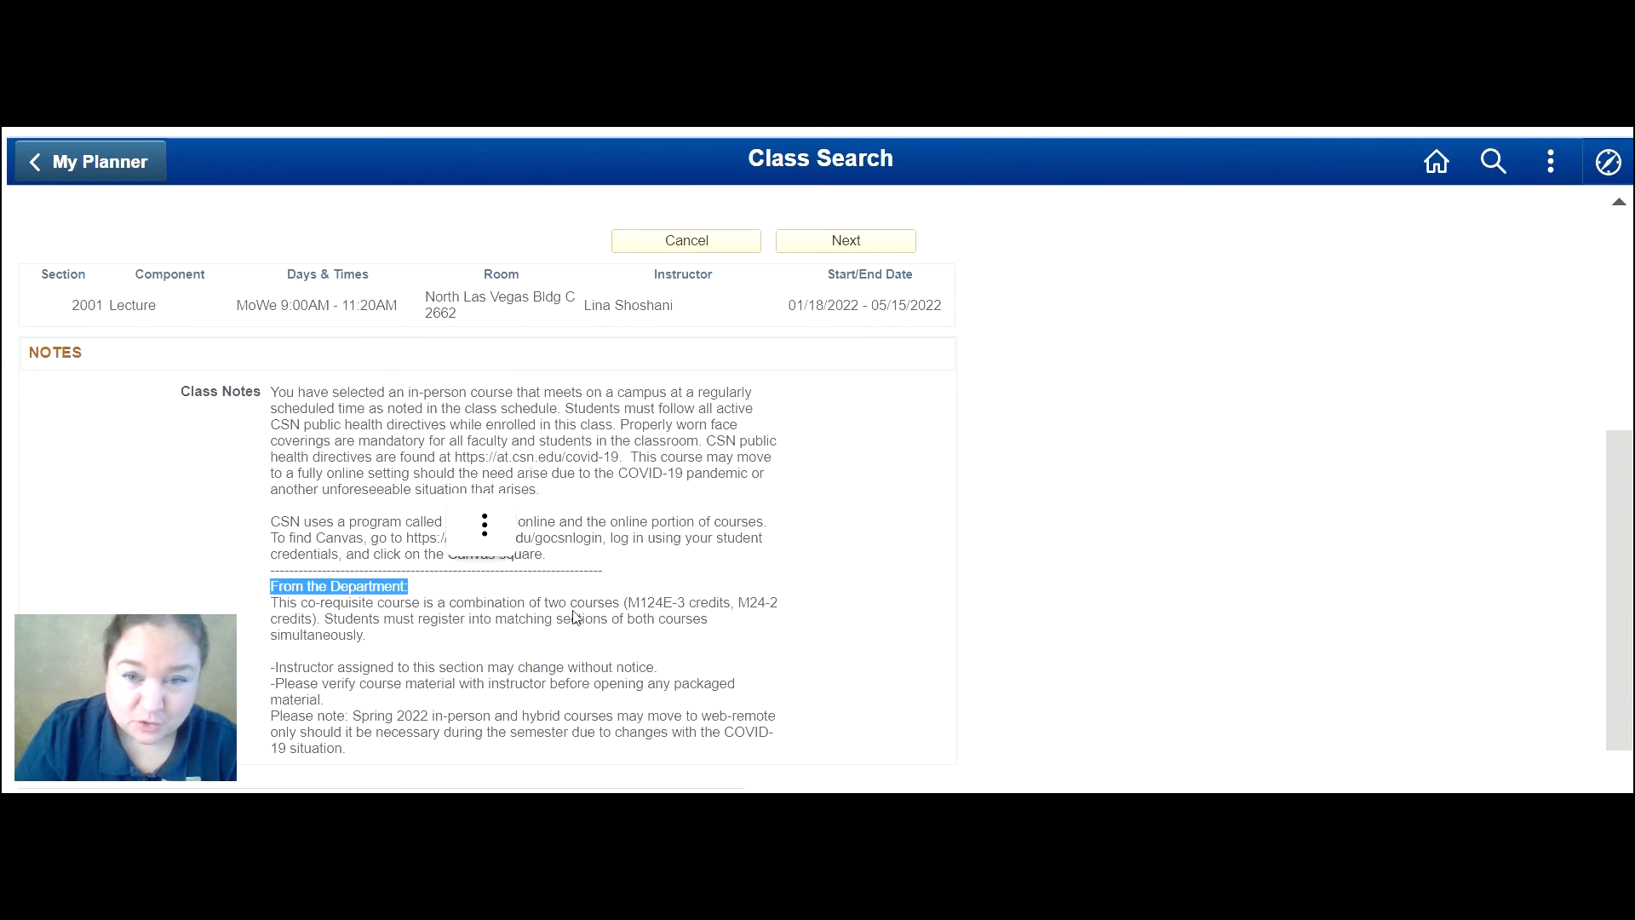
mouse_move(654, 612)
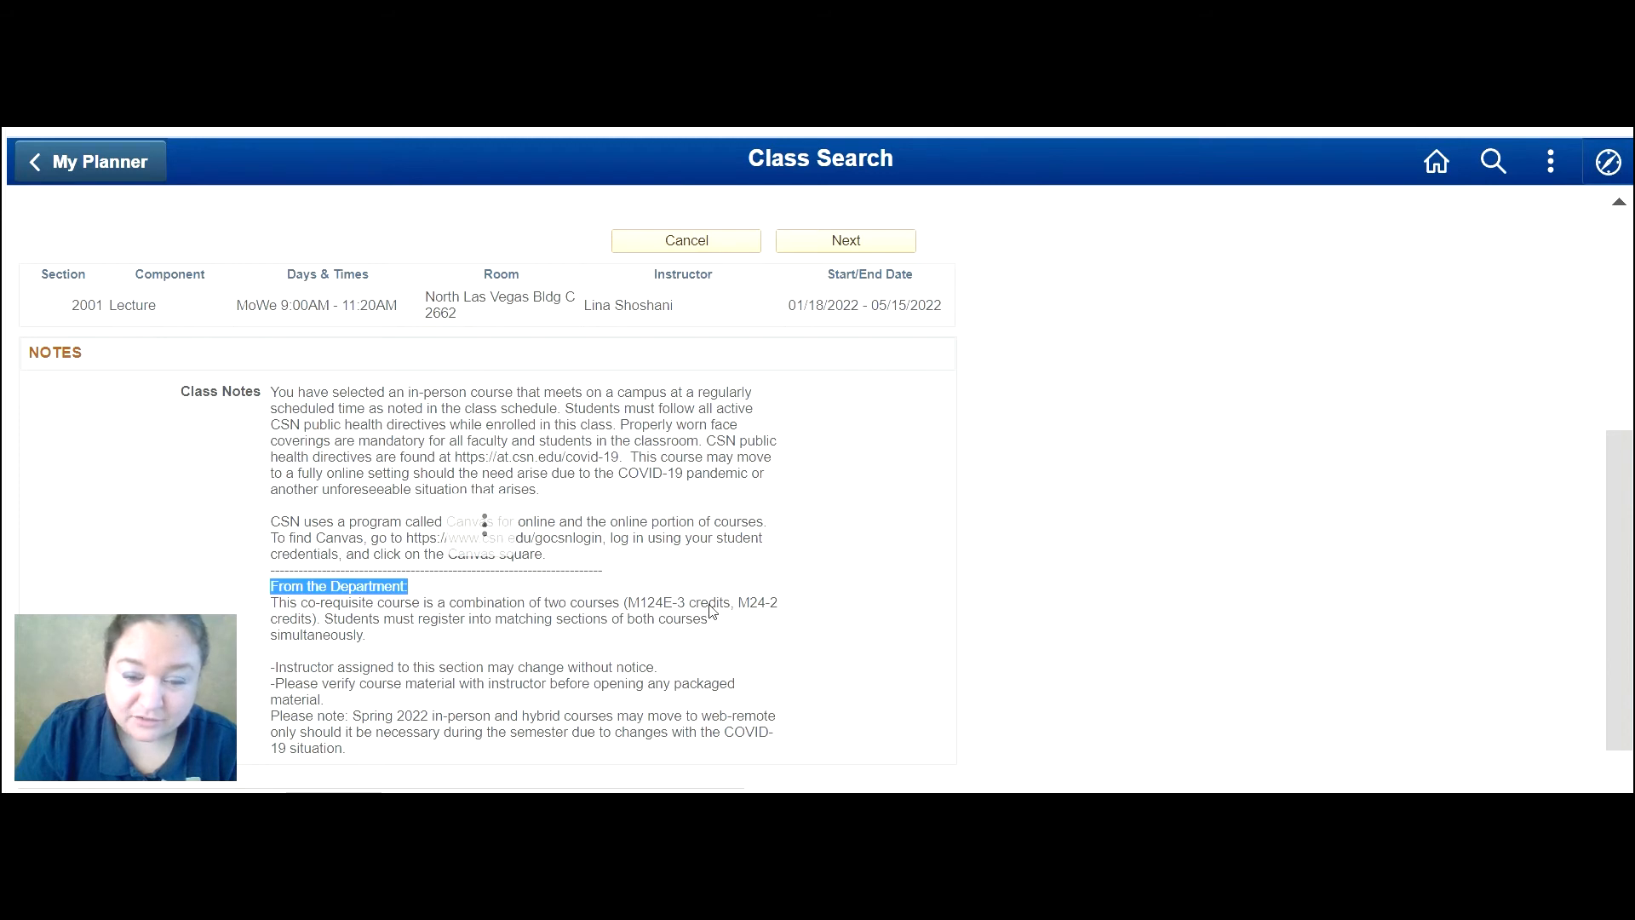
mouse_move(749, 612)
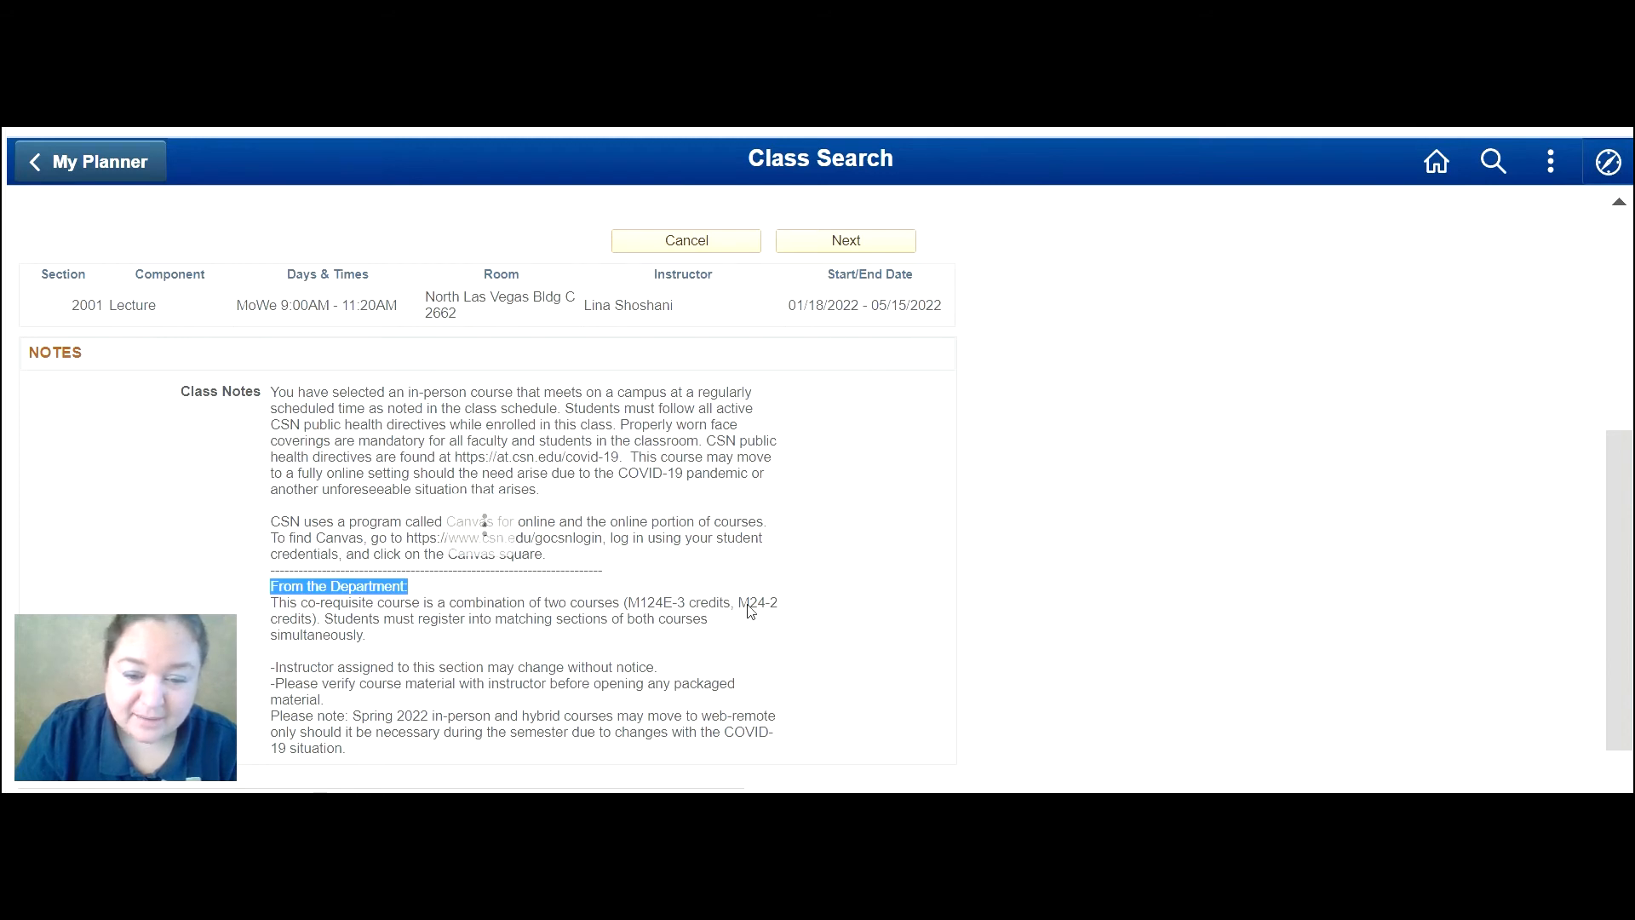
mouse_move(760, 613)
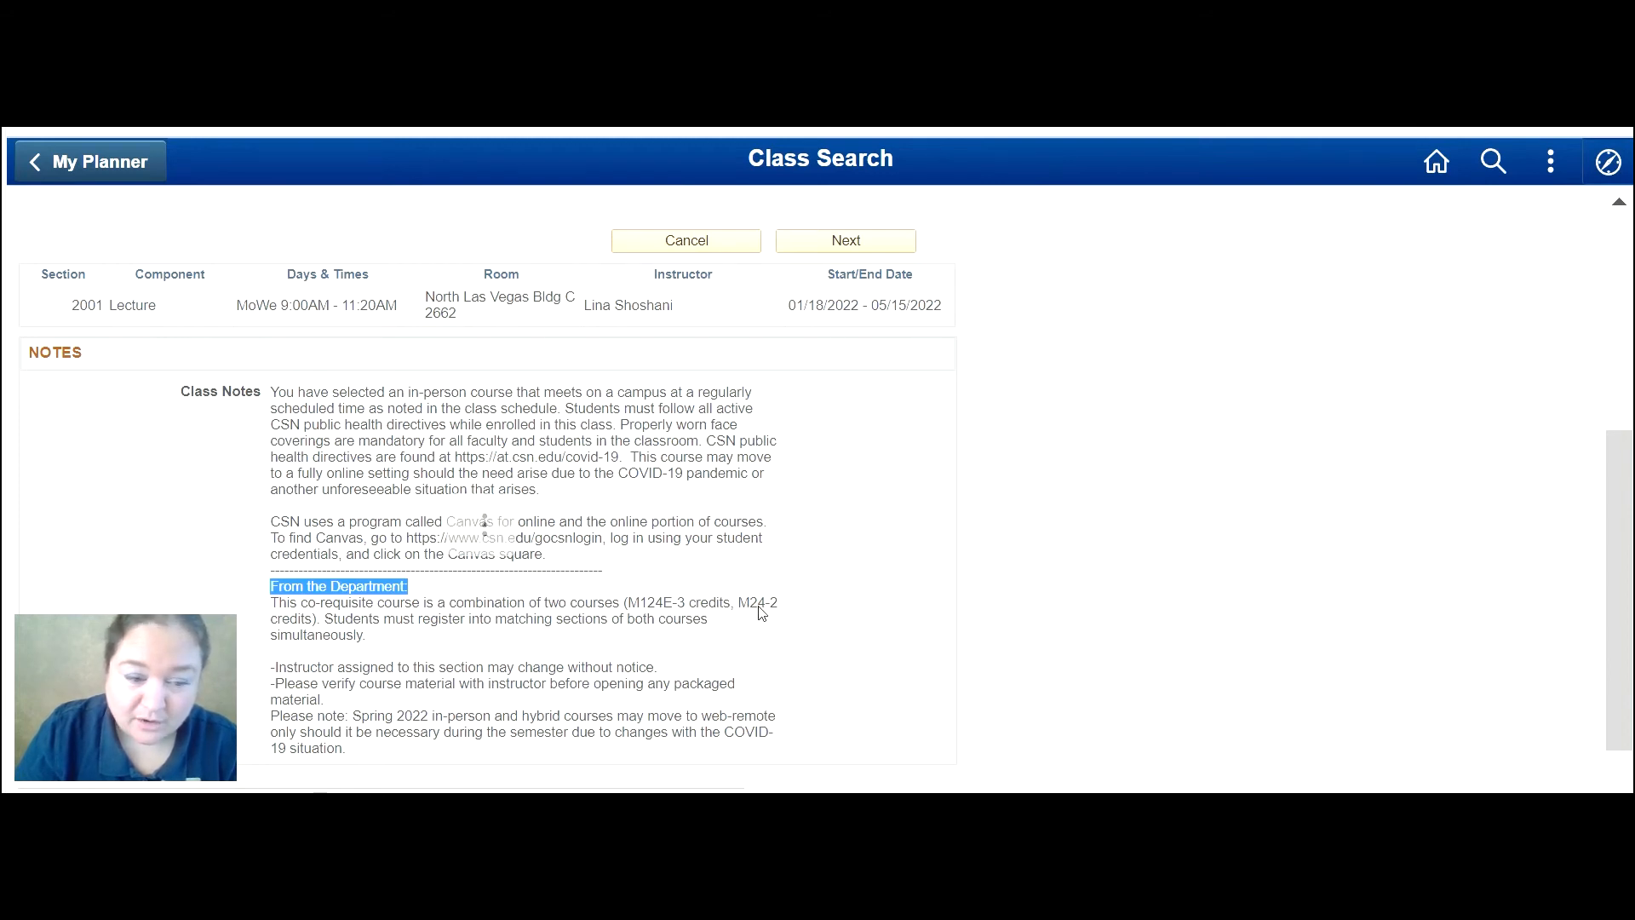
mouse_move(550, 651)
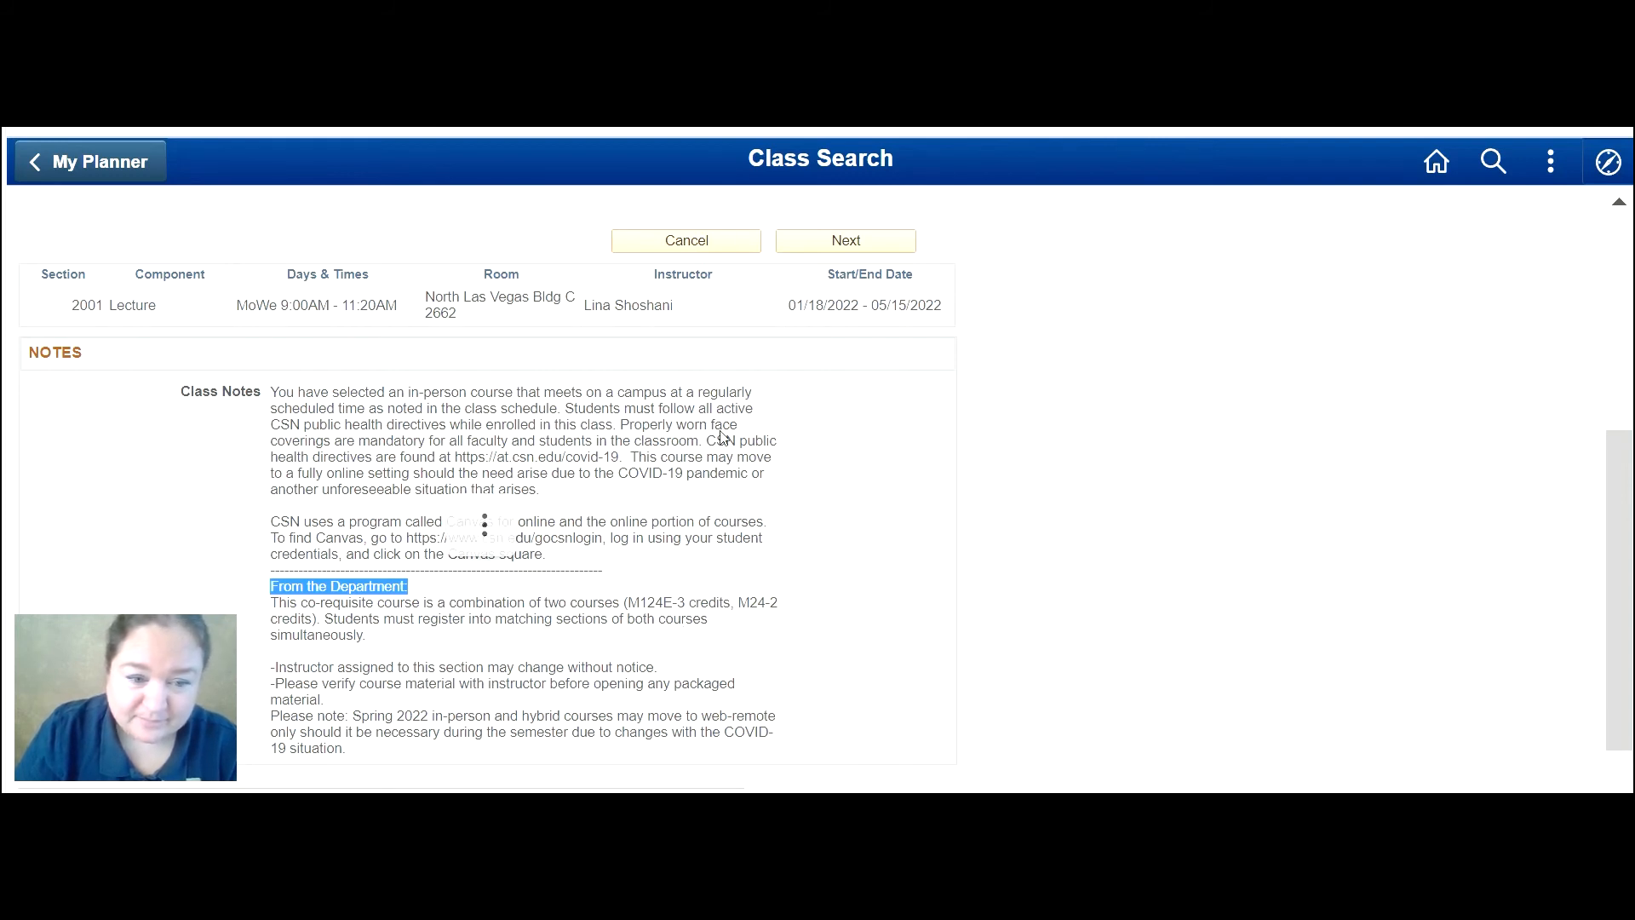
click(846, 240)
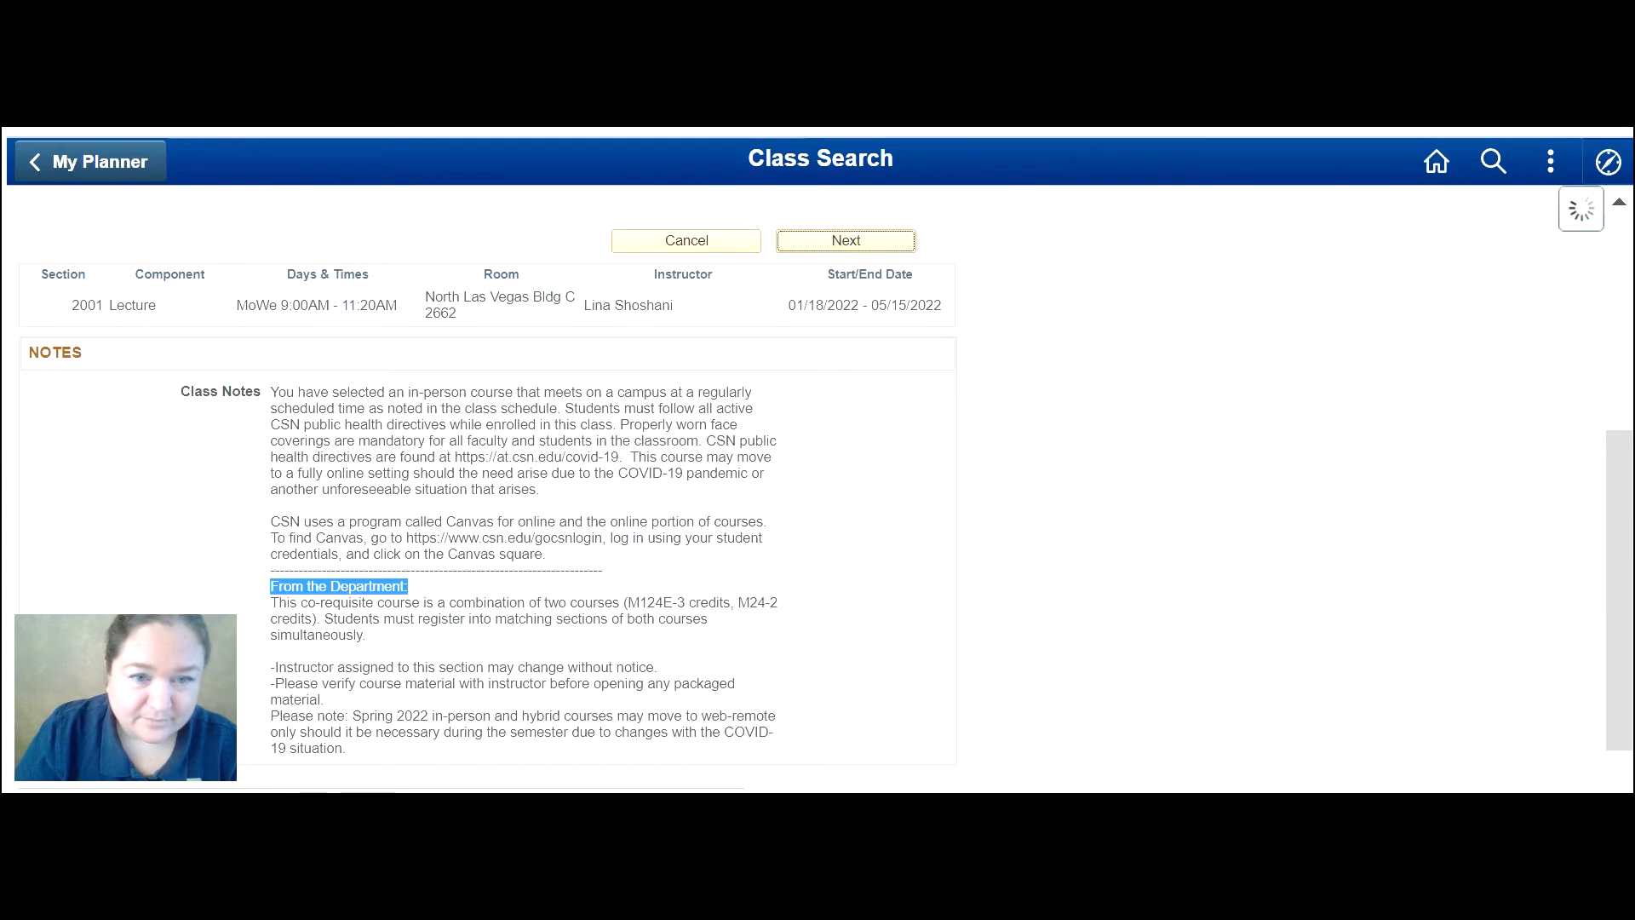
click(685, 240)
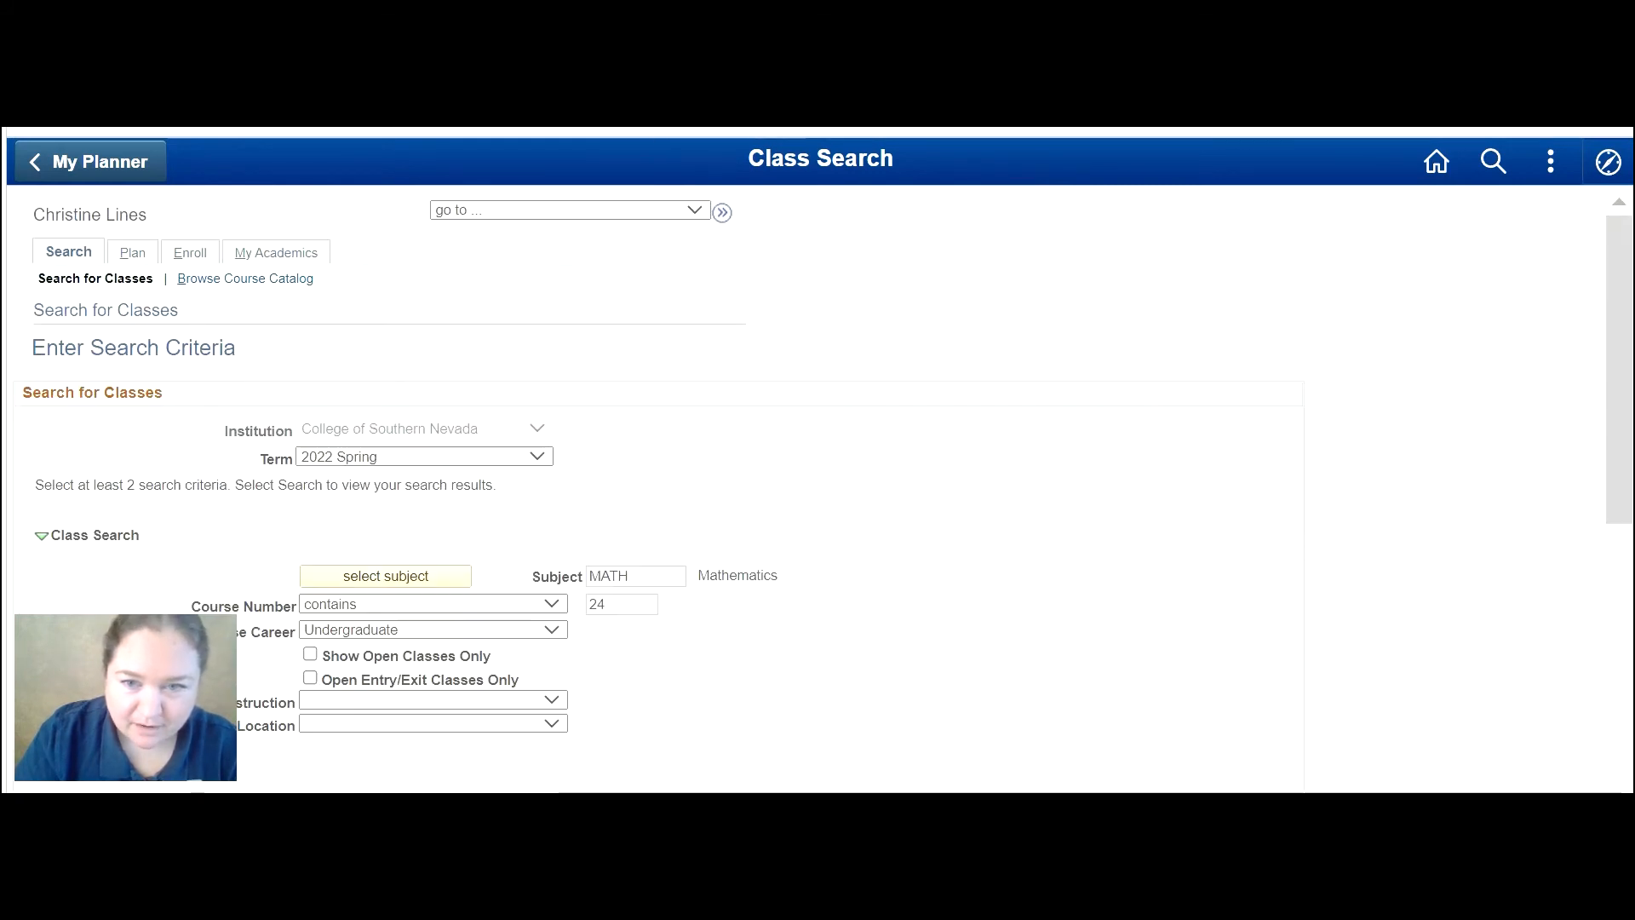
mouse_move(667, 519)
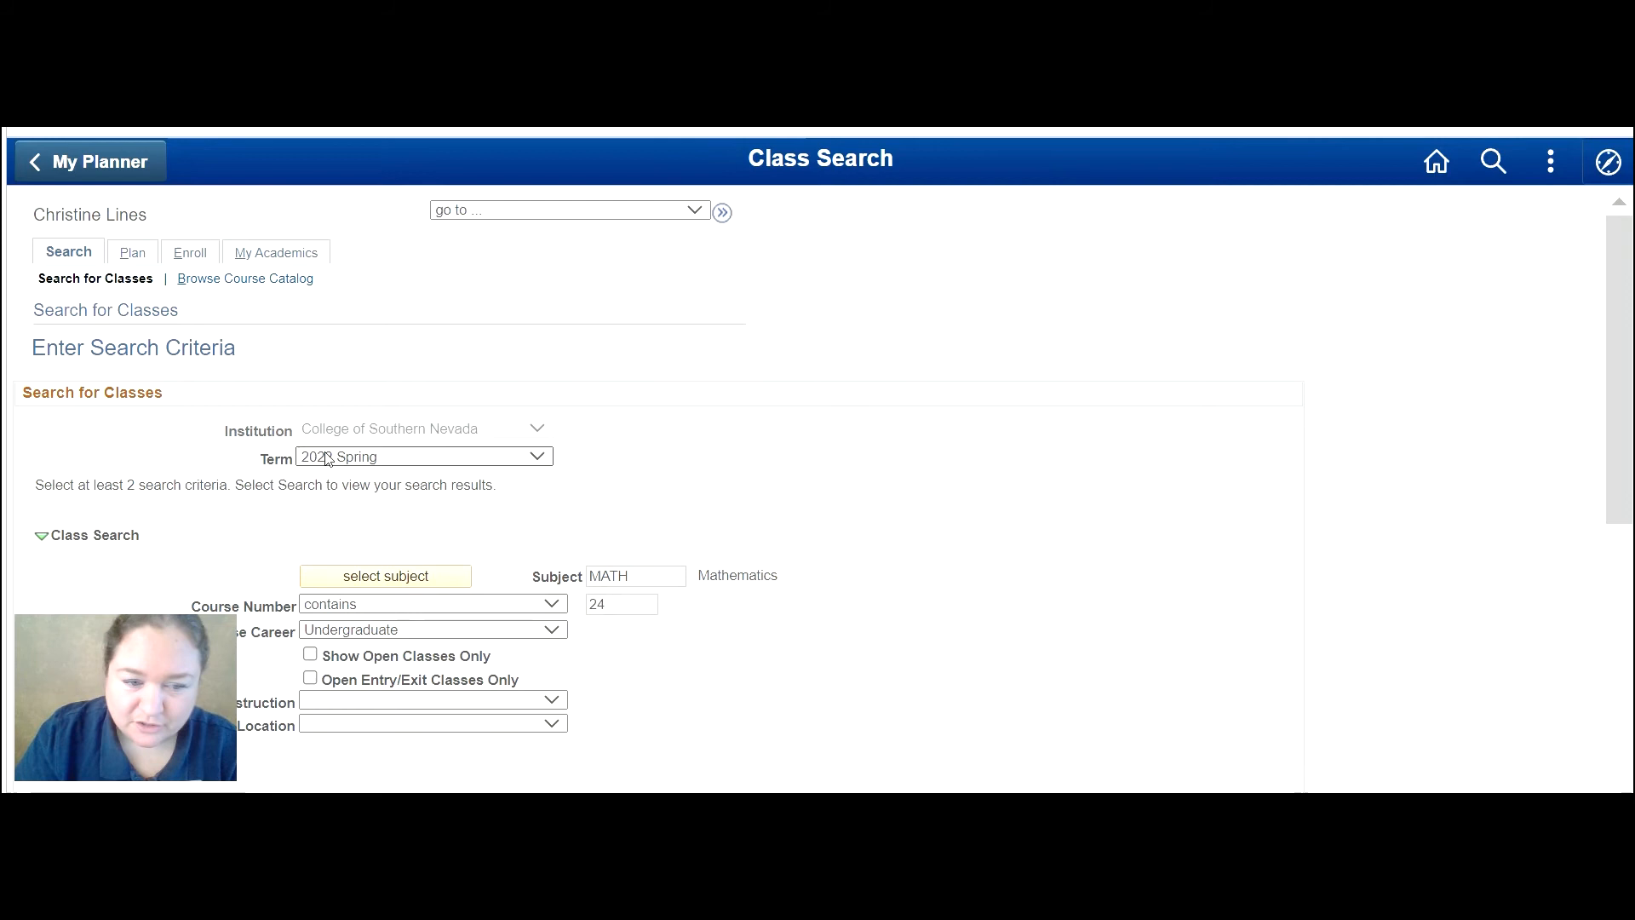
mouse_move(633, 572)
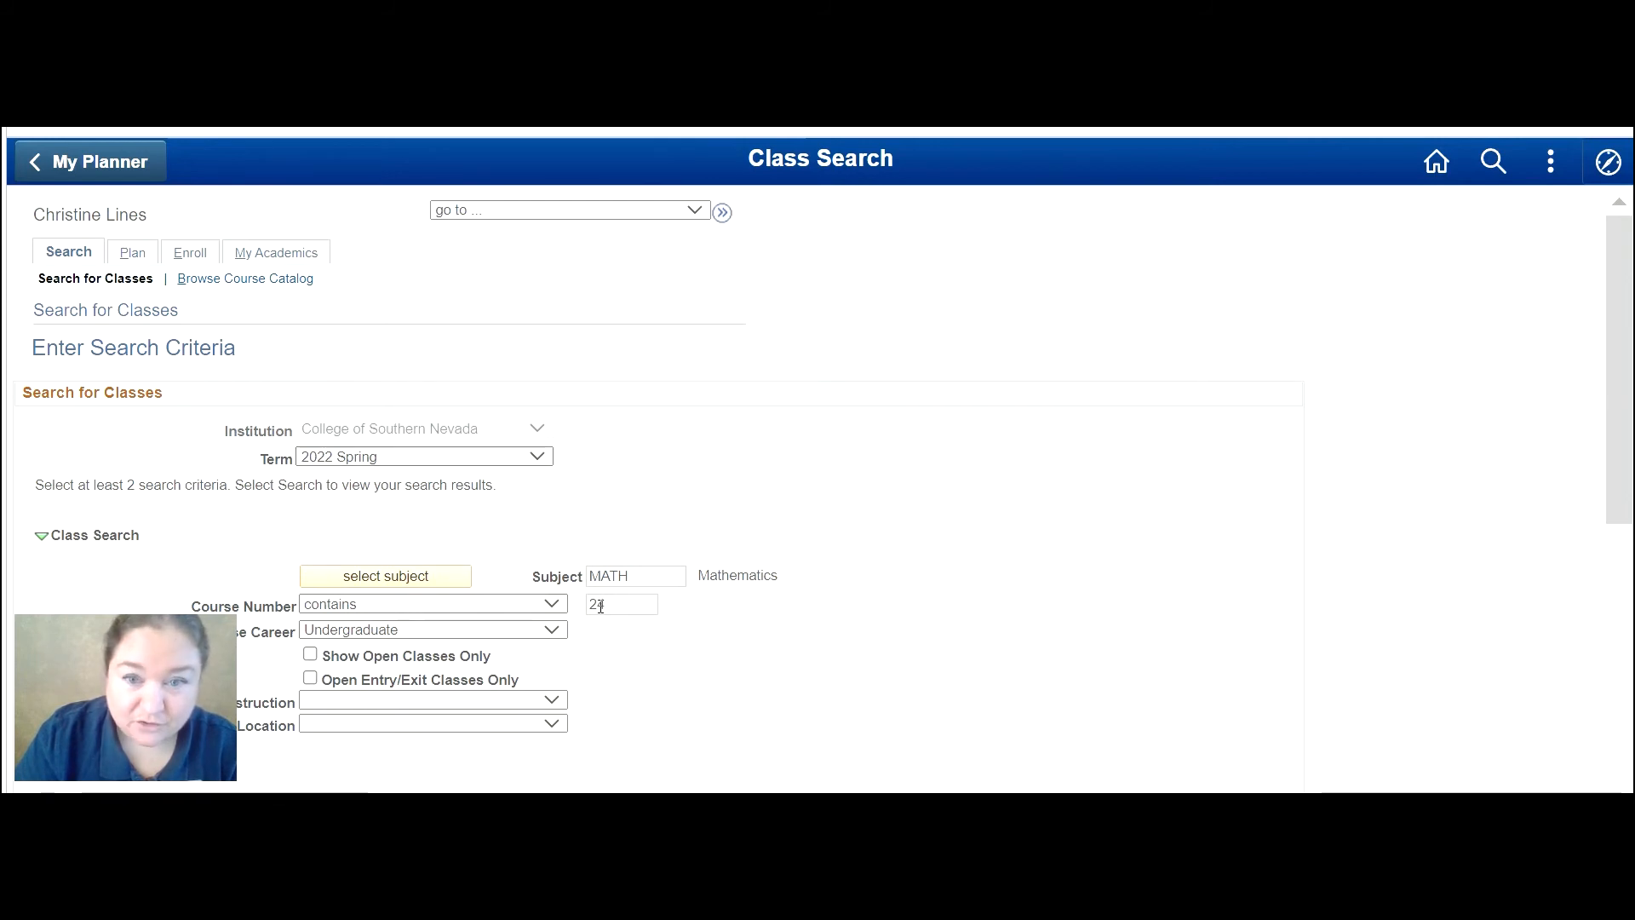
Search MATH 24 sections and select section 2001 to match MATH 124E.
scroll(down, 3)
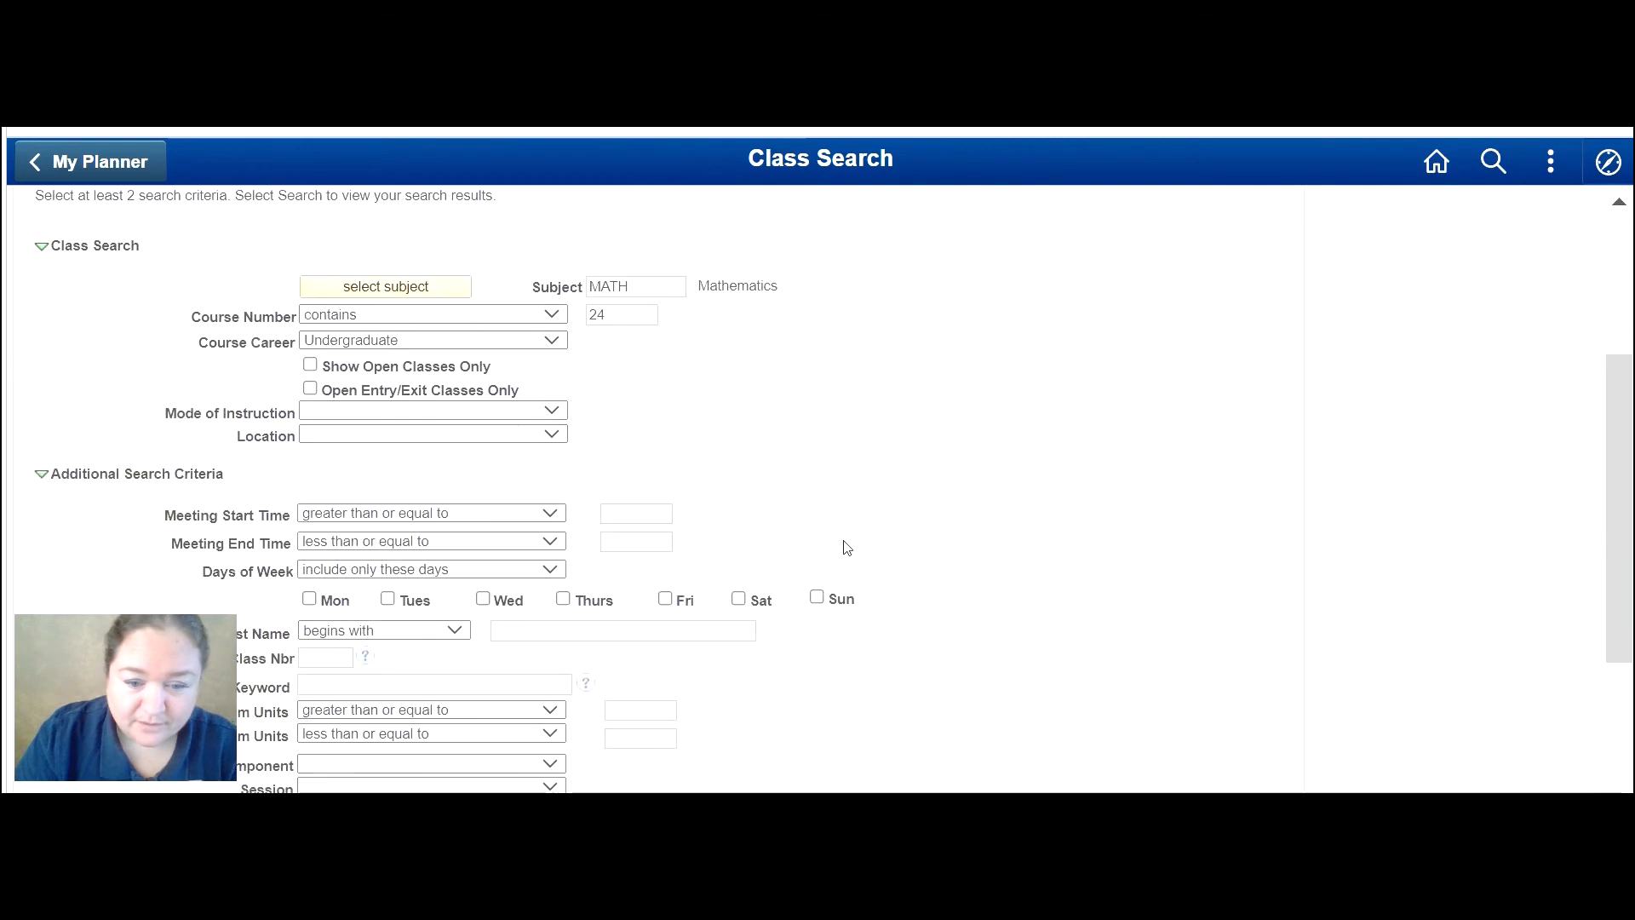
click(741, 635)
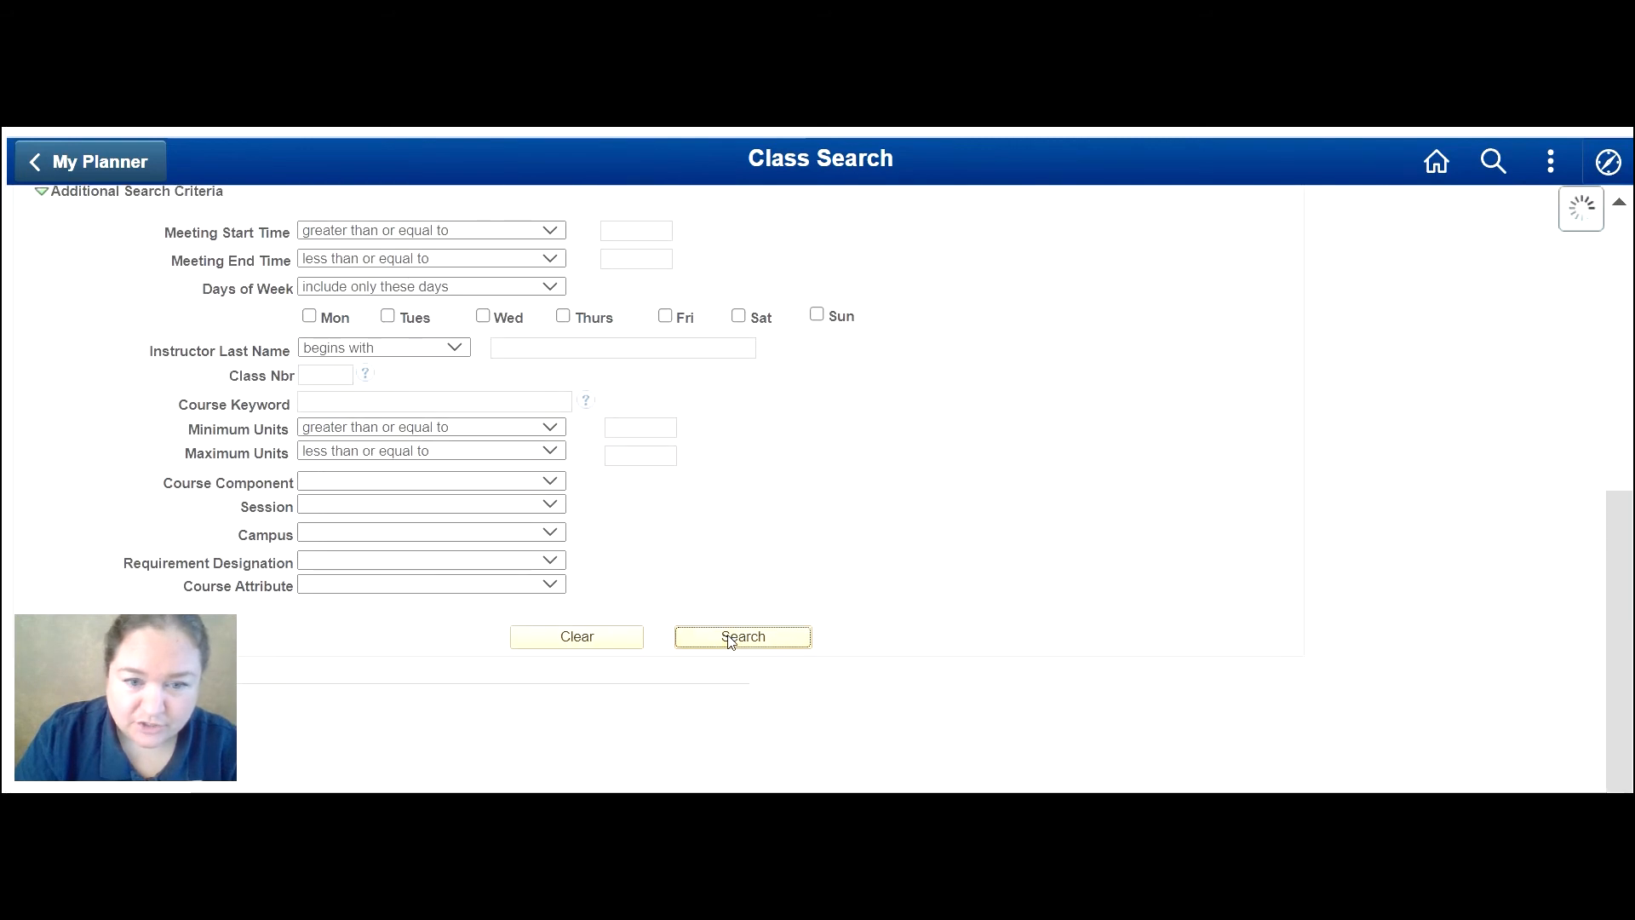
click(741, 635)
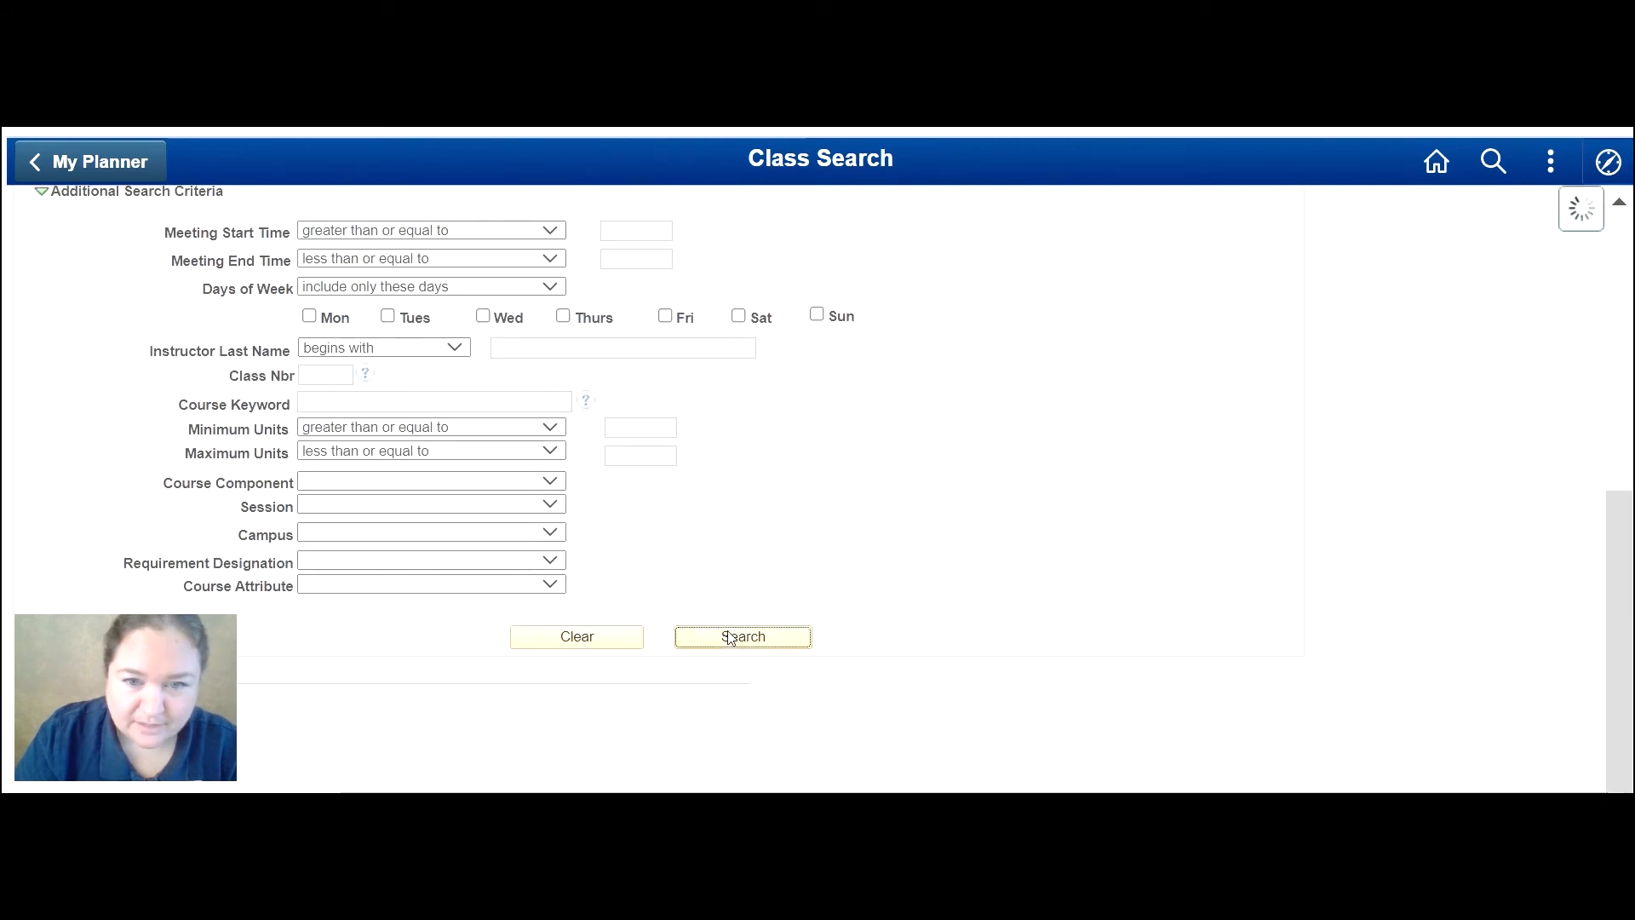
click(741, 635)
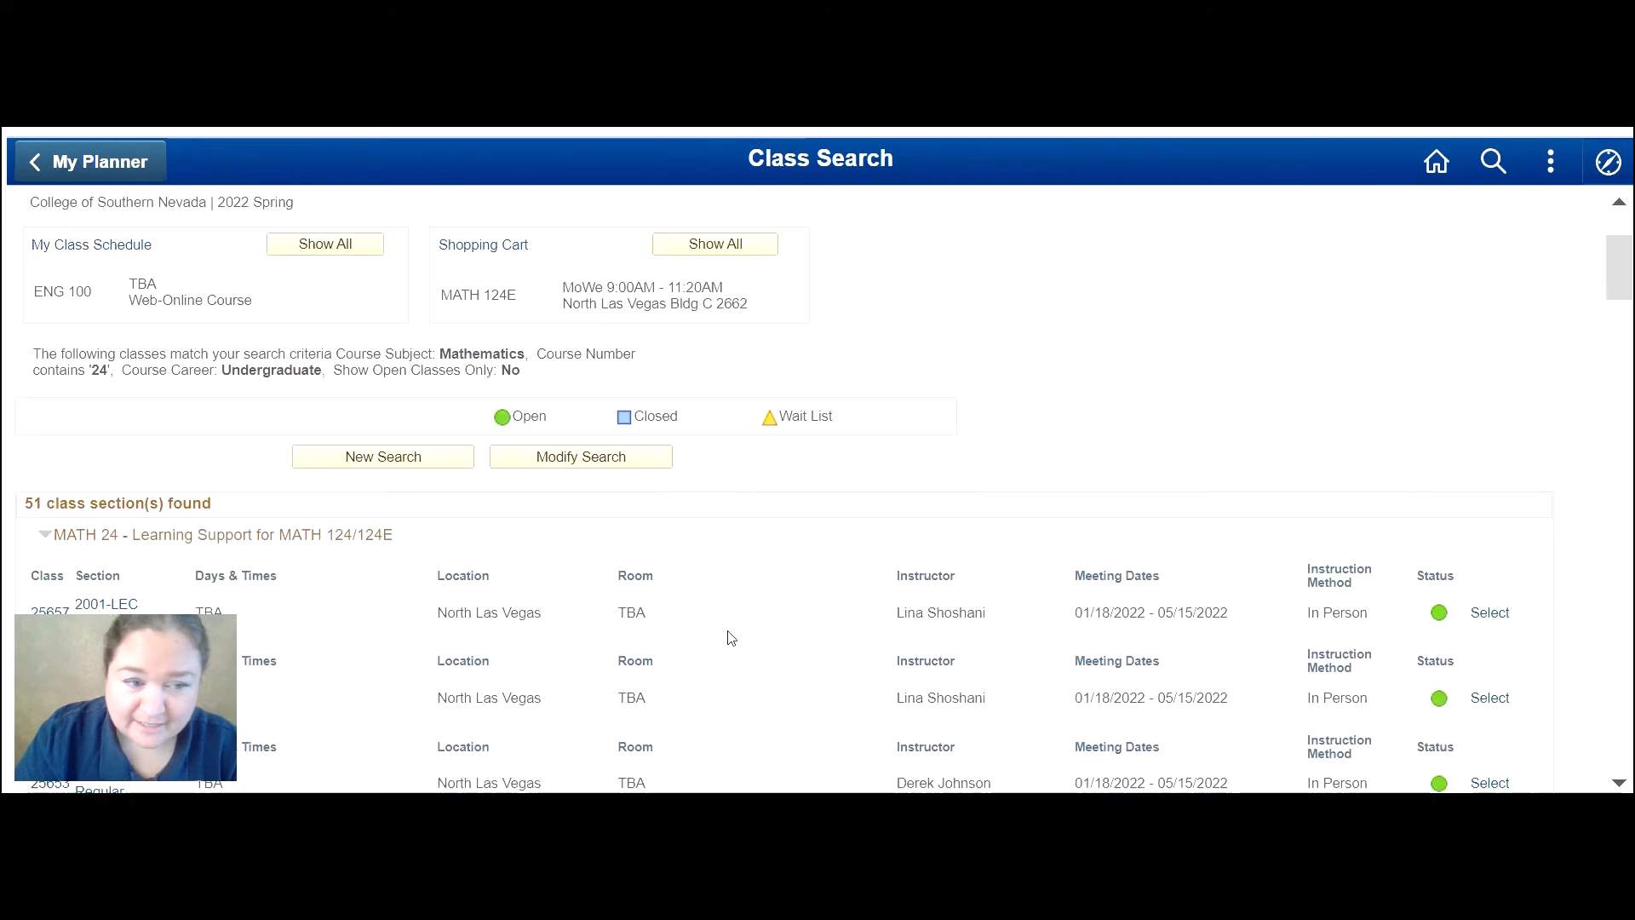
scroll(down, 3)
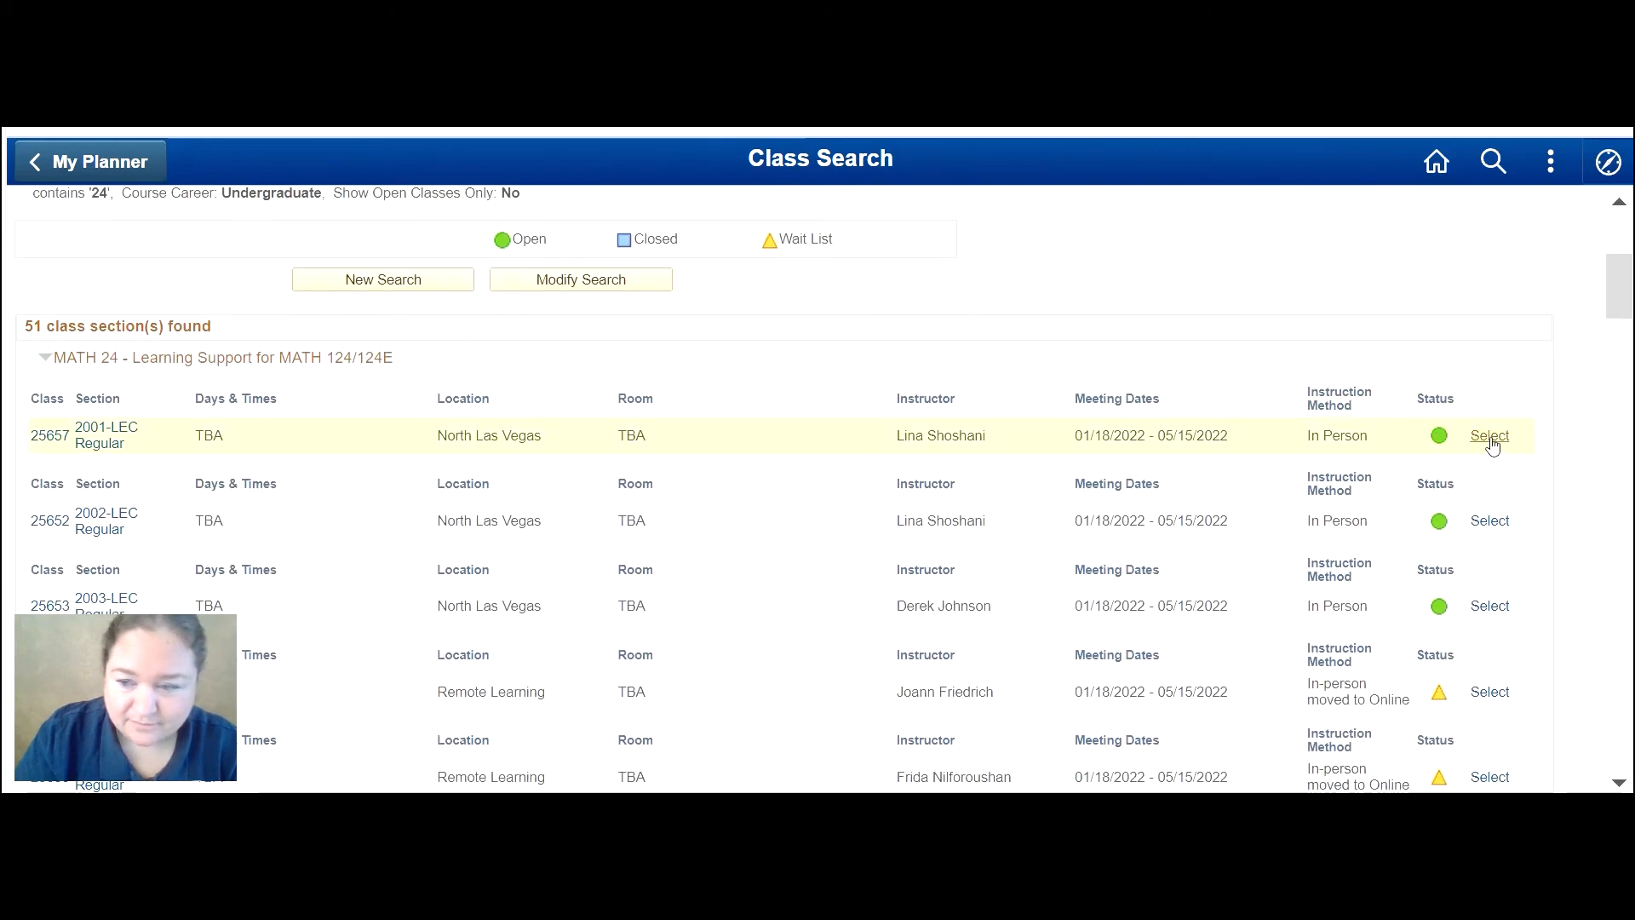
click(1488, 434)
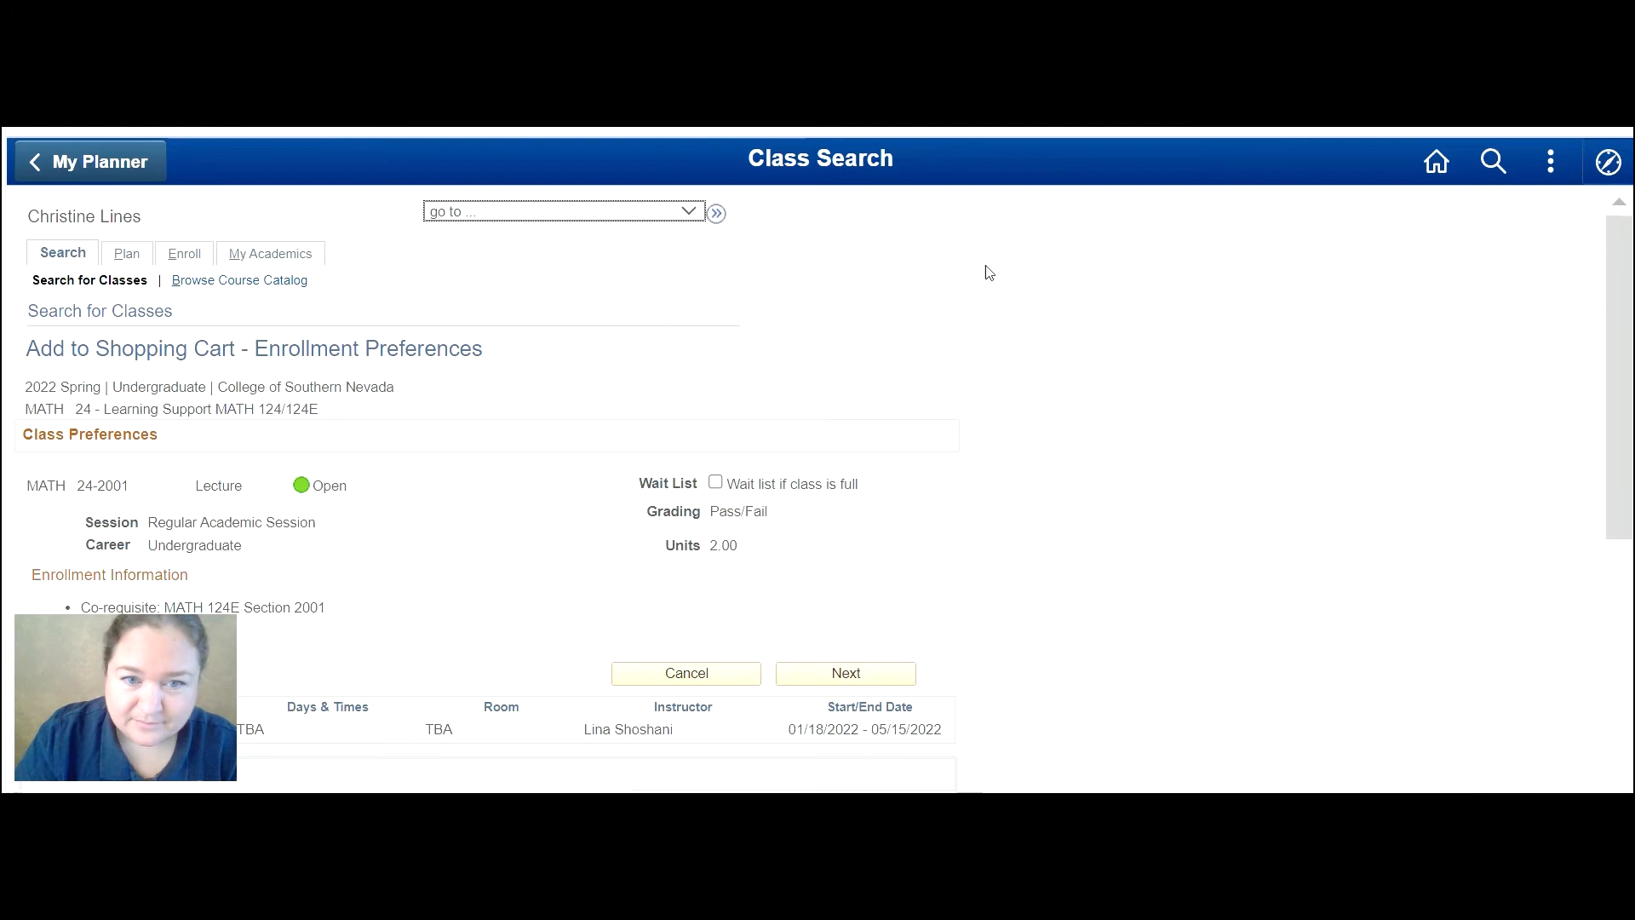
Add MATH 24 section 2001 to the cart and show all cart classes (MATH 24, MATH 124E).
scroll(down, 3)
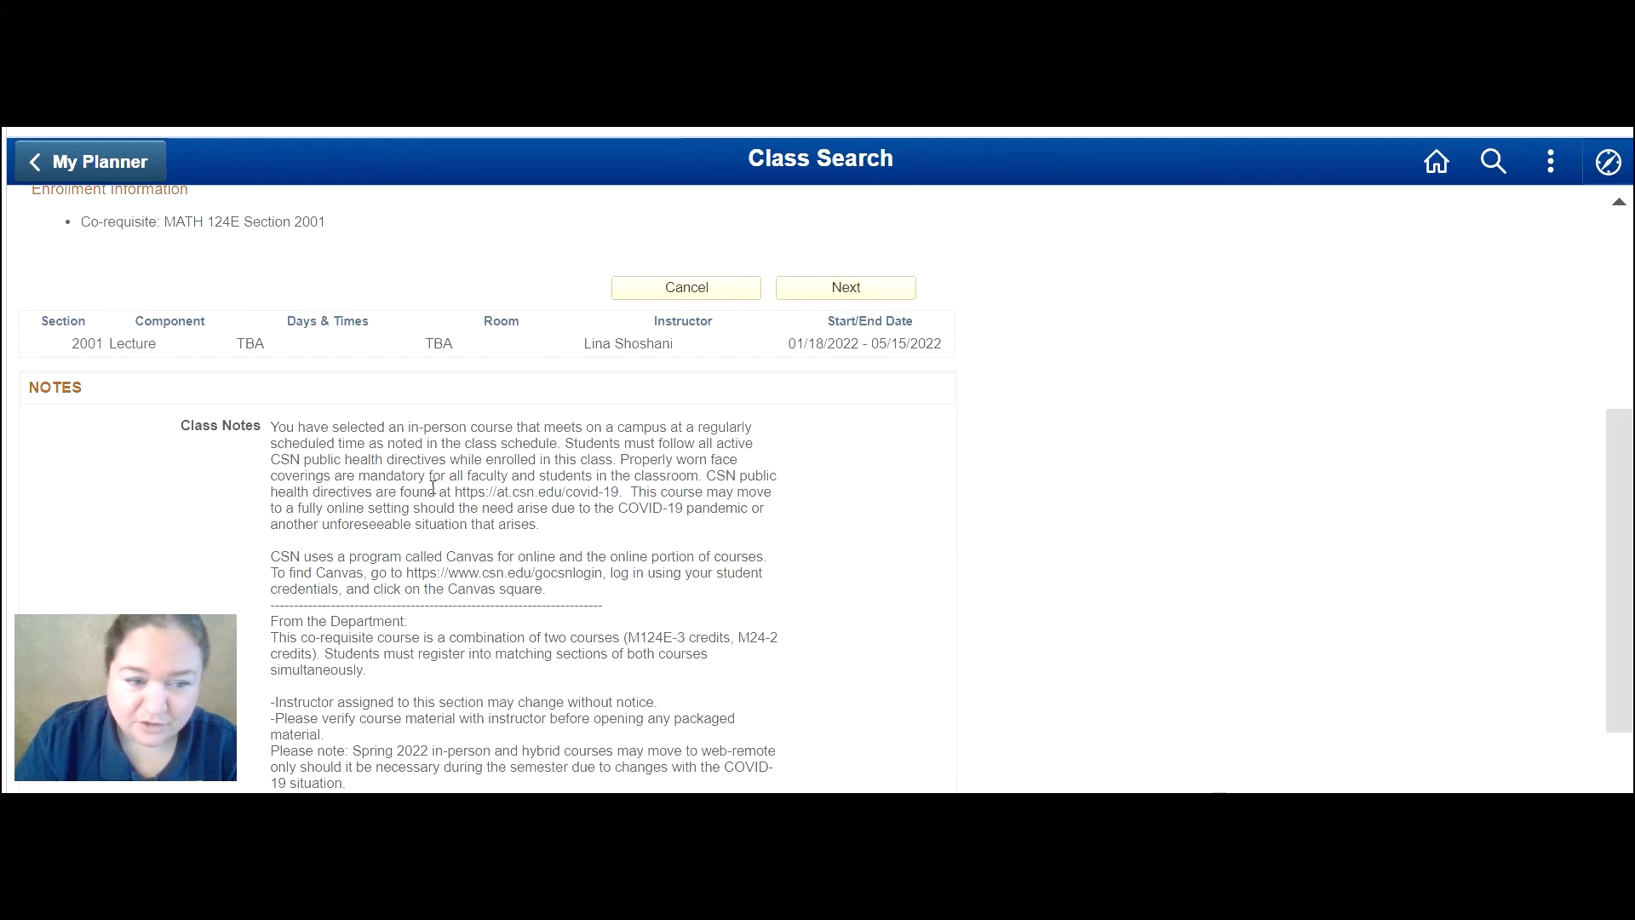
click(845, 286)
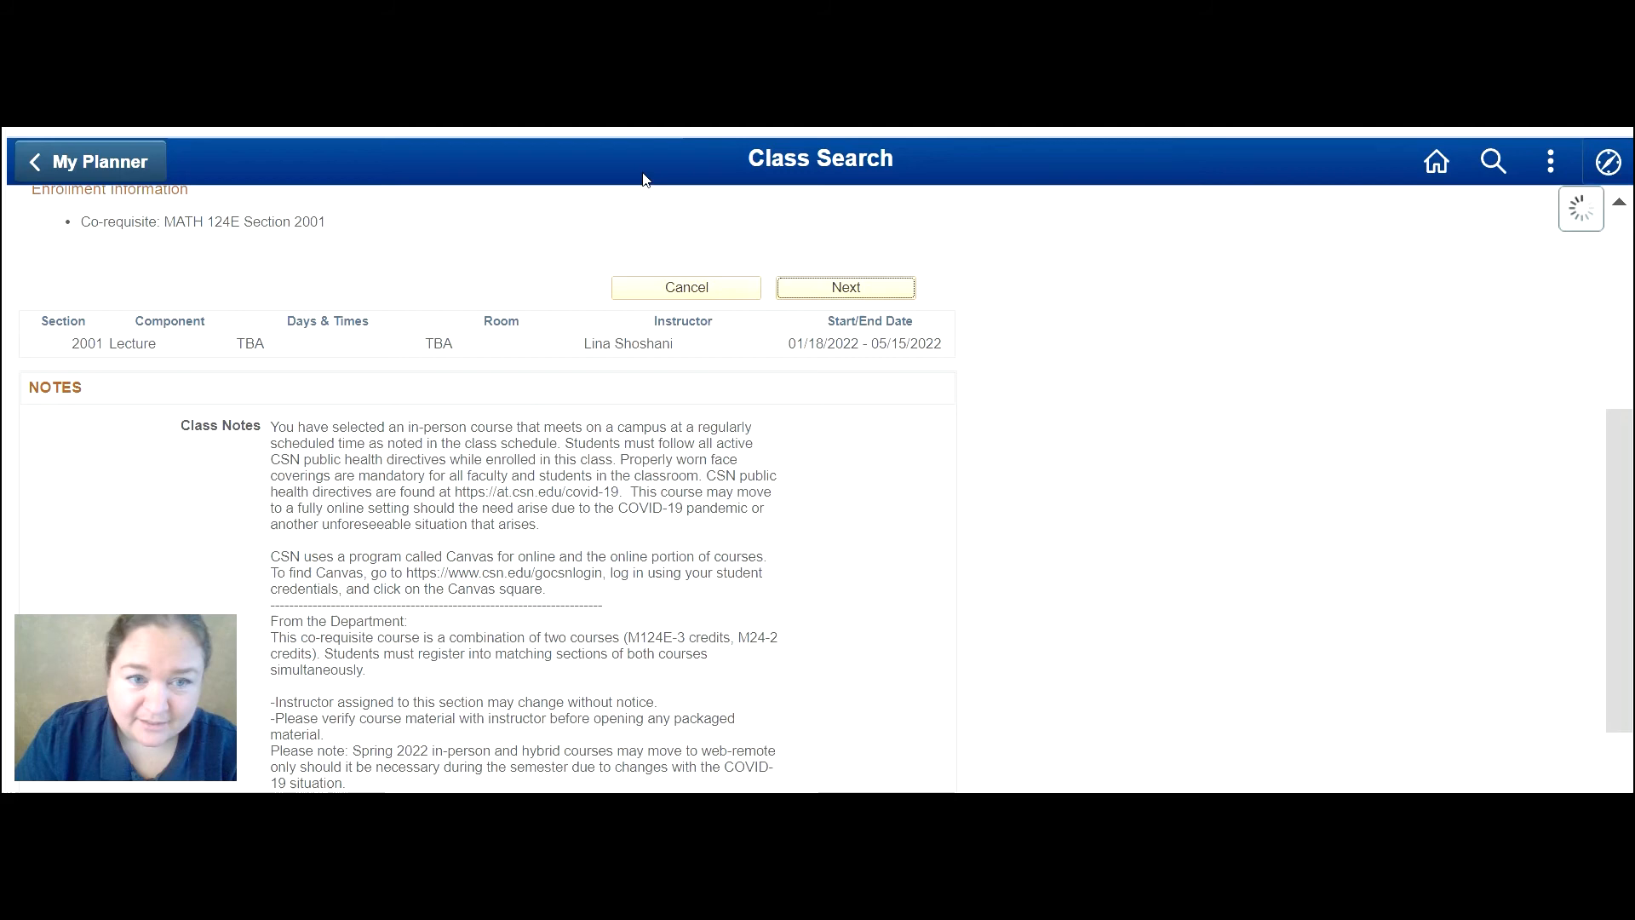
click(845, 286)
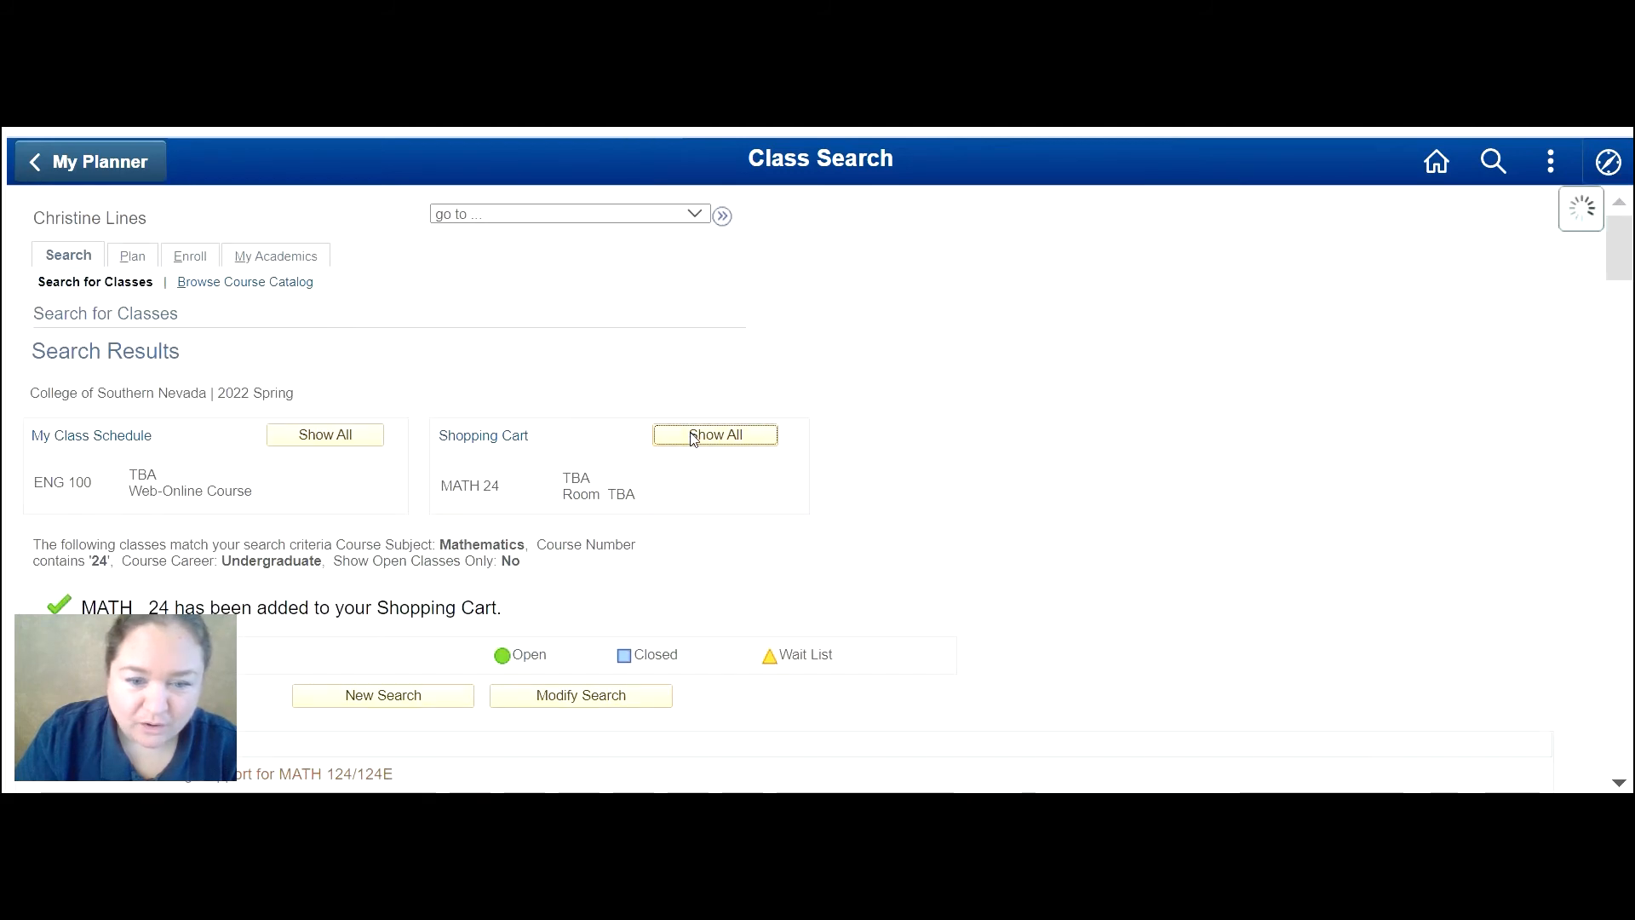
click(716, 435)
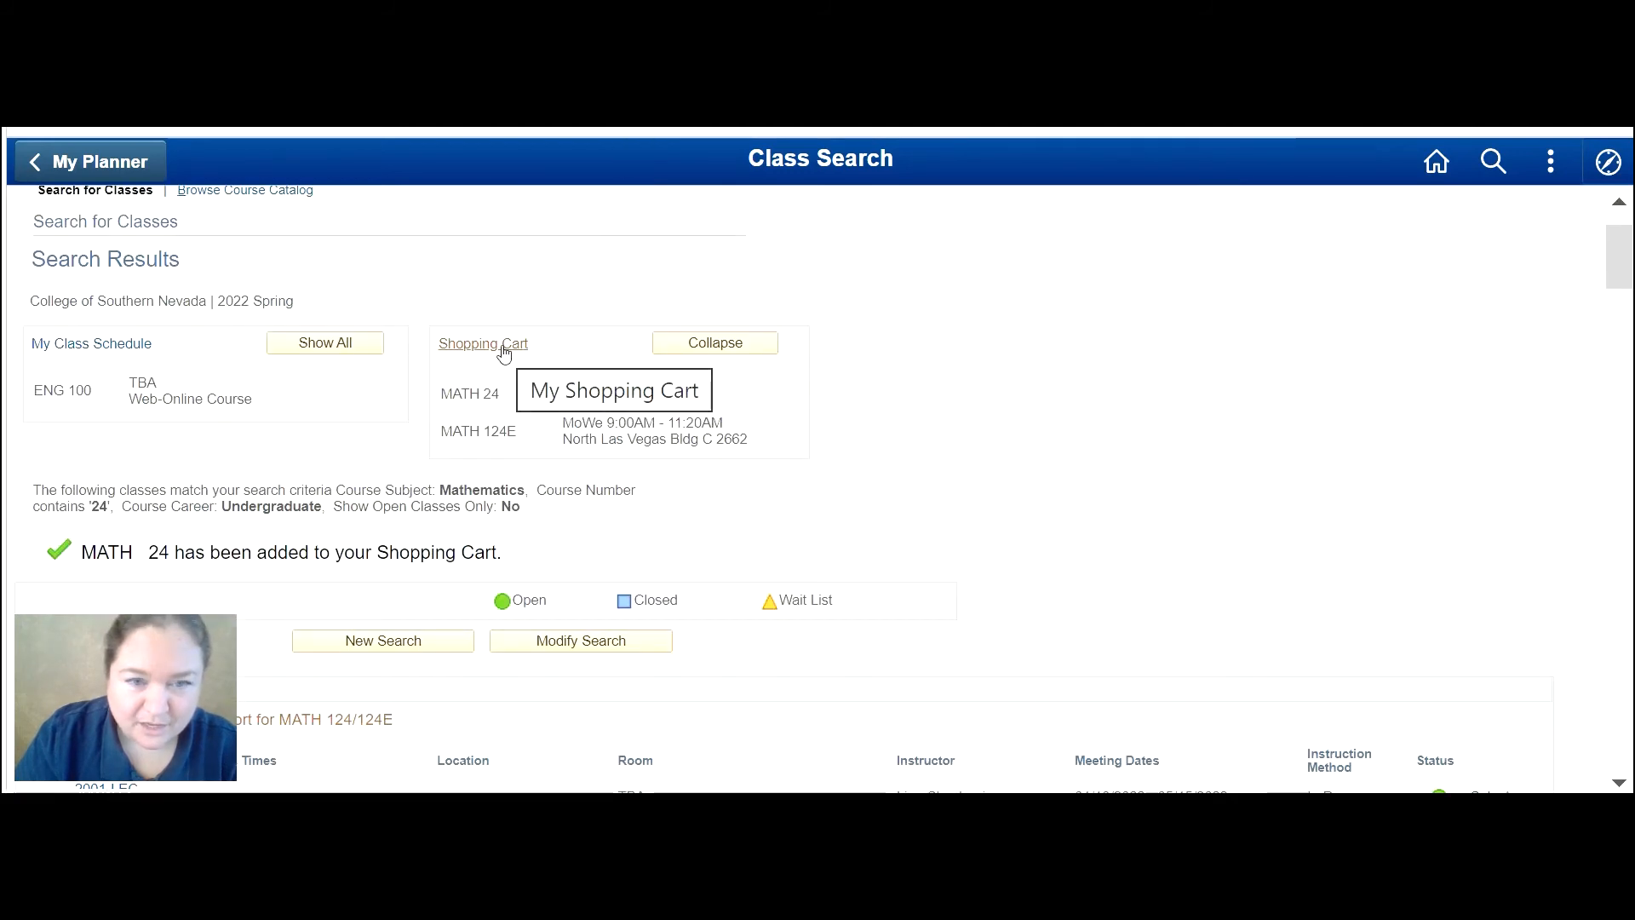
From the Shopping Cart, attempt enrolling in MATH 24 and MATH 124E; errors cite a time conflict with class 22386.
click(482, 342)
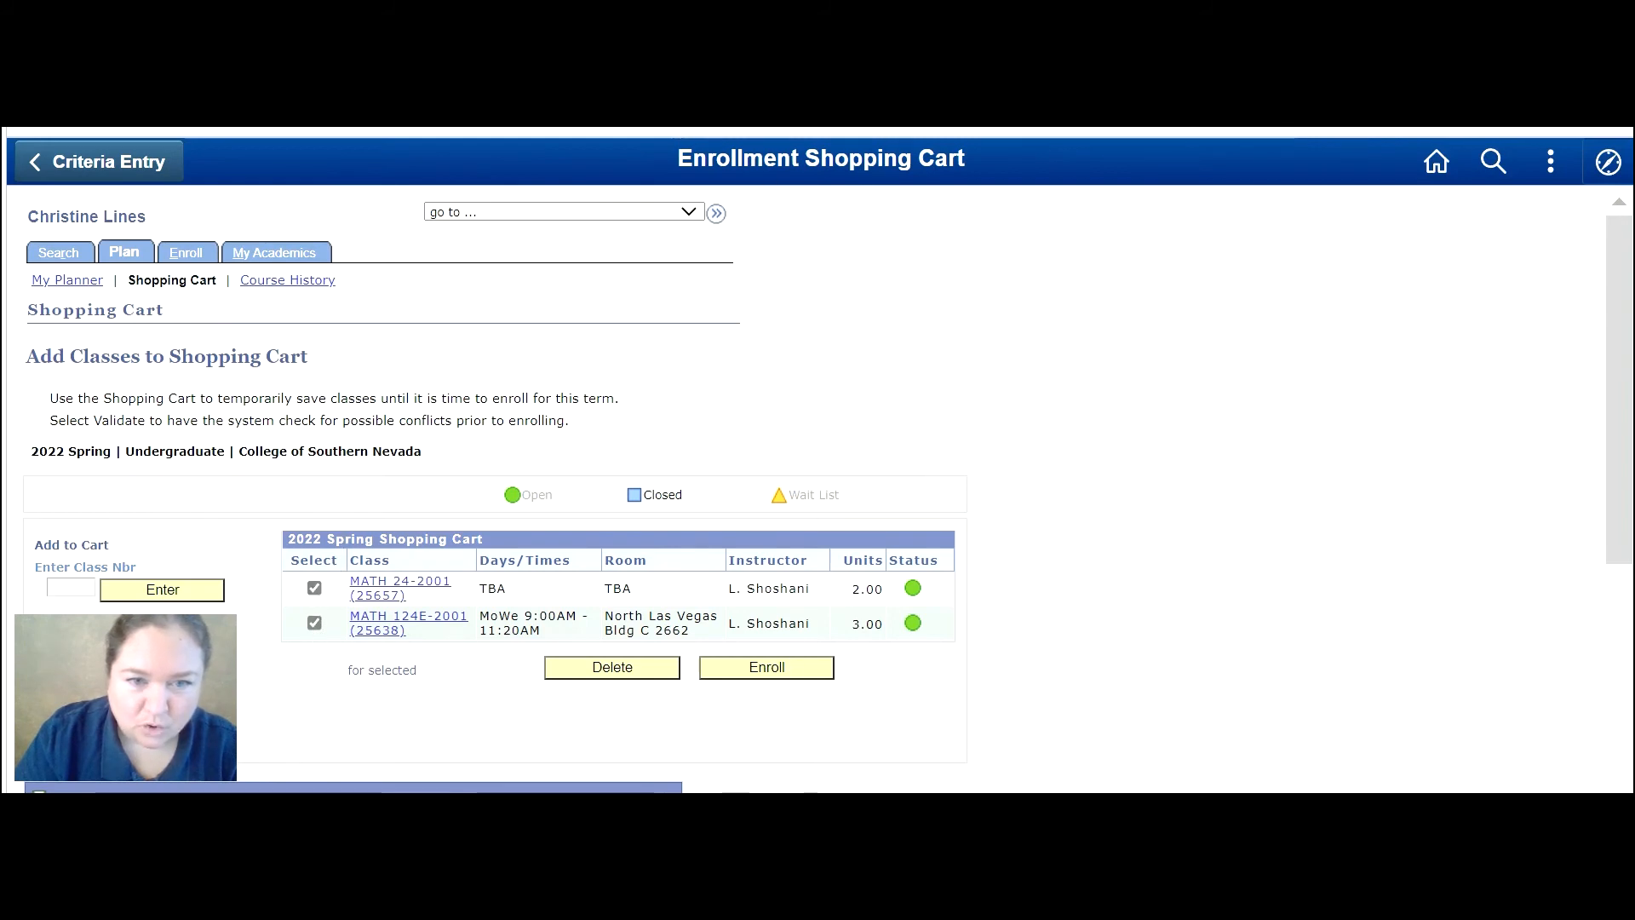
click(765, 667)
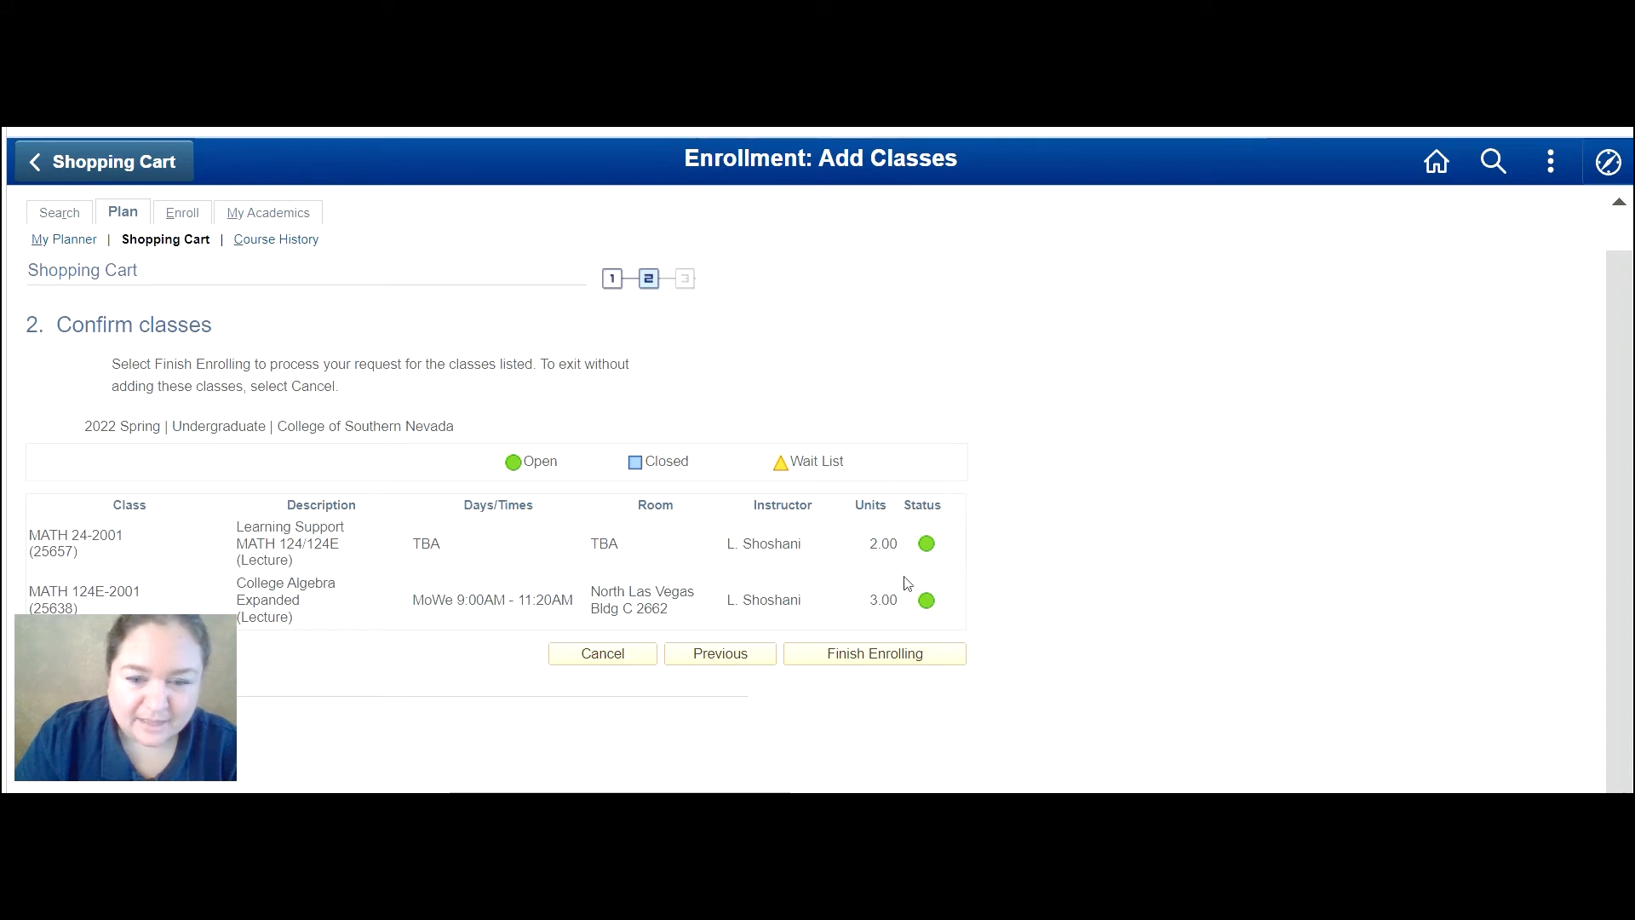
mouse_move(937, 560)
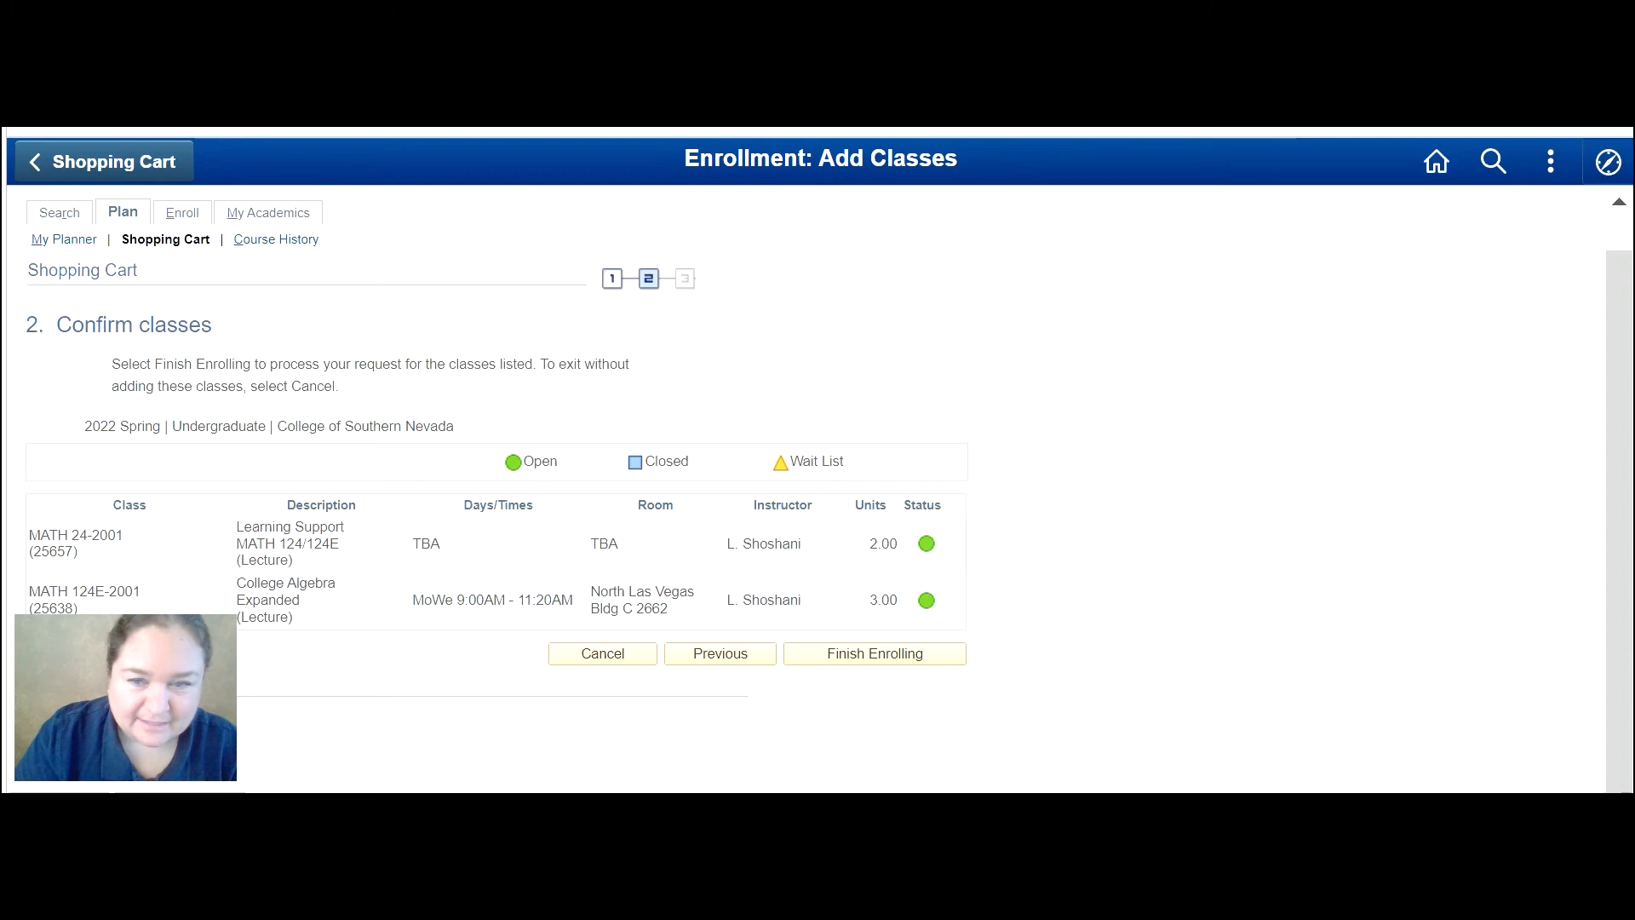
click(874, 652)
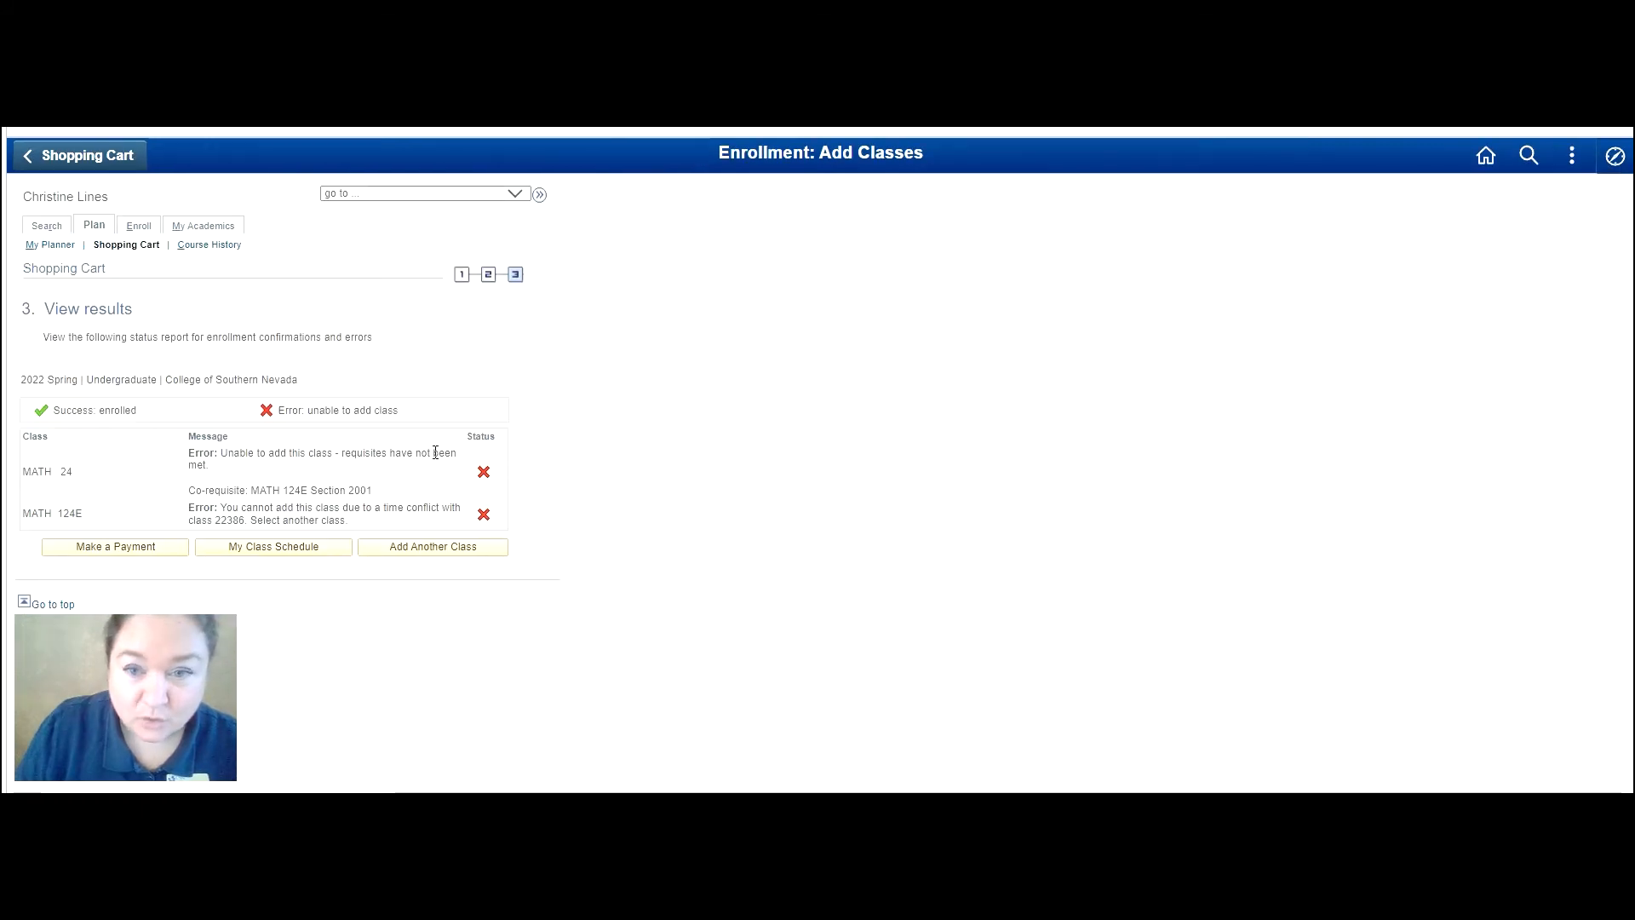
mouse_move(524, 425)
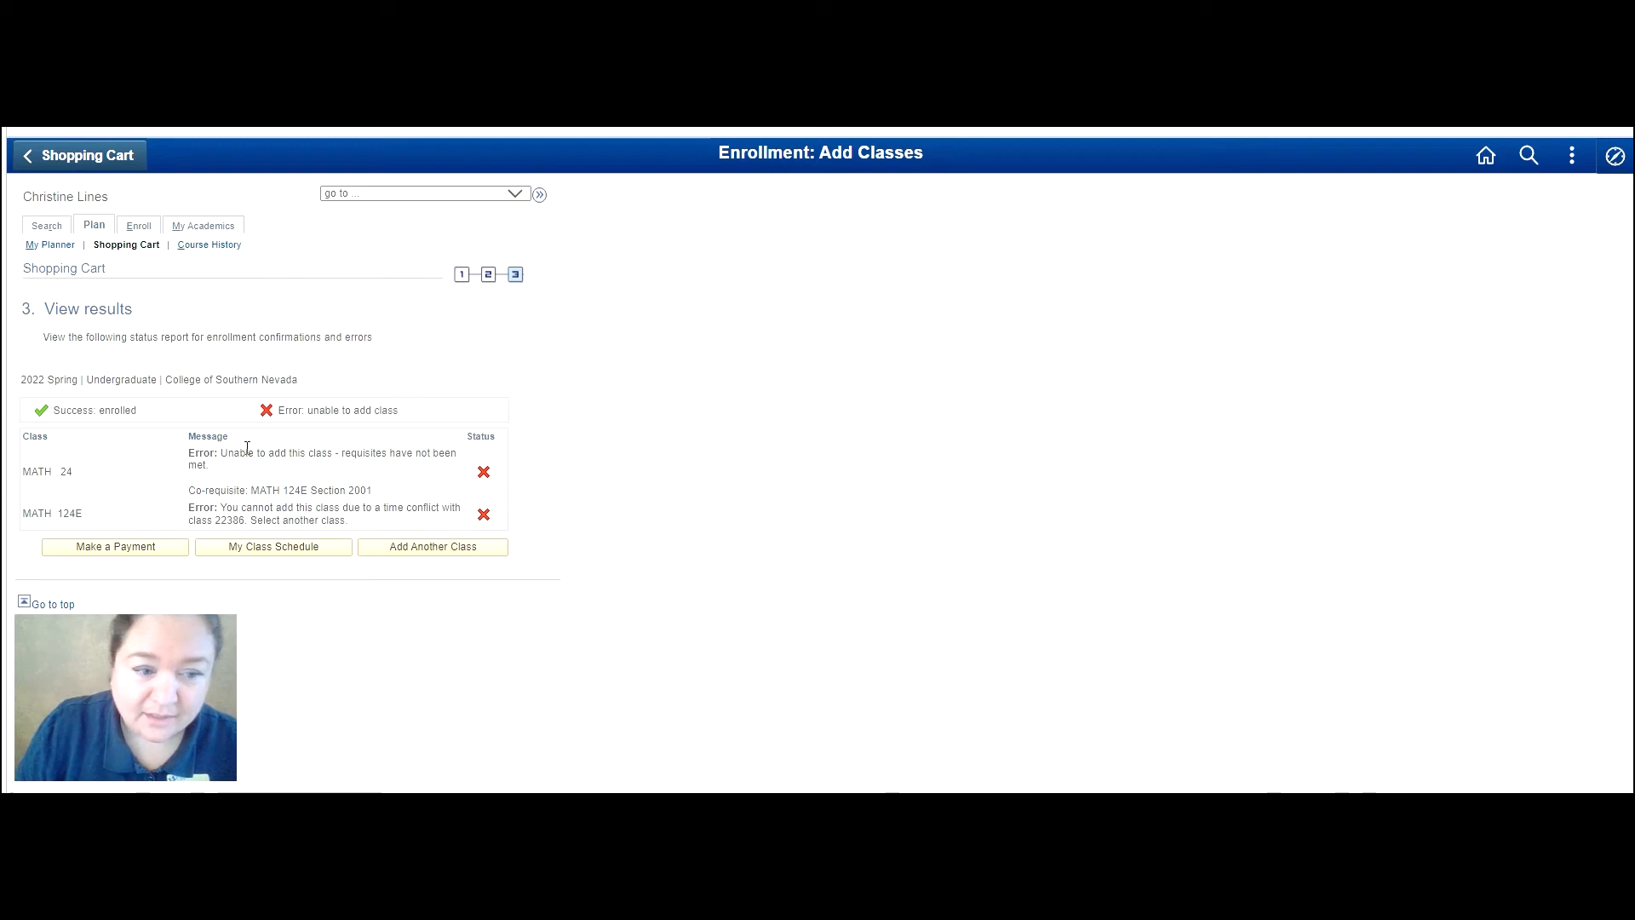
mouse_move(84, 509)
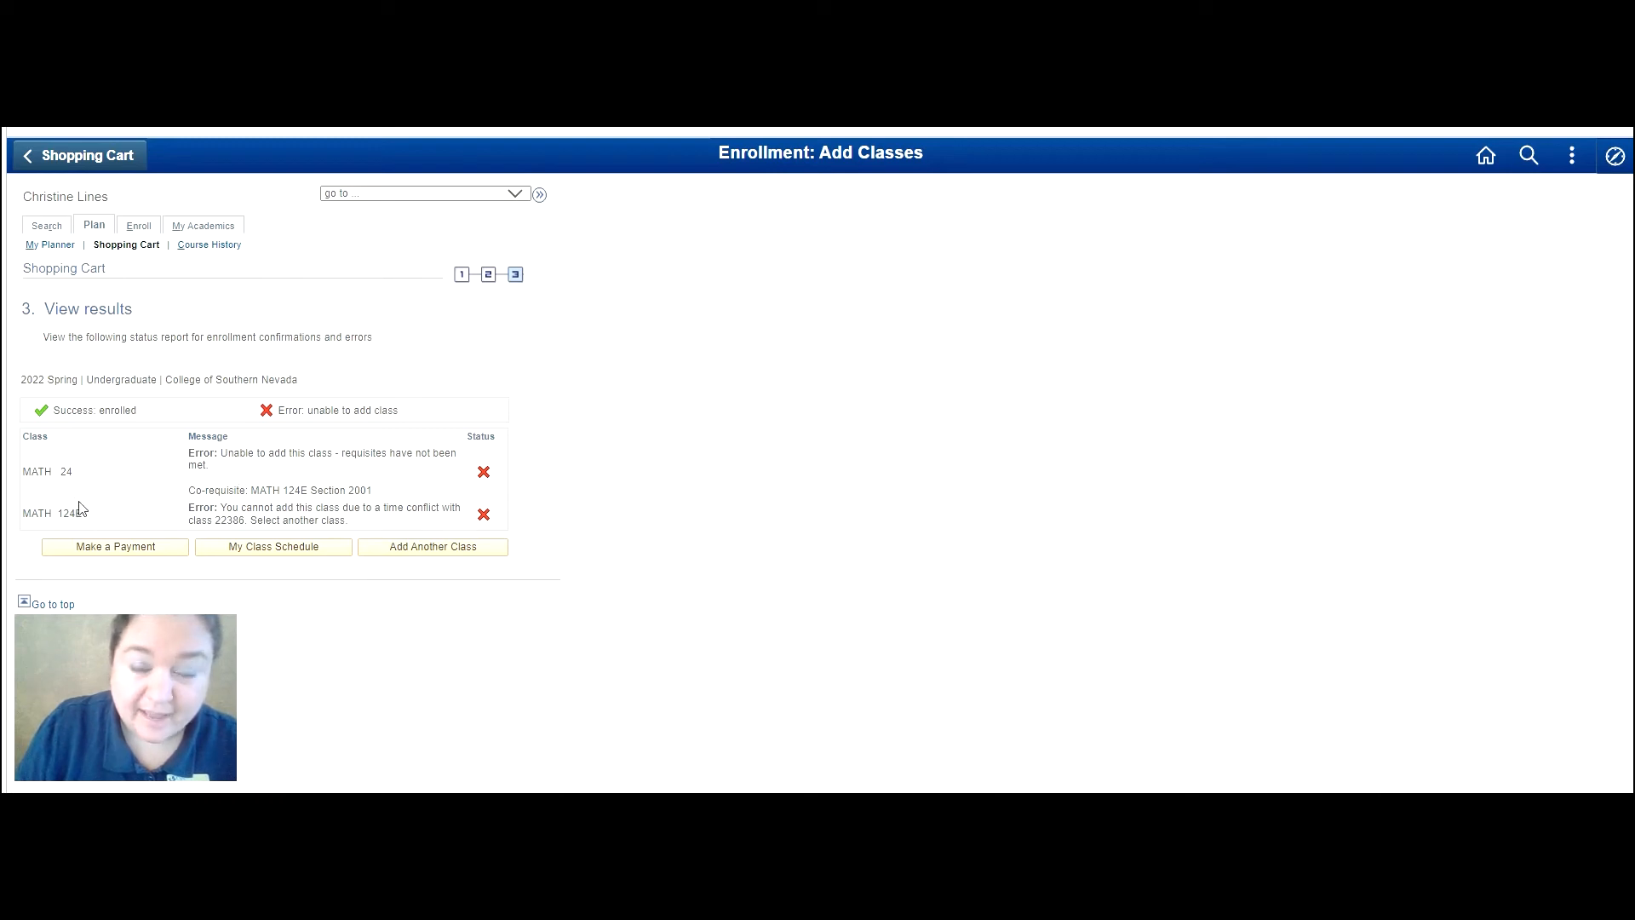
mouse_move(80, 499)
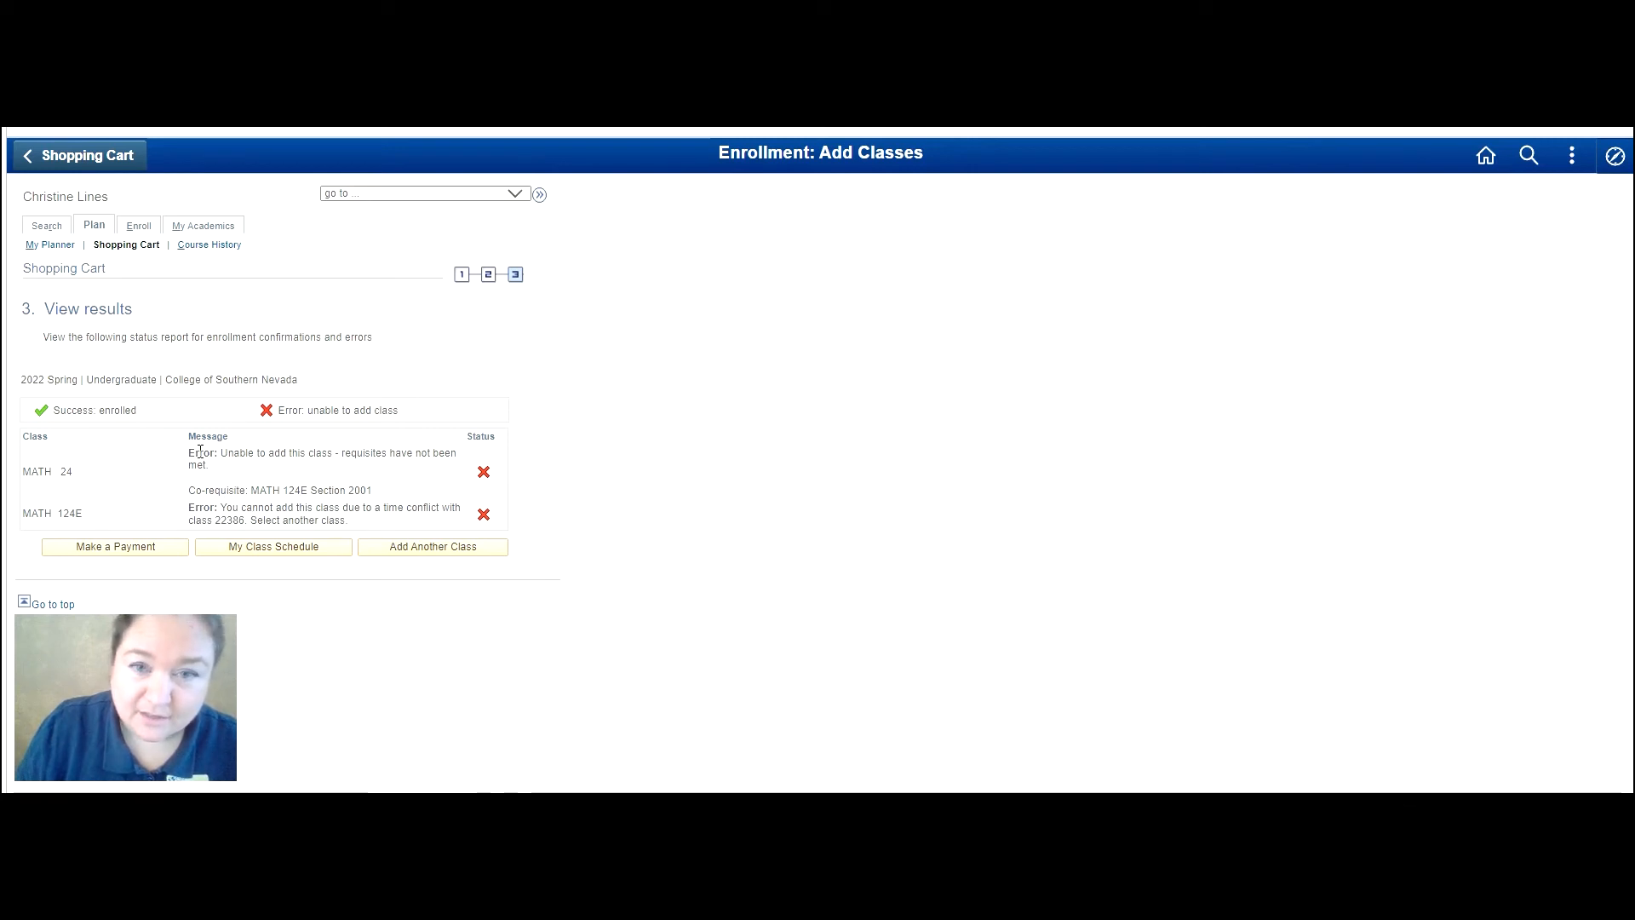
mouse_move(130, 526)
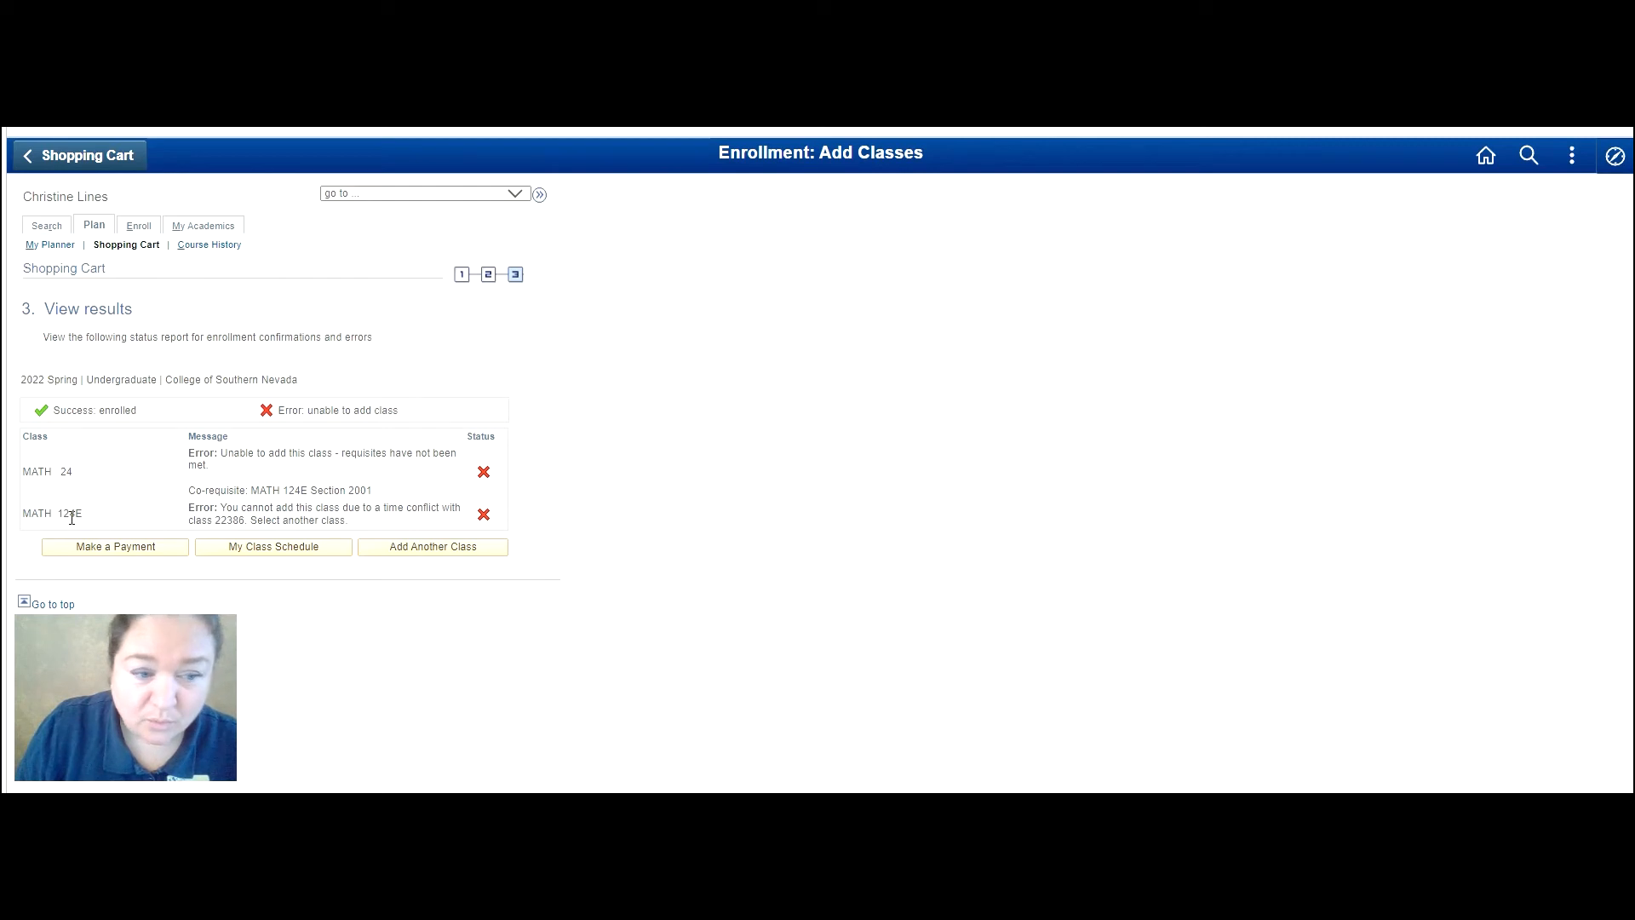
mouse_move(141, 495)
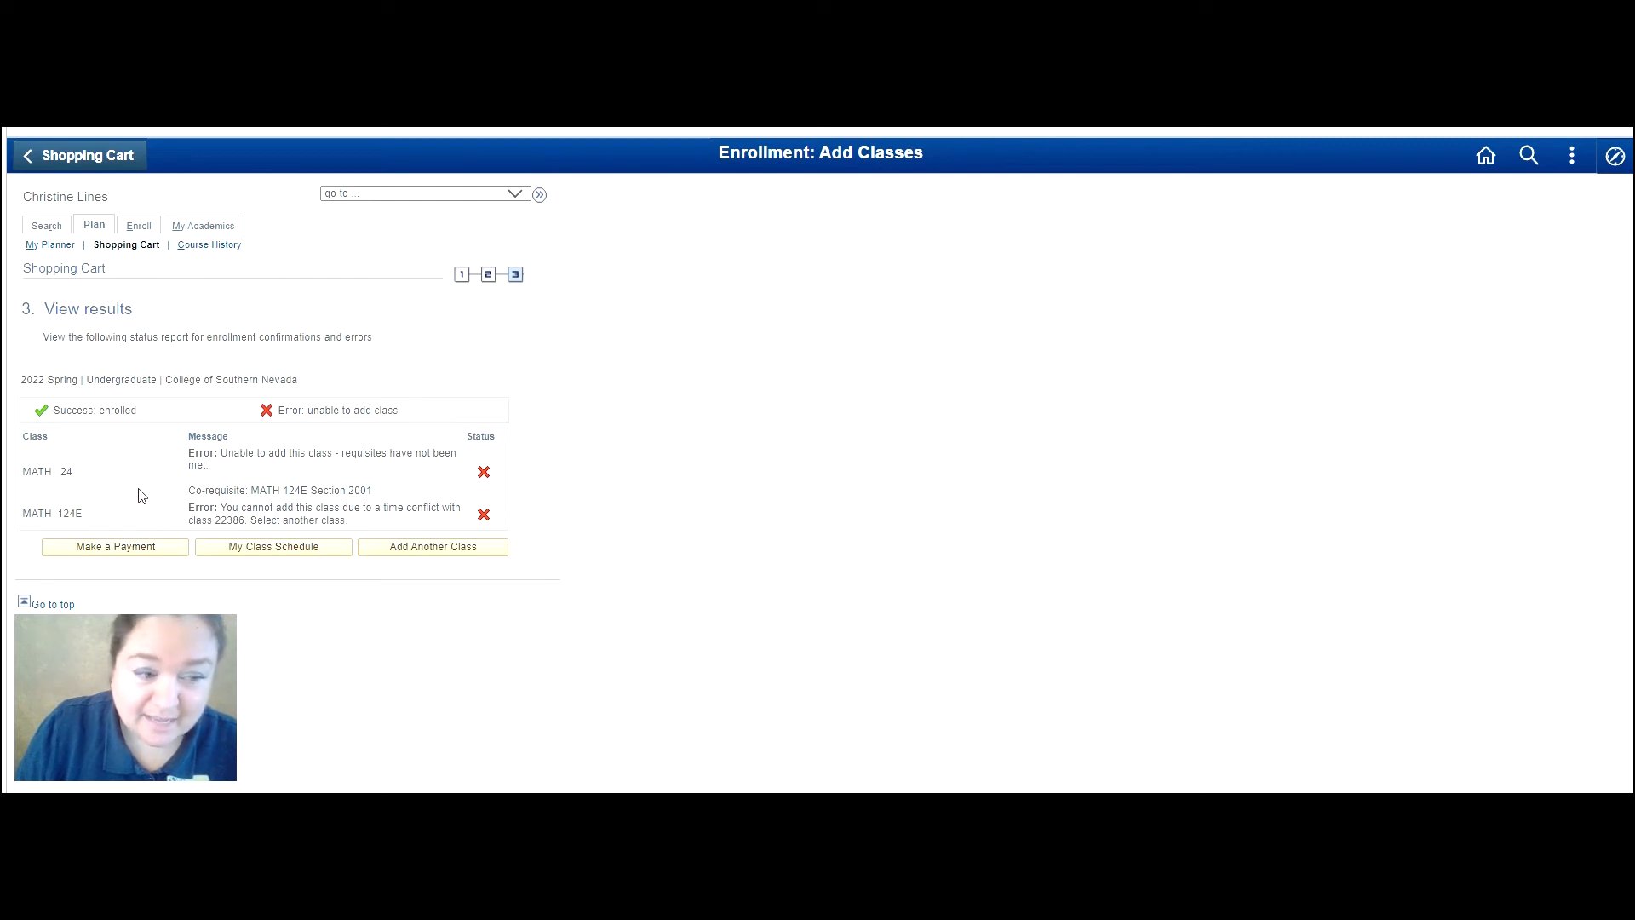
mouse_move(75, 470)
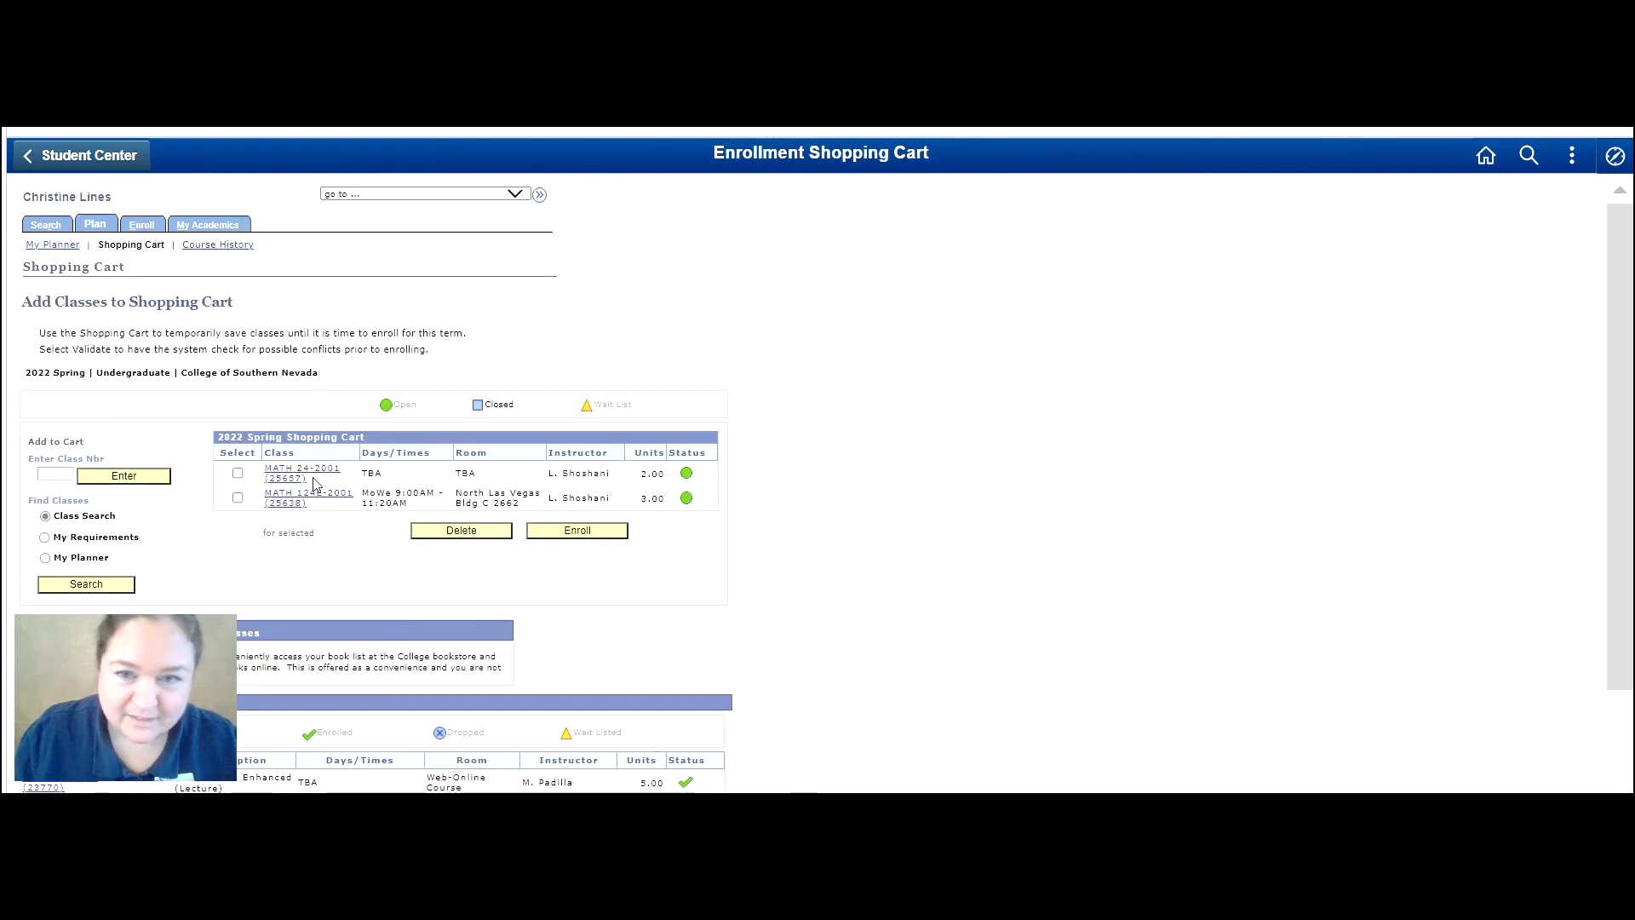
mouse_move(329, 482)
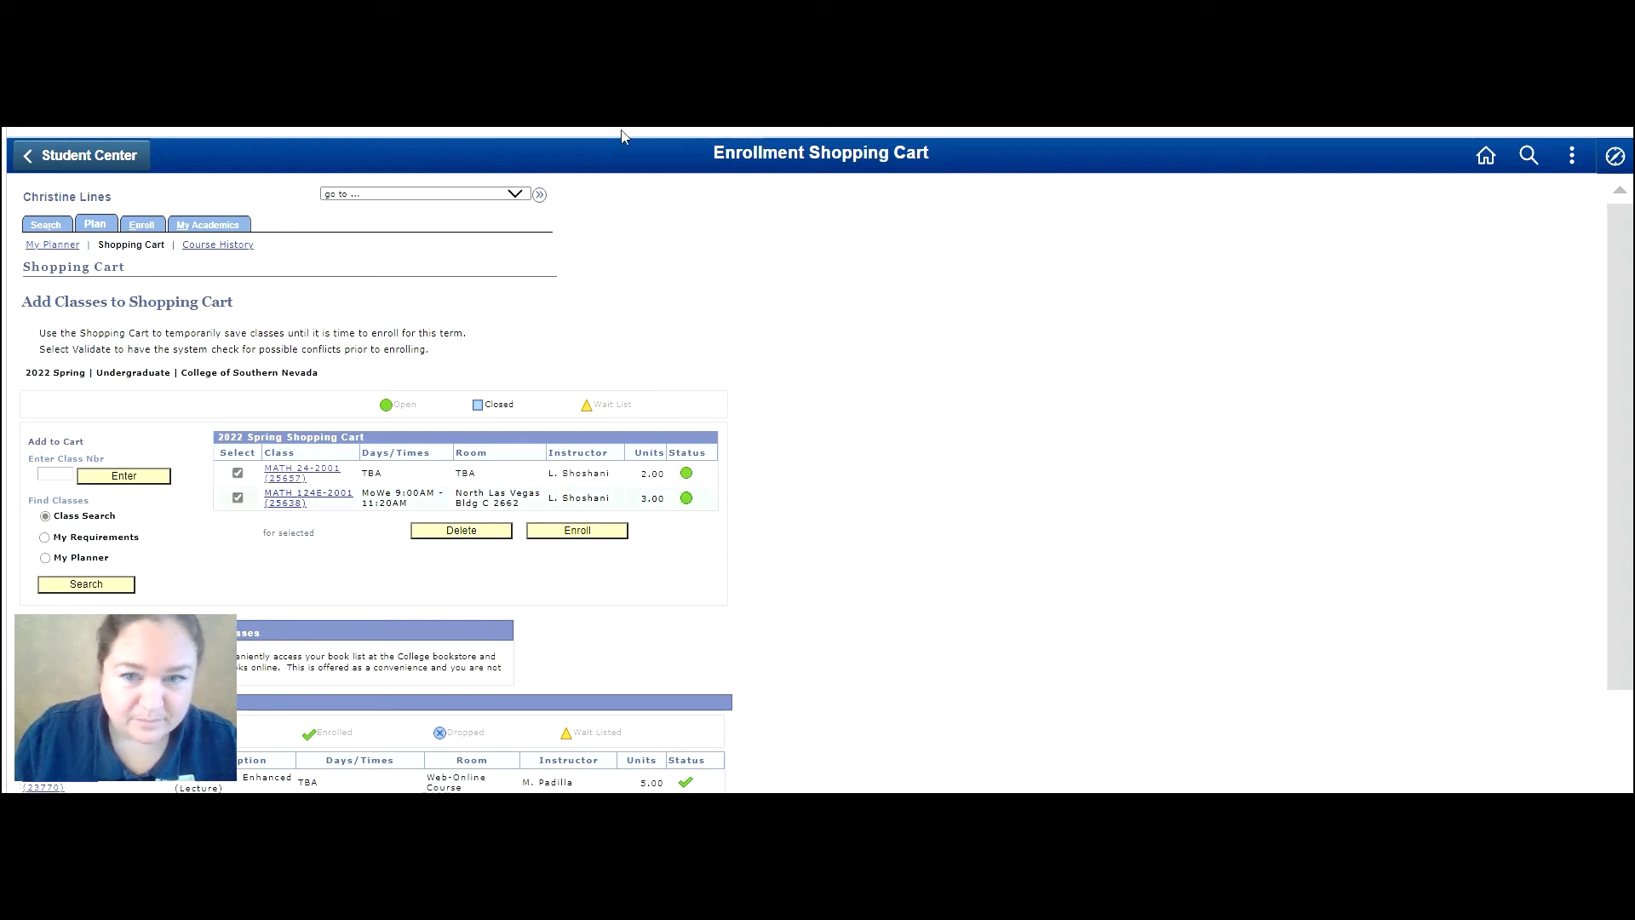
mouse_move(578, 529)
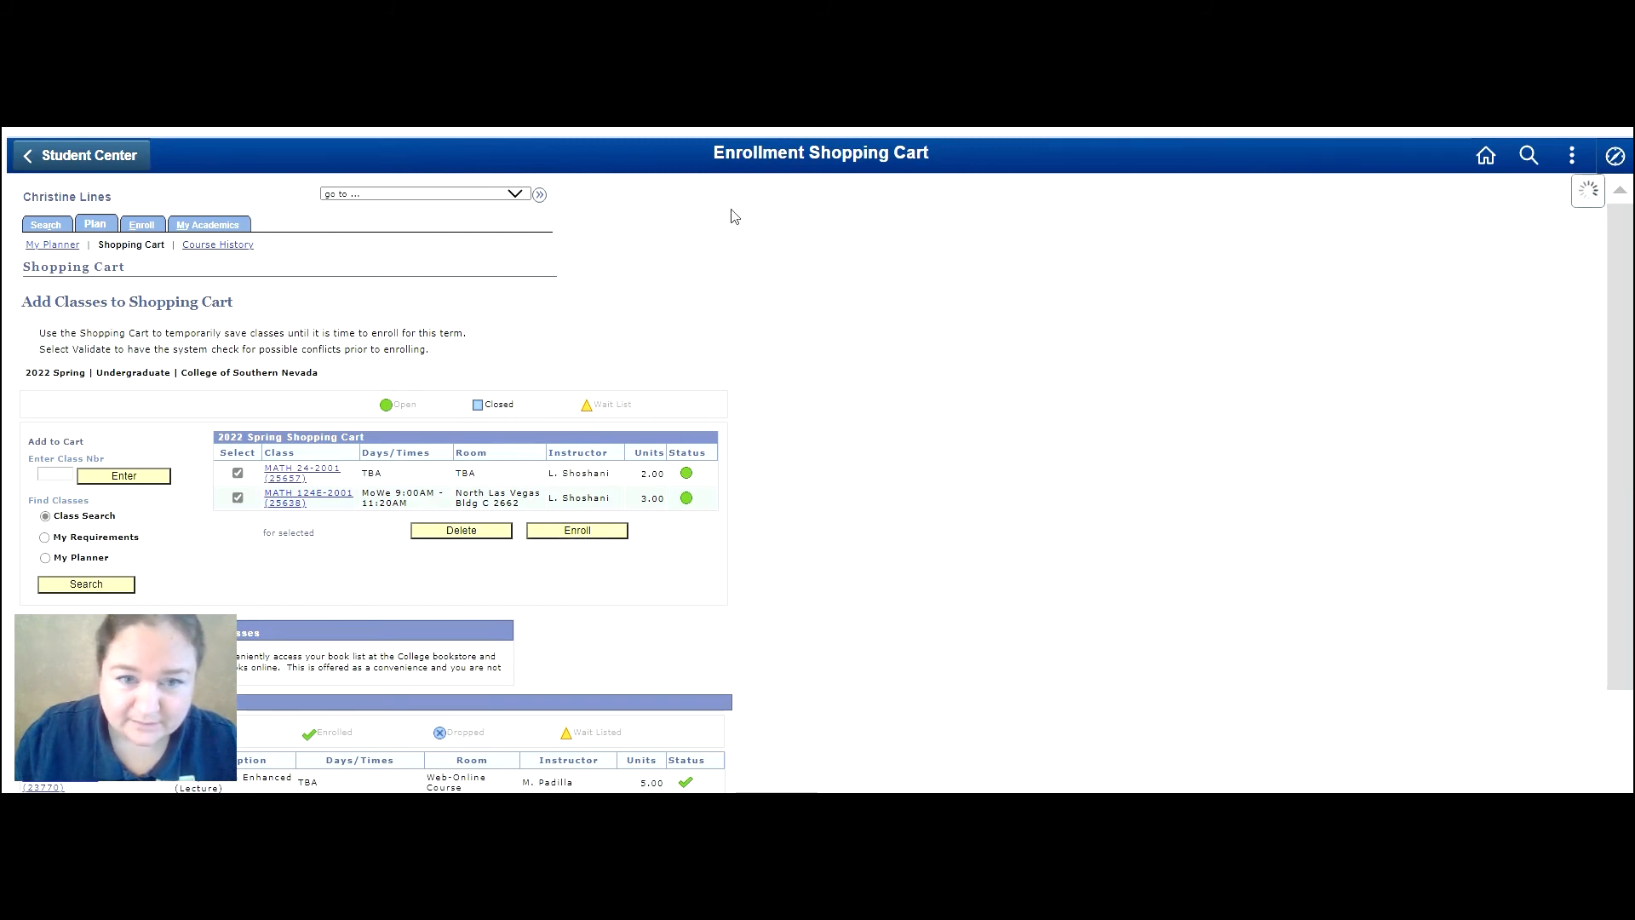
Retry enrolling in both math classes, see the same errors, and return to the Shopping Cart.
click(576, 530)
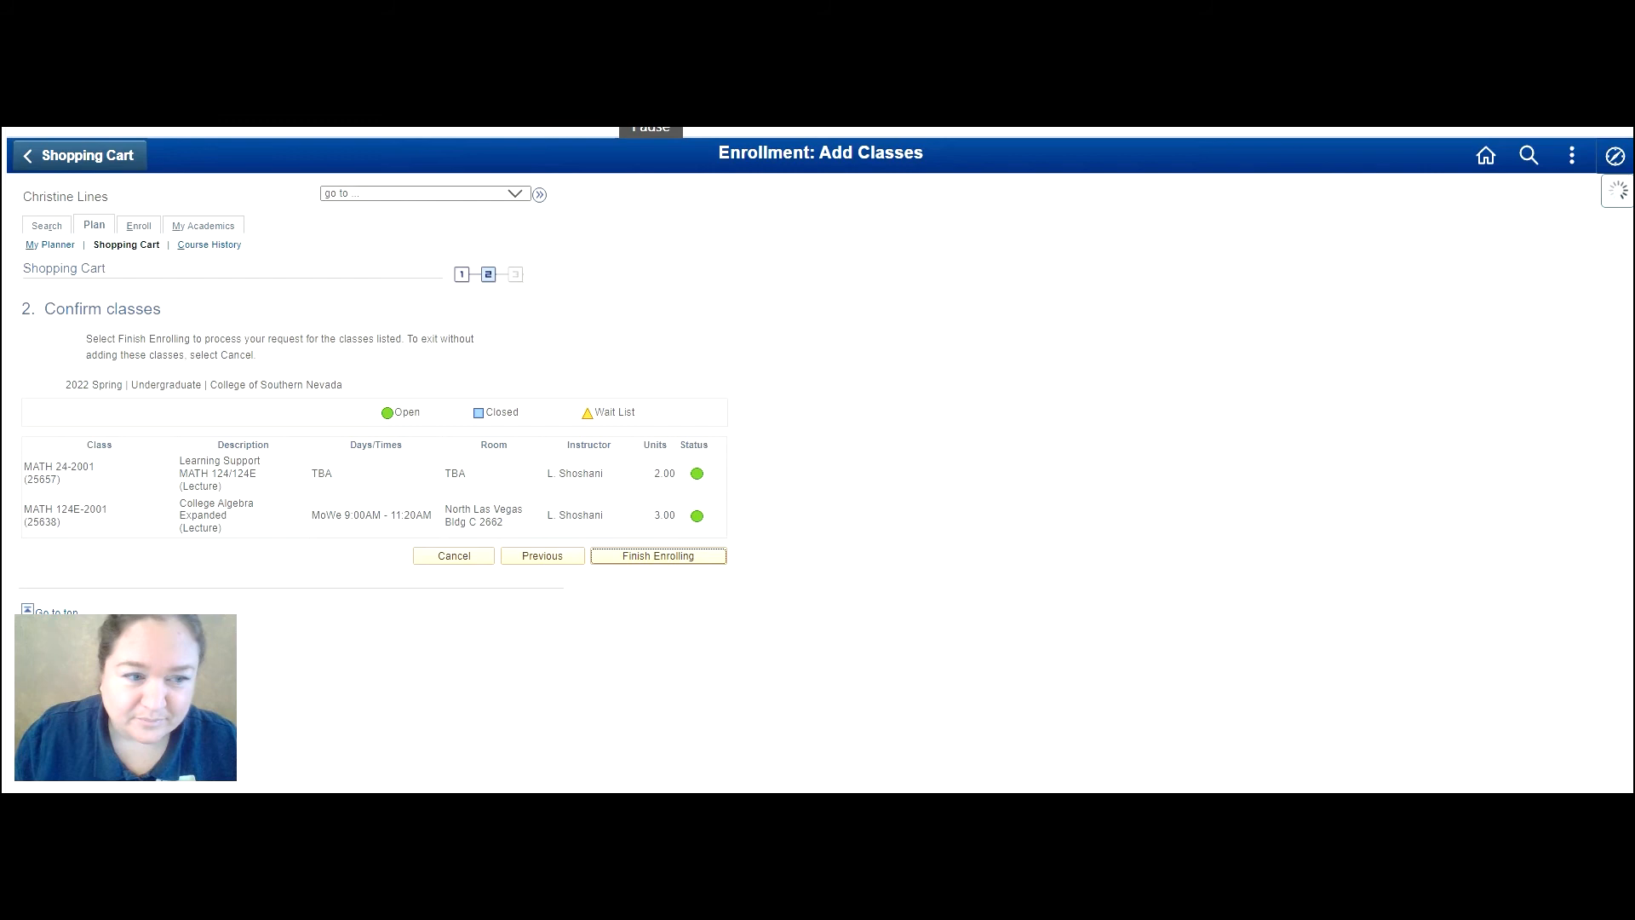
click(657, 555)
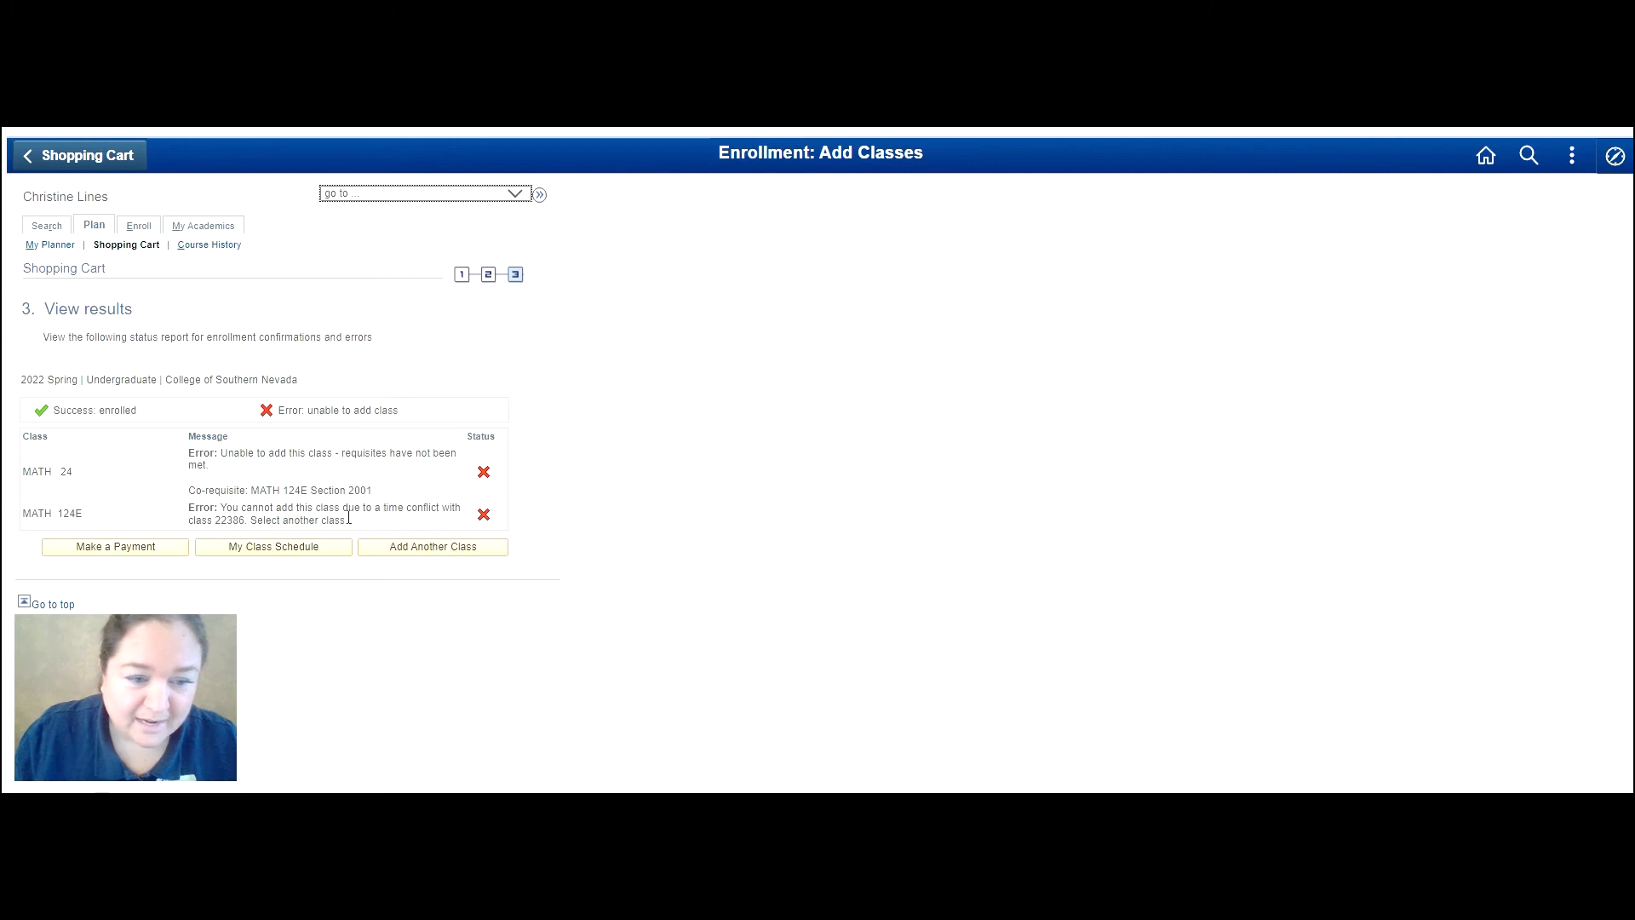
mouse_move(422, 531)
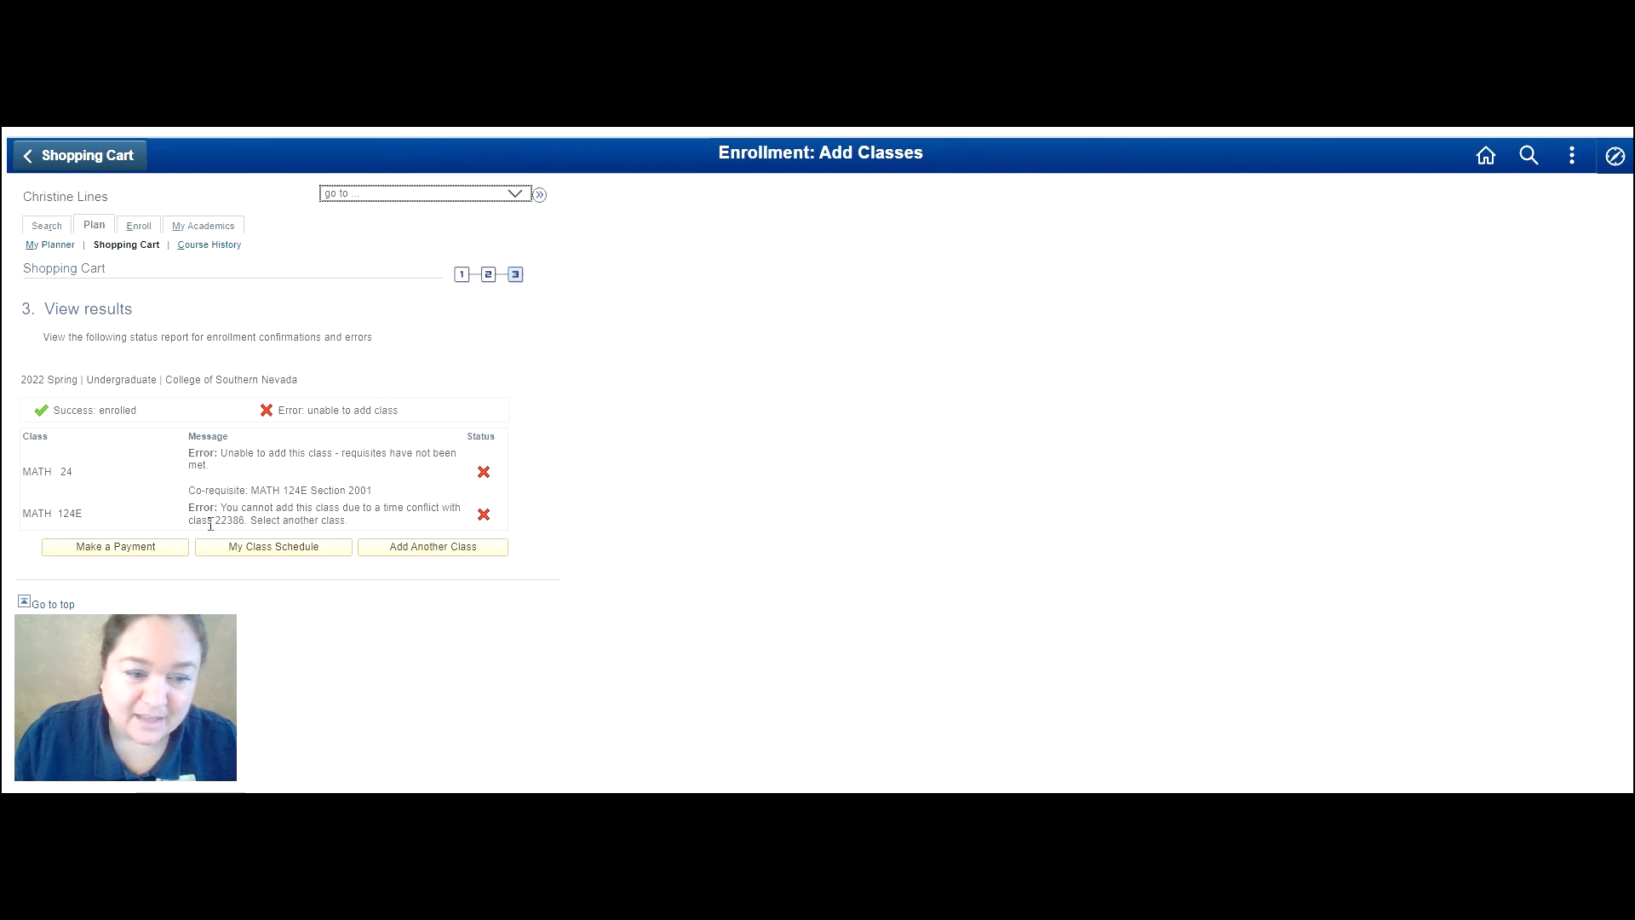
mouse_move(237, 538)
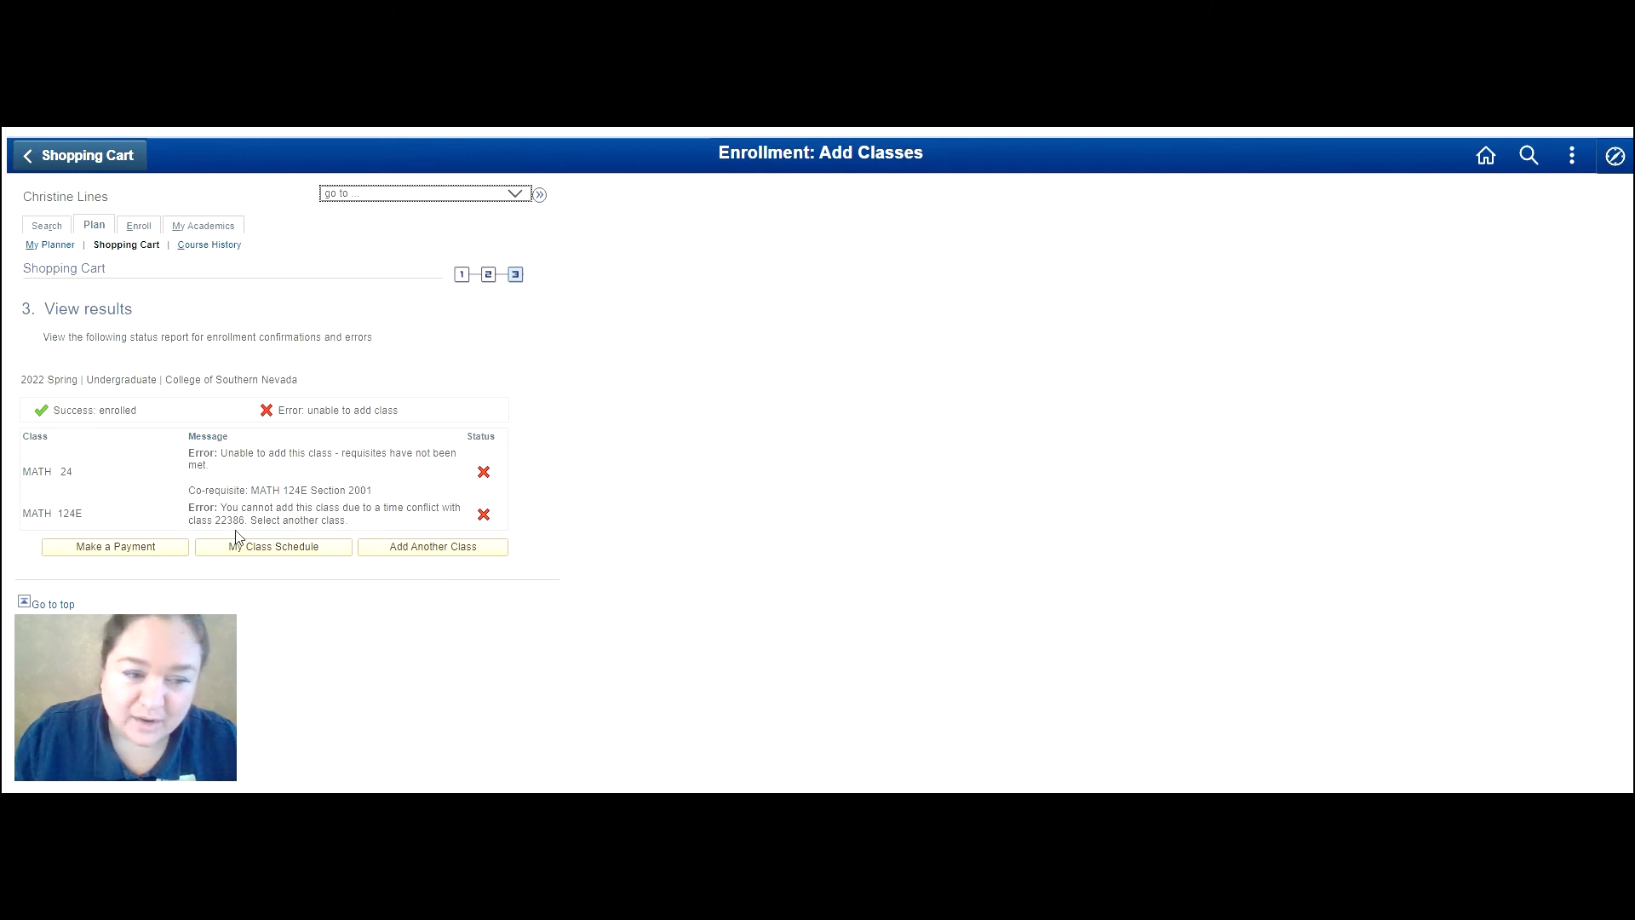
mouse_move(252, 521)
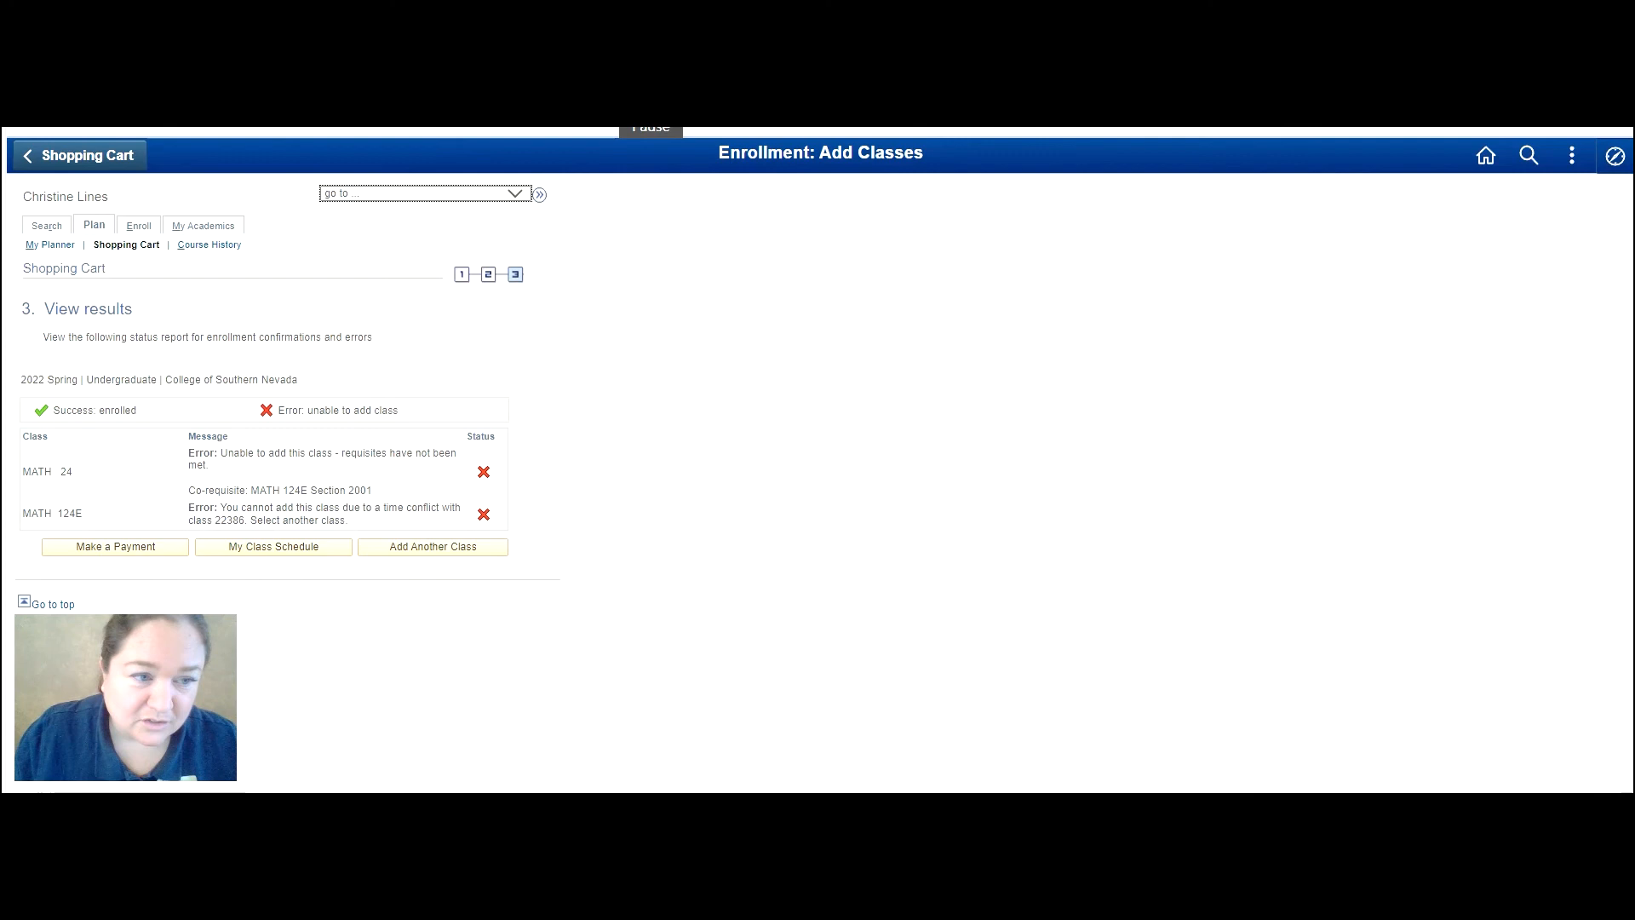
click(272, 547)
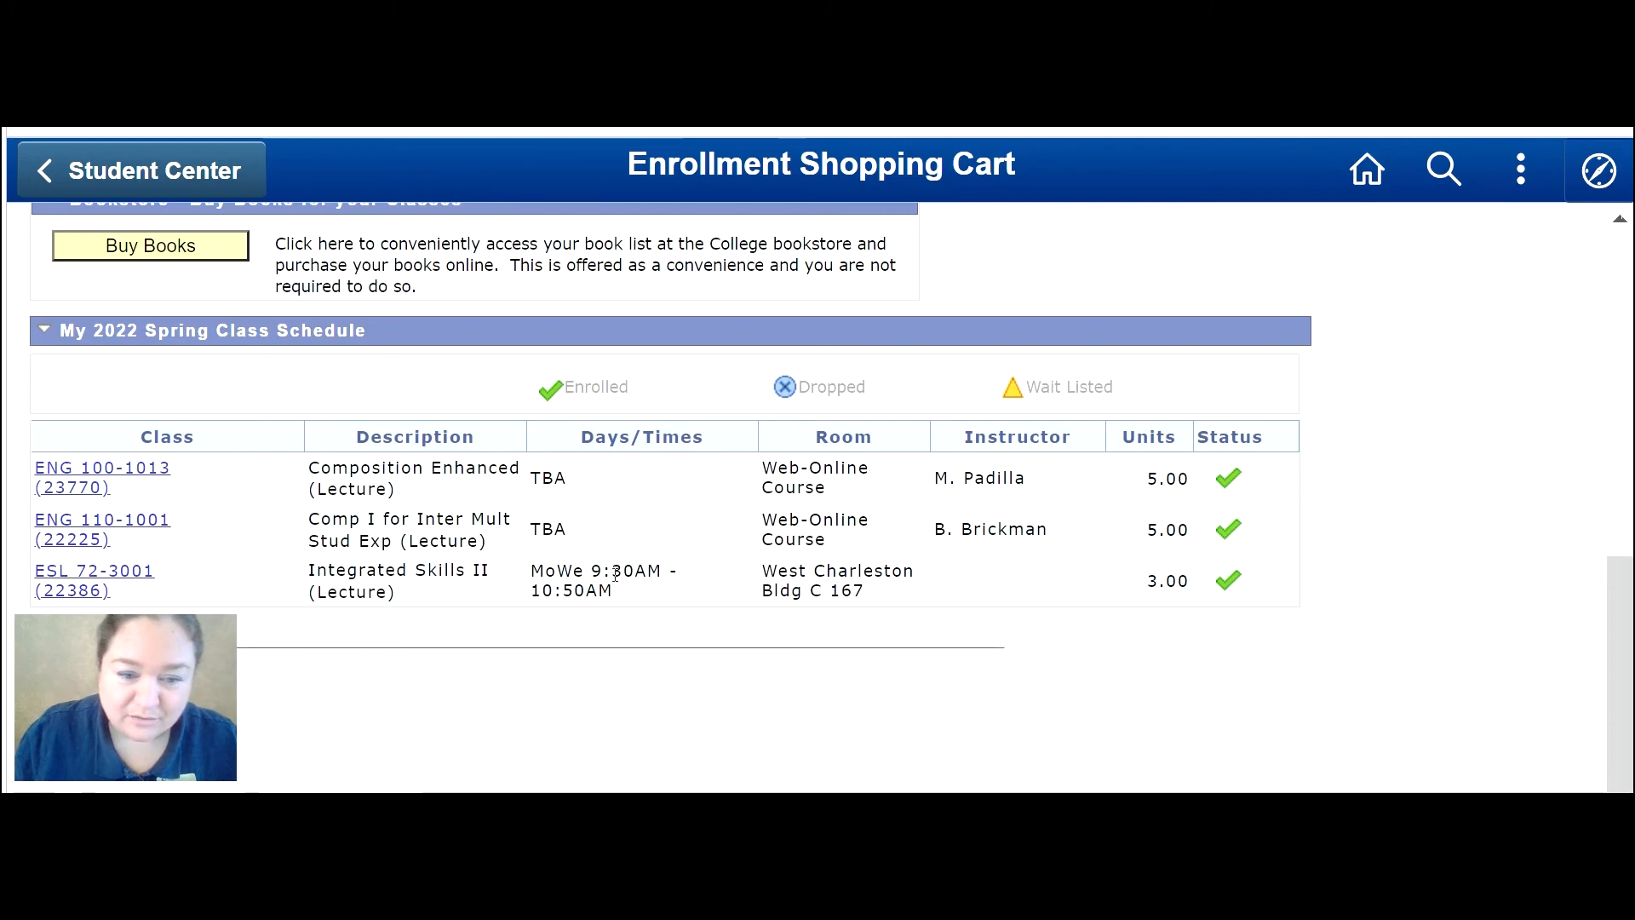
Review the 2022 Spring schedule showing ESL 72-3001 MoWe 9:30–10:50 AM, then return to Student Center.
scroll(up, 3)
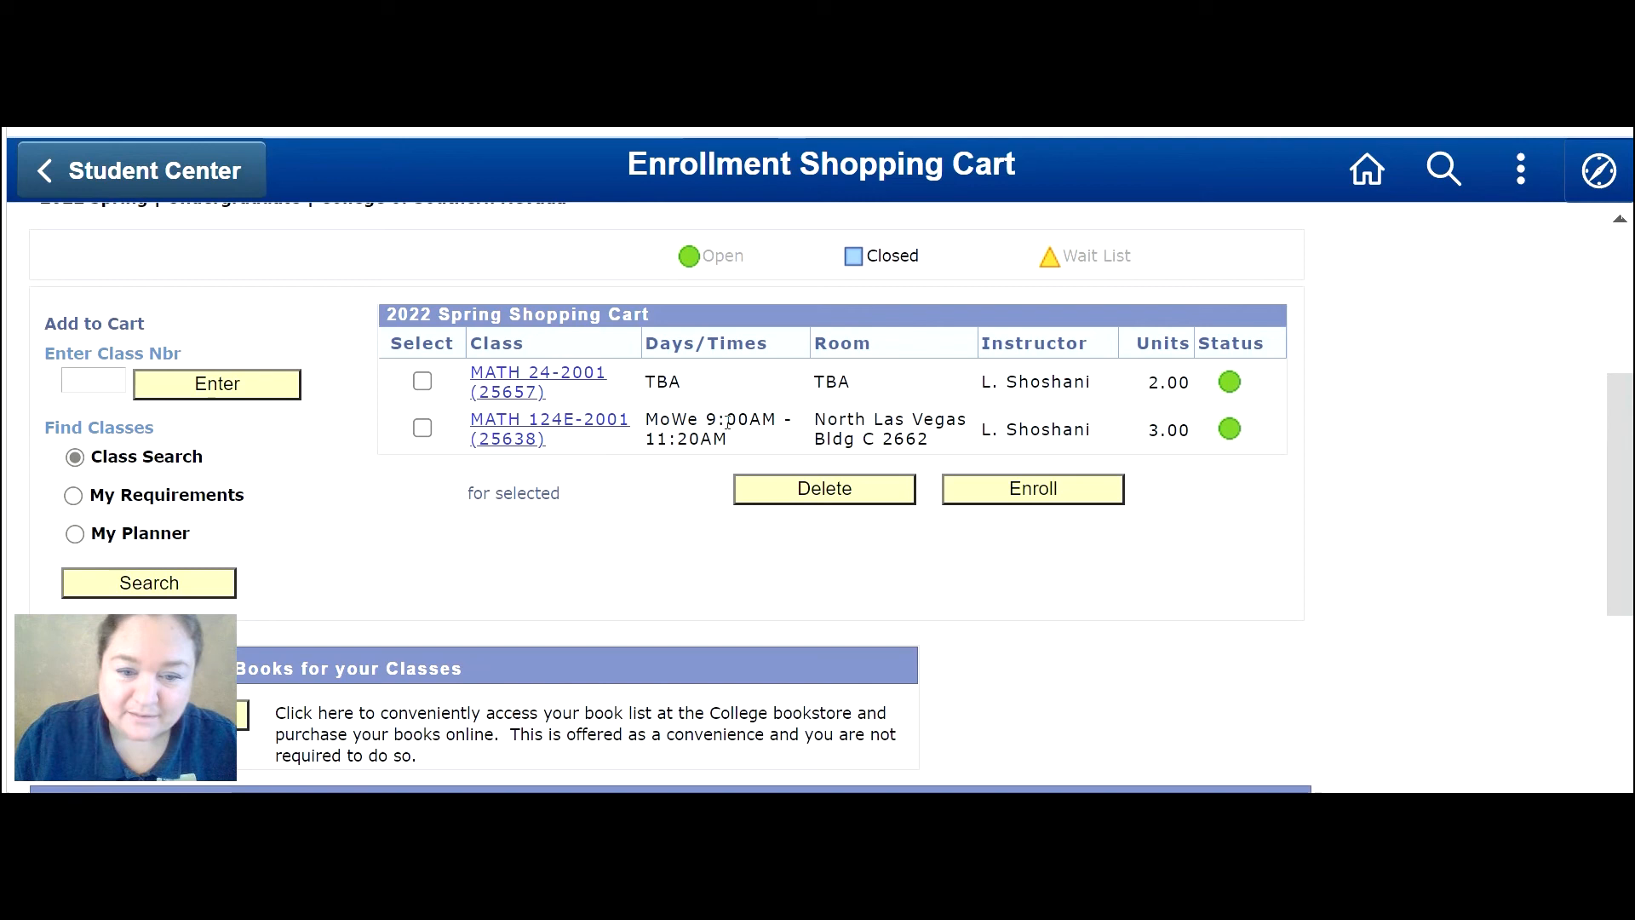
mouse_move(647, 463)
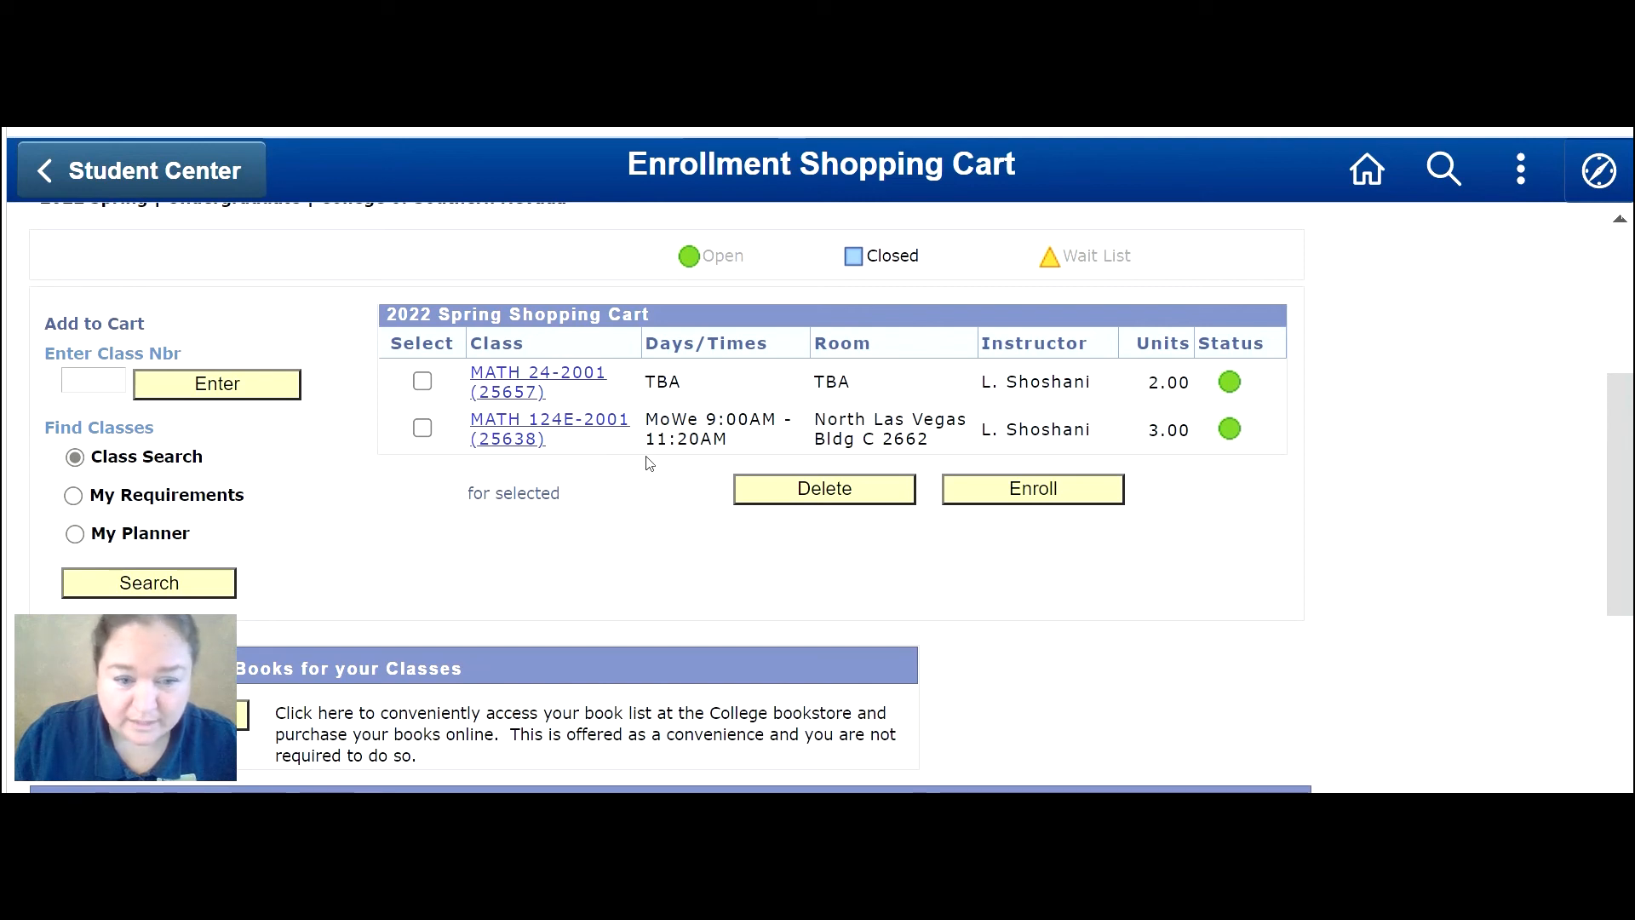
mouse_move(652, 466)
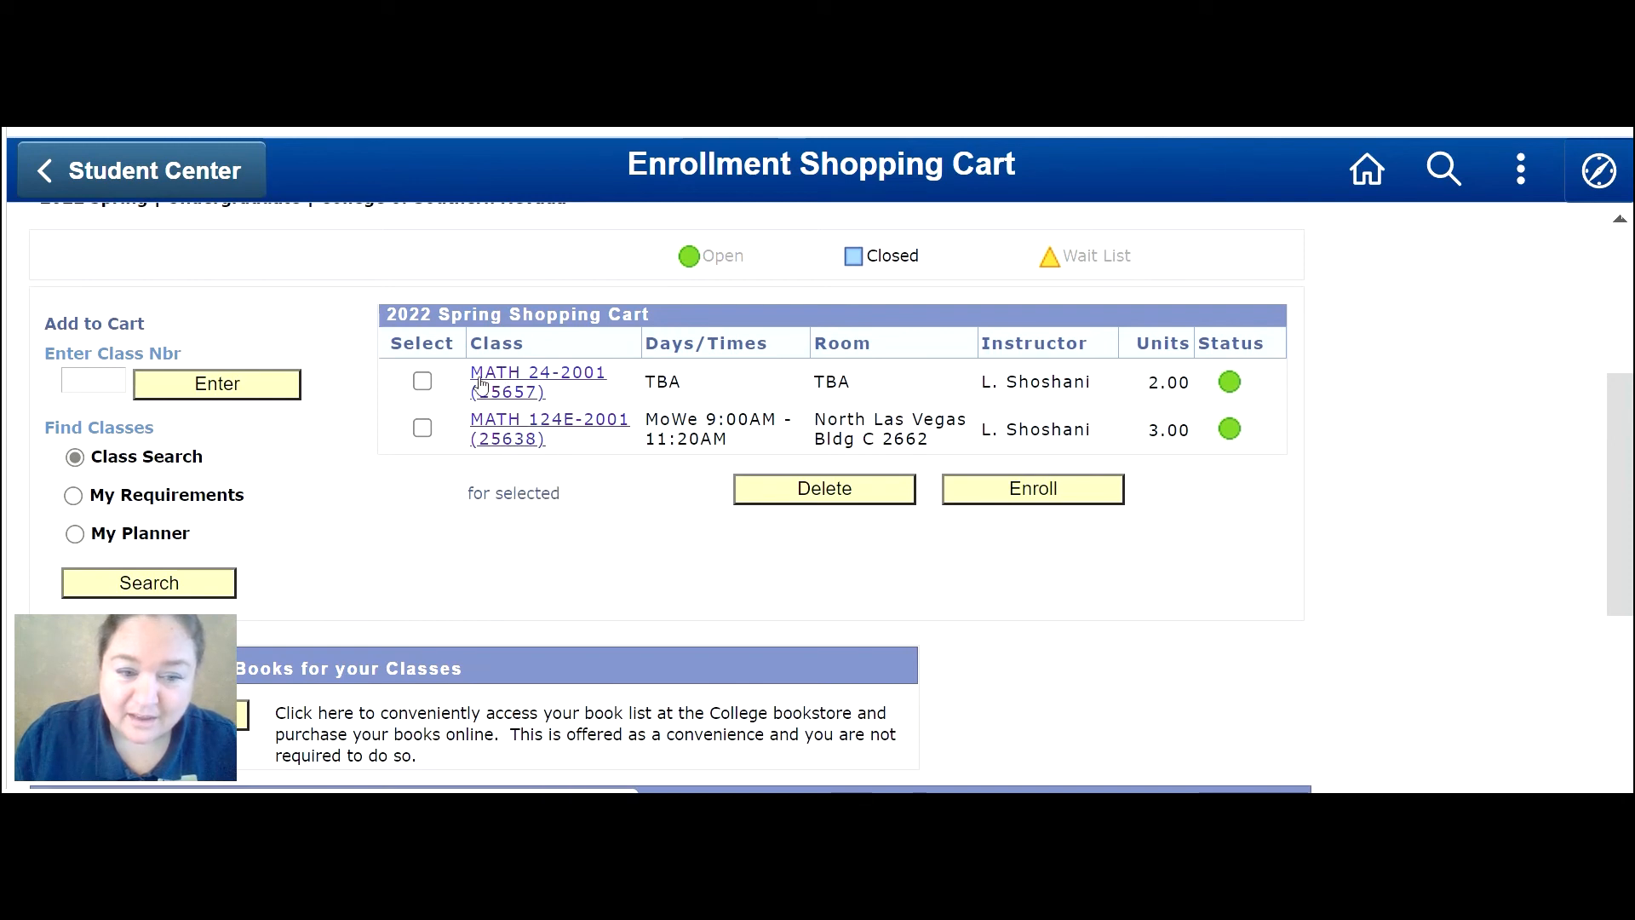
mouse_move(536, 371)
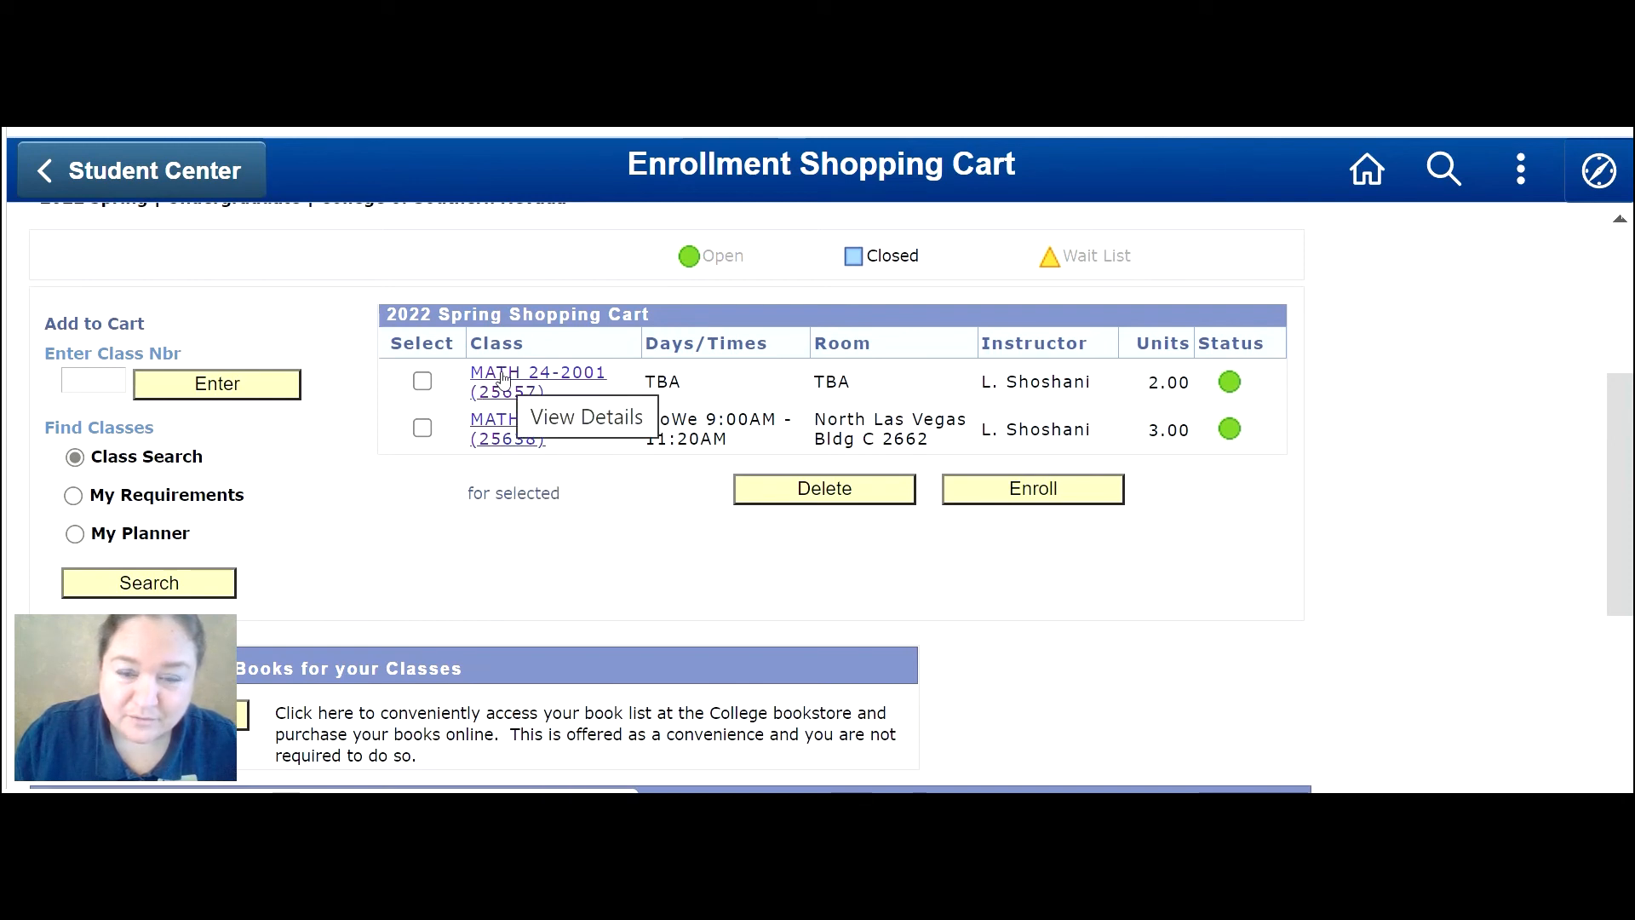
scroll(down, 3)
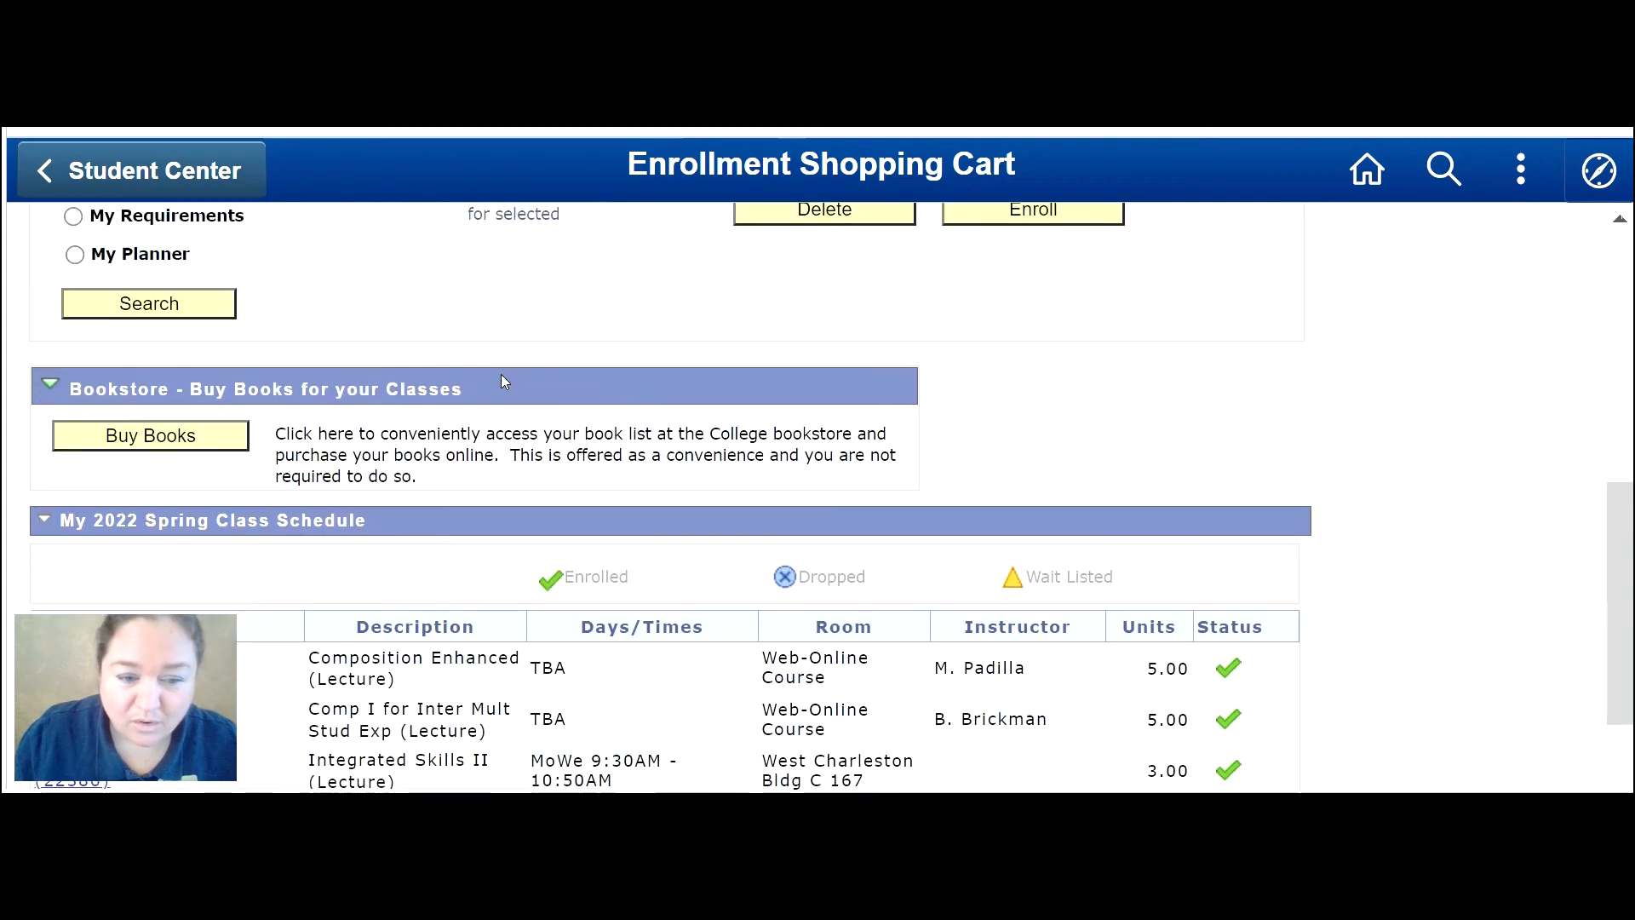
scroll(down, 3)
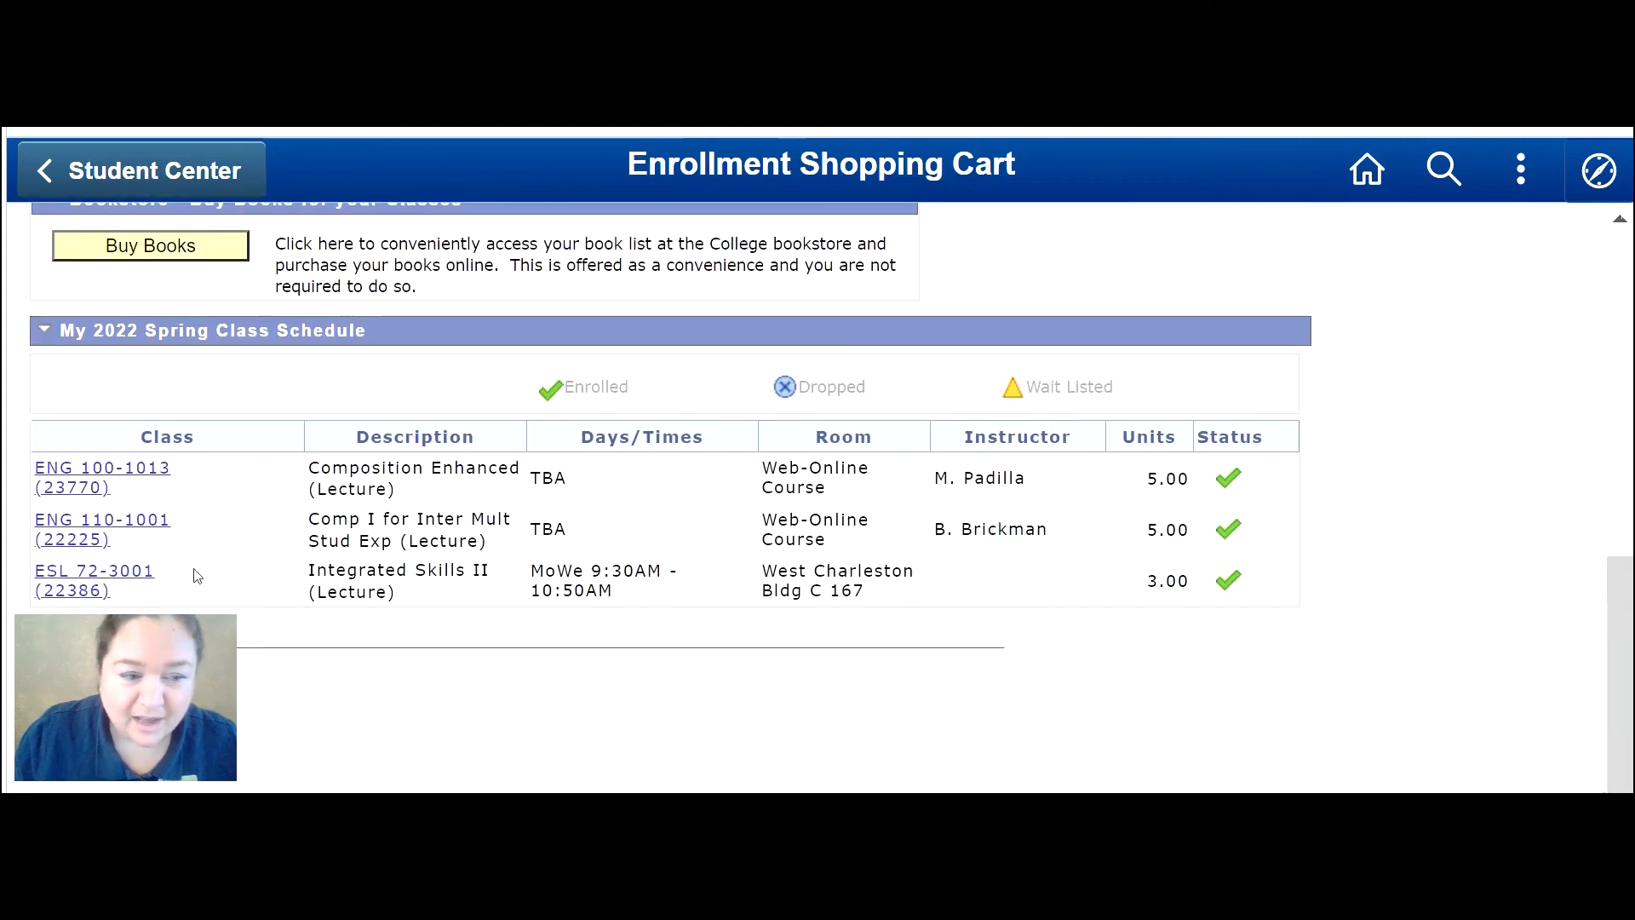
mouse_move(521, 611)
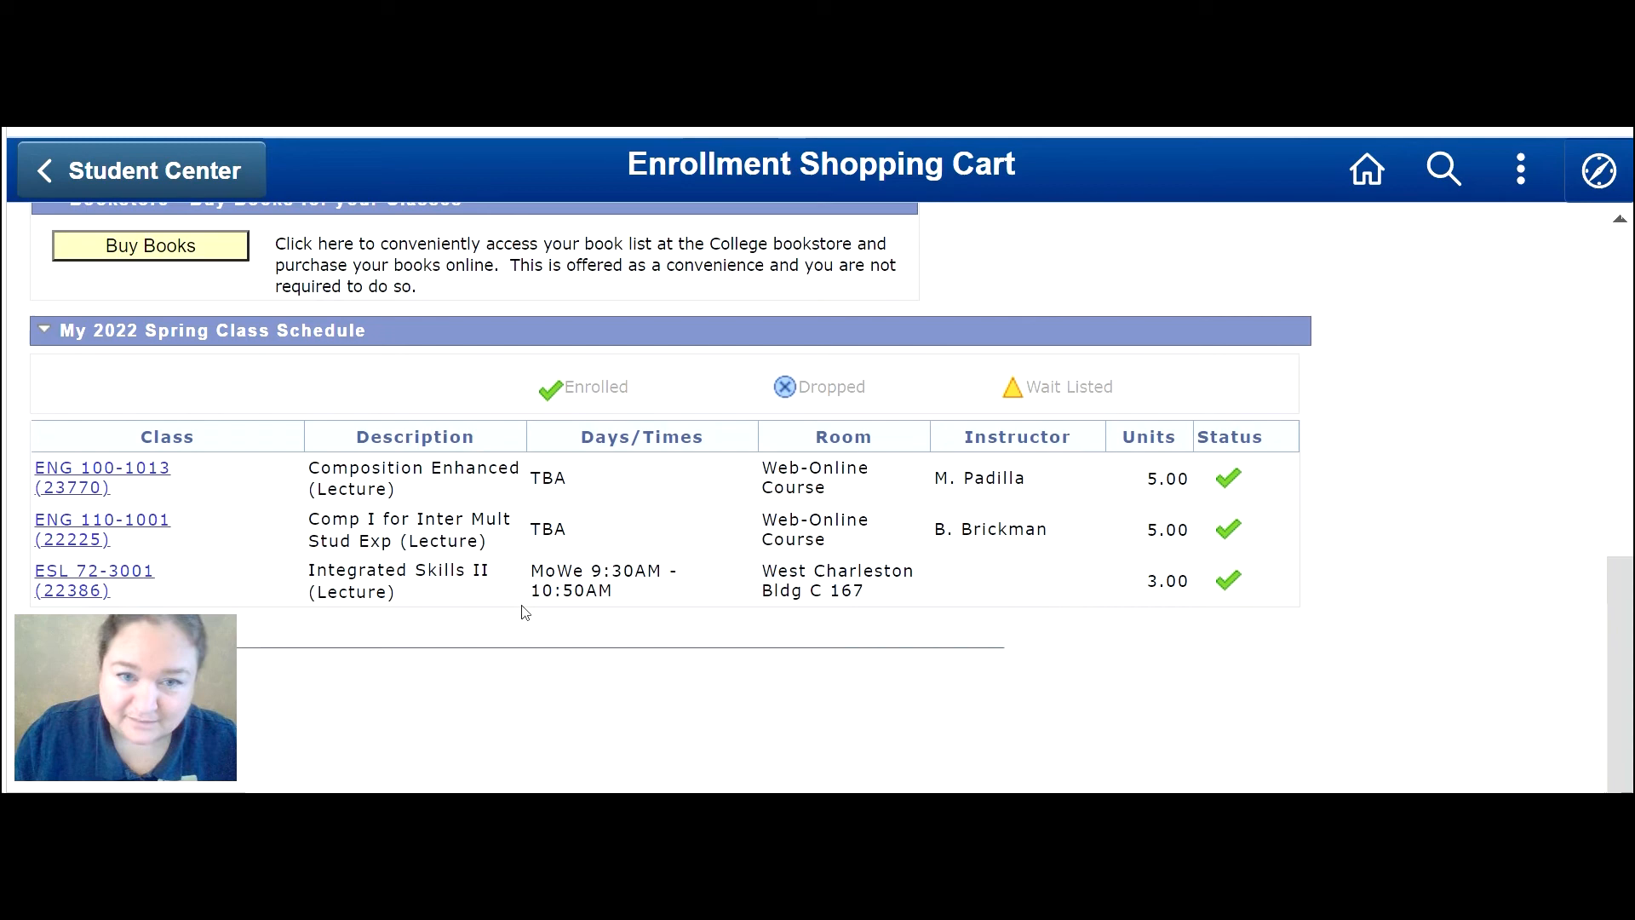
click(143, 170)
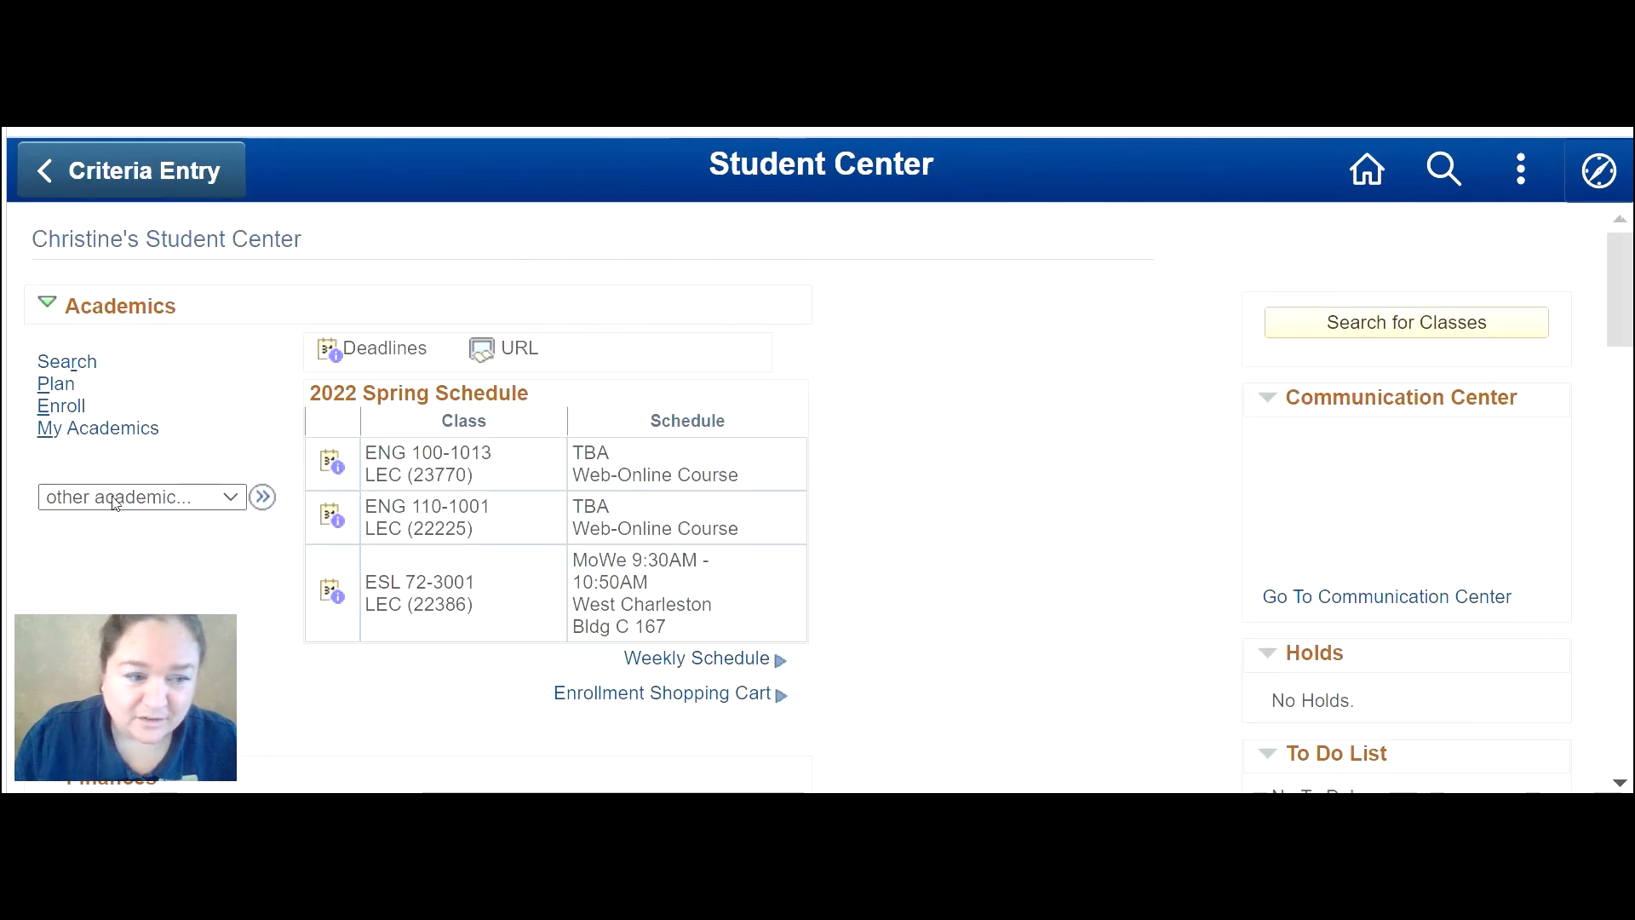
Drop ESL 72 Integrated Skills II via Drop Selected Classes and confirm, clearing the time conflict.
click(141, 495)
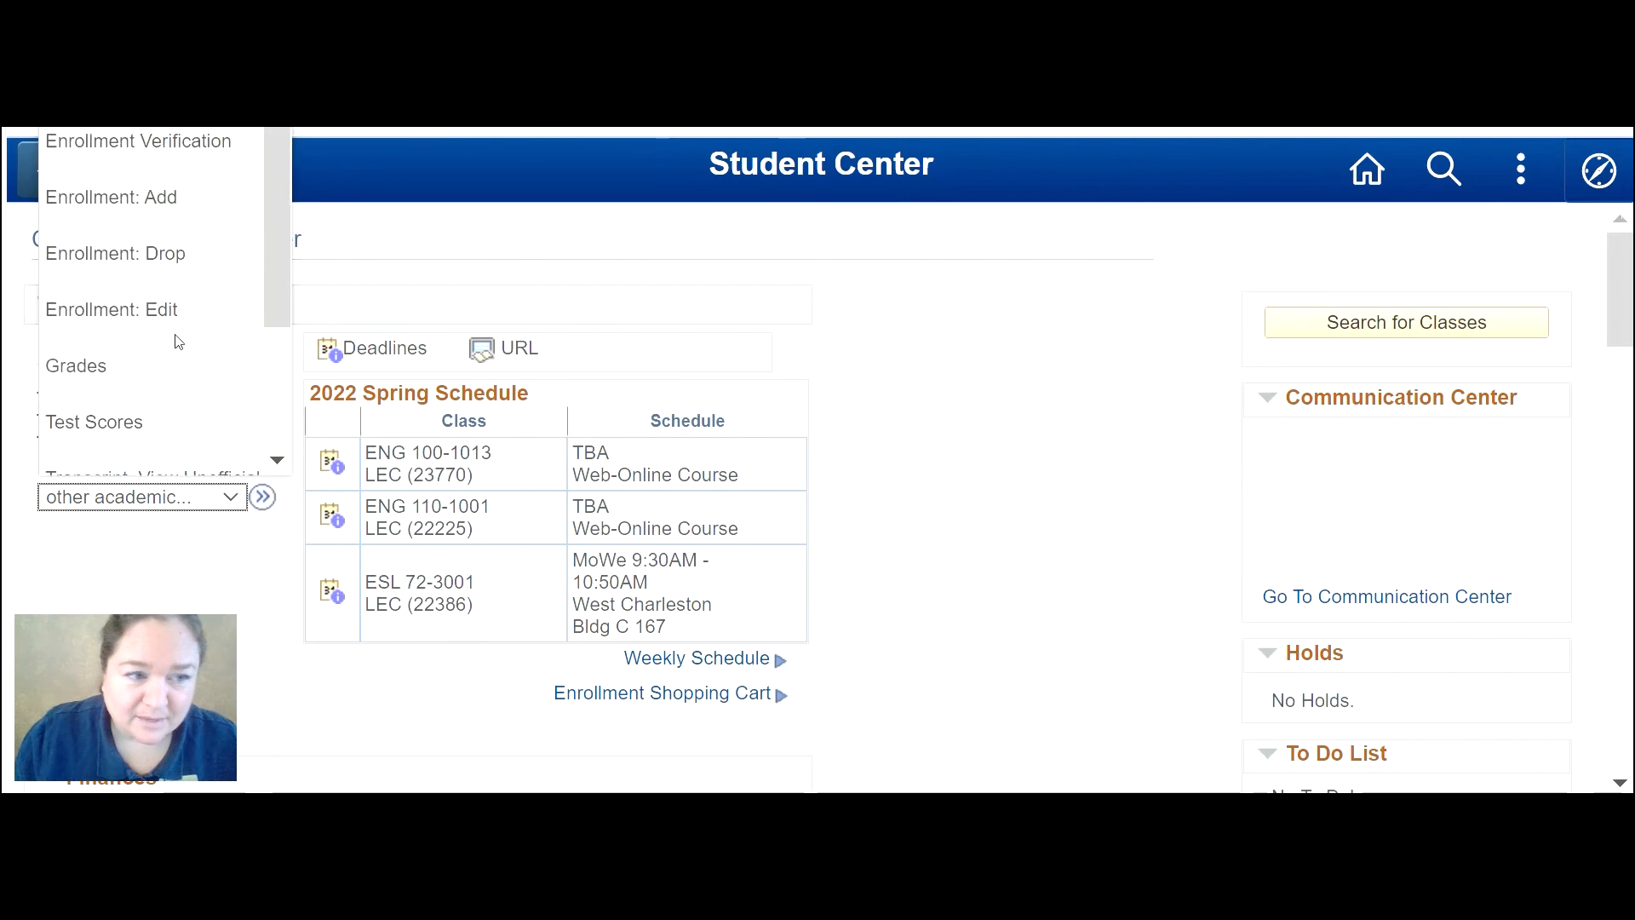
click(115, 252)
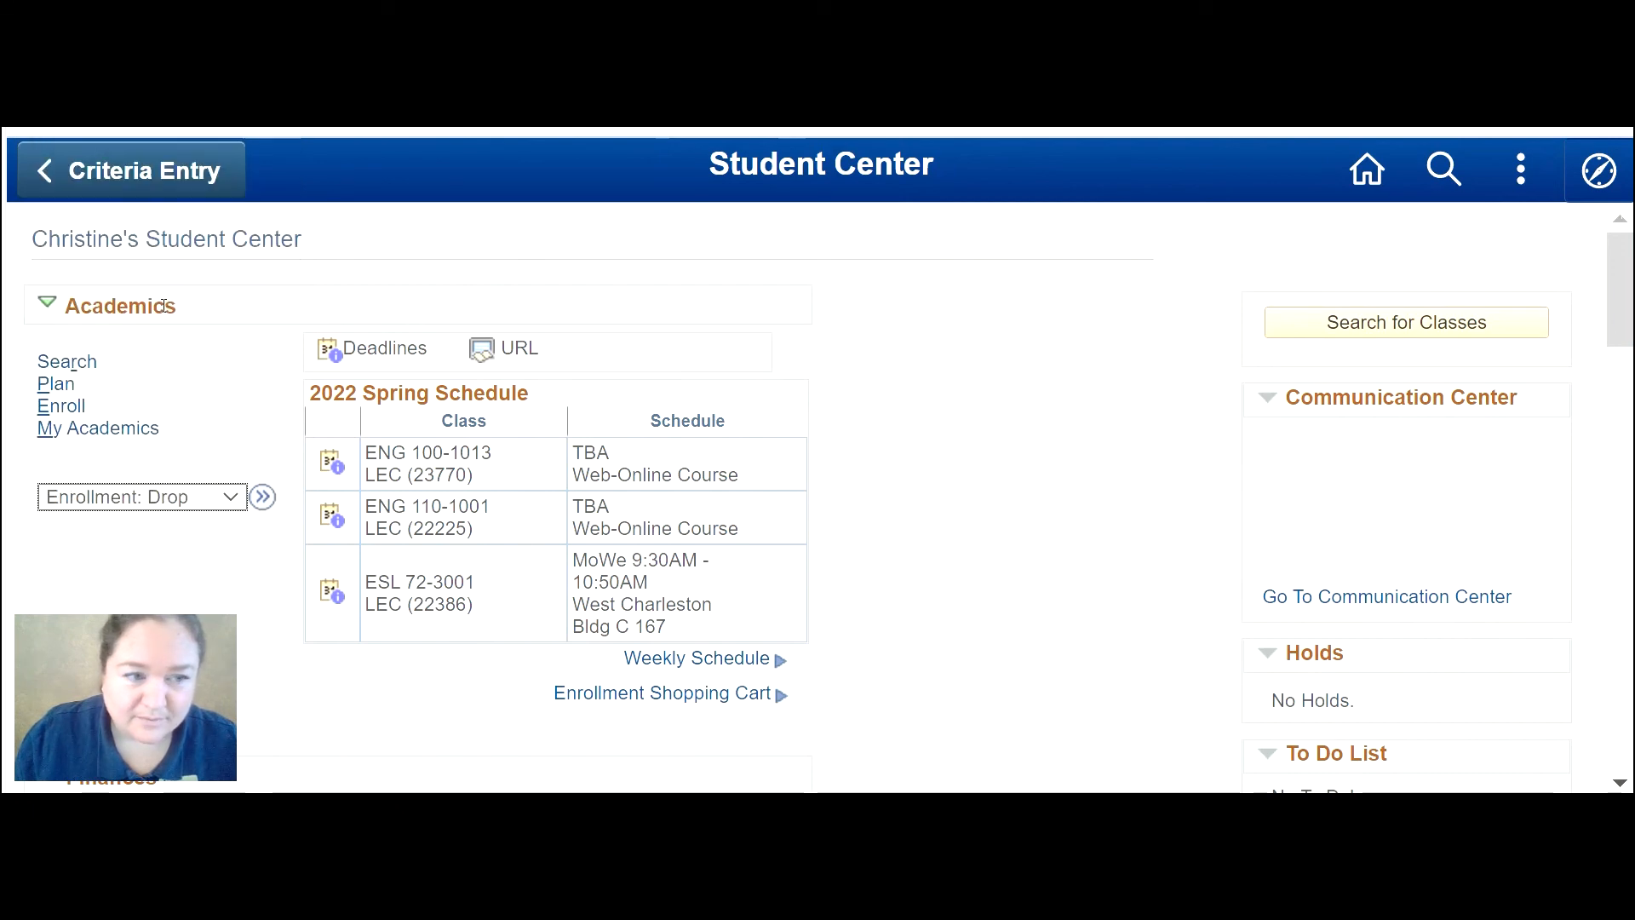
mouse_move(262, 495)
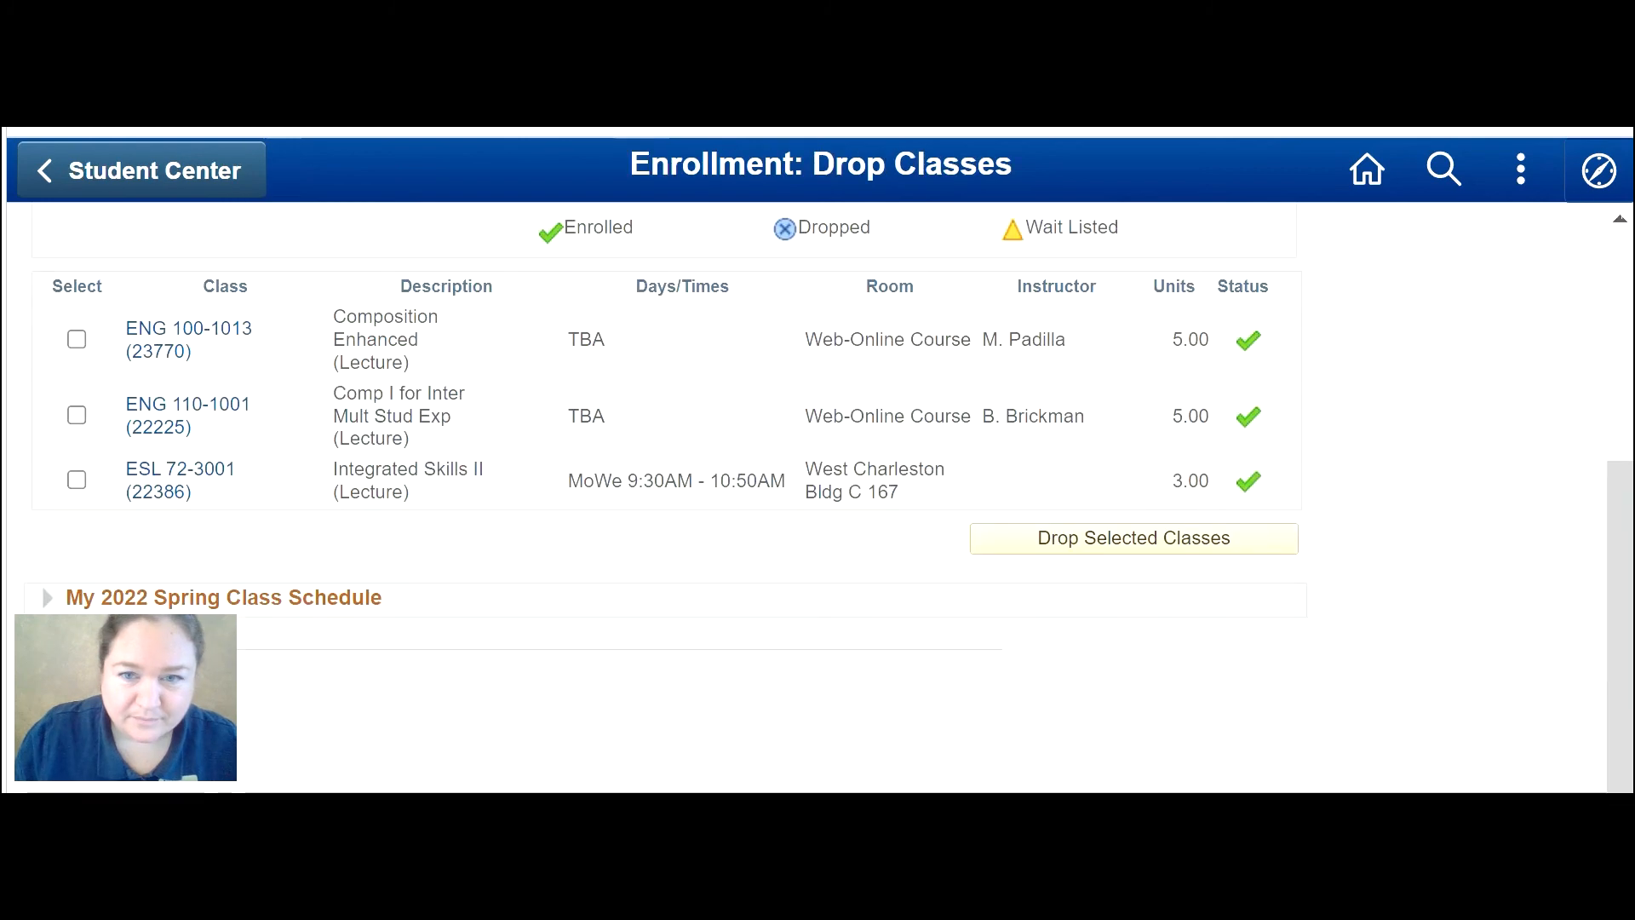
click(77, 481)
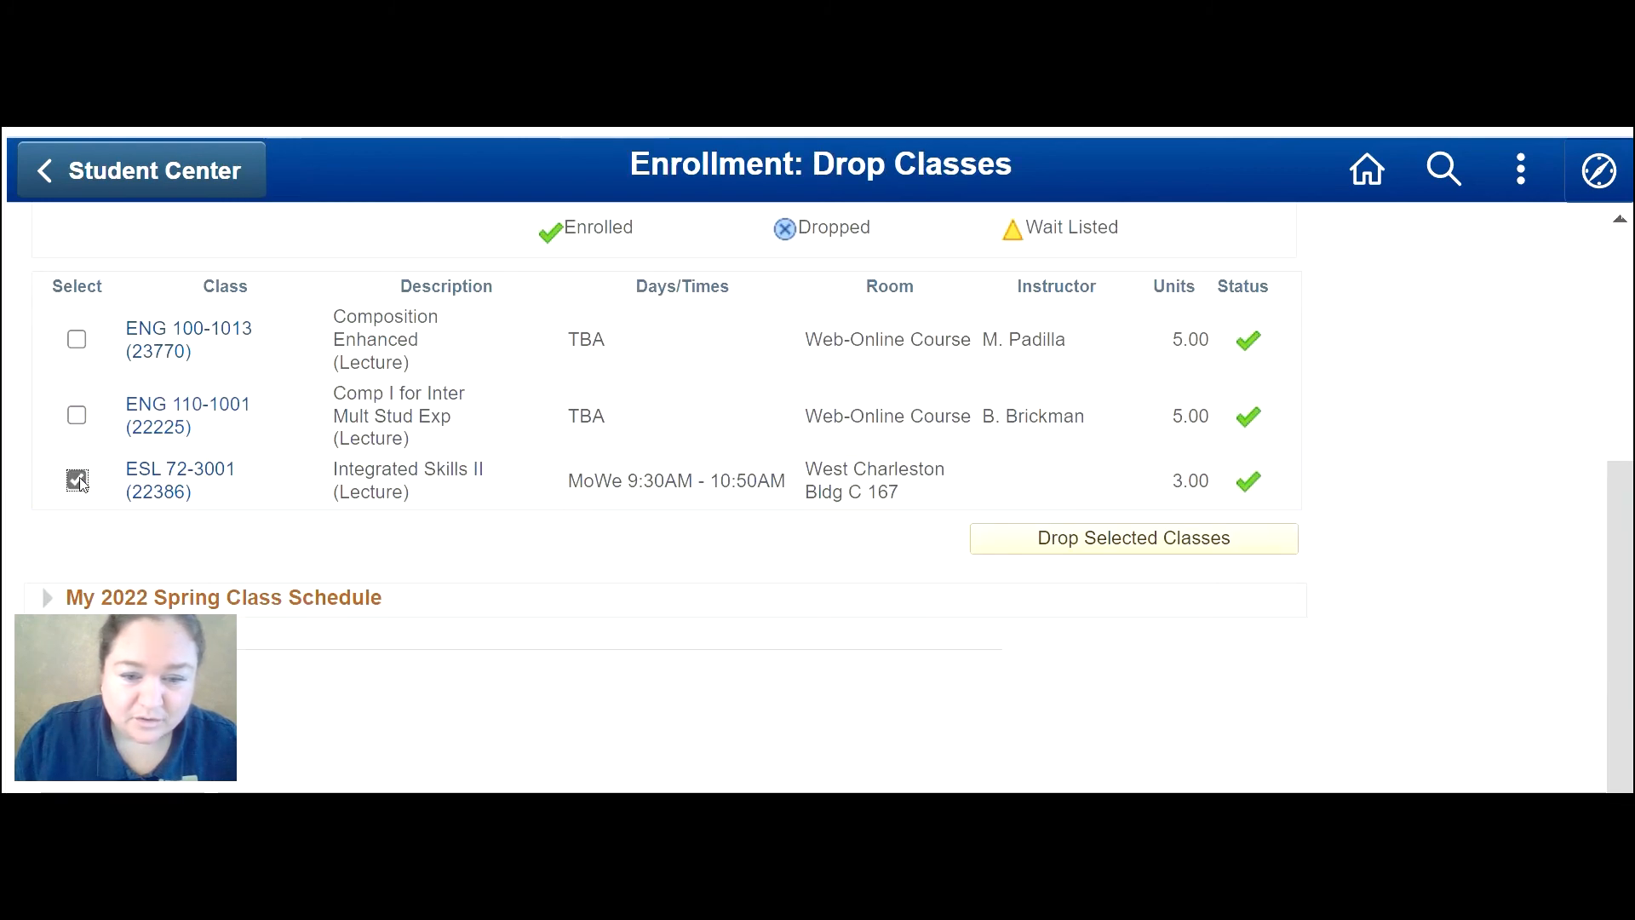
click(1132, 537)
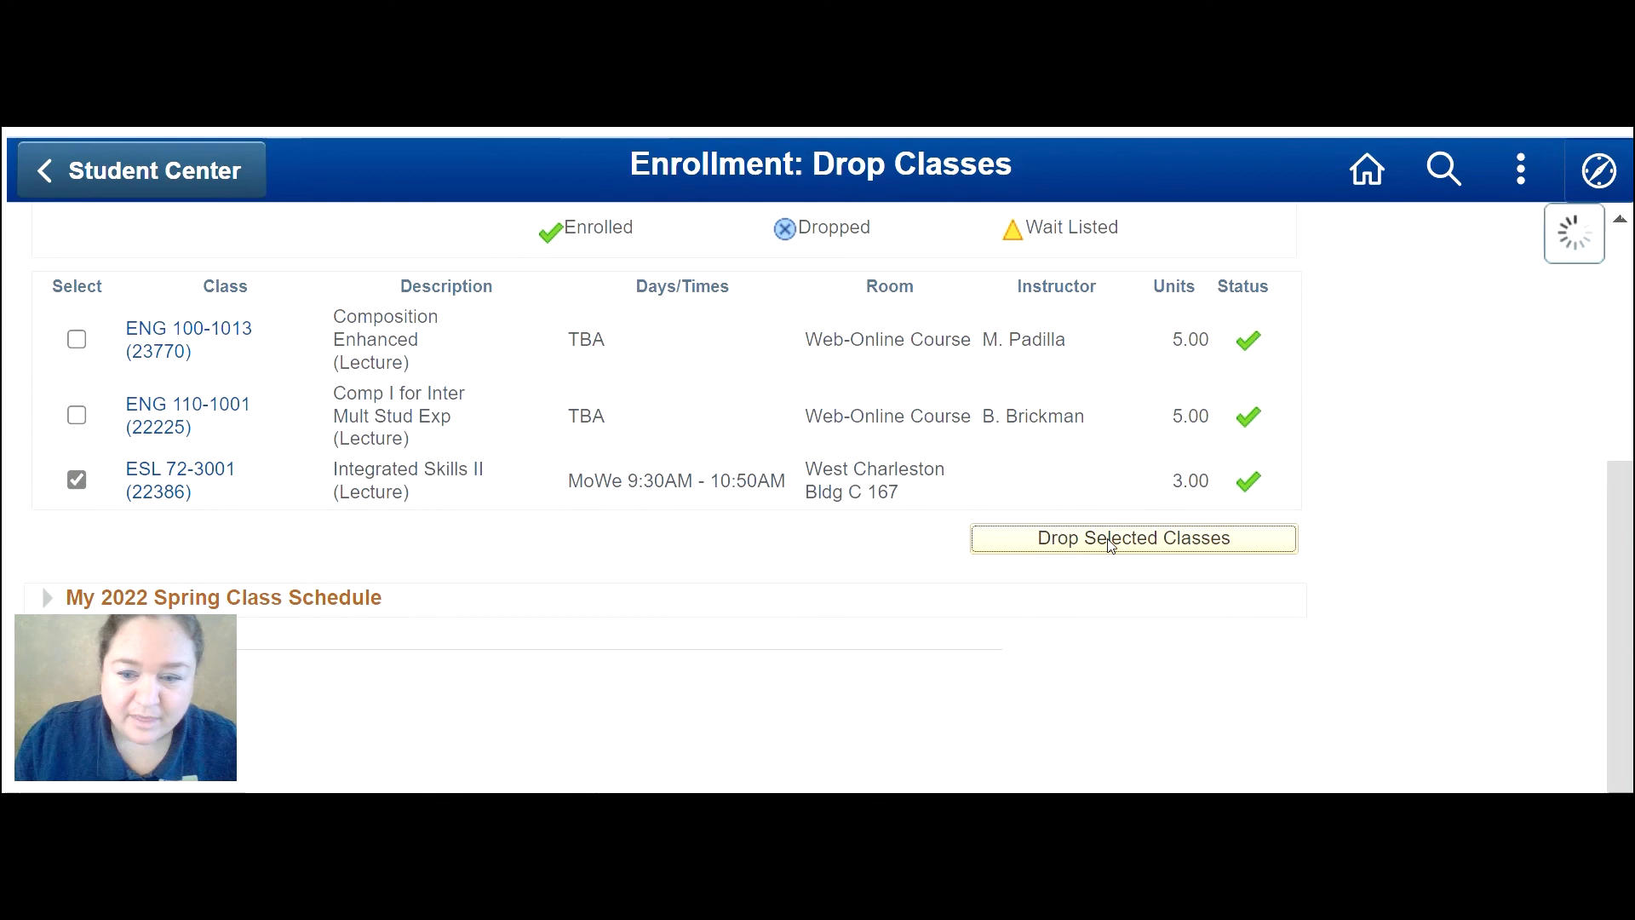
click(1132, 537)
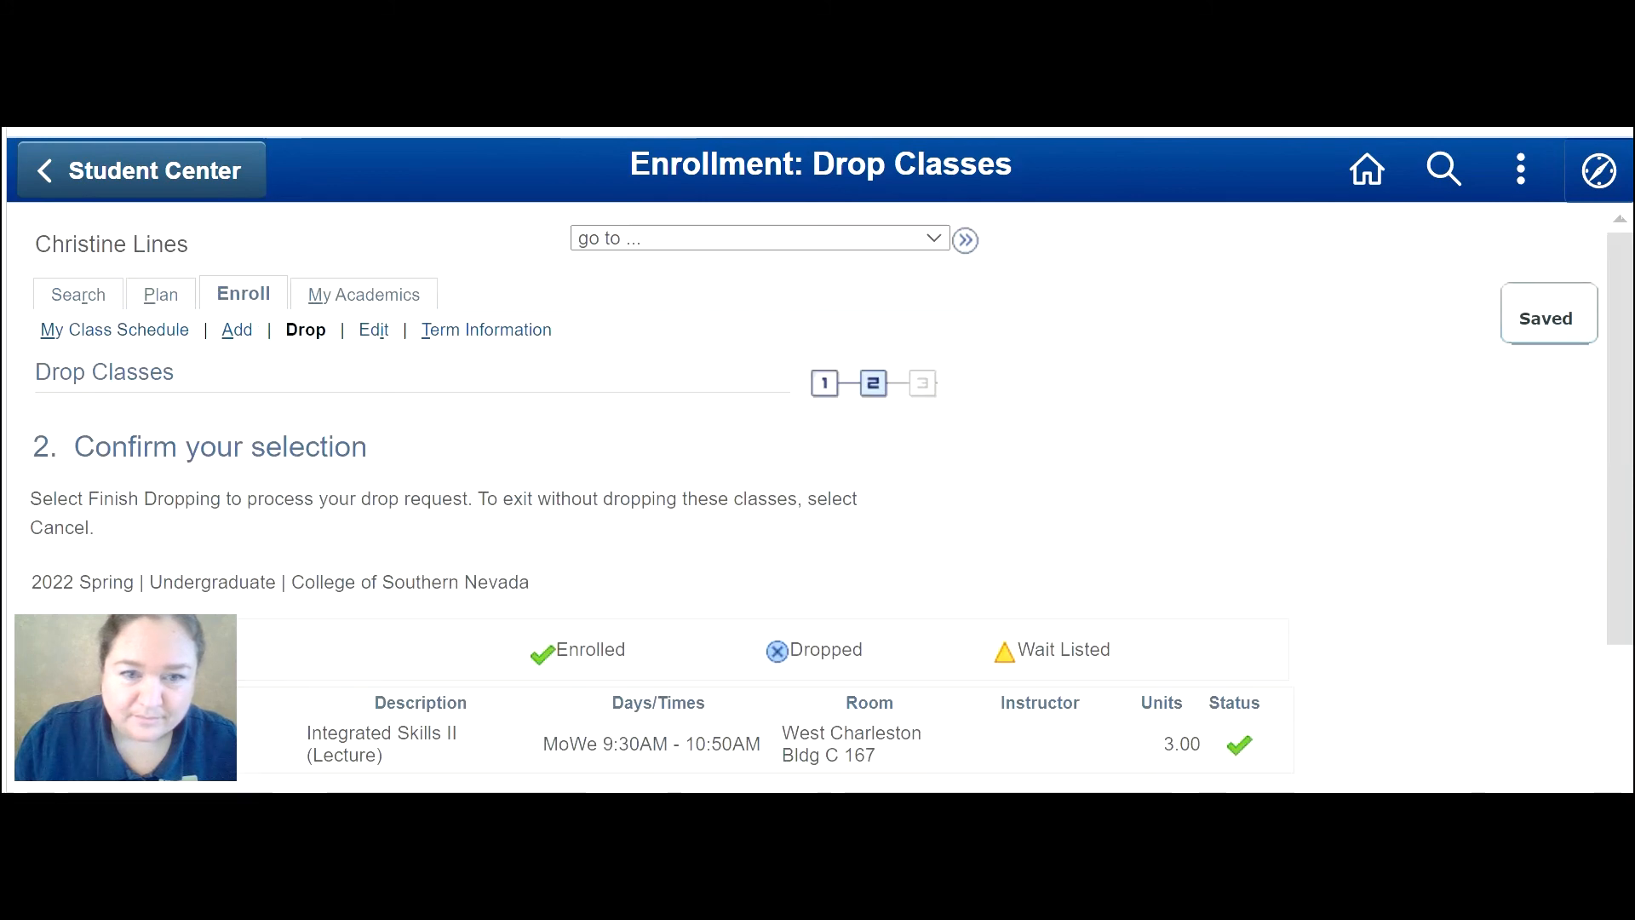
click(141, 168)
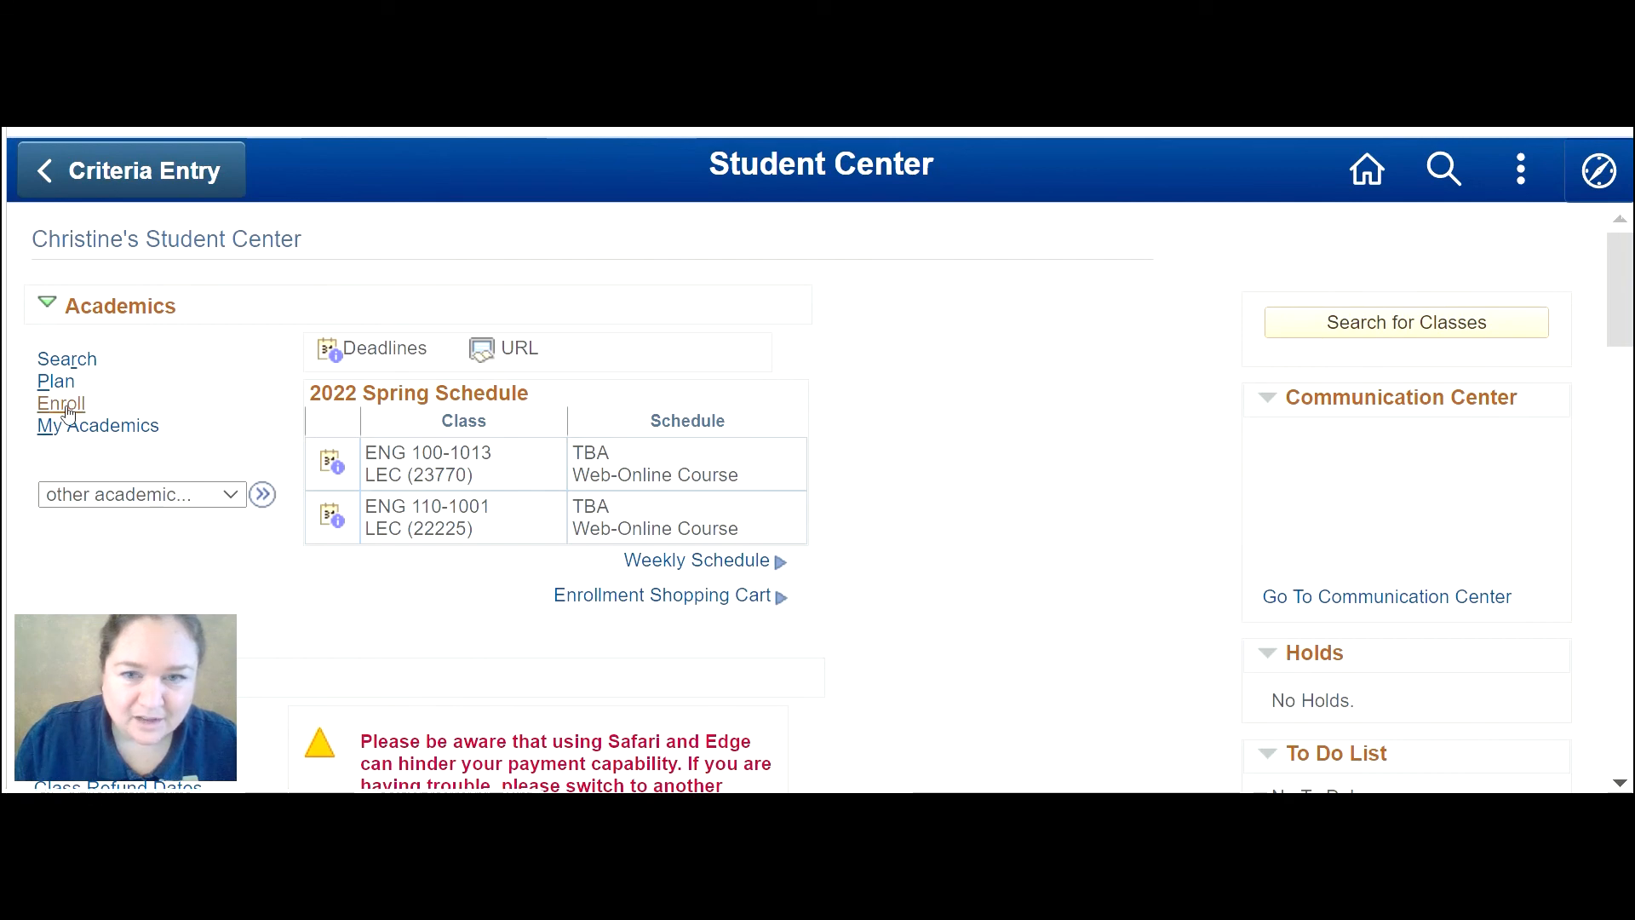
Enroll in MATH 24 and MATH 124E from Student Center; both are added to the 2022 Spring schedule.
click(59, 404)
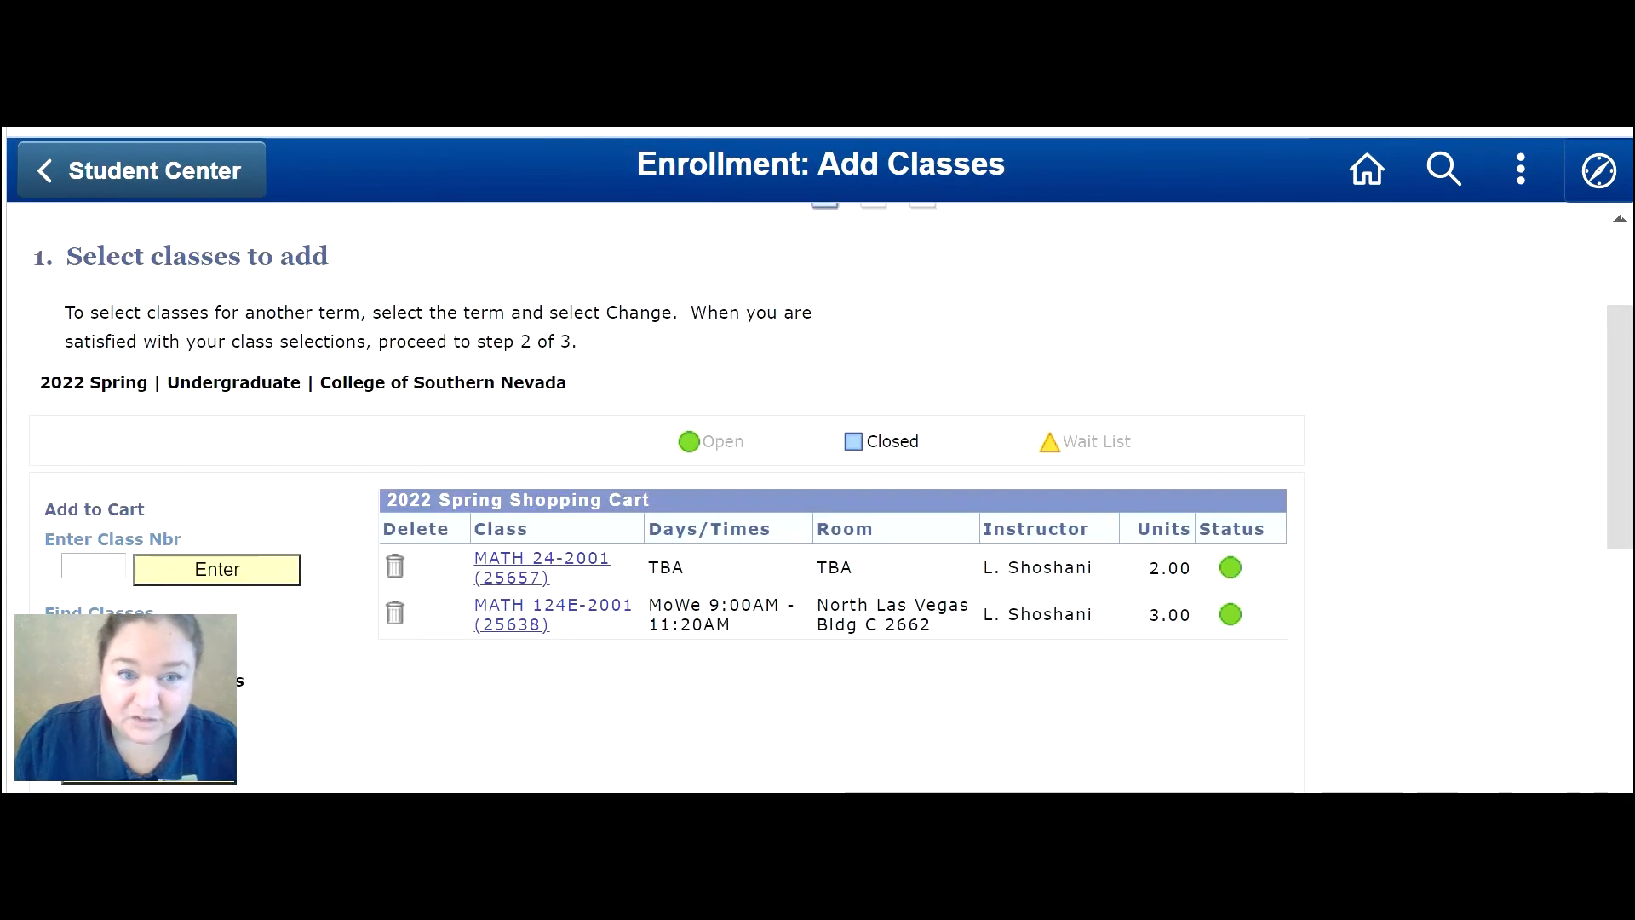
scroll(down, 3)
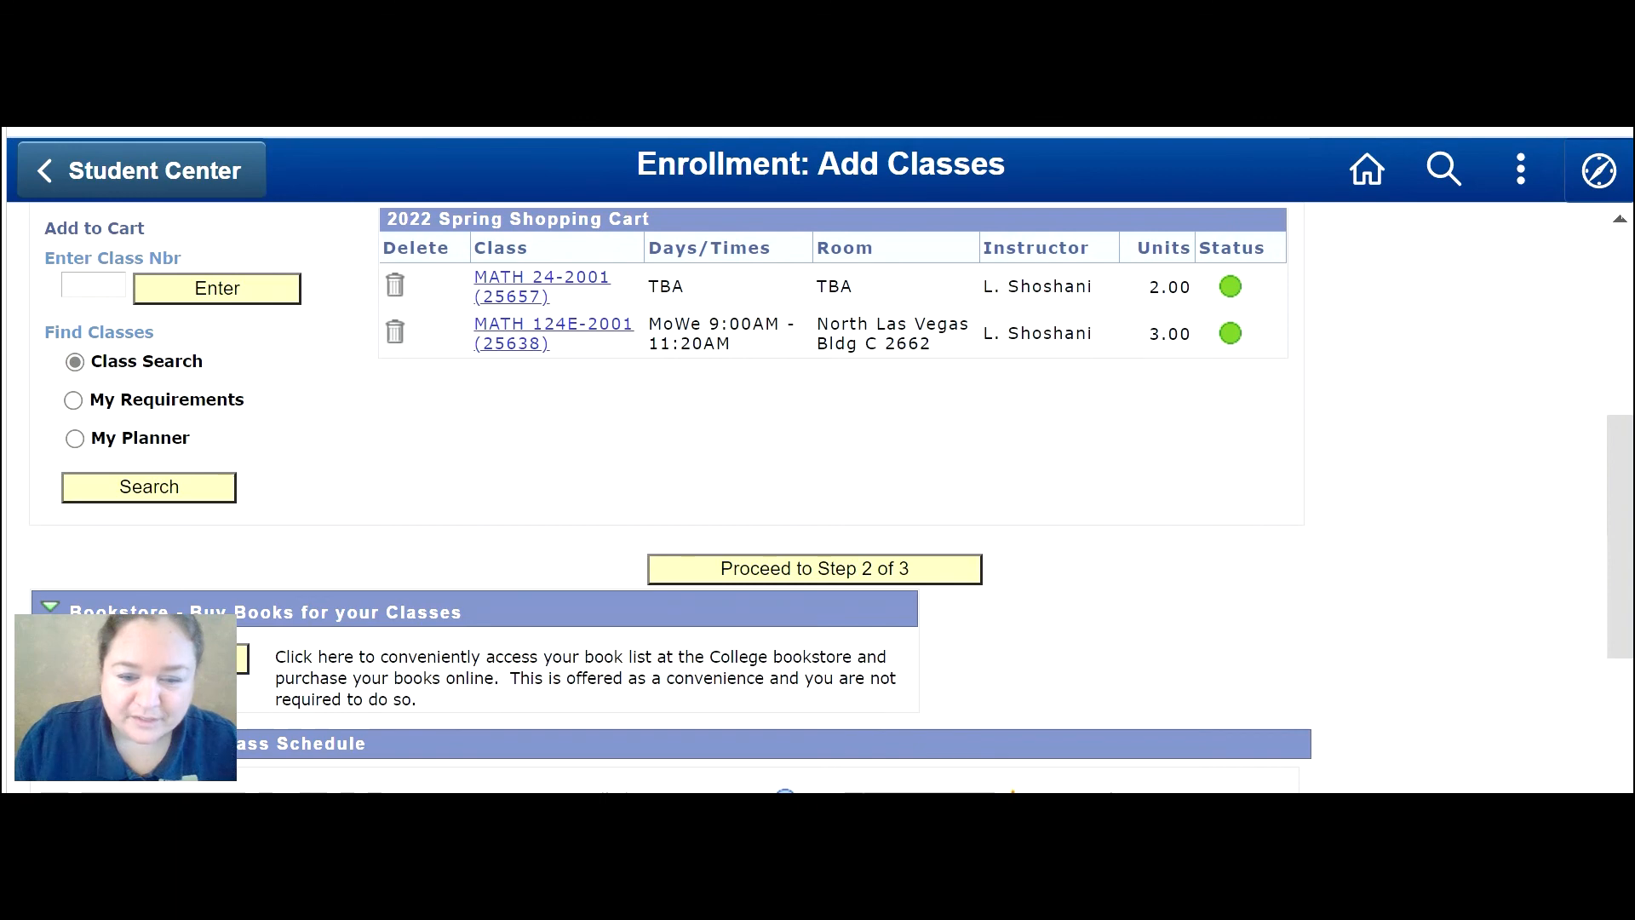
click(814, 569)
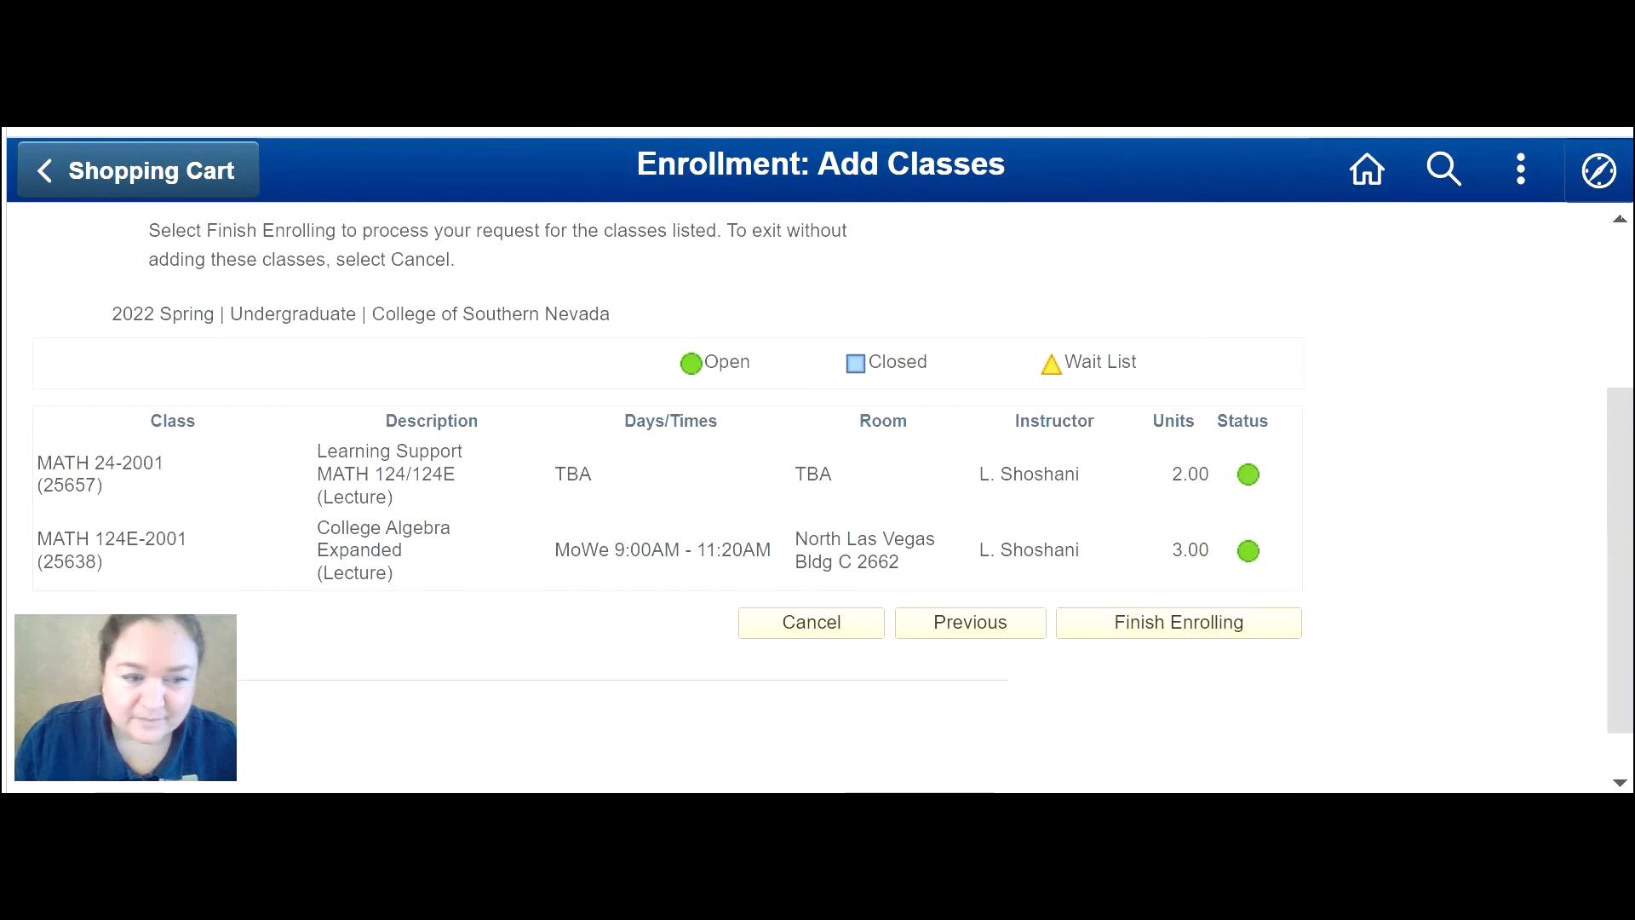
click(1177, 623)
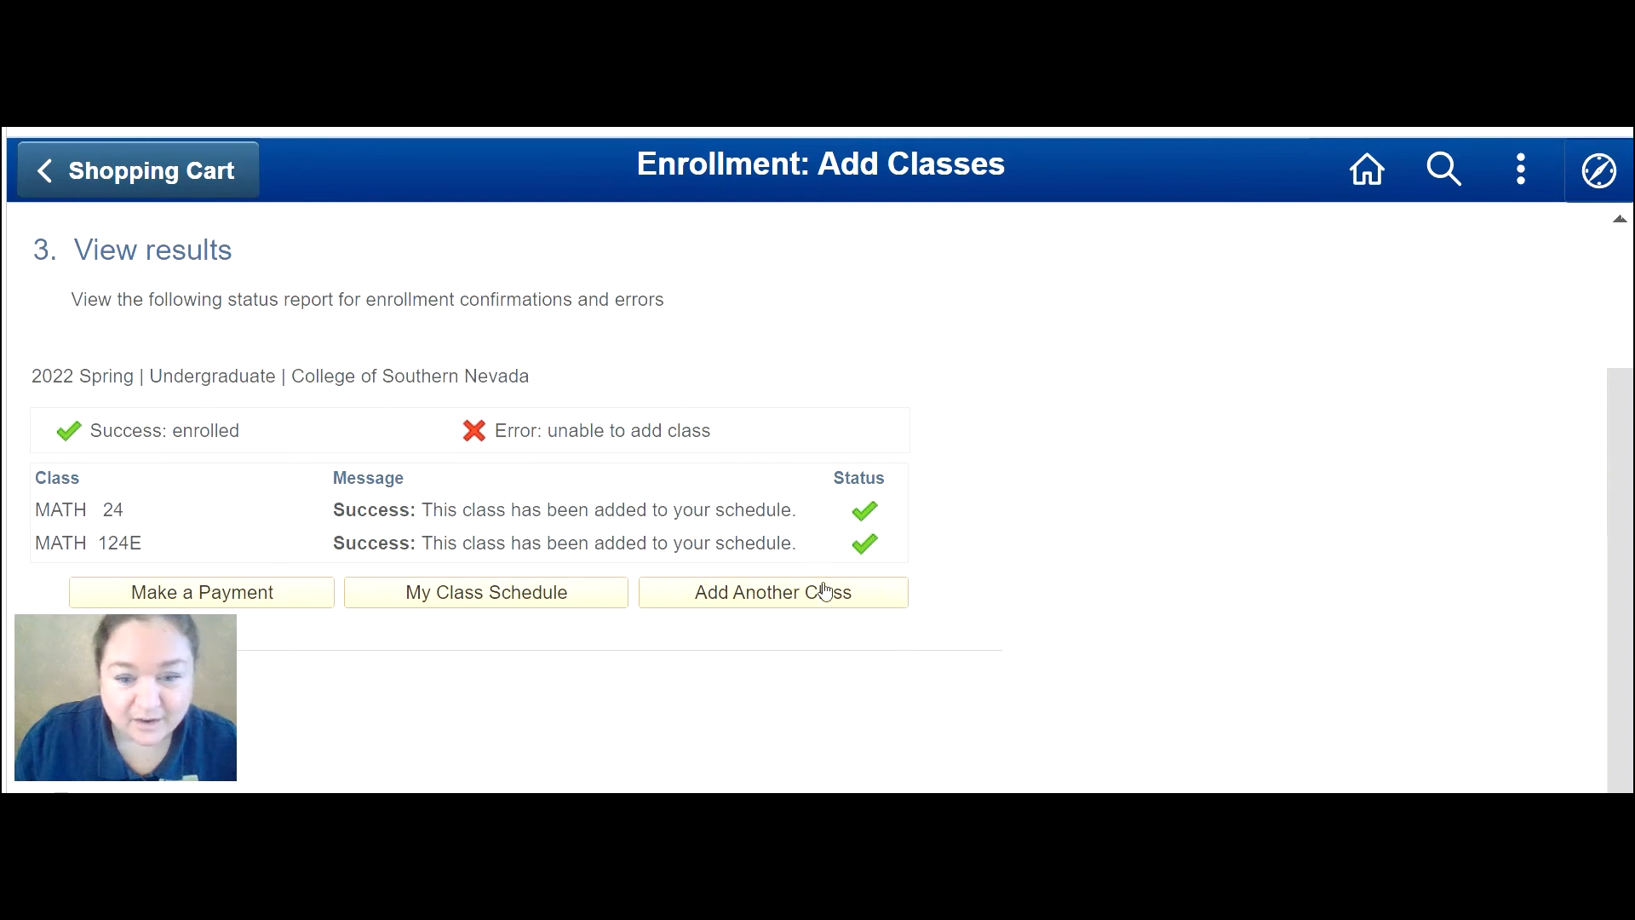
mouse_move(887, 495)
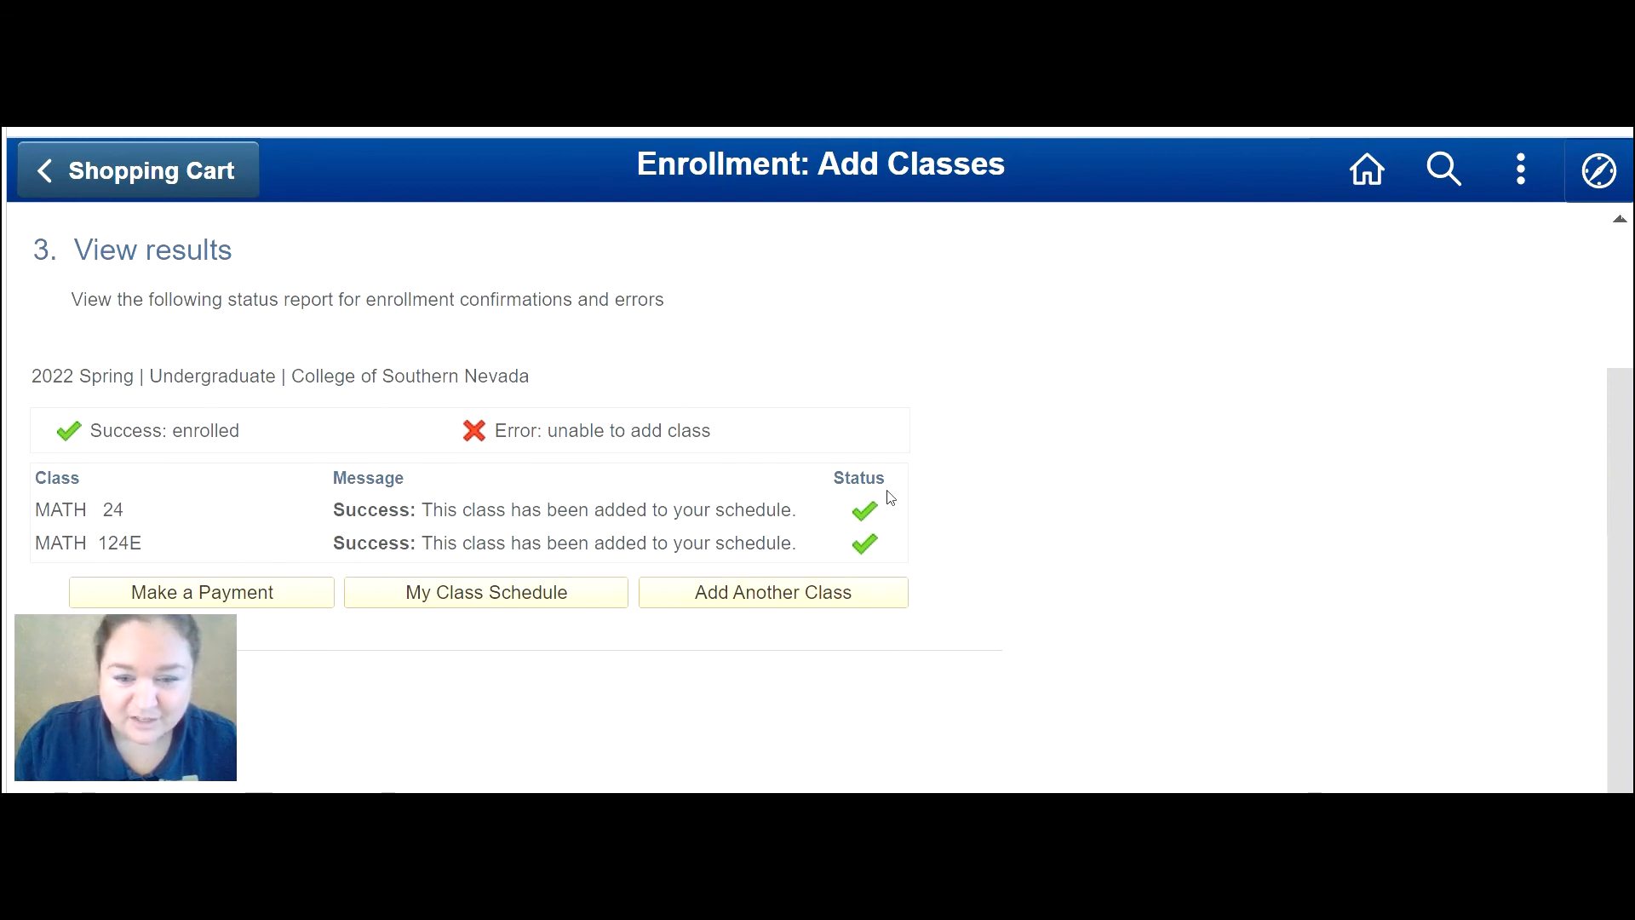
mouse_move(511, 490)
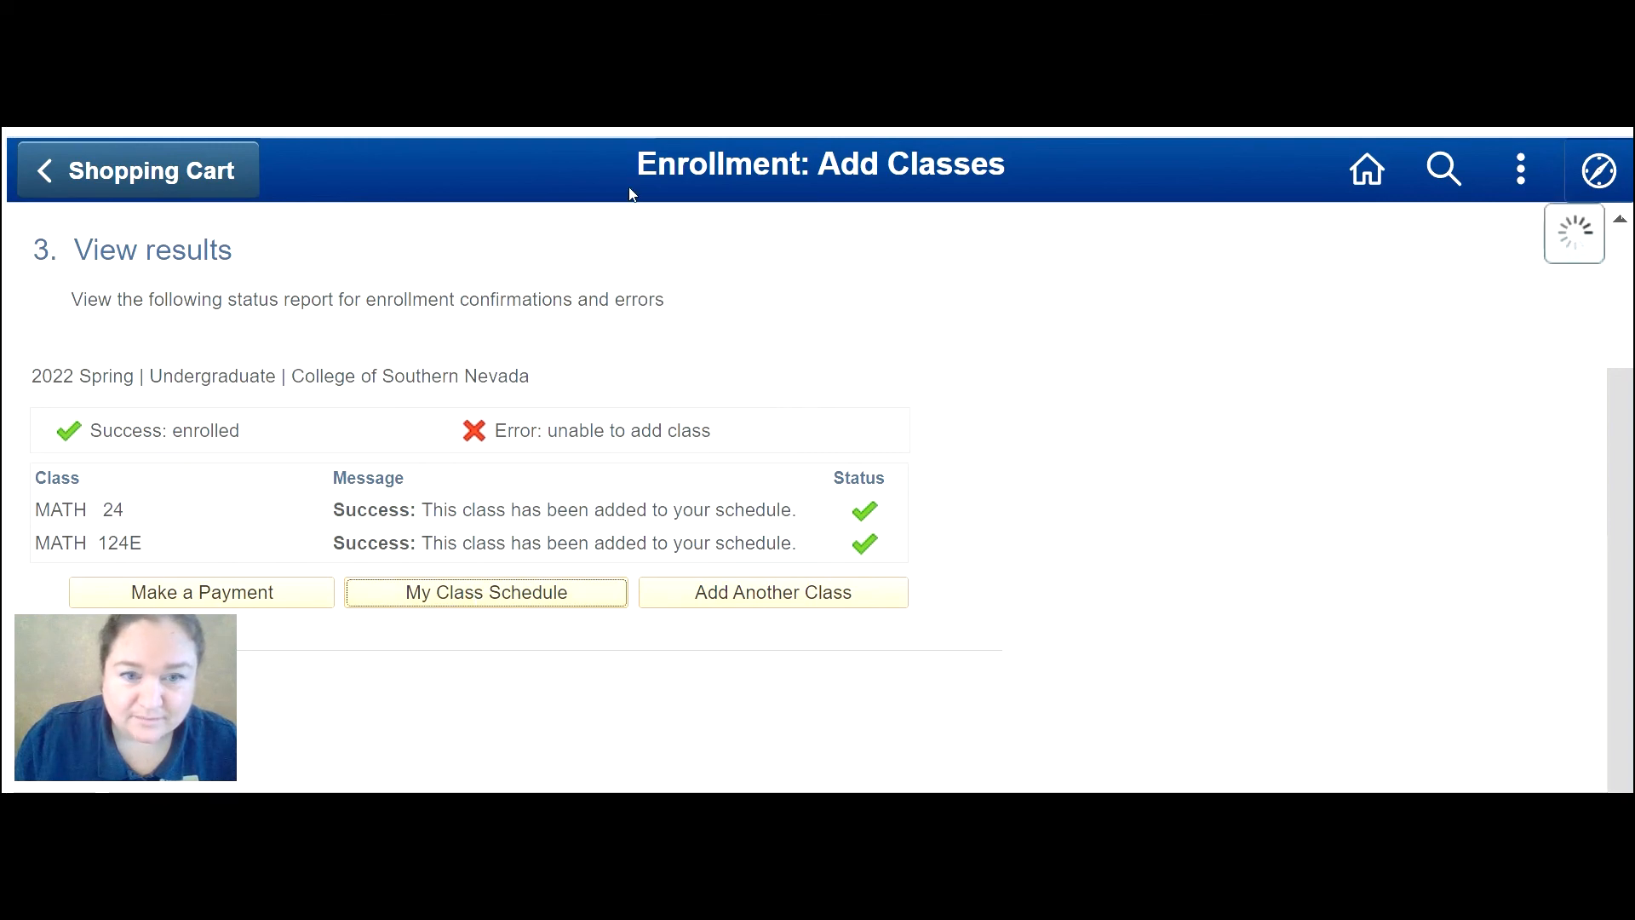
View My Class Schedule listing ENG 100, ENG 110, MATH 24 and MATH 124E, then return to top.
click(485, 592)
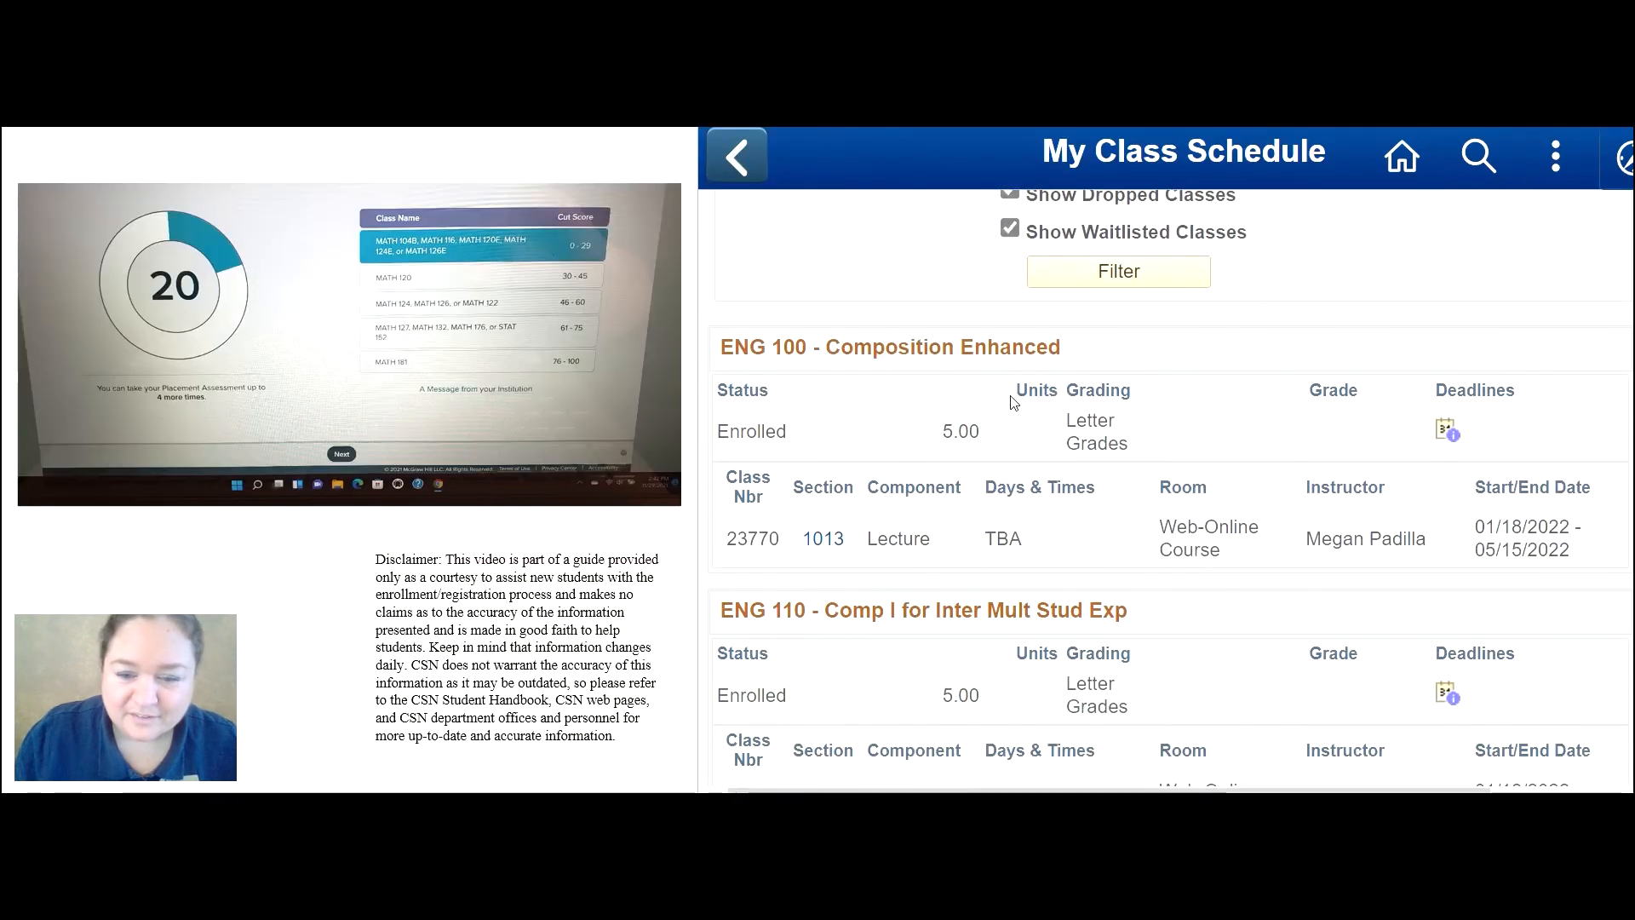
scroll(down, 3)
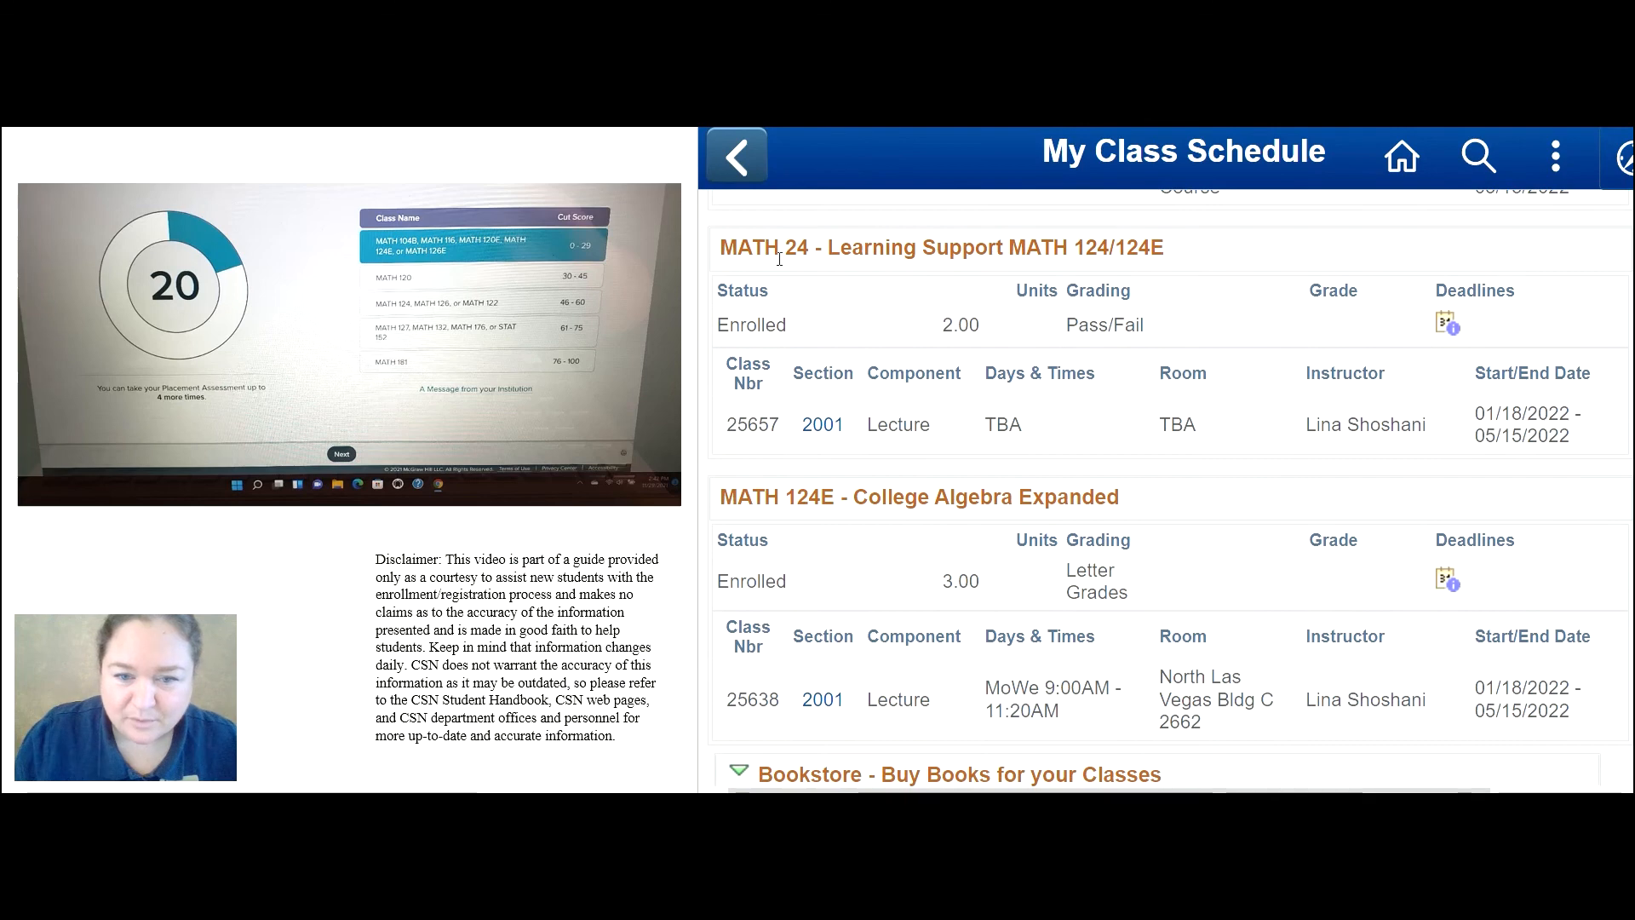
mouse_move(770, 539)
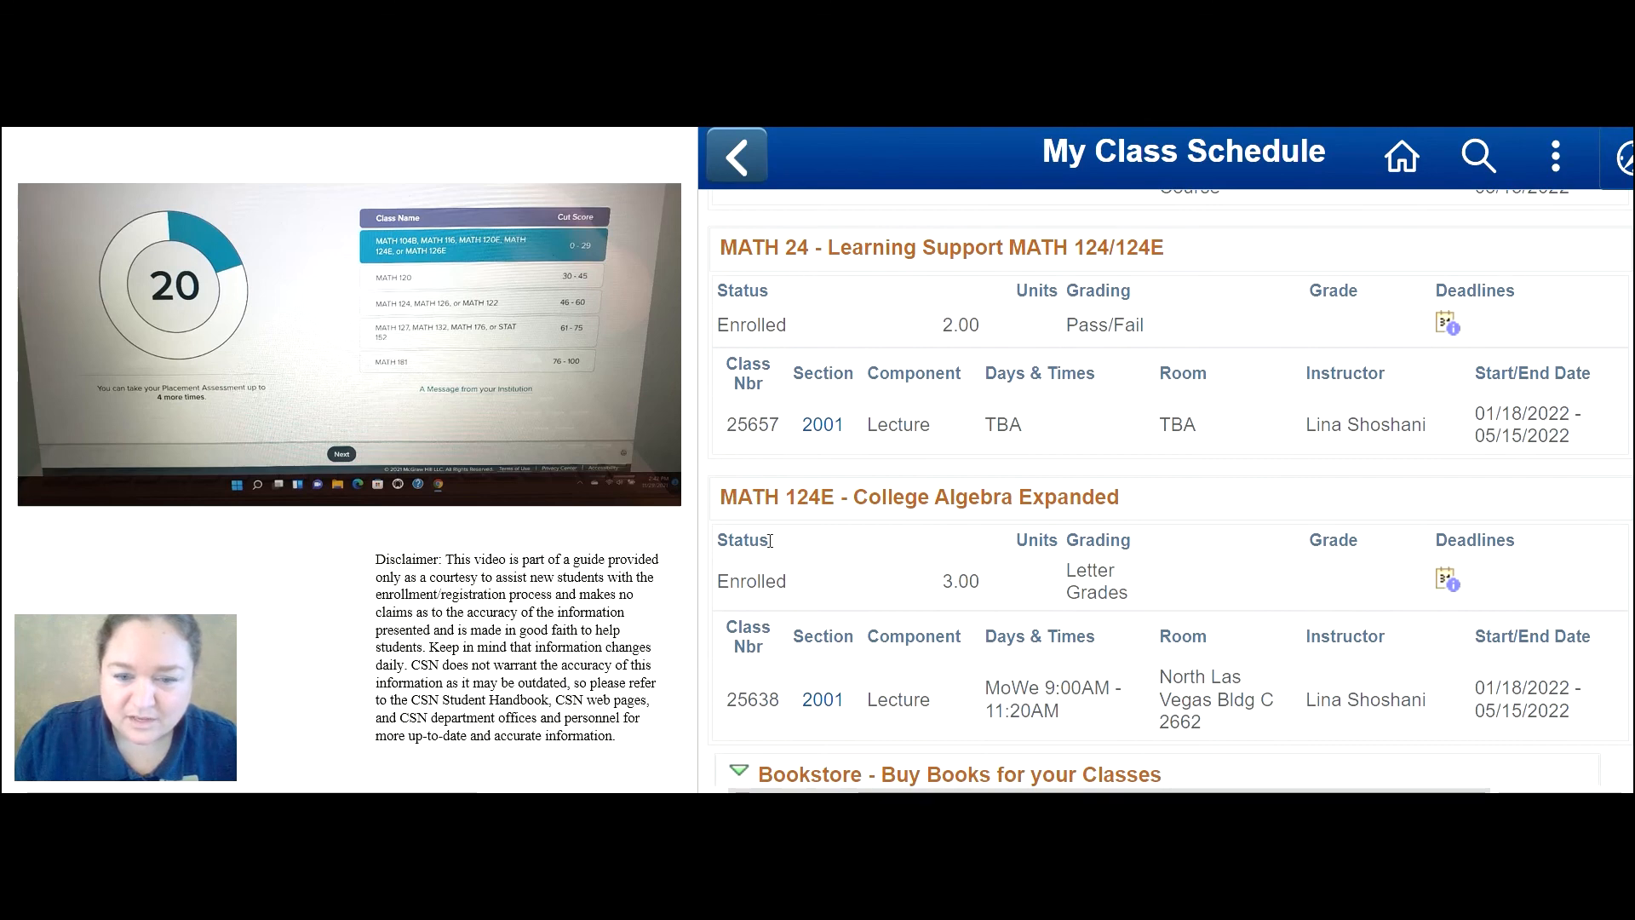
scroll(up, 3)
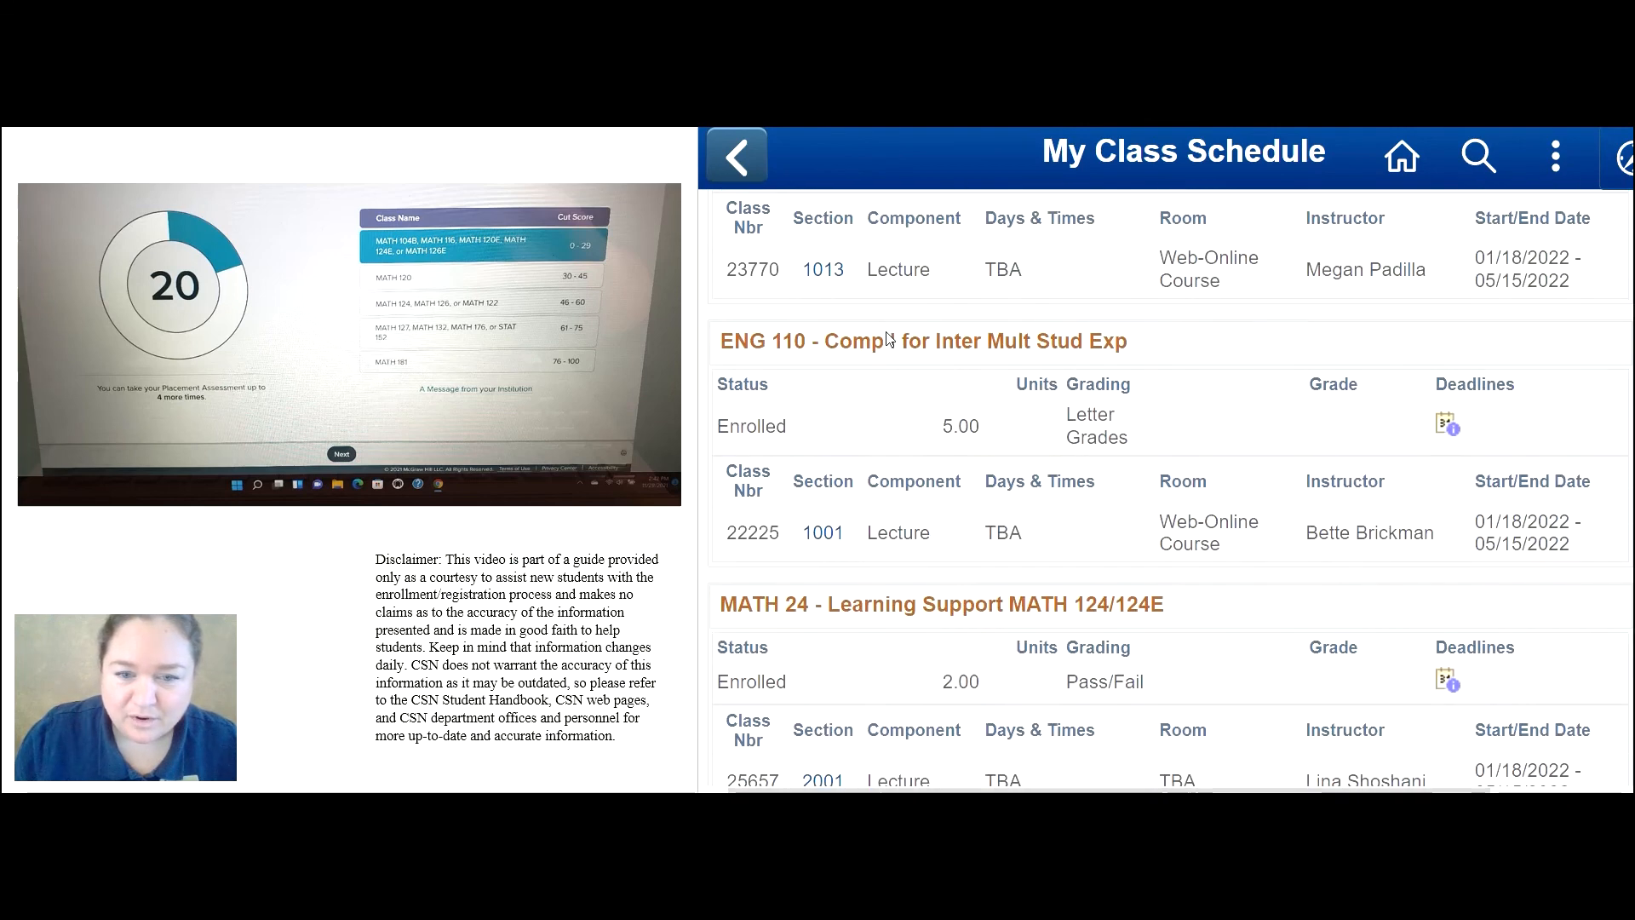
scroll(up, 3)
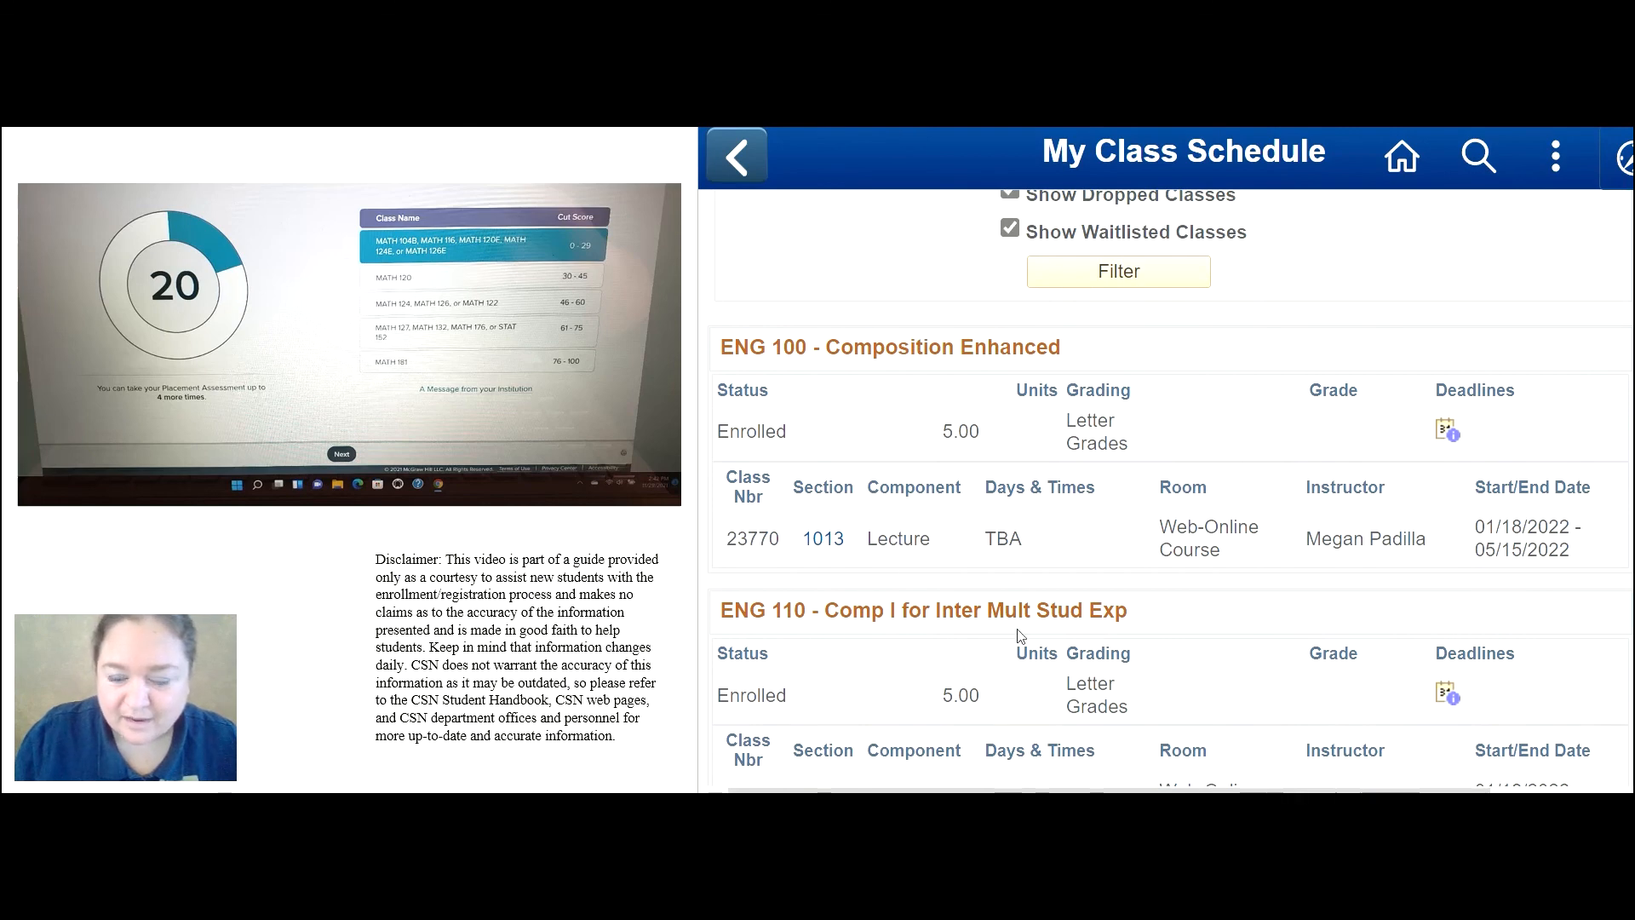
scroll(up, 3)
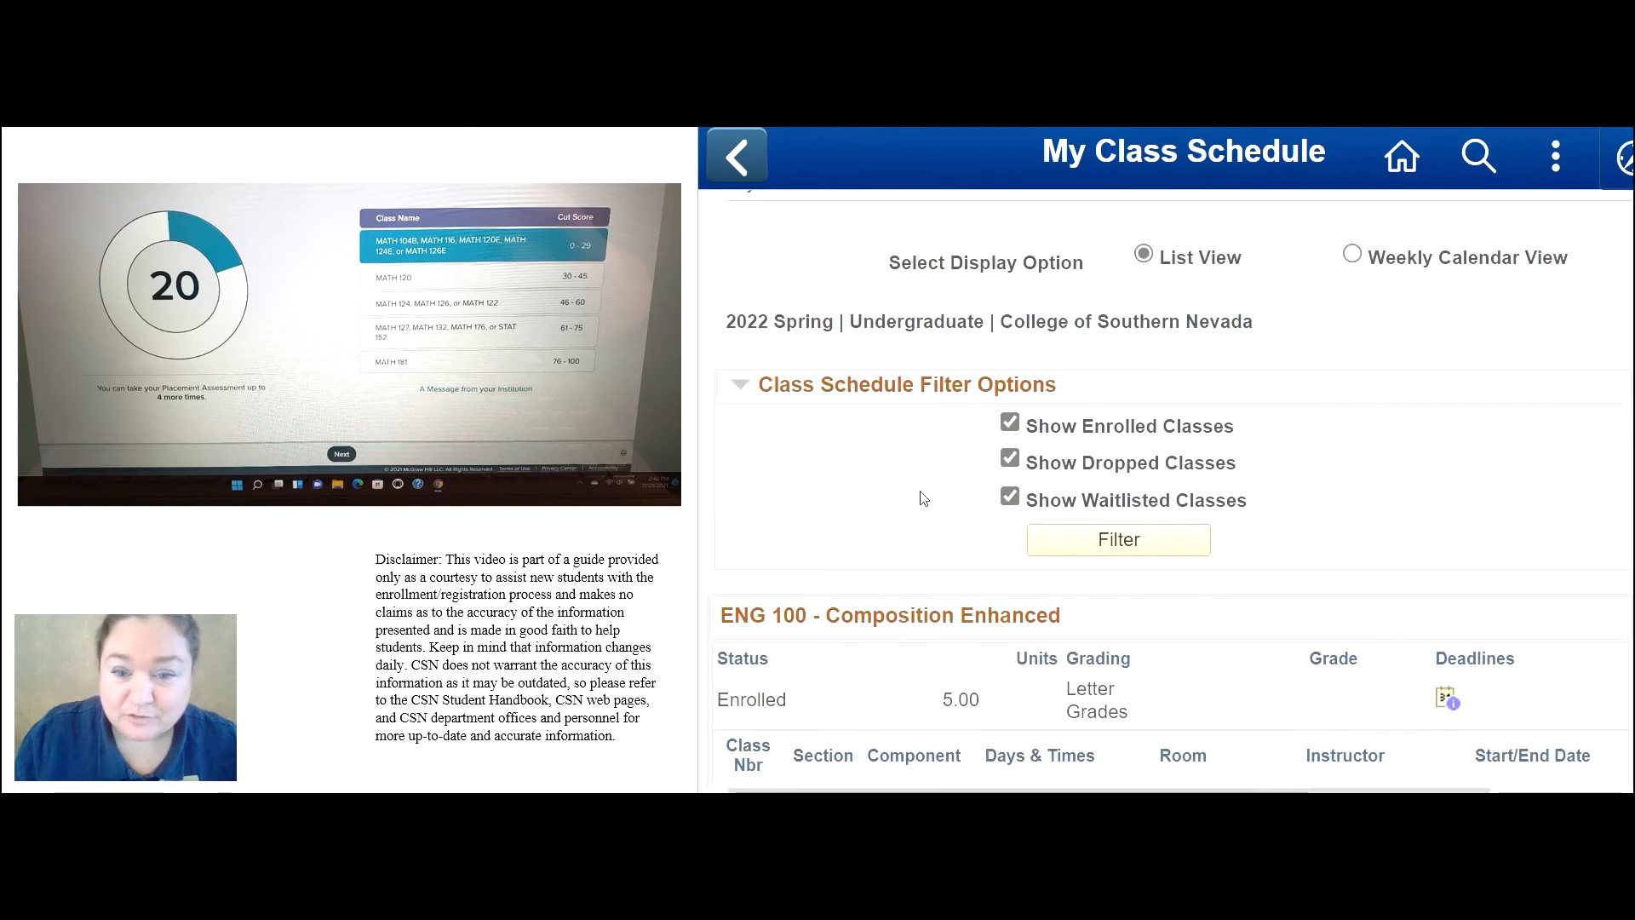
scroll(down, 3)
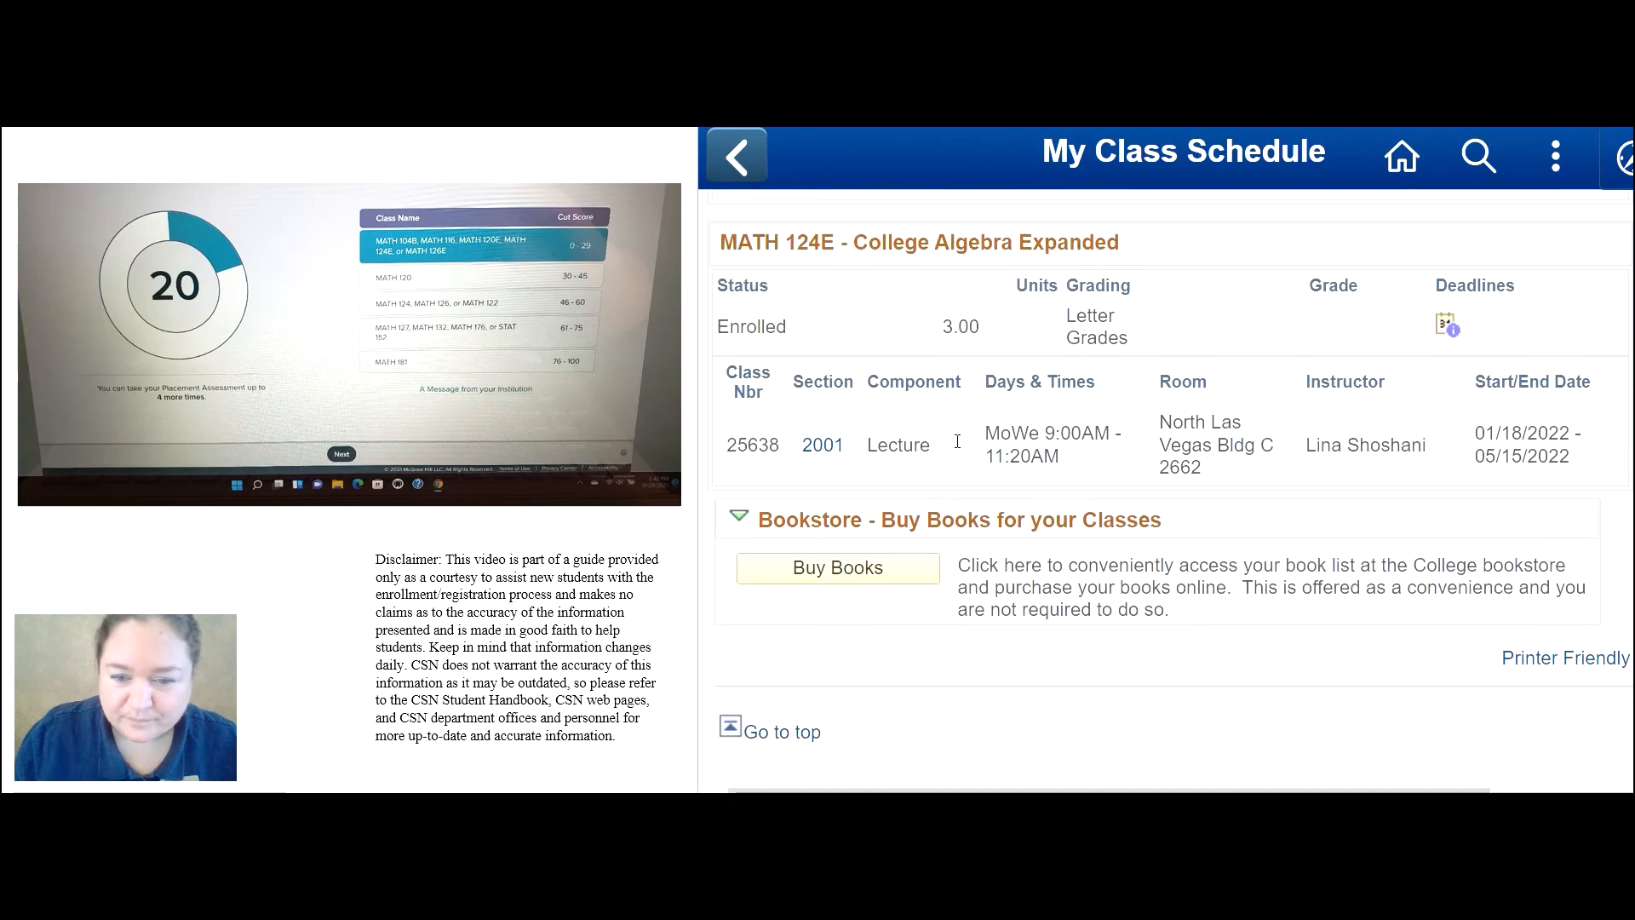
click(735, 155)
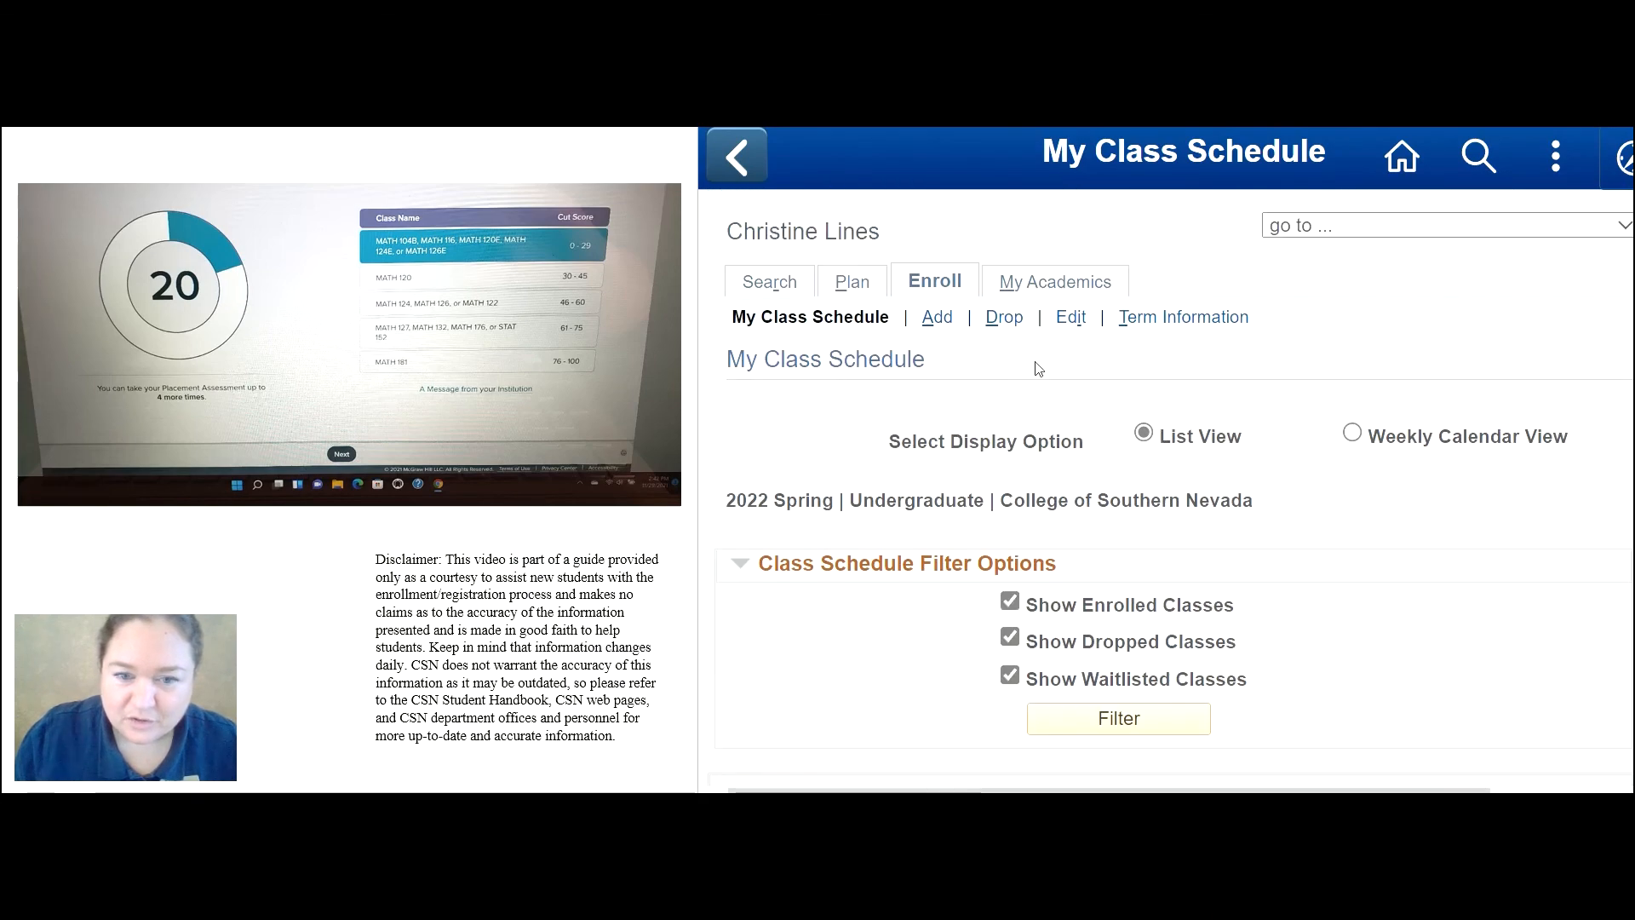
mouse_move(226, 202)
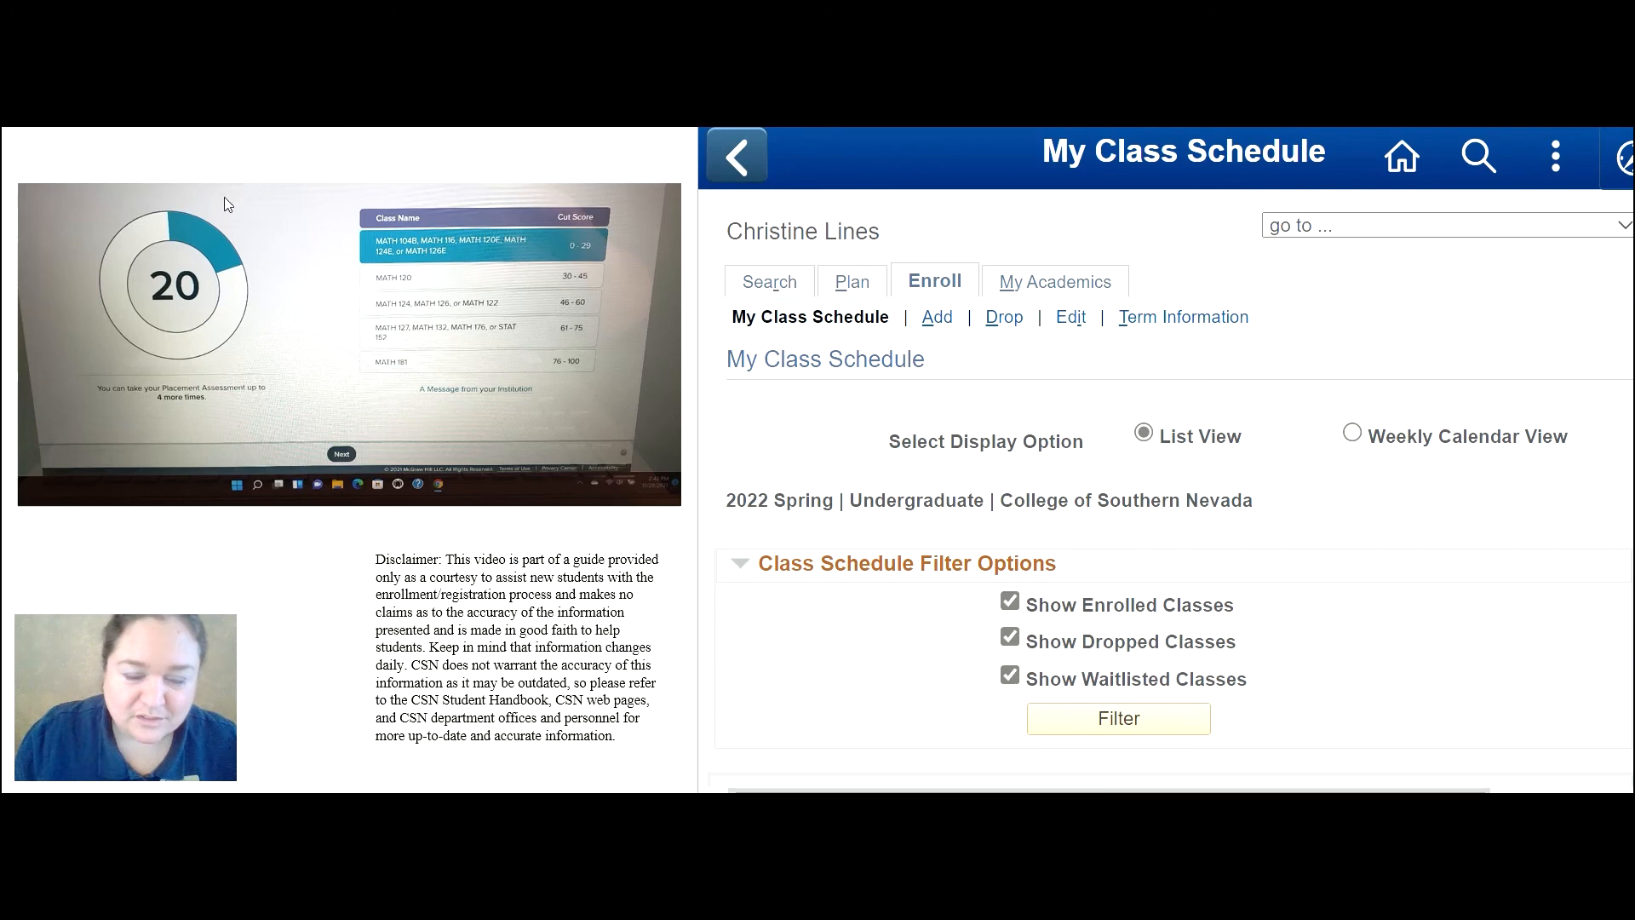
mouse_move(177, 380)
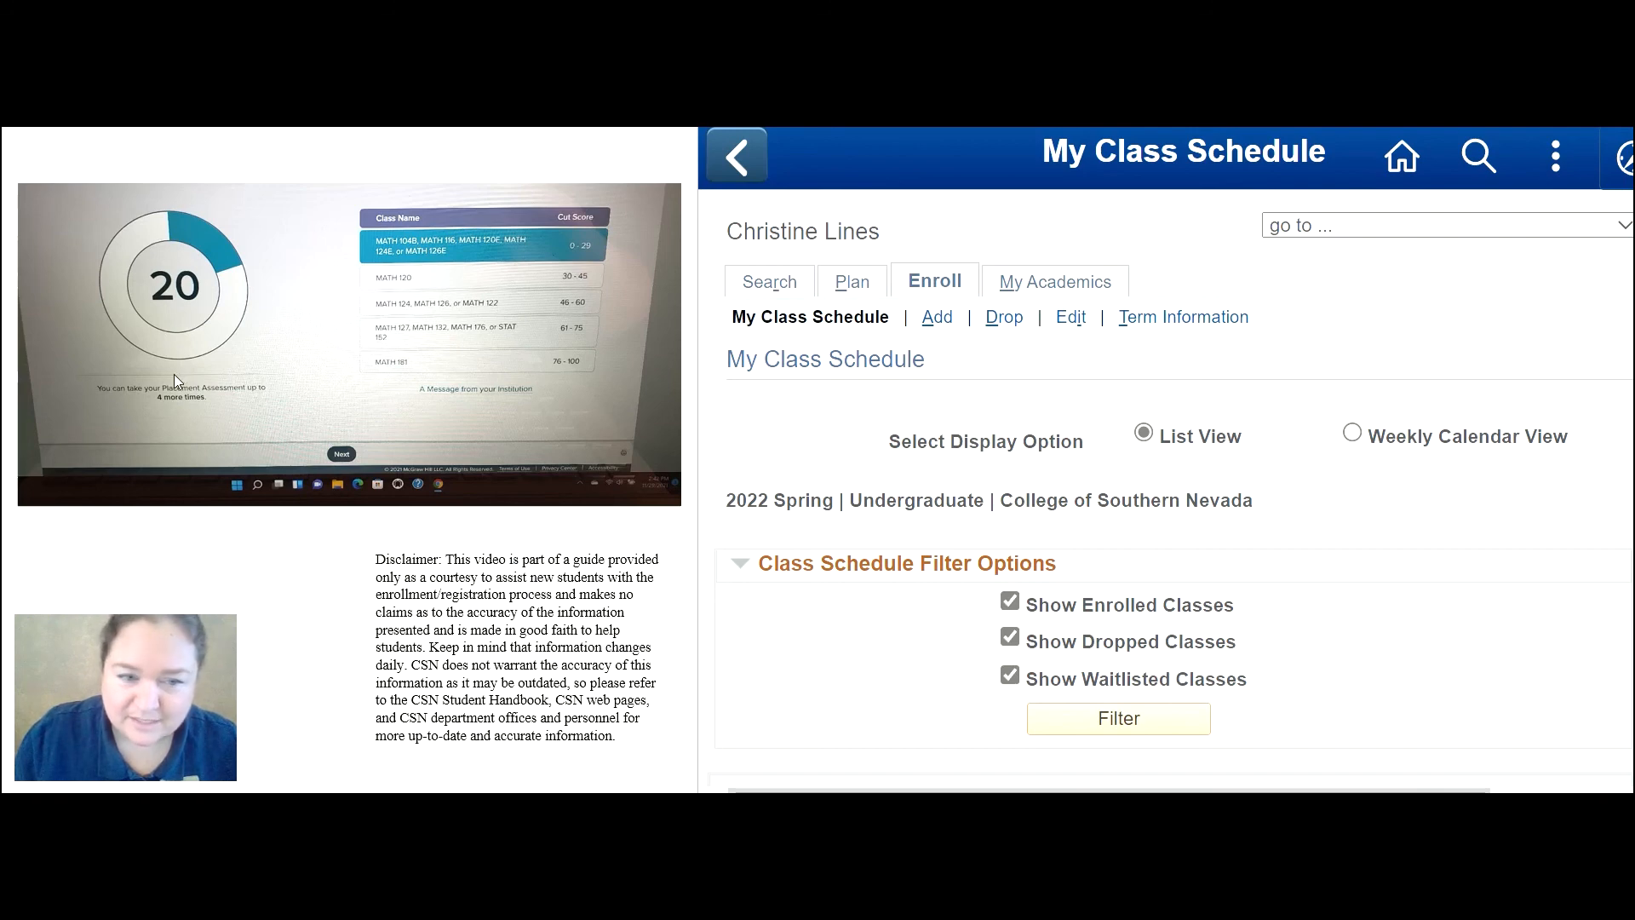
mouse_move(362, 510)
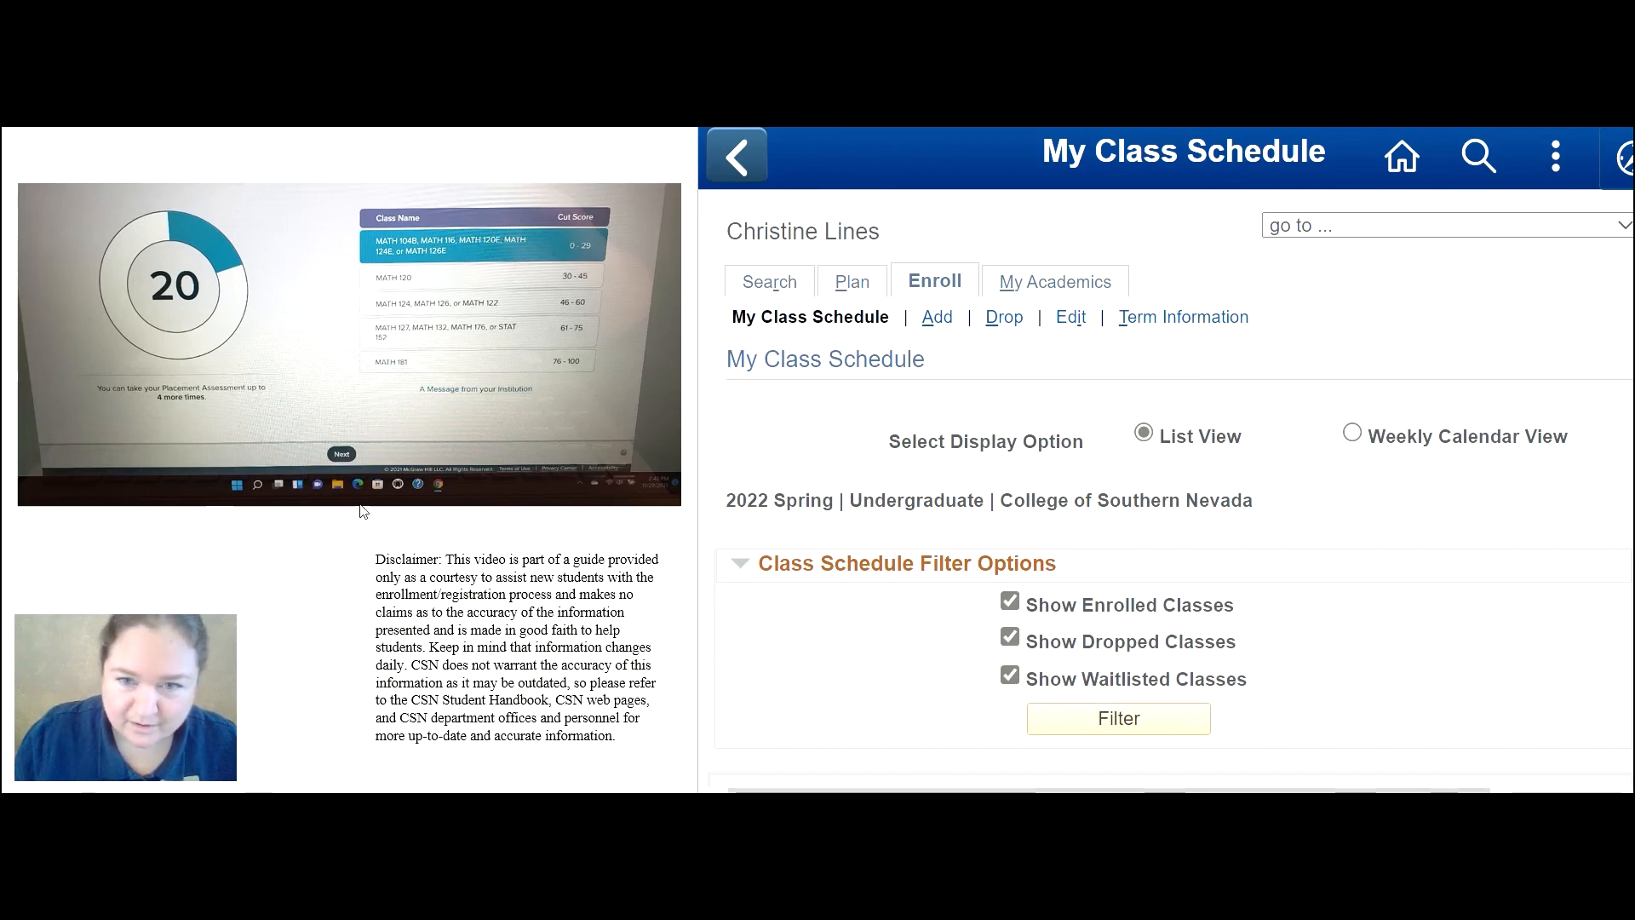
mouse_move(285, 254)
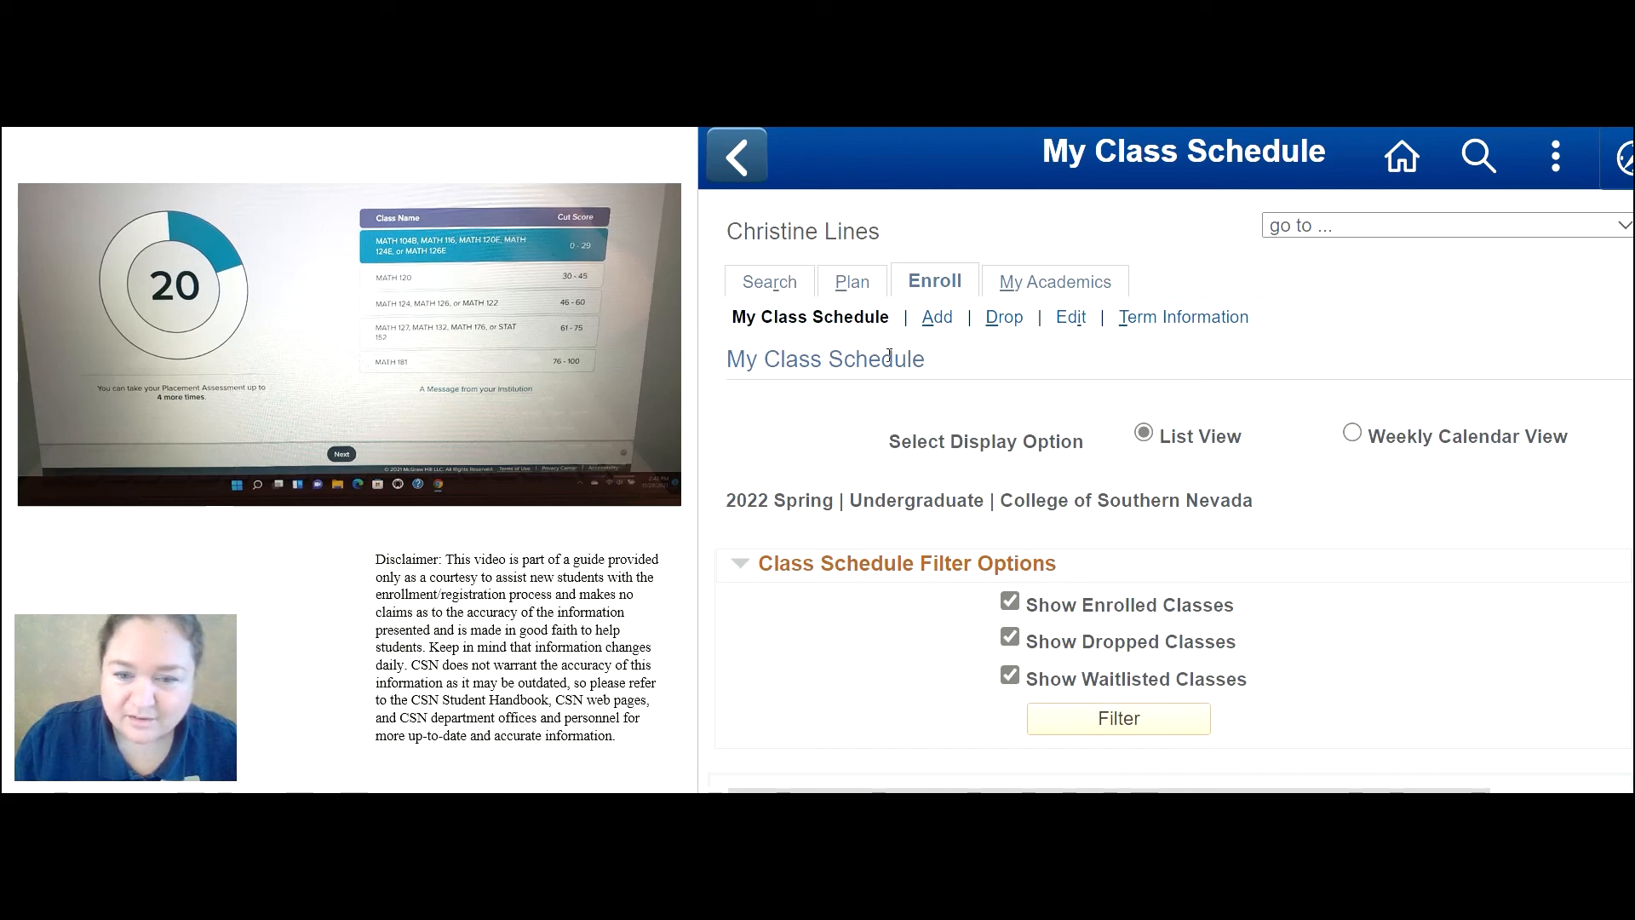
mouse_move(1048, 259)
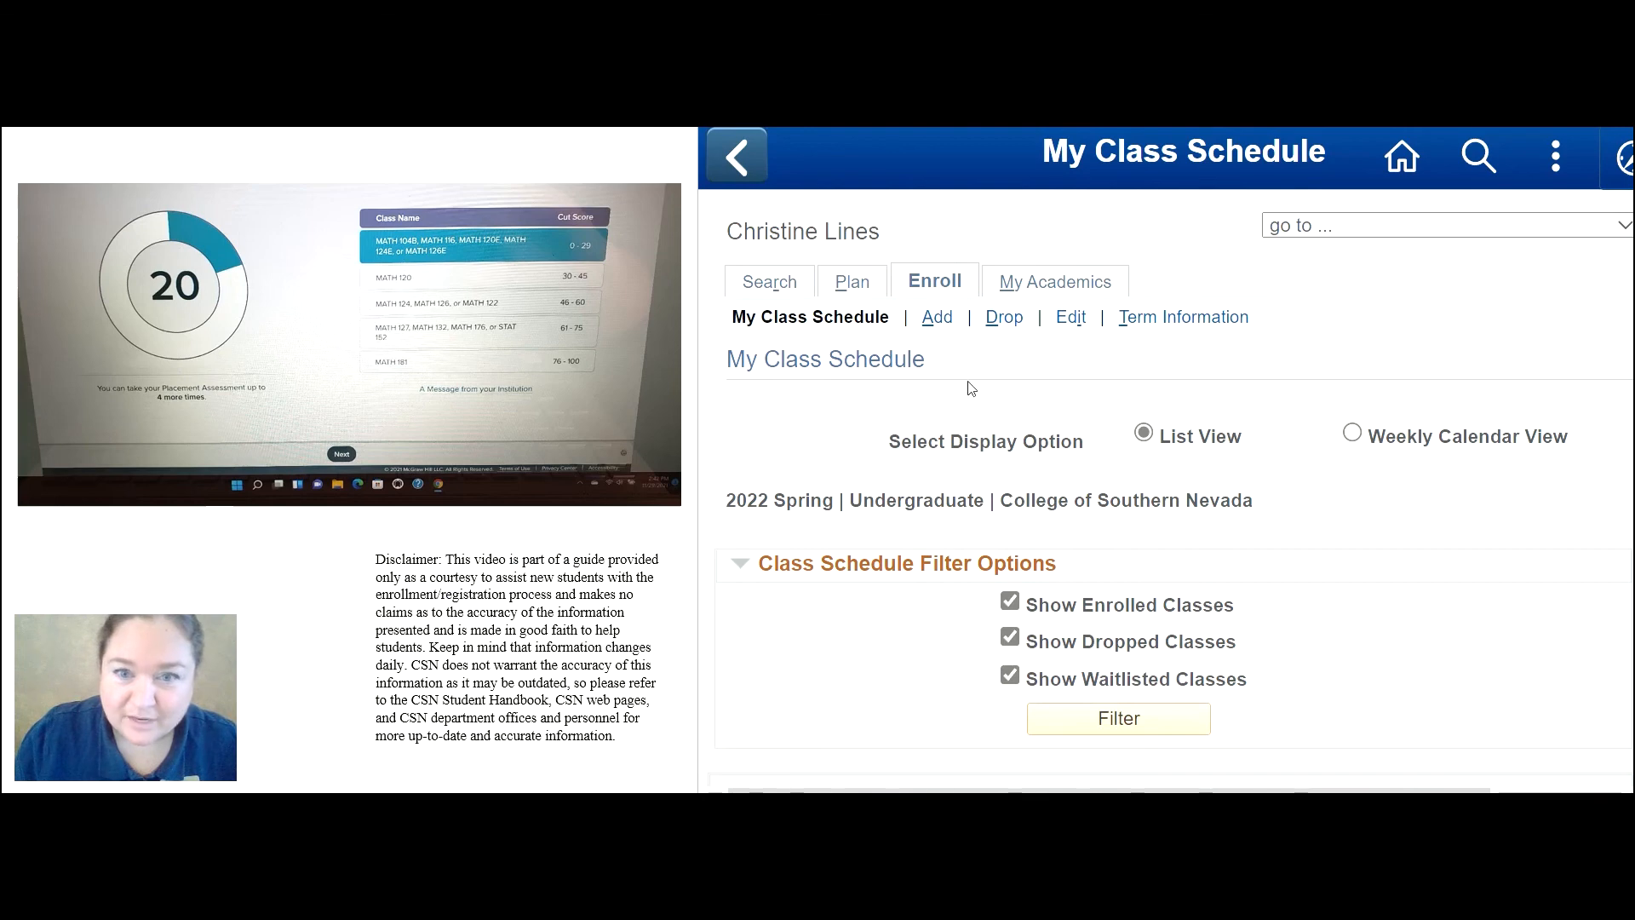
mouse_move(727, 368)
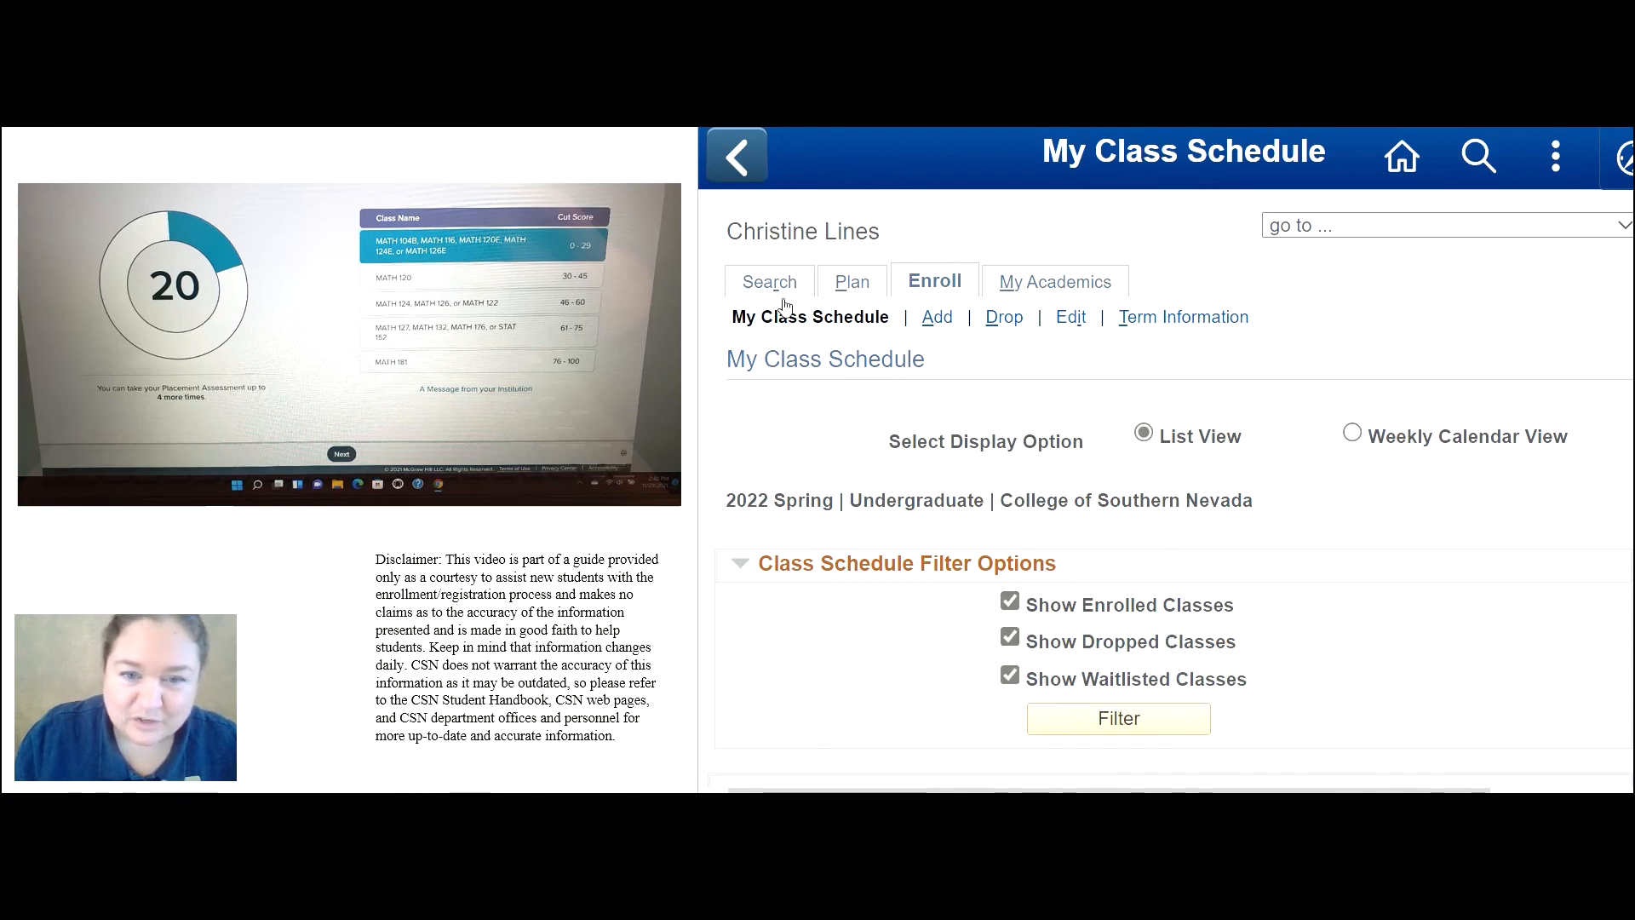
mouse_move(883, 367)
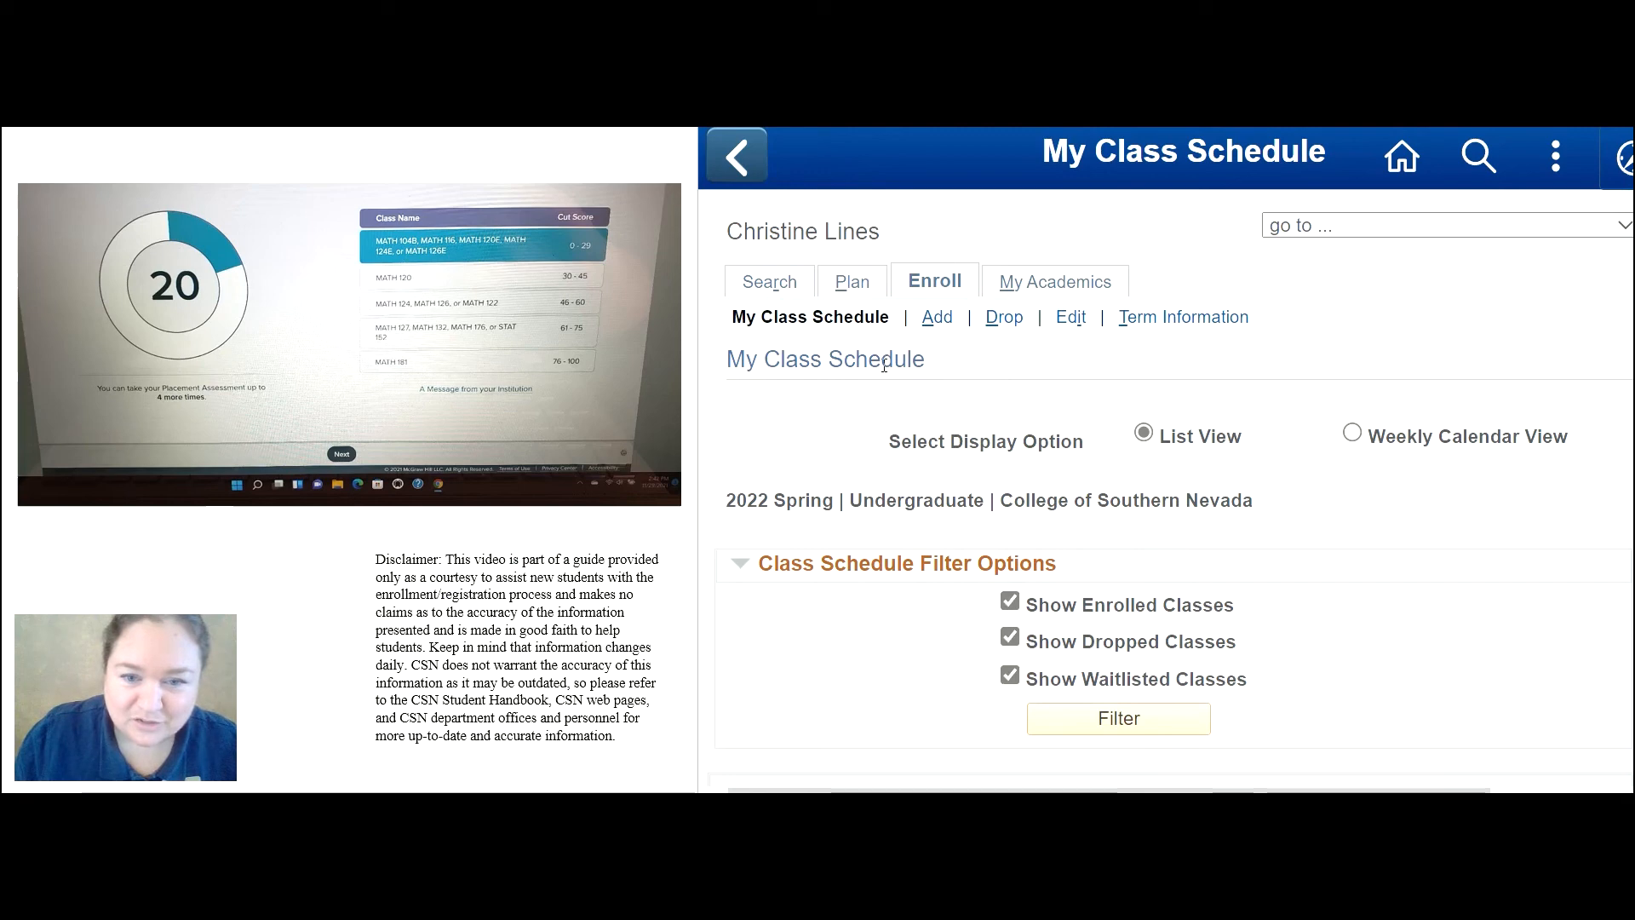